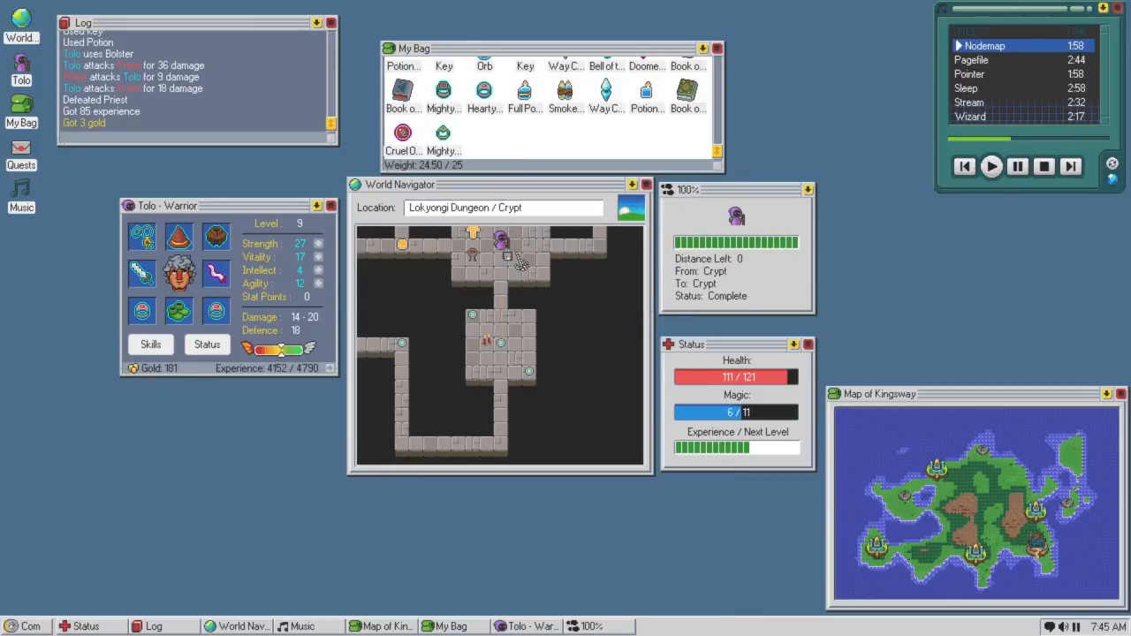
Travel toward the treasure room, defeat the Priest and find nothing in its loot.
right_click(507, 336)
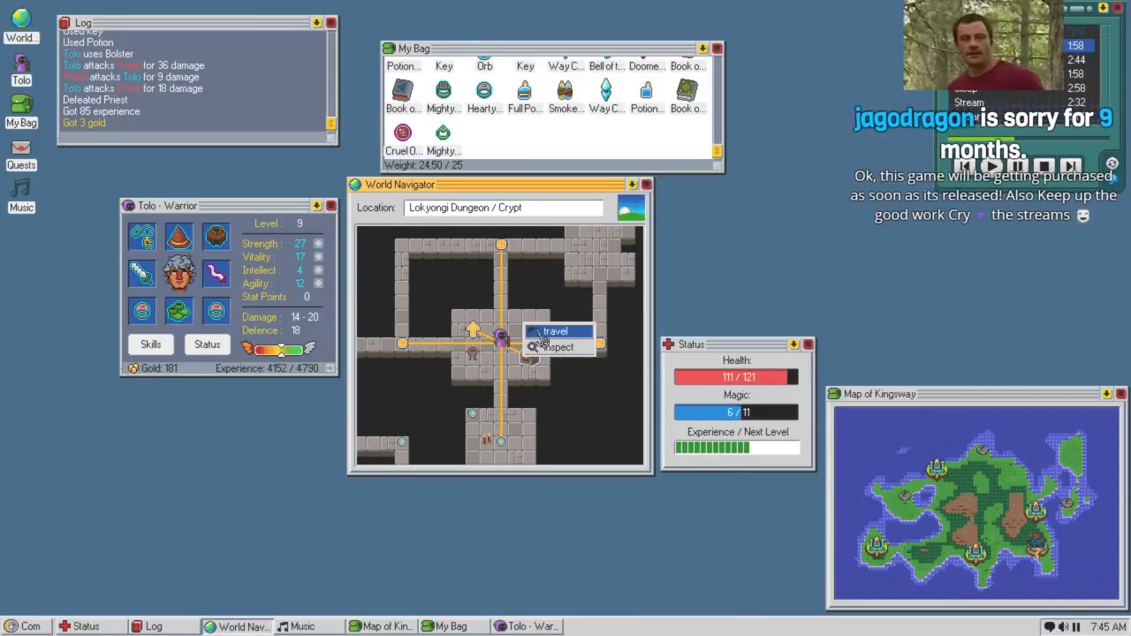
left_click(553, 346)
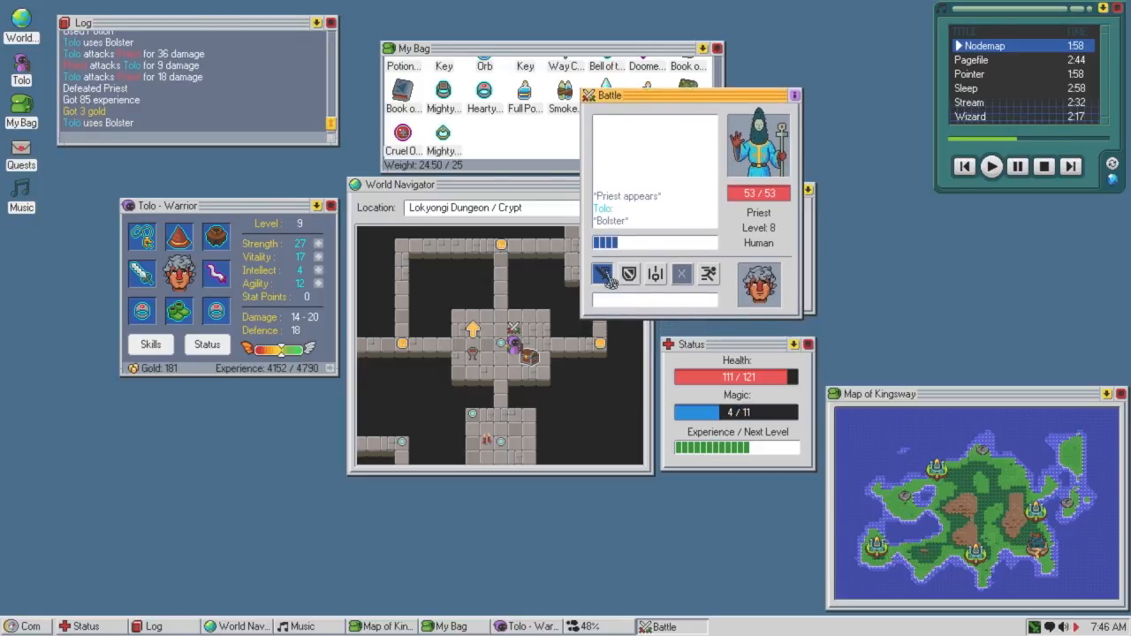
left_click(604, 274)
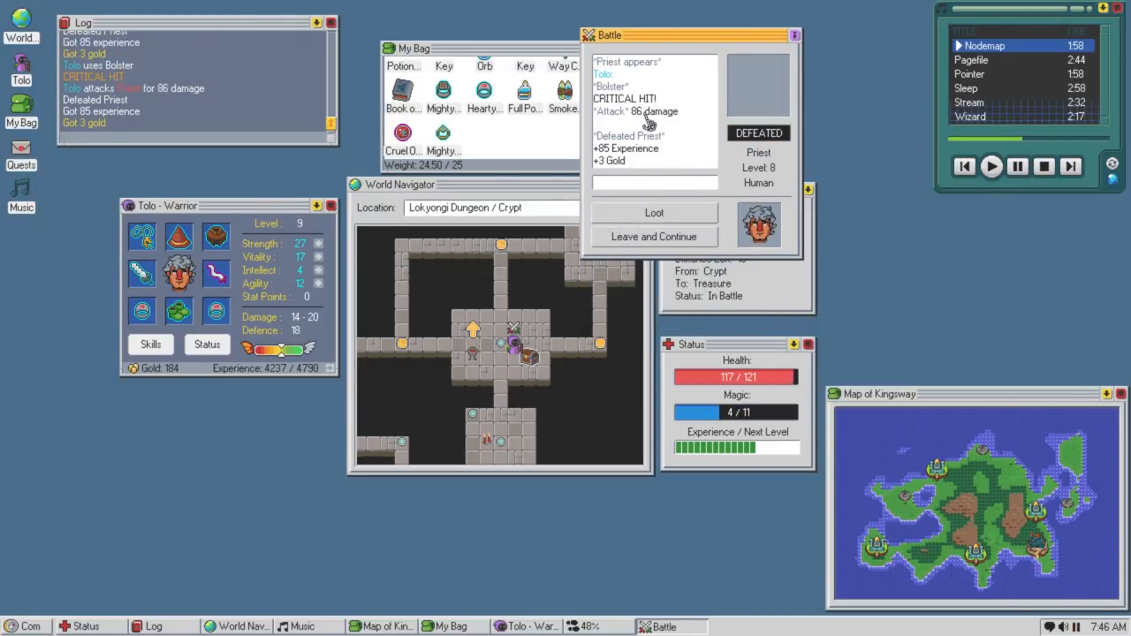
left_click(653, 212)
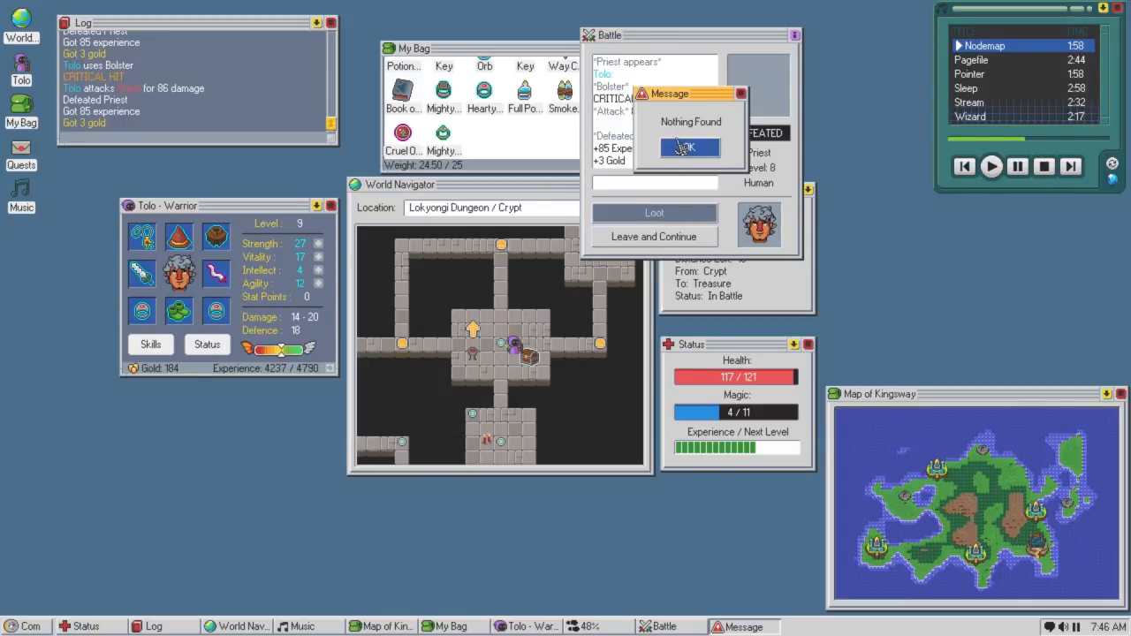
left_click(690, 148)
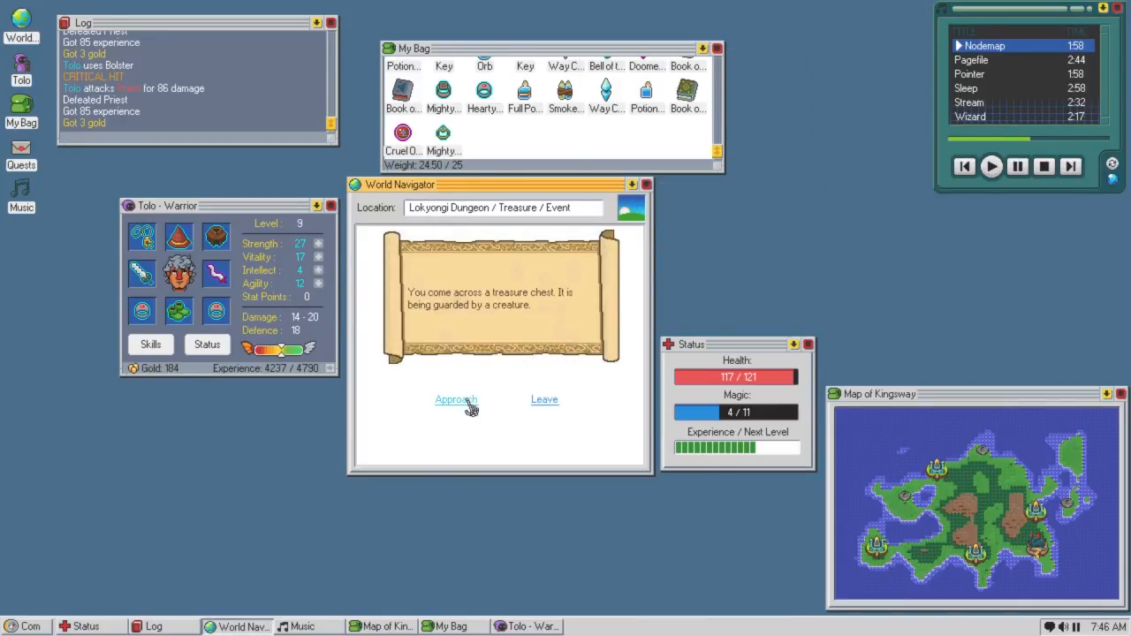
Approach the chest, defeat the Skeleton Mage guardian and leave its skull behind.
left_click(455, 399)
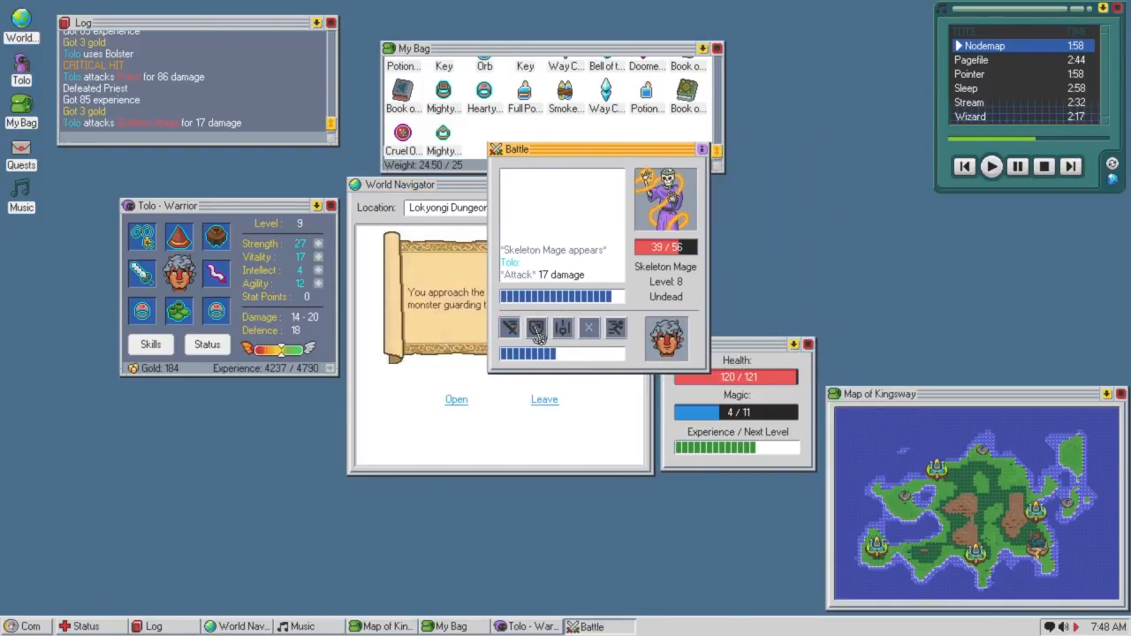
left_click(509, 328)
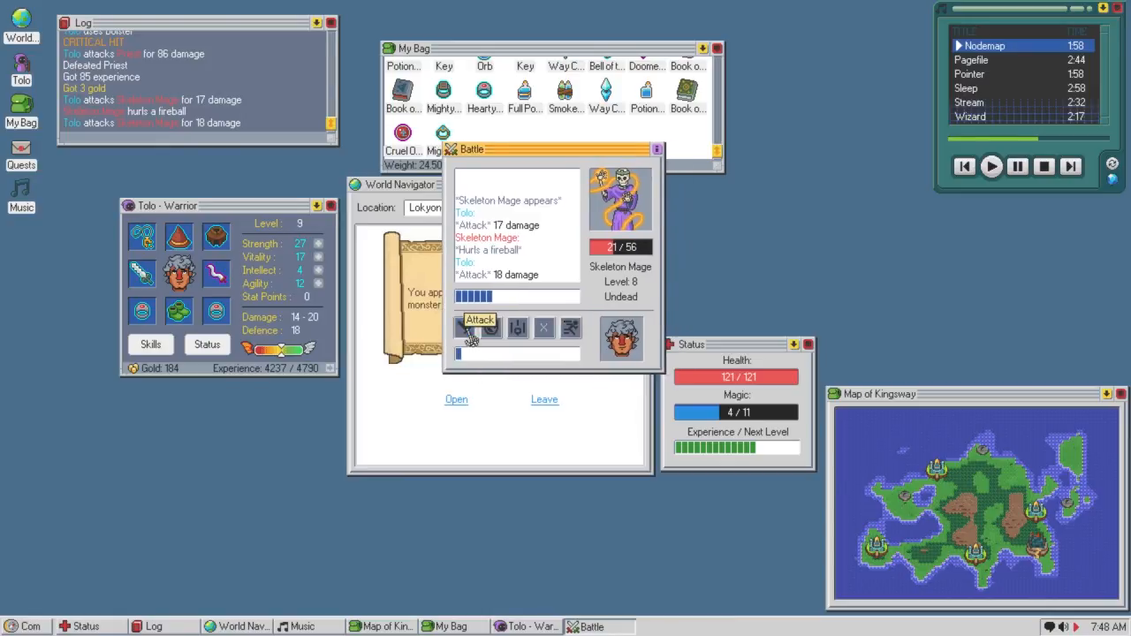
left_click(479, 328)
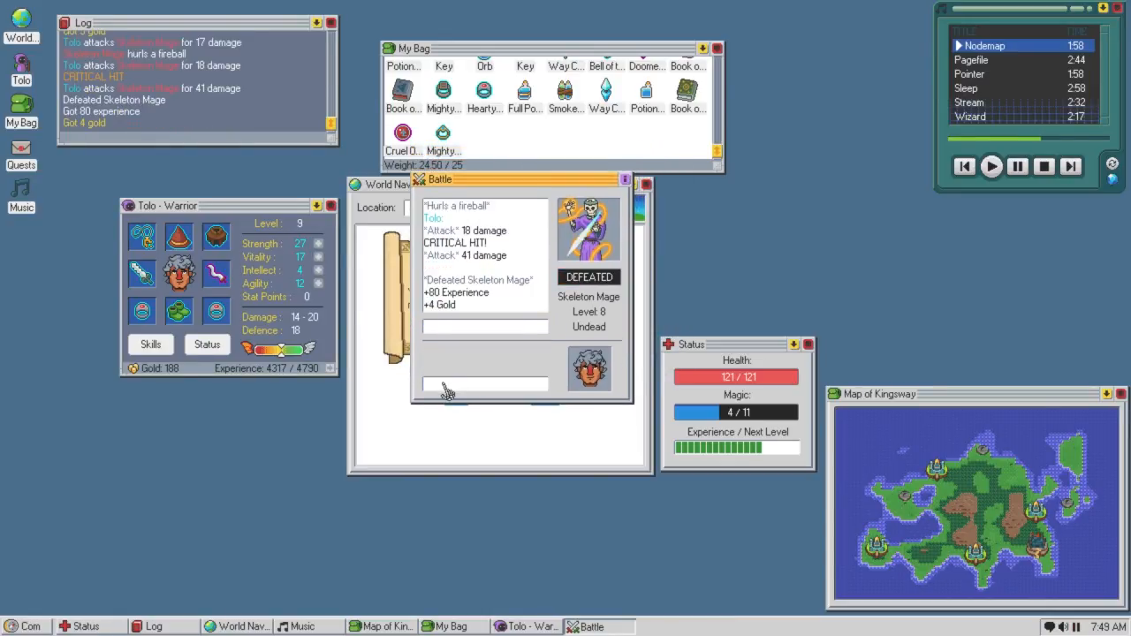
left_click(484, 357)
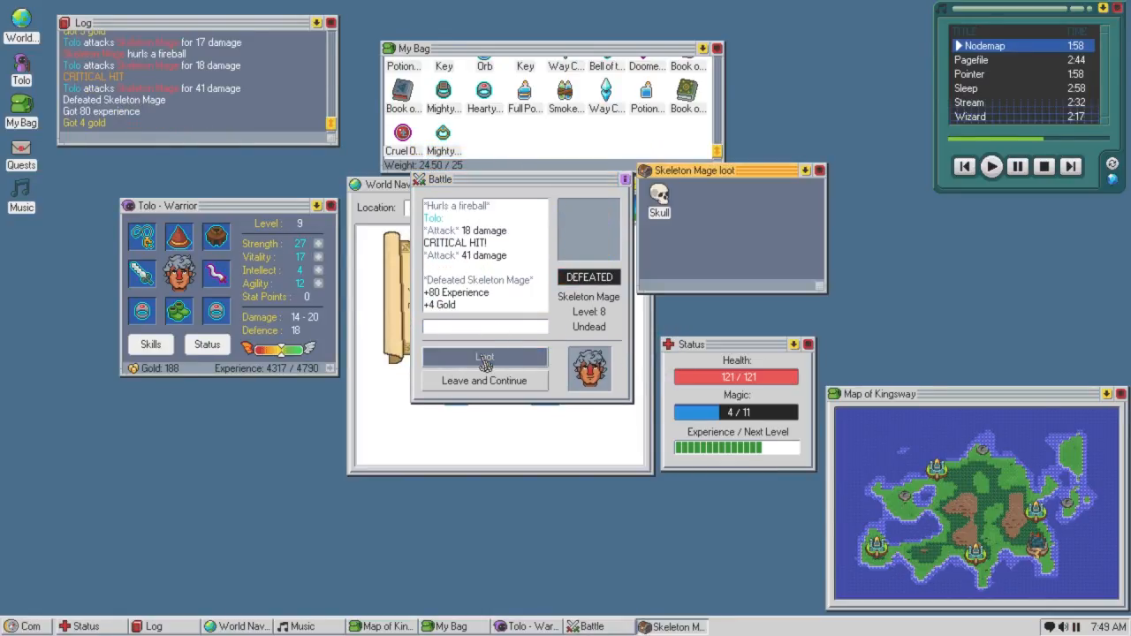
left_click(484, 357)
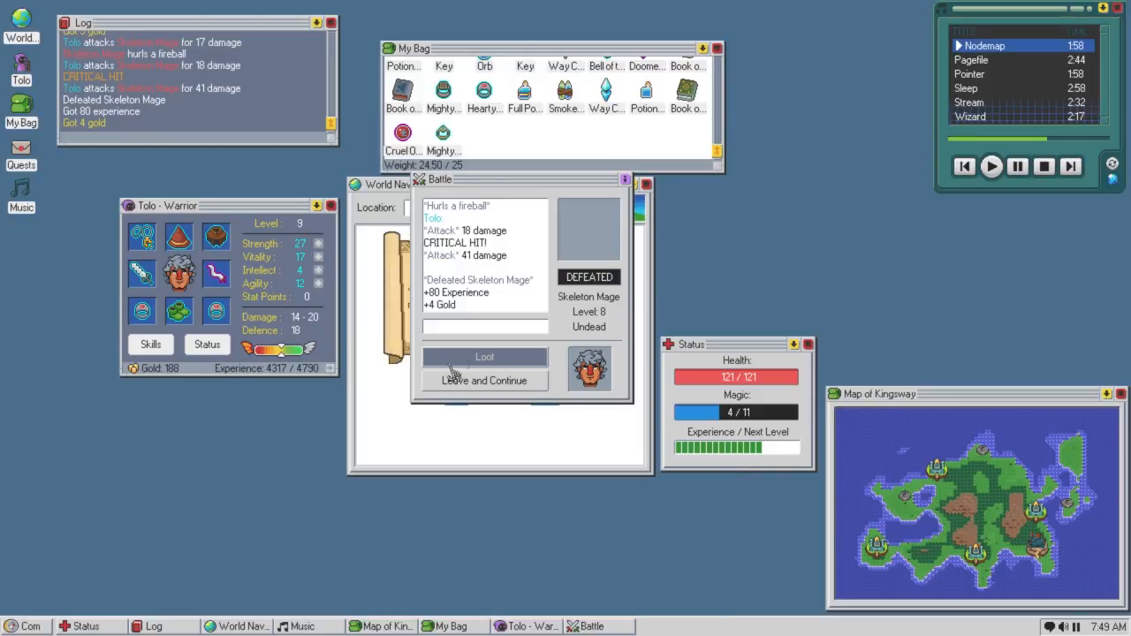
Avoid the chest's poison dart, inspect the Mighty Wing Helm of Wealth, and try bagging the Book of Poison Cloud.
left_click(484, 356)
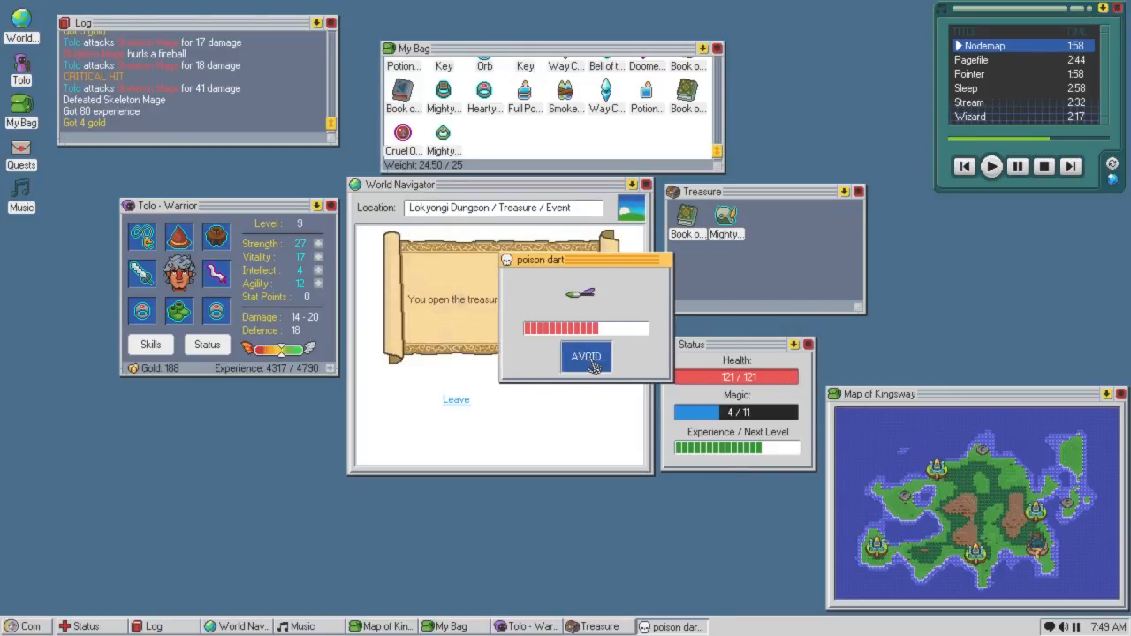
left_click(586, 357)
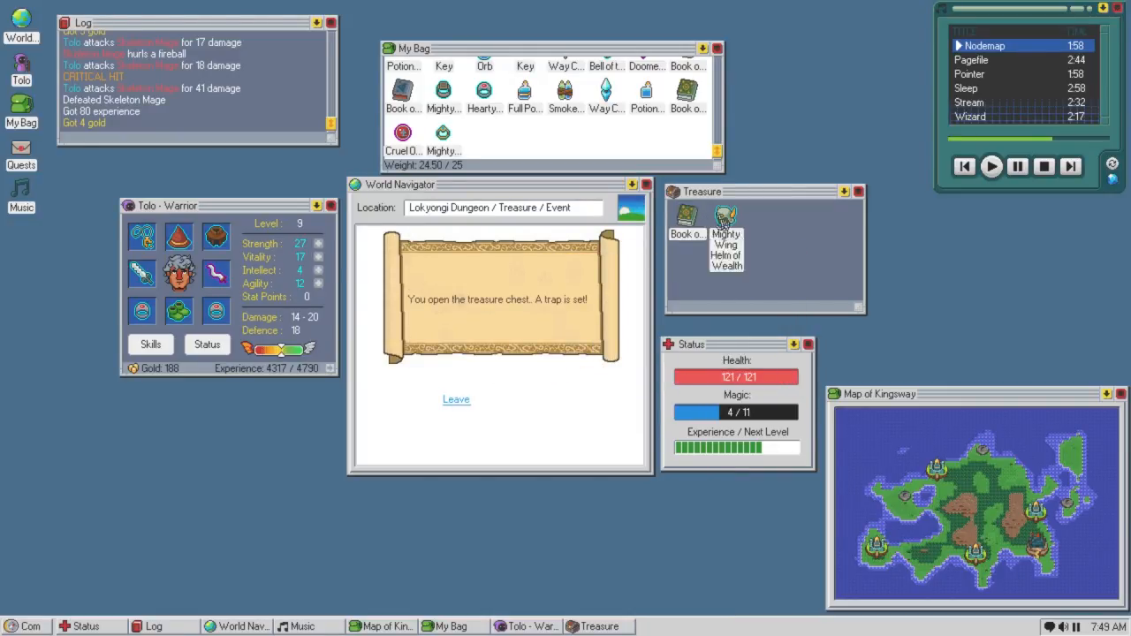
left_click(726, 243)
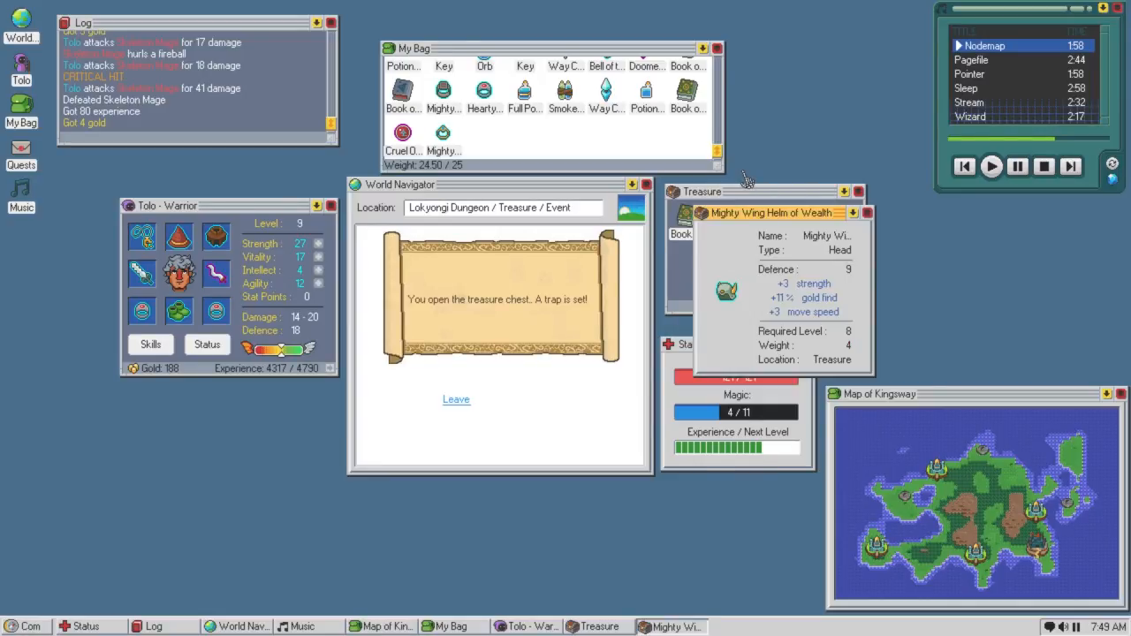
mouse_move(811, 325)
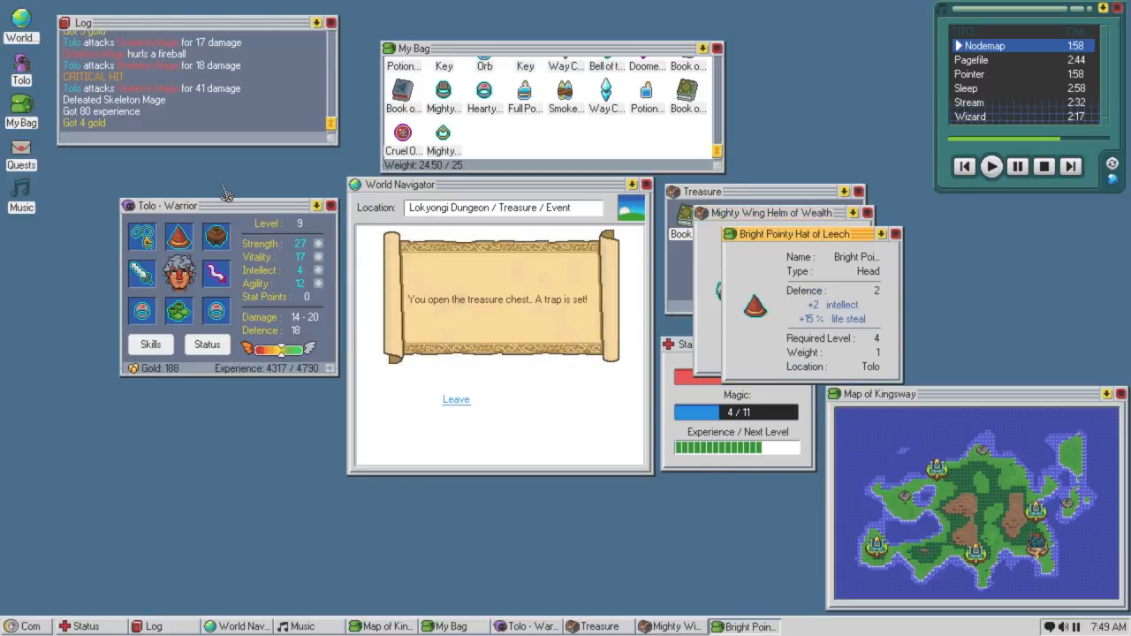
left_click_drag(795, 234, 551, 230)
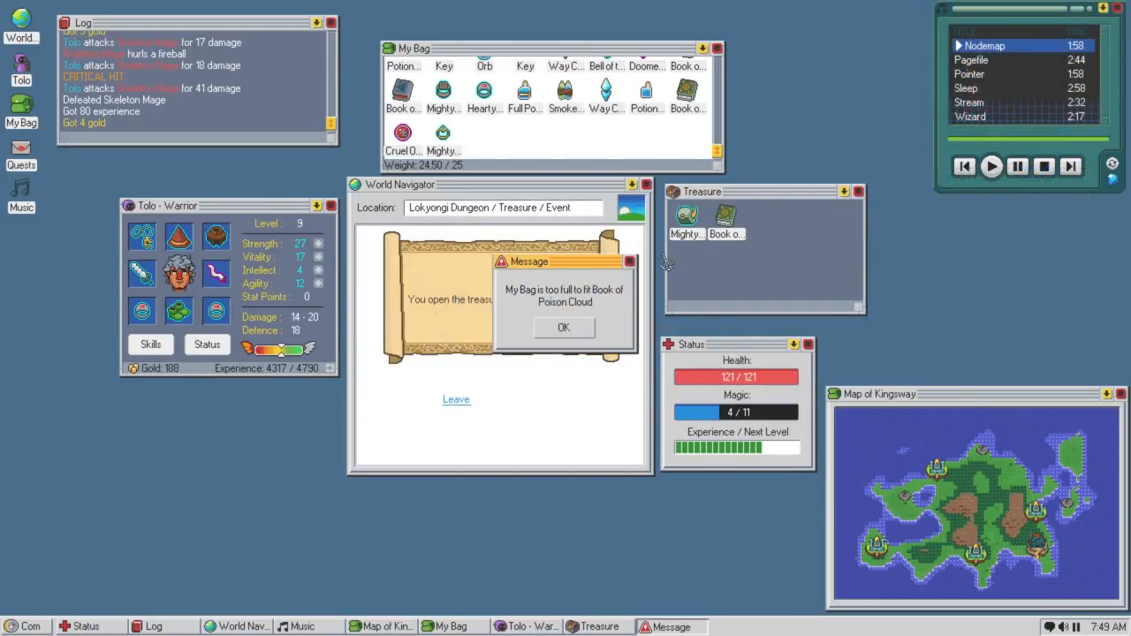
Dismiss the bag-full message, recheck the helm, and drink the Potion of Magic to restore magic to 10.
left_click(563, 327)
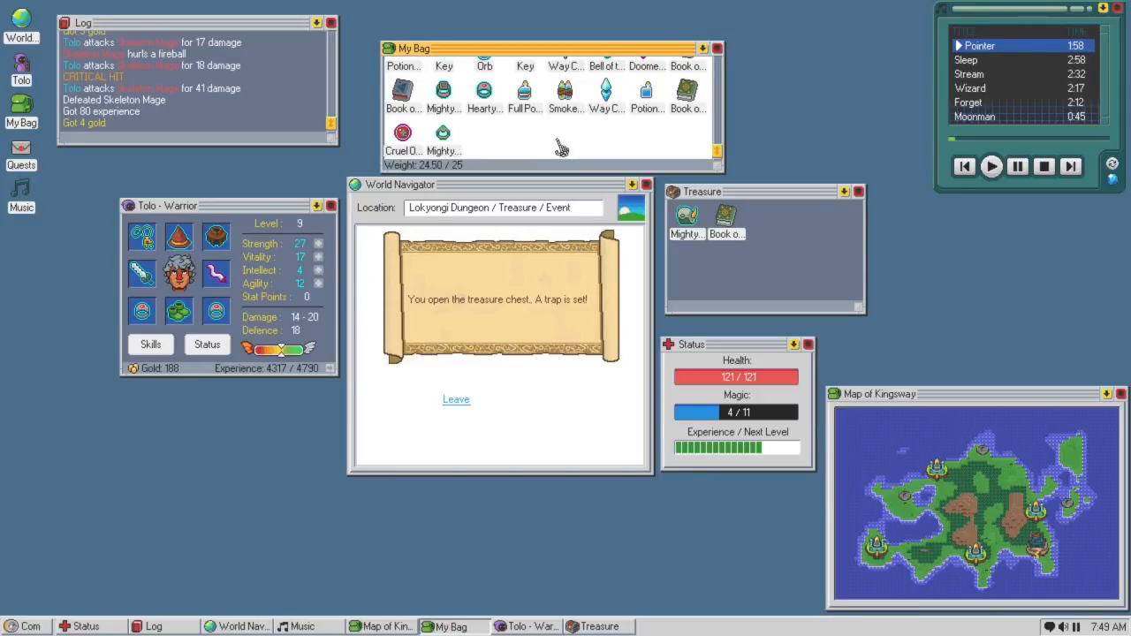
mouse_move(649, 168)
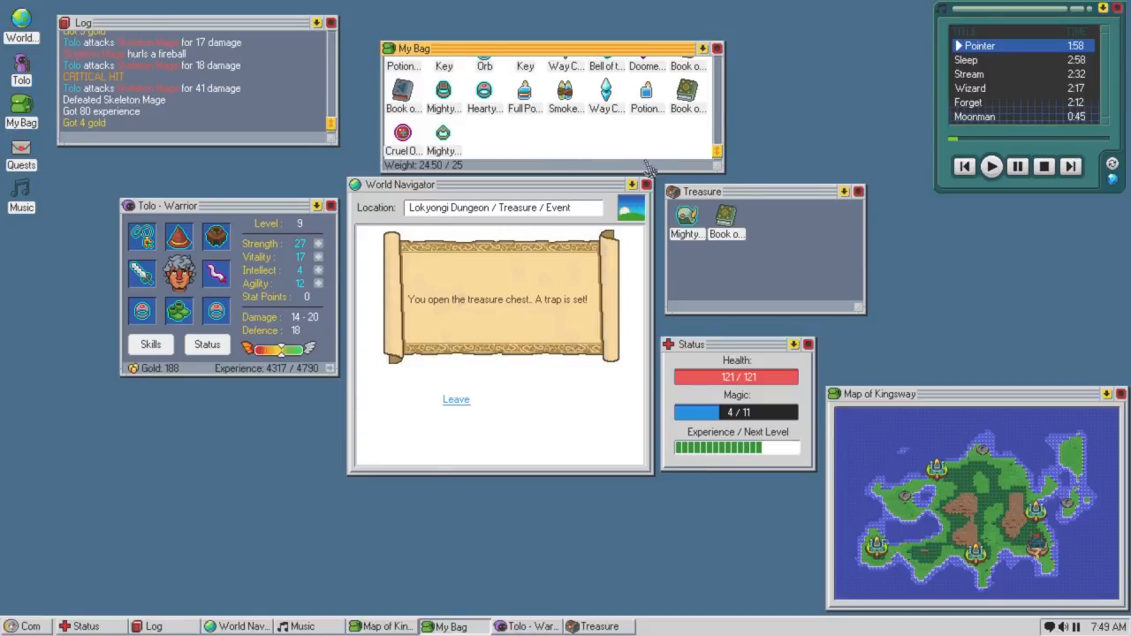
mouse_move(606, 149)
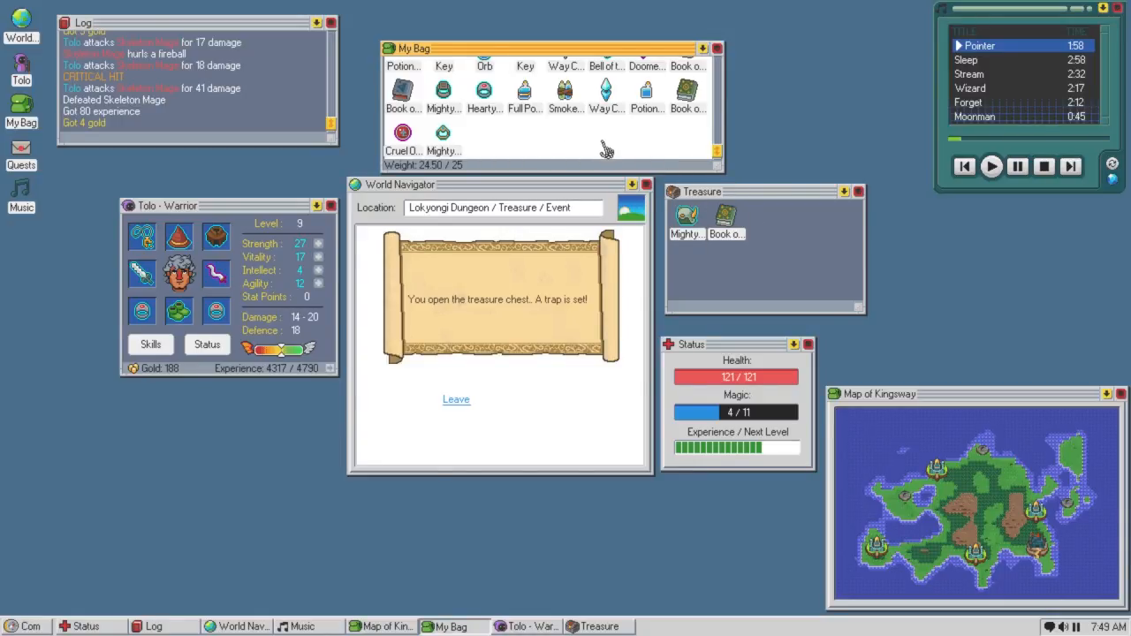
mouse_move(711, 177)
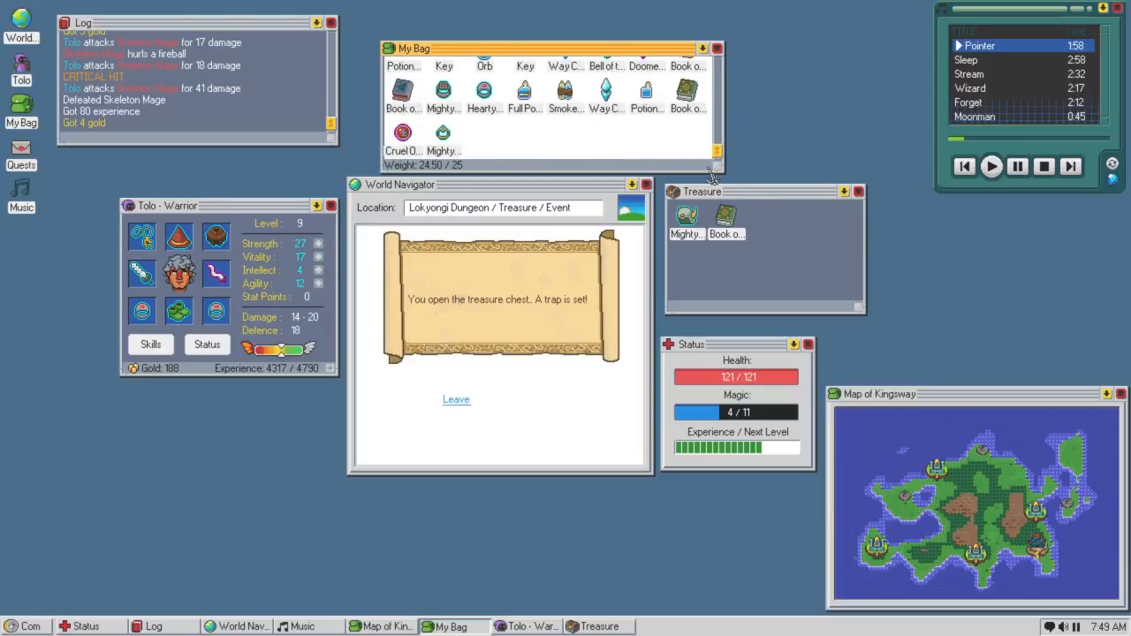
mouse_move(629, 179)
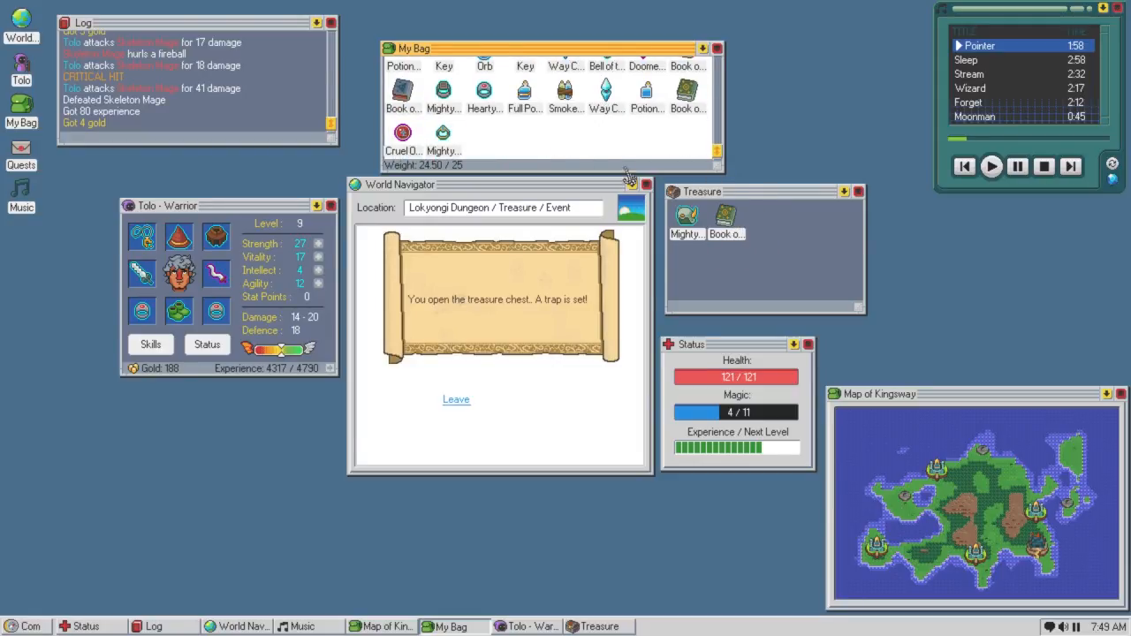
mouse_move(686, 216)
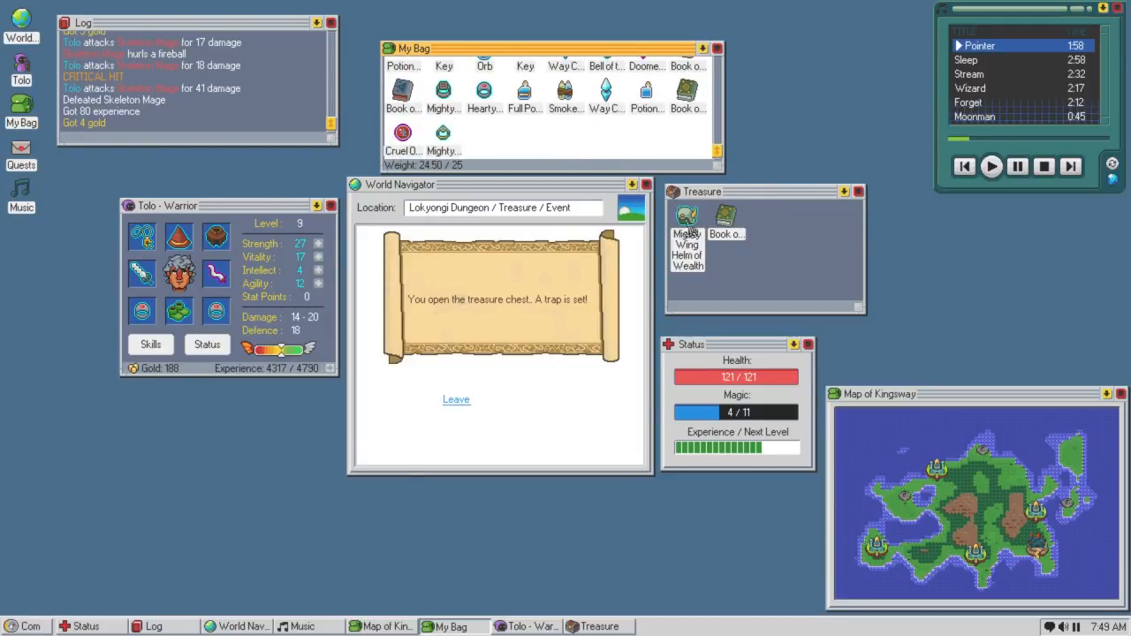
left_click(687, 219)
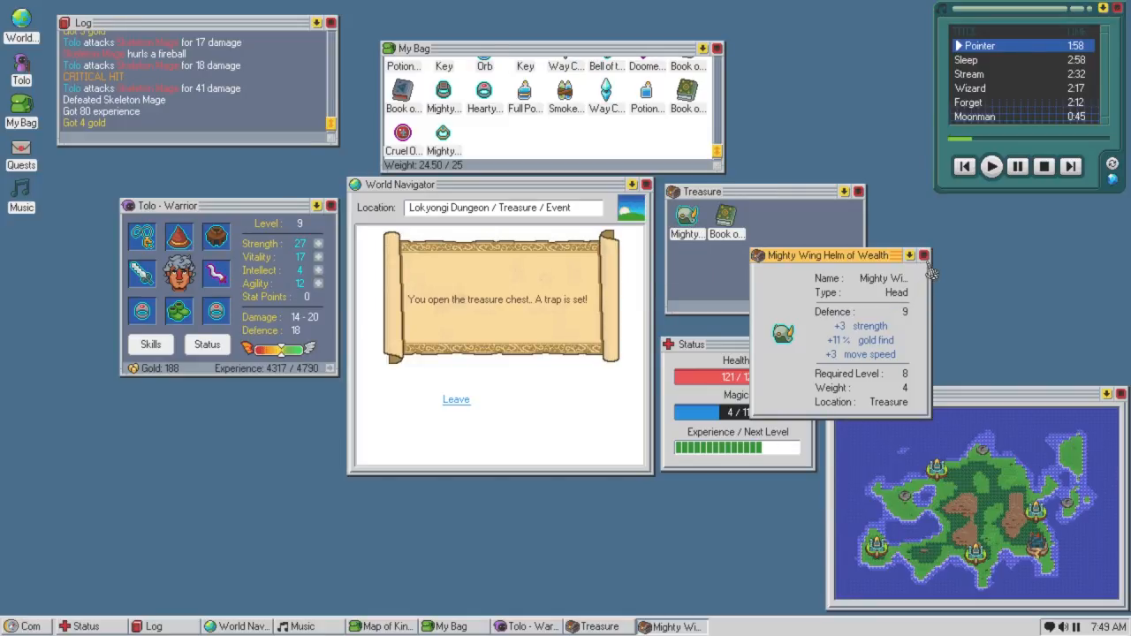
left_click(923, 255)
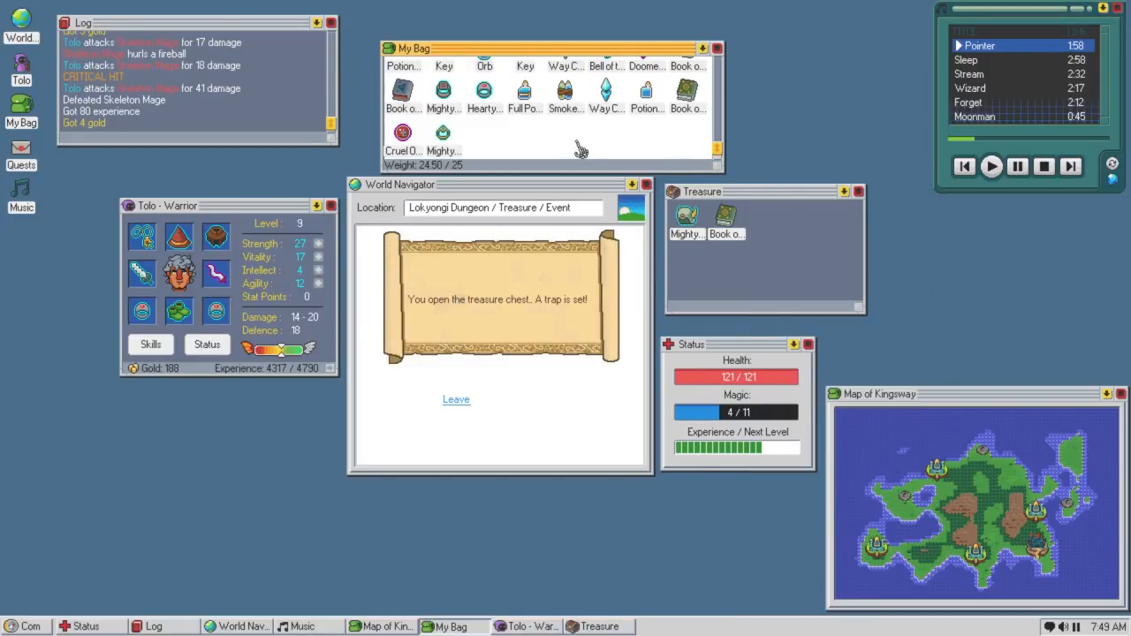
mouse_move(646, 92)
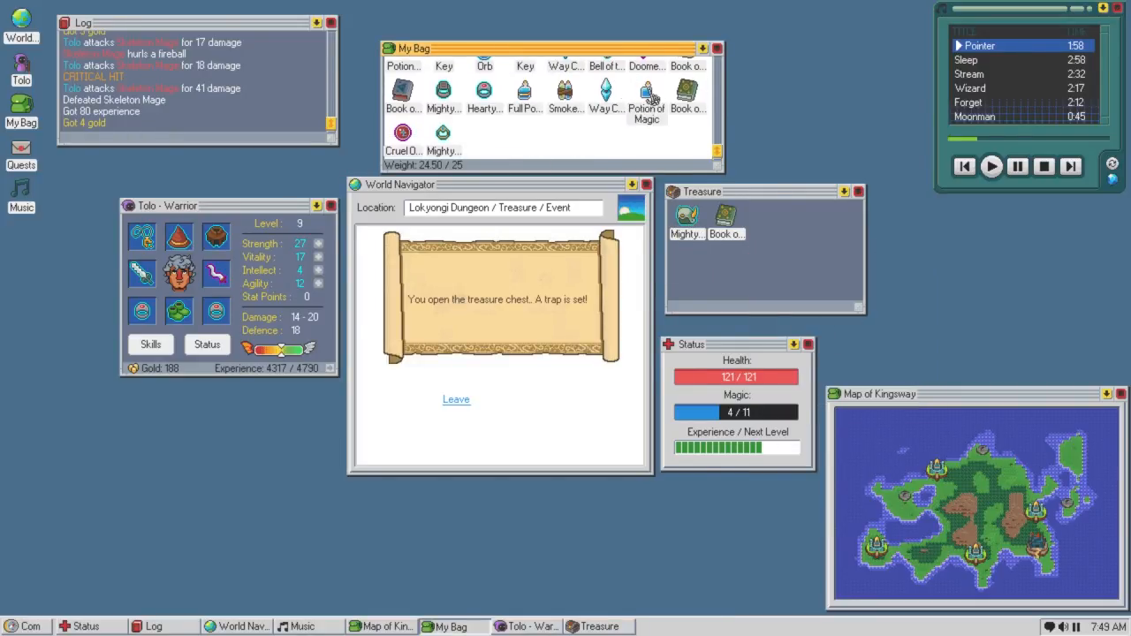
left_click(646, 93)
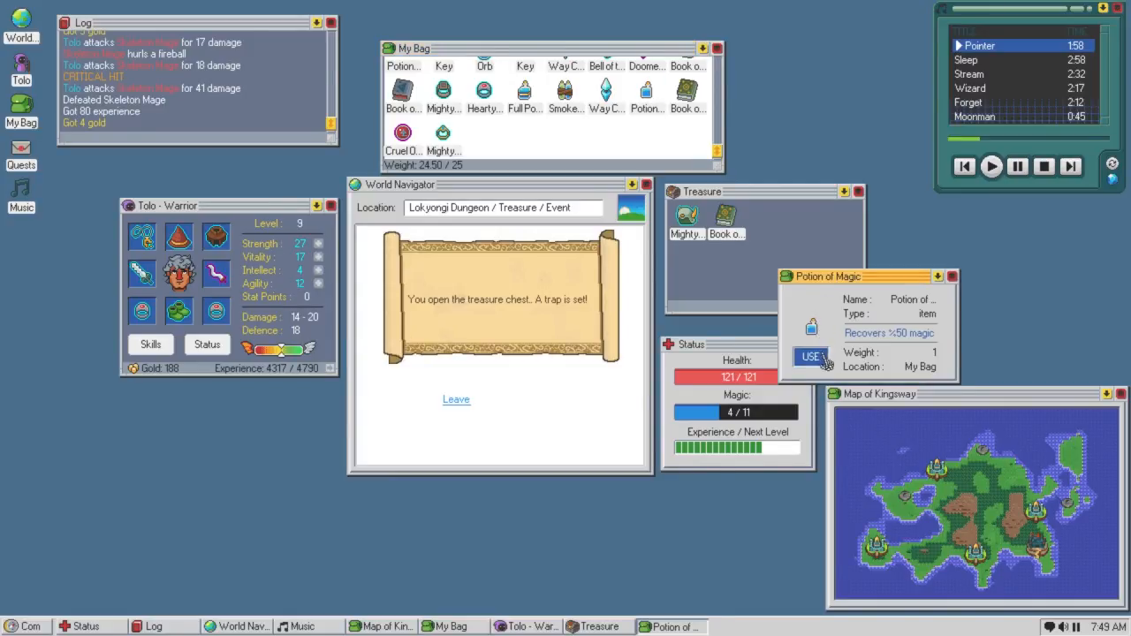
left_click(810, 356)
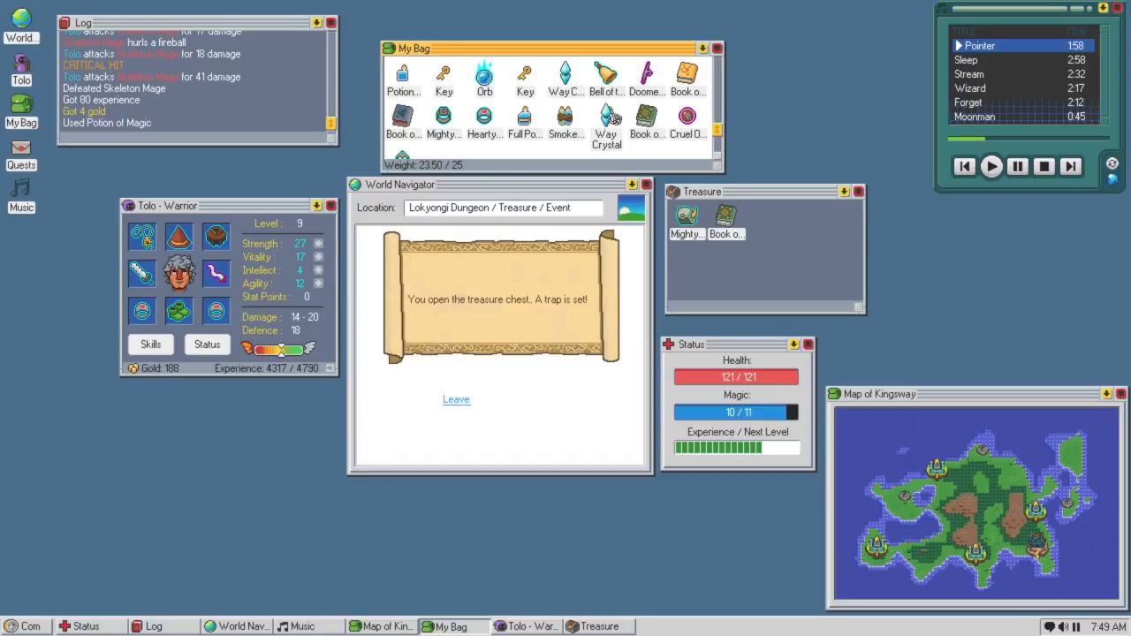
Review and close the Book of Poison Cloud and Doomed Silver Wand of Fury details.
scroll("up", 3)
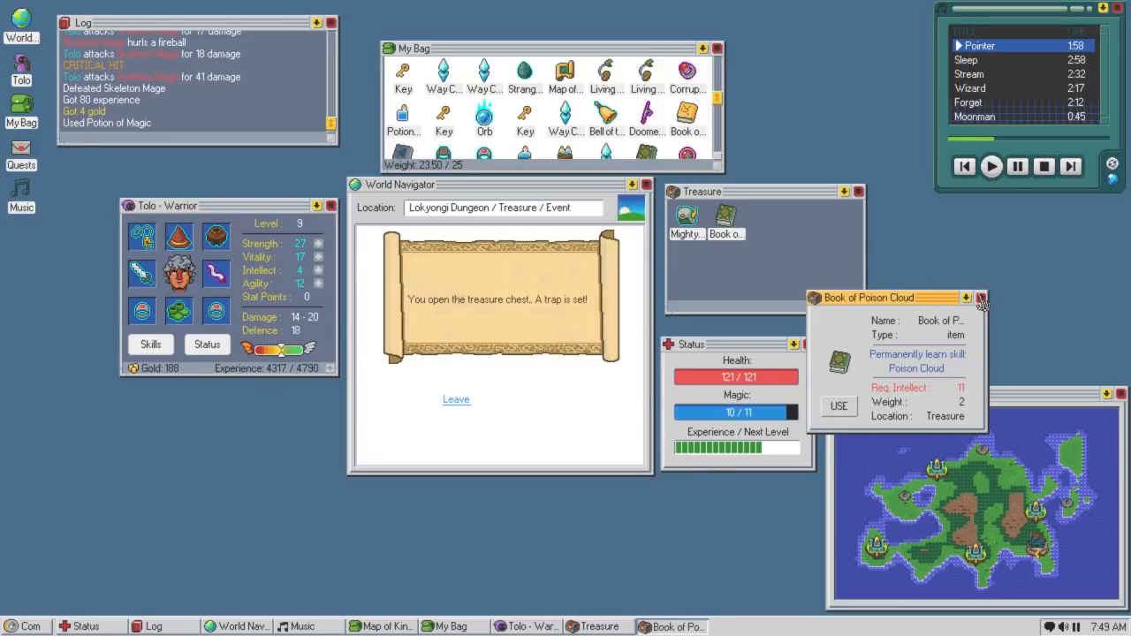
left_click(980, 297)
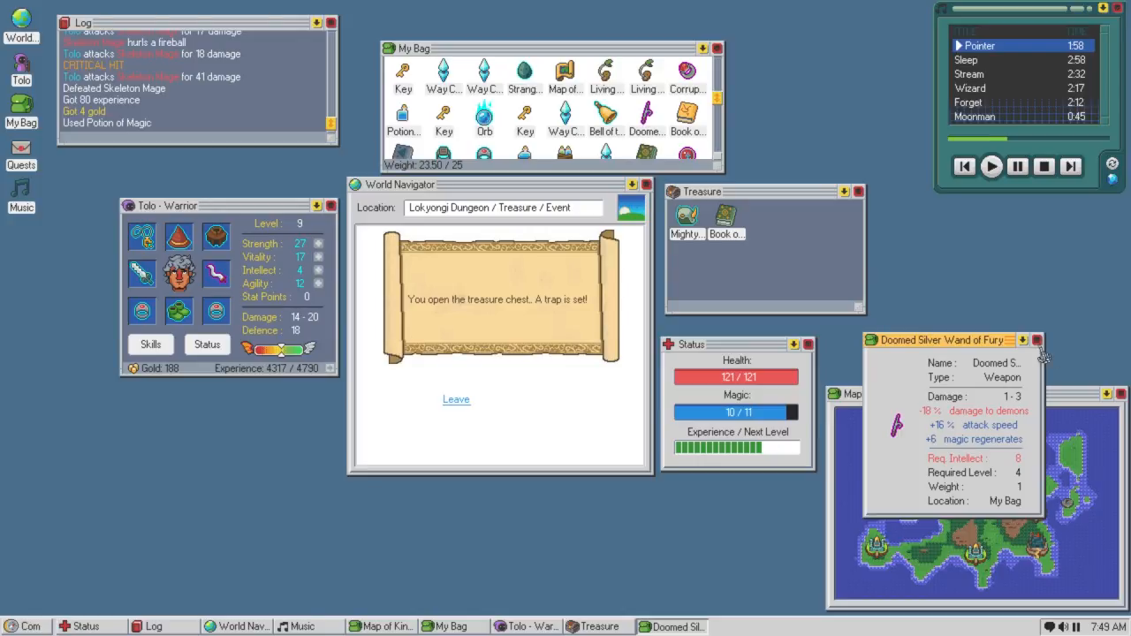
left_click(1036, 339)
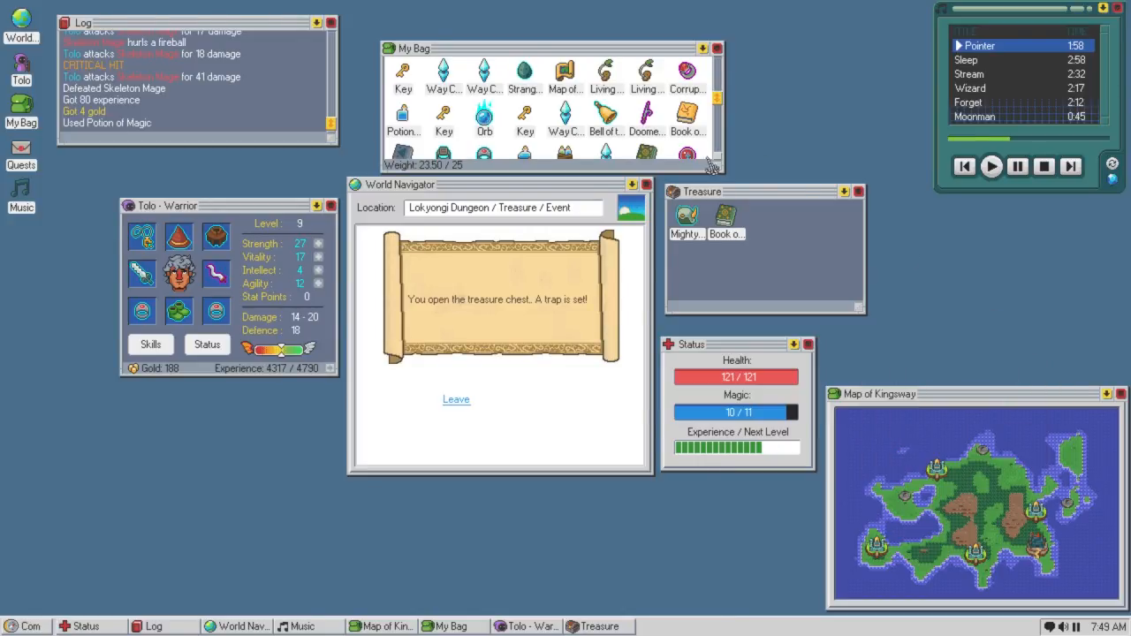
scroll("down", 3)
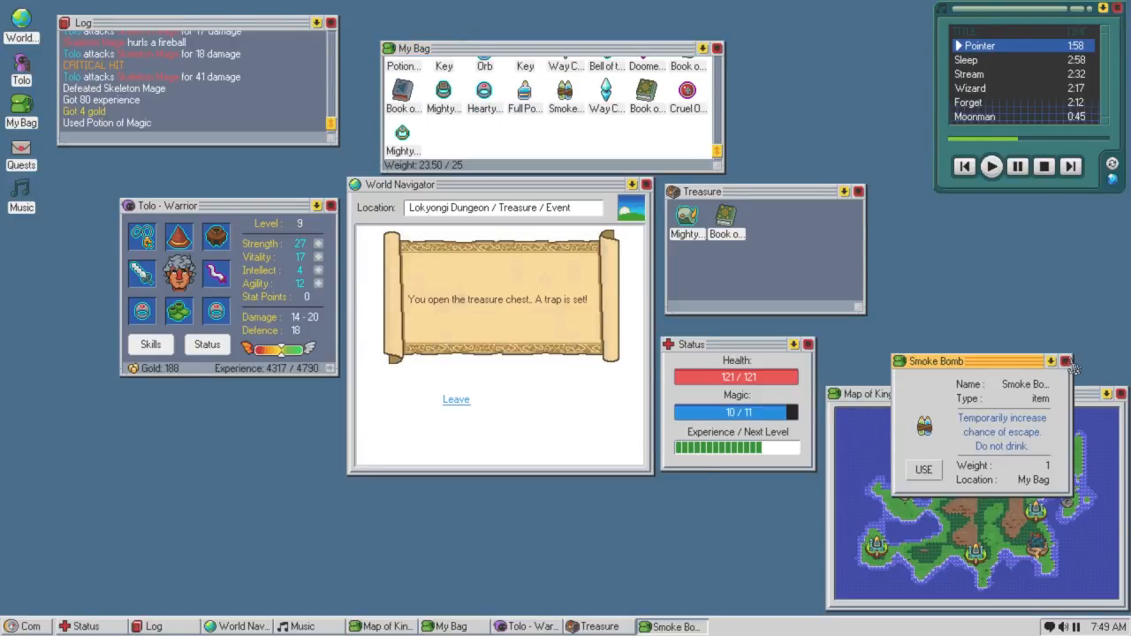
left_click(1065, 361)
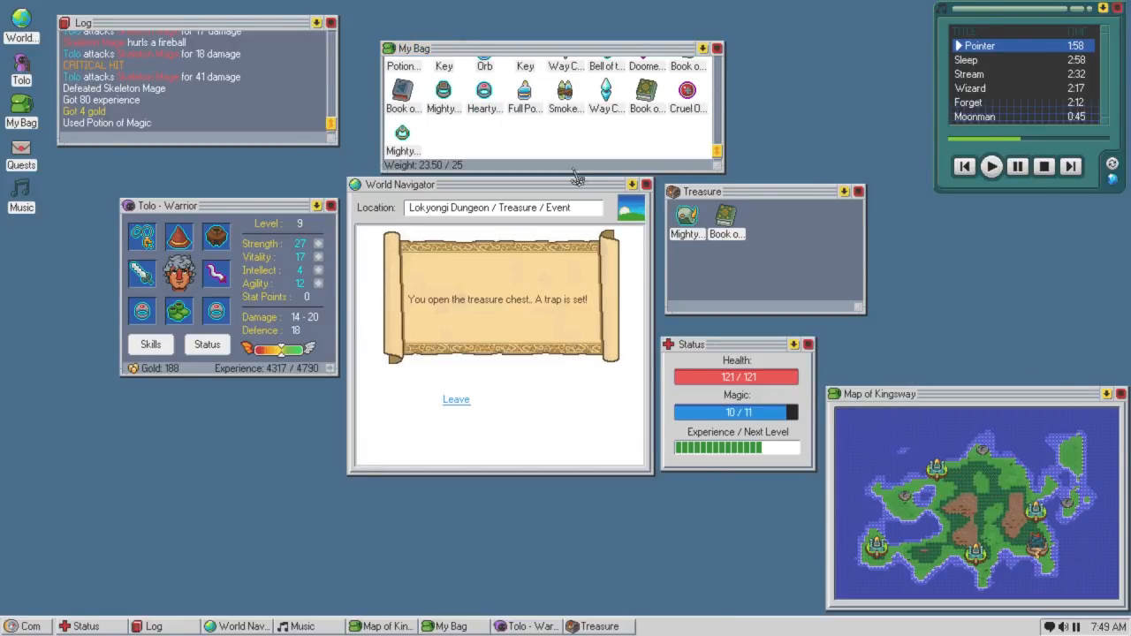
Throw away the Smoke Bomb and check the Leech hat's details.
right_click(566, 92)
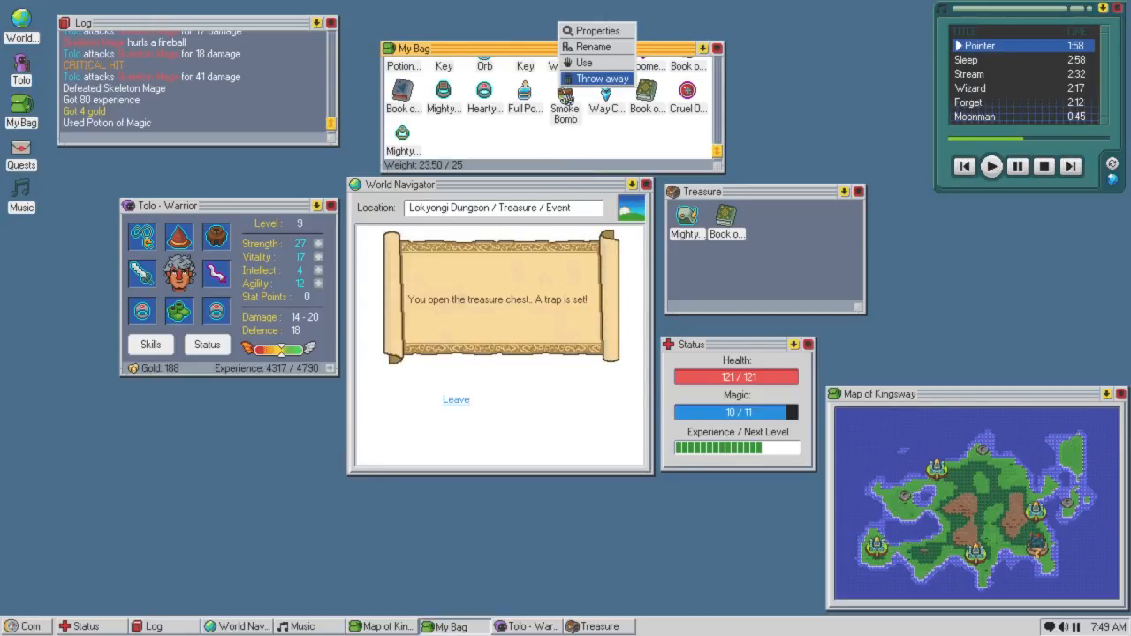
left_click(597, 79)
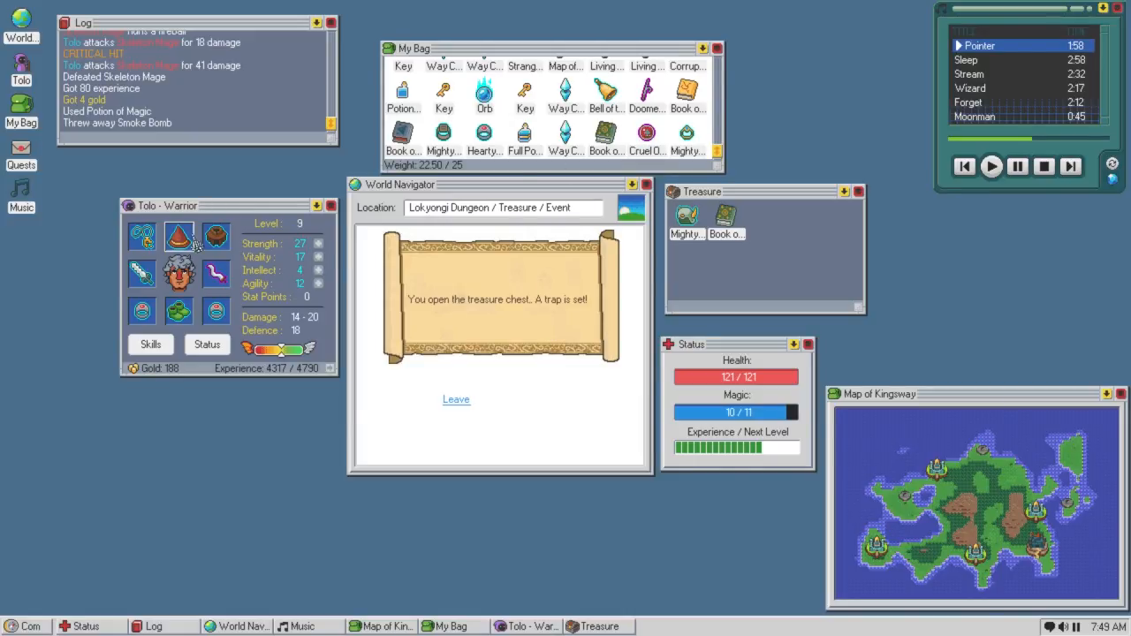
mouse_move(179, 234)
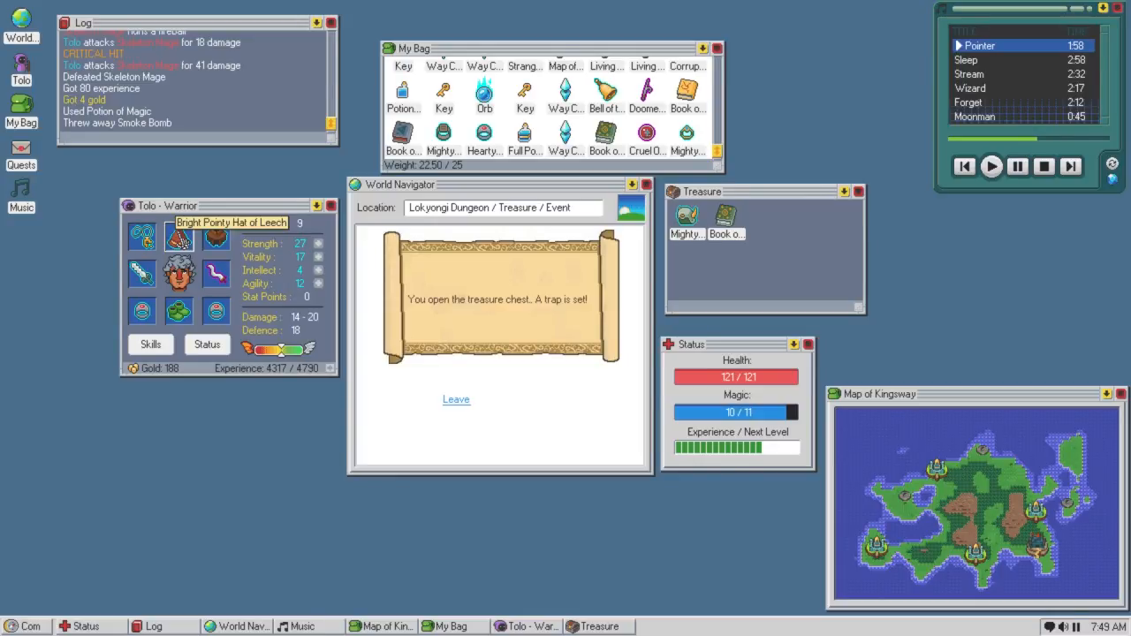
mouse_move(725, 219)
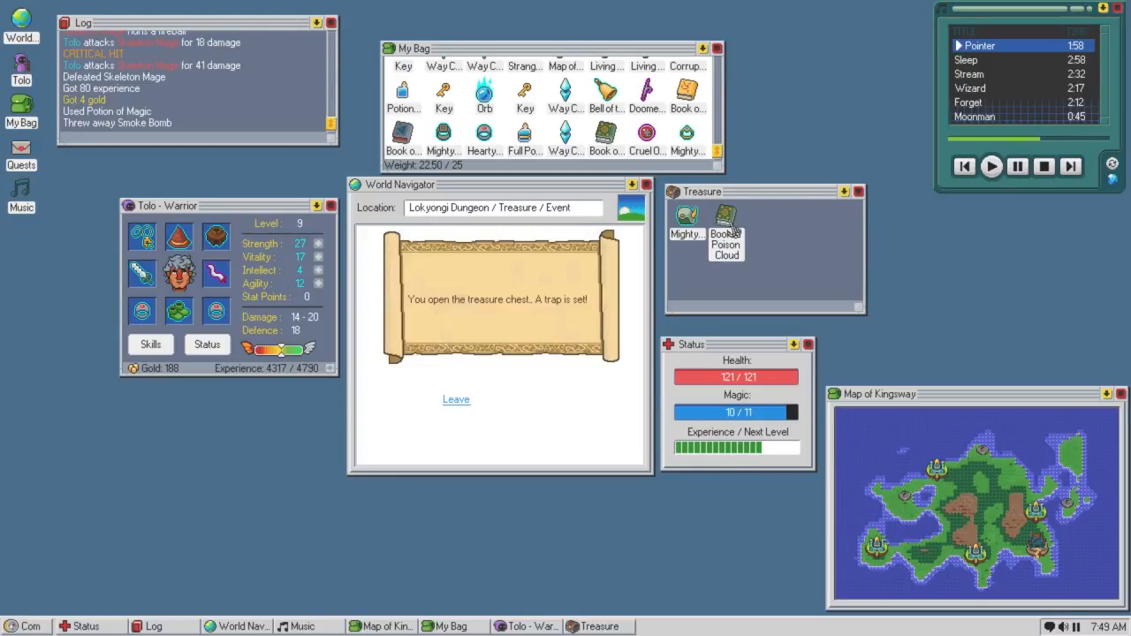
right_click(177, 237)
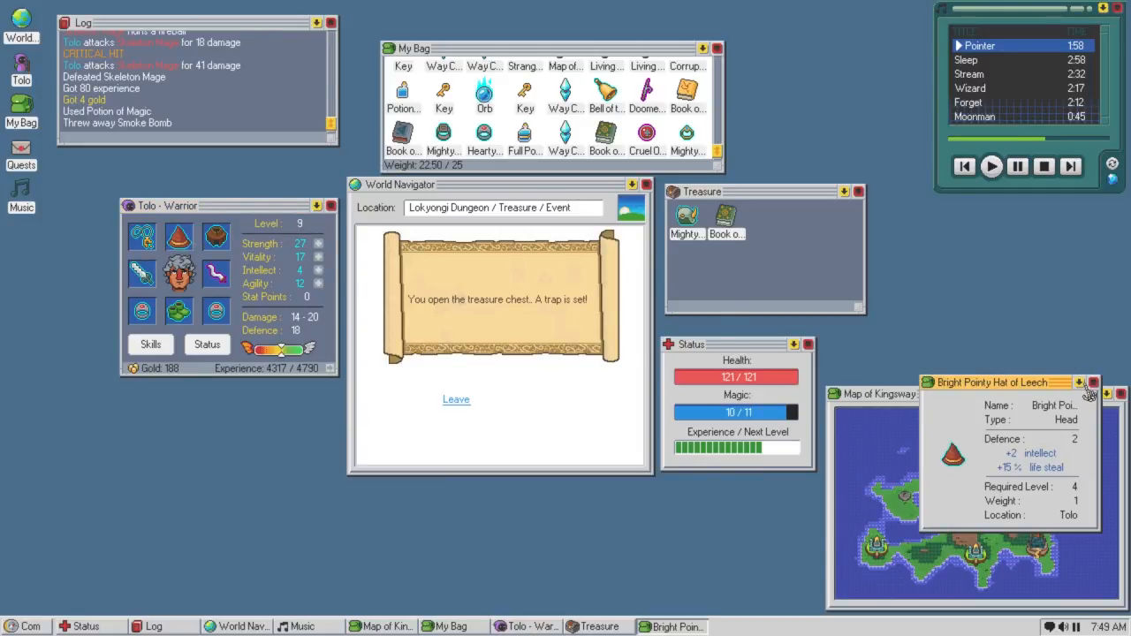
left_click(1092, 382)
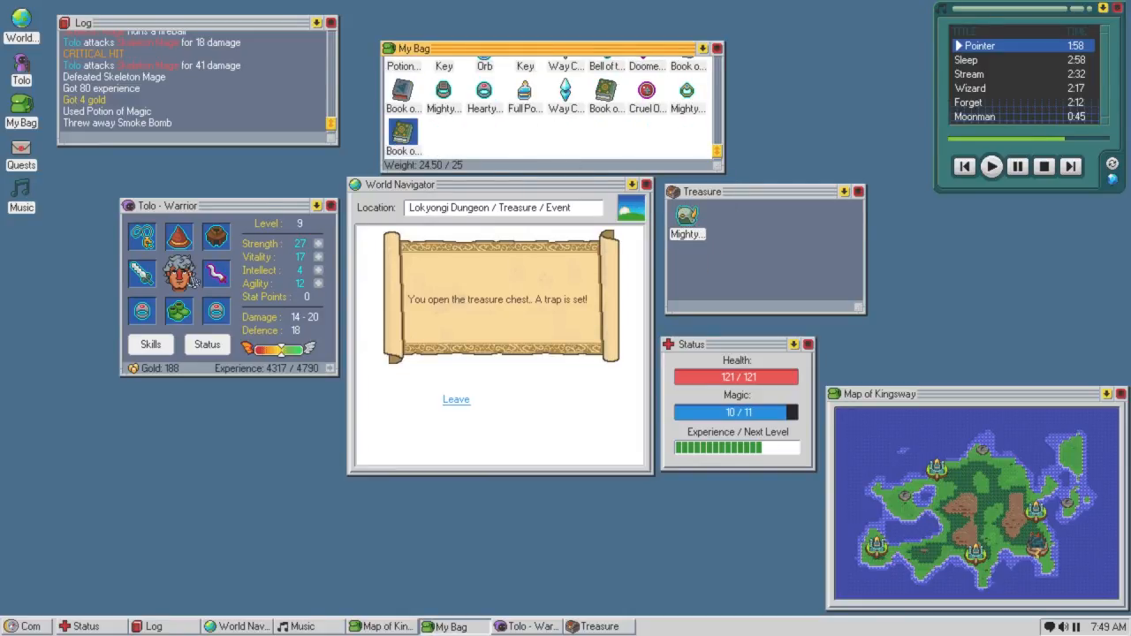
mouse_move(179, 237)
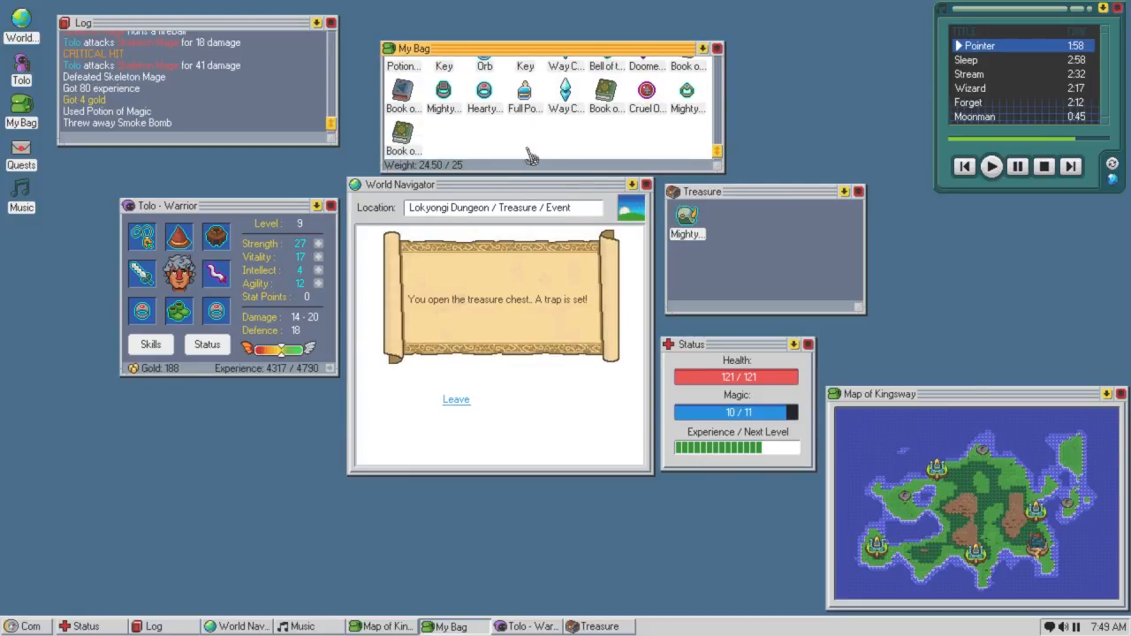
mouse_move(550, 139)
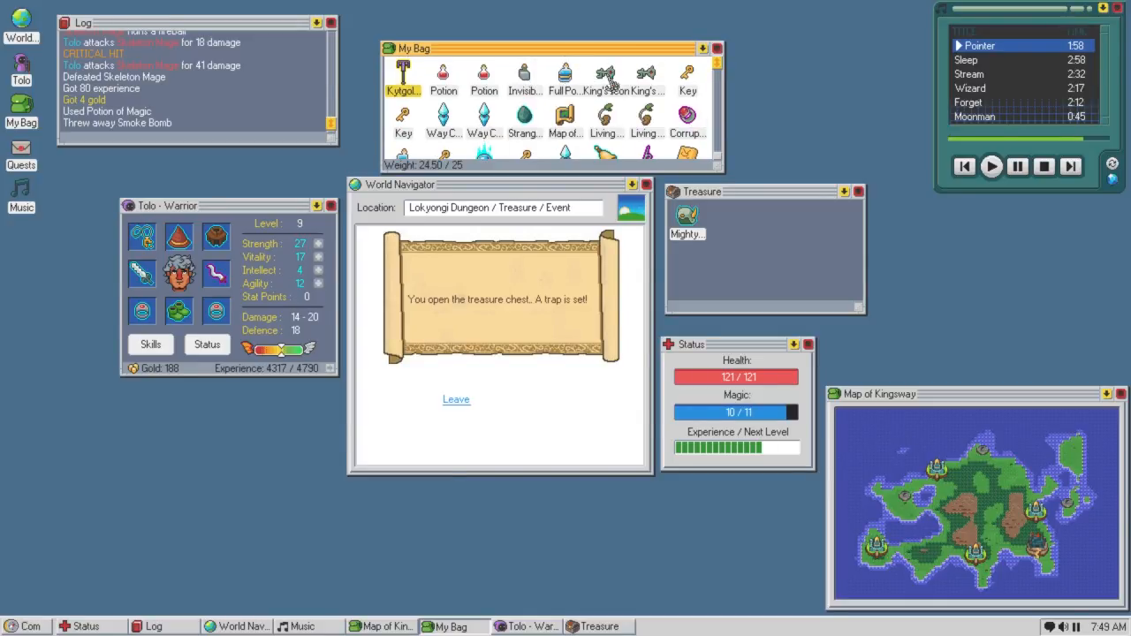
scroll("down", 3)
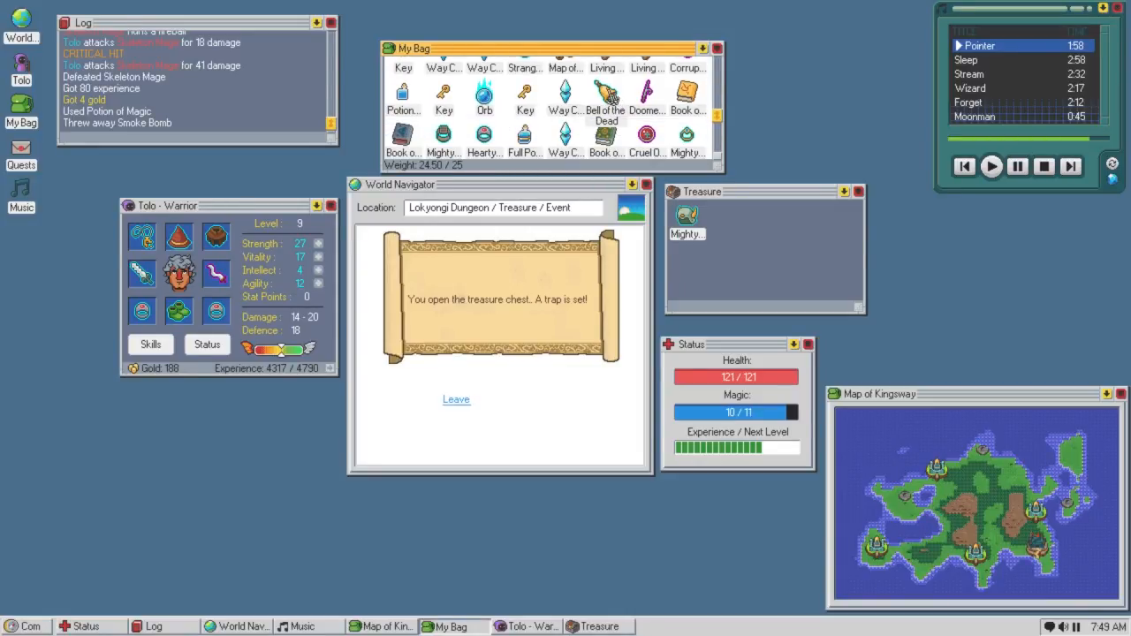
Inspect and throw away the Bell of the Dead, then leave the treasure chest event.
right_click(606, 95)
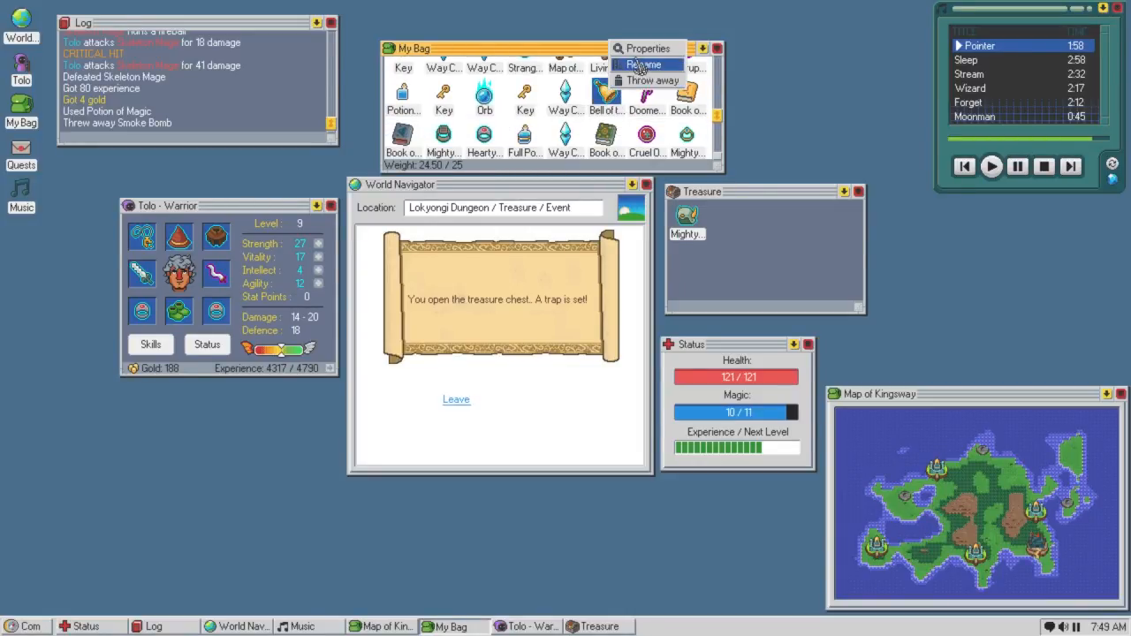
left_click(646, 48)
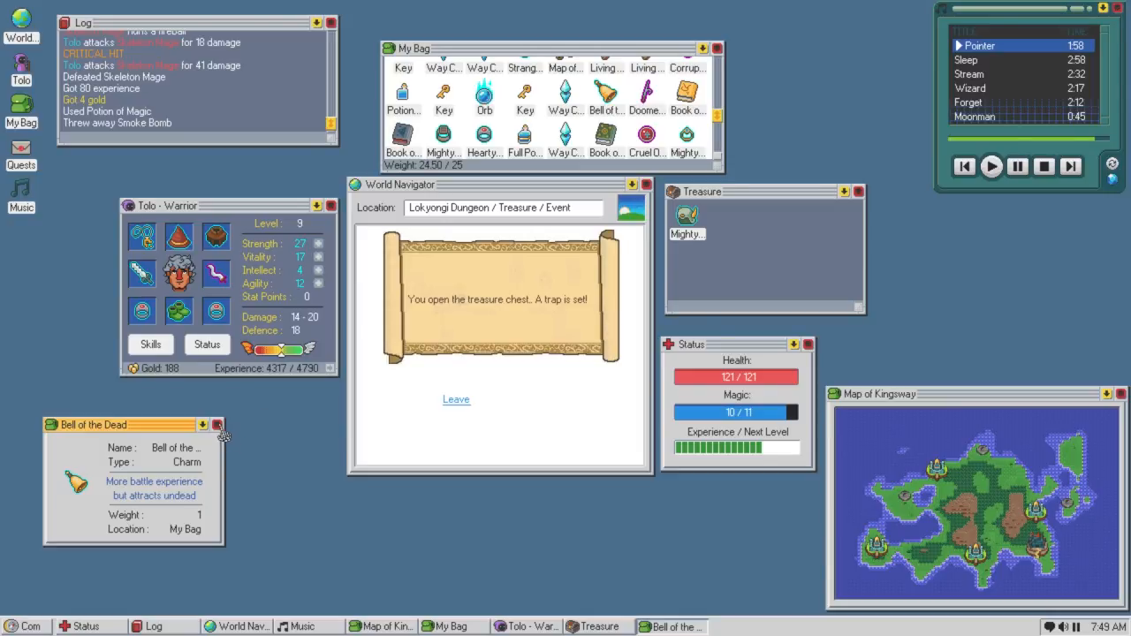
left_click(217, 425)
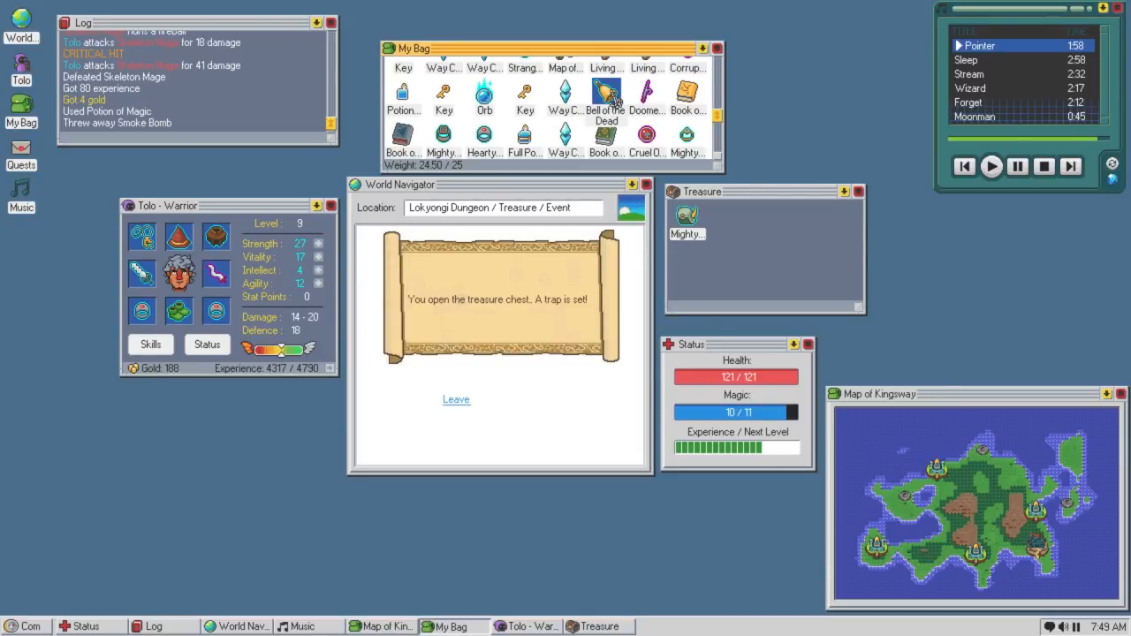
left_click(606, 97)
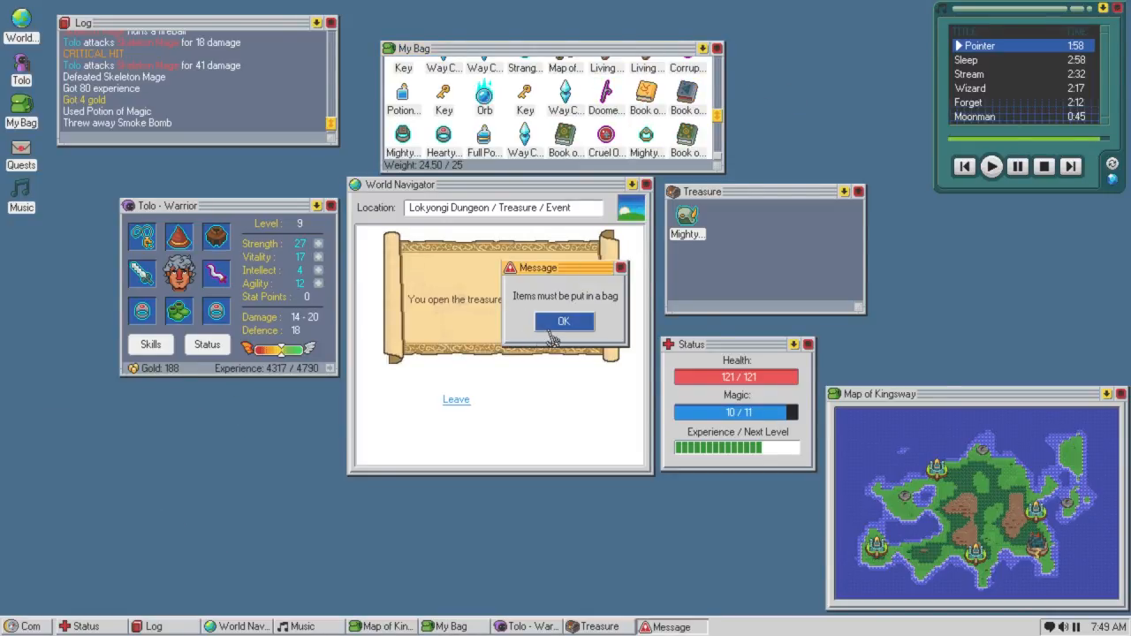
left_click(563, 320)
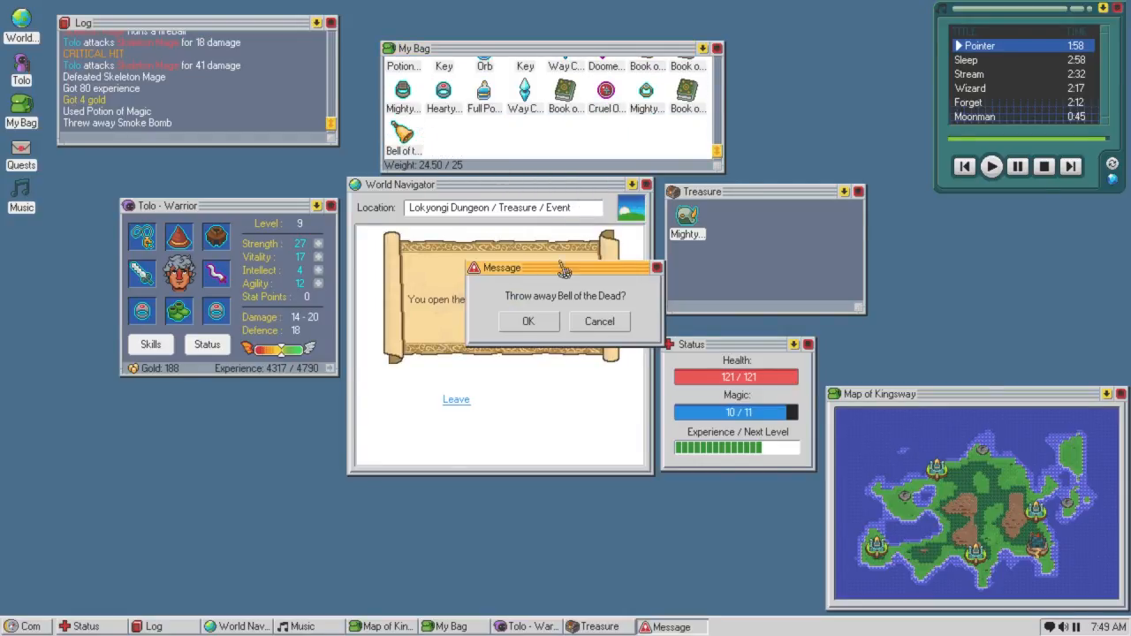
left_click(528, 321)
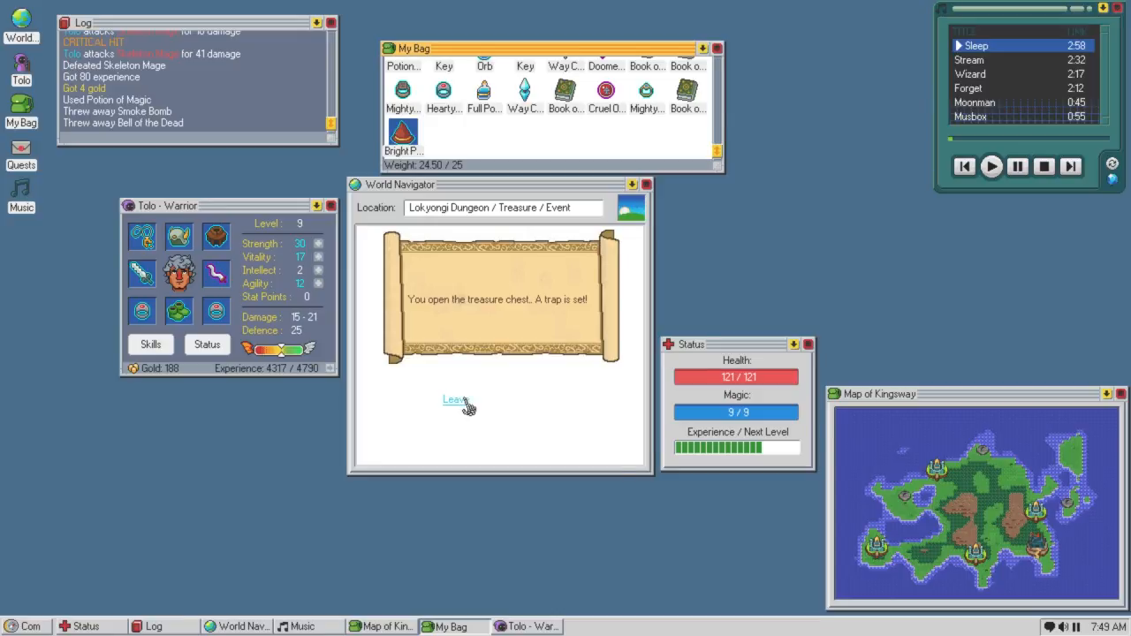
left_click(452, 400)
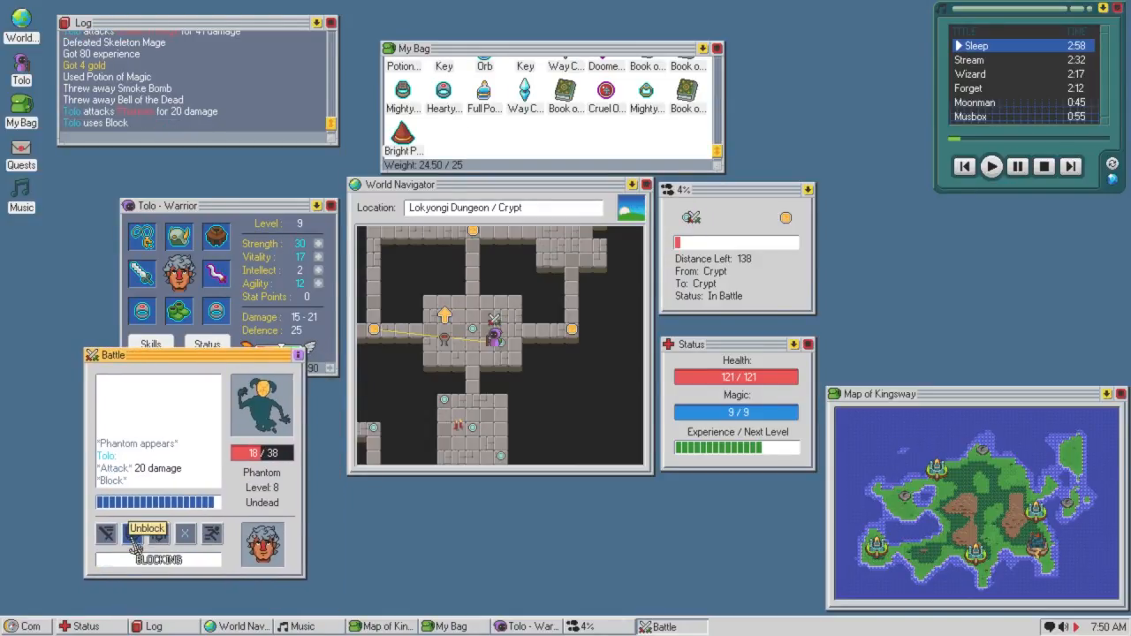
Defeat the two Phantoms with block and attack, then strike down the Priest.
left_click(147, 528)
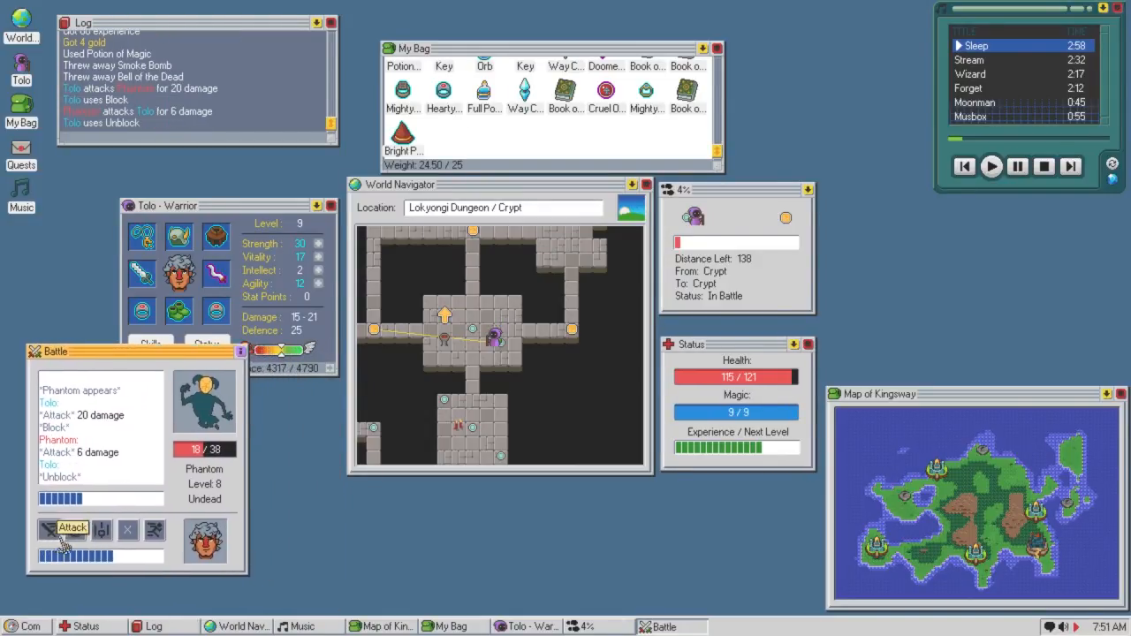
left_click(72, 528)
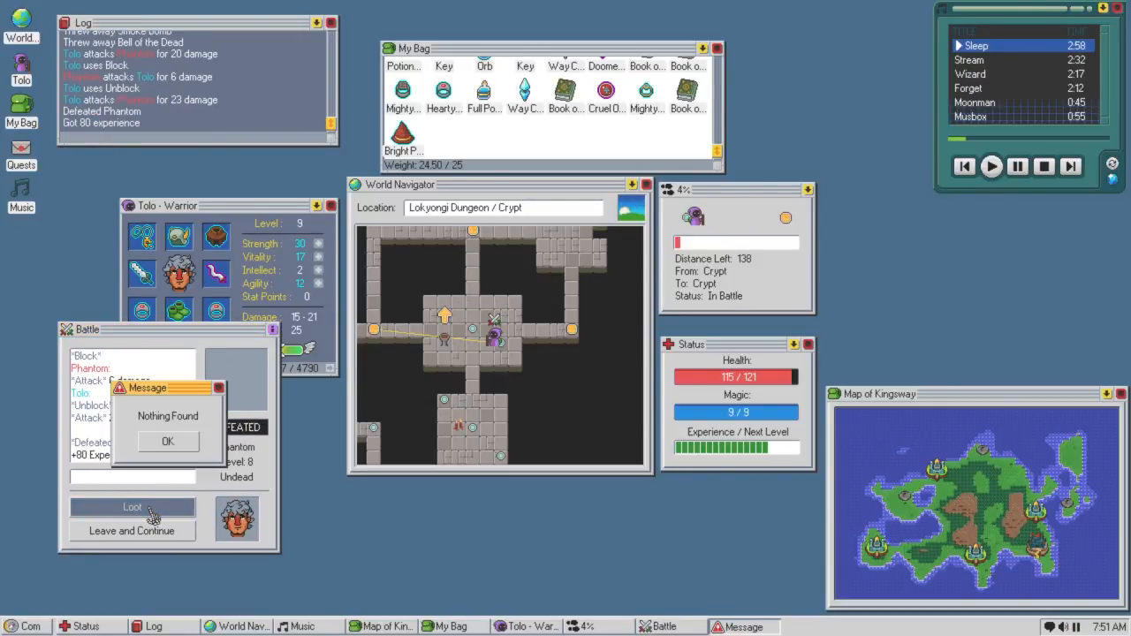
left_click(168, 441)
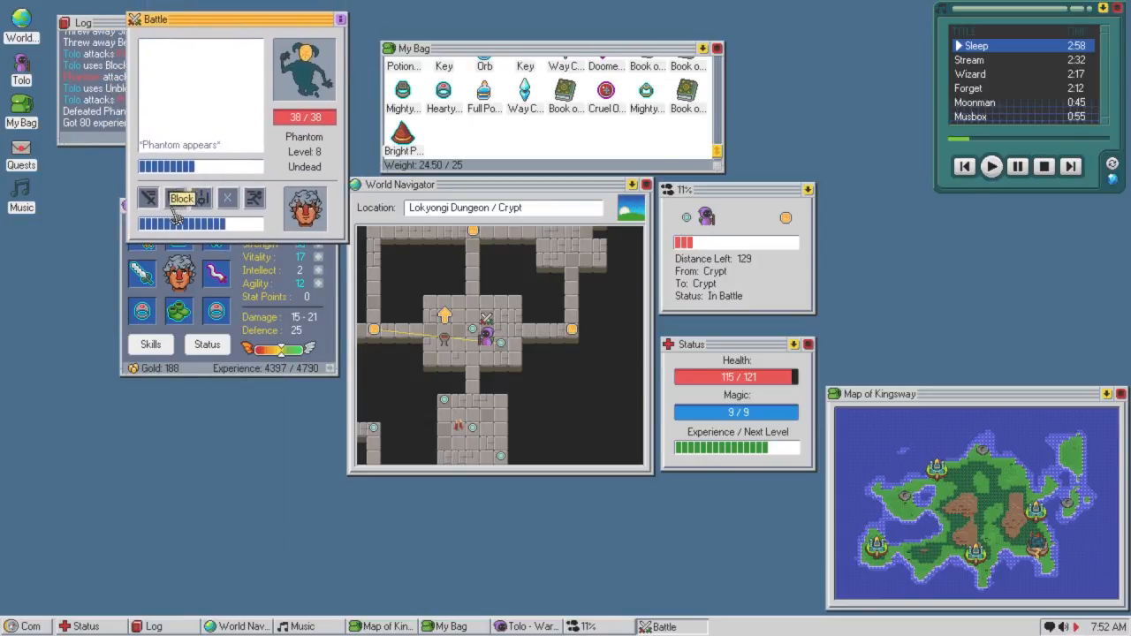
left_click(181, 198)
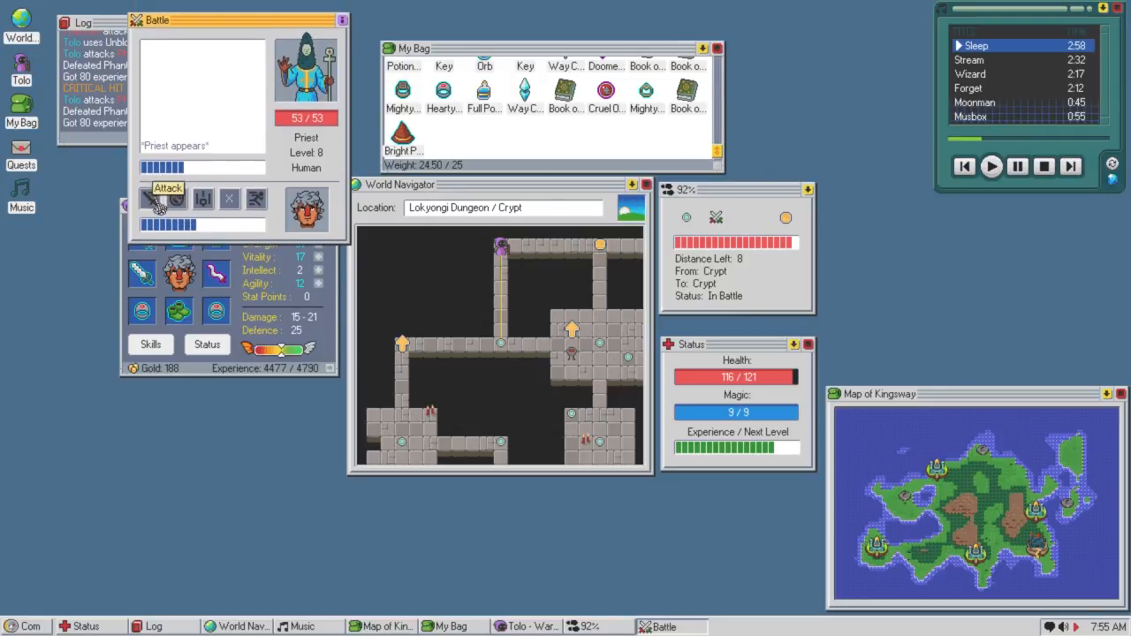
left_click(167, 189)
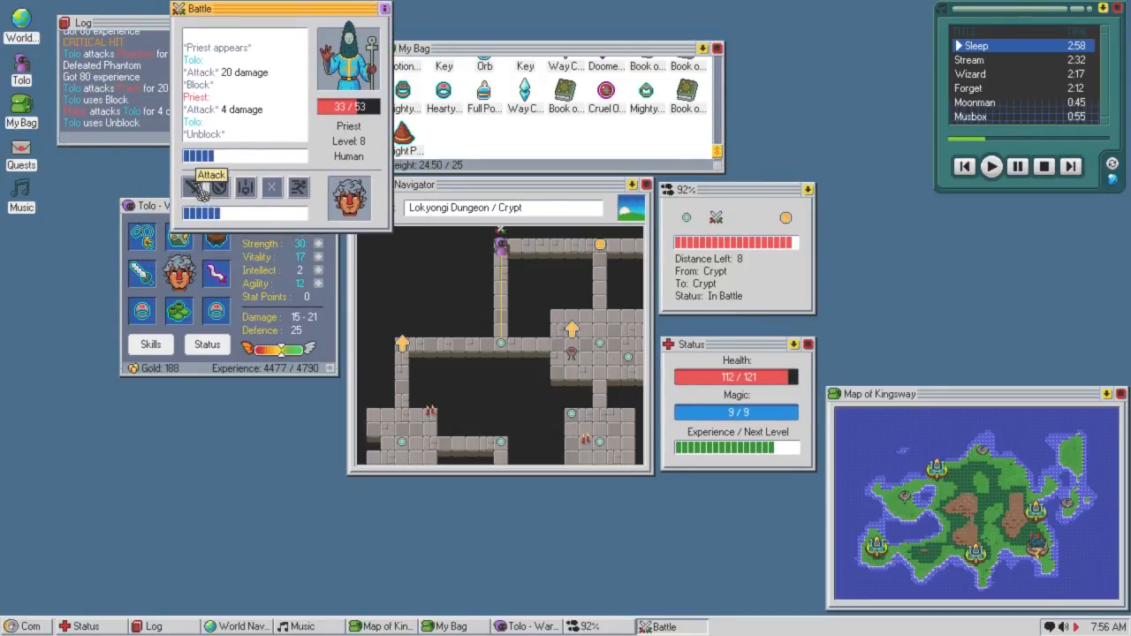
left_click(210, 186)
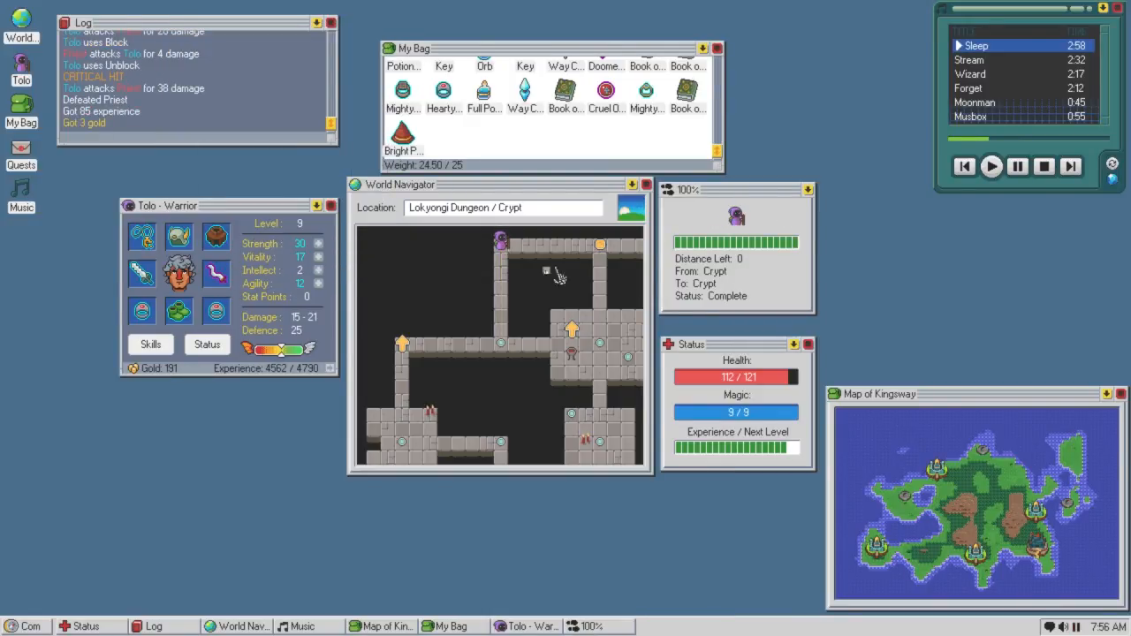
Travel to the next crypt waypoint, dodge the Skeleton Mage's fireballs, defeat it and check its loot.
right_click(605, 345)
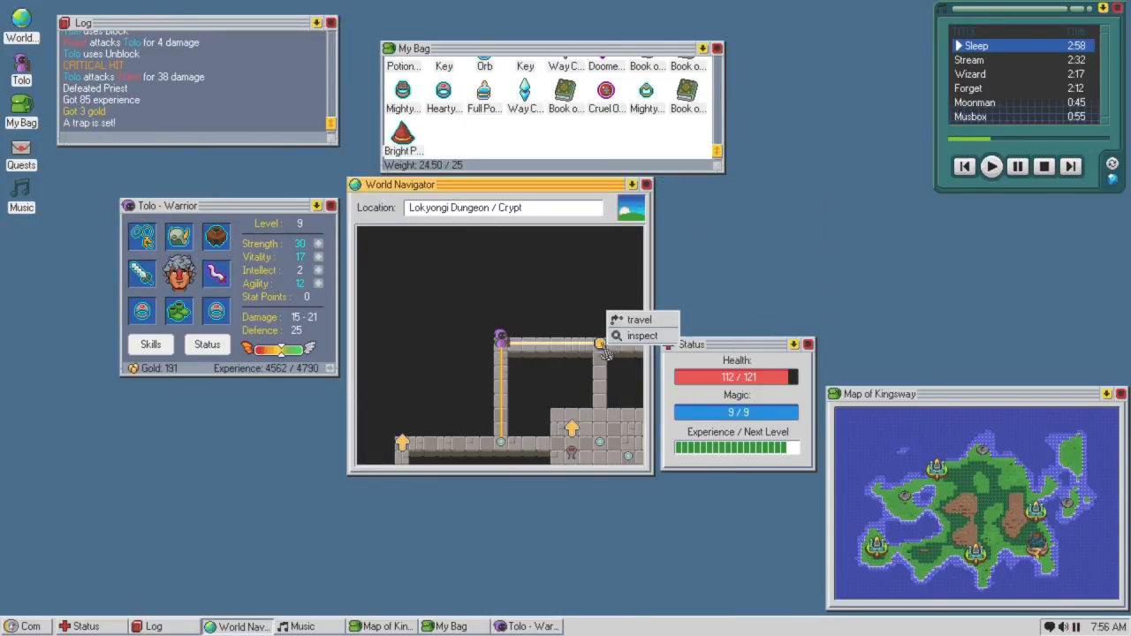
left_click(638, 320)
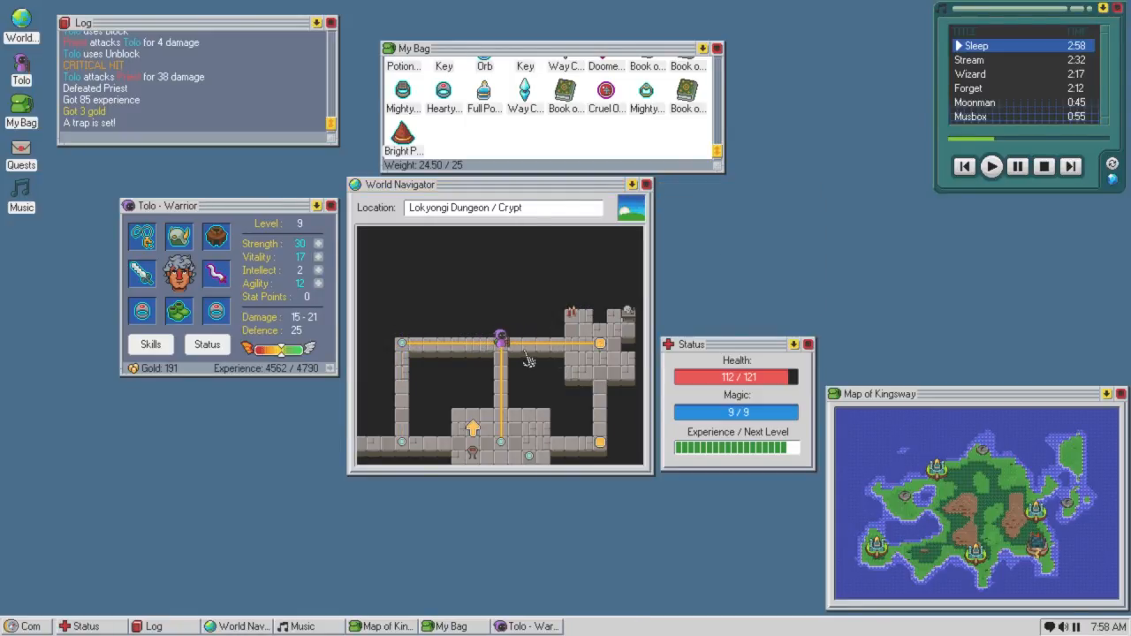
left_click(601, 343)
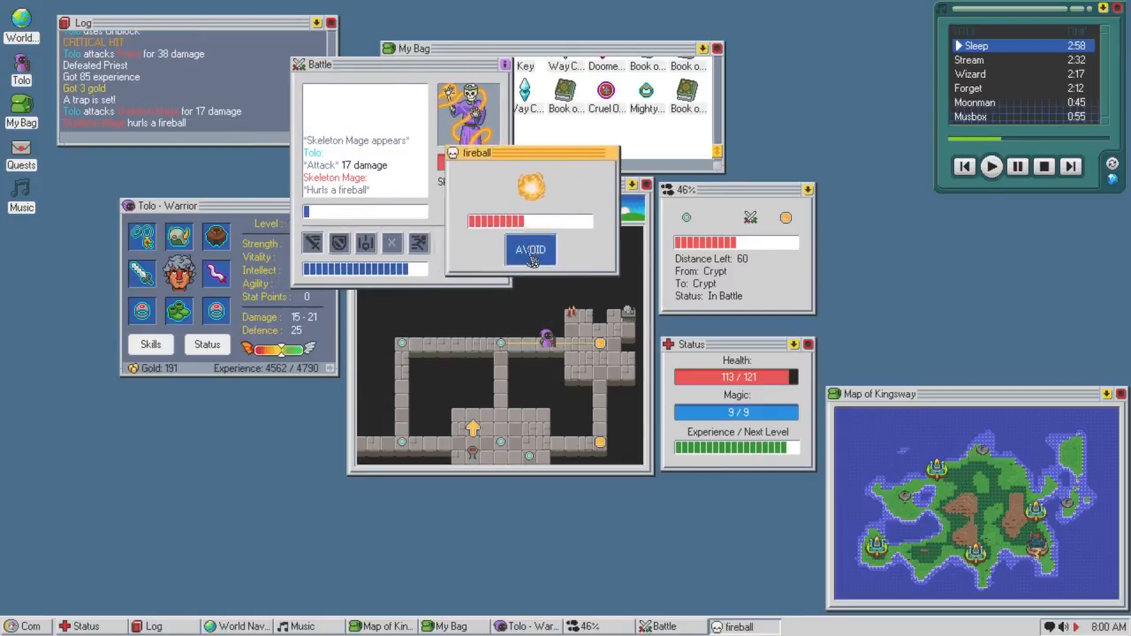
left_click(530, 249)
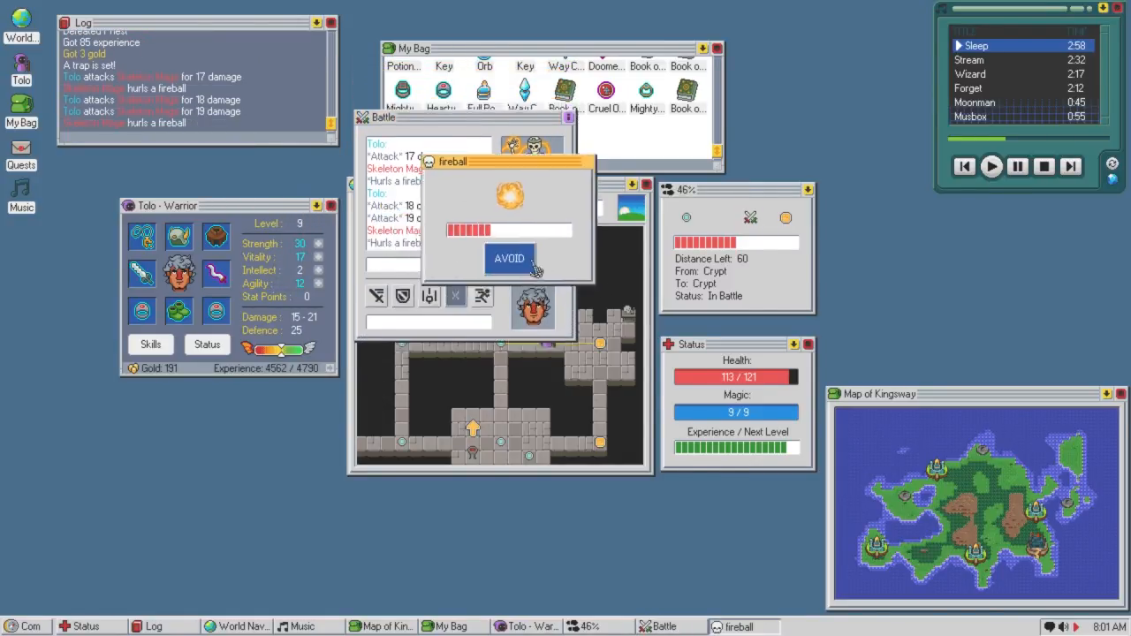
left_click(508, 258)
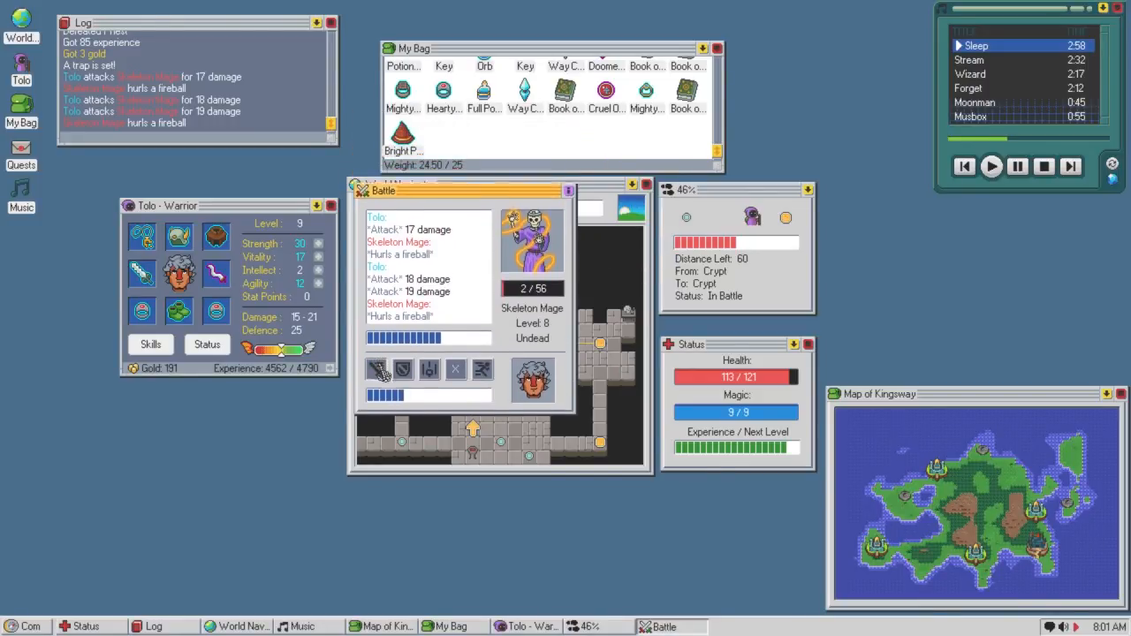
left_click(377, 369)
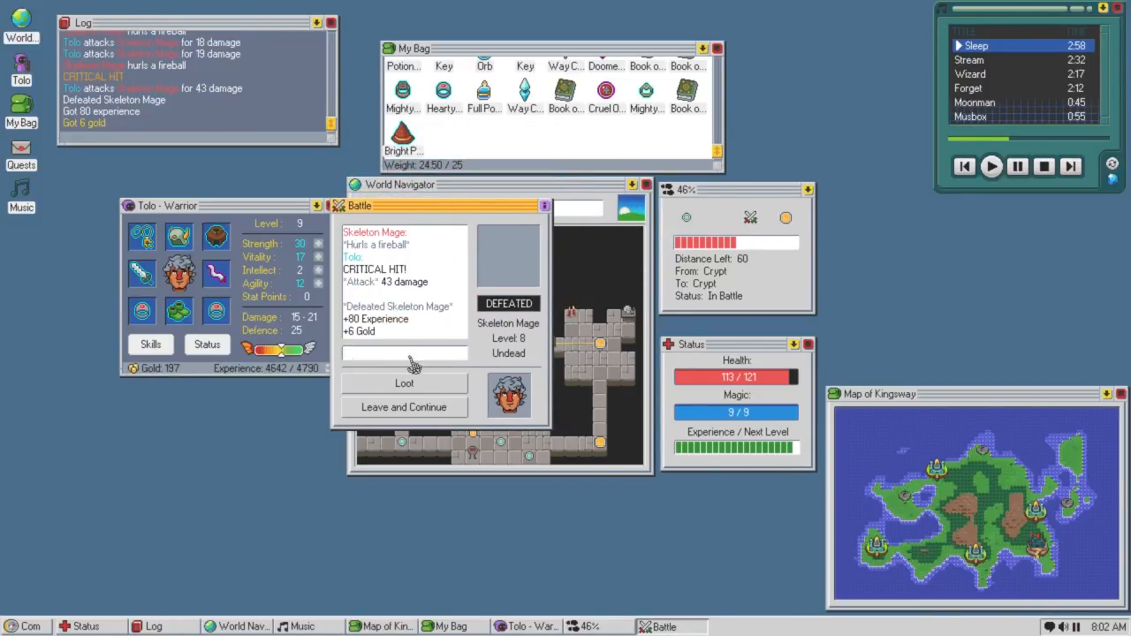
left_click(404, 383)
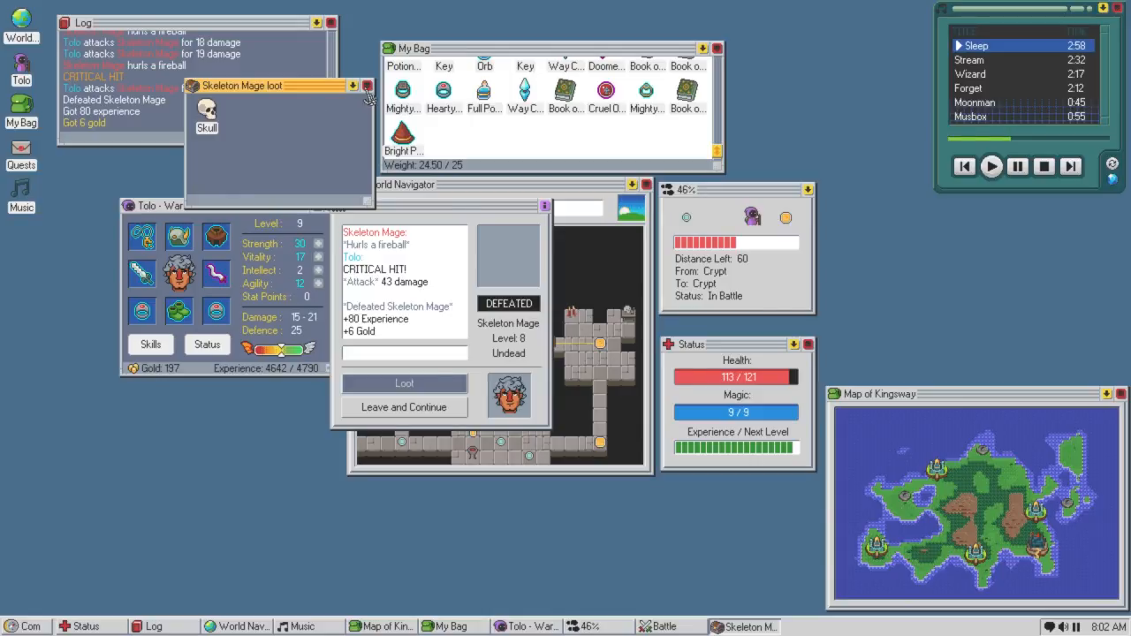
left_click(403, 407)
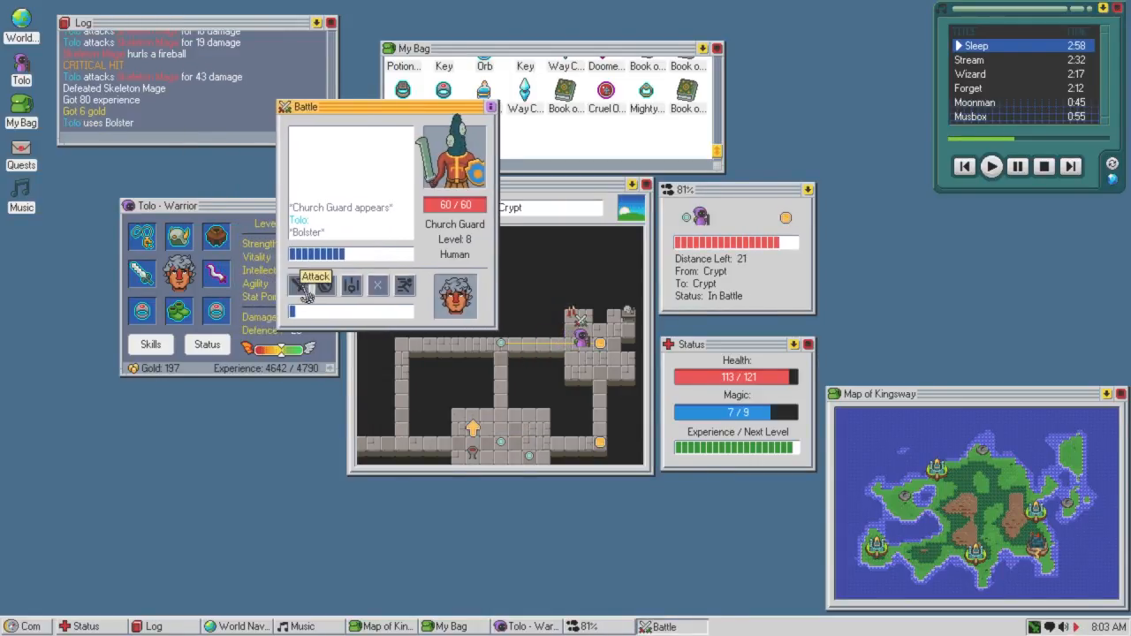
Defeat the Church Guard and check what it dropped.
left_click(316, 284)
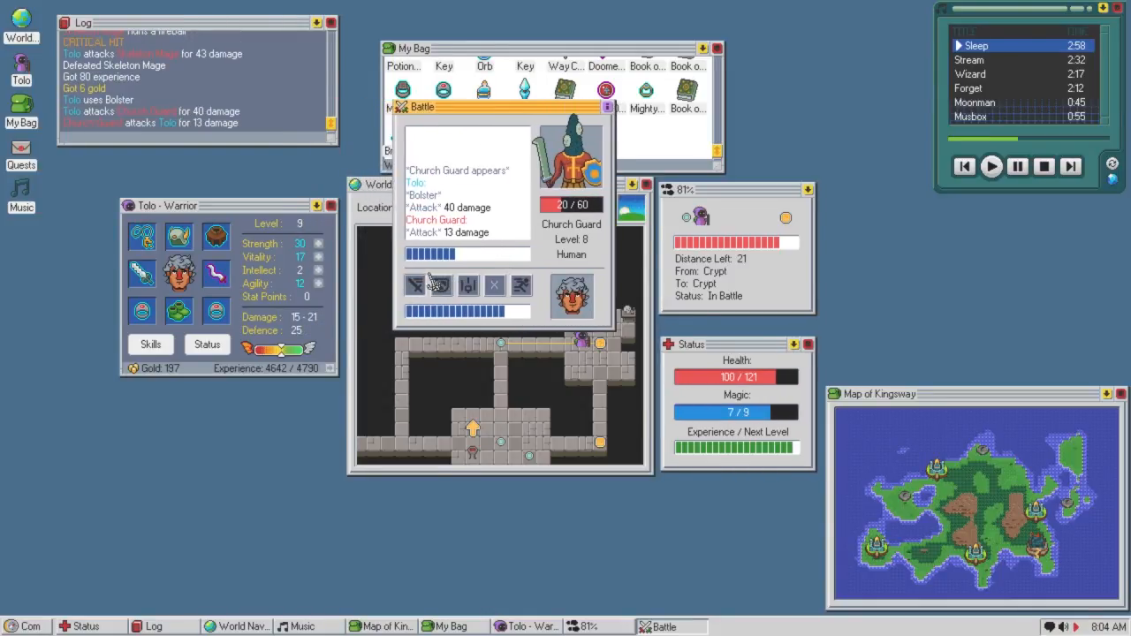
left_click(428, 284)
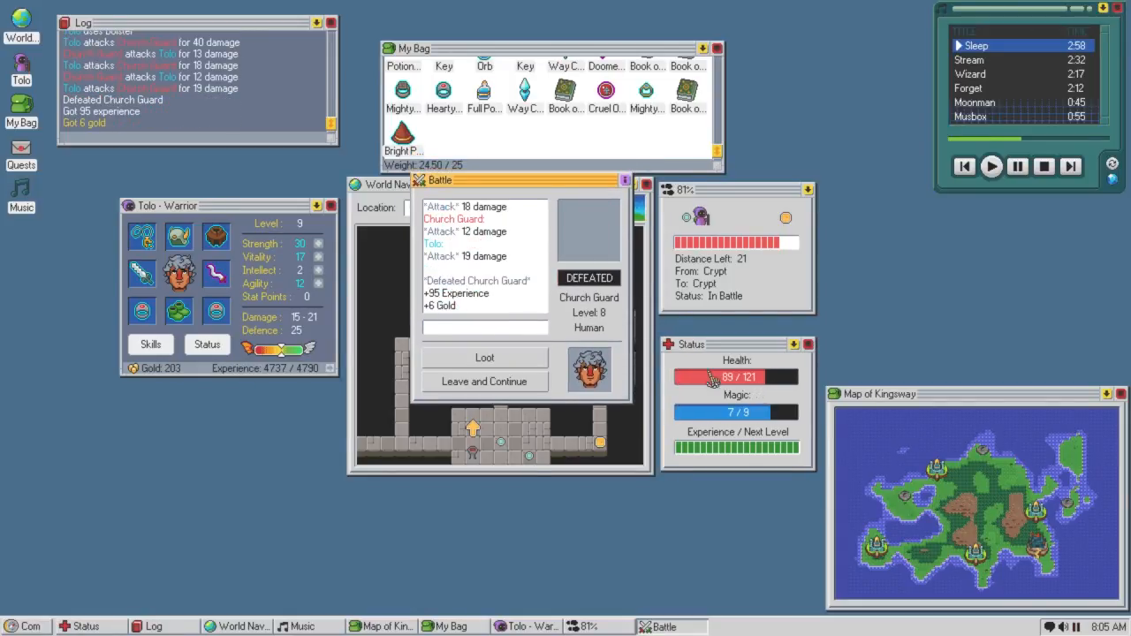
left_click(483, 357)
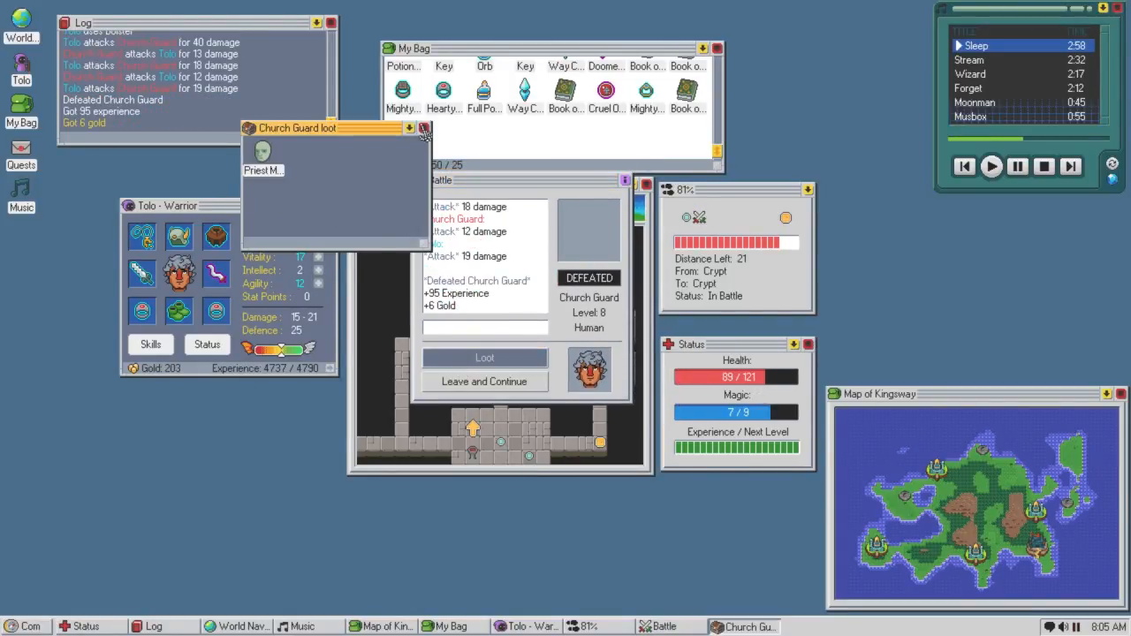
left_click(484, 381)
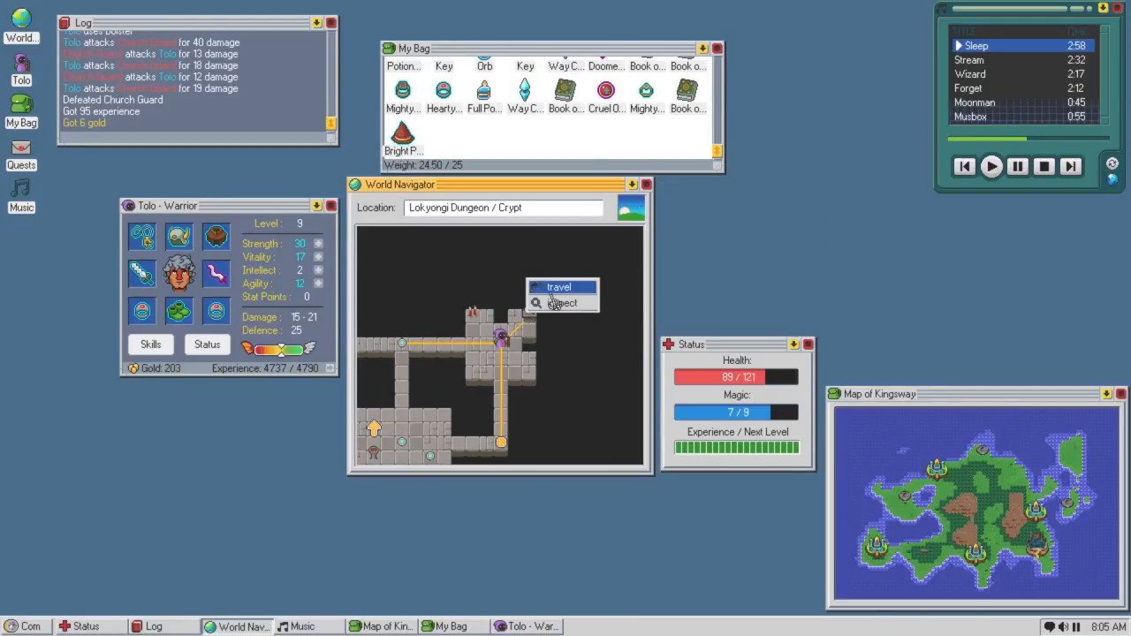
Sacrifice 45 health at the altar, spend the point on Strength 31, then drink a potion back to 80 health.
left_click(559, 287)
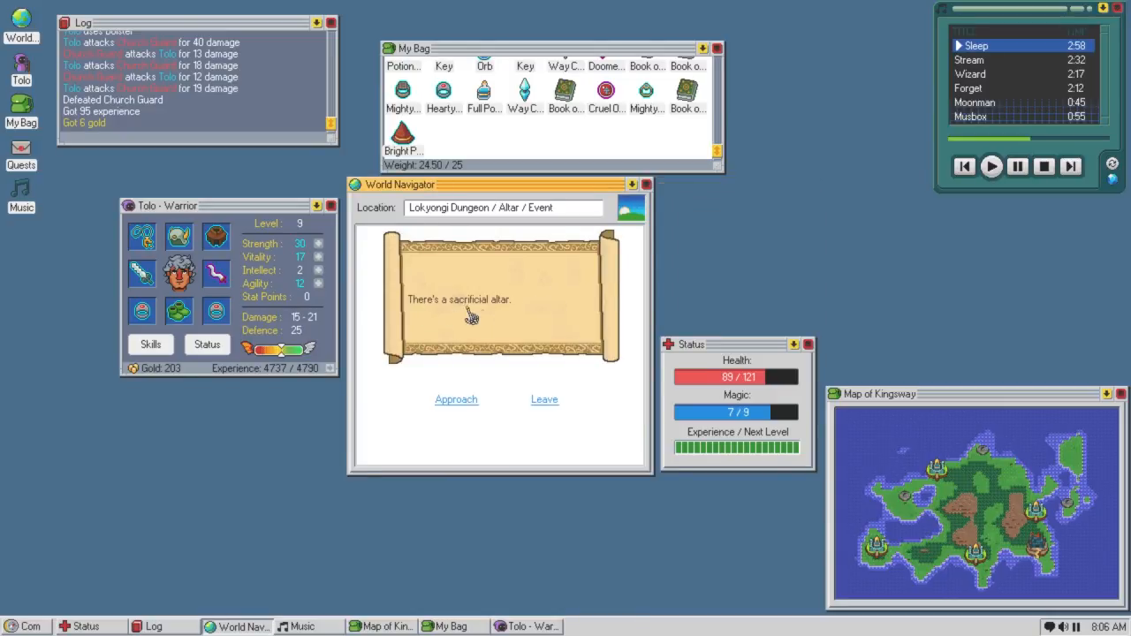
left_click(456, 399)
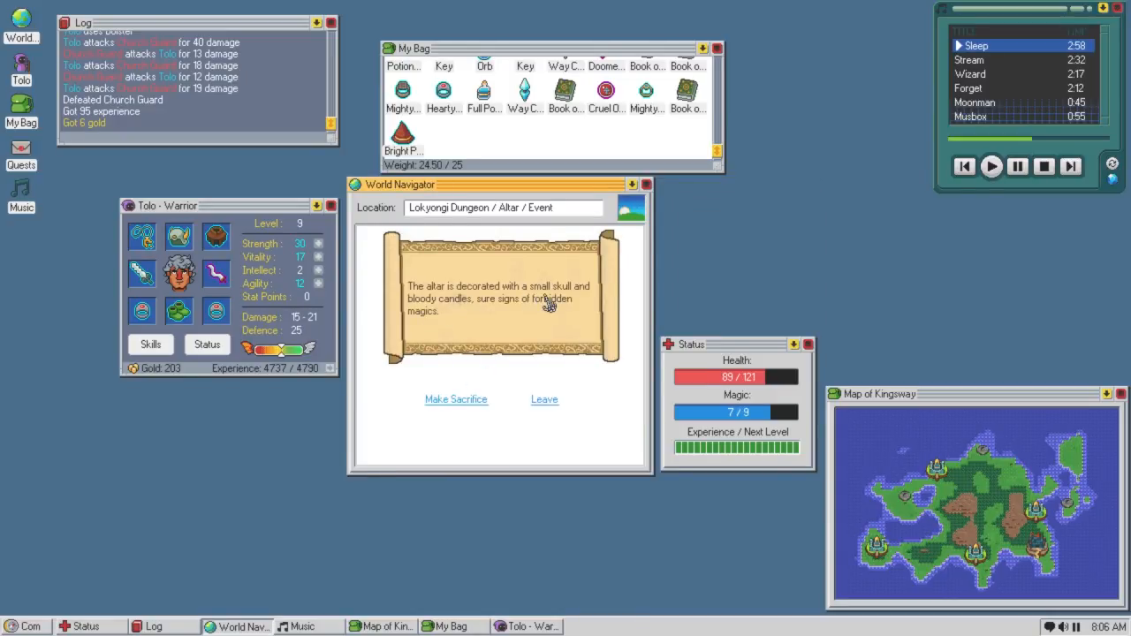
left_click(456, 399)
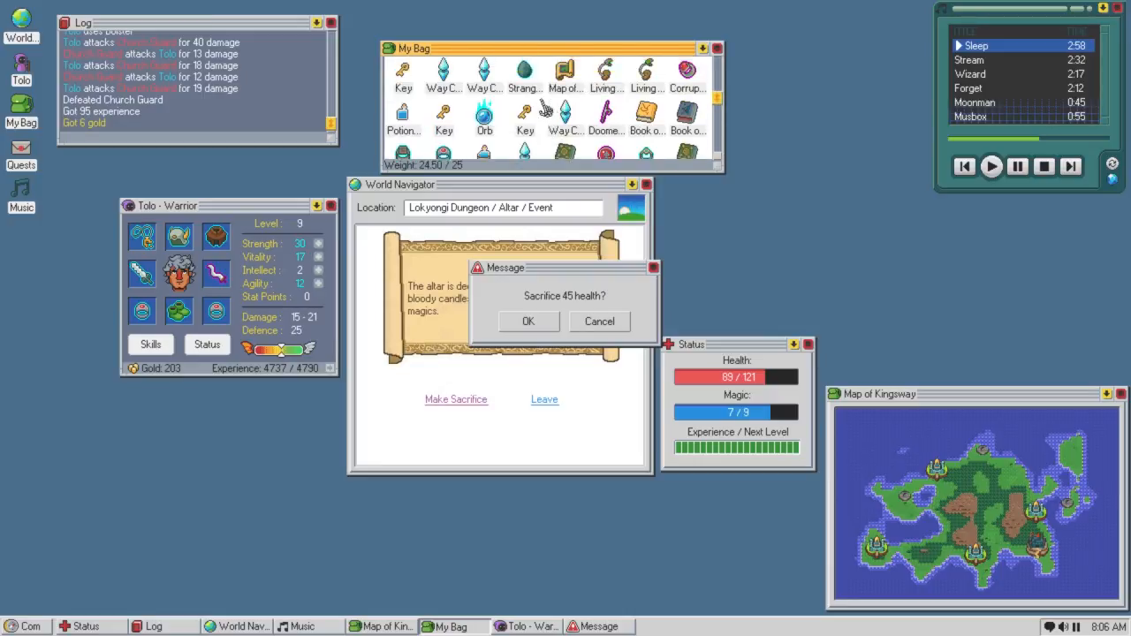
left_click(527, 321)
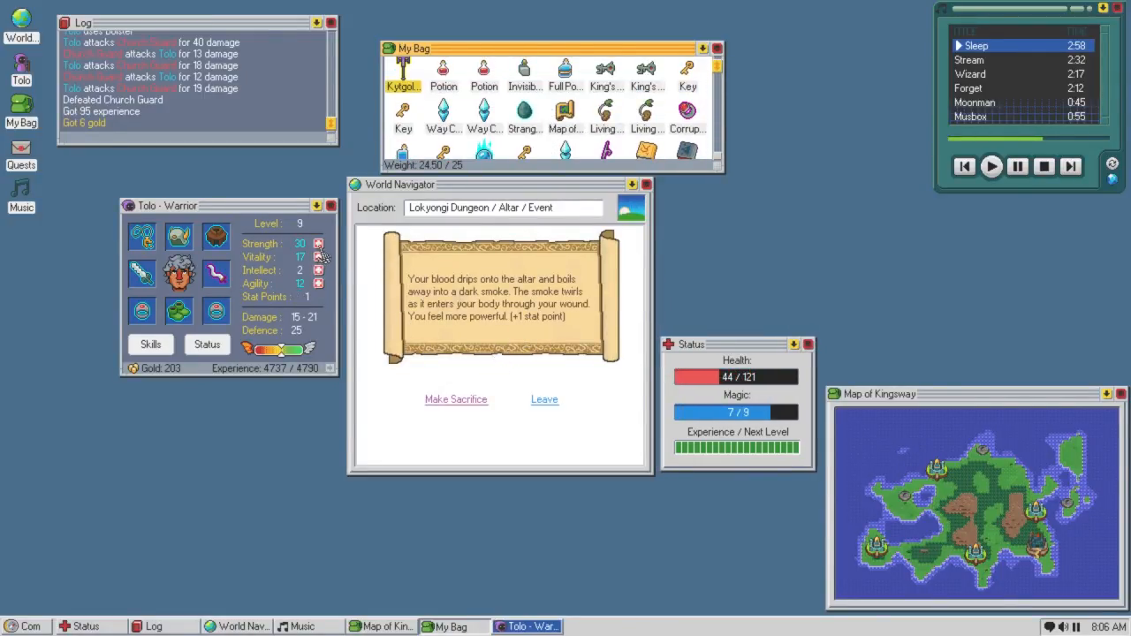
left_click(319, 243)
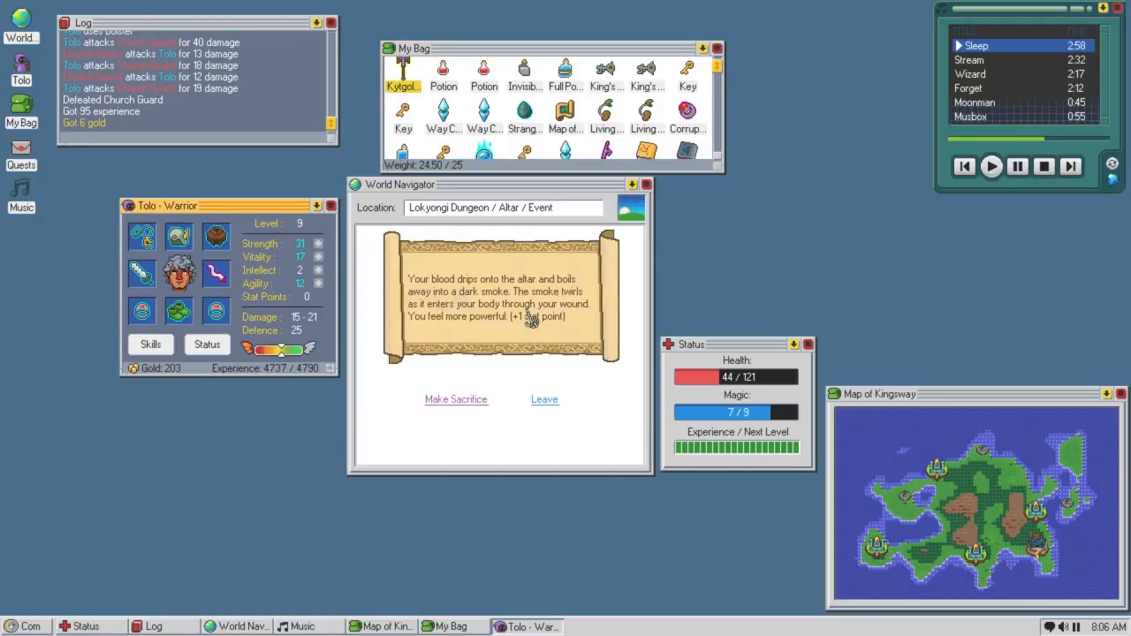
left_click(545, 398)
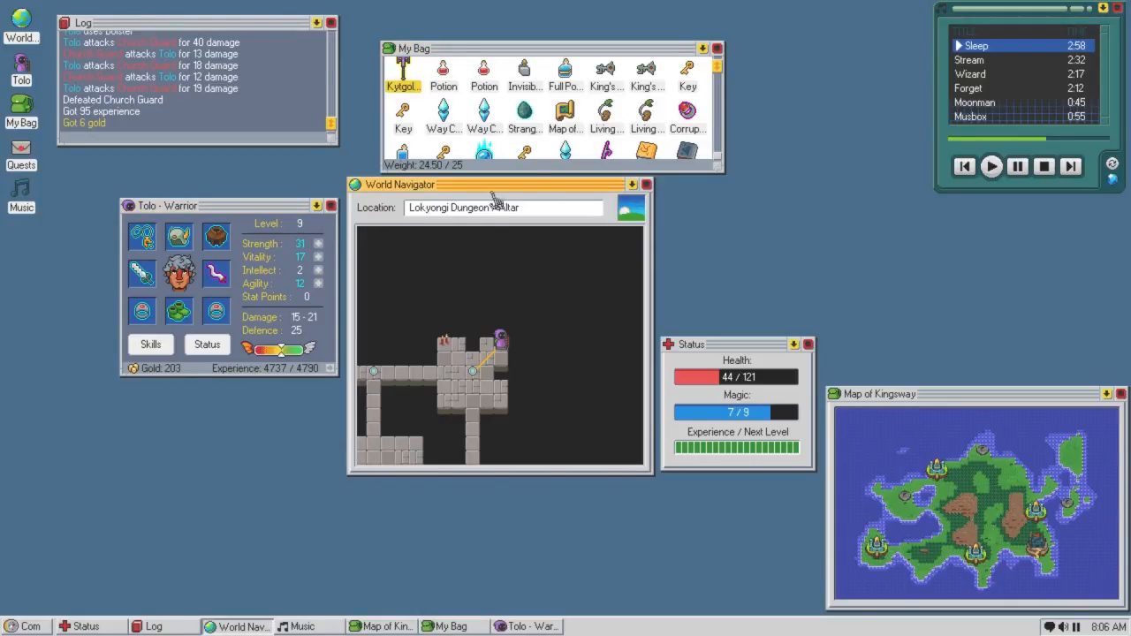
right_click(403, 73)
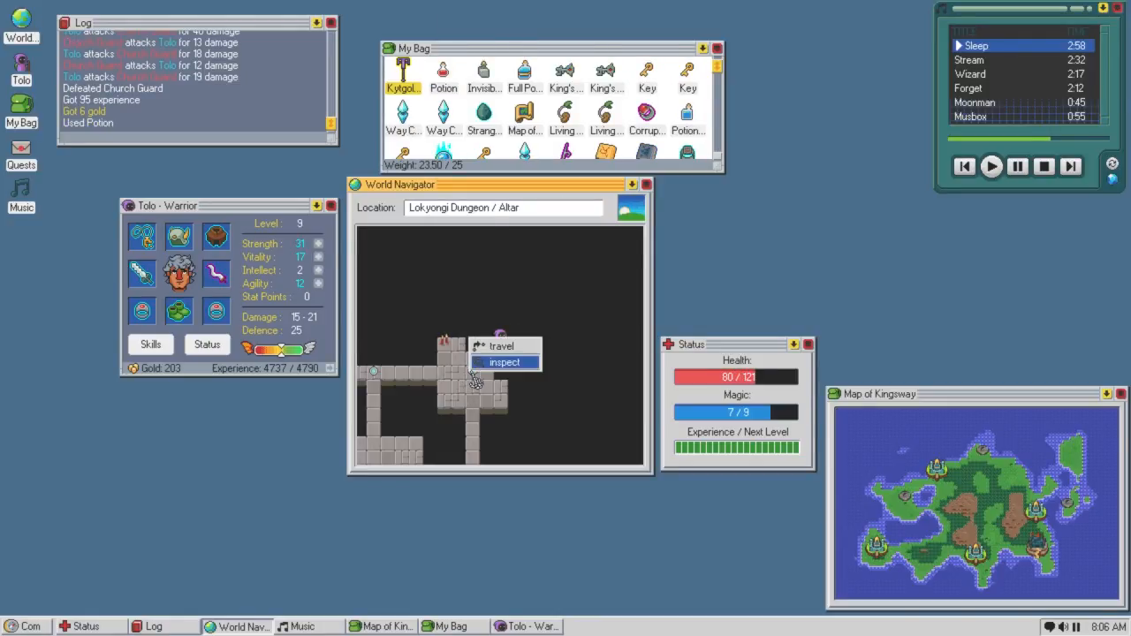
Defeat the Phantom, reach level 10 and read the Stone Skin and Resurrect skill descriptions.
left_click(500, 346)
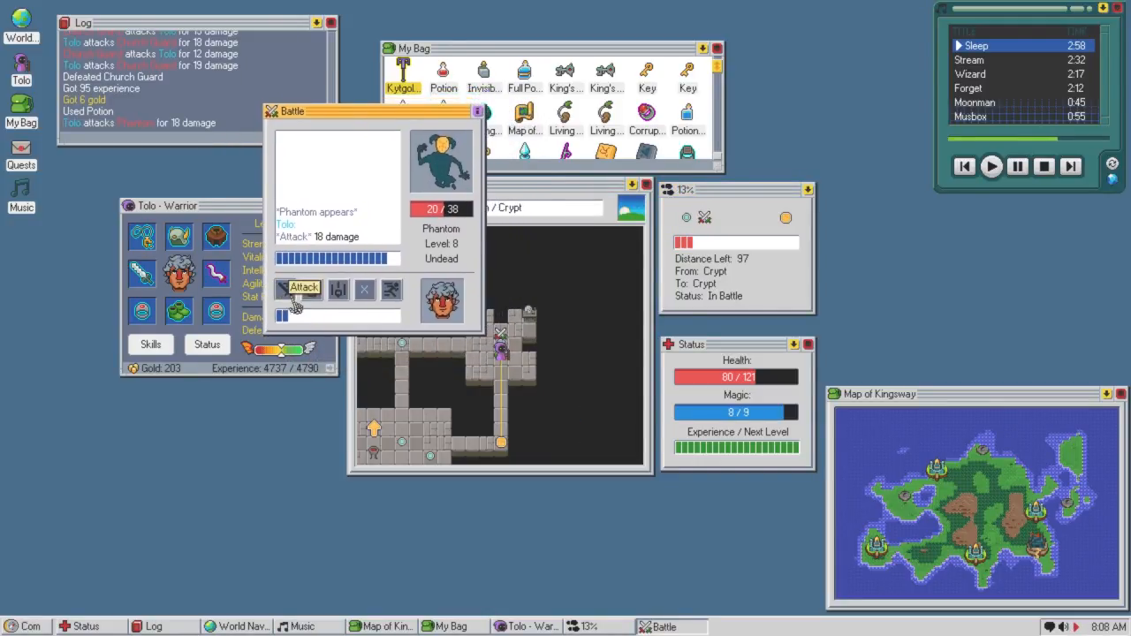
left_click(303, 288)
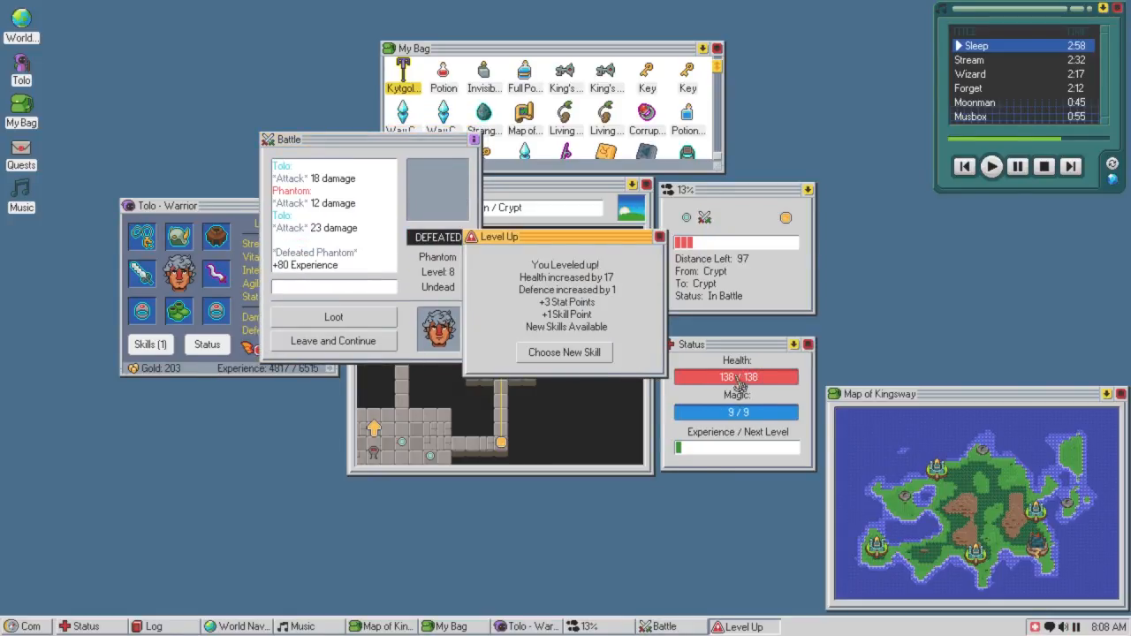
left_click(564, 352)
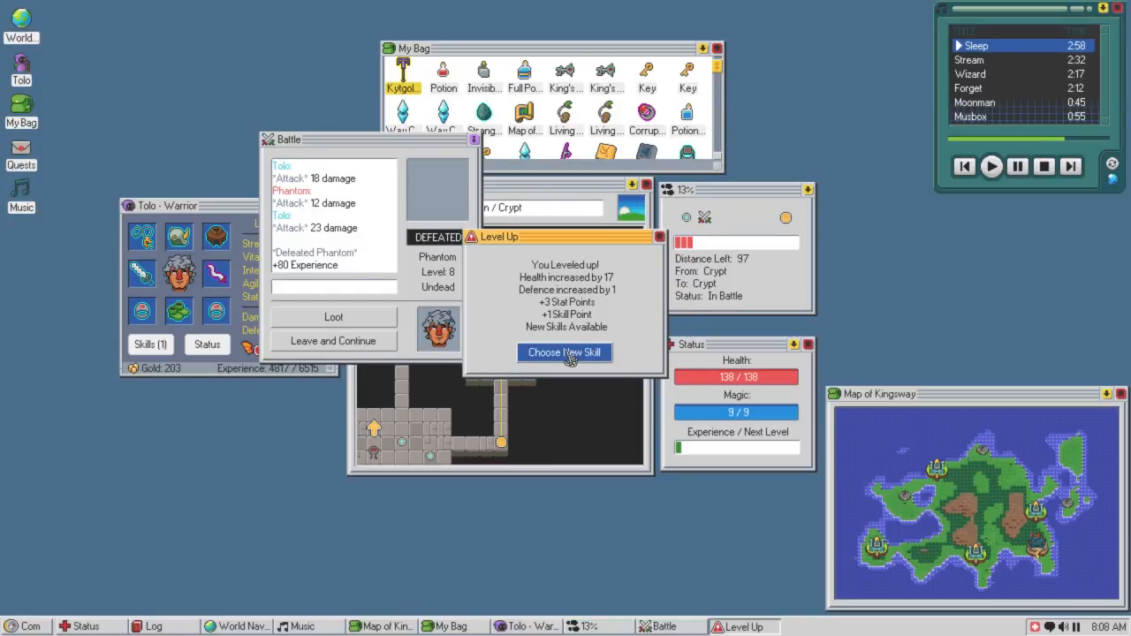
left_click(564, 352)
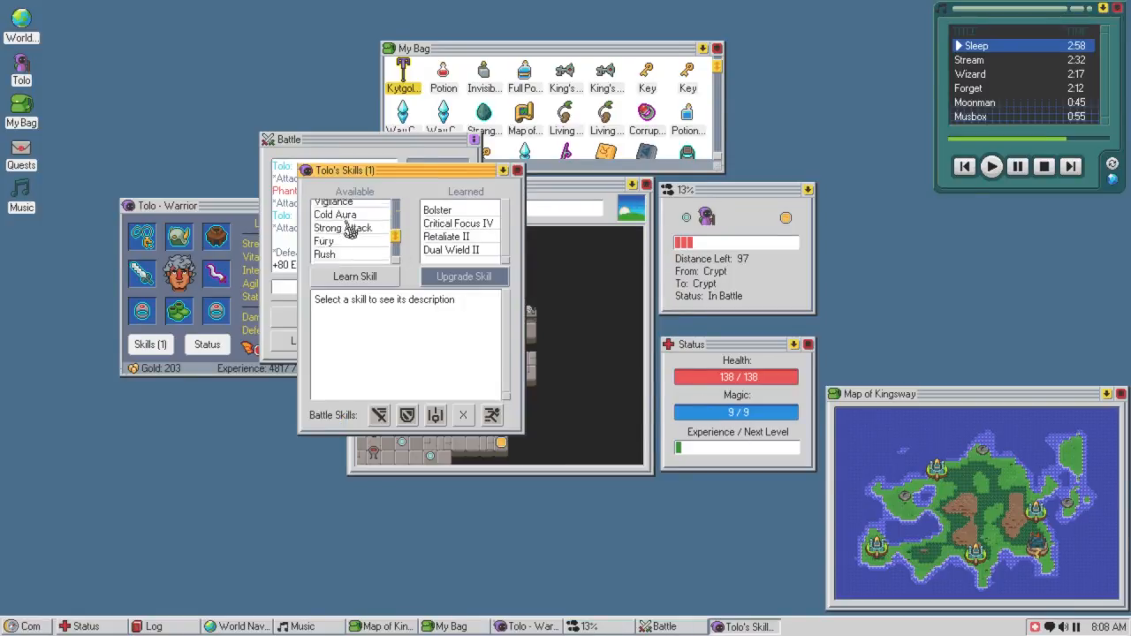
left_click(335, 240)
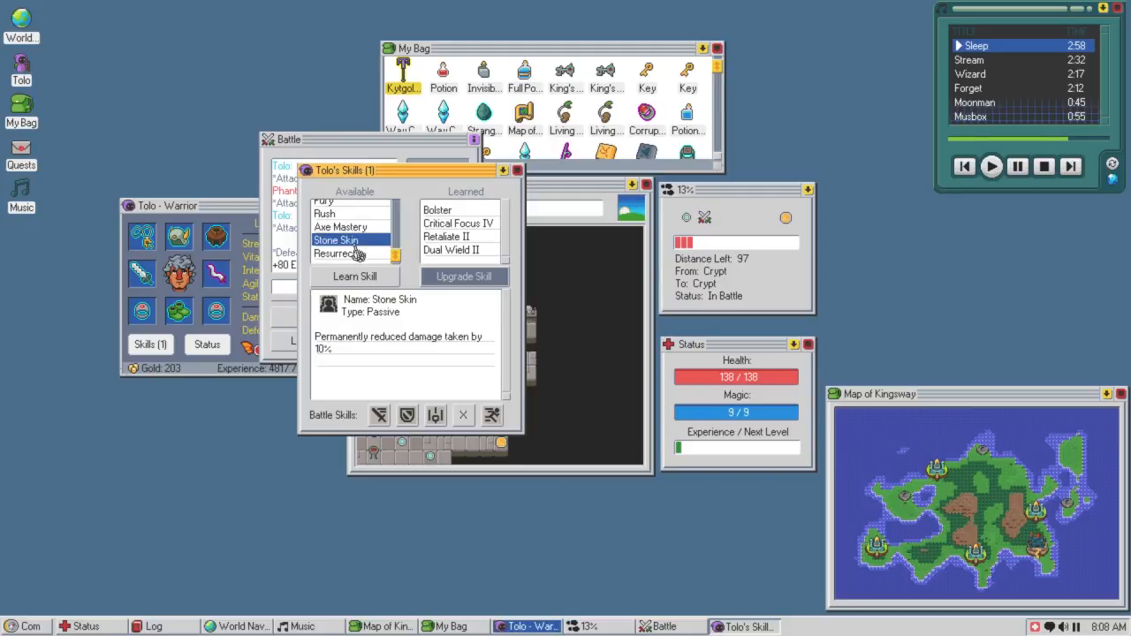
left_click(336, 254)
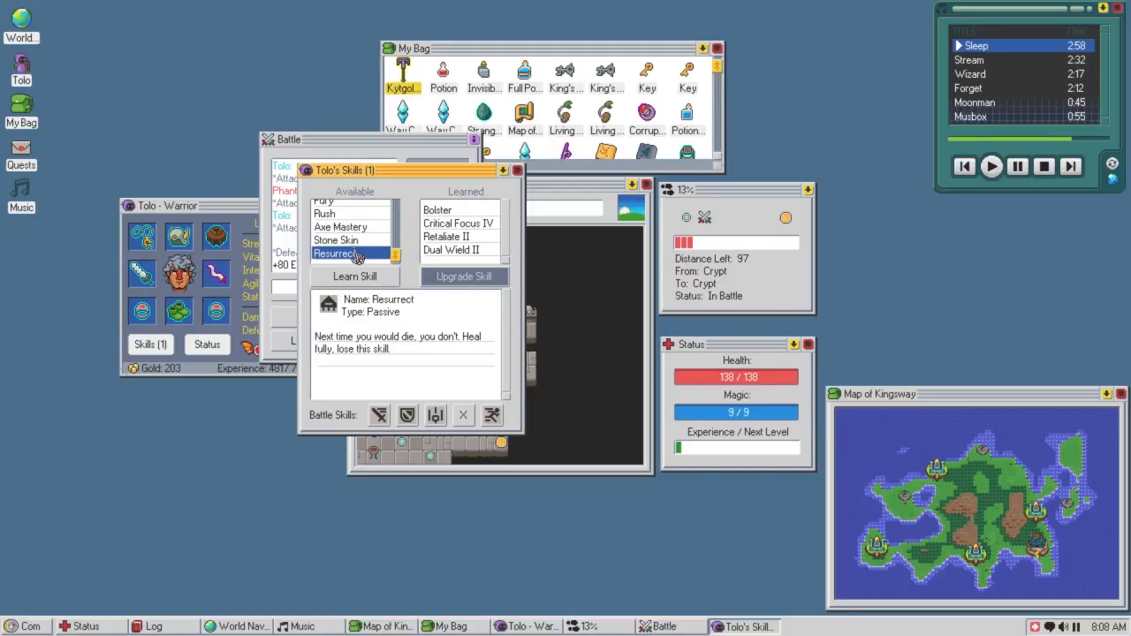
left_click(335, 239)
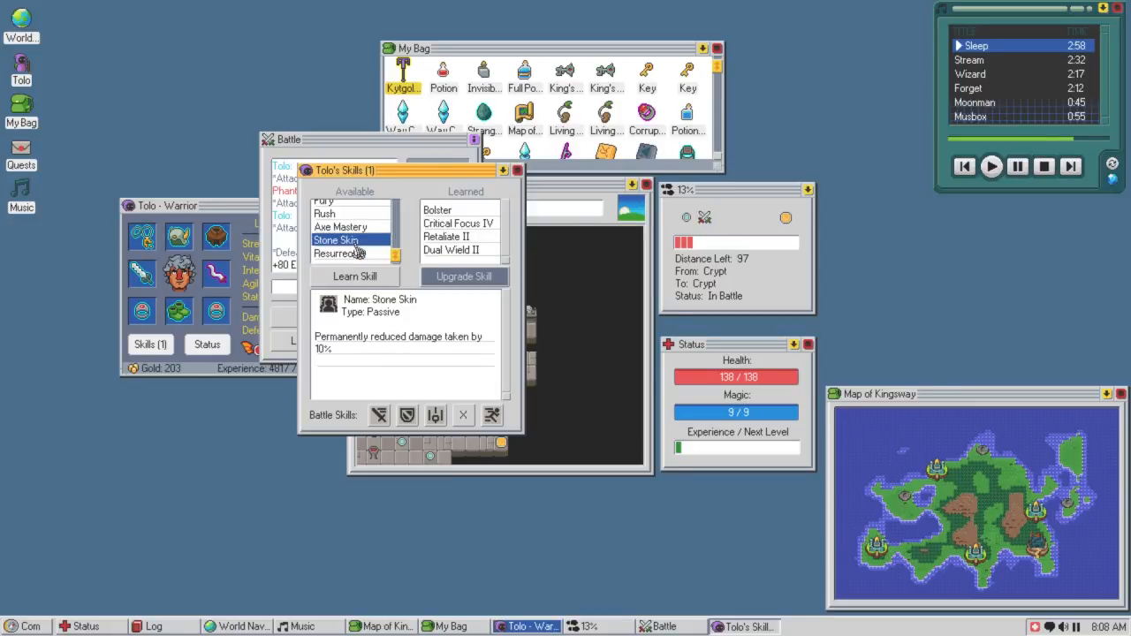
left_click(341, 253)
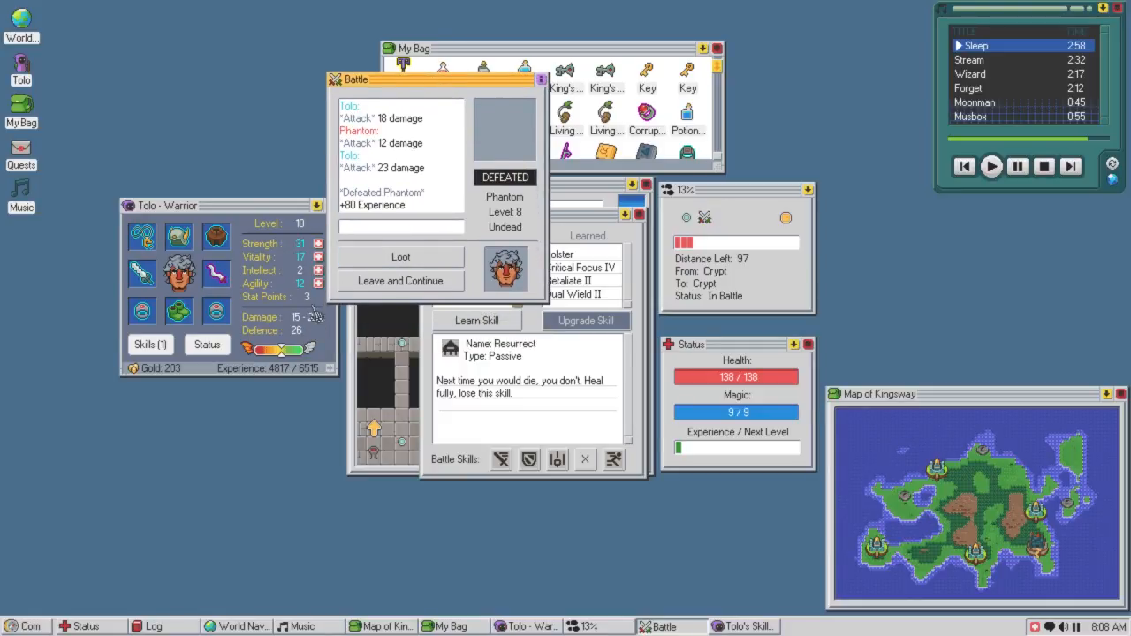
Compare Dual Wield II against Critical Focus IV and upgrade Dual Wield to level III.
left_click(321, 257)
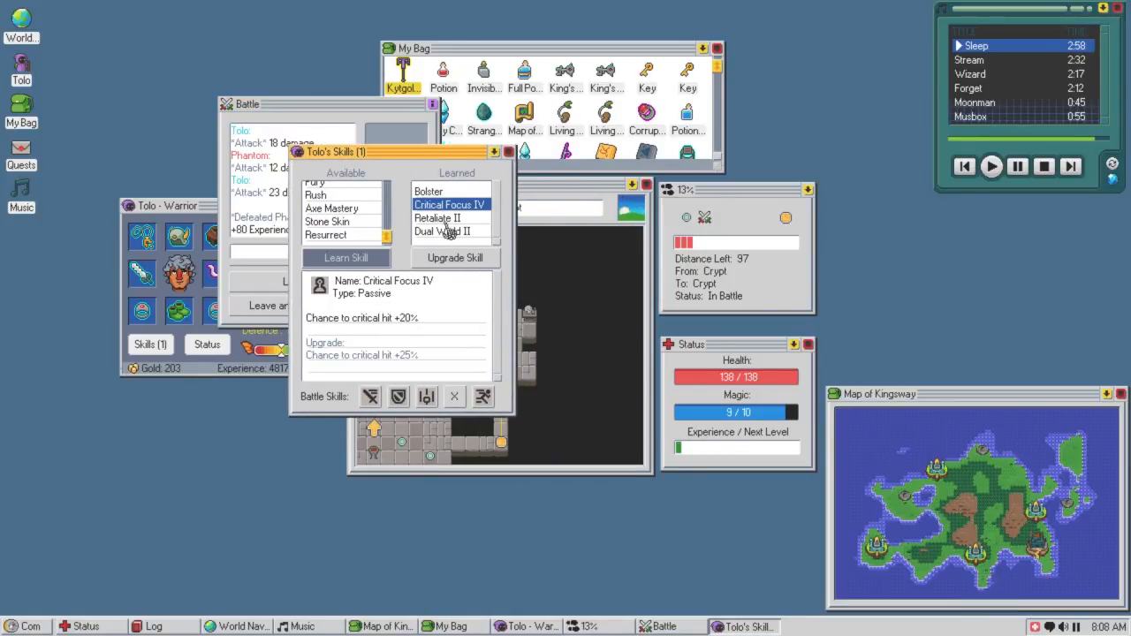
left_click(451, 230)
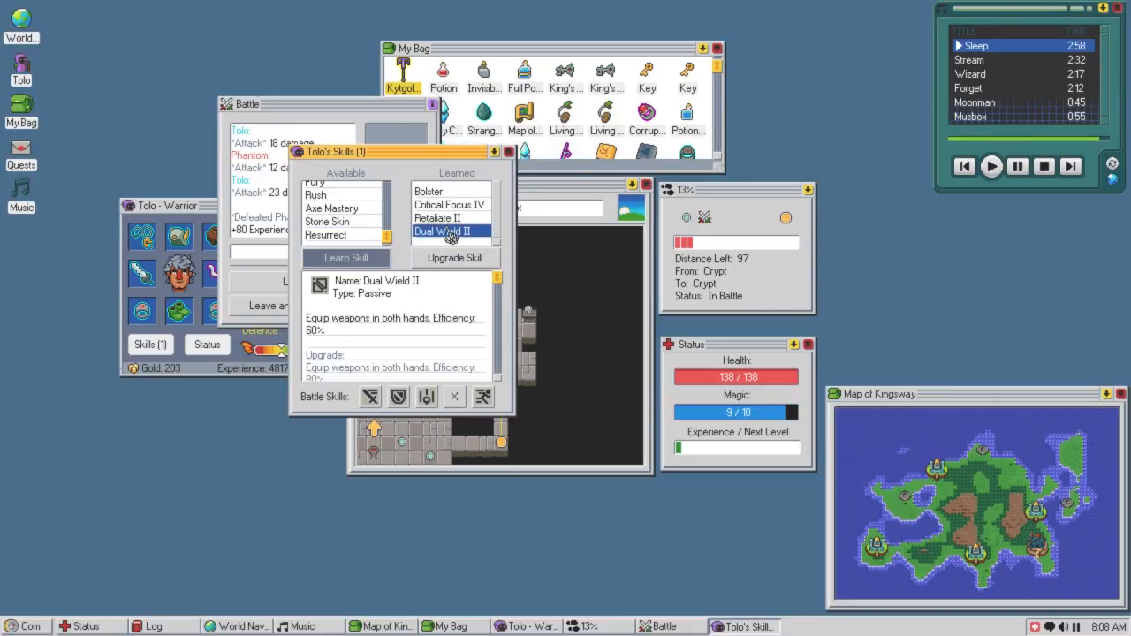
mouse_move(433, 353)
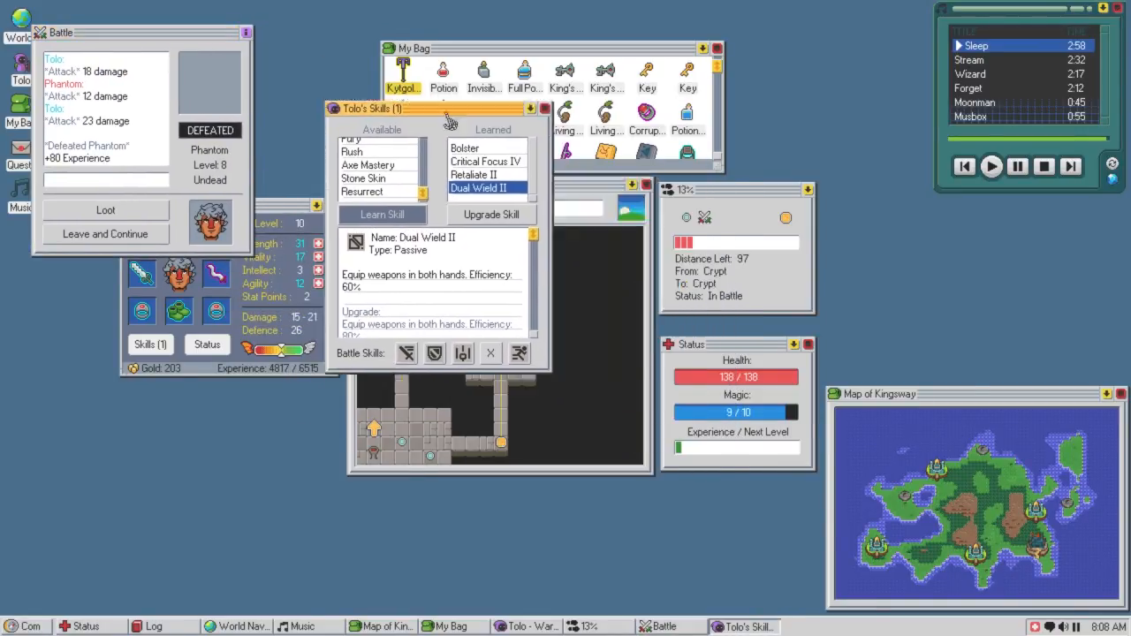
left_click(485, 161)
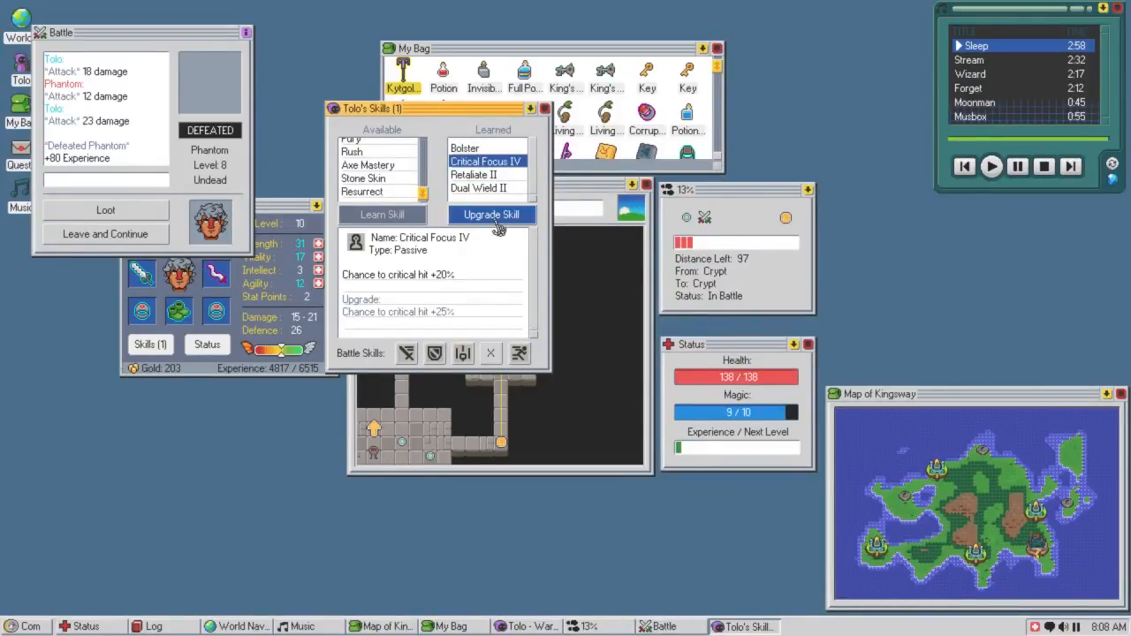
left_click(478, 188)
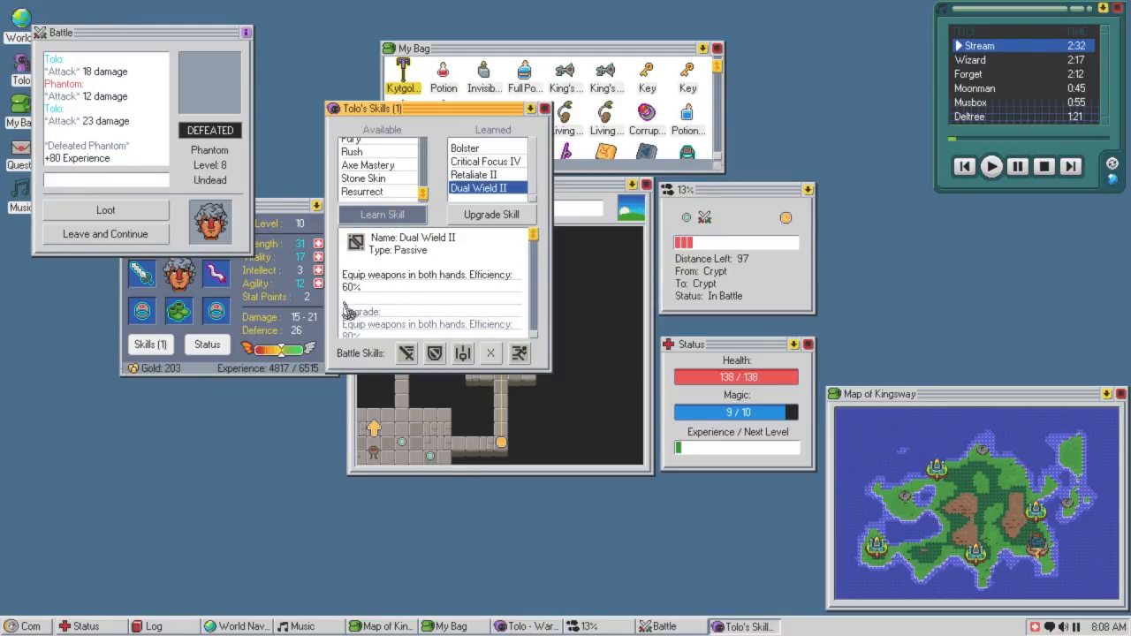
left_click(491, 214)
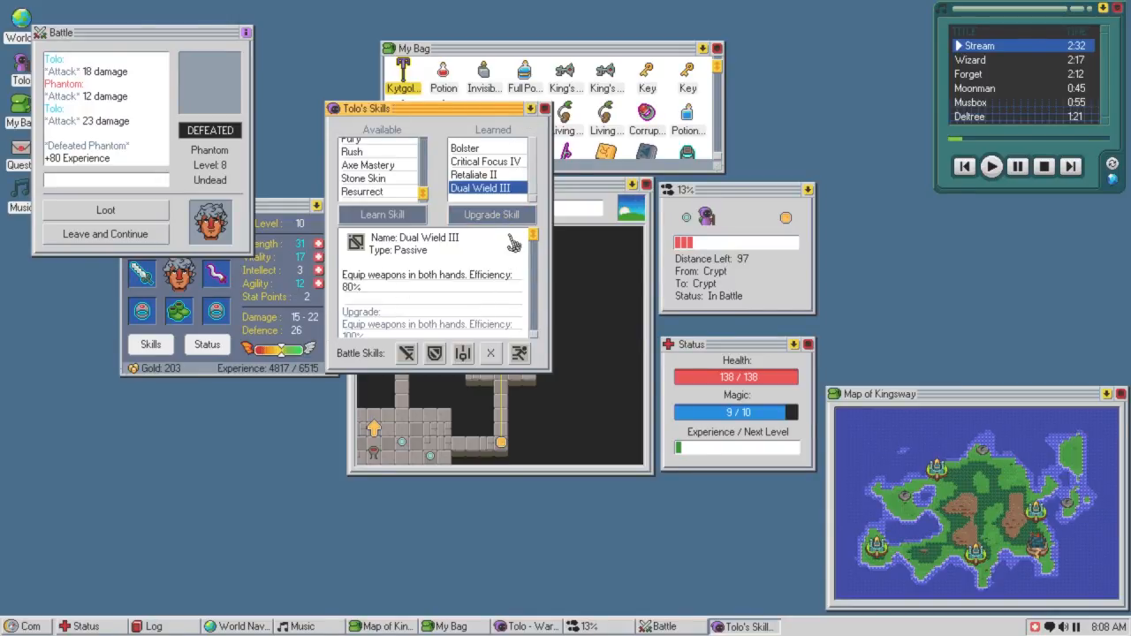
left_click(545, 108)
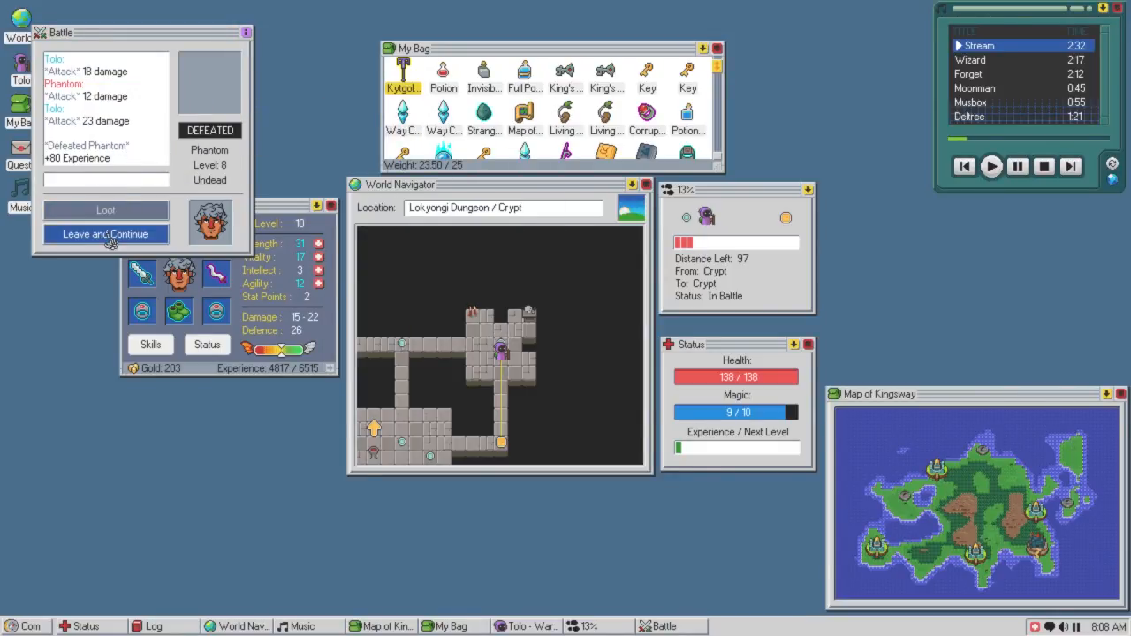
Continue past the battle, defeat the Priest with a critical hit and collect its loot.
left_click(105, 234)
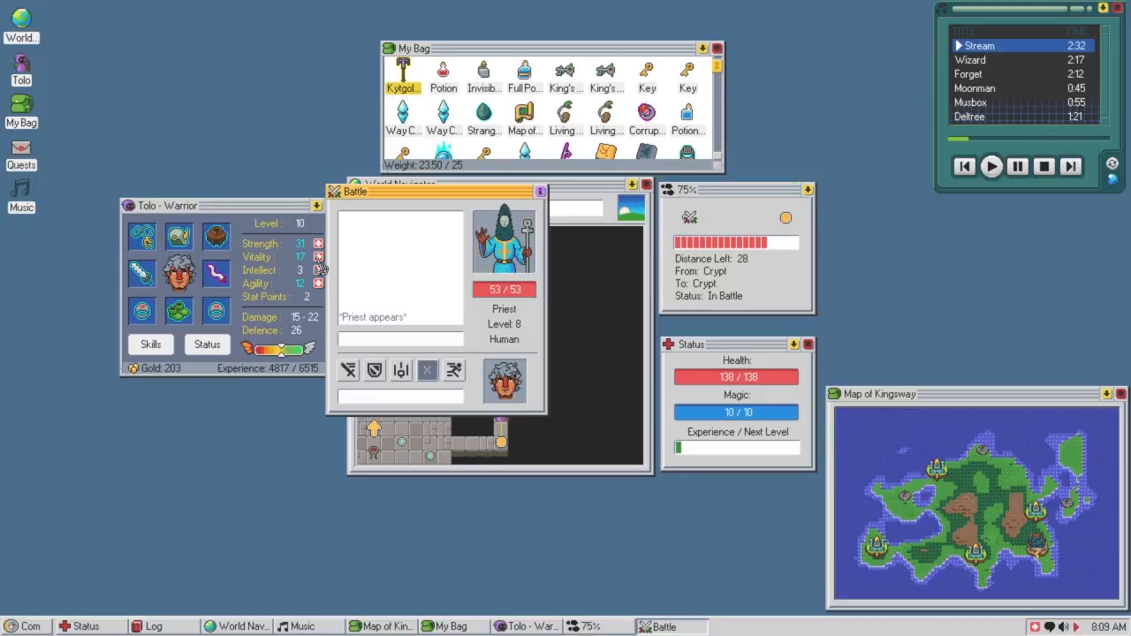
left_click_drag(433, 192, 433, 136)
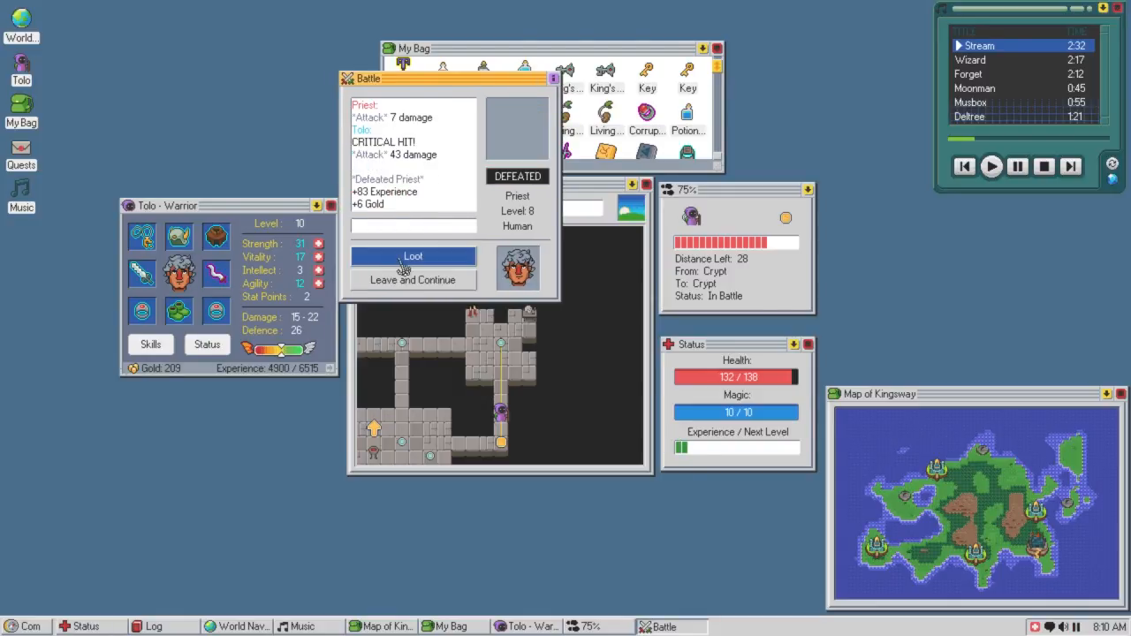
left_click(412, 257)
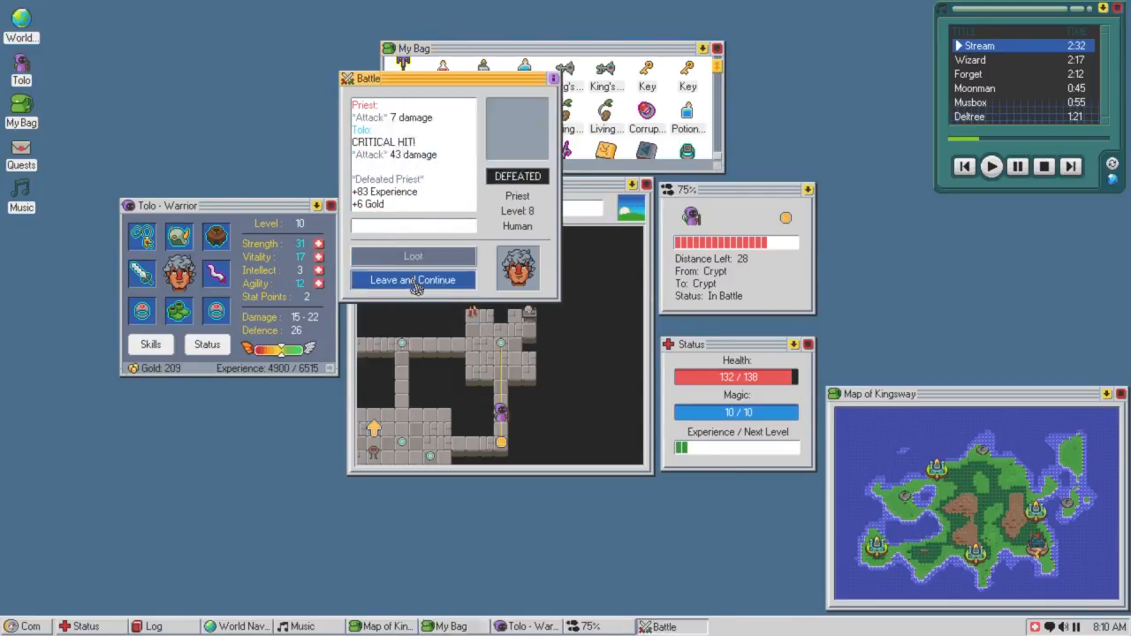
left_click(413, 280)
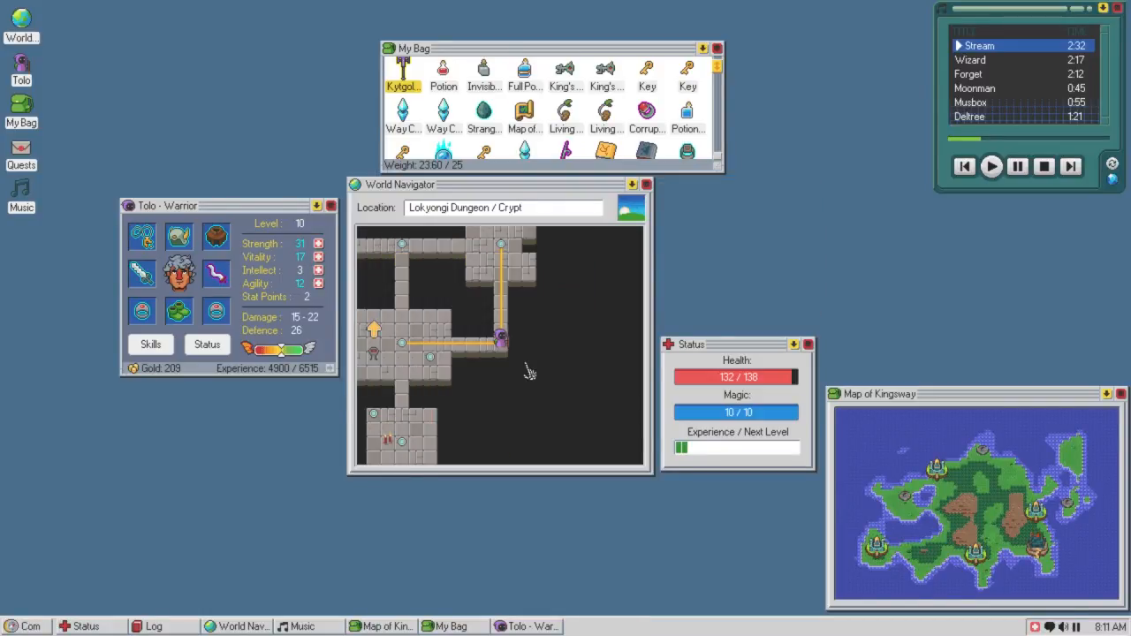
mouse_move(509, 122)
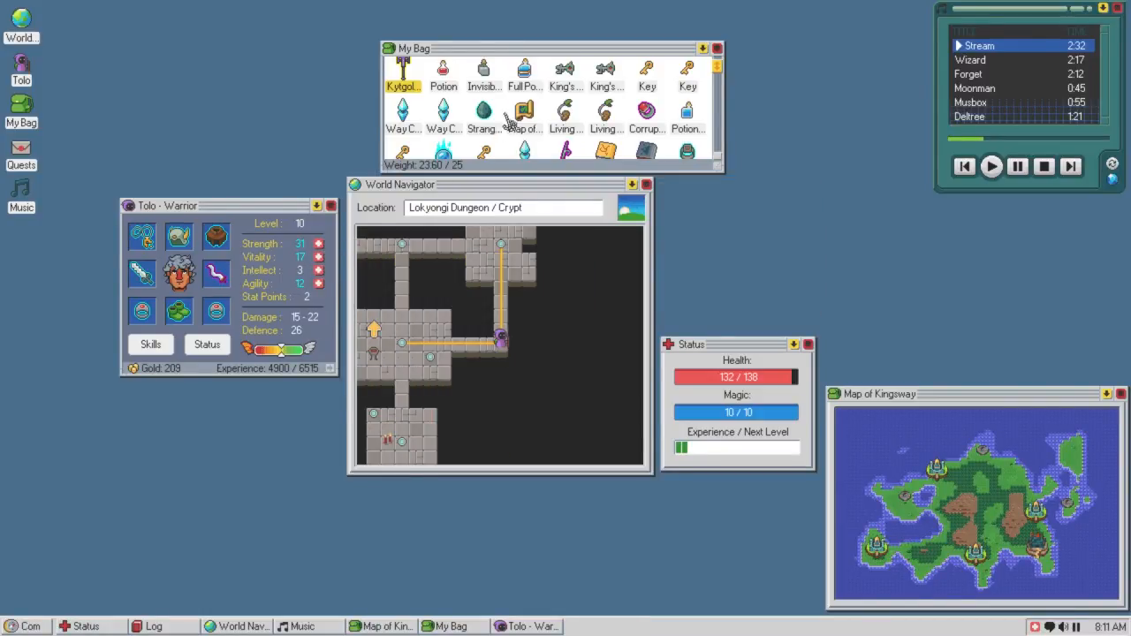
mouse_move(320, 257)
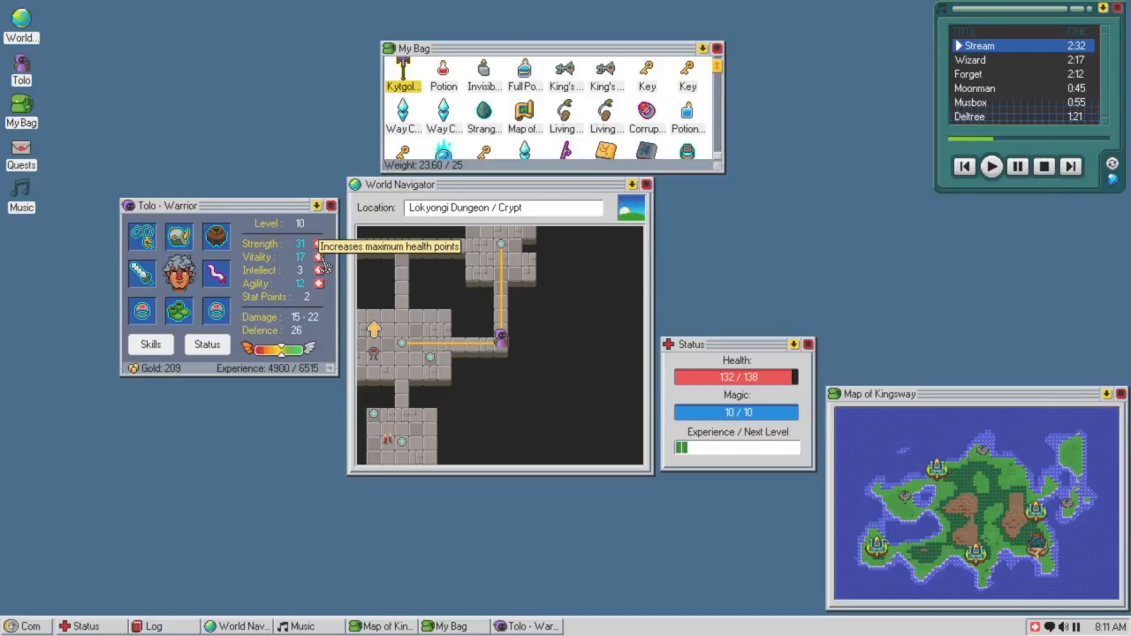
Spend the last points on Vitality and Strength, then equip the Mighty Ring of Intellect for Intellect 7.
left_click(319, 257)
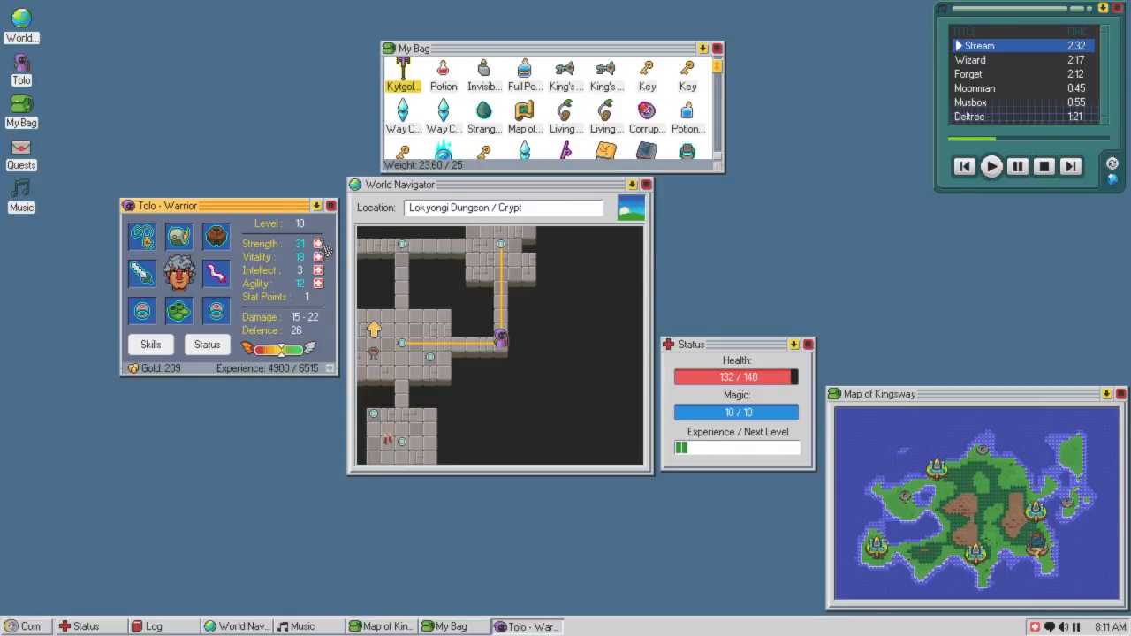
left_click(319, 244)
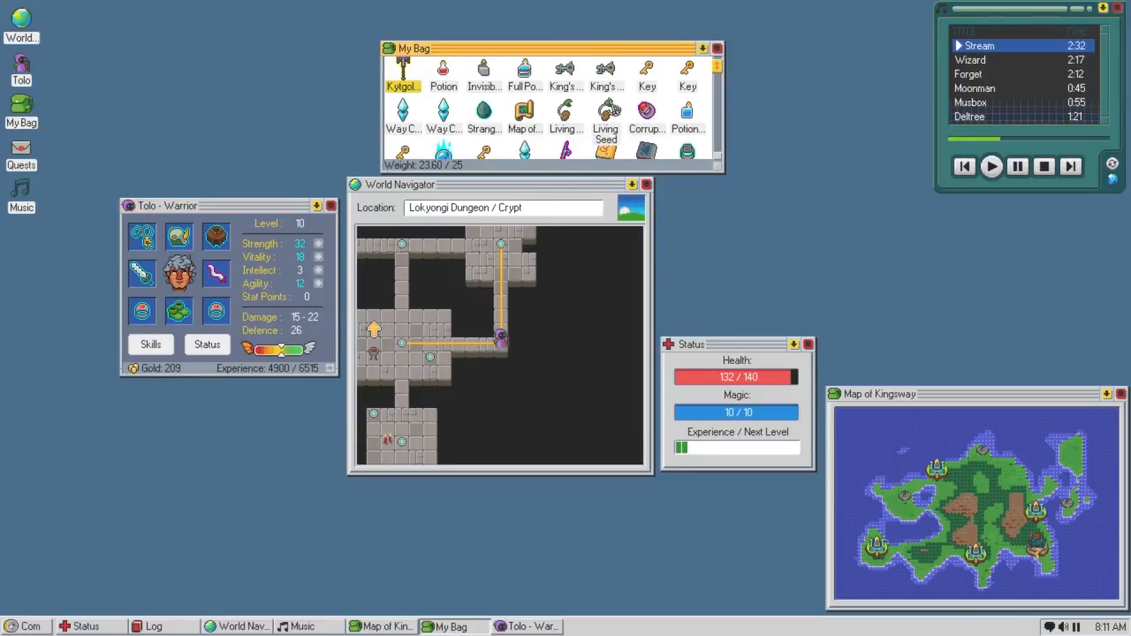
scroll("down", 3)
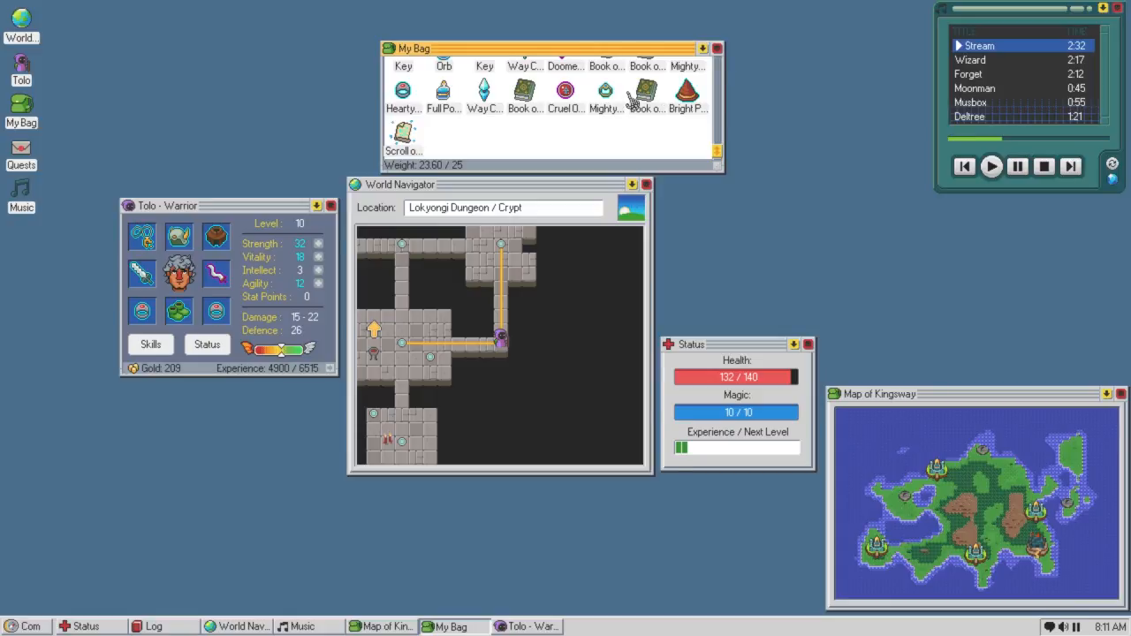
mouse_move(606, 93)
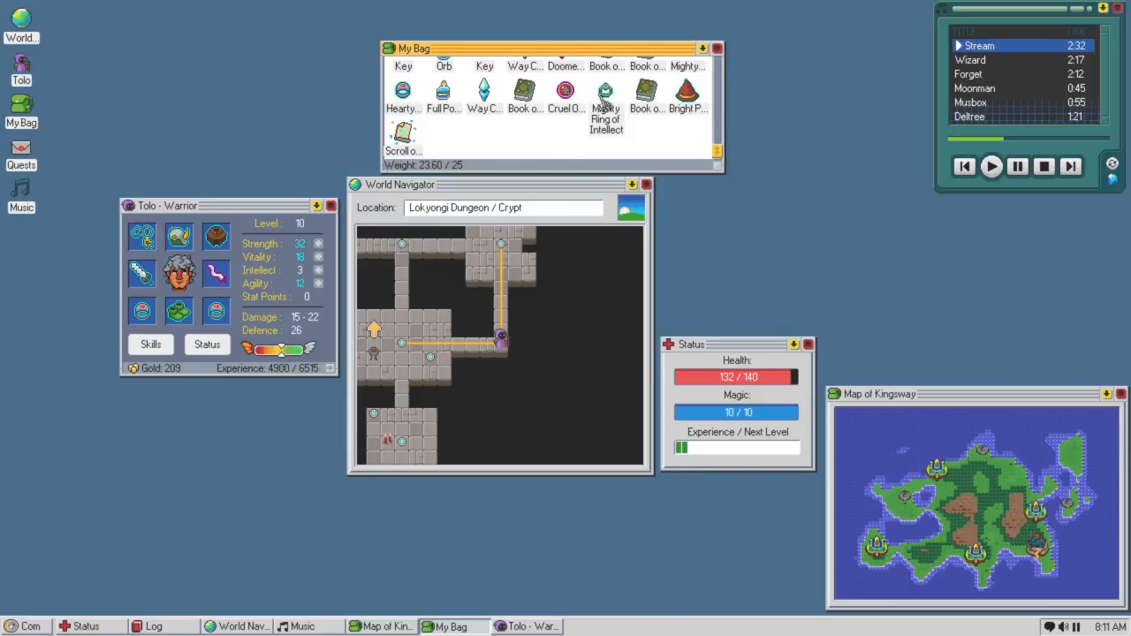
double_click(606, 91)
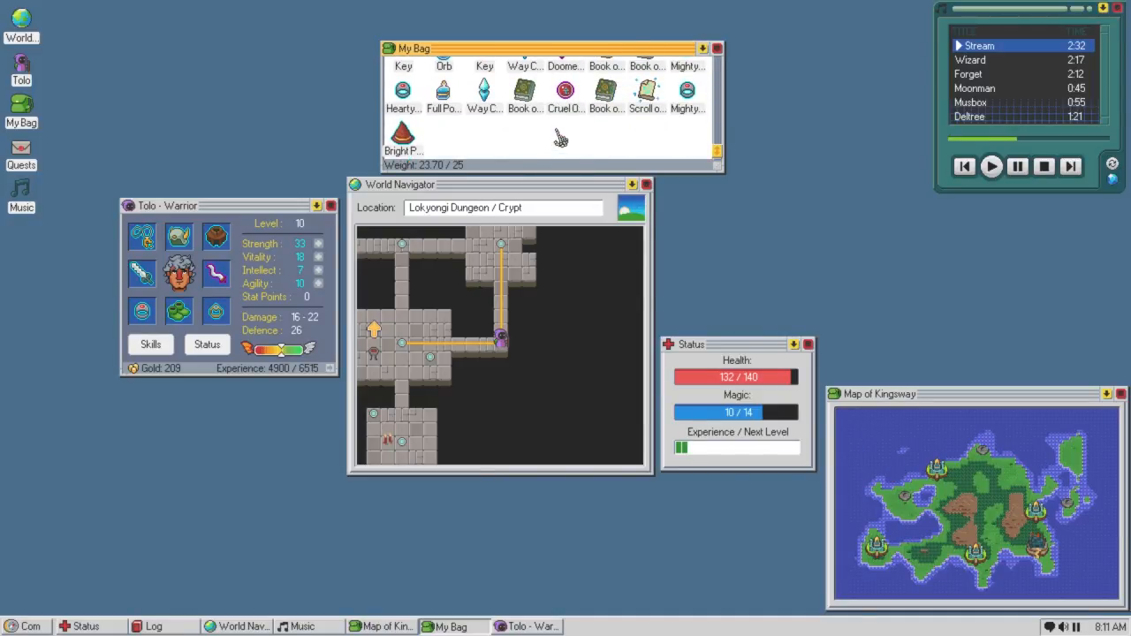
mouse_move(649, 106)
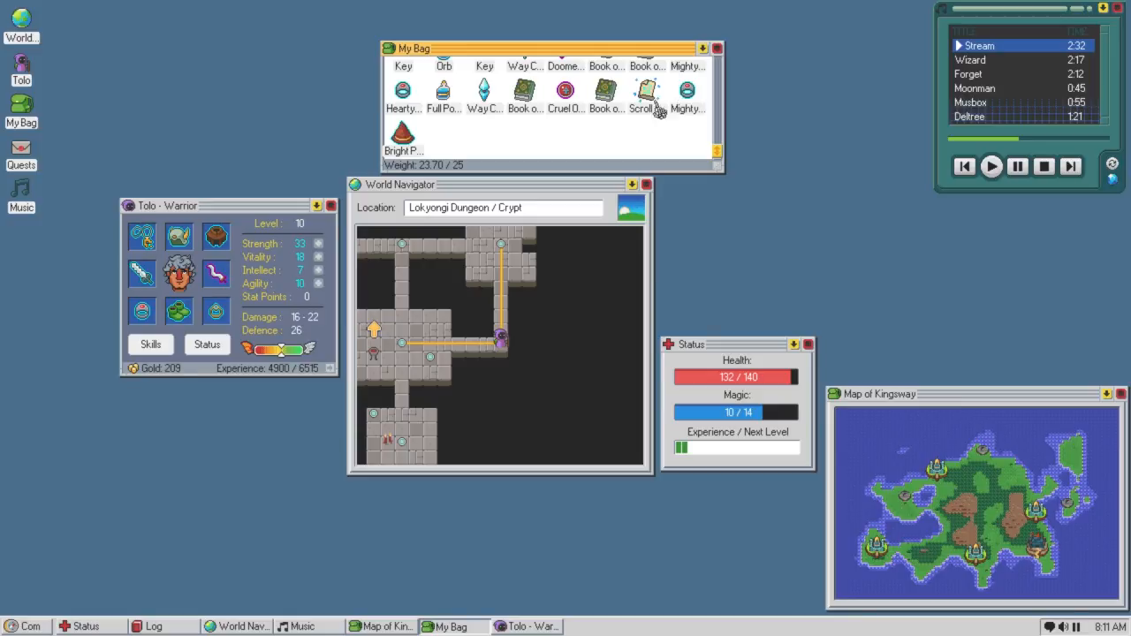
mouse_move(688, 98)
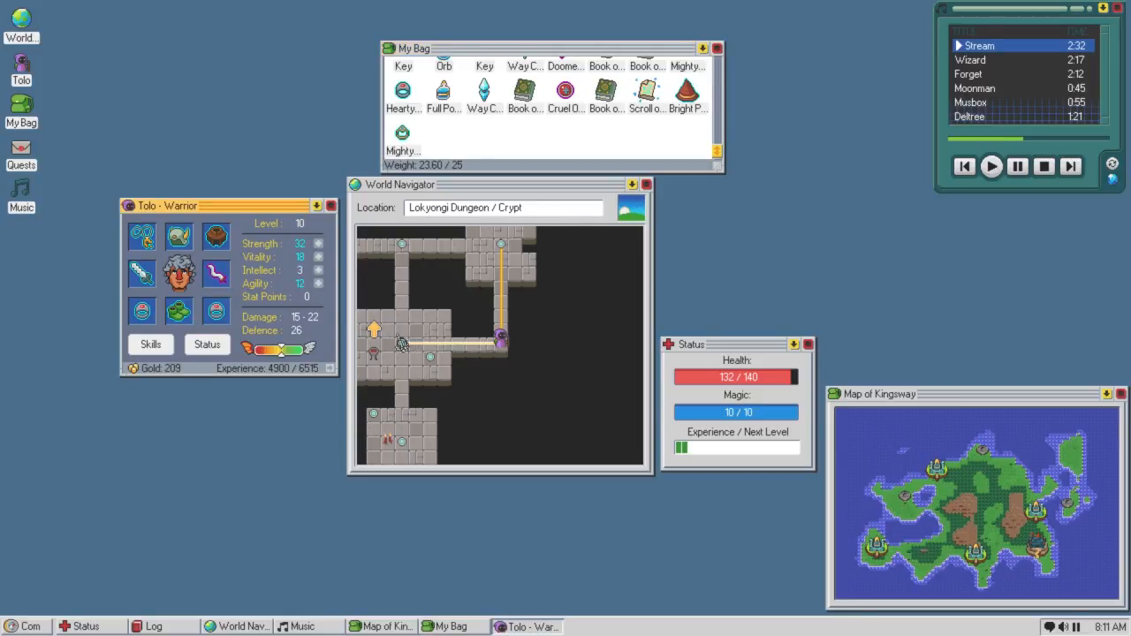
Move Tolo west in the crypt, defeat and loot the Phantom for 4978 experience.
left_click(499, 337)
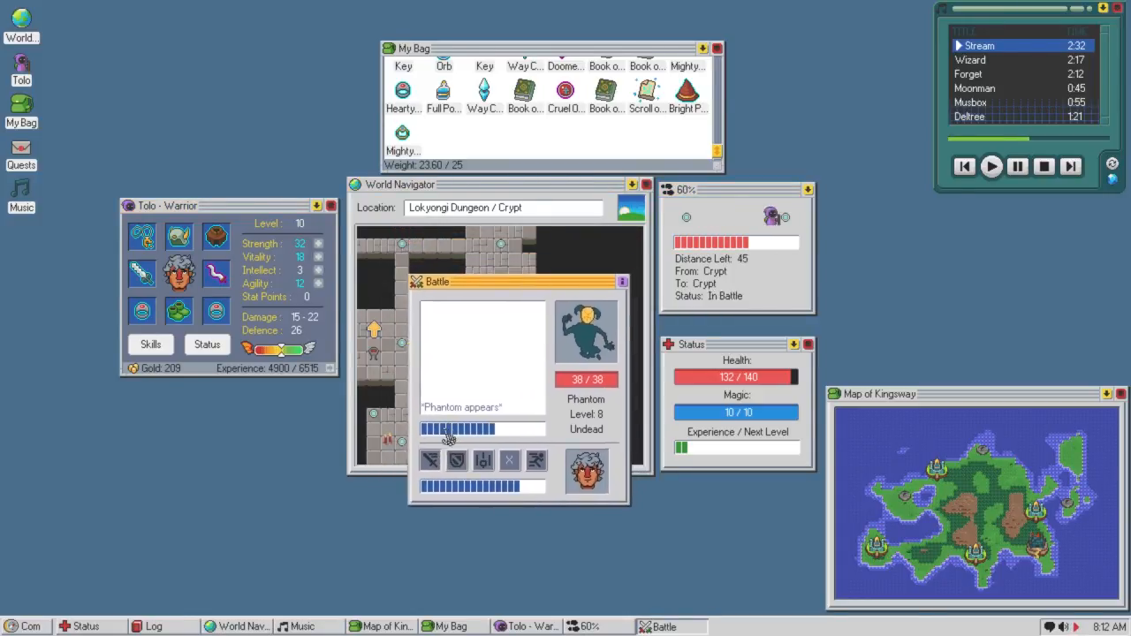
left_click(429, 460)
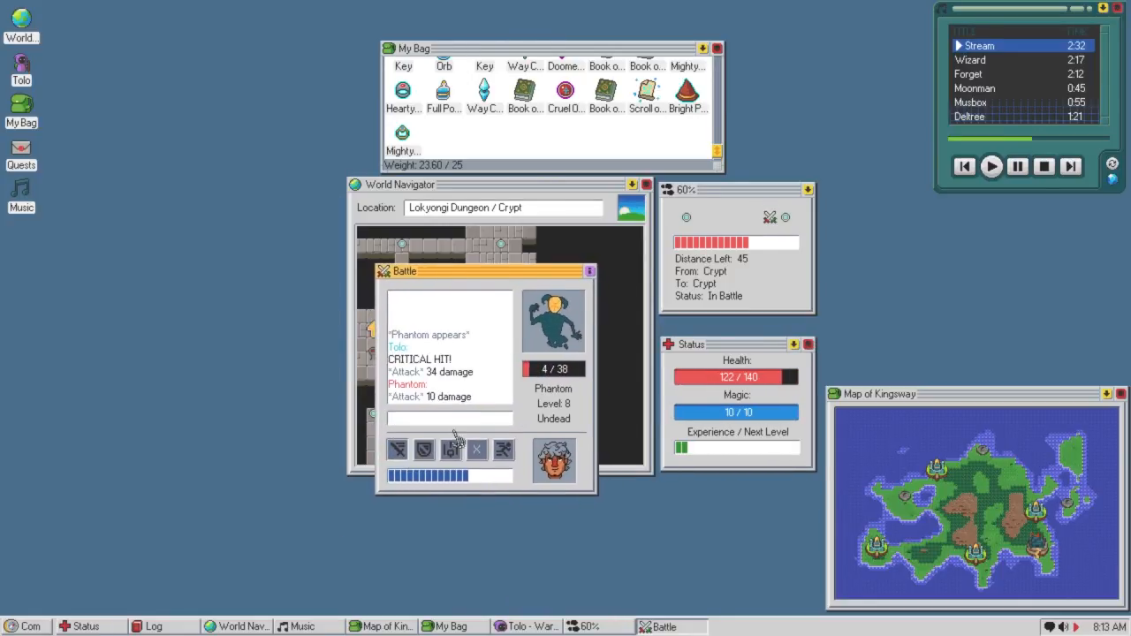
left_click(446, 421)
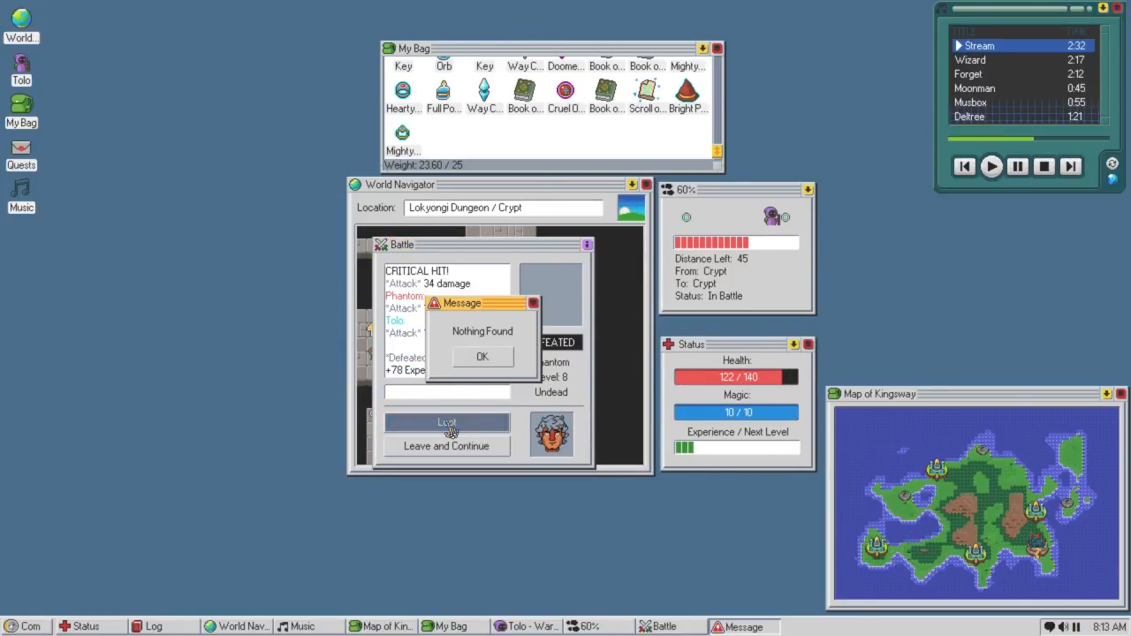
left_click(482, 356)
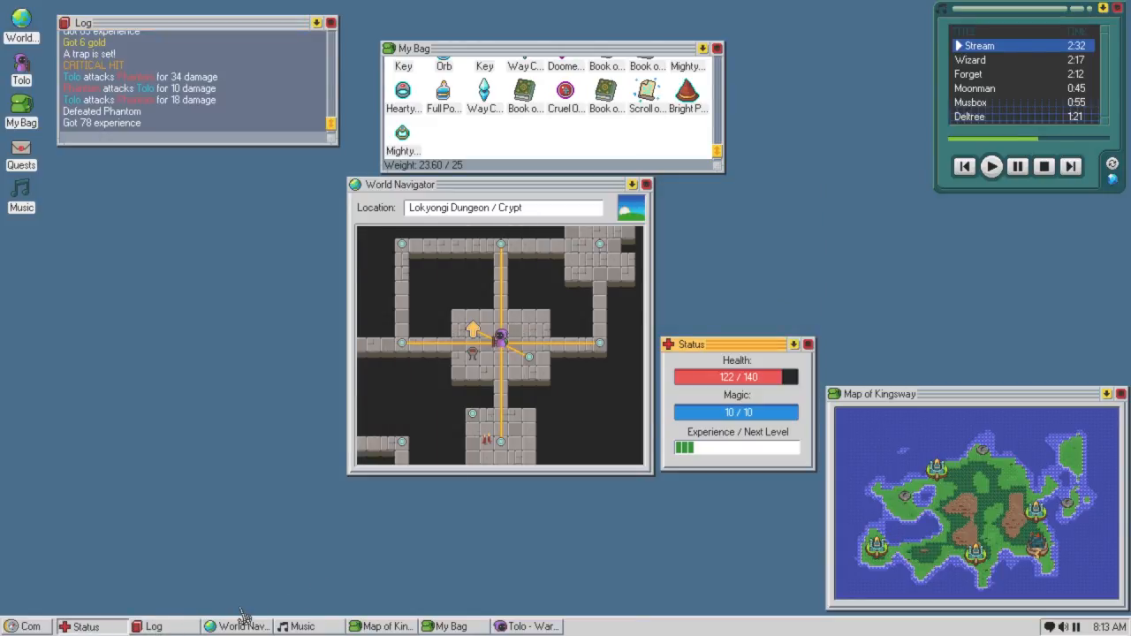
Leave Lokyongi Dungeon and travel to Oobettern Manor on the world map.
left_click(526, 625)
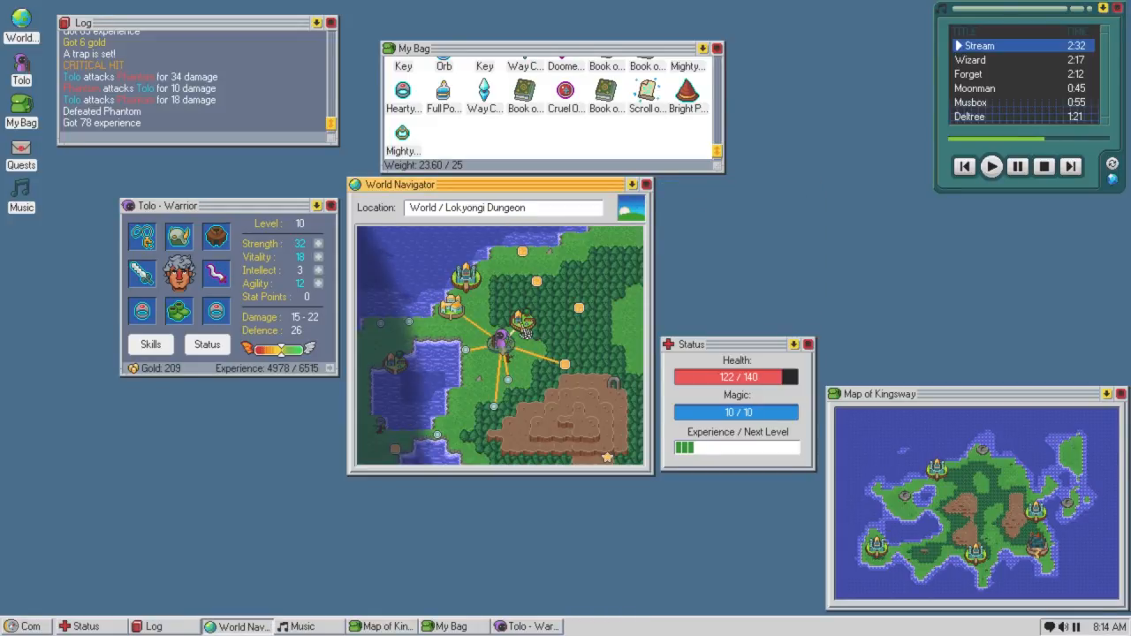
left_click(519, 309)
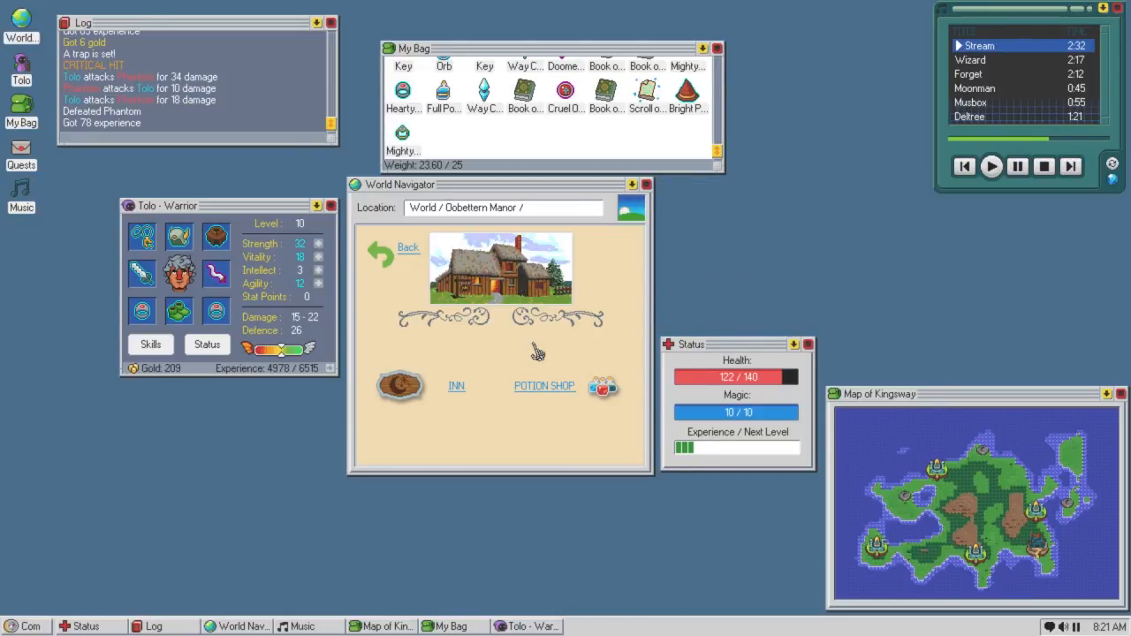
Enter the manor's Potion Shop and pick up the Mighty Ring of Stamina to re-equip.
left_click(544, 386)
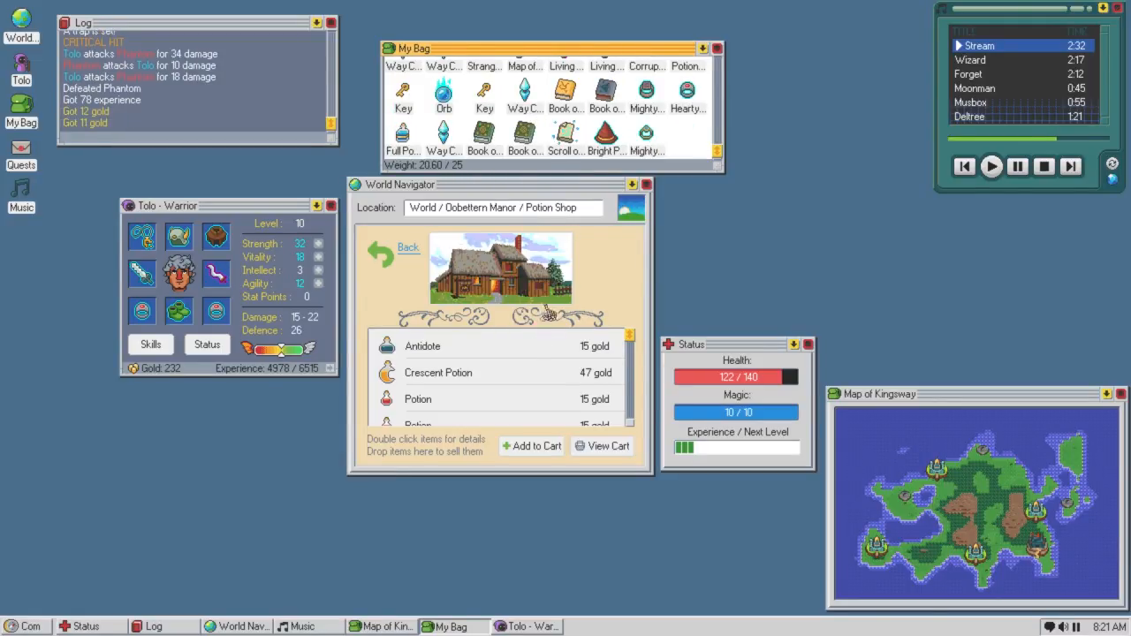
mouse_move(647, 92)
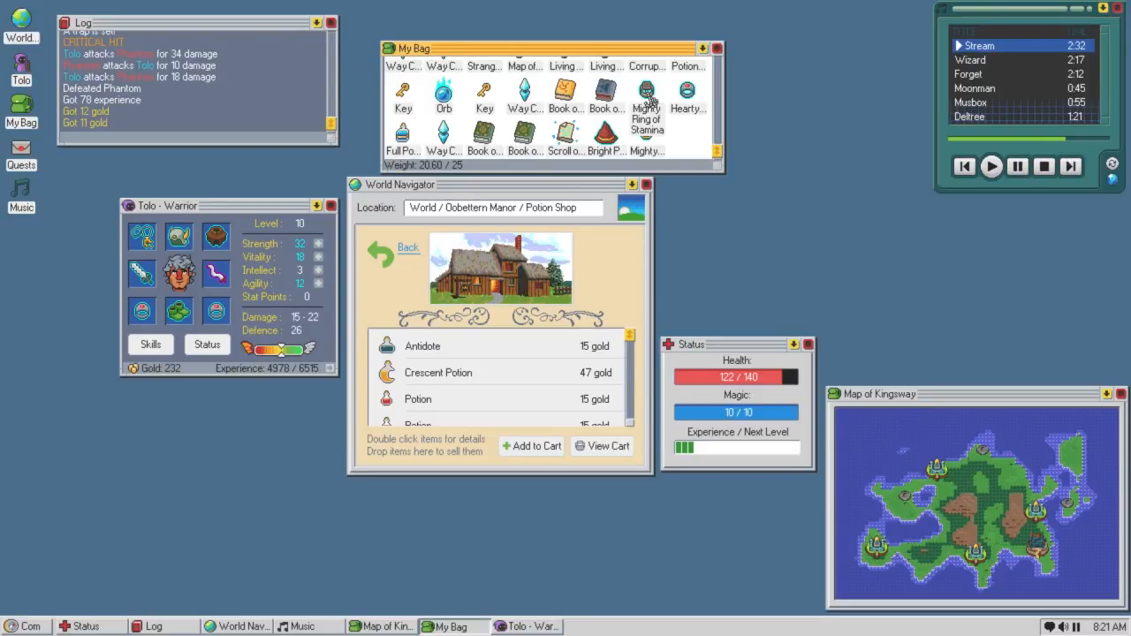
left_click(407, 248)
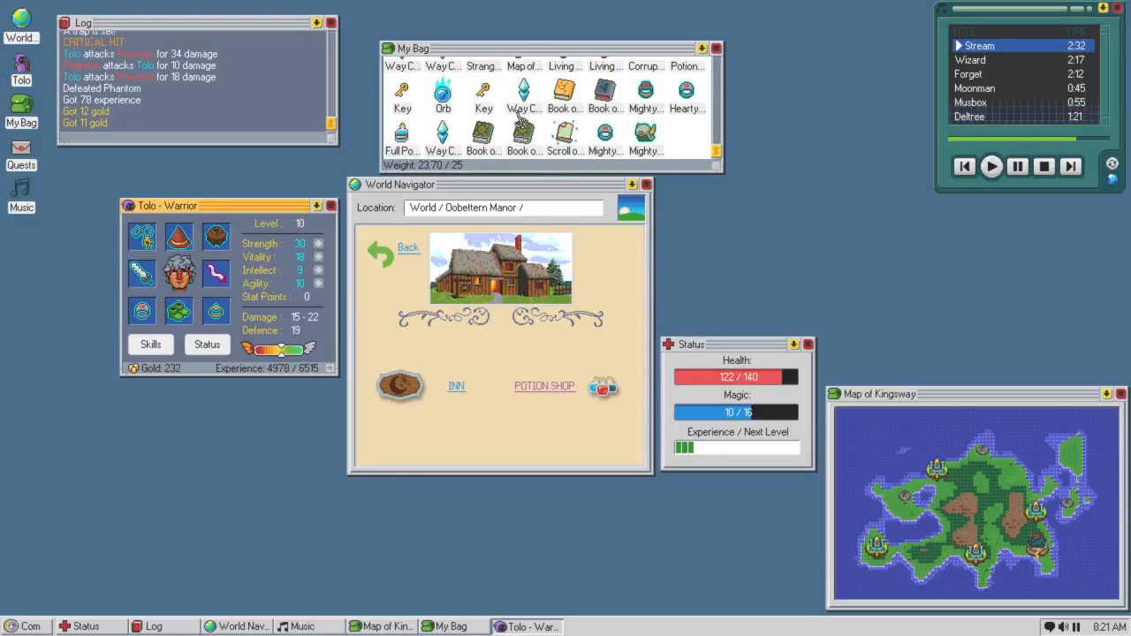
mouse_move(604, 92)
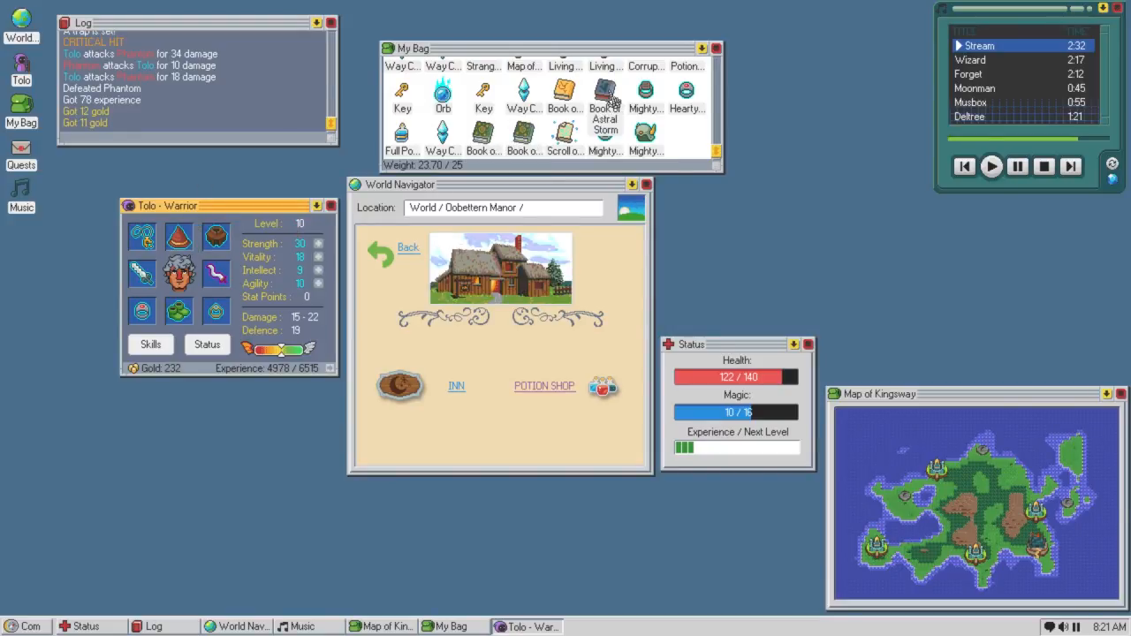
Use the Book of Teleport to learn Teleport, then check the Book of Astral Storm details.
right_click(605, 93)
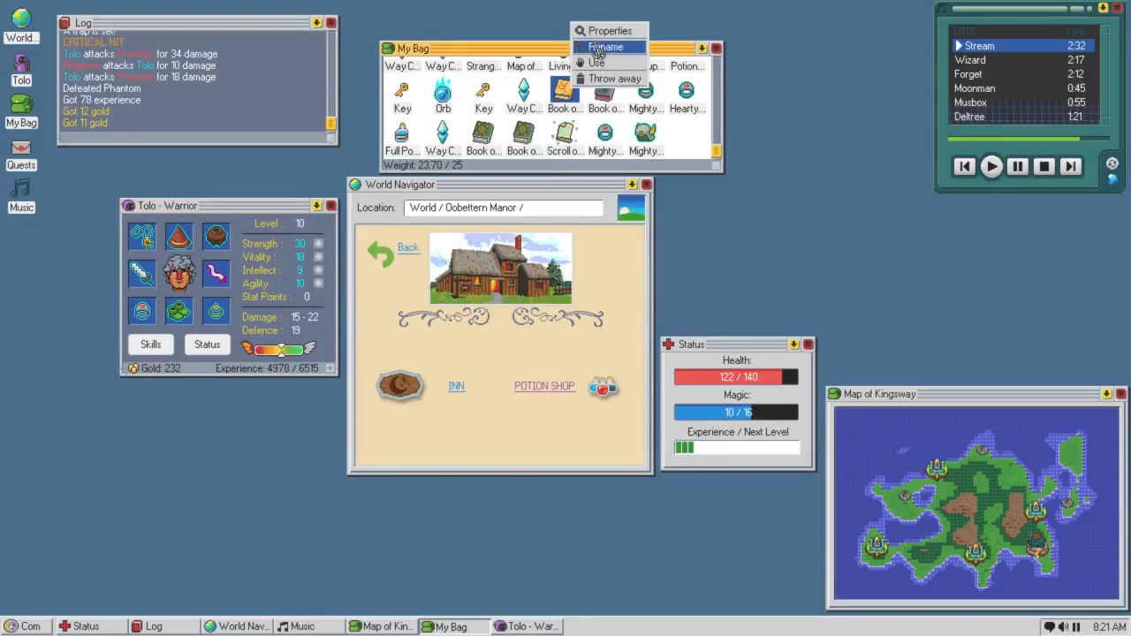
left_click(598, 61)
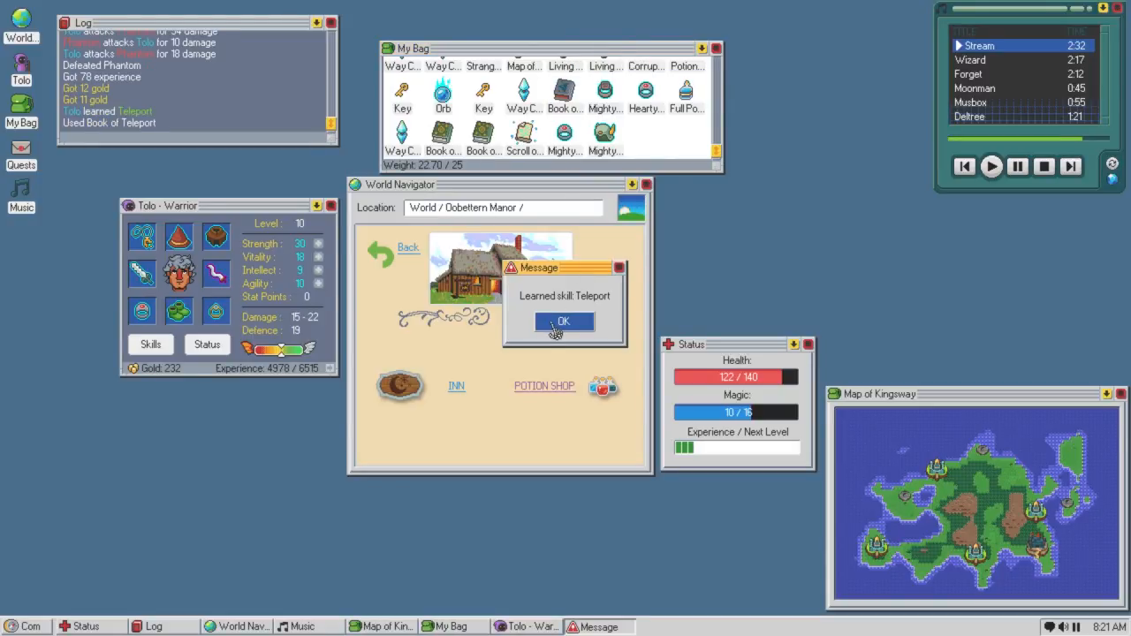
left_click(564, 321)
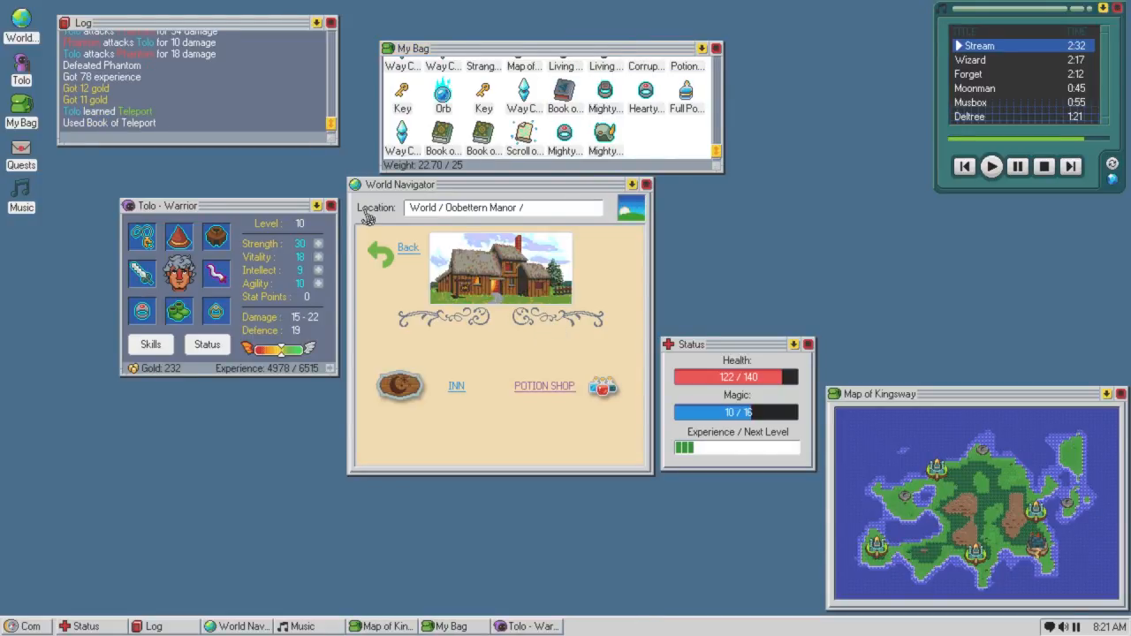
mouse_move(557, 237)
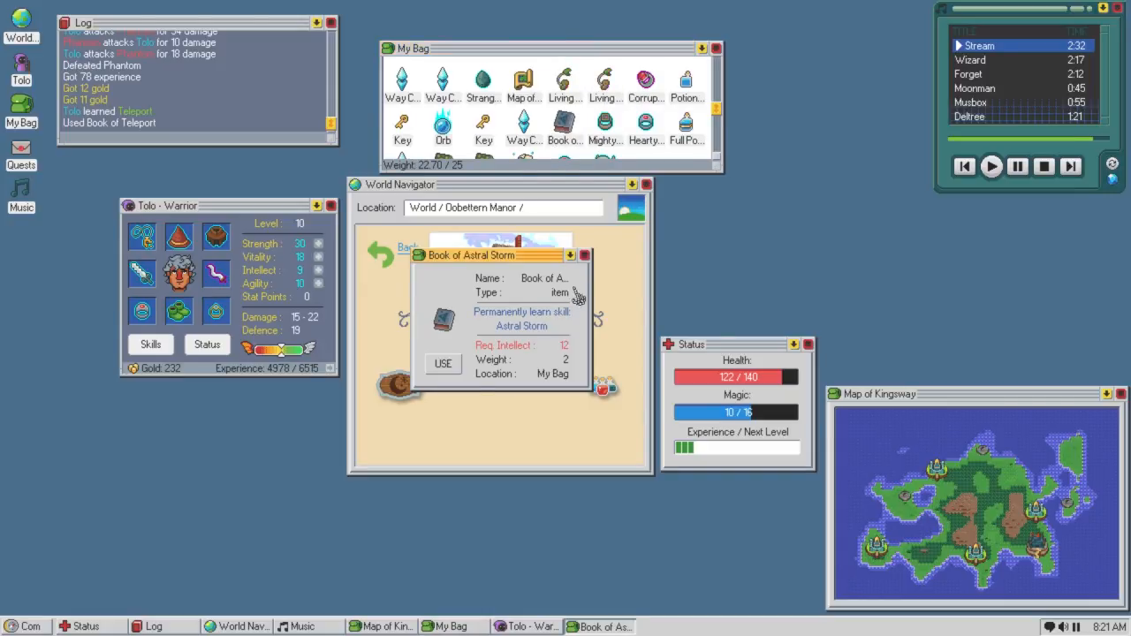
left_click(585, 256)
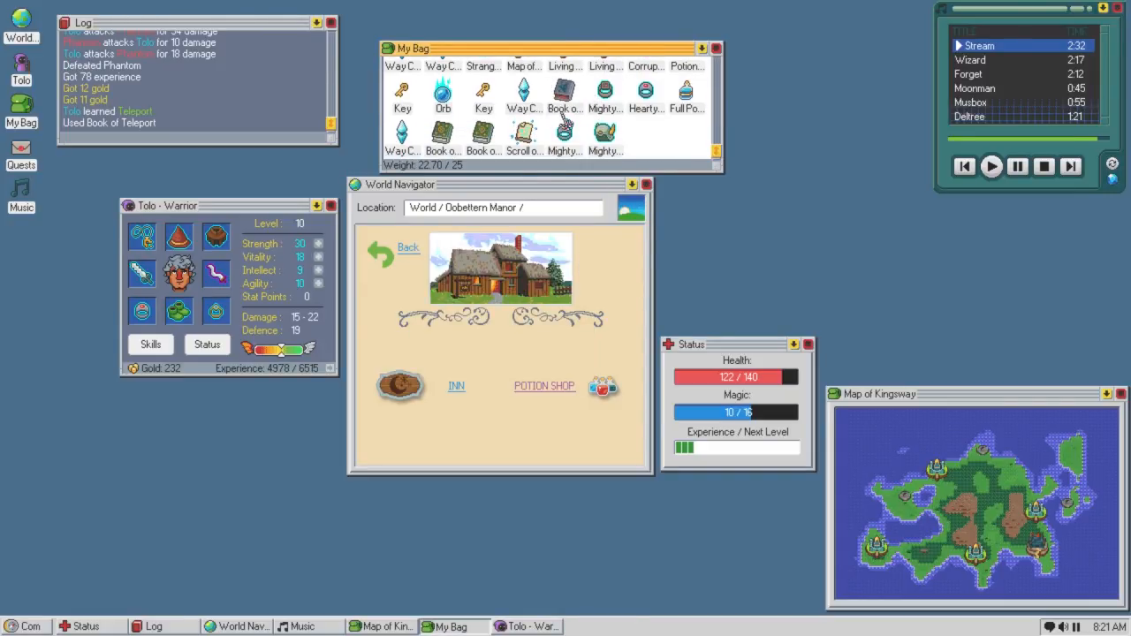
mouse_move(605, 93)
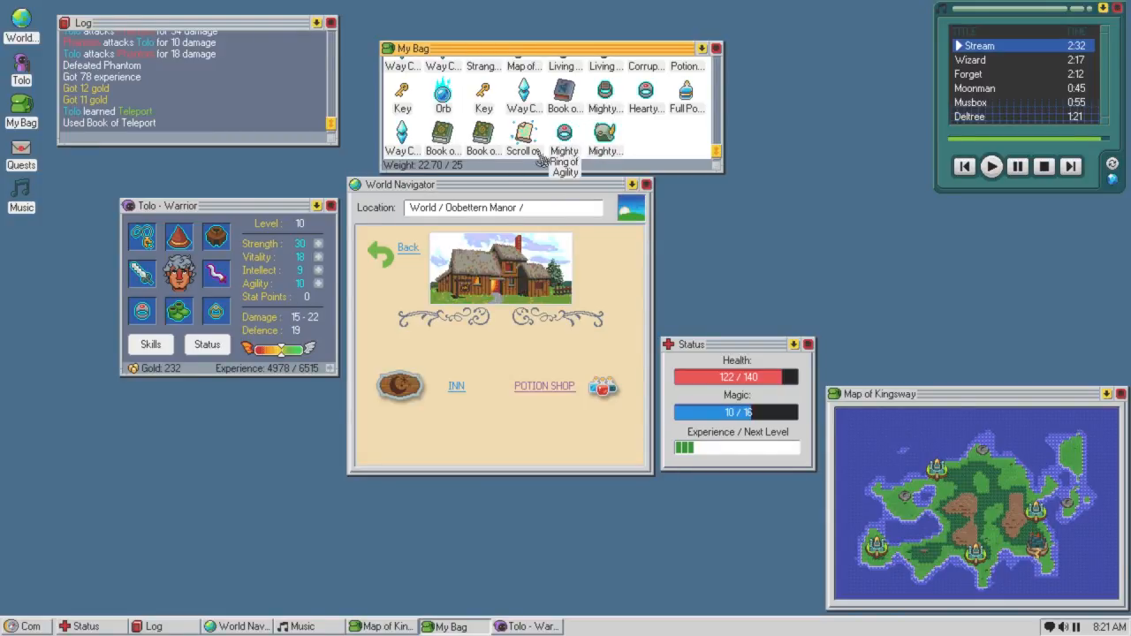
mouse_move(180, 238)
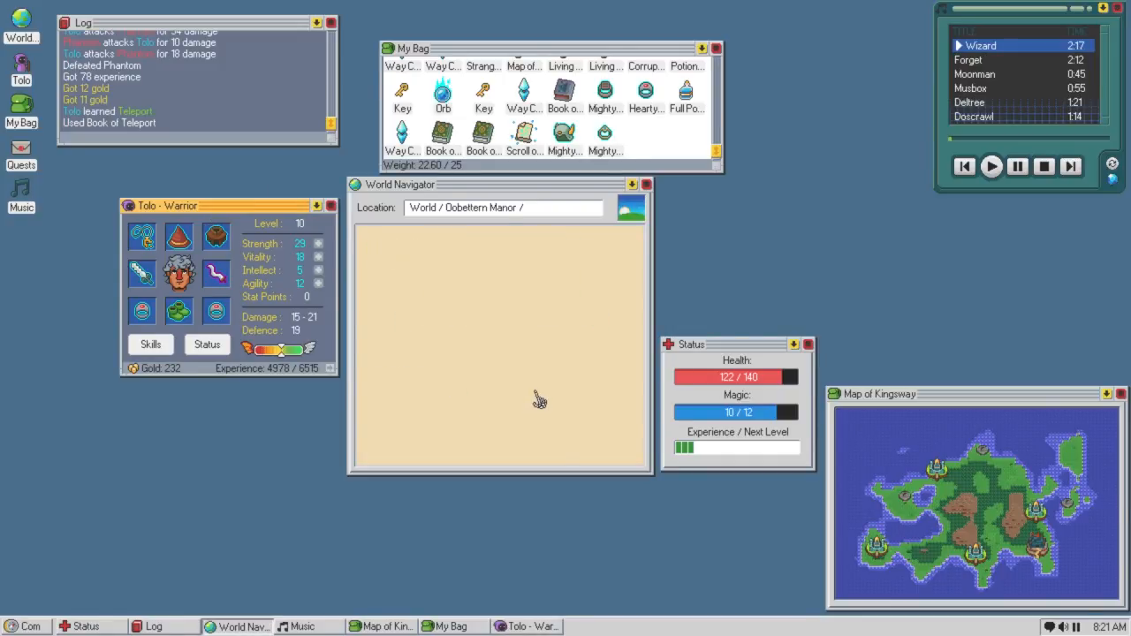
Reopen the Potion Shop and inspect the Mighty Ring of Stamina and Hearty Ring of Doom.
left_click(539, 399)
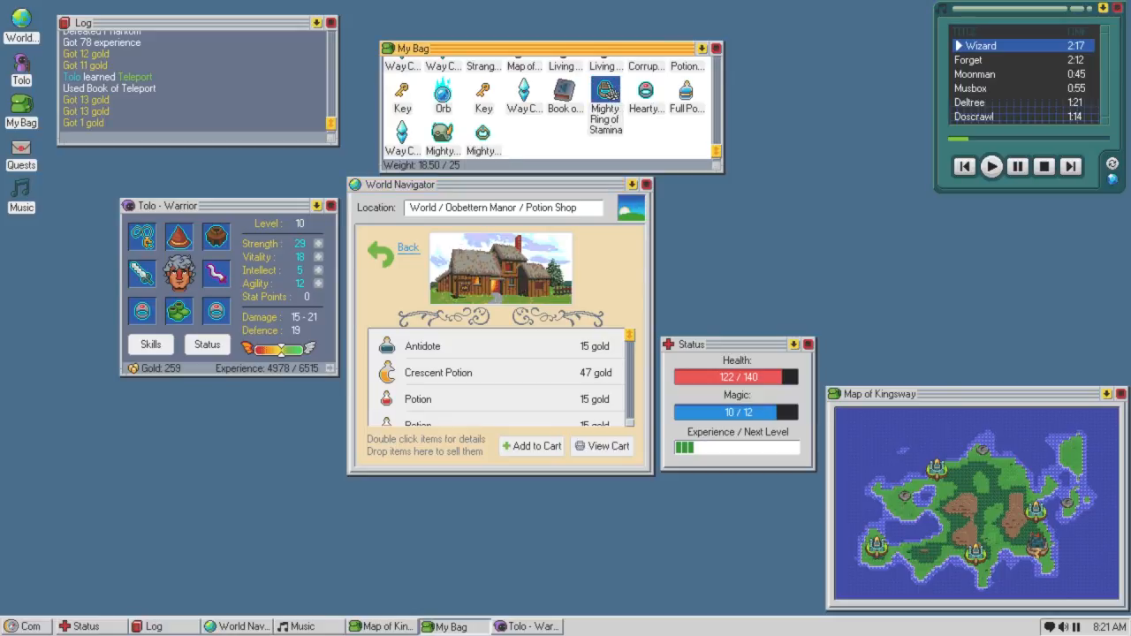
double_click(605, 97)
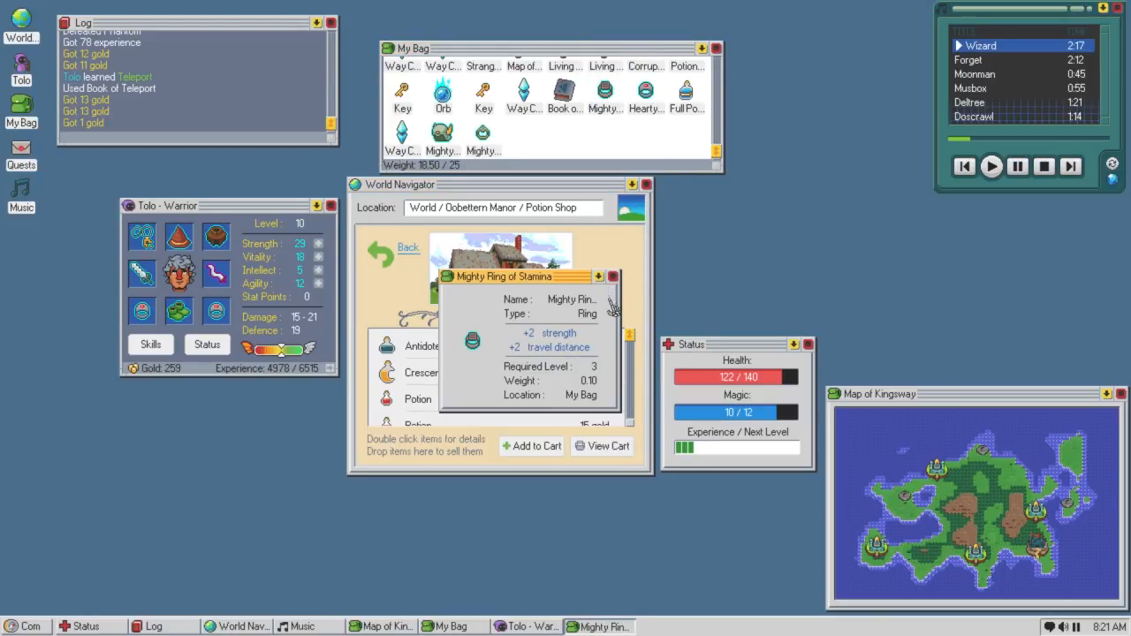
left_click(612, 276)
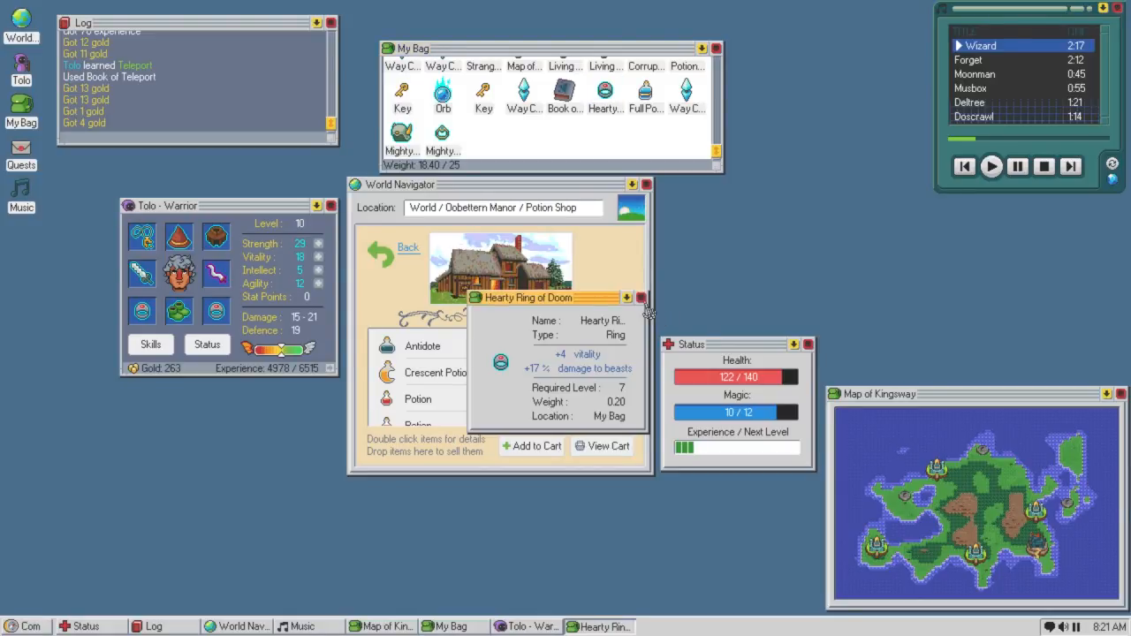
left_click(641, 298)
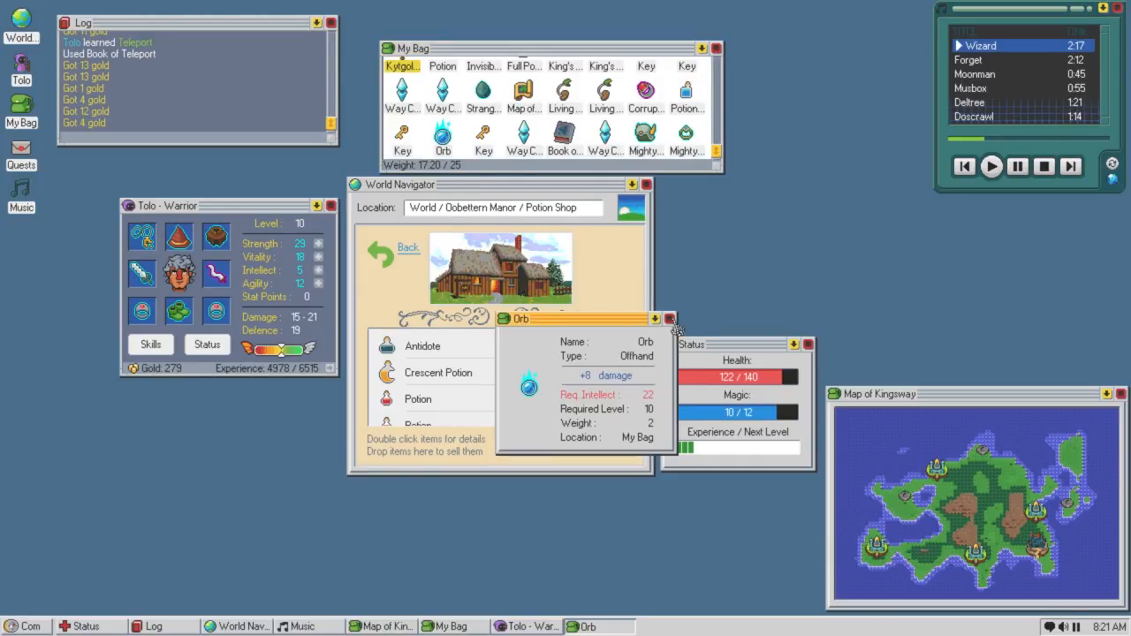
Close the Orb details and sell bag items to the Potion Shop, reaching 355 gold.
left_click(670, 318)
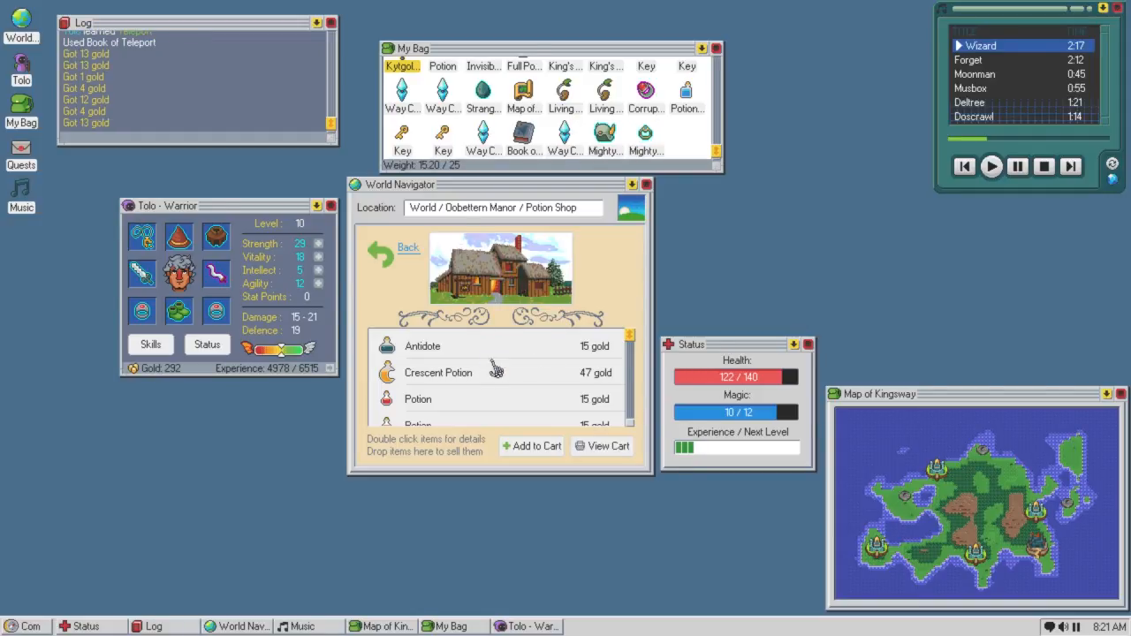
mouse_move(644, 88)
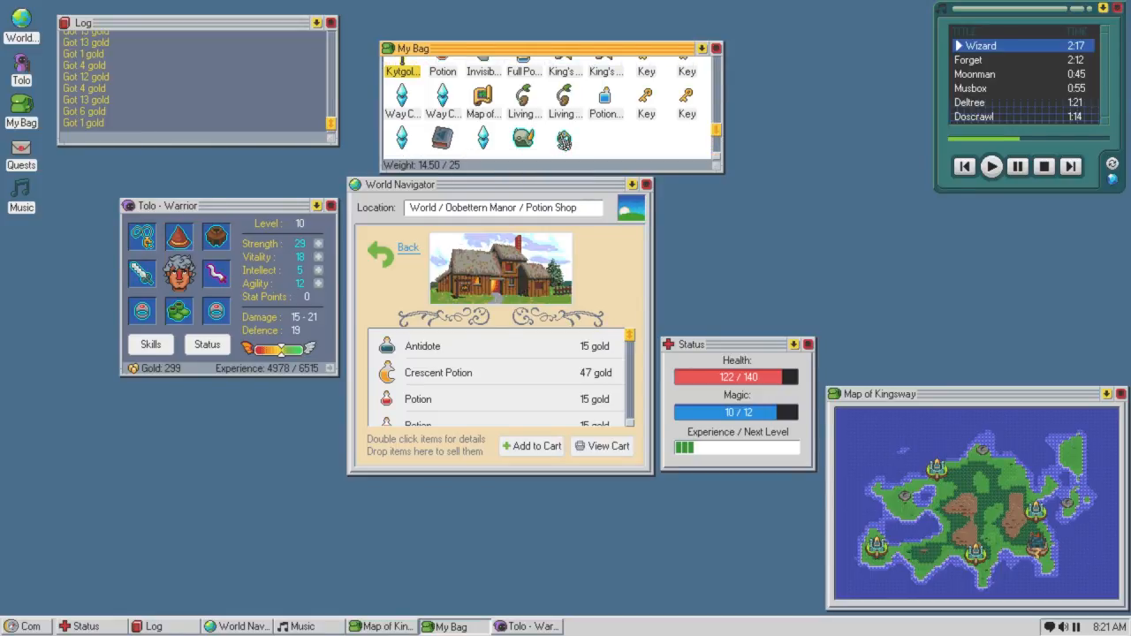
mouse_move(605, 99)
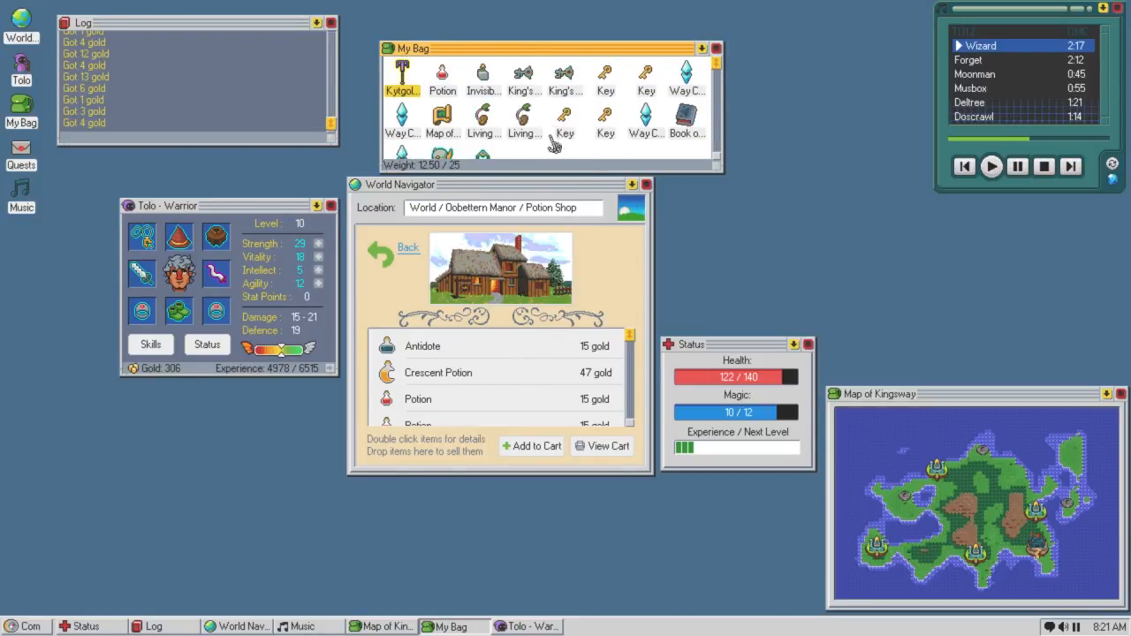
scroll("up", 3)
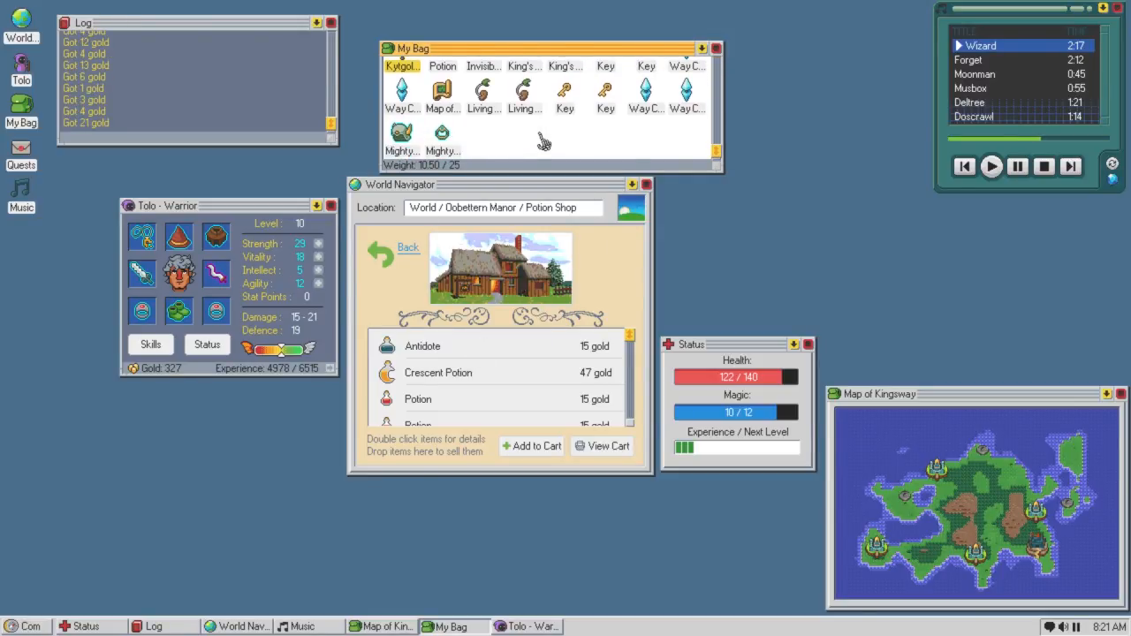
left_click_drag(402, 132, 477, 380)
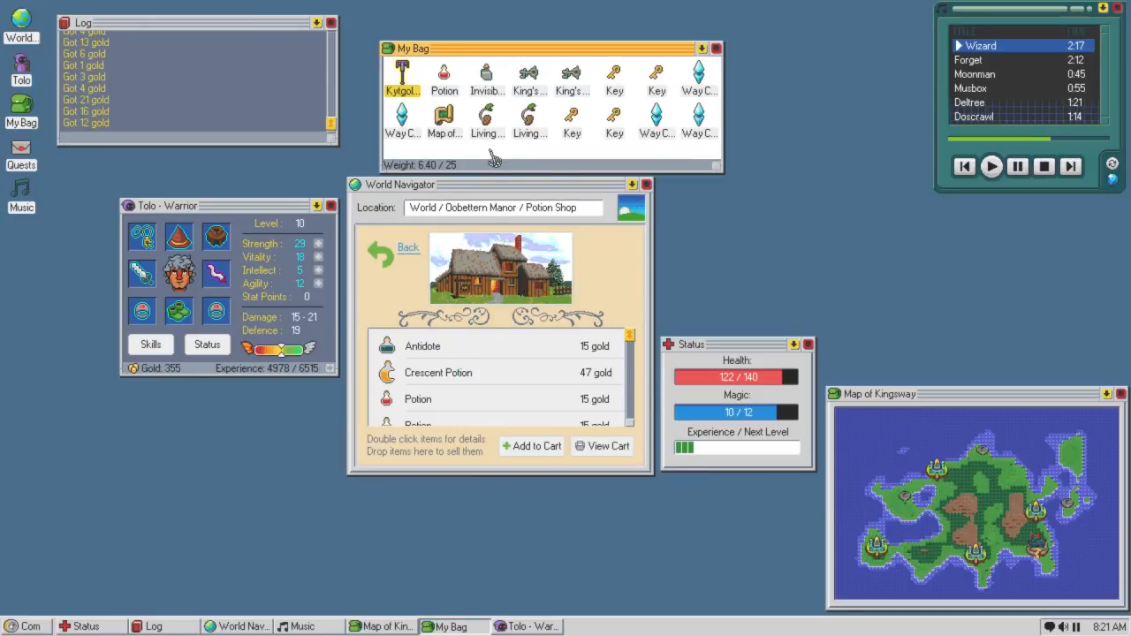
mouse_move(384, 264)
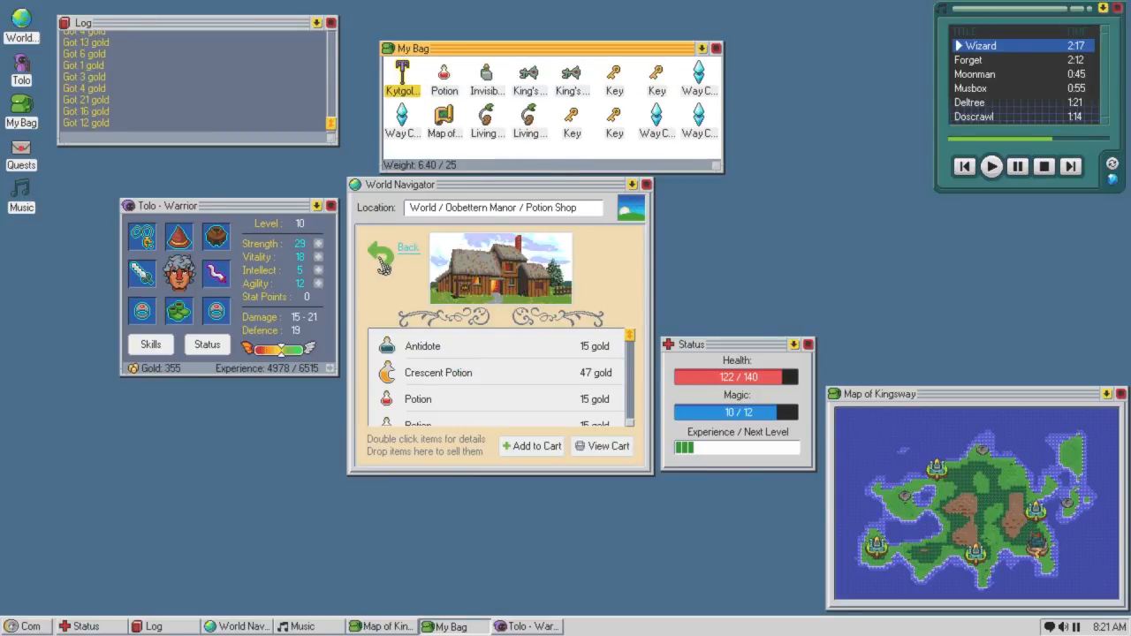
mouse_move(432, 382)
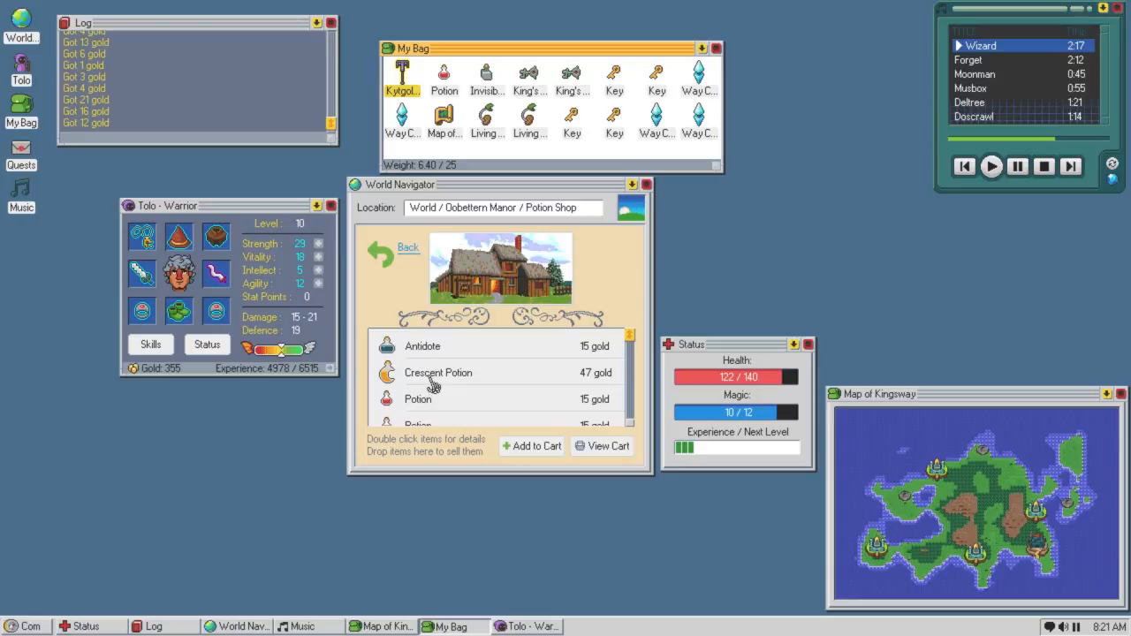
Buy the Crescent Potion for 47 gold, drink it and raise Strength to 30.
double_click(438, 372)
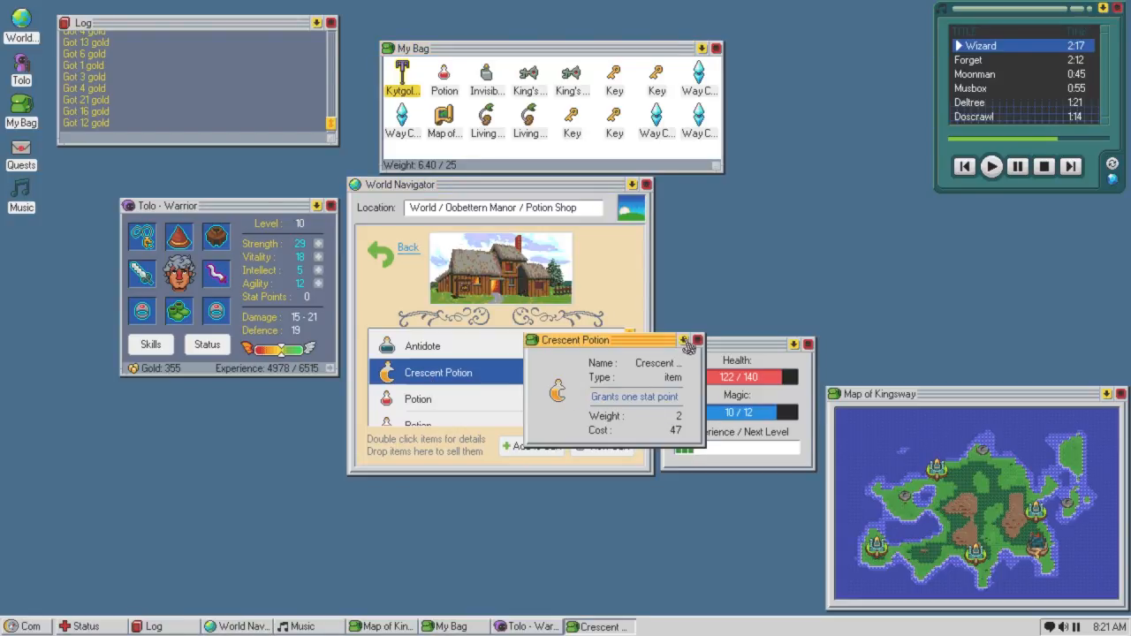
left_click(685, 341)
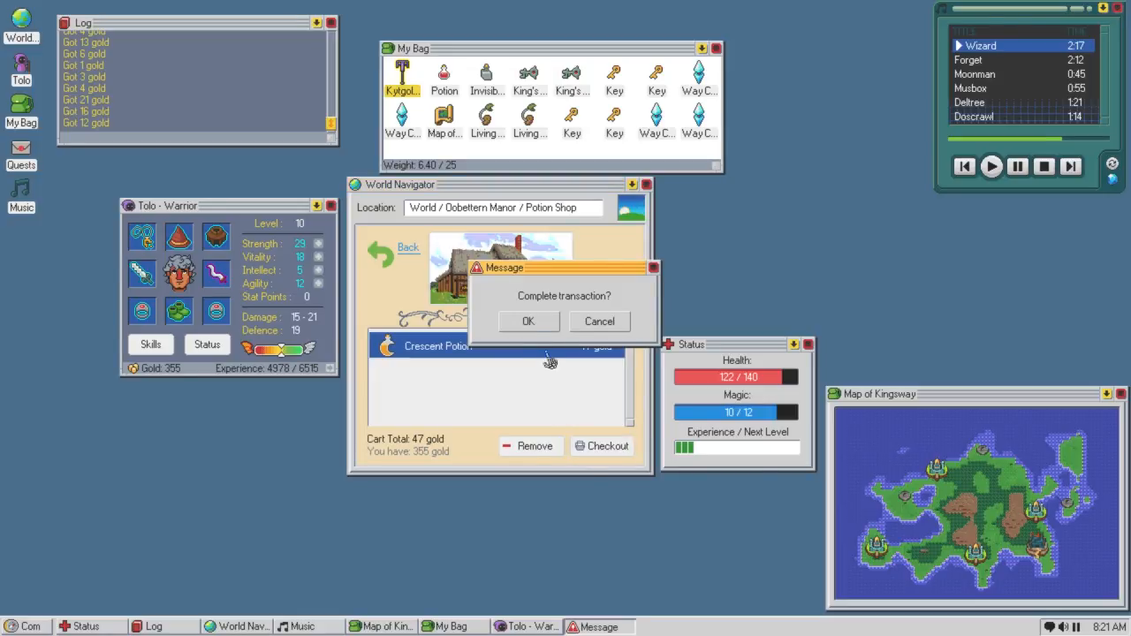
left_click(527, 320)
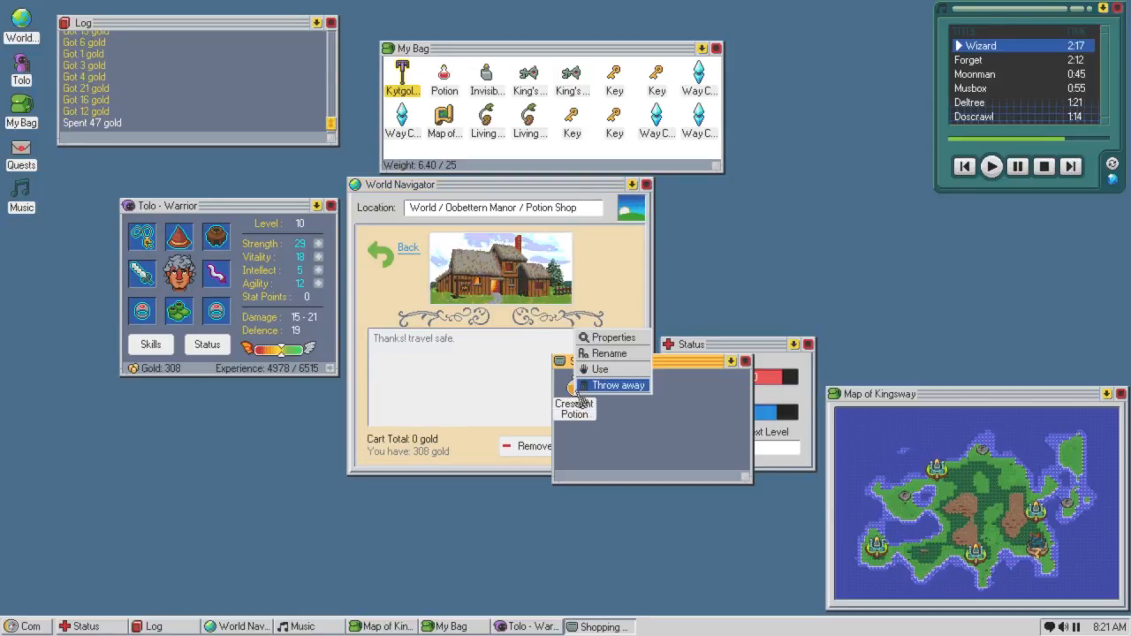
left_click(599, 369)
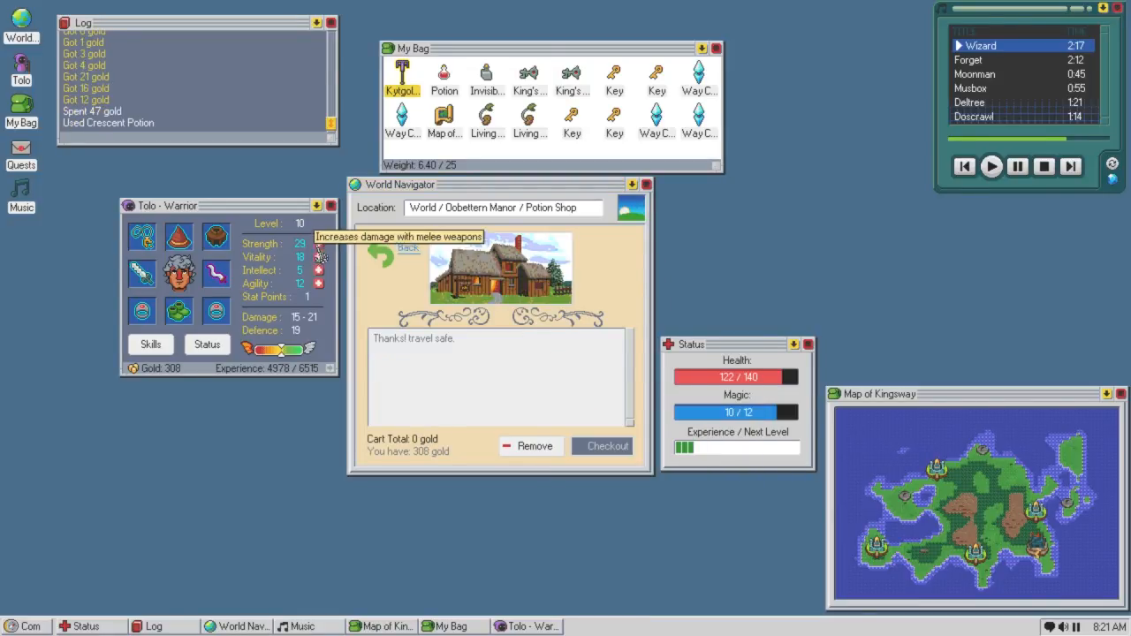
left_click(319, 244)
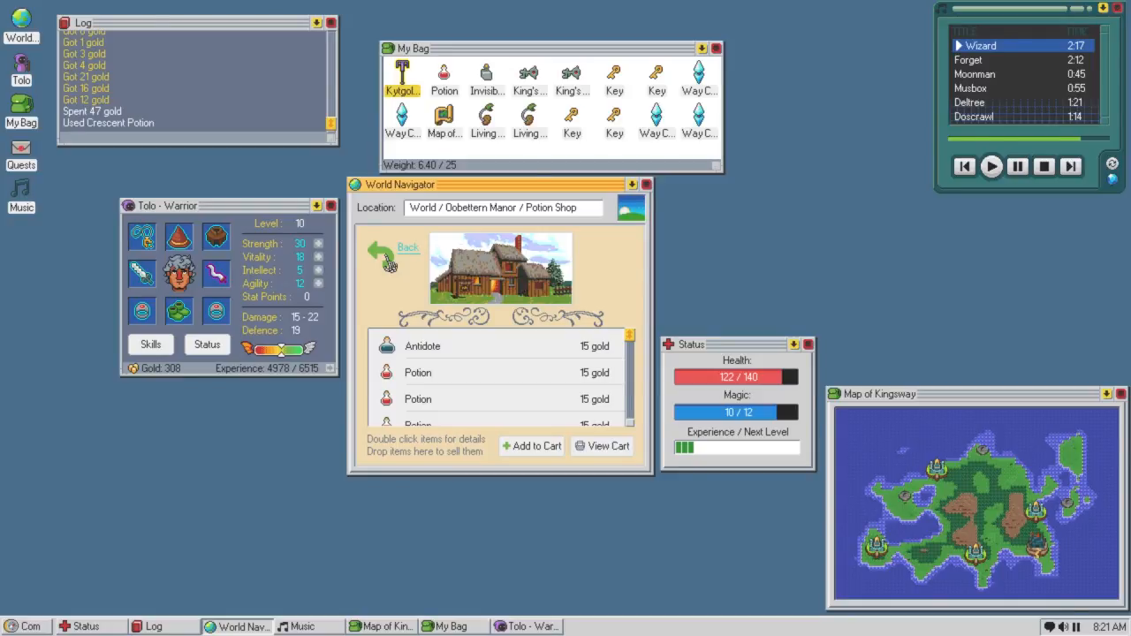
Leave the shop, head for the Outpost, defeat and loot the Shrub Lord.
left_click(408, 247)
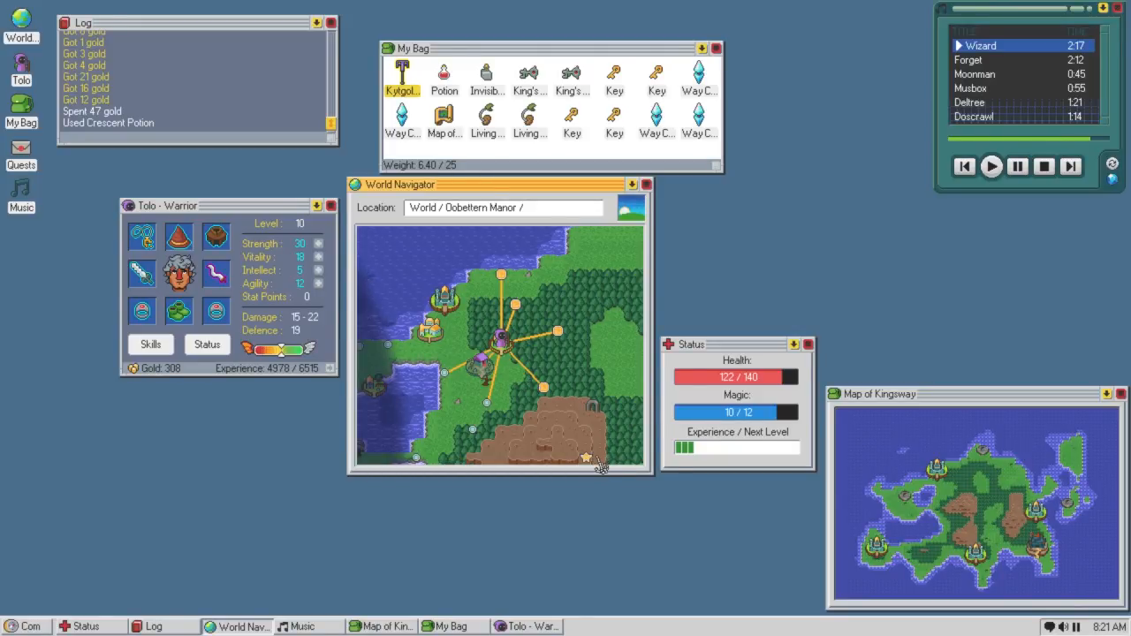
right_click(501, 339)
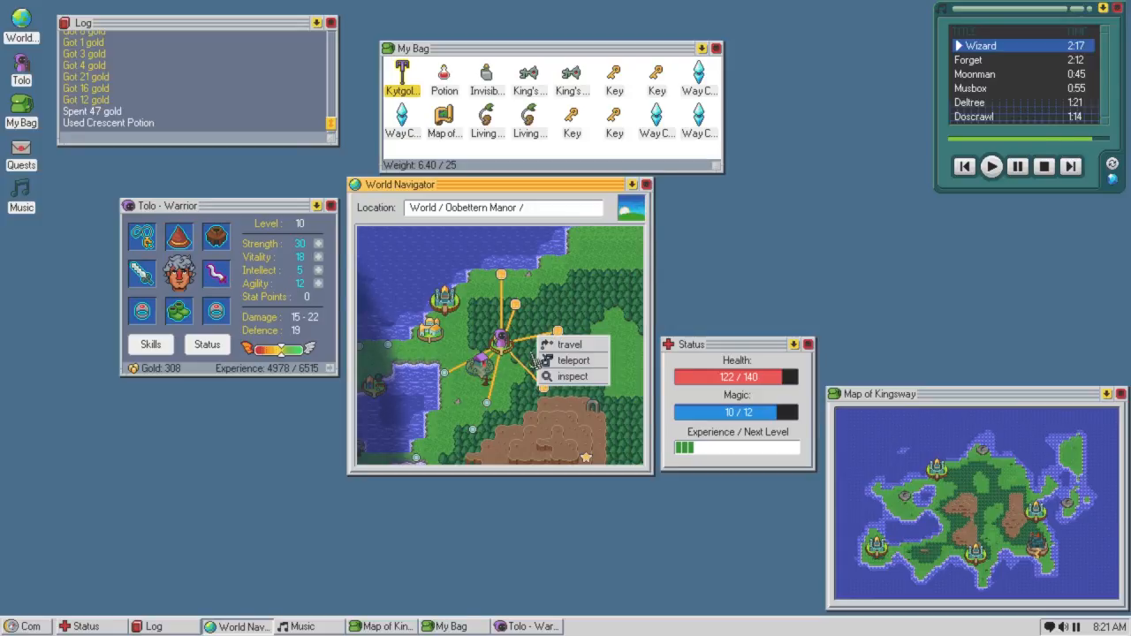
left_click(569, 343)
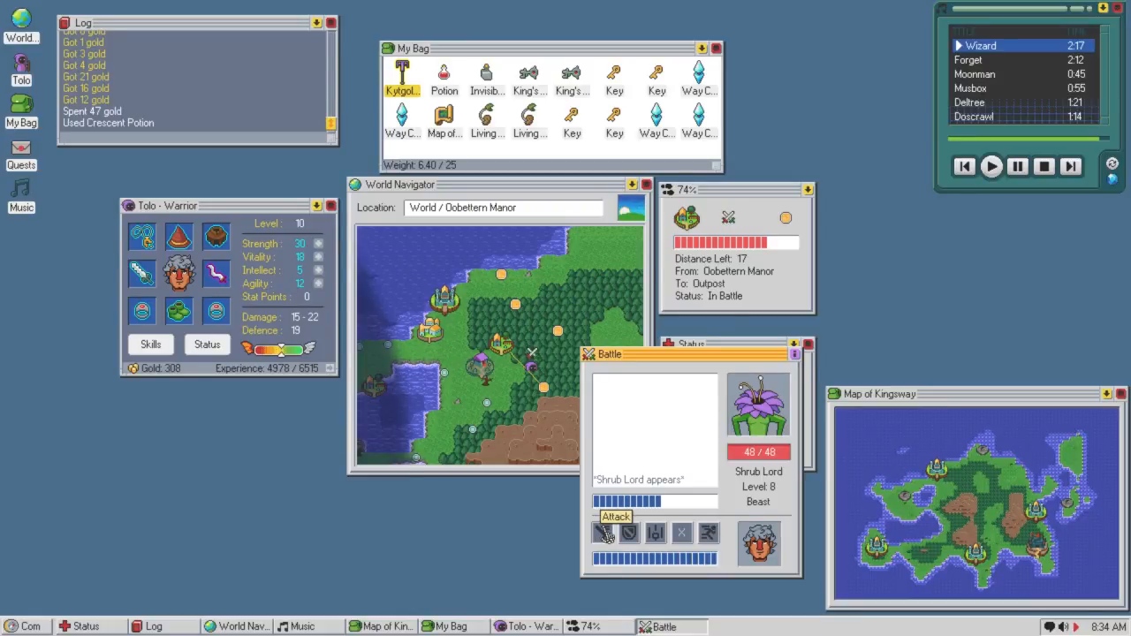
left_click(615, 532)
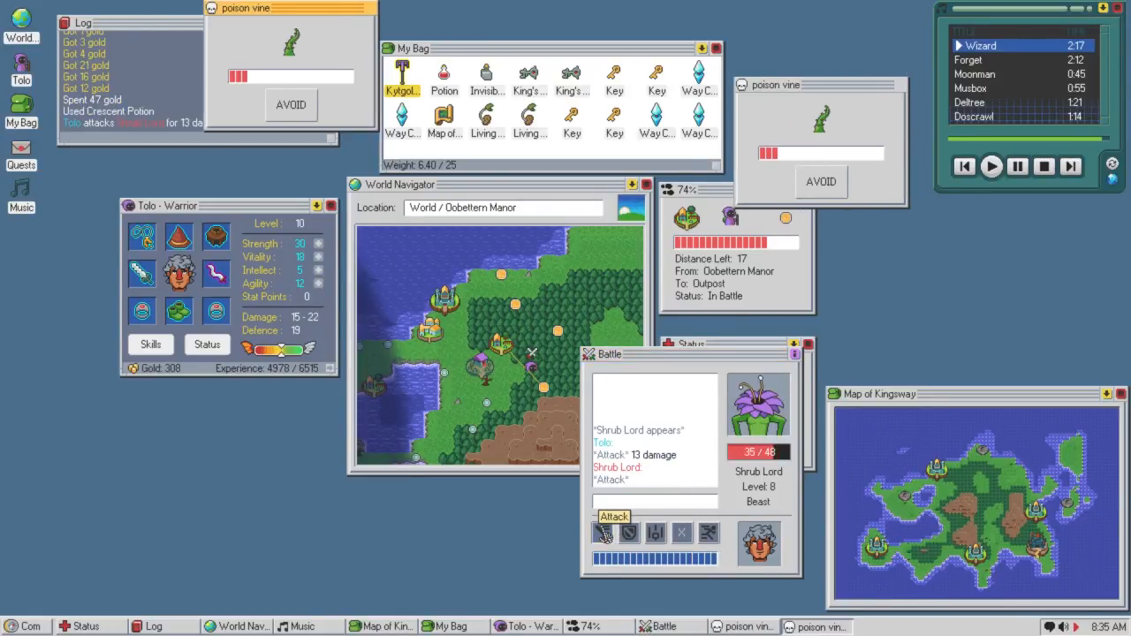
left_click(614, 532)
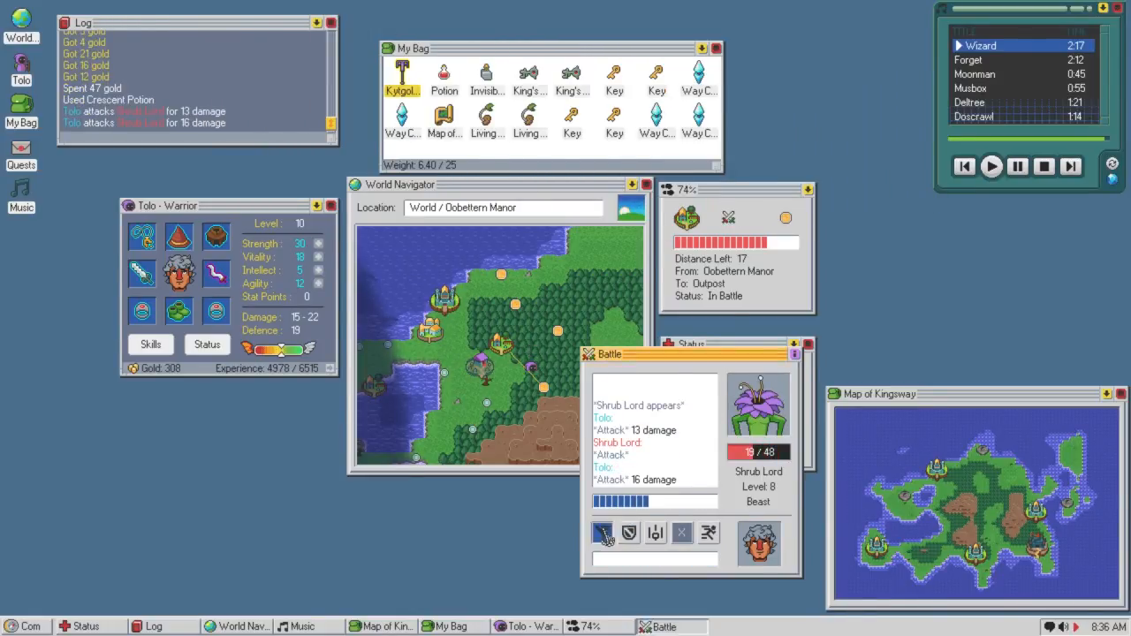
left_click(601, 533)
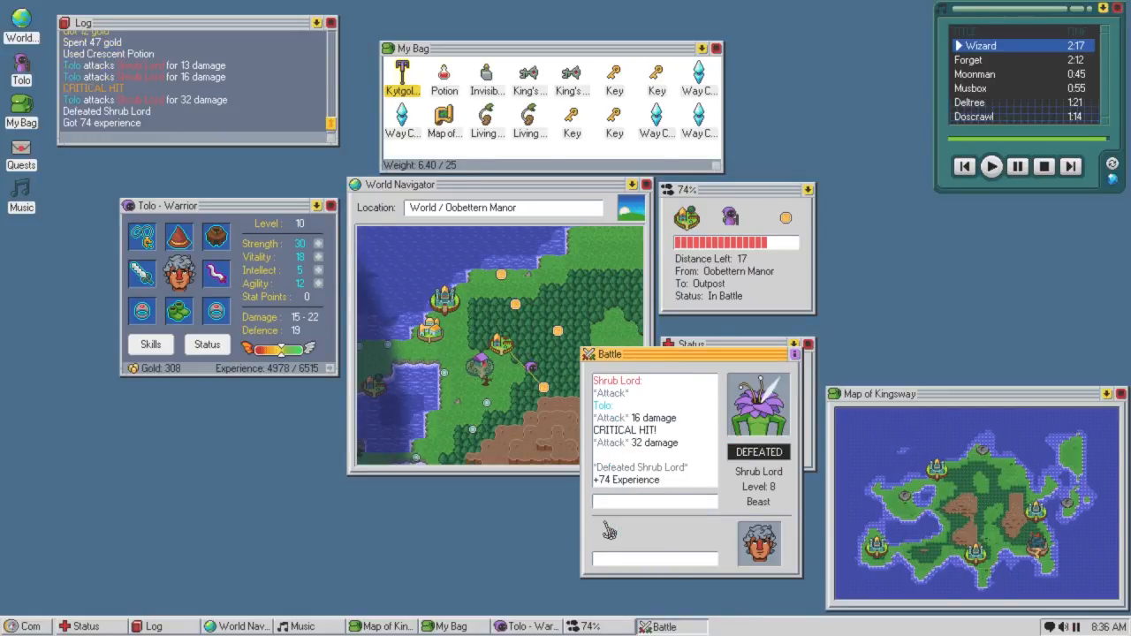
left_click(654, 530)
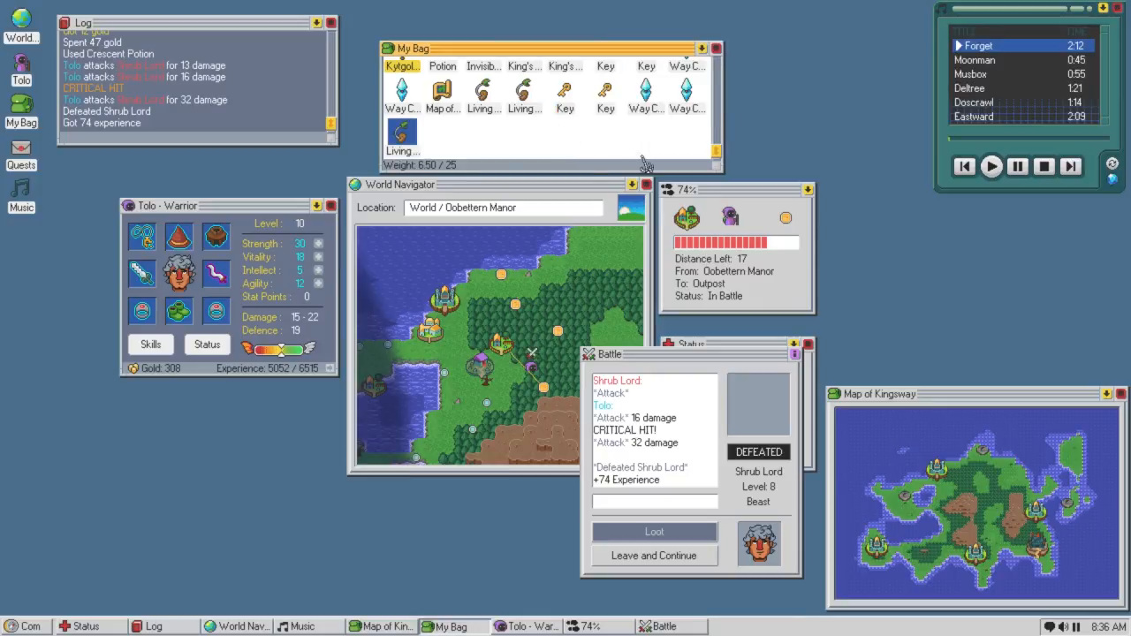
mouse_move(654, 556)
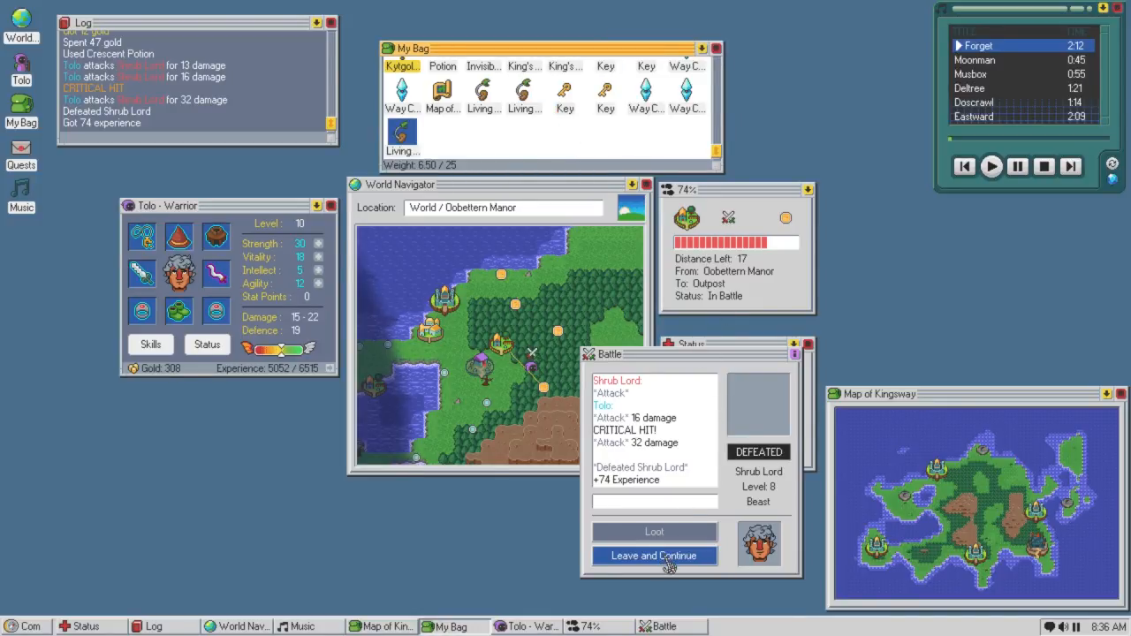
left_click(654, 556)
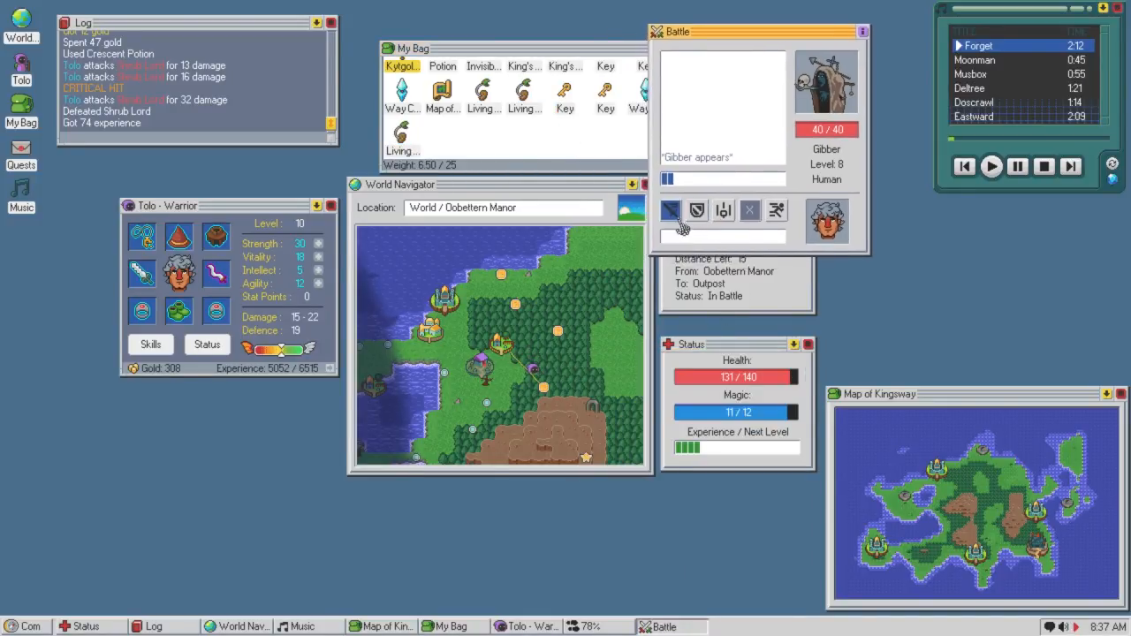
Defeat Gibber while dodging its poisoned dart and take the scroll from its loot.
left_click(669, 211)
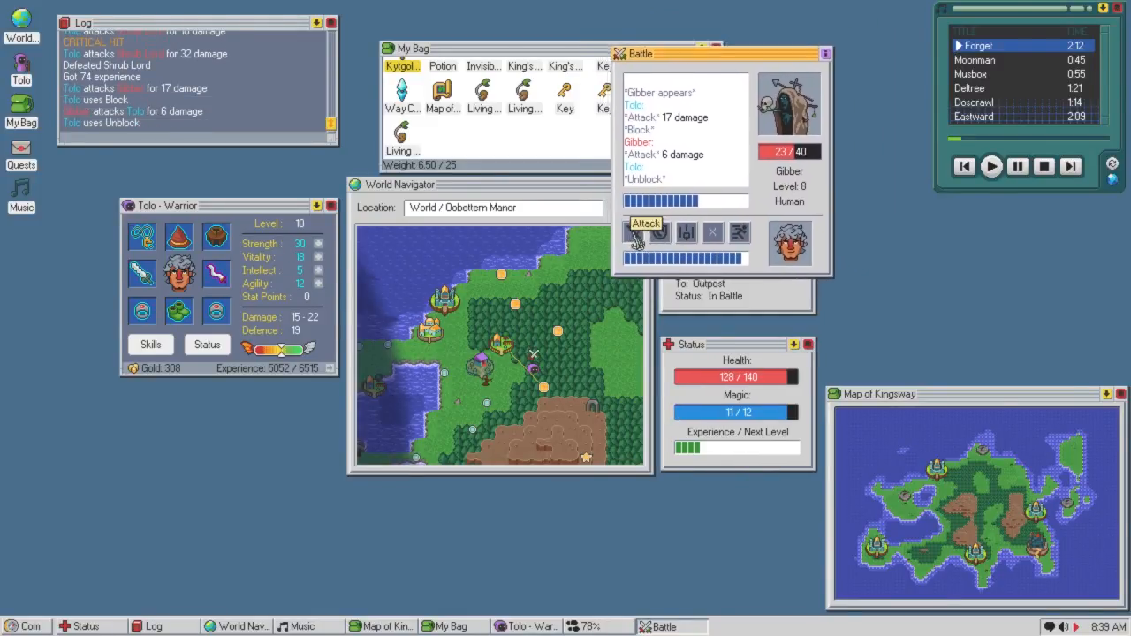
left_click(645, 233)
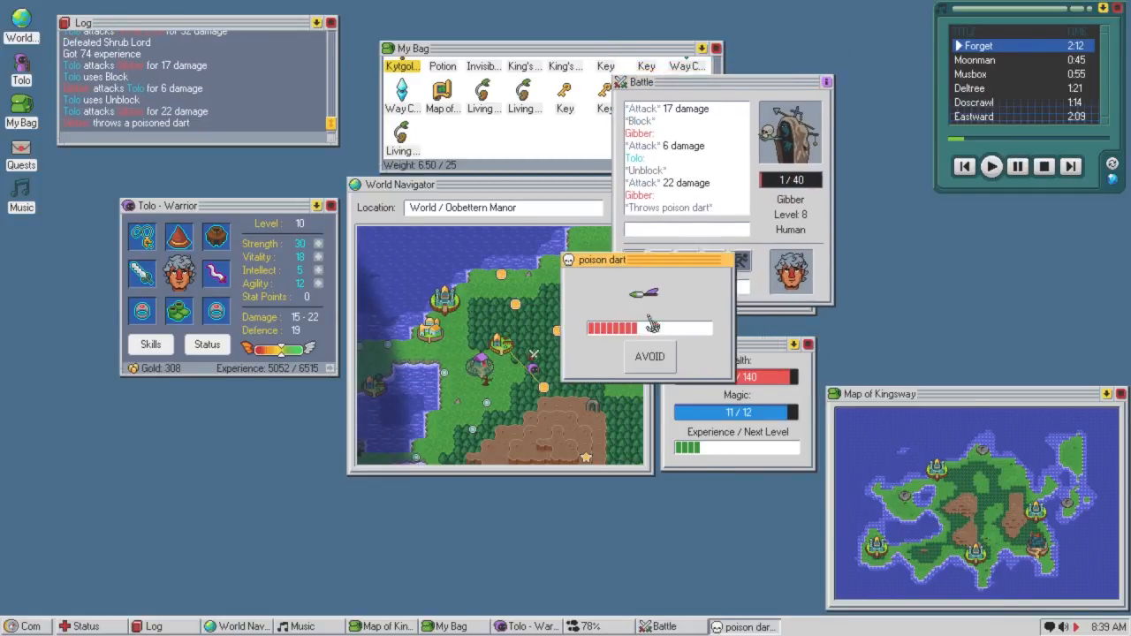
left_click(649, 356)
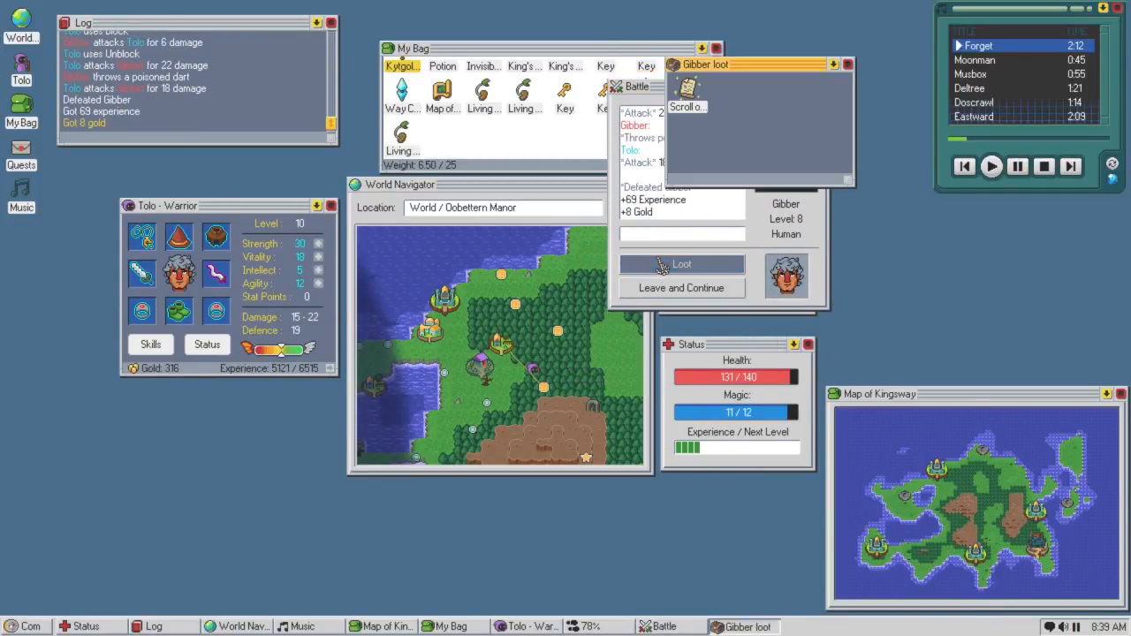
left_click(681, 264)
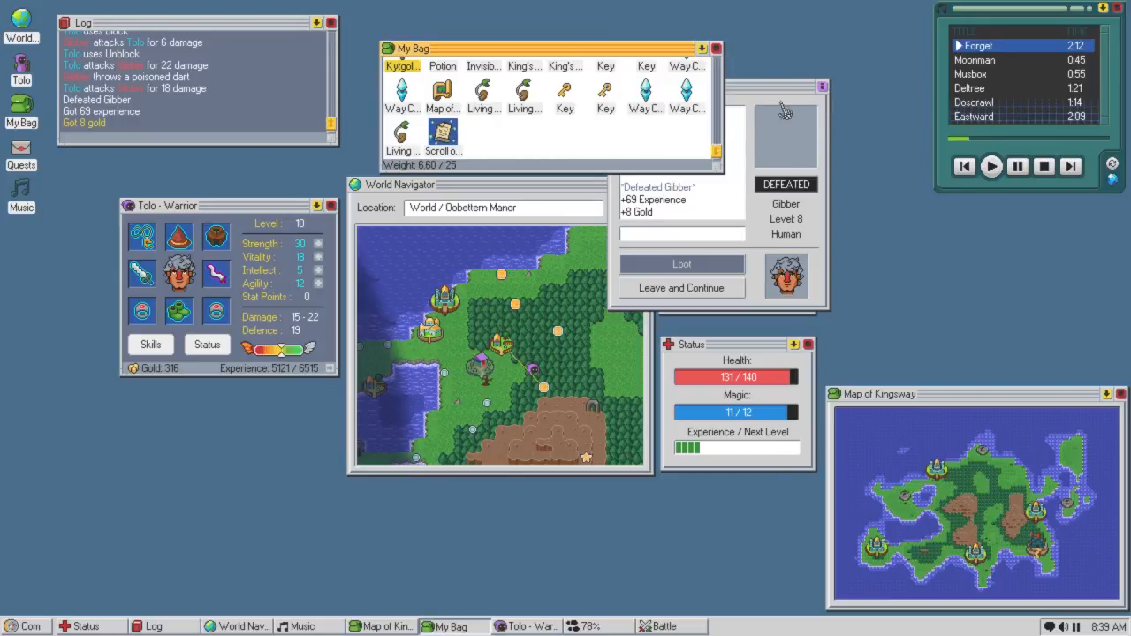
left_click(681, 288)
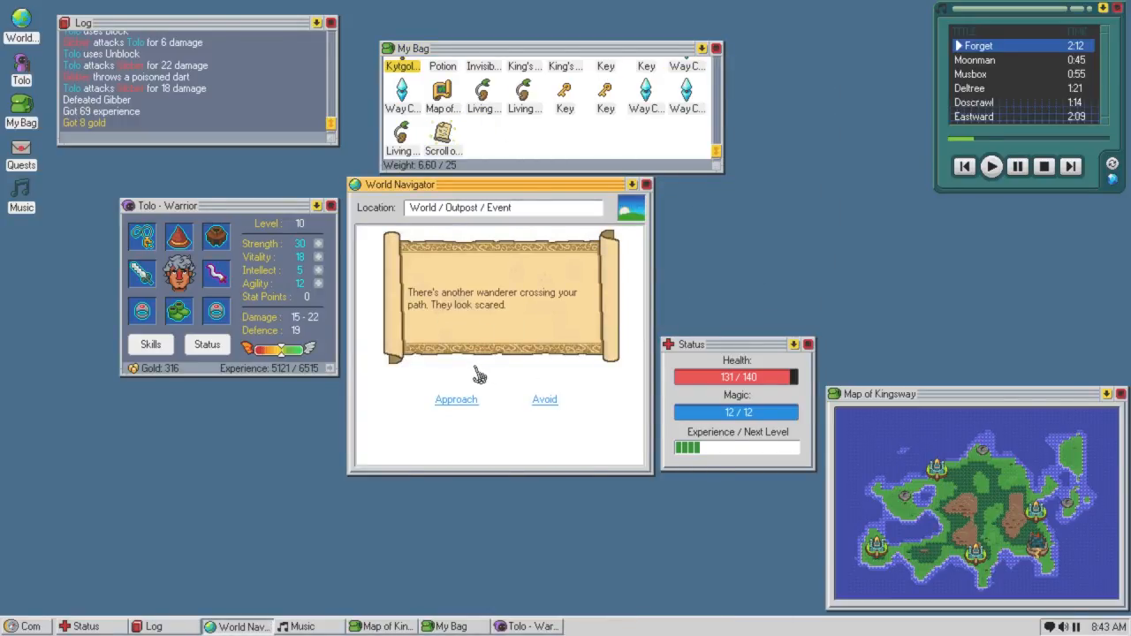
Help the scared wanderer defeat the Imp, bag its loot, ask for rumors and leave with 37 gold.
left_click(456, 400)
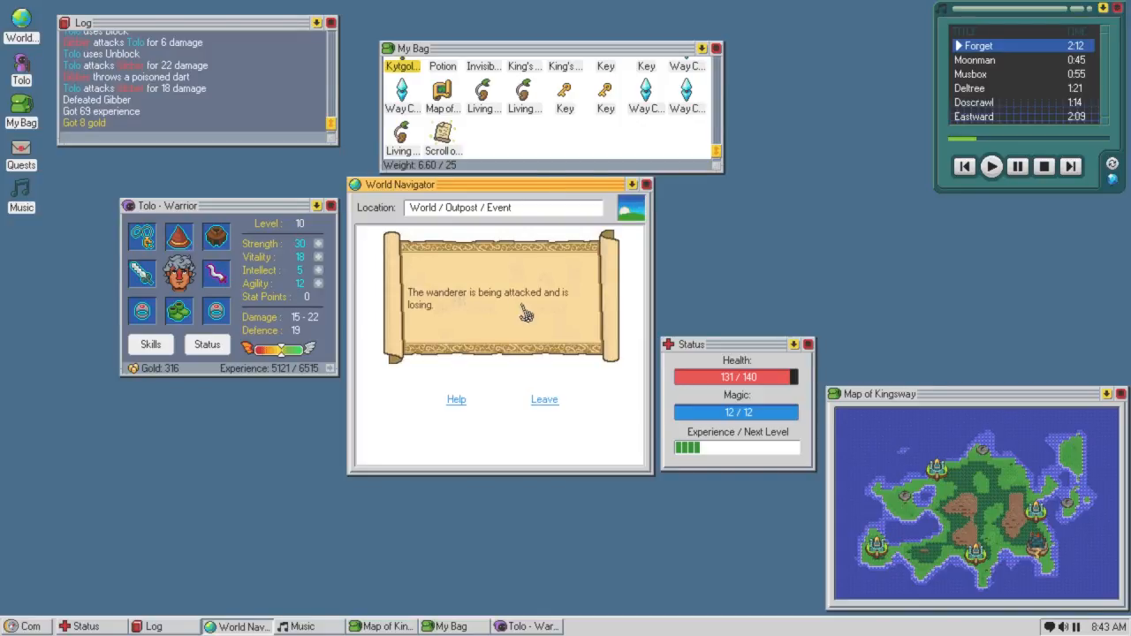
left_click(456, 399)
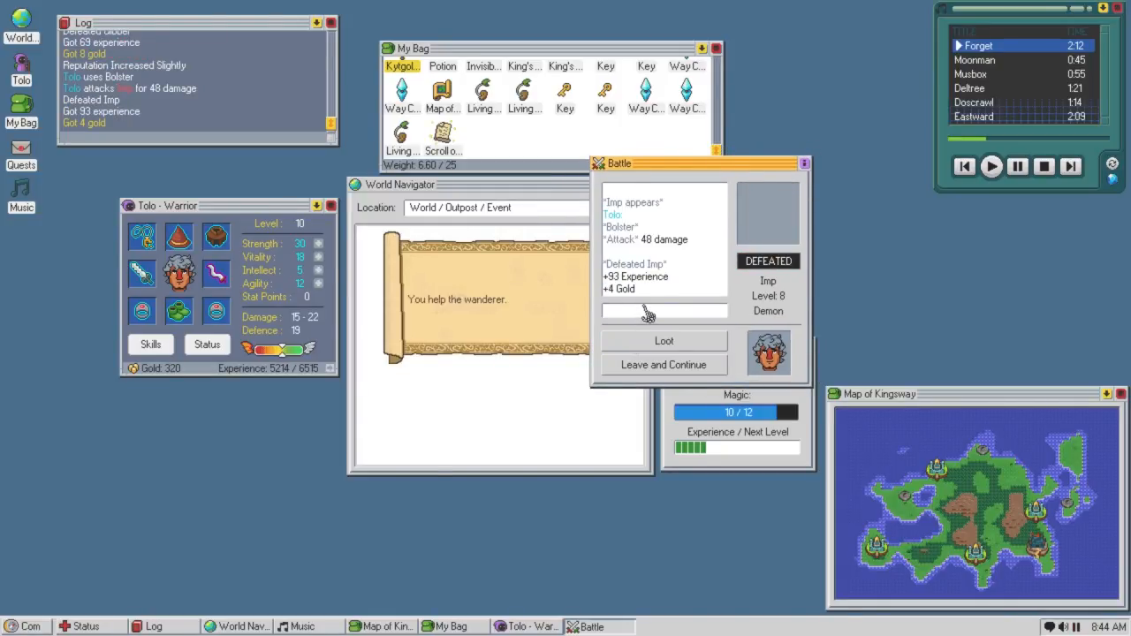
left_click(664, 340)
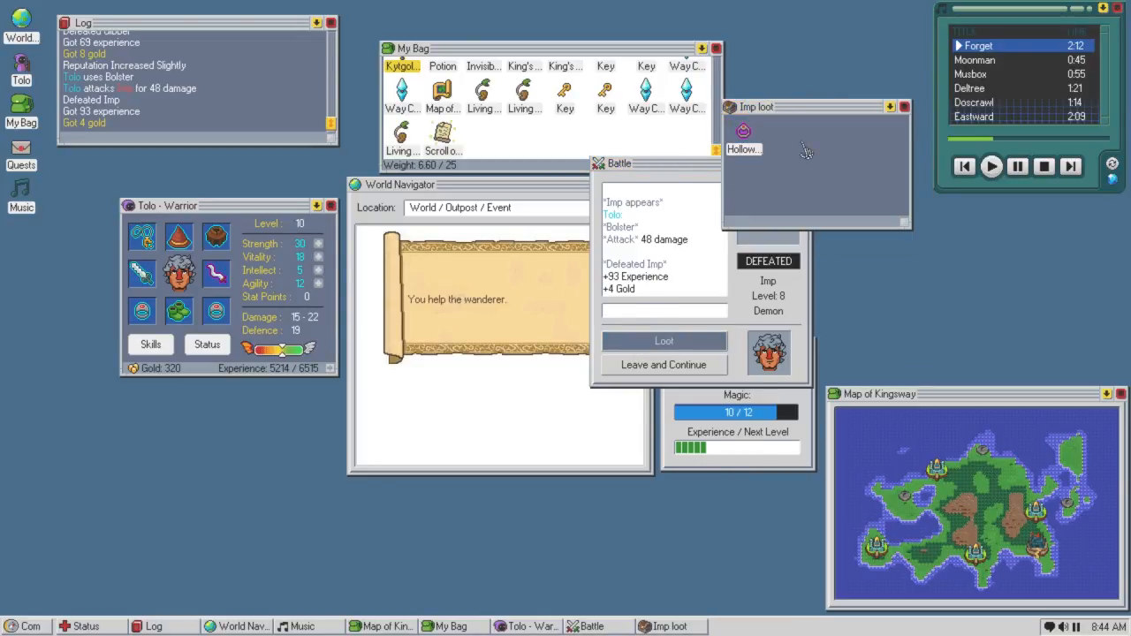
left_click(663, 364)
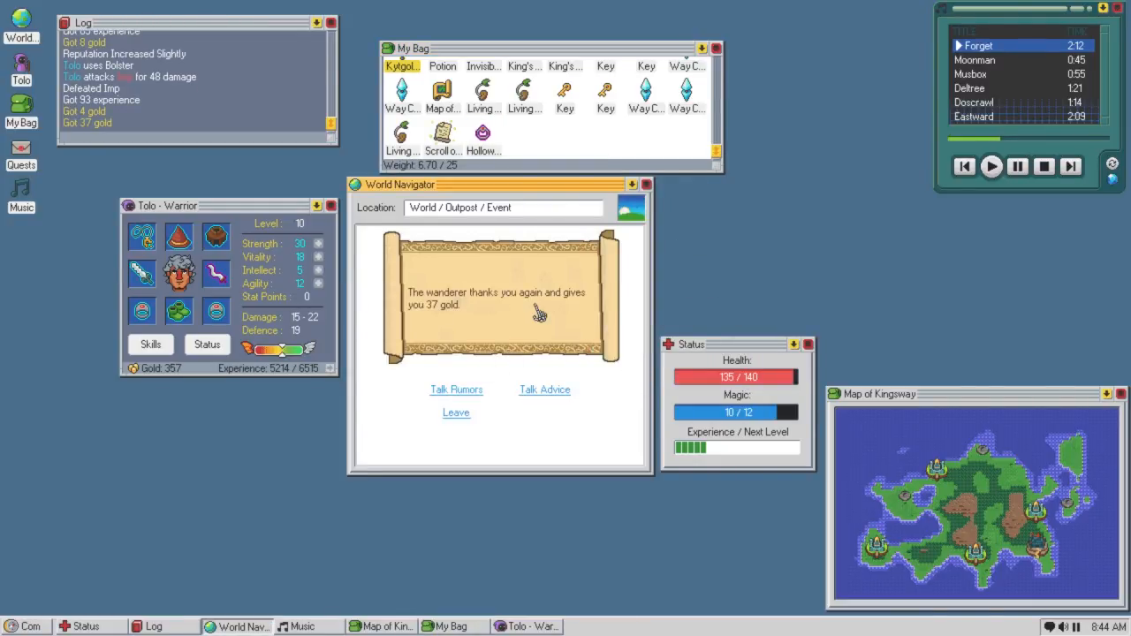
mouse_move(484, 376)
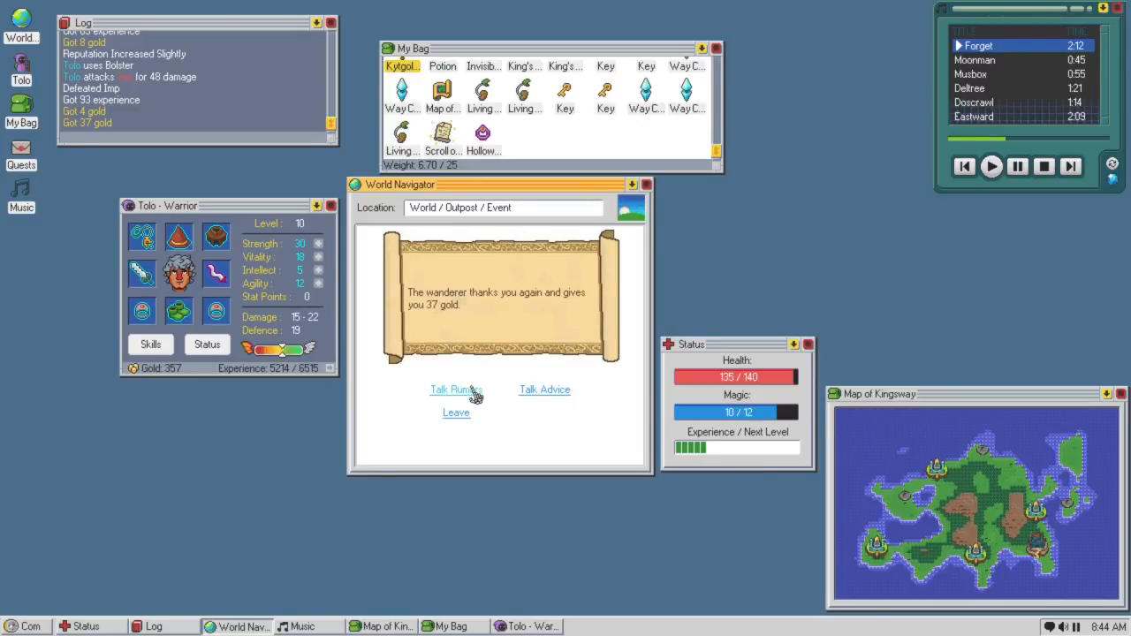
left_click(455, 389)
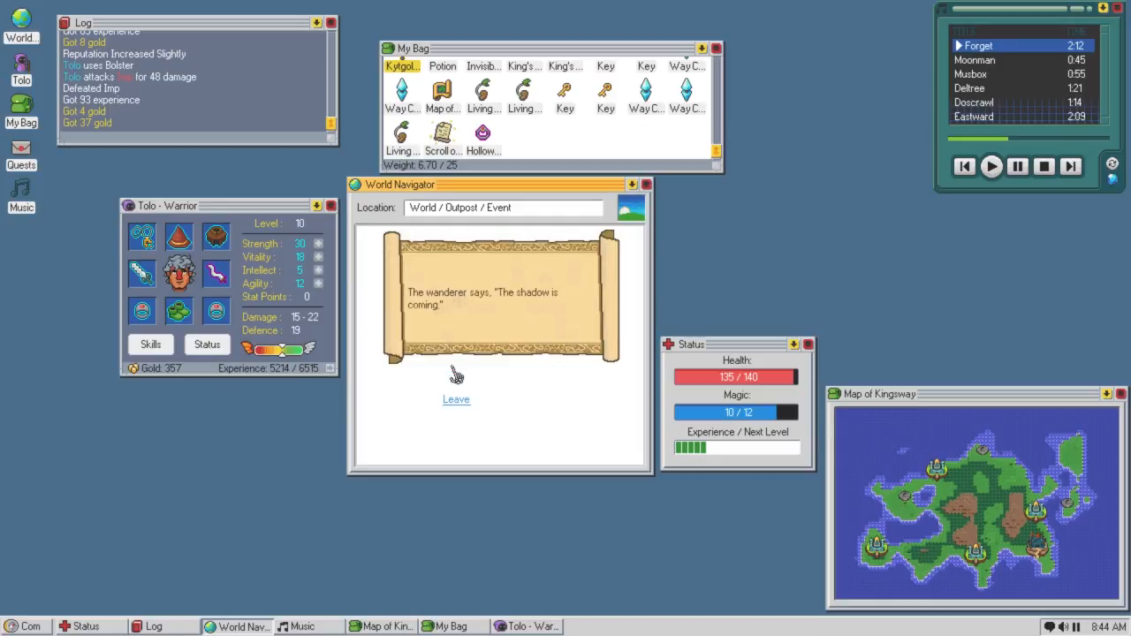
left_click(456, 398)
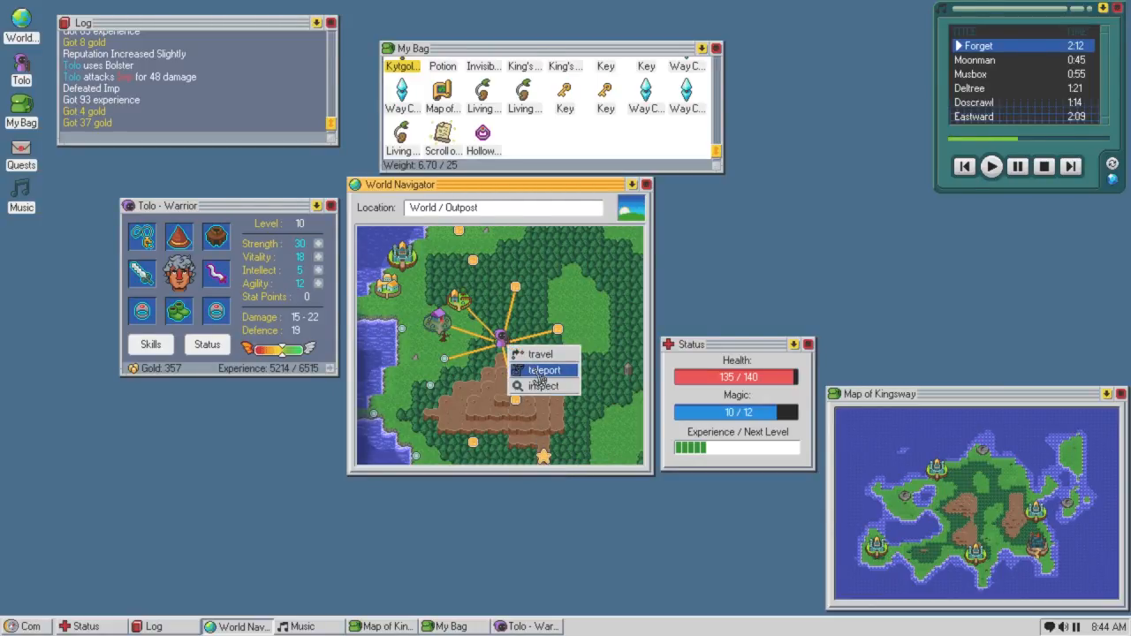
Approach the hooded figure and hear its 32 gold offer for the Bright Pointy Hat of Leech.
left_click(541, 369)
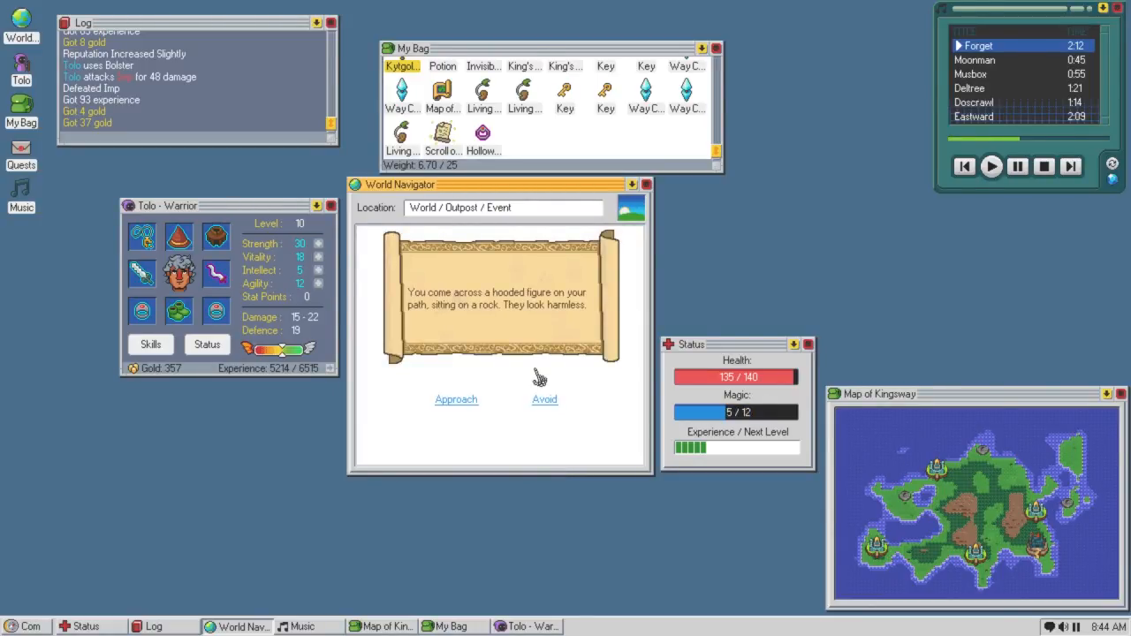
mouse_move(725, 416)
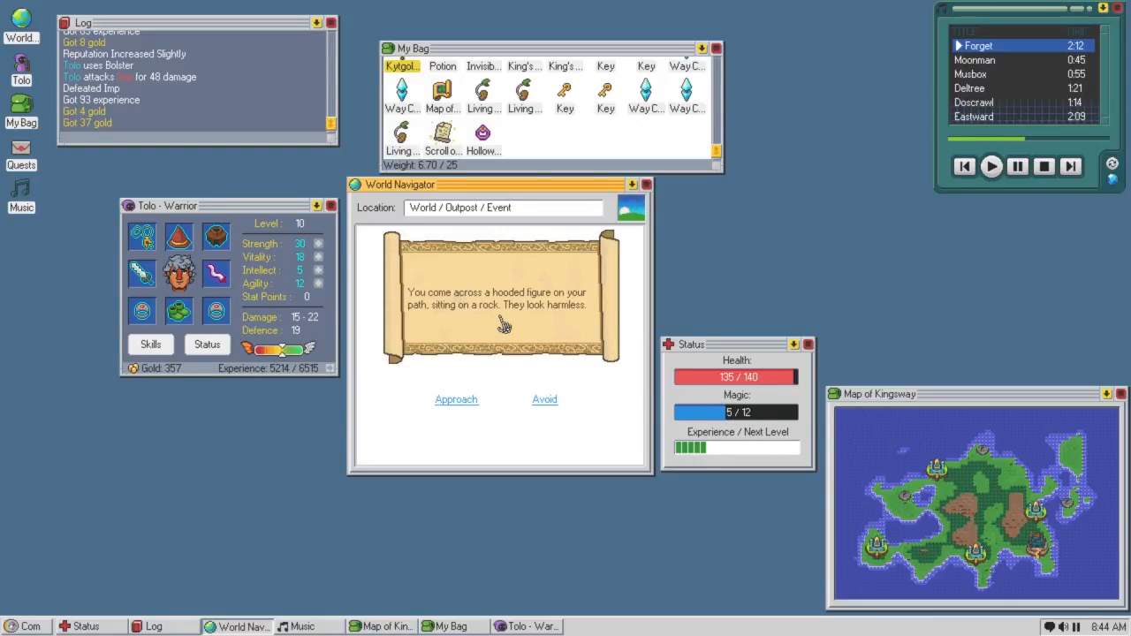
mouse_move(471, 359)
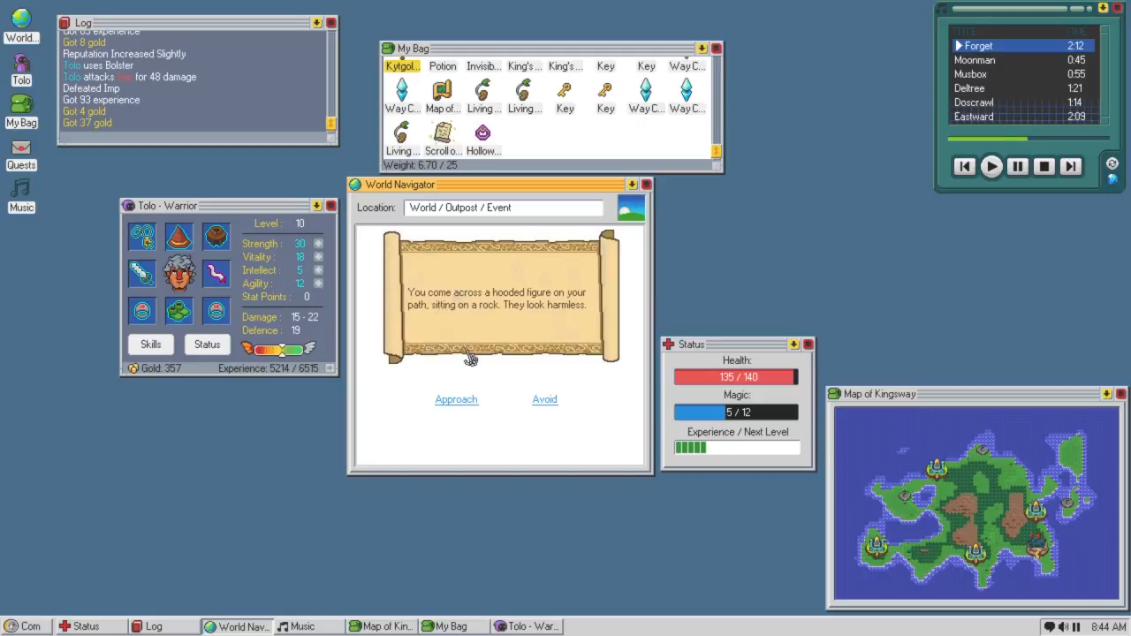
mouse_move(471, 389)
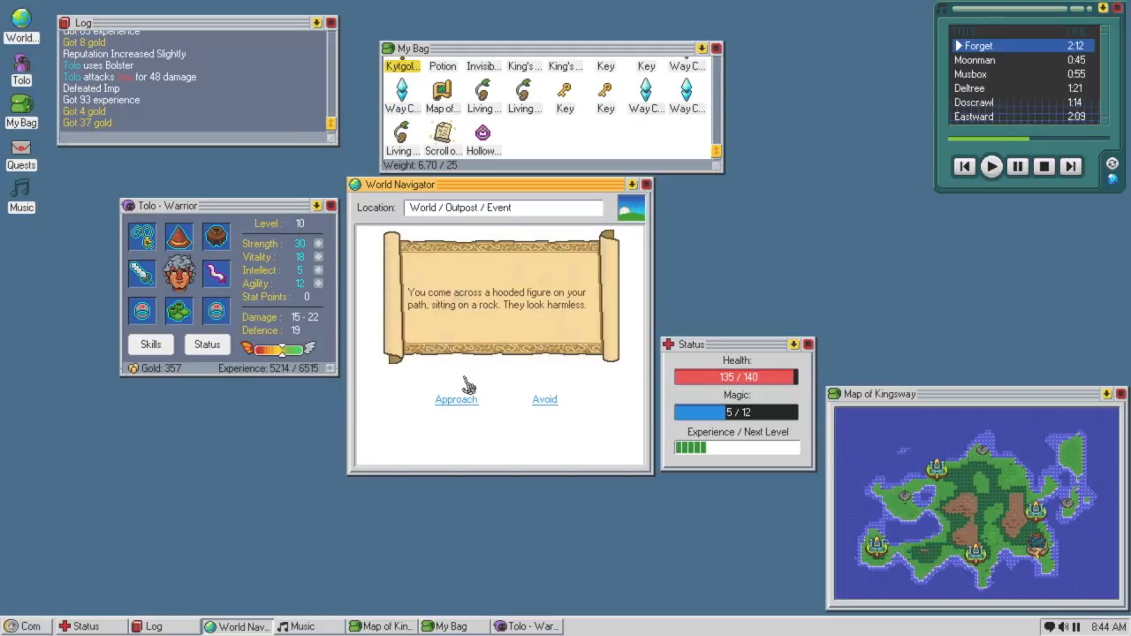
left_click(456, 398)
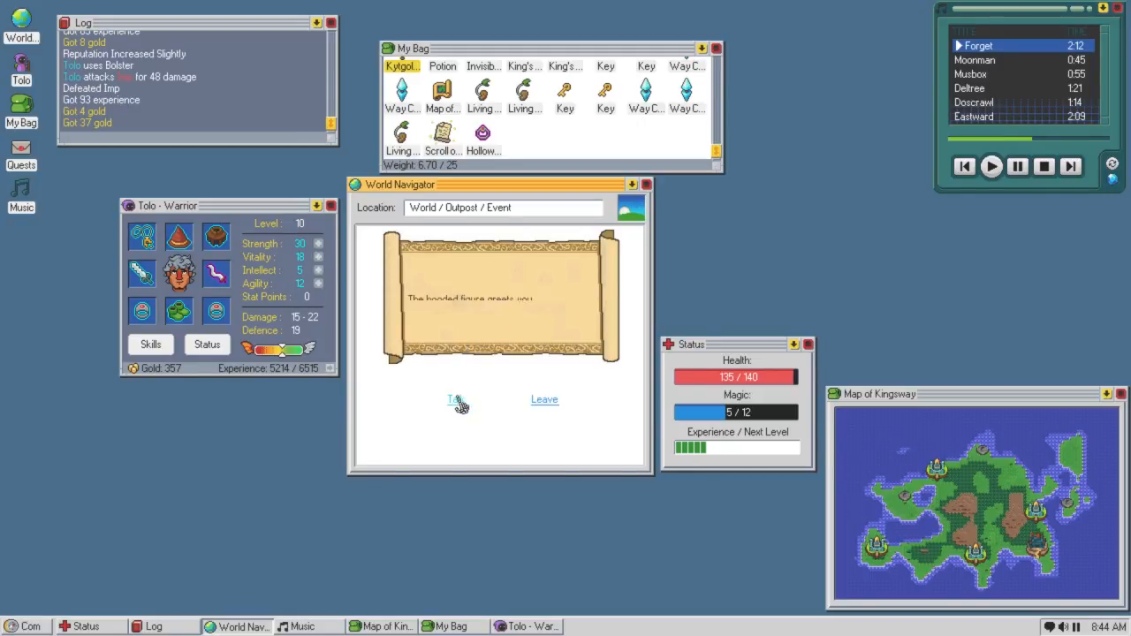
left_click(455, 399)
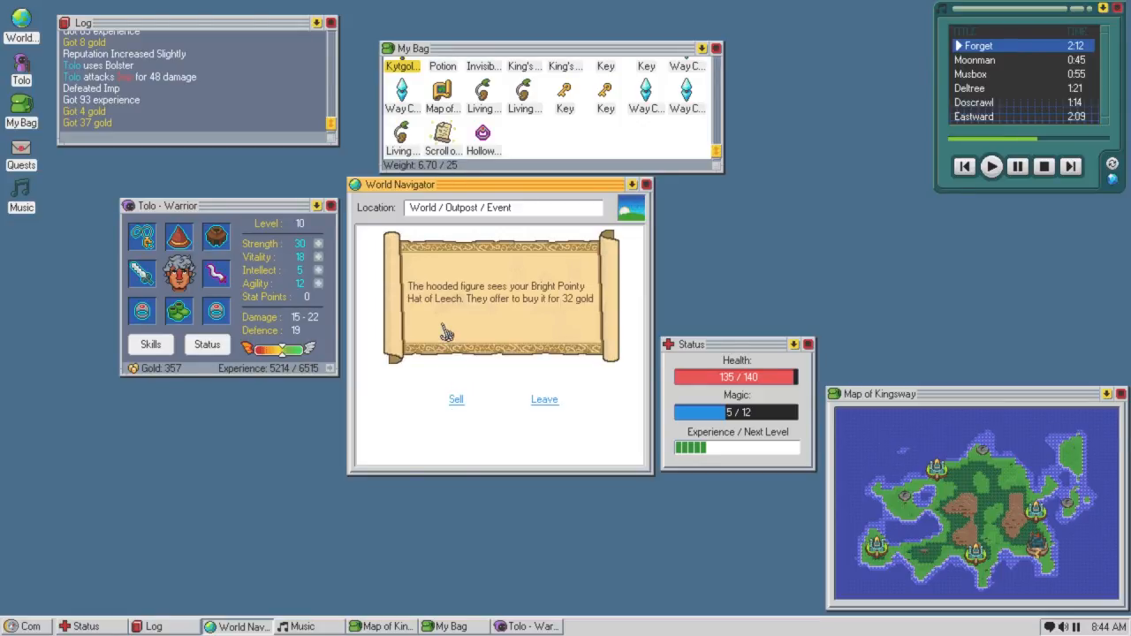
mouse_move(544, 399)
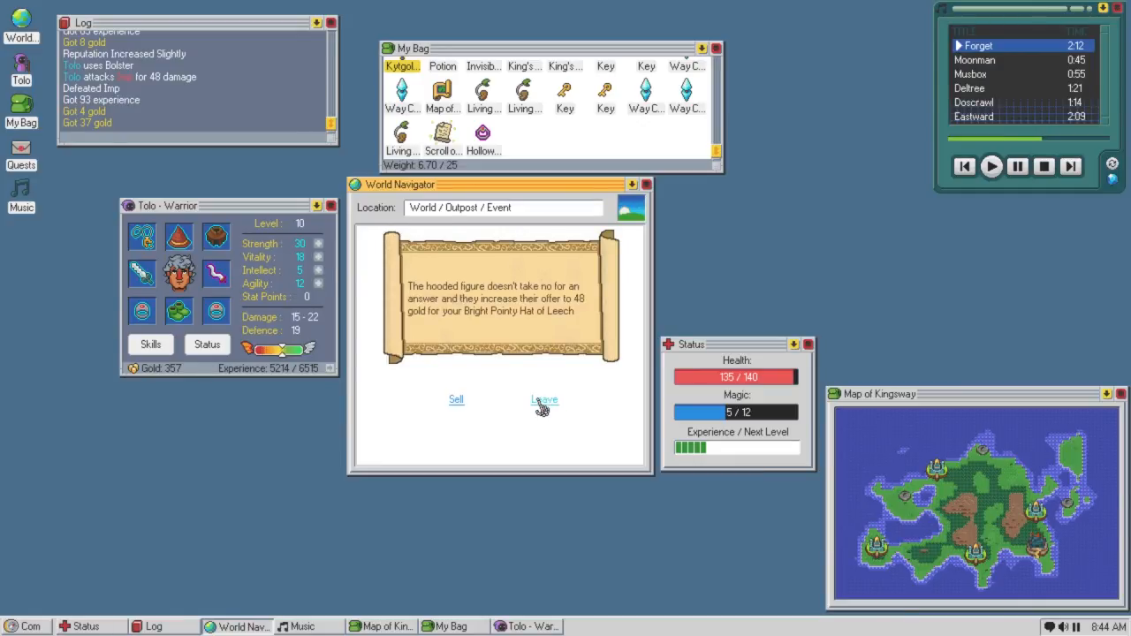
Walk away from the hooded figure, travel to the quest location and attack the Corpse Eater.
left_click(544, 400)
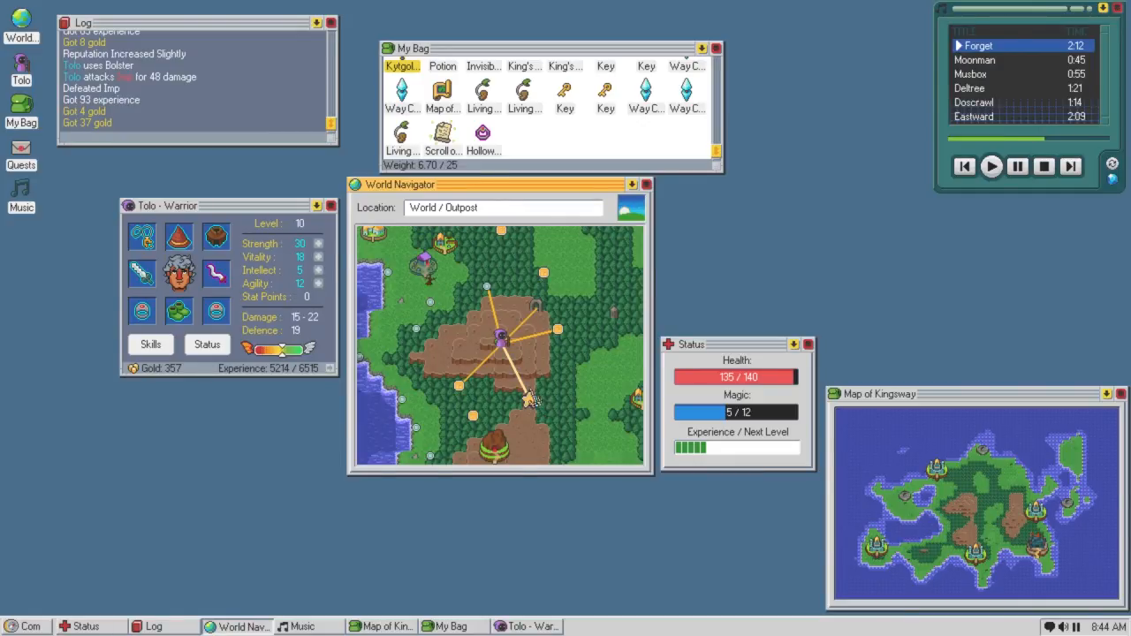
right_click(530, 399)
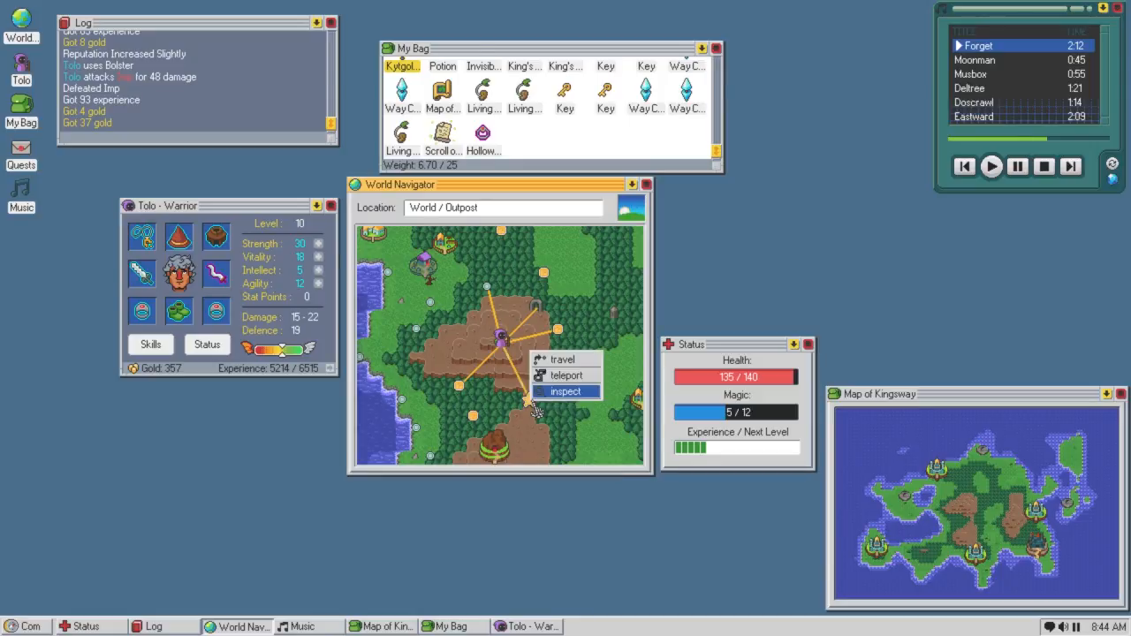
mouse_move(562, 359)
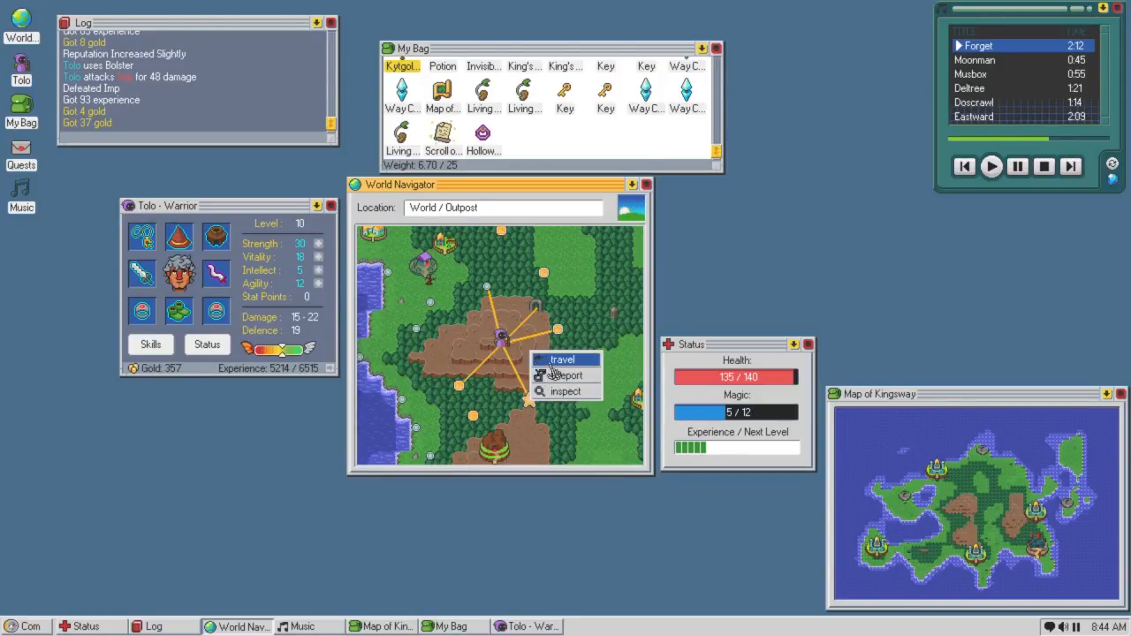
left_click(562, 359)
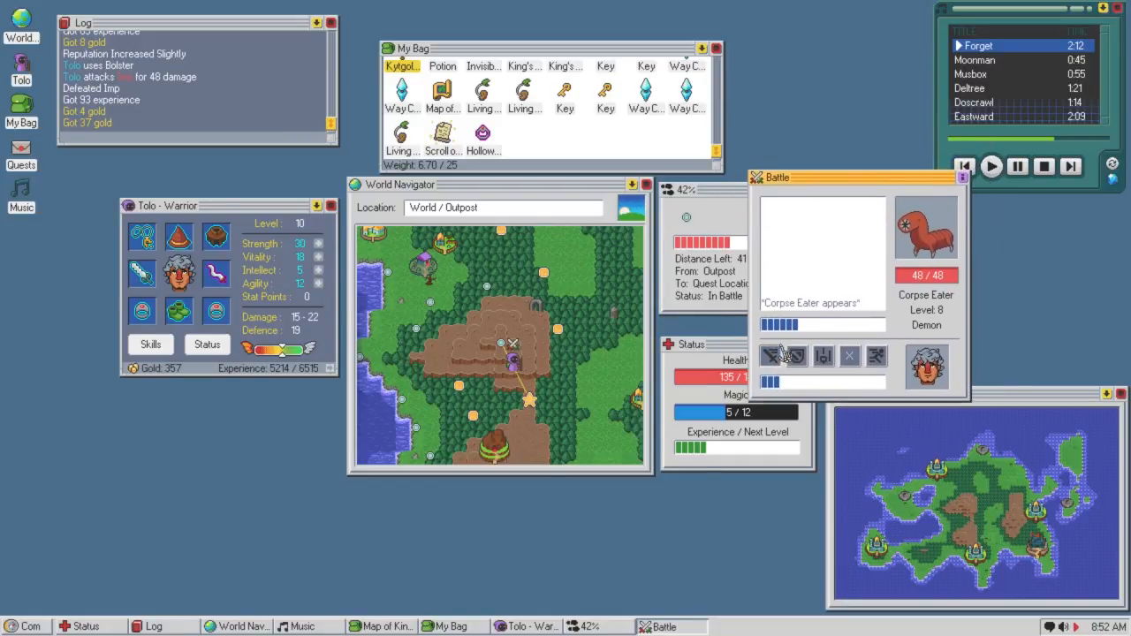
left_click(782, 356)
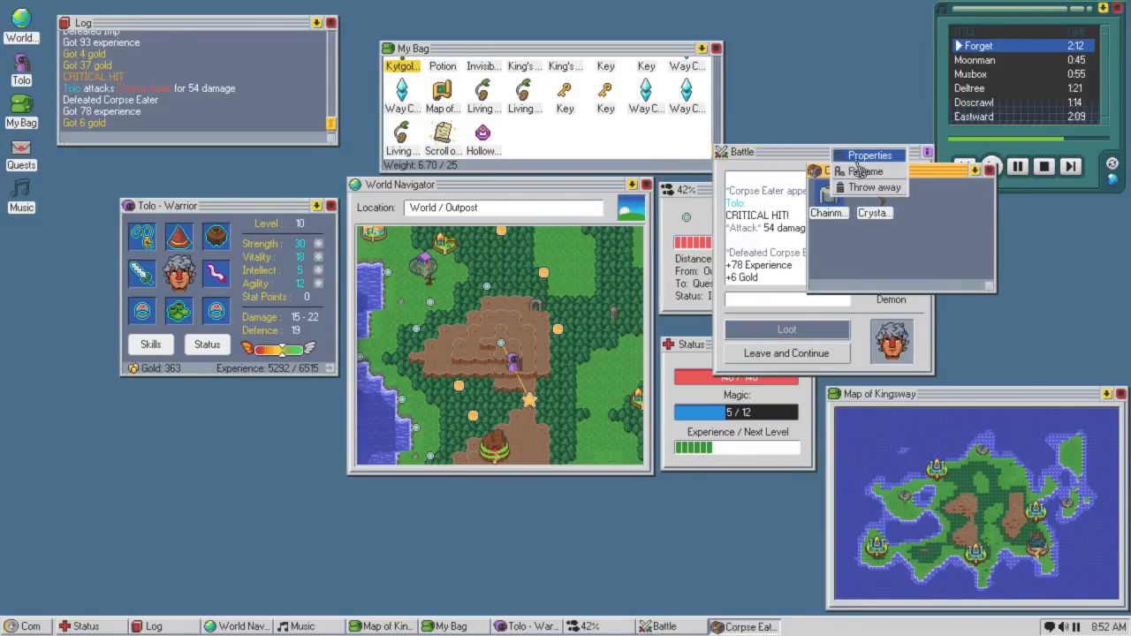
Bring up the looted Chainmail's stats alongside the worn Hearty Leather Garb's stats.
left_click(828, 212)
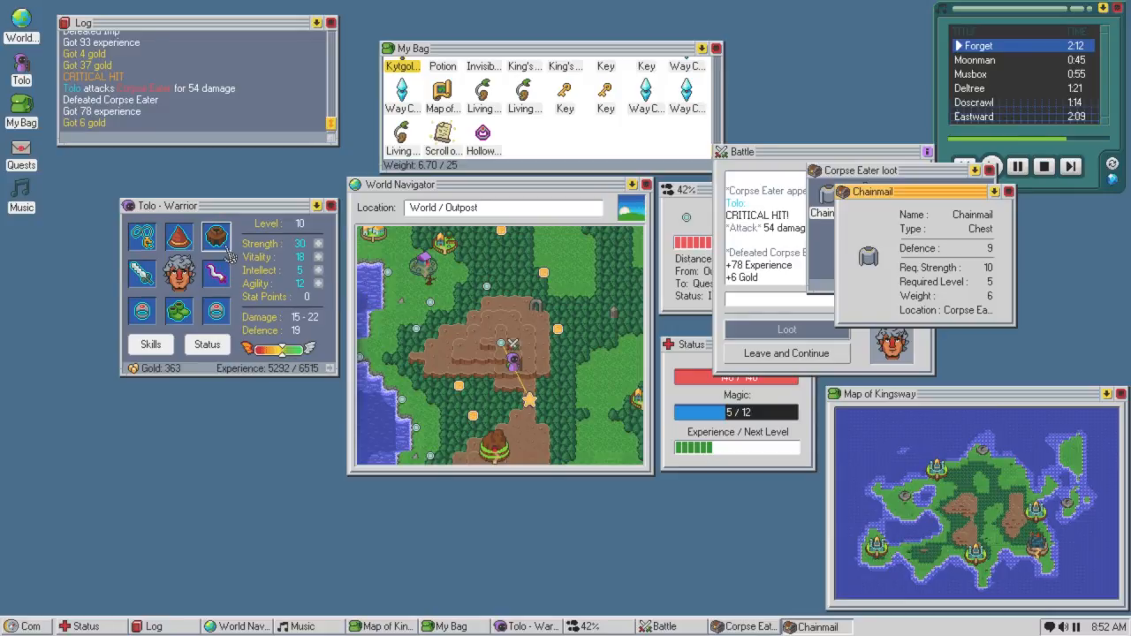
right_click(216, 236)
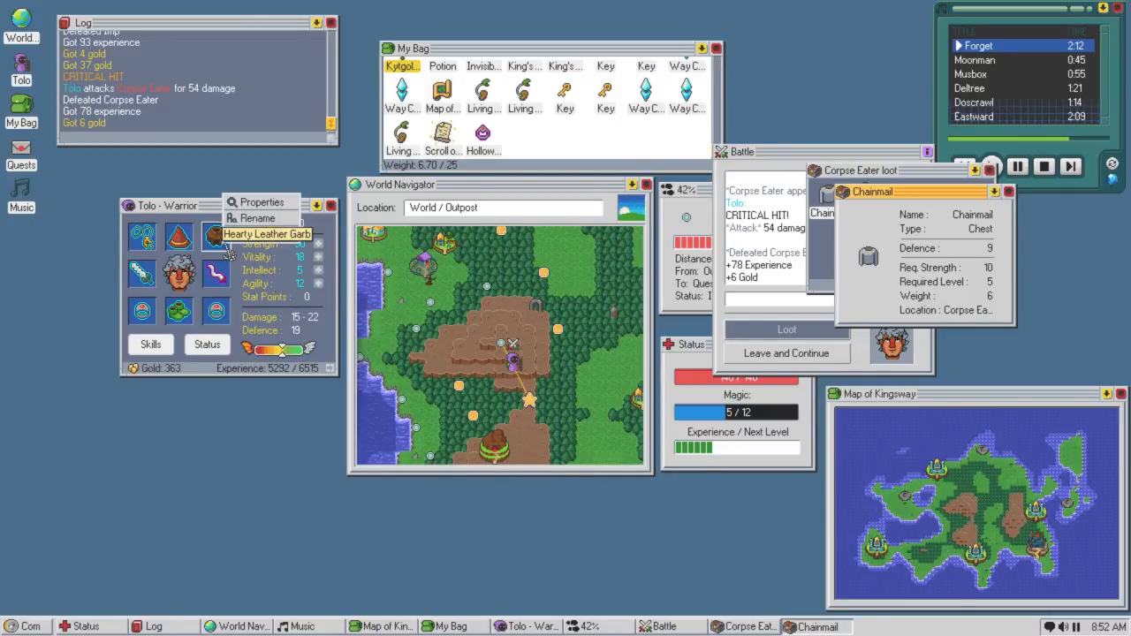
left_click(268, 233)
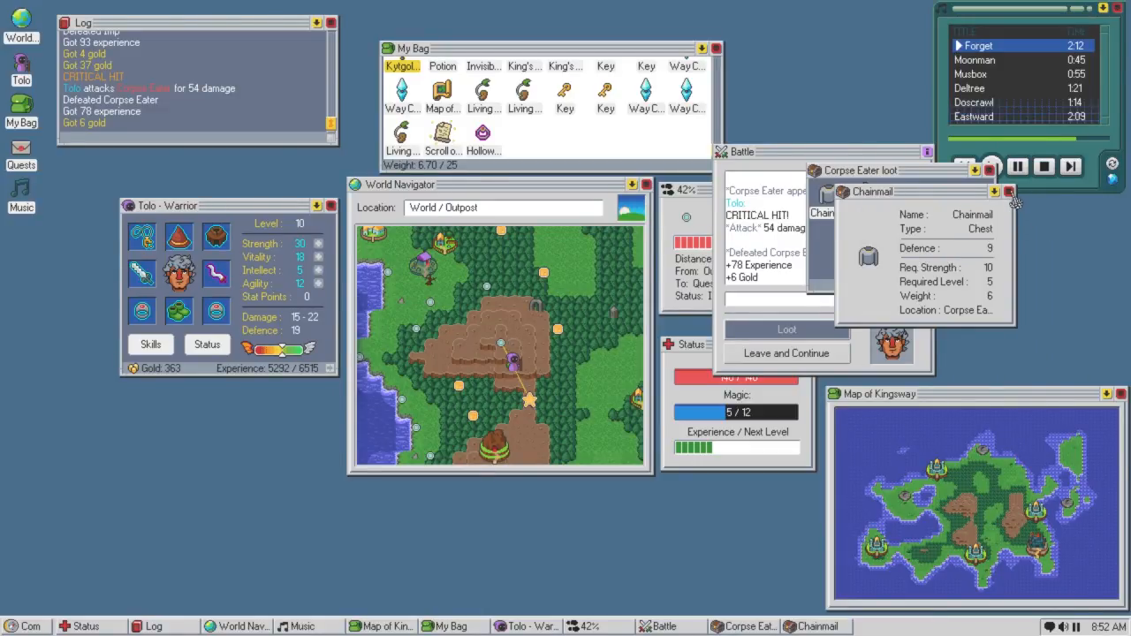
left_click(1008, 192)
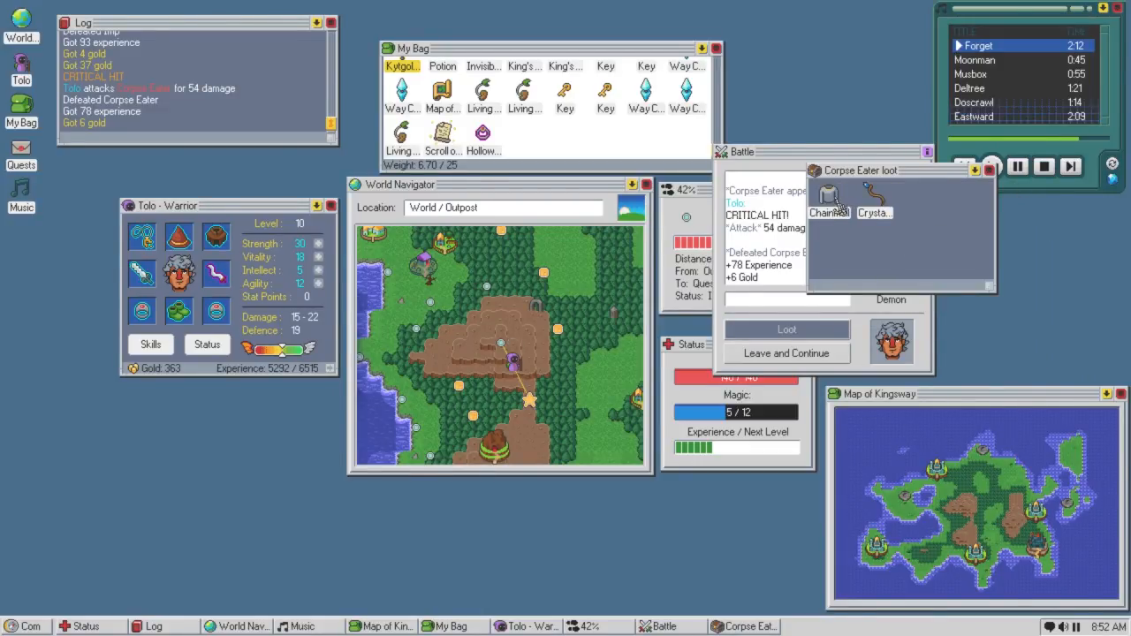
mouse_move(873, 202)
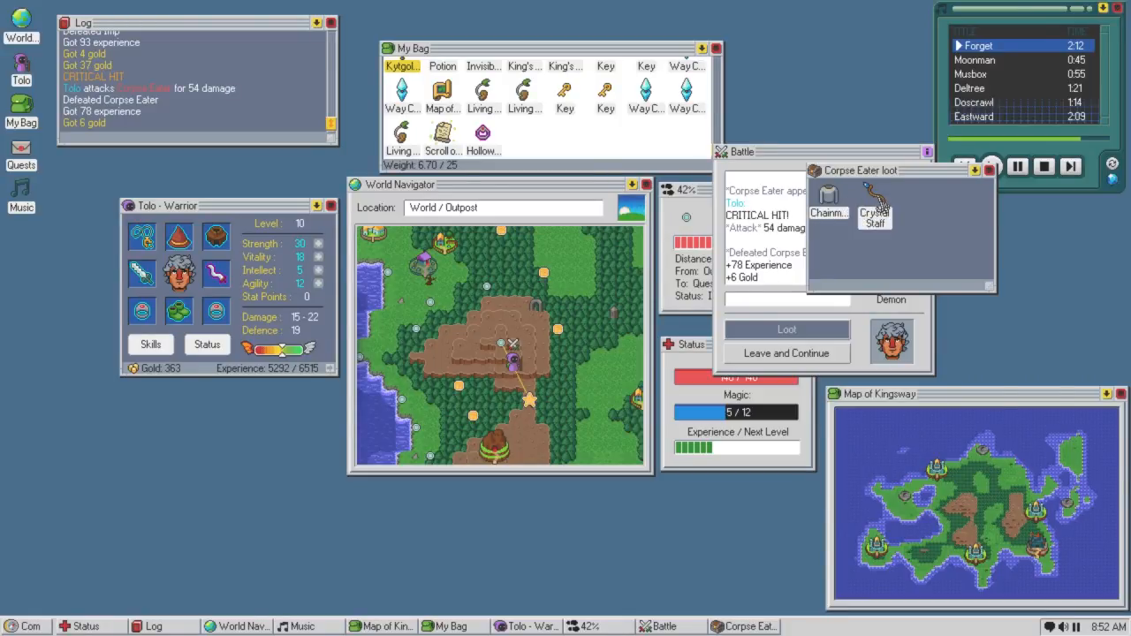
Compare the two armours side by side, close them, and leave the battle to continue travelling.
left_click(828, 196)
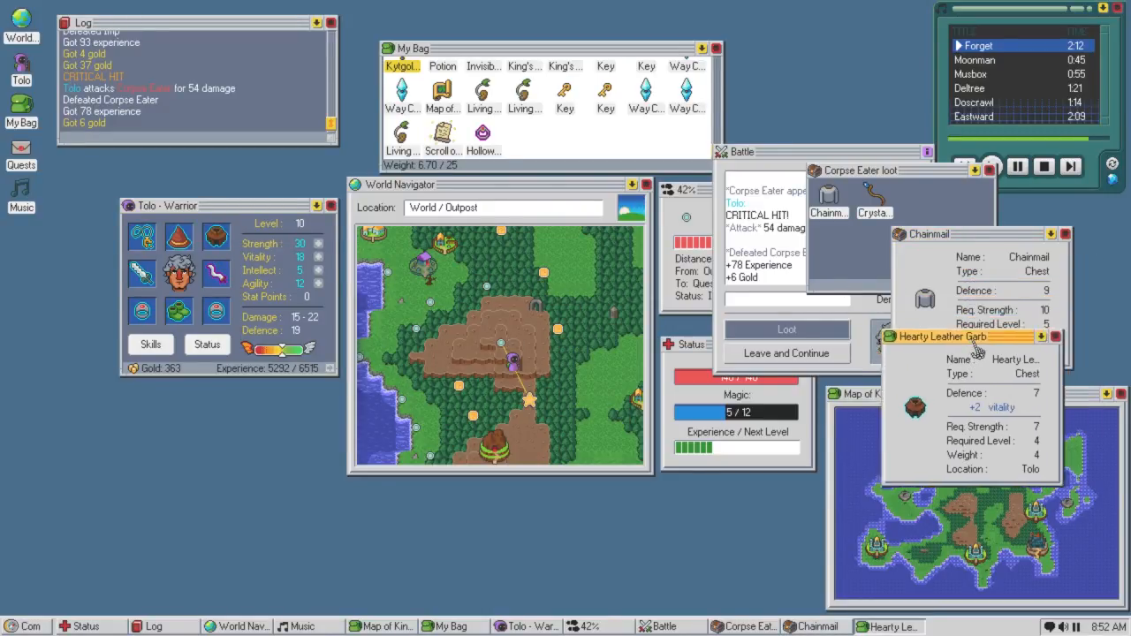
left_click_drag(950, 337, 831, 209)
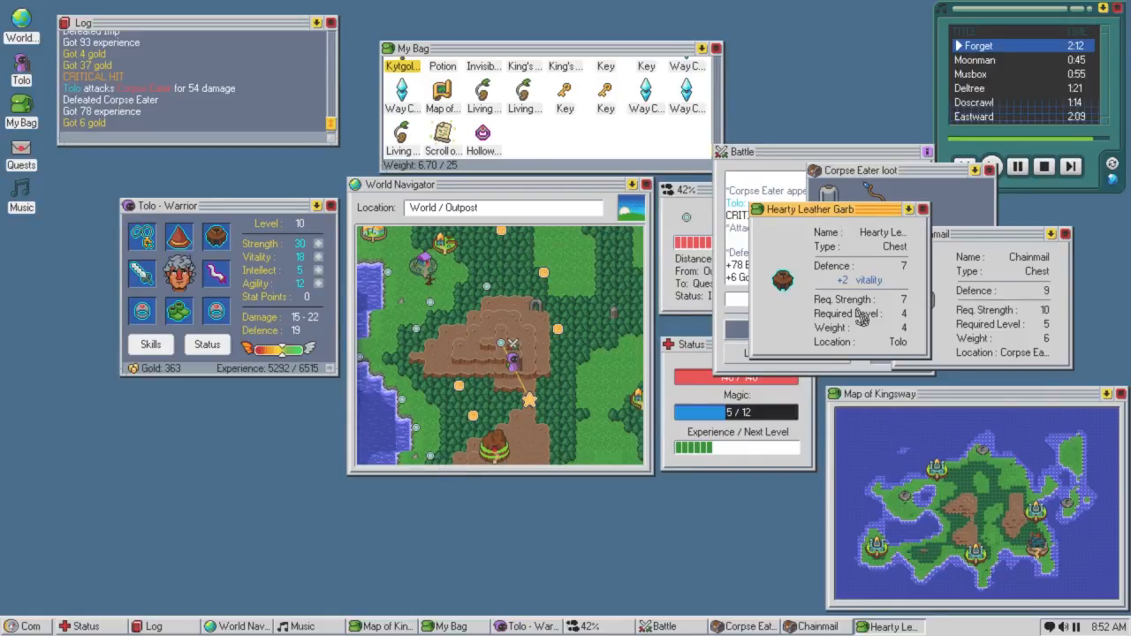
mouse_move(865, 275)
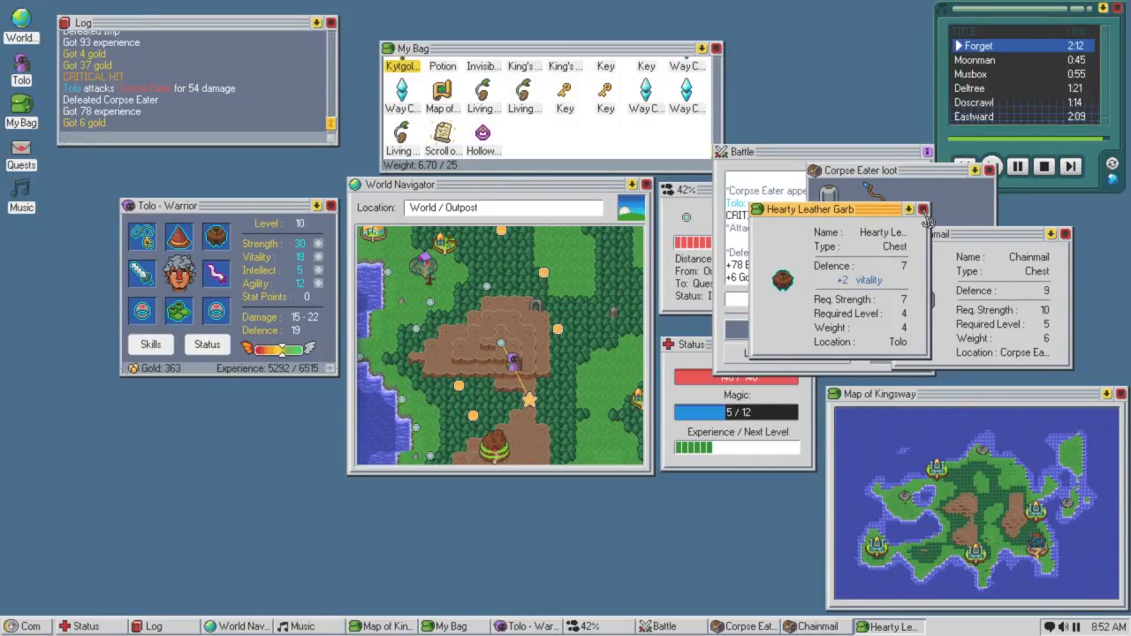
left_click(923, 209)
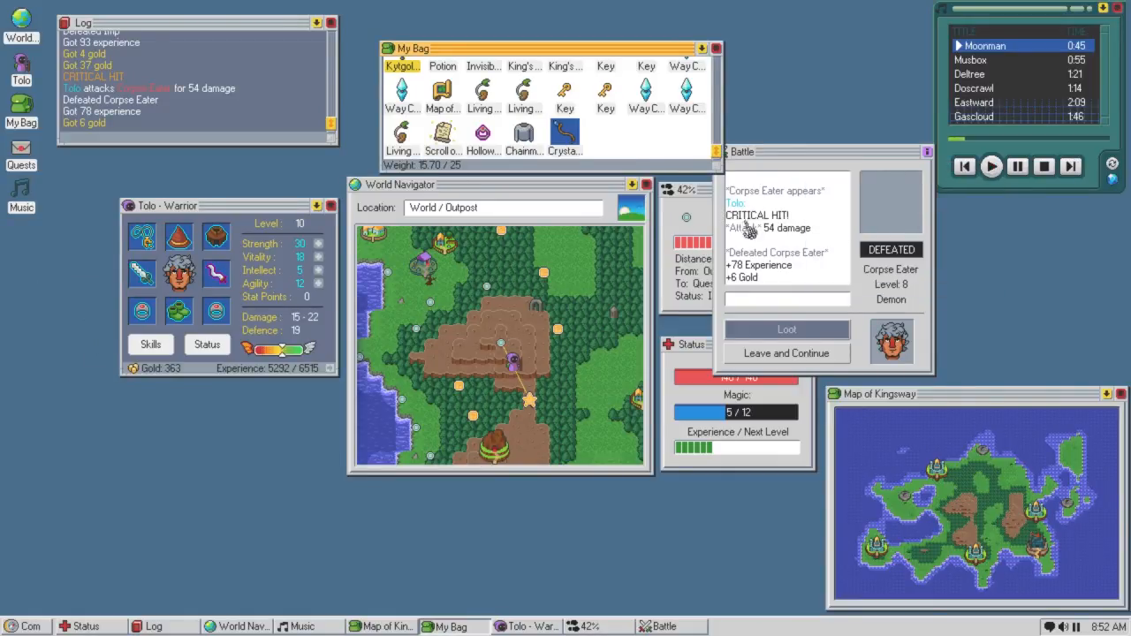
left_click(785, 352)
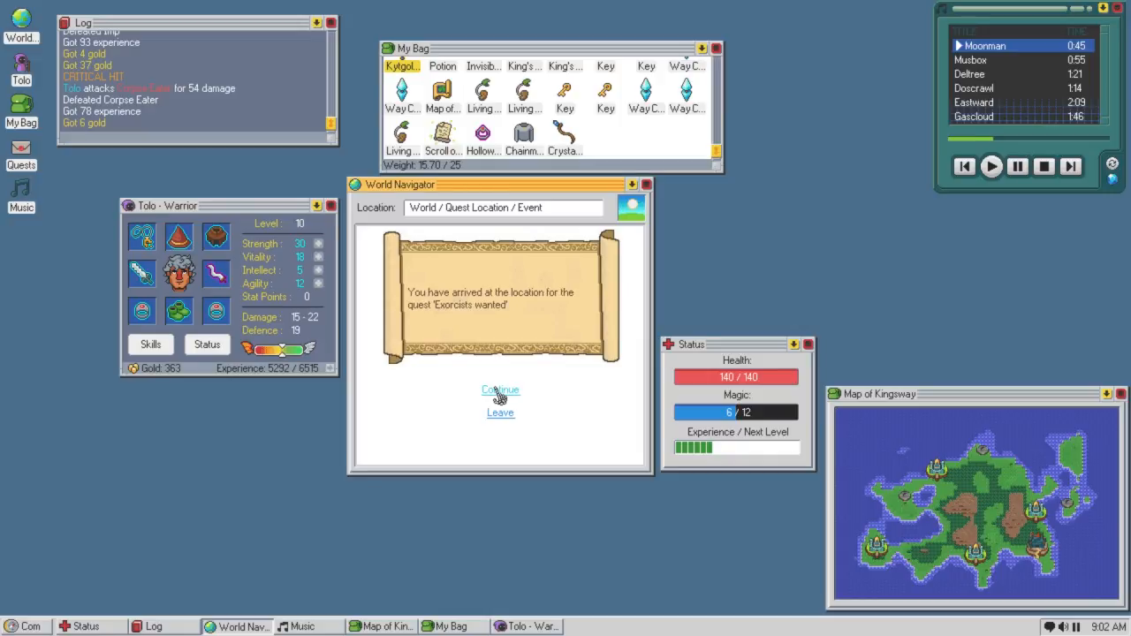
Continue at the Exorcists wanted location, enter the house, and search the cluttered table.
left_click(500, 391)
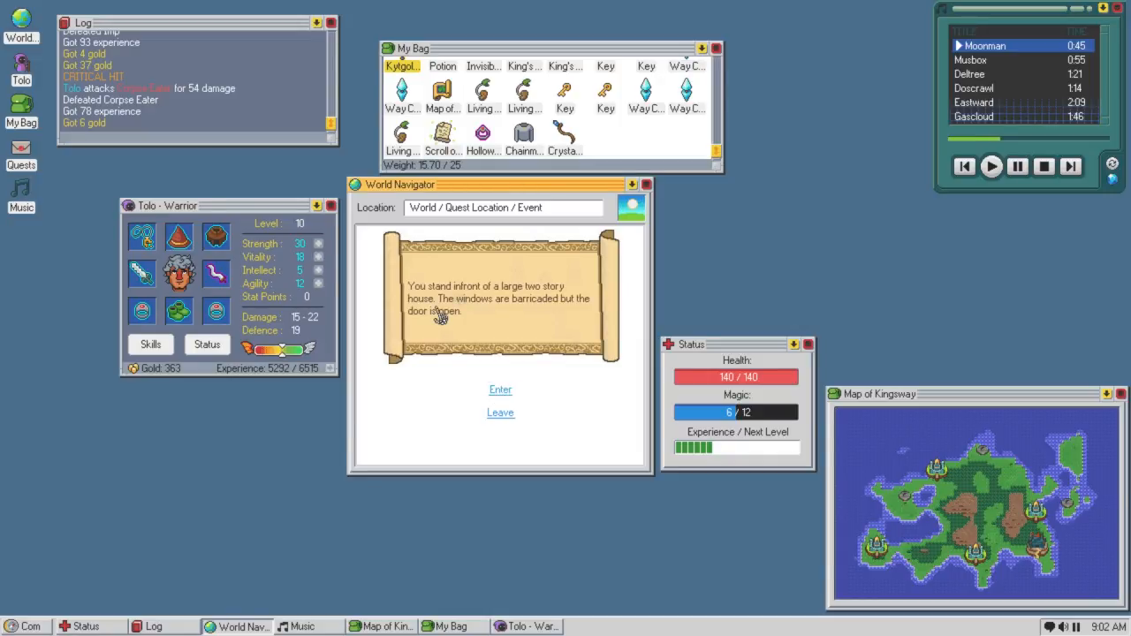
mouse_move(490, 349)
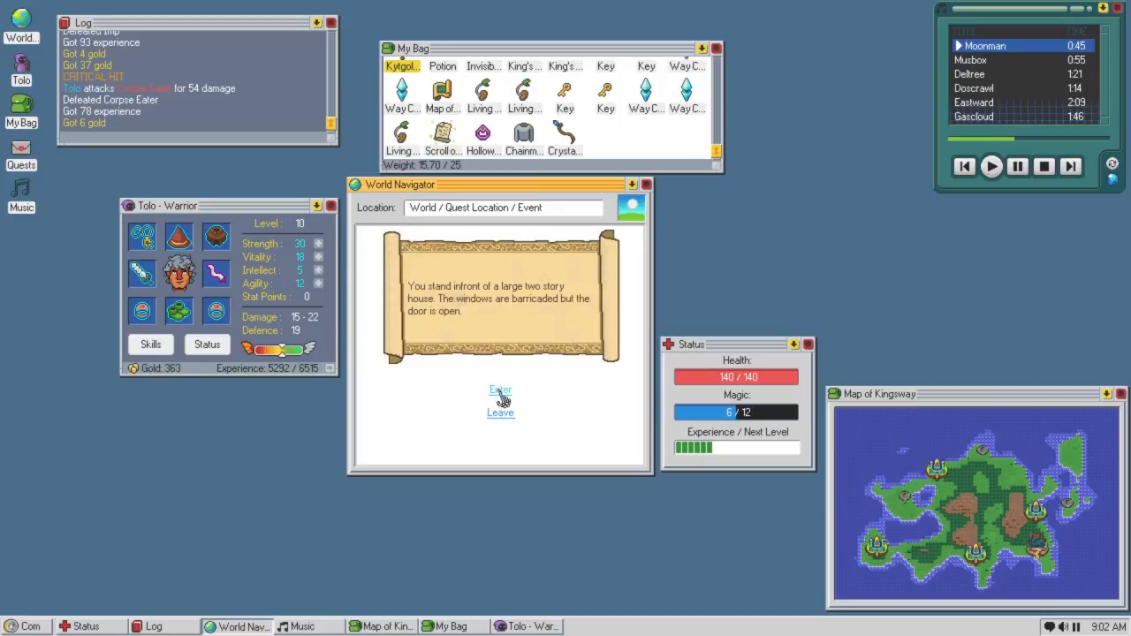
left_click(500, 391)
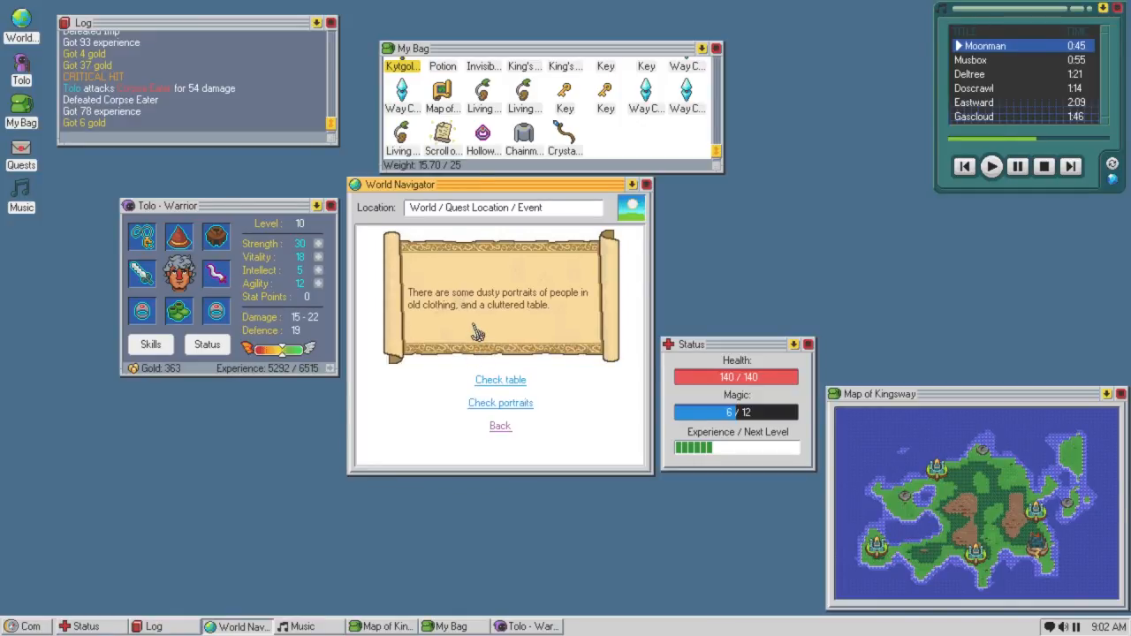
mouse_move(471, 338)
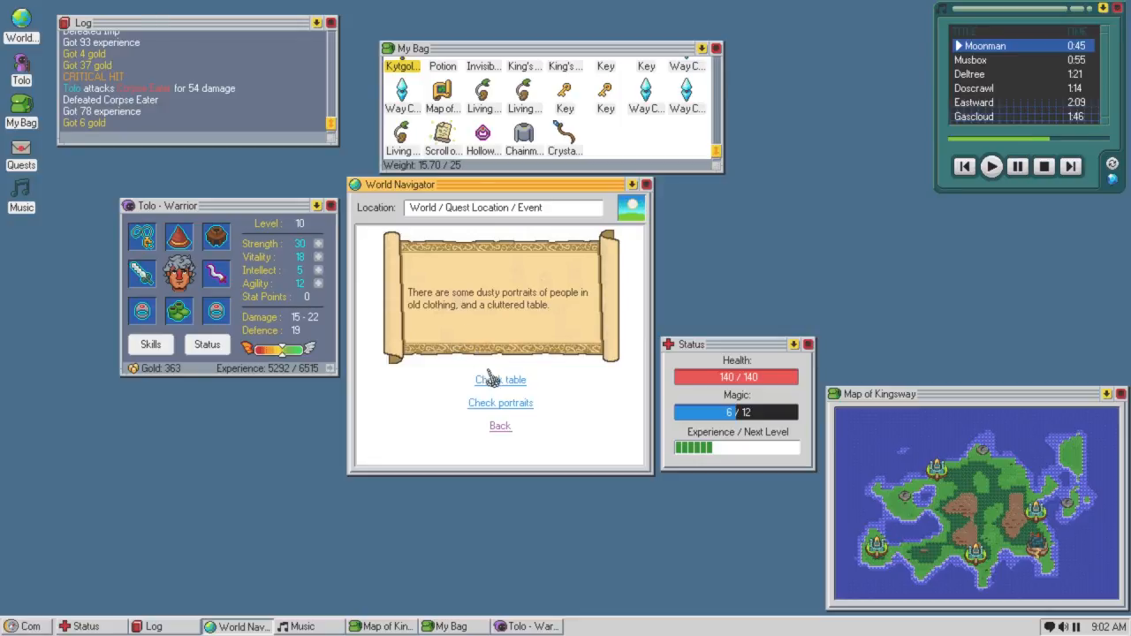
left_click(500, 379)
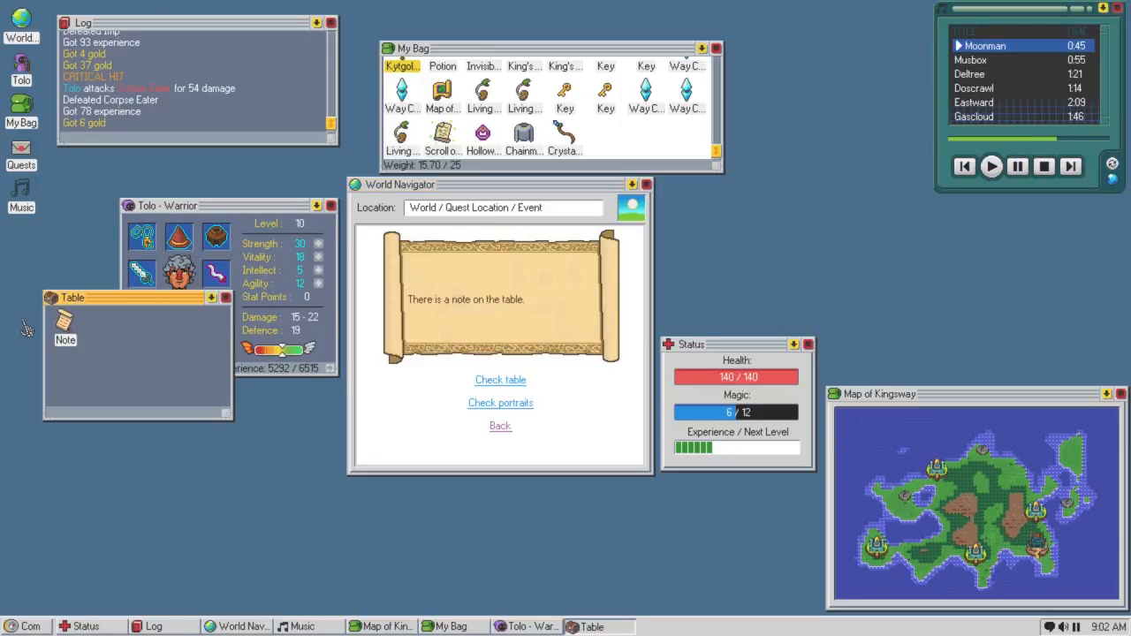
Read the table note warning about the basement, close it, and go back to the house's rooms.
double_click(66, 327)
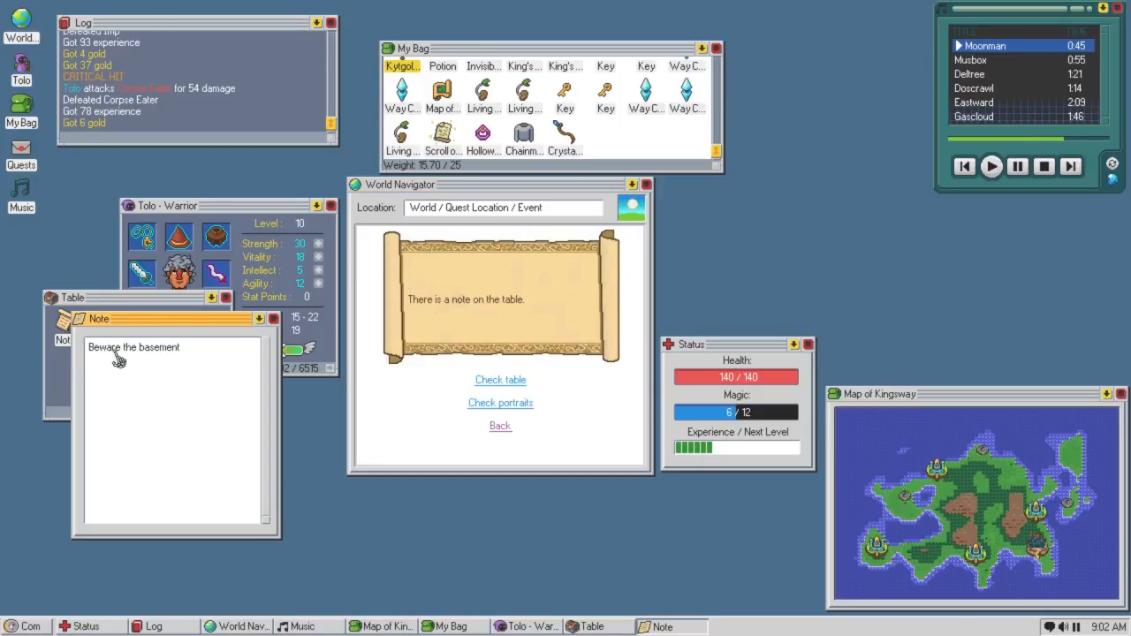
left_click(273, 319)
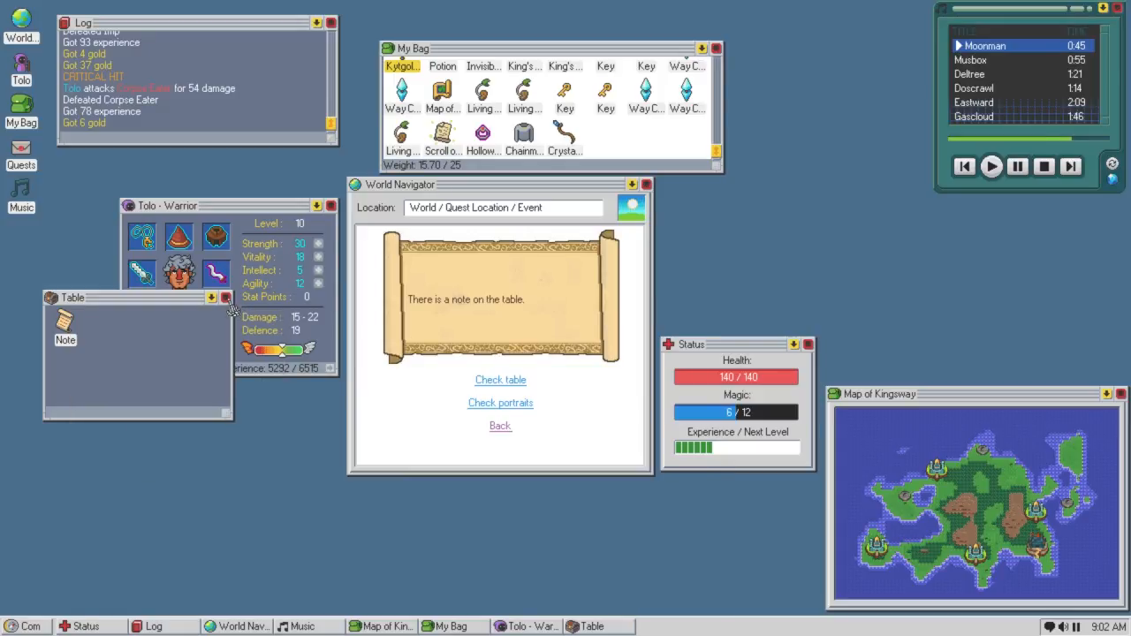
left_click(500, 403)
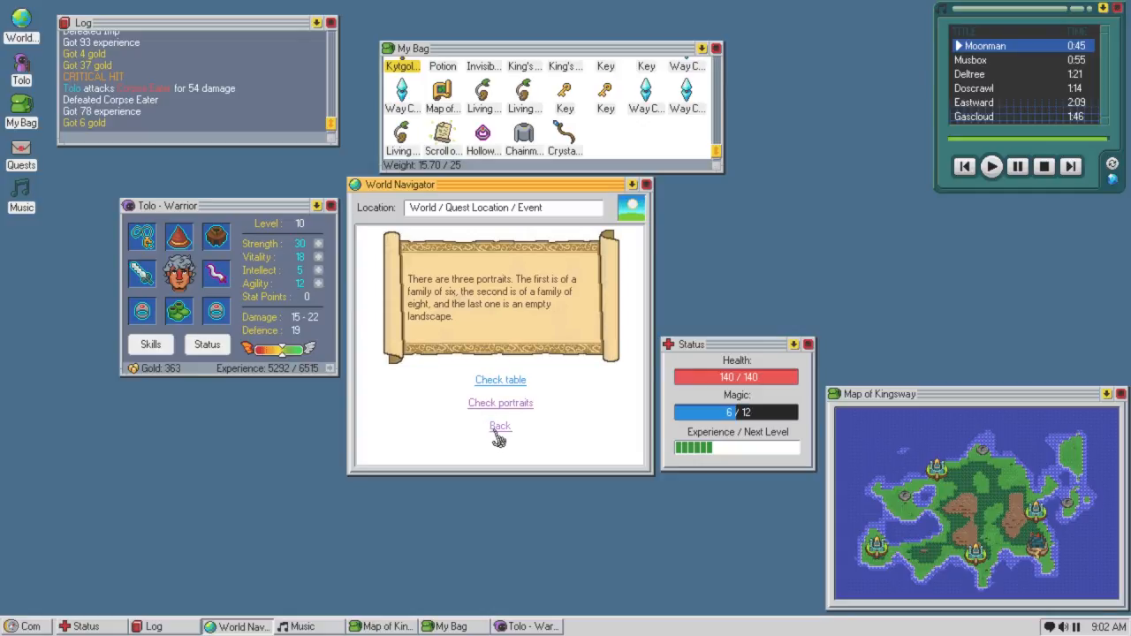
left_click(500, 425)
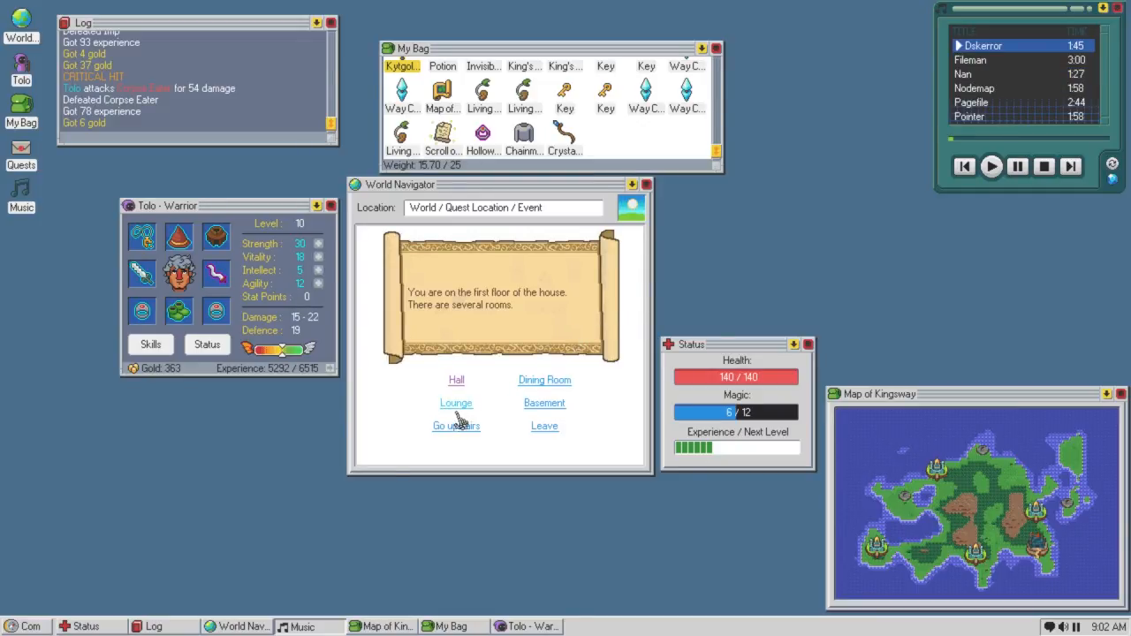
Try the stuck lounge door, enter the dining room, and attack the Level 8 Phantom.
left_click(456, 402)
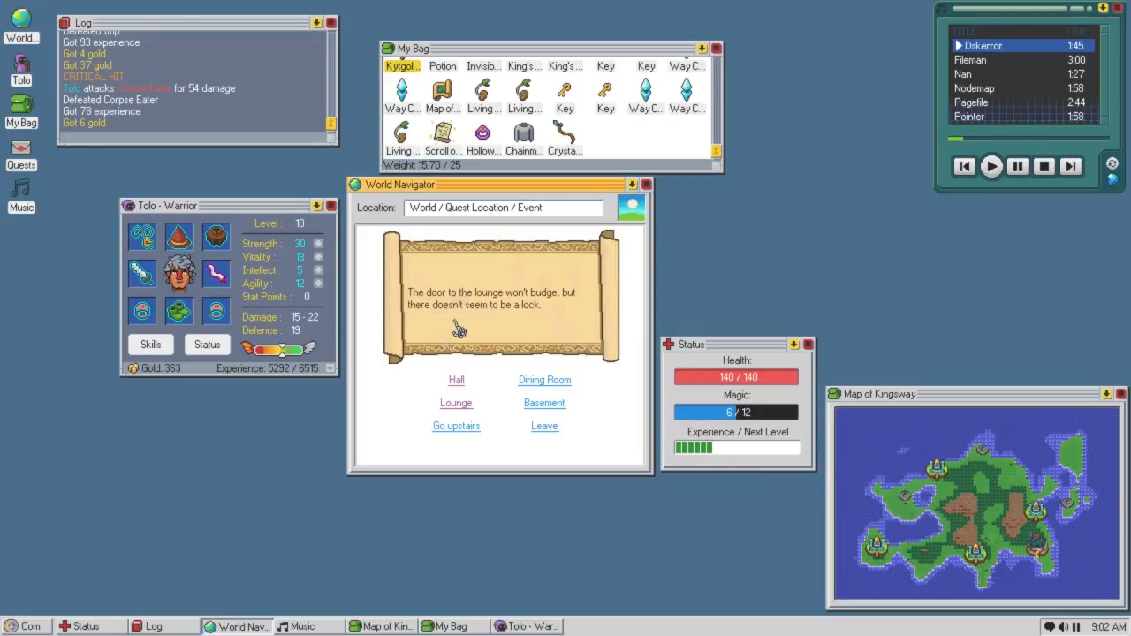
left_click(544, 380)
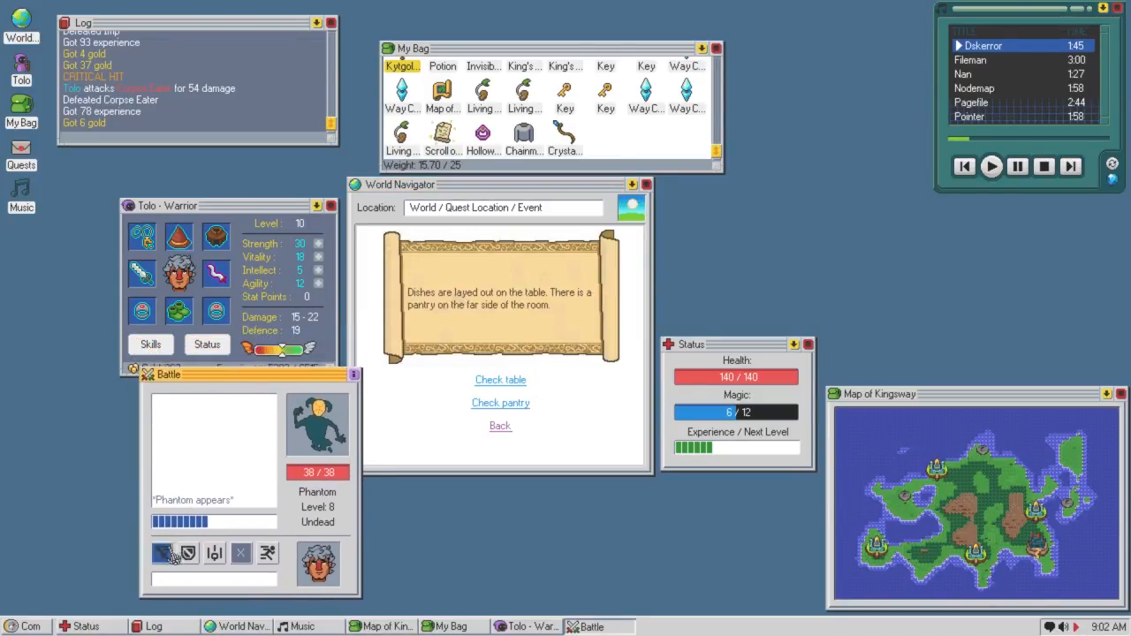
left_click(168, 552)
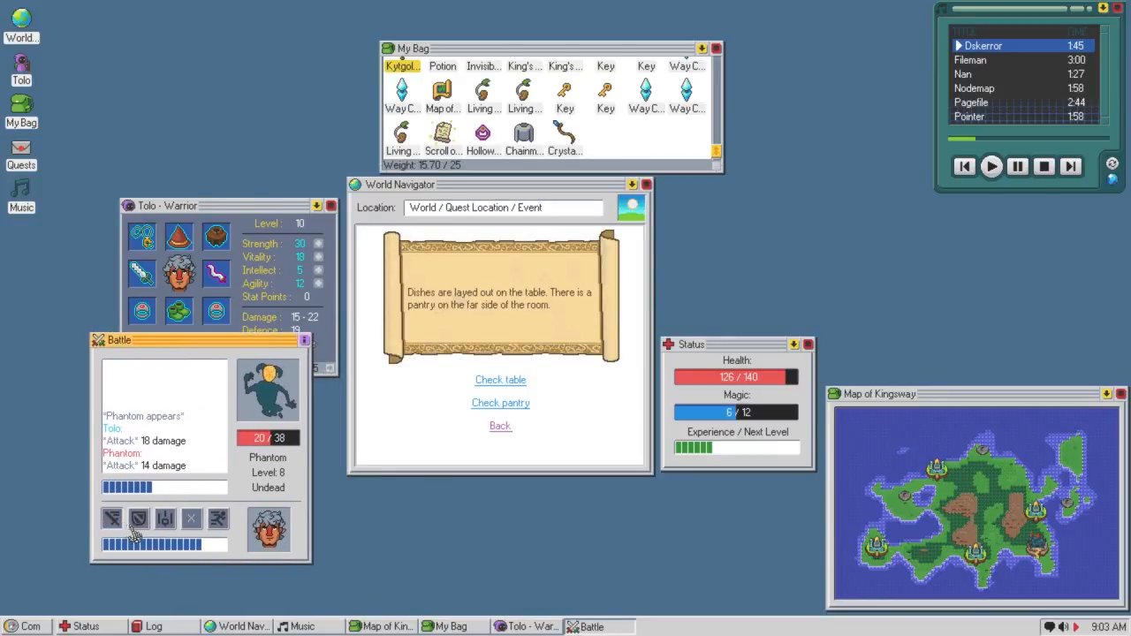
Finish off the Phantom, collect its loot, and end the battle.
left_click(113, 519)
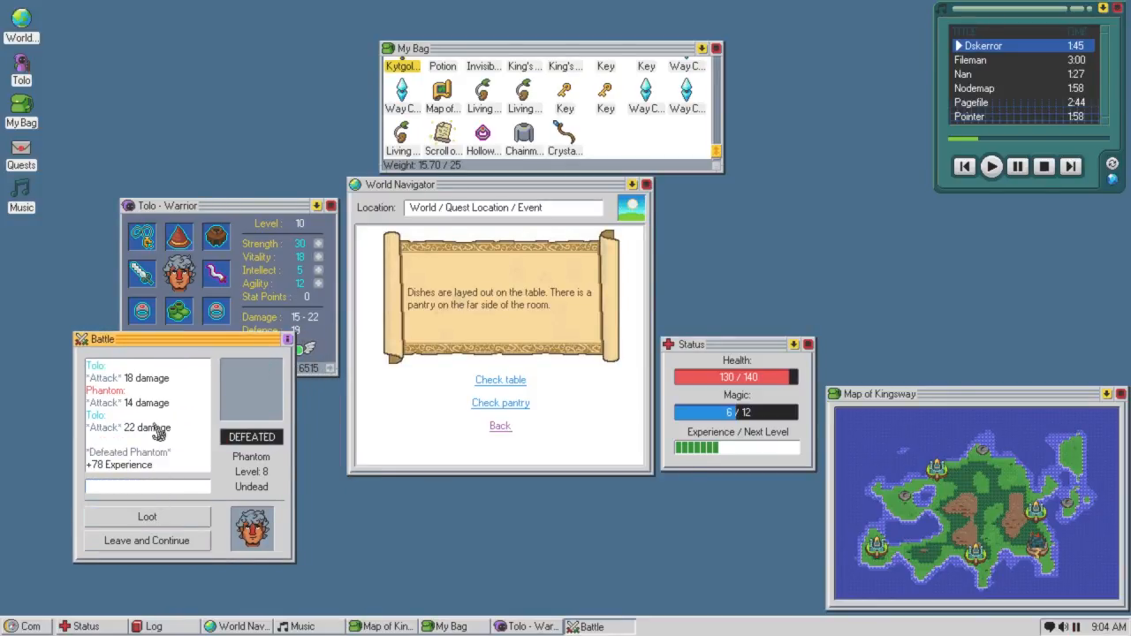
left_click(147, 516)
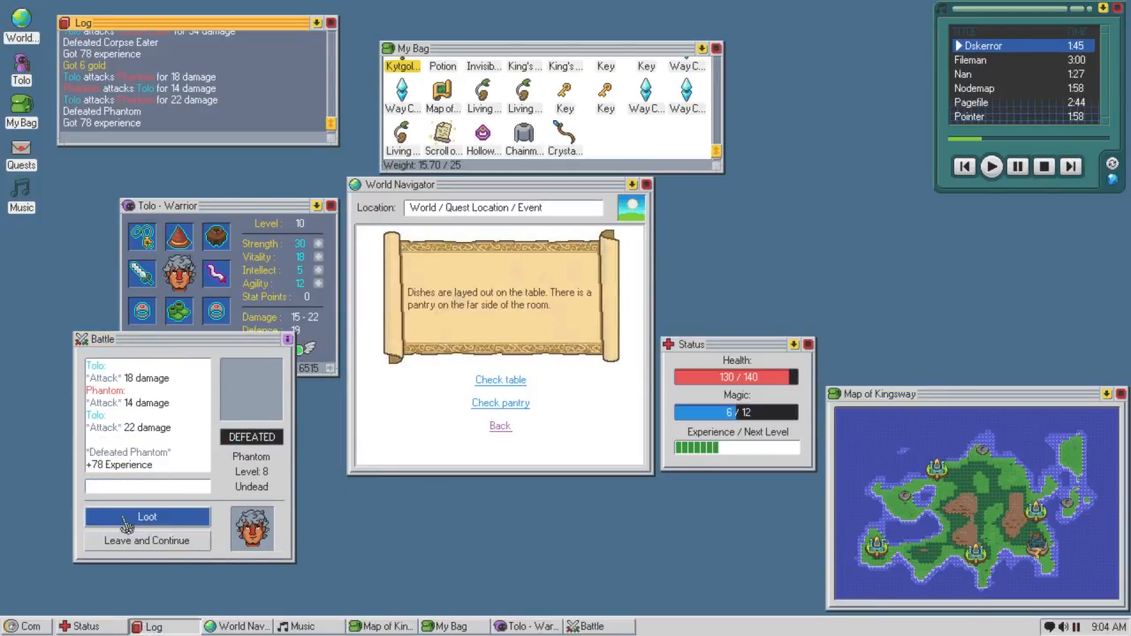
left_click(147, 516)
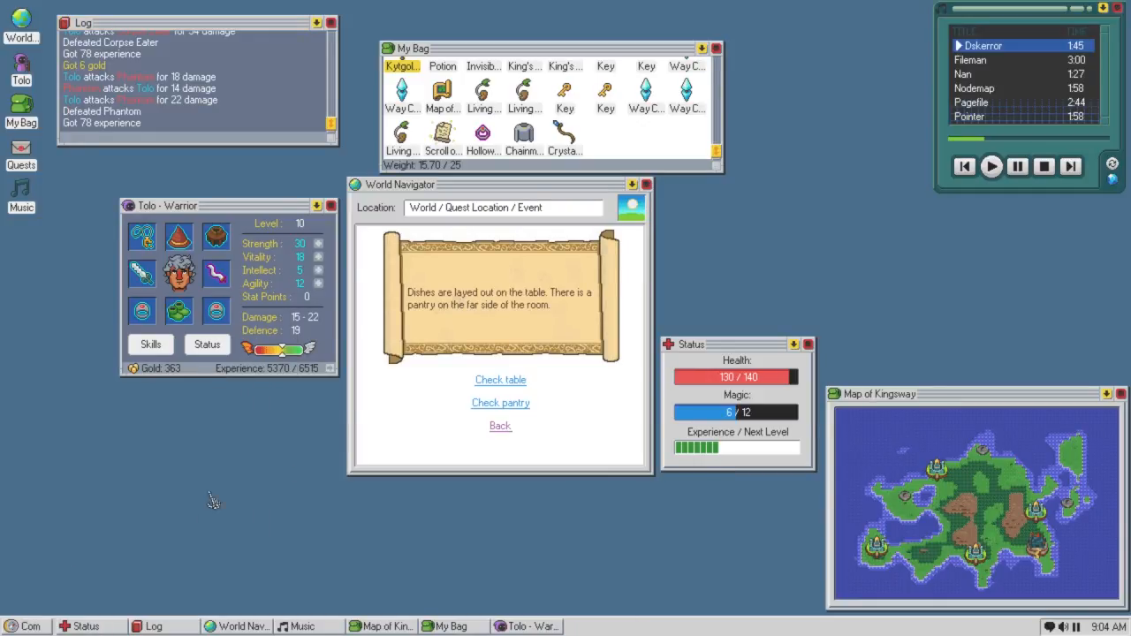
mouse_move(472, 320)
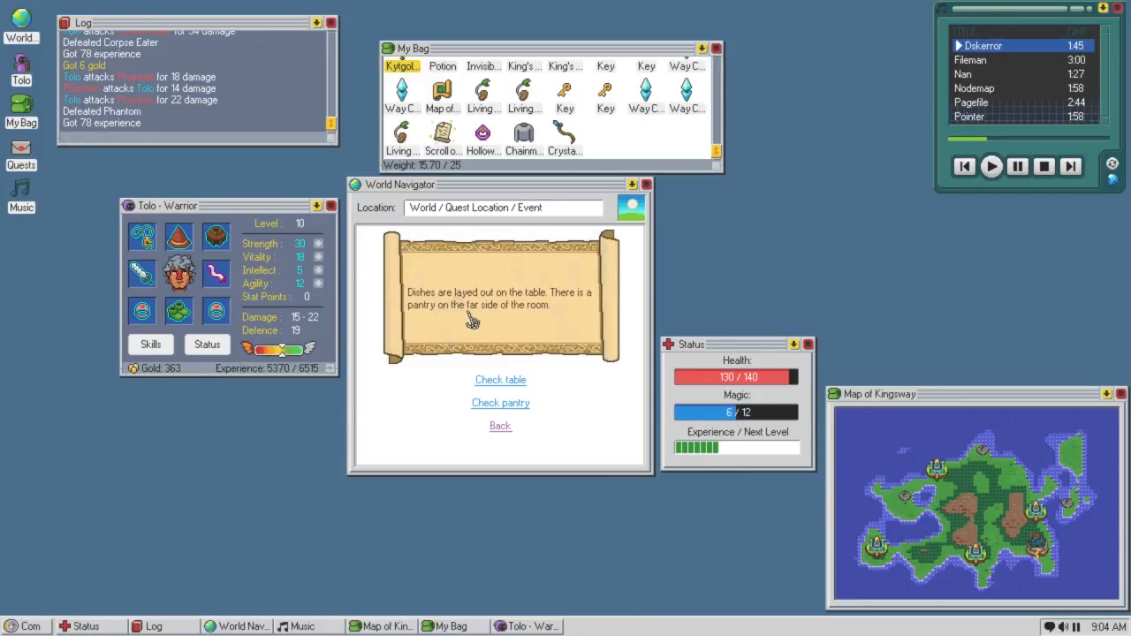
mouse_move(495, 340)
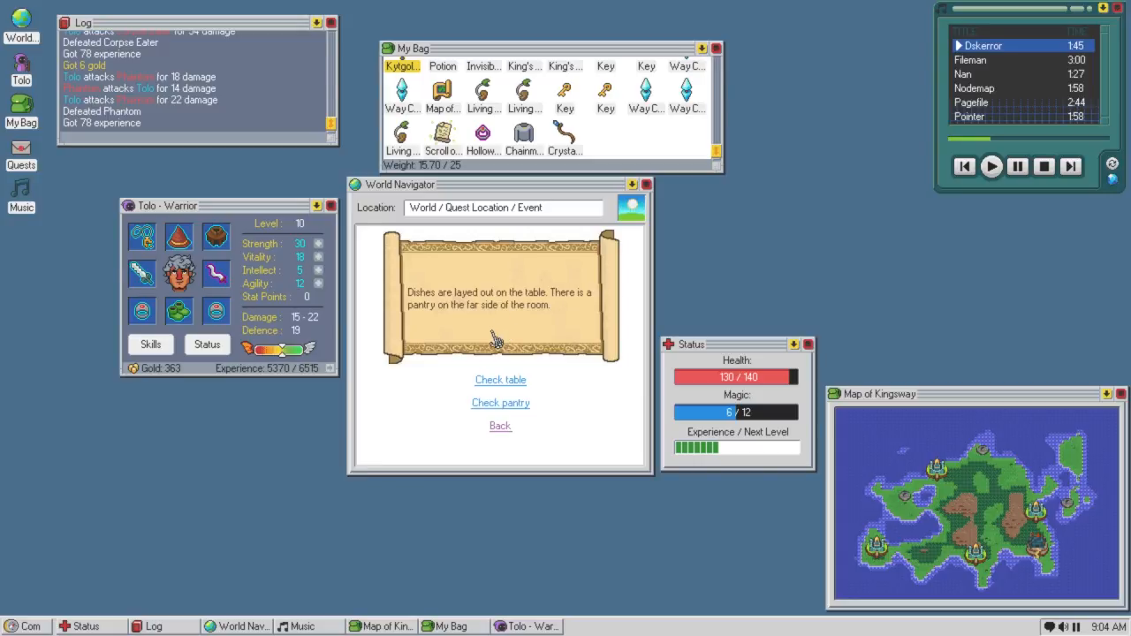
Search the dining room table and pantry for the Silver Key, then return to the first floor.
left_click(500, 380)
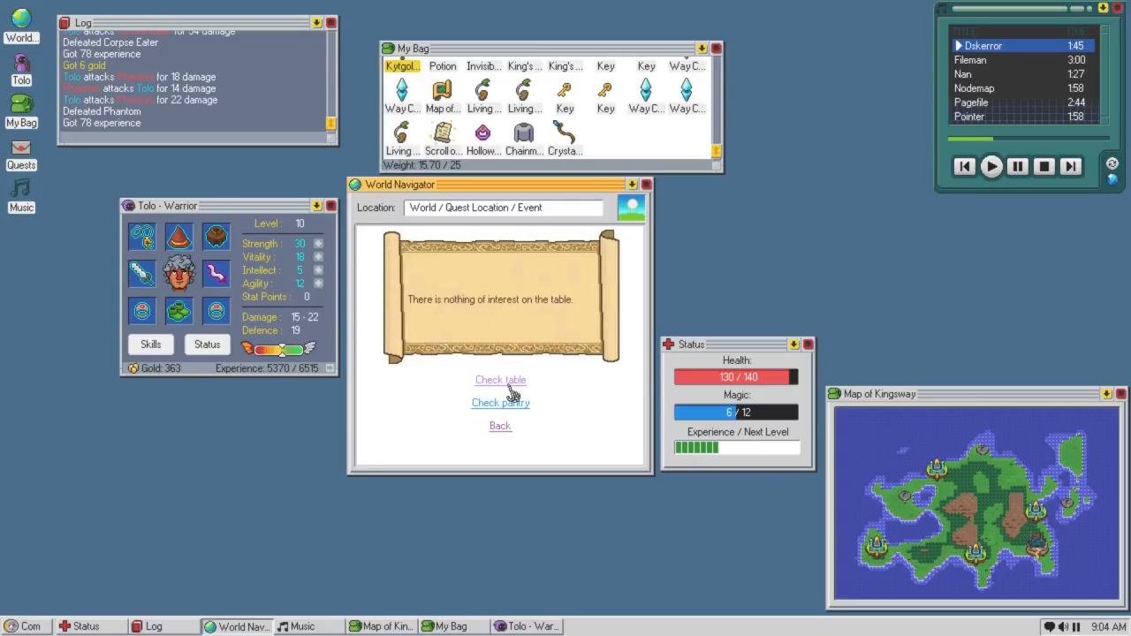
mouse_move(500, 403)
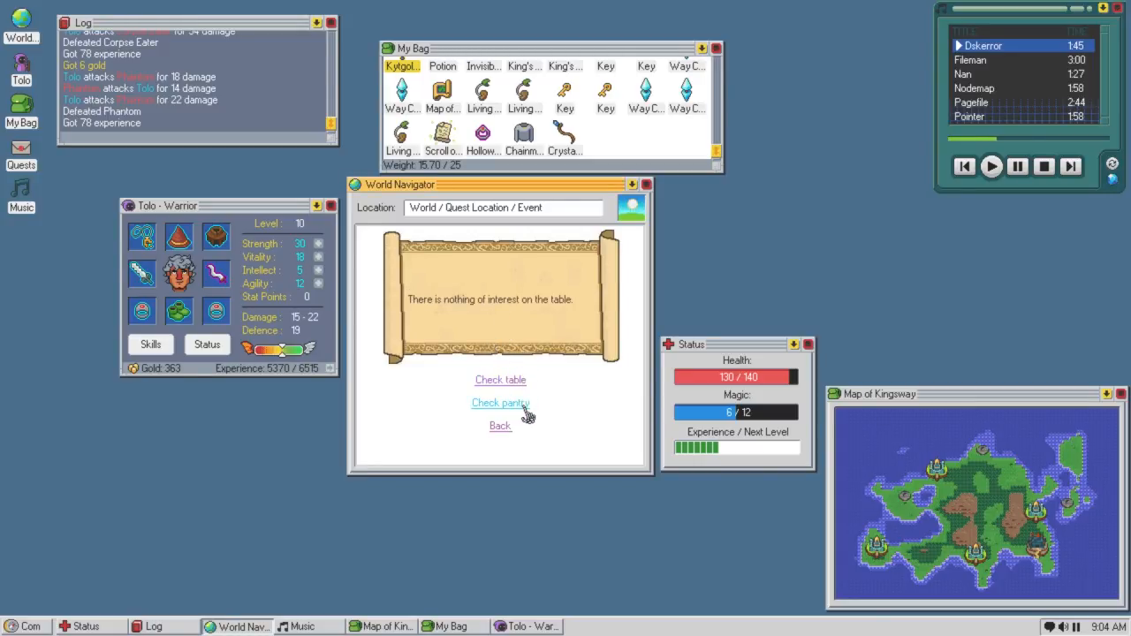
left_click(500, 403)
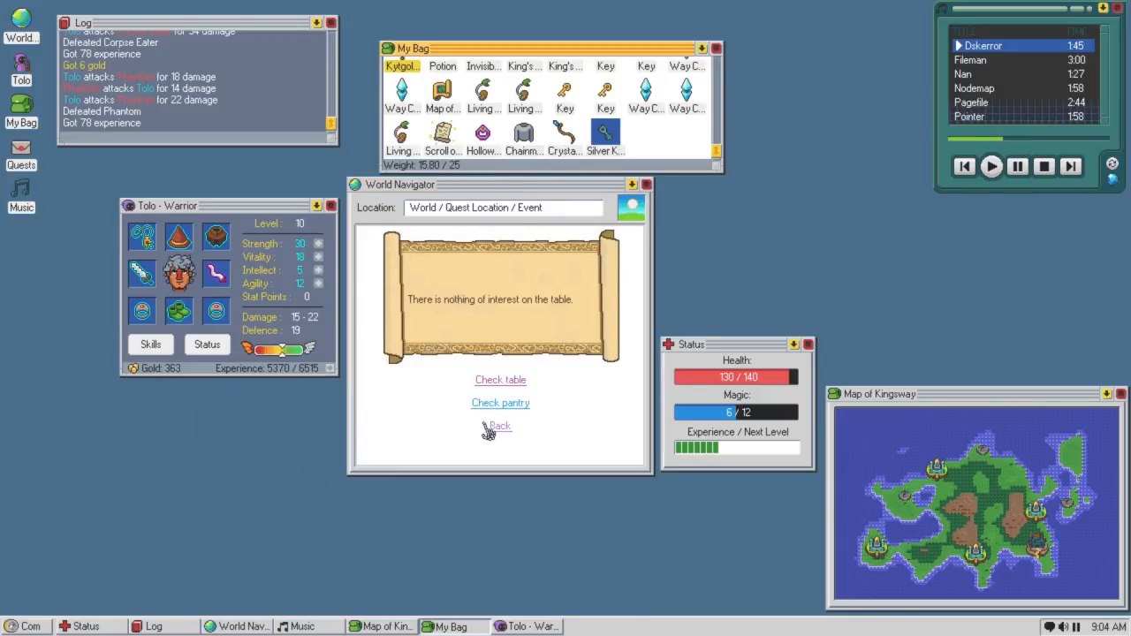
left_click(499, 425)
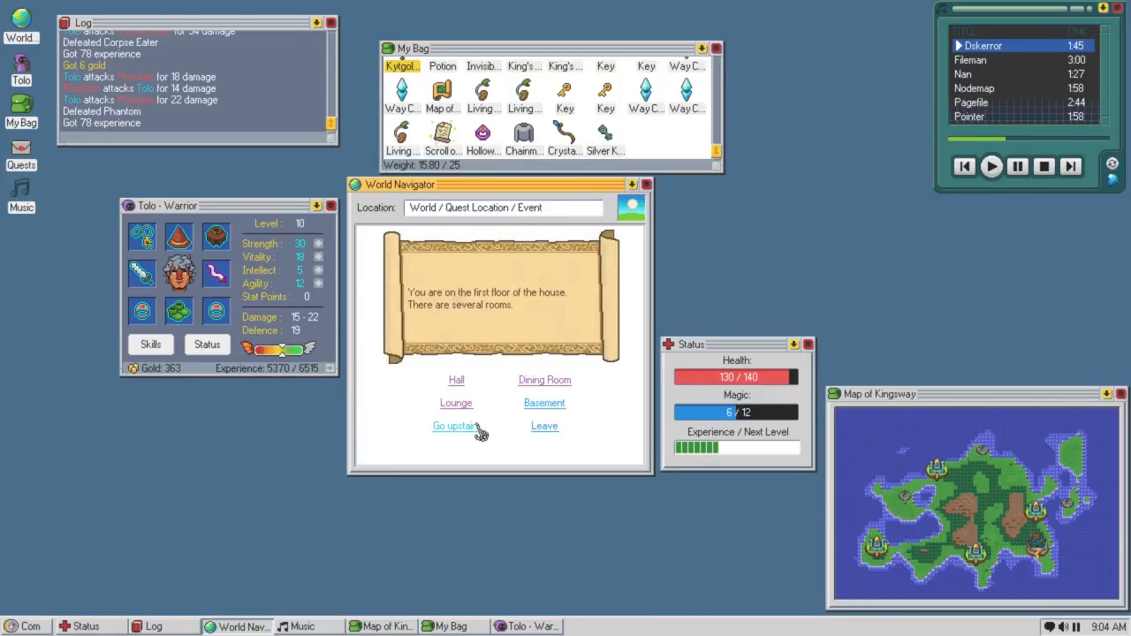
Go upstairs, look inside the small bedroom, then enter the master bedroom.
left_click(453, 425)
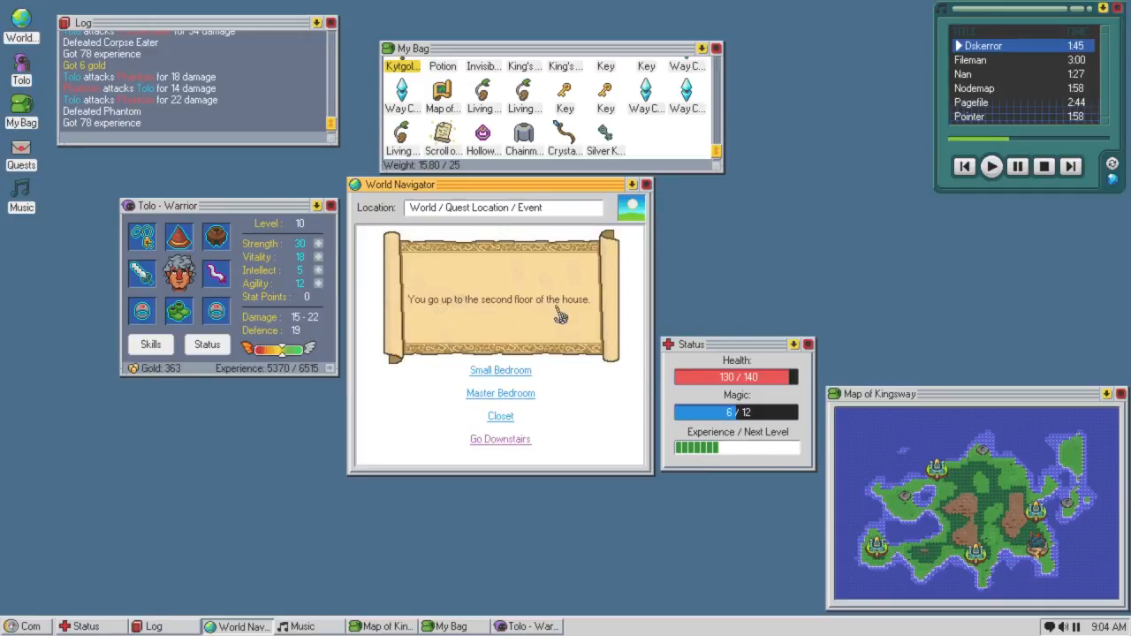
left_click(500, 370)
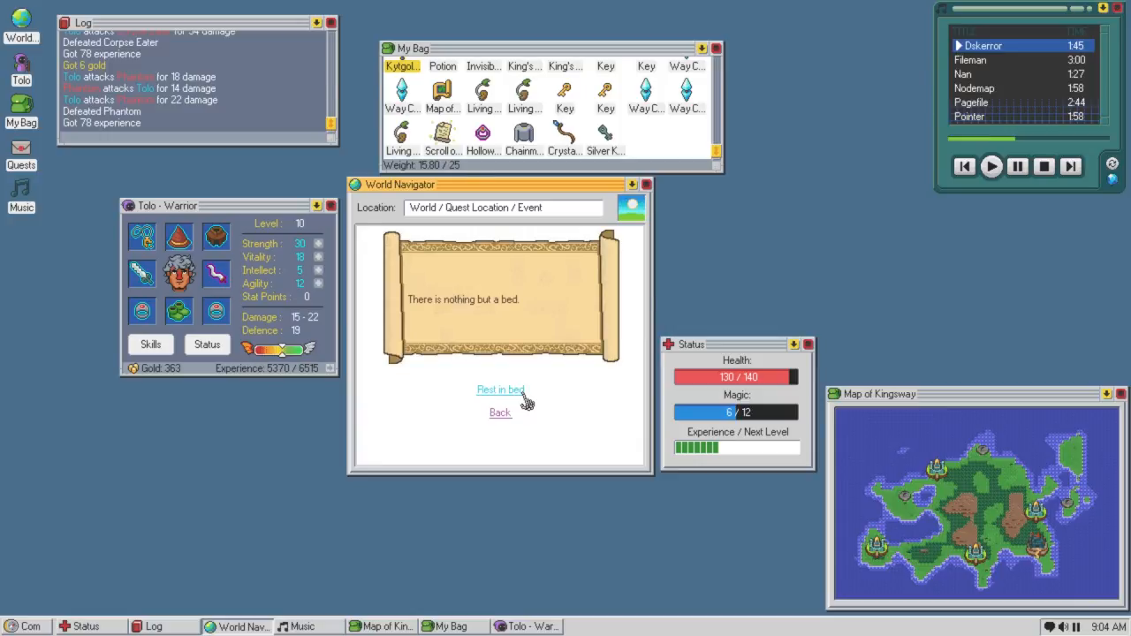
left_click(500, 412)
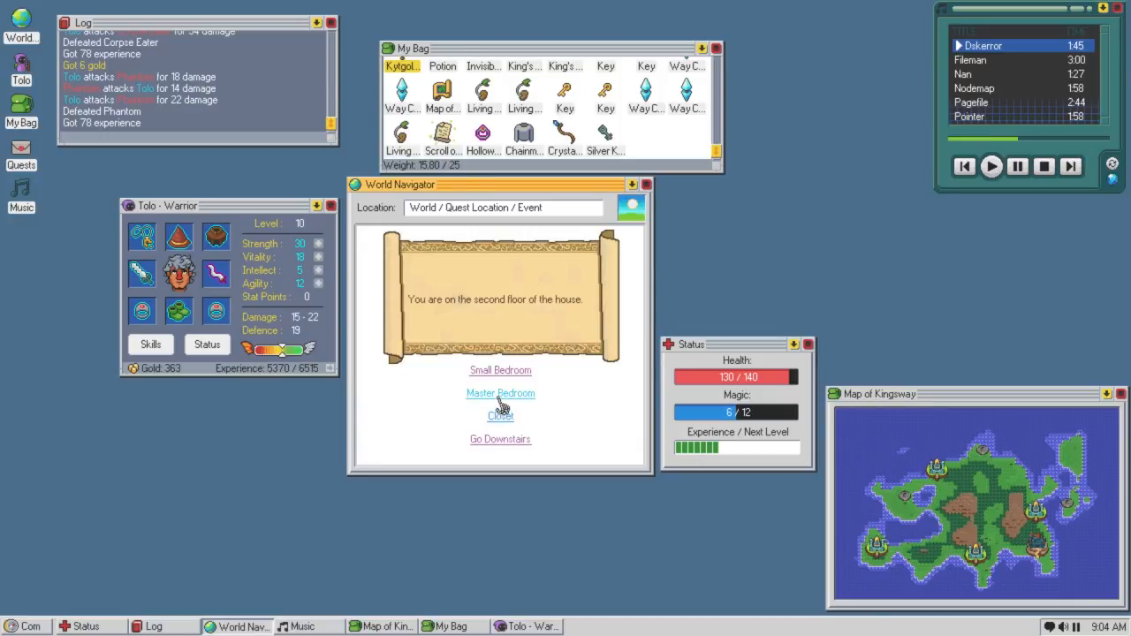
left_click(500, 393)
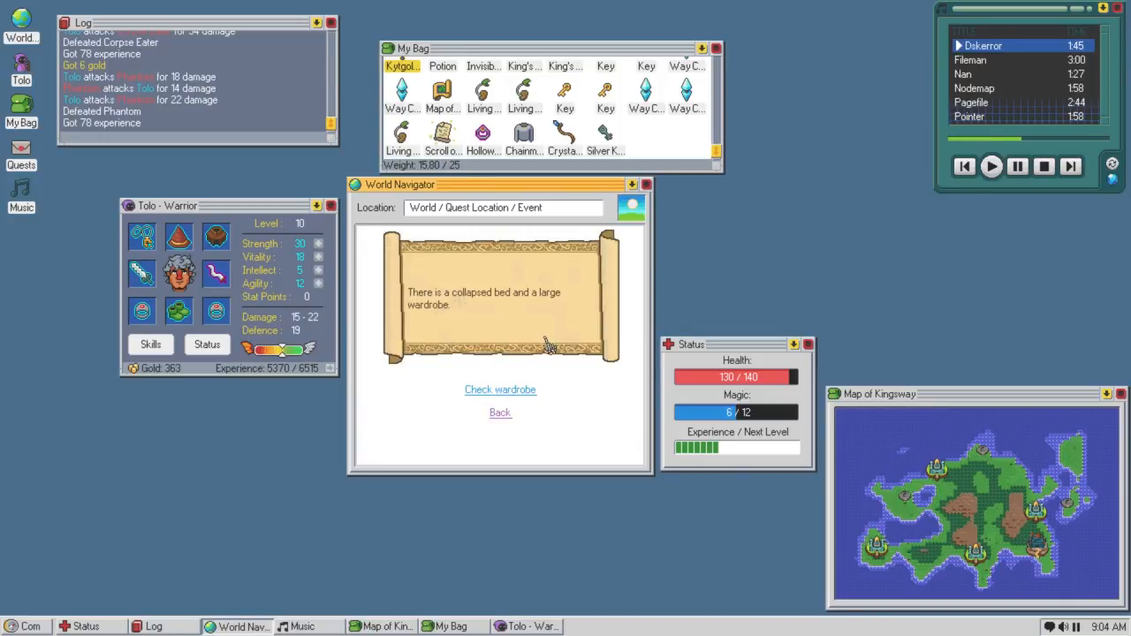
Unlock the wardrobe with the Silver Key and take the Lantern into the bag.
left_click(500, 388)
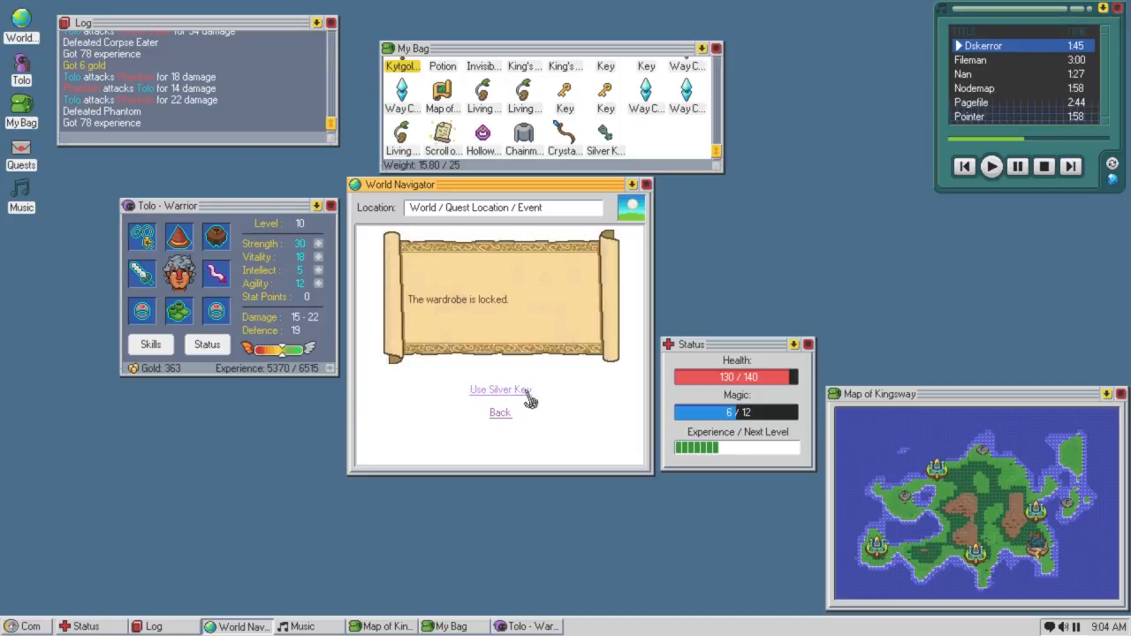
left_click(501, 390)
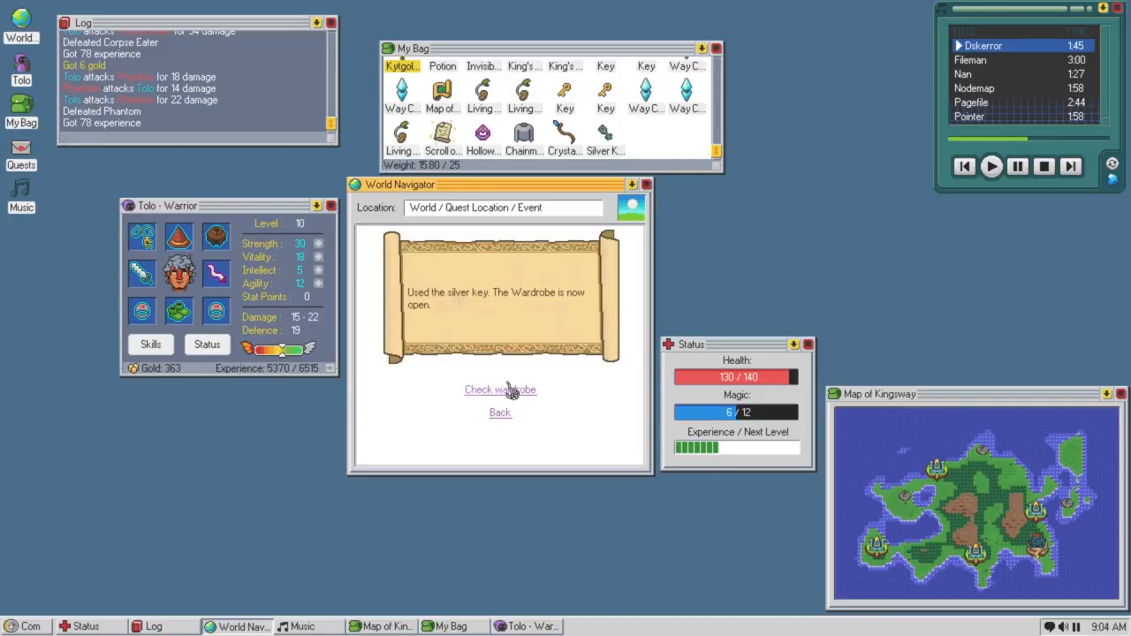
mouse_move(500, 404)
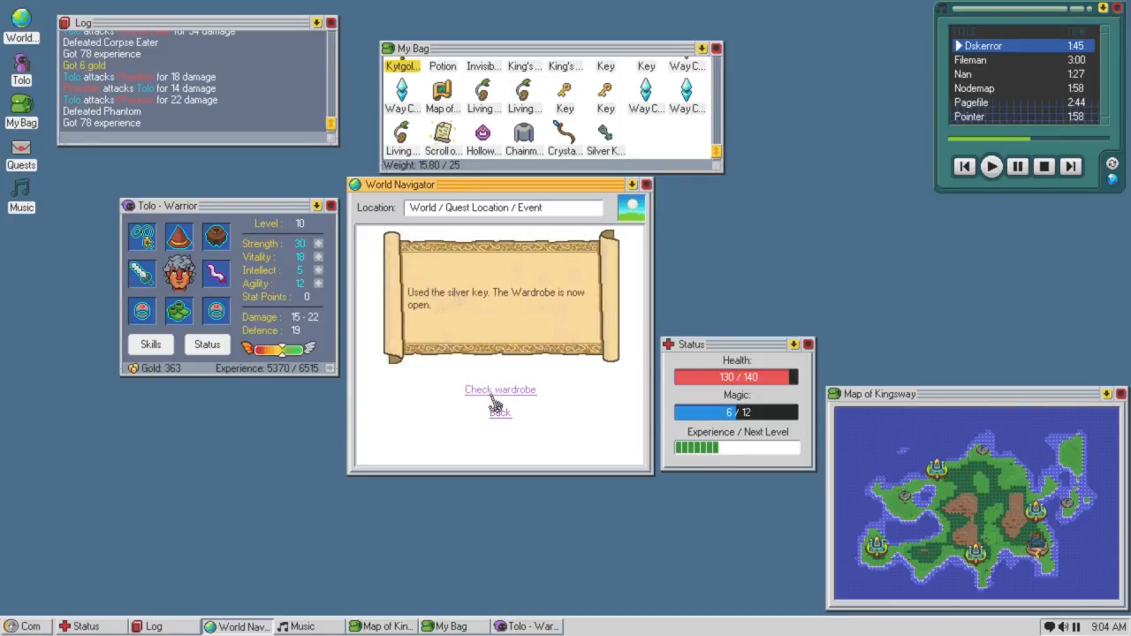
left_click(500, 389)
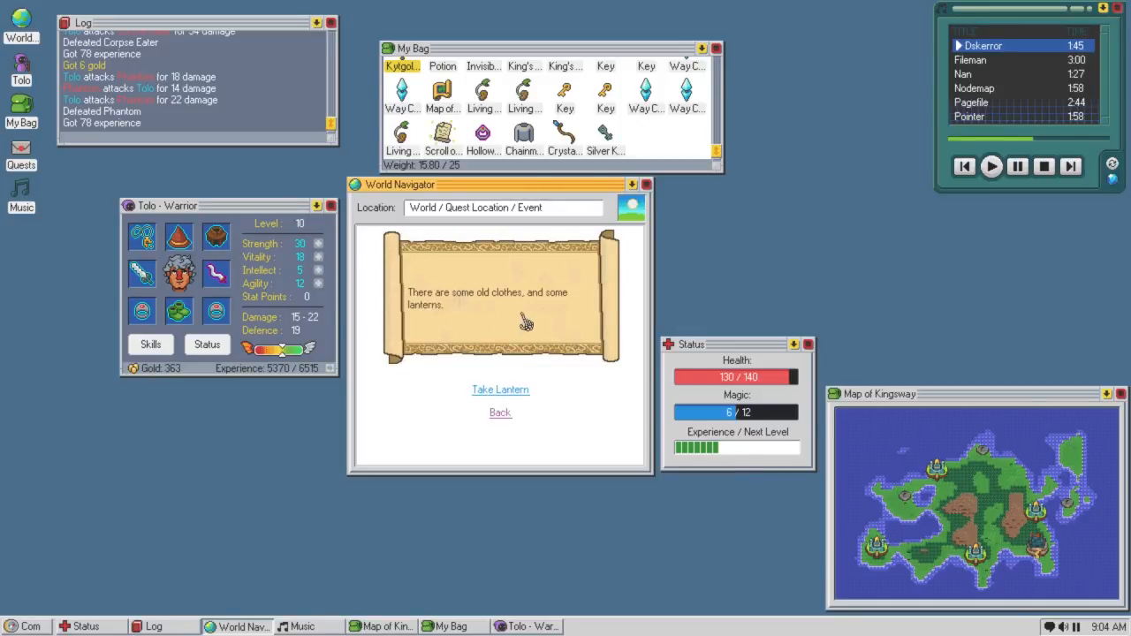
left_click(500, 389)
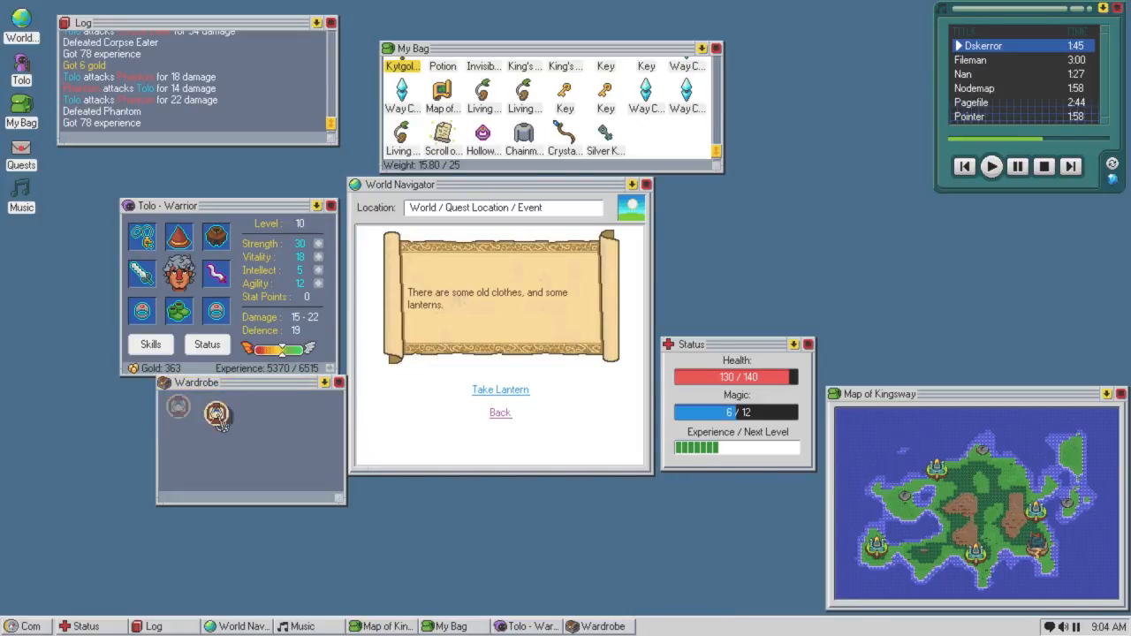
left_click(500, 389)
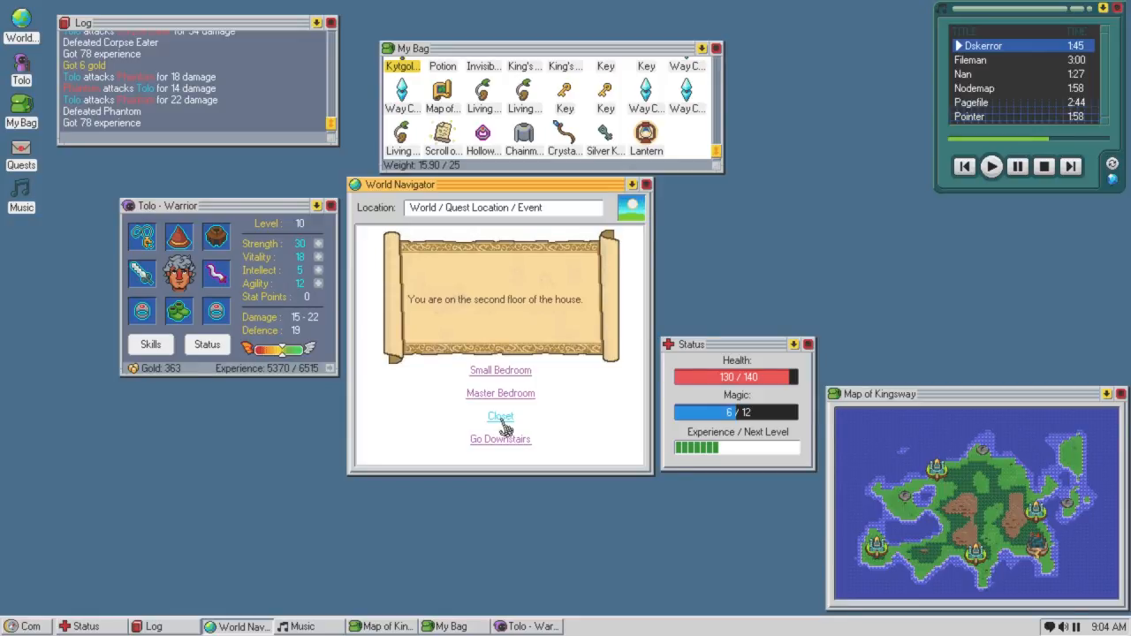
Take the closet supplies and try code 420 on the three-digit combination lock.
left_click(500, 416)
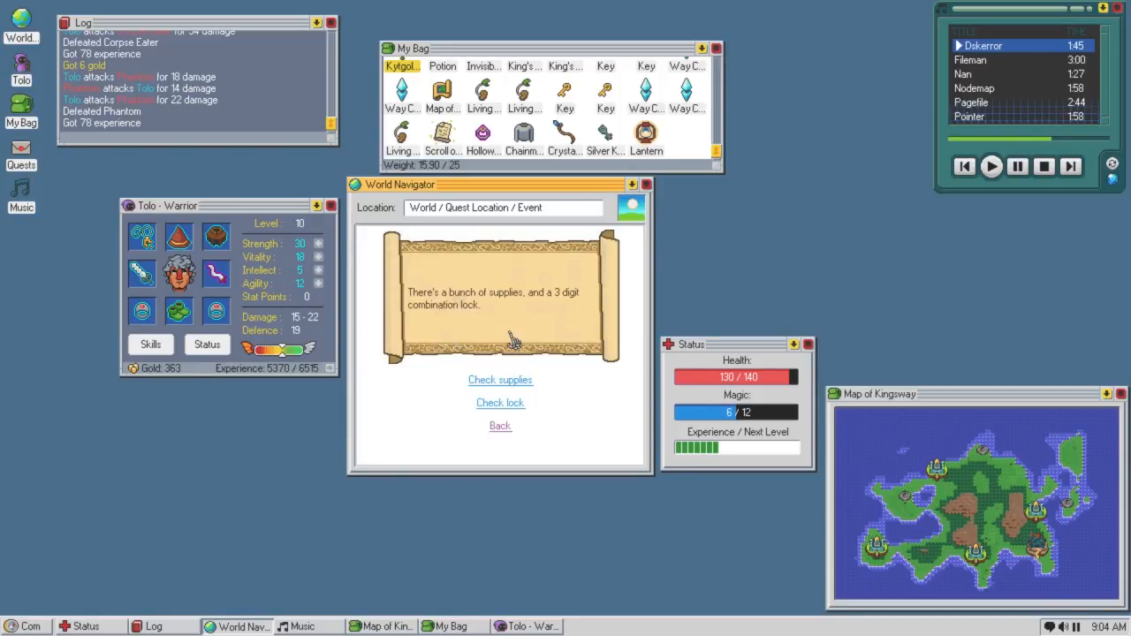
mouse_move(500, 380)
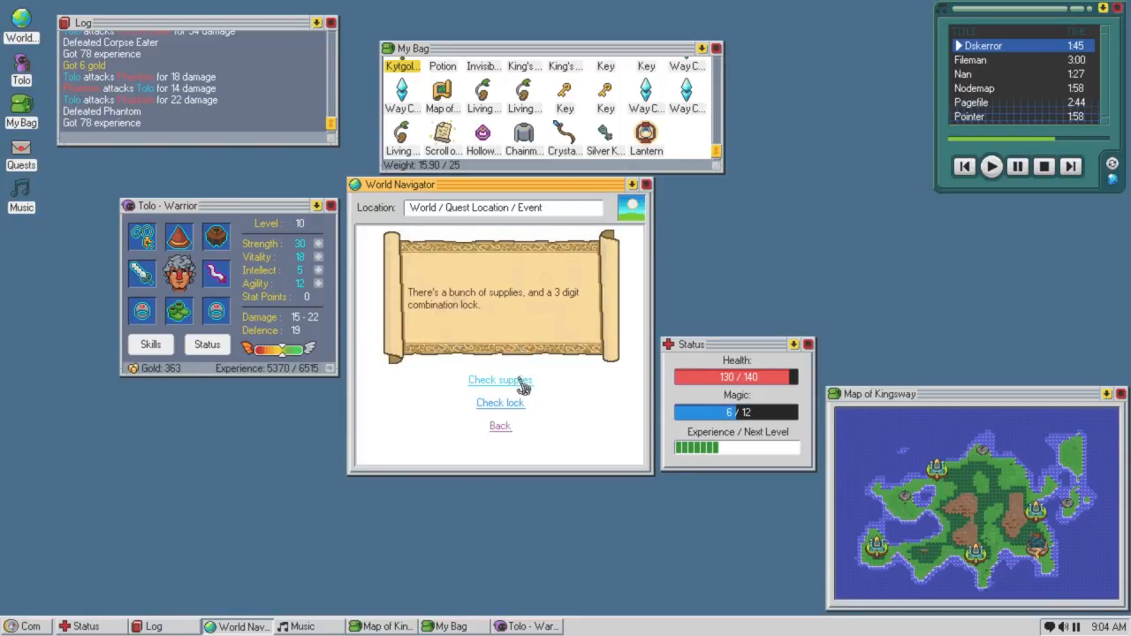
left_click(499, 380)
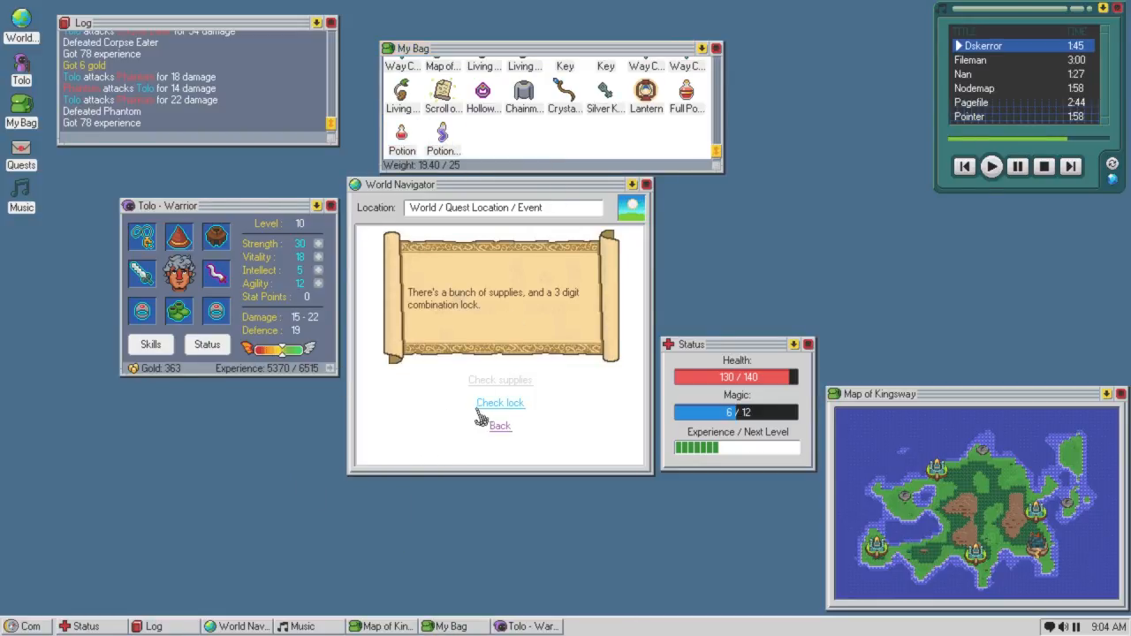
left_click(500, 401)
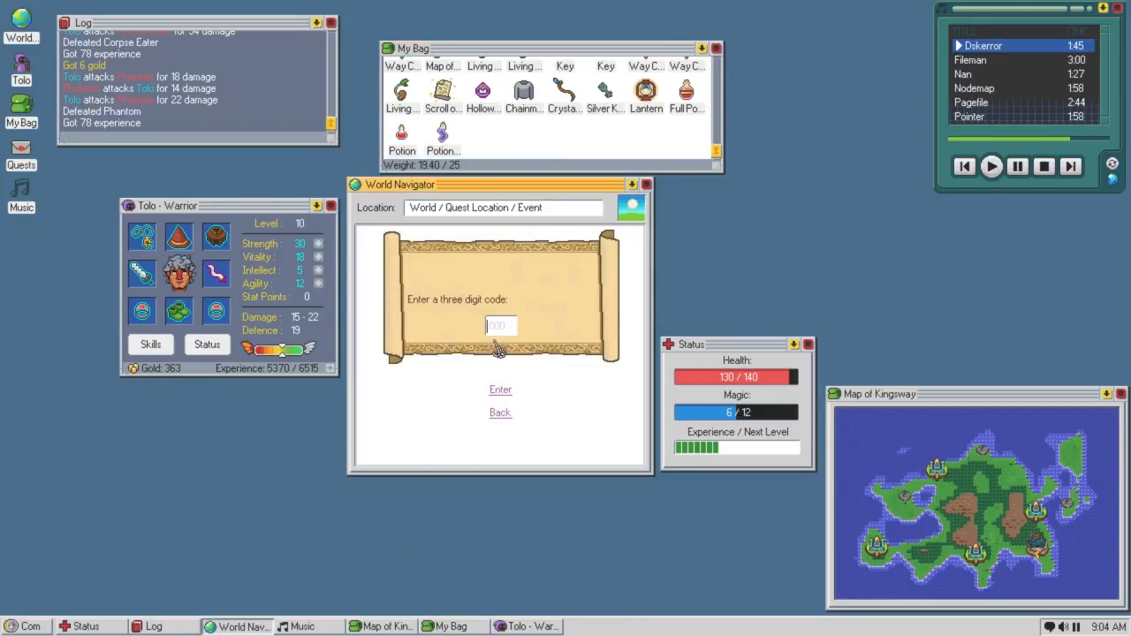
type("420")
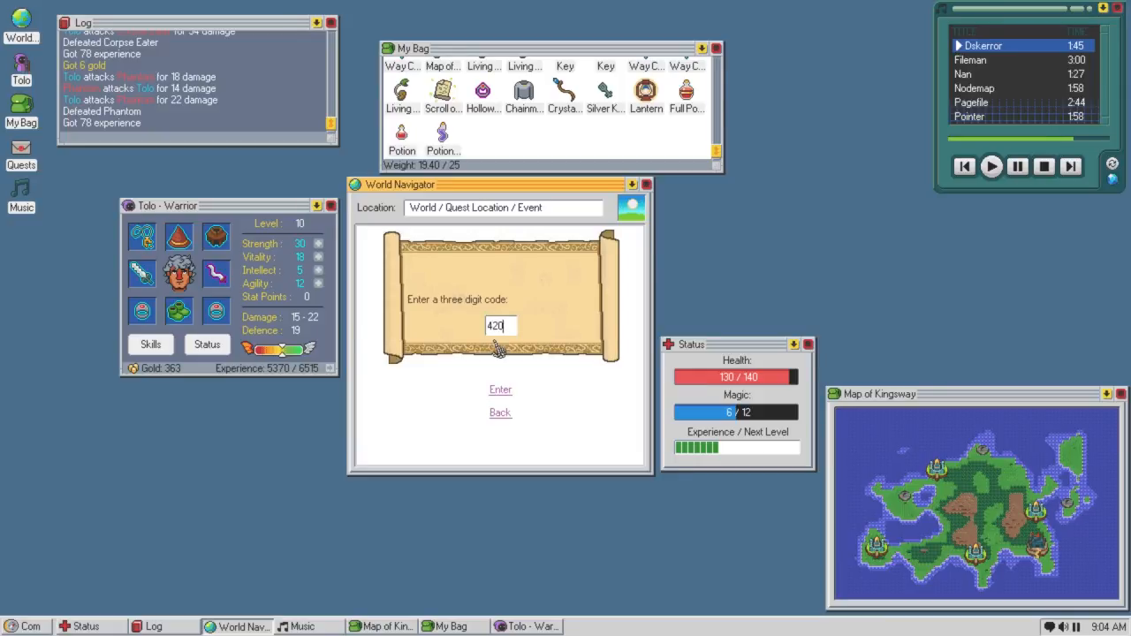
left_click(500, 389)
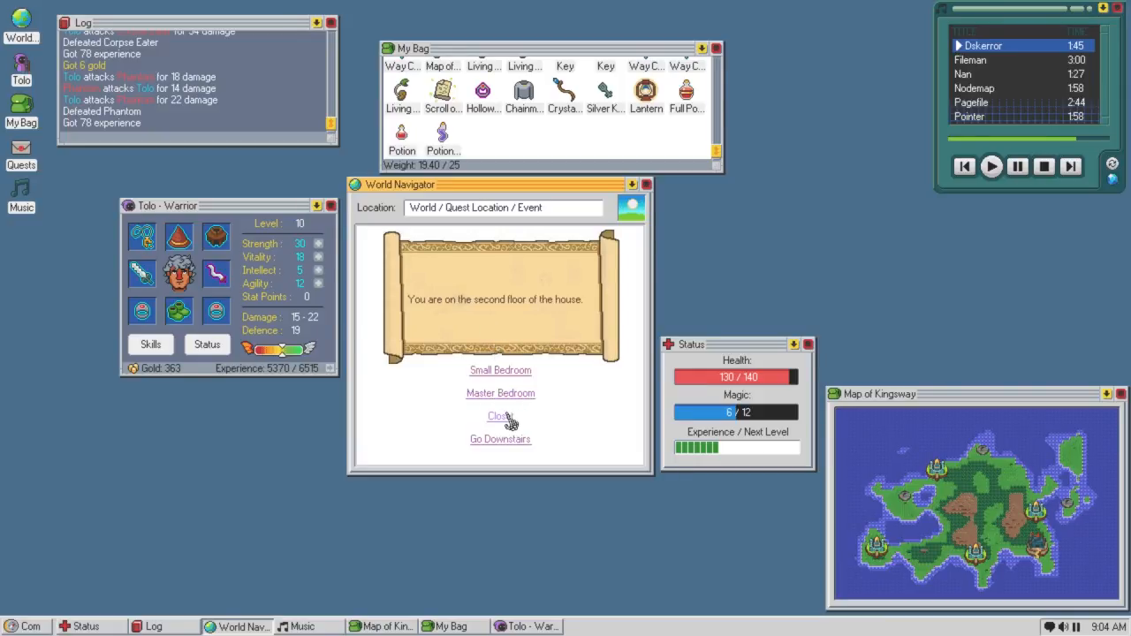
mouse_move(515, 458)
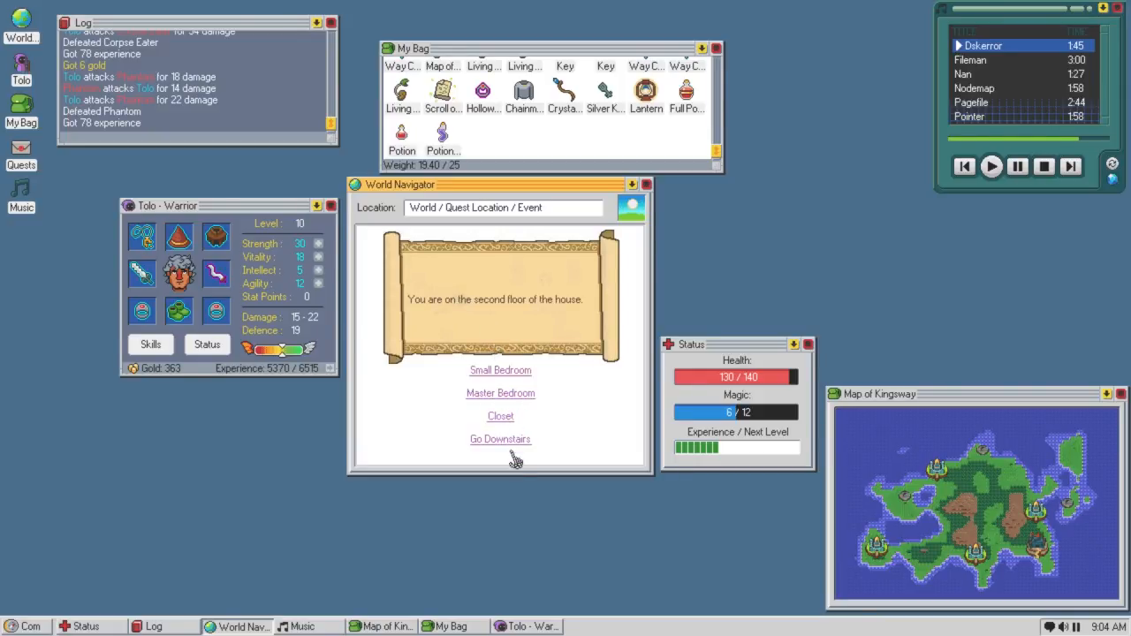
Go downstairs, find the basement door locked, and examine the Lantern in the bag.
left_click(500, 439)
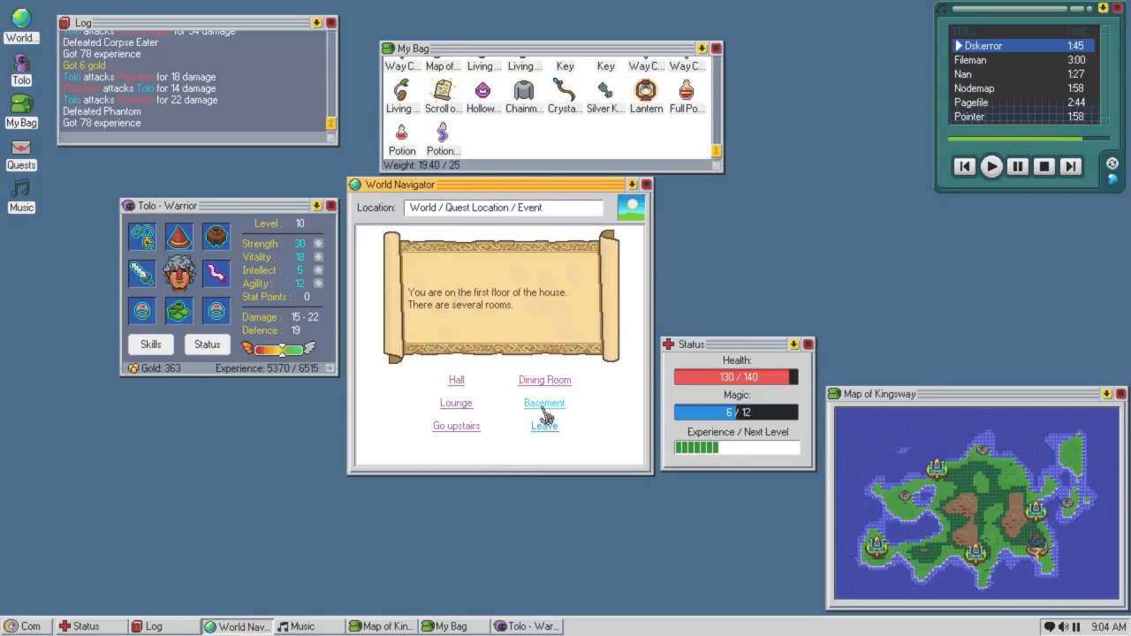
left_click(545, 403)
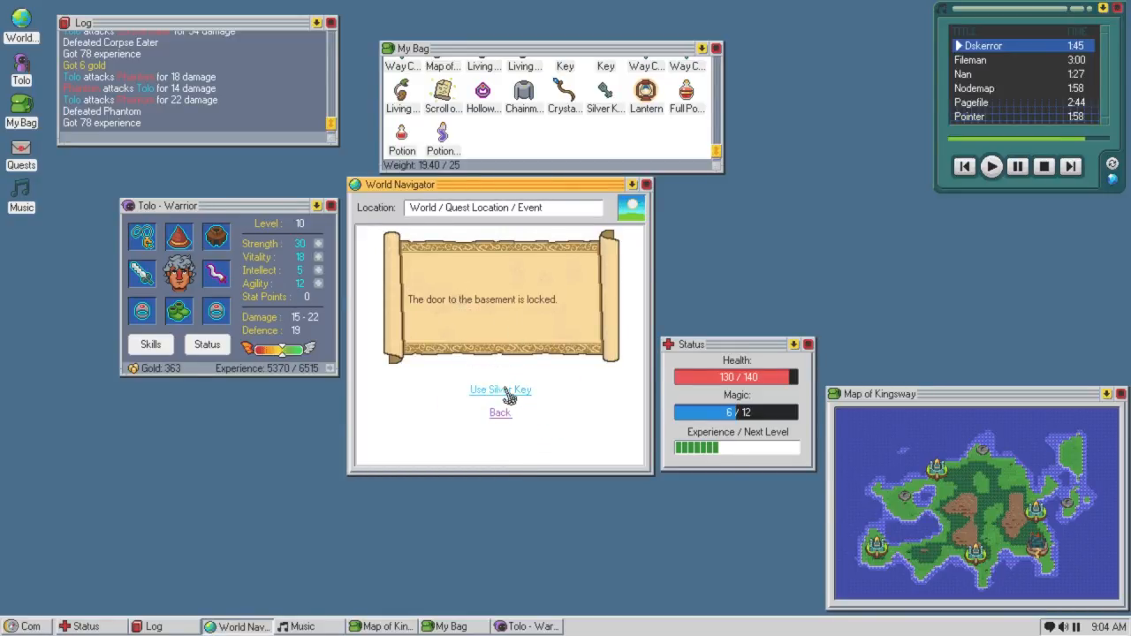
left_click(500, 390)
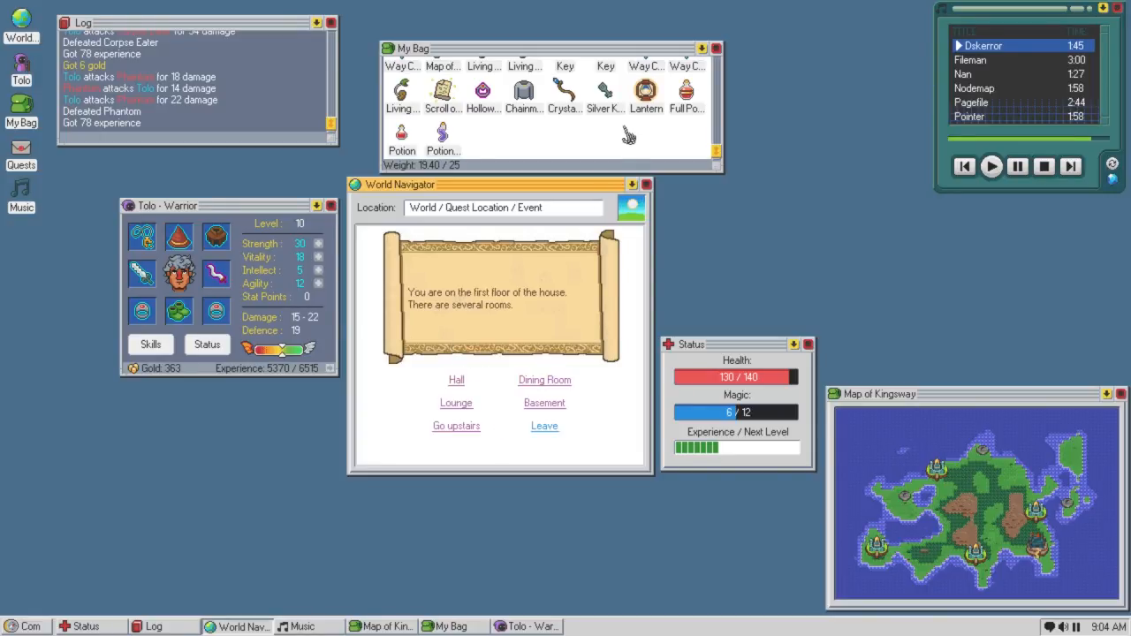
left_click(646, 91)
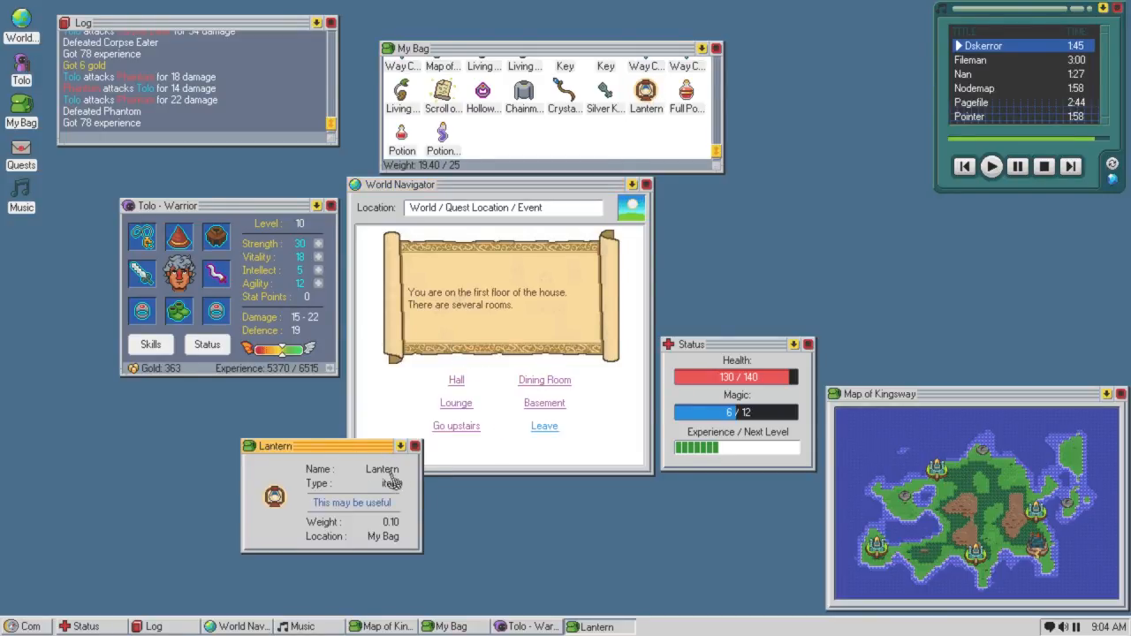
Dismiss the Lantern details and return to the closet with the combination lock.
left_click(410, 446)
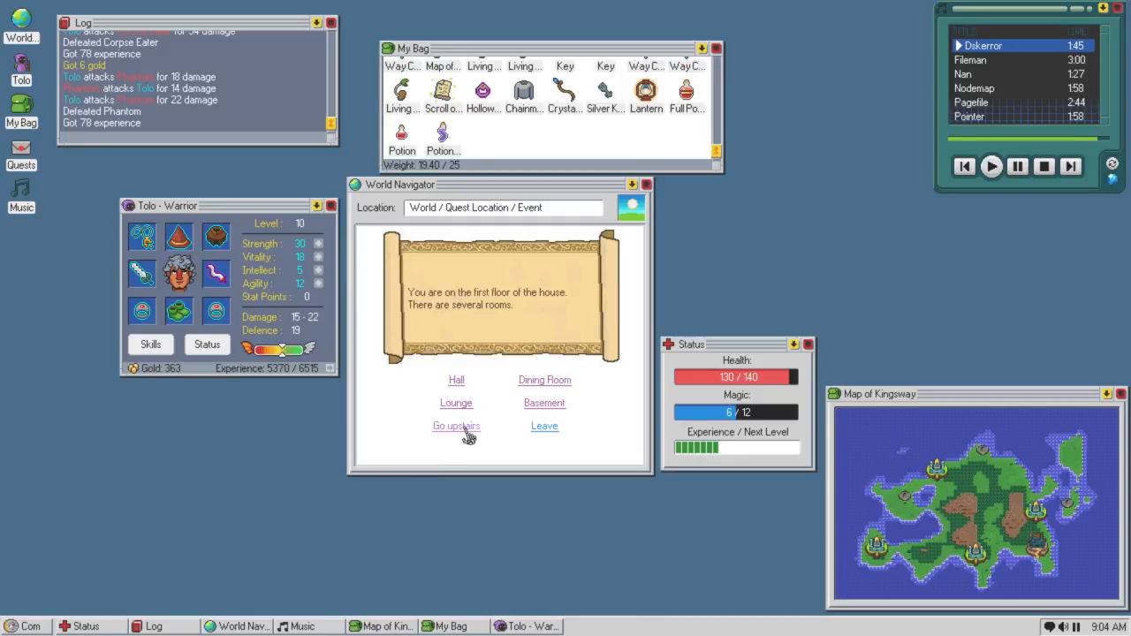
mouse_move(566, 130)
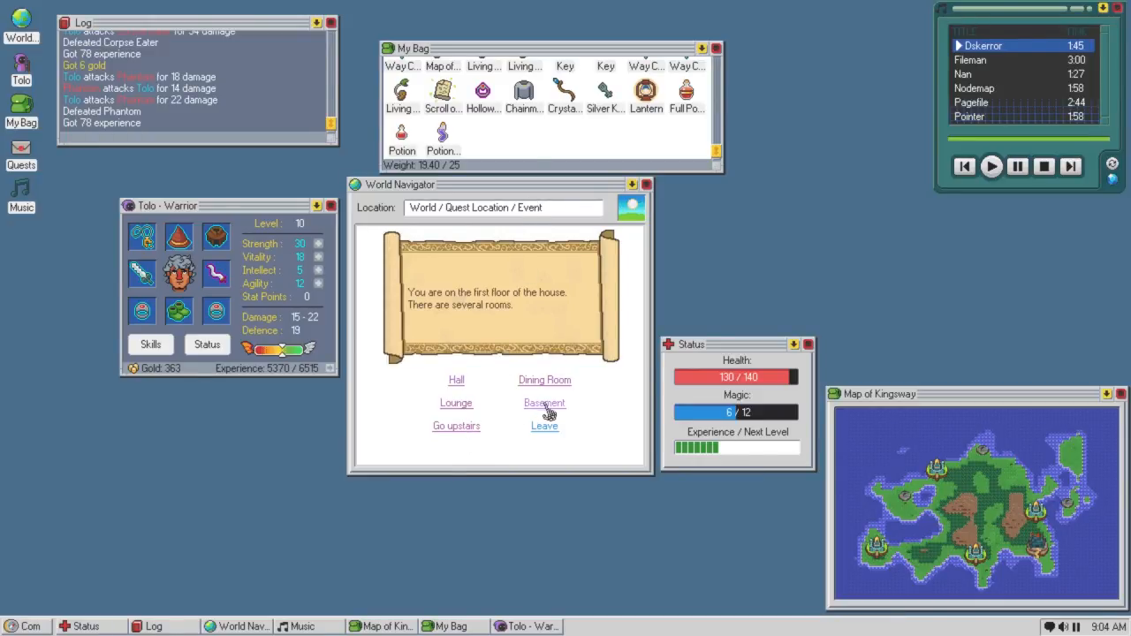
left_click(456, 425)
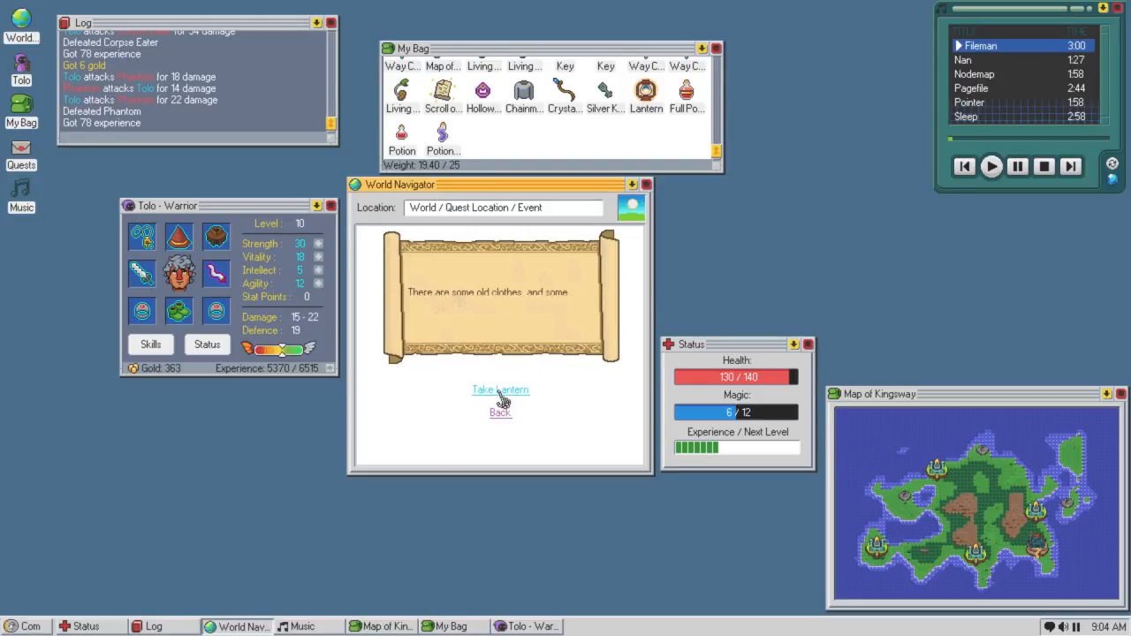
left_click(500, 389)
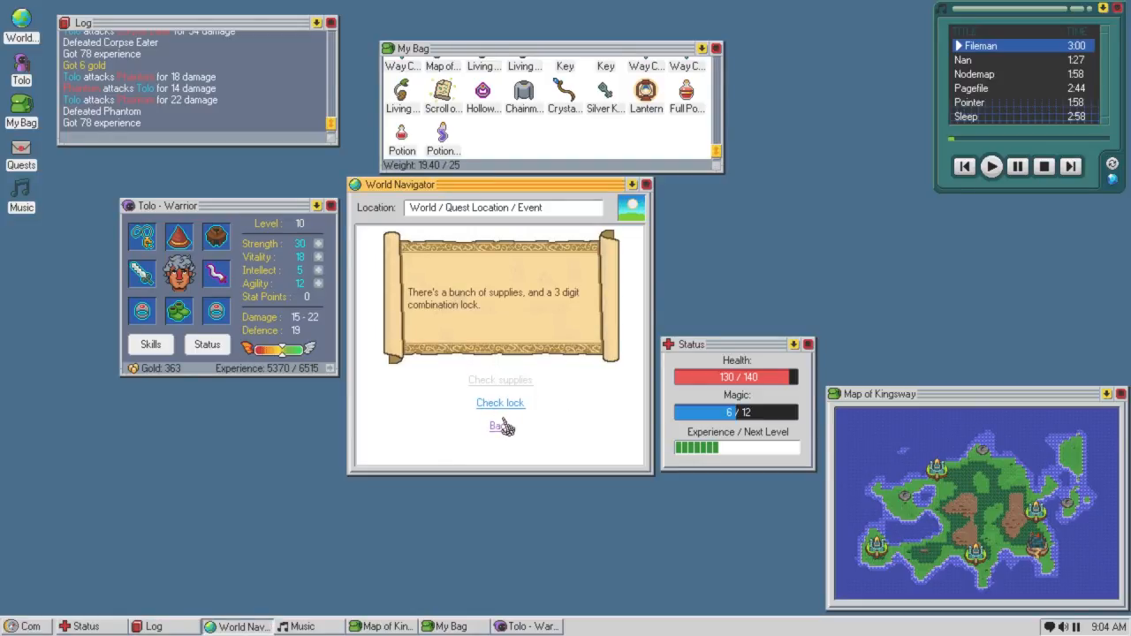
Enter code 680 on the combination lock so the closet wall opens onto a dark passage.
left_click(500, 402)
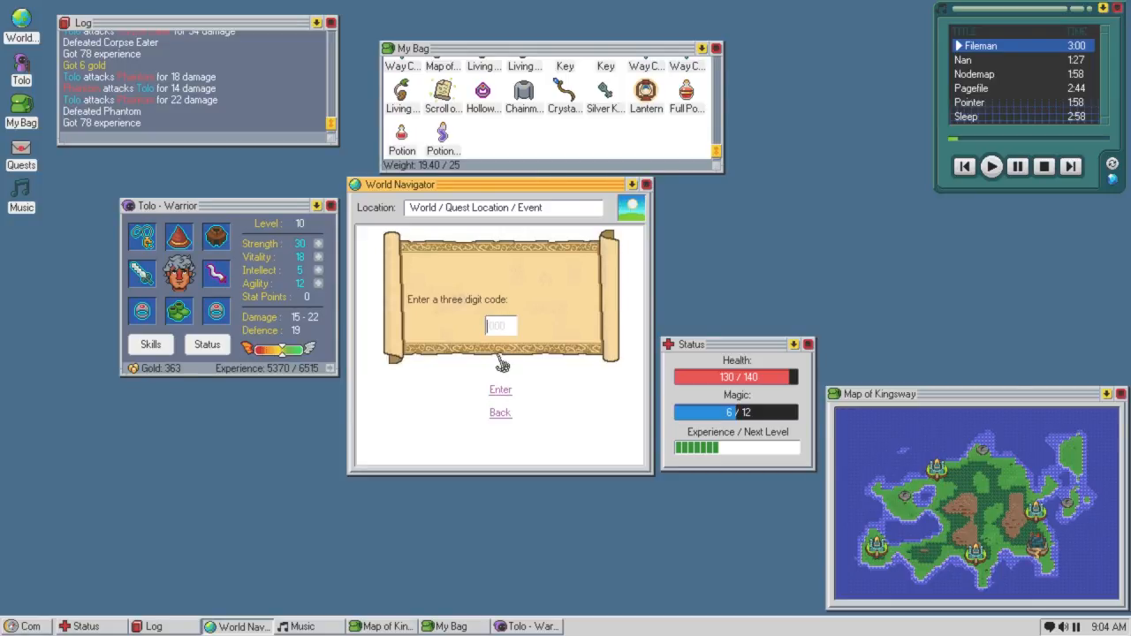
type("680")
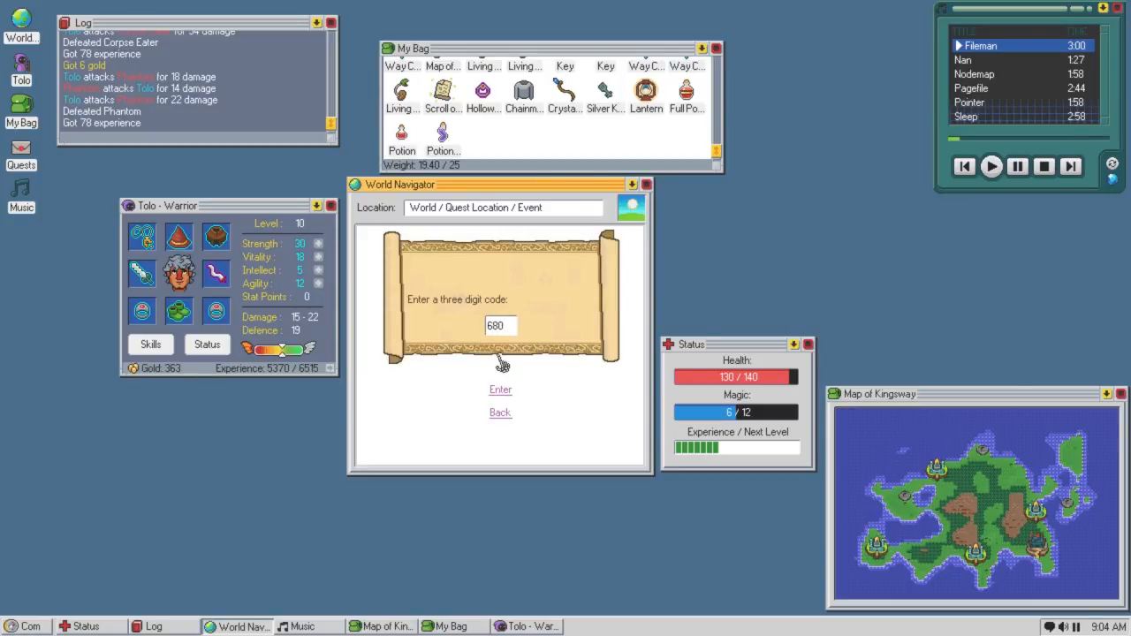
left_click(500, 390)
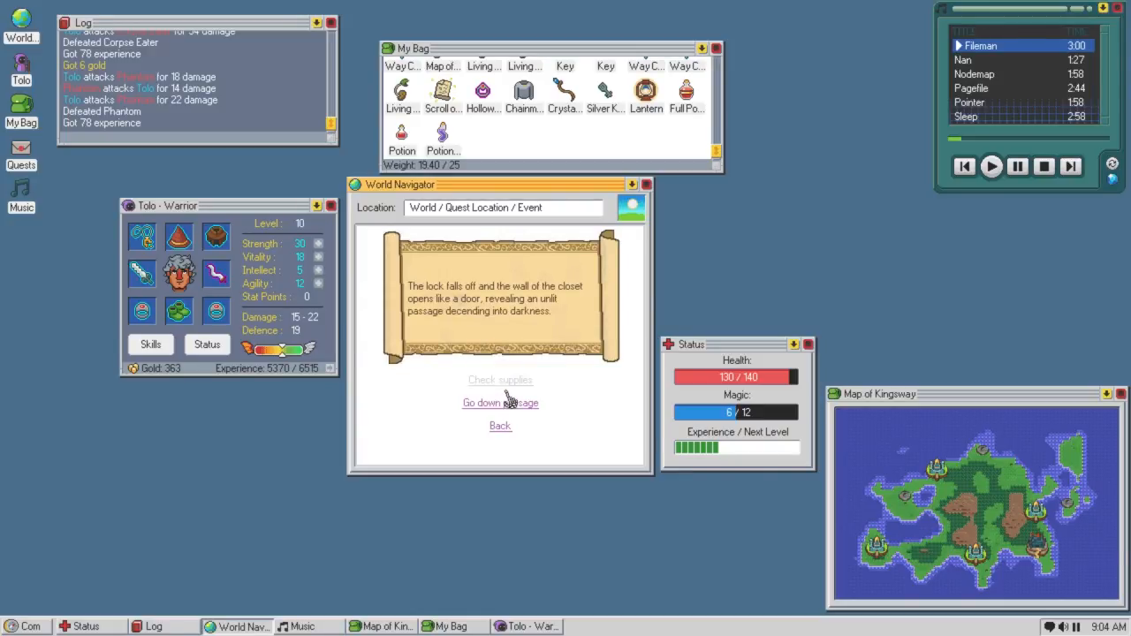
mouse_move(496, 353)
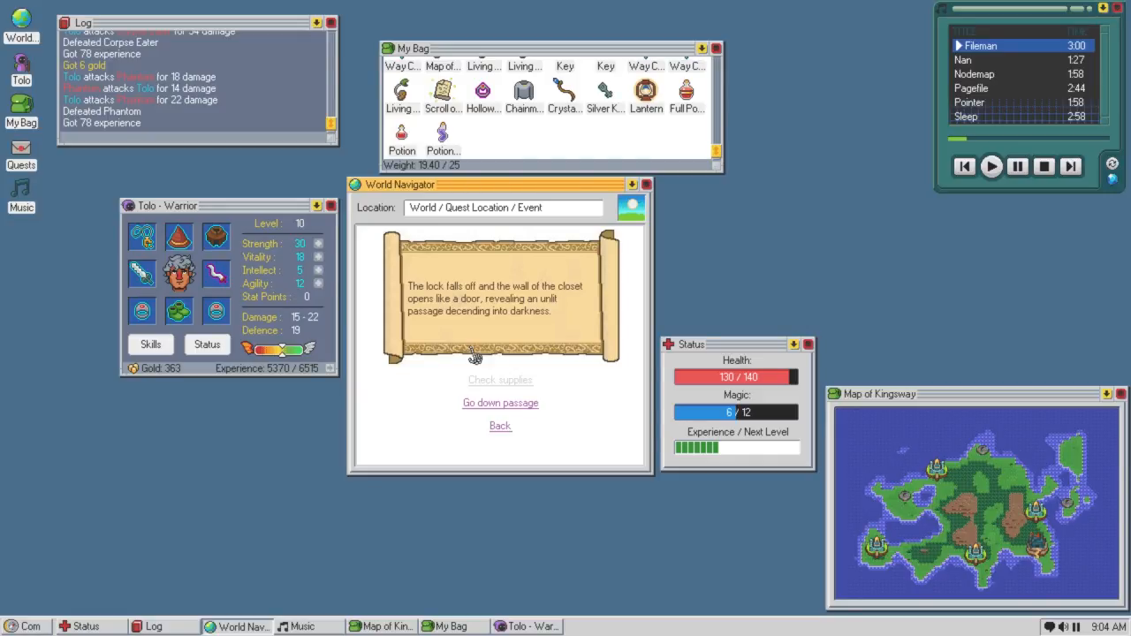
mouse_move(500, 403)
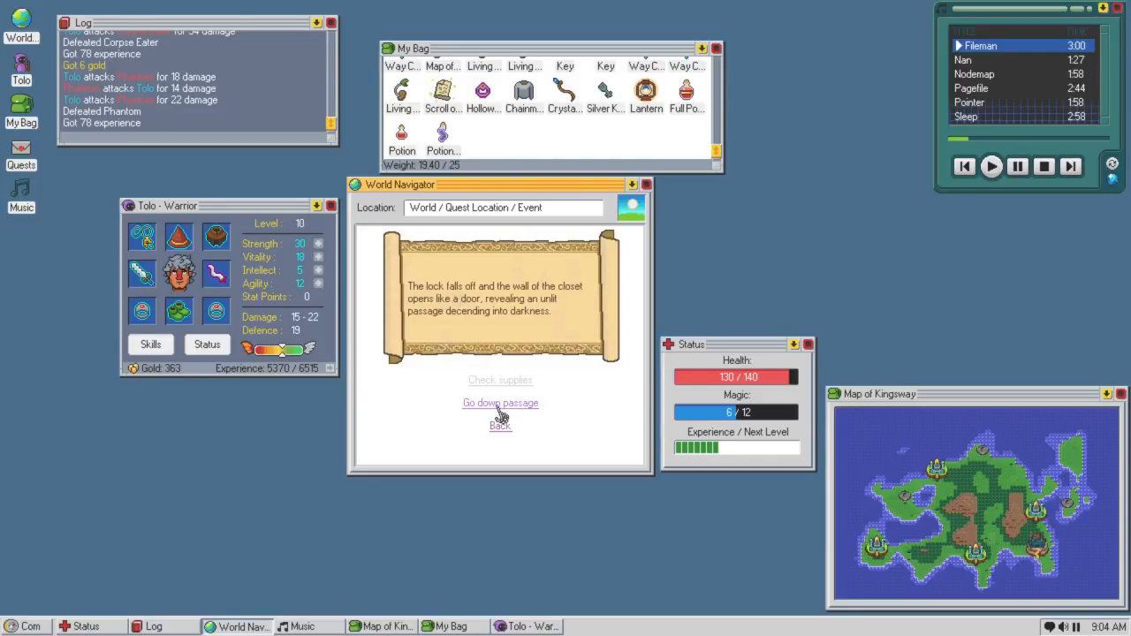
Descend the passage with the Lantern lit, take the Iron Key from the lounge chest, and read the papers.
left_click(500, 402)
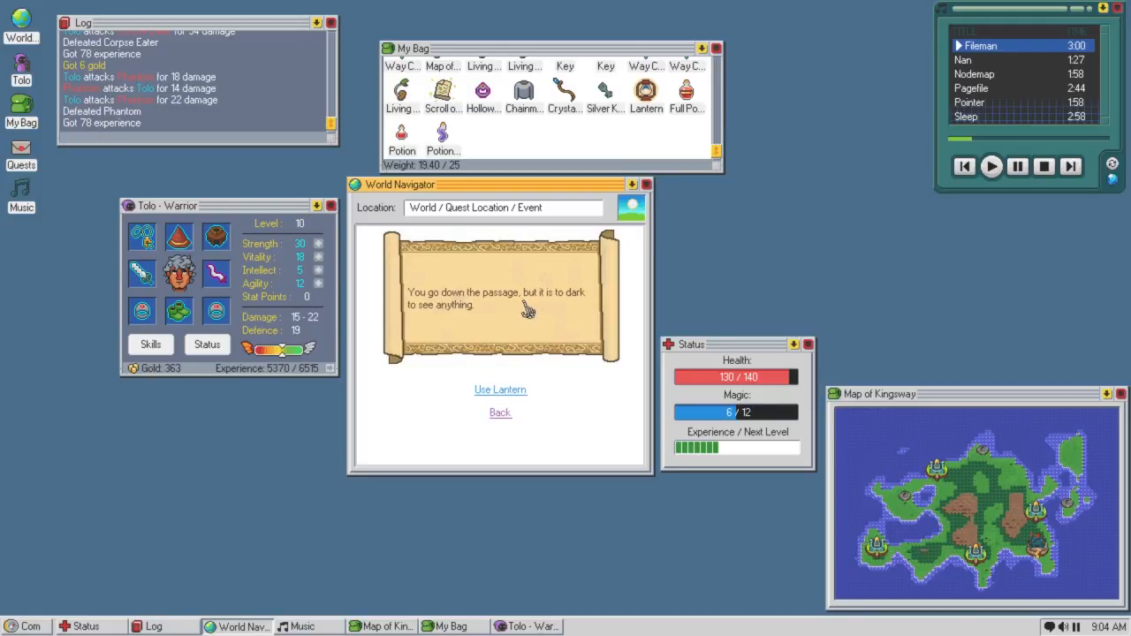
mouse_move(568, 303)
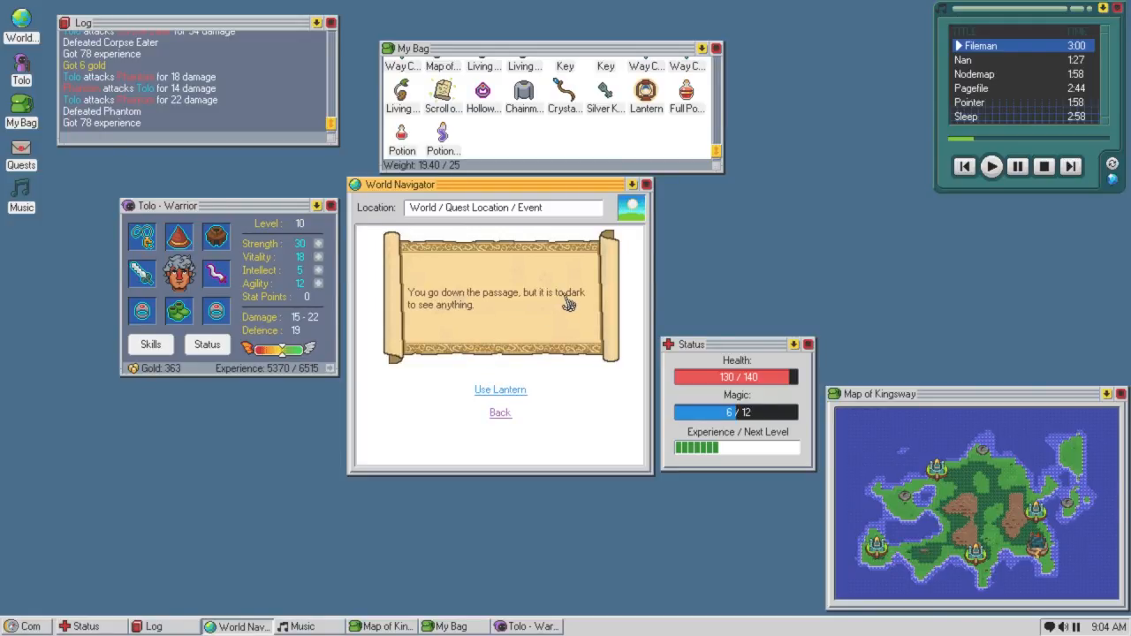
mouse_move(542, 323)
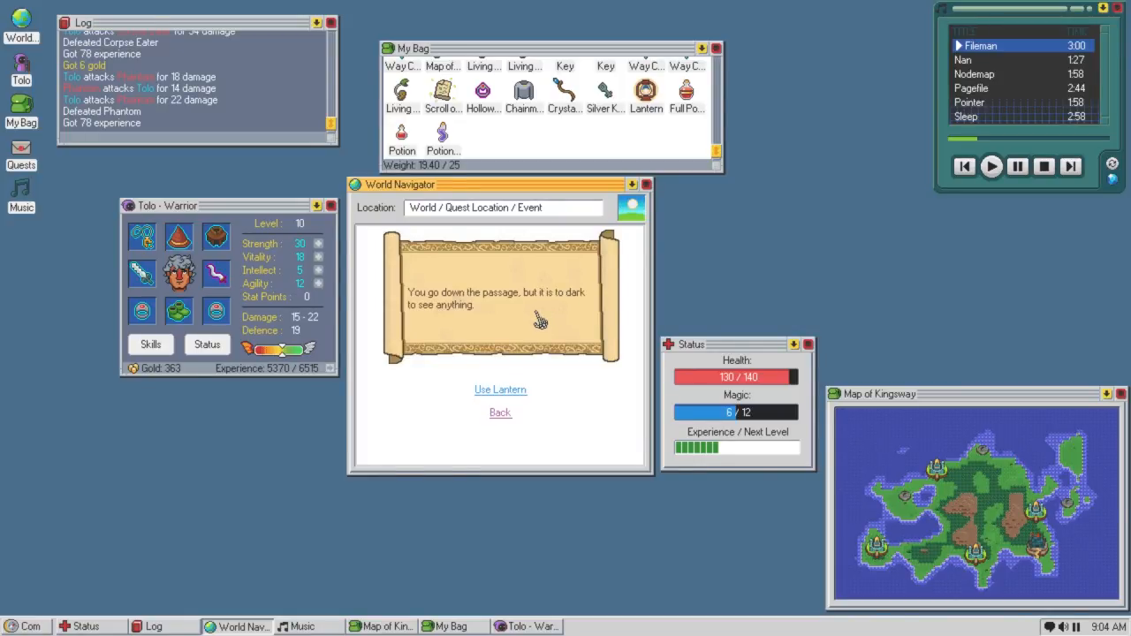
mouse_move(719, 214)
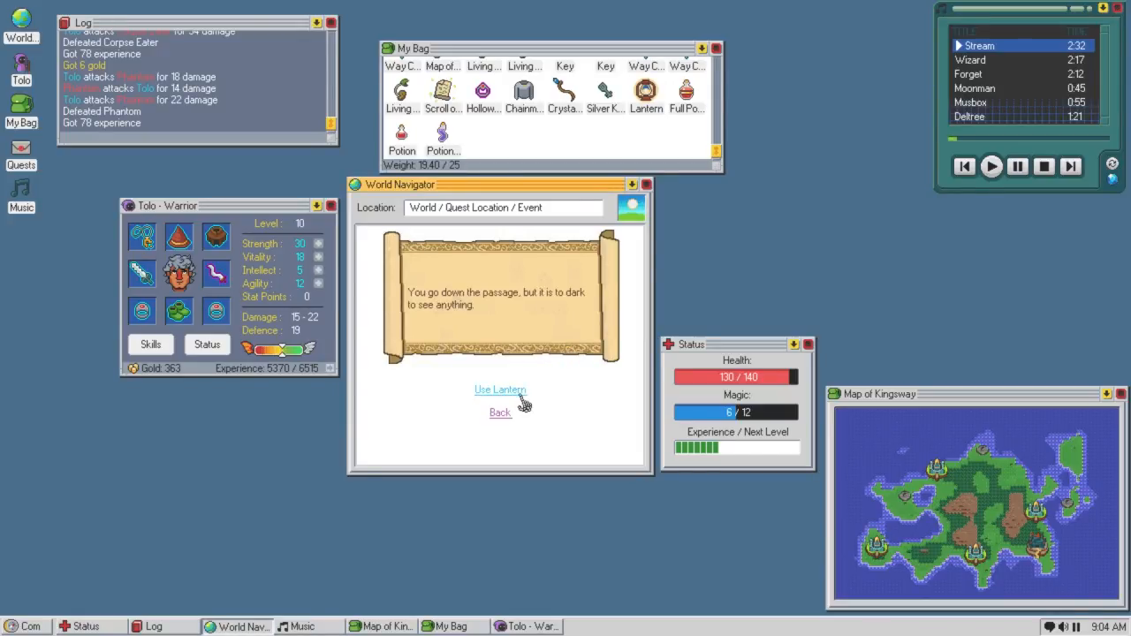
left_click(500, 390)
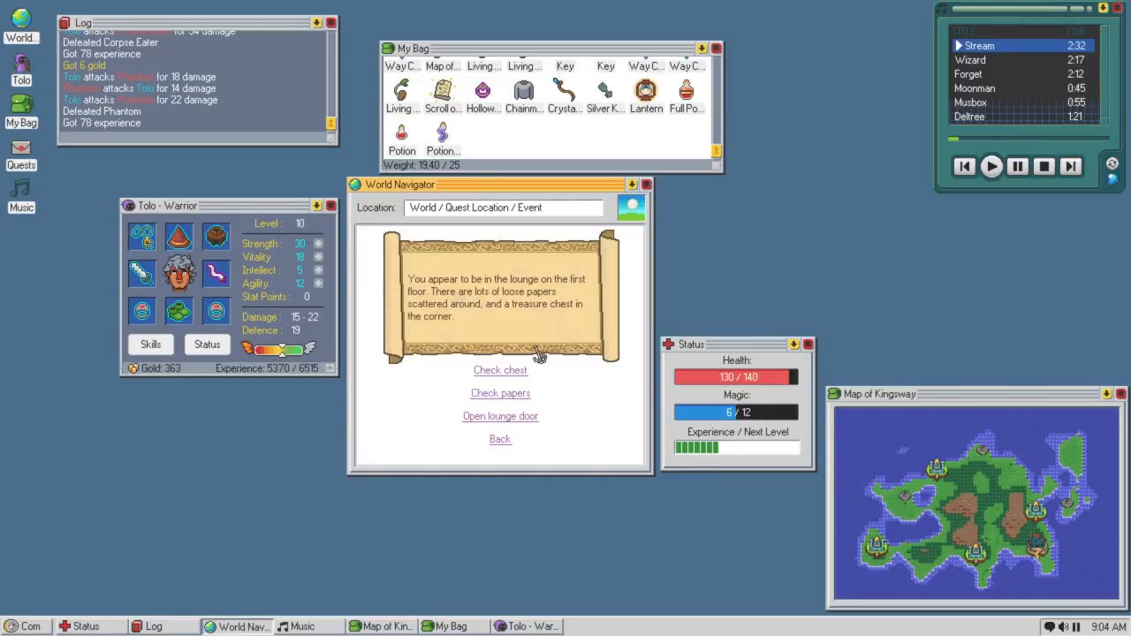
mouse_move(511, 325)
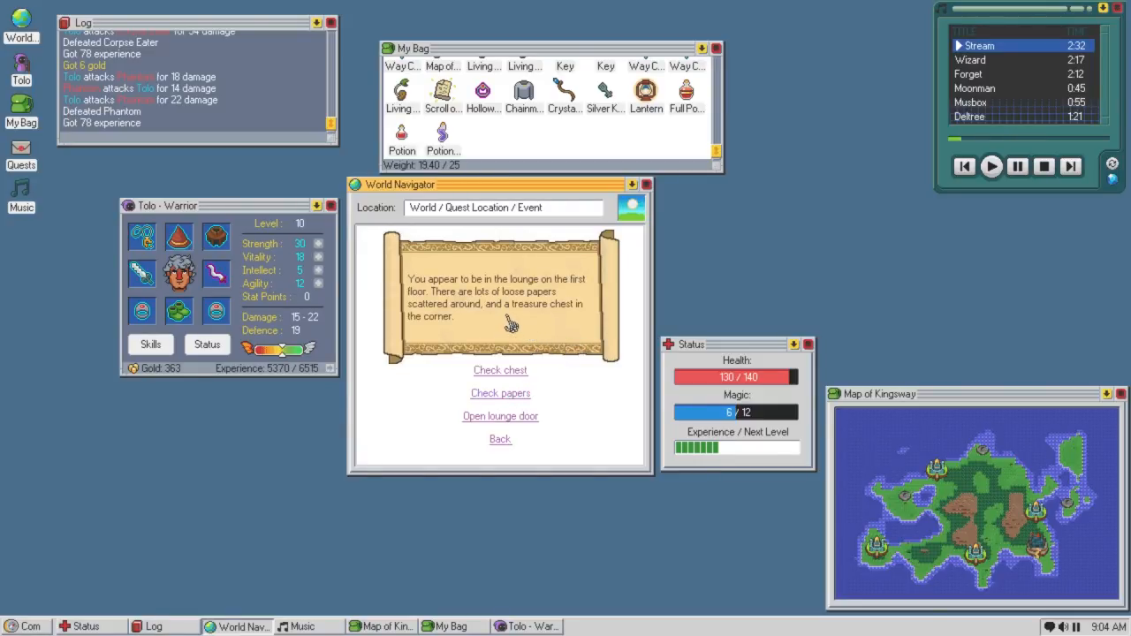
mouse_move(505, 320)
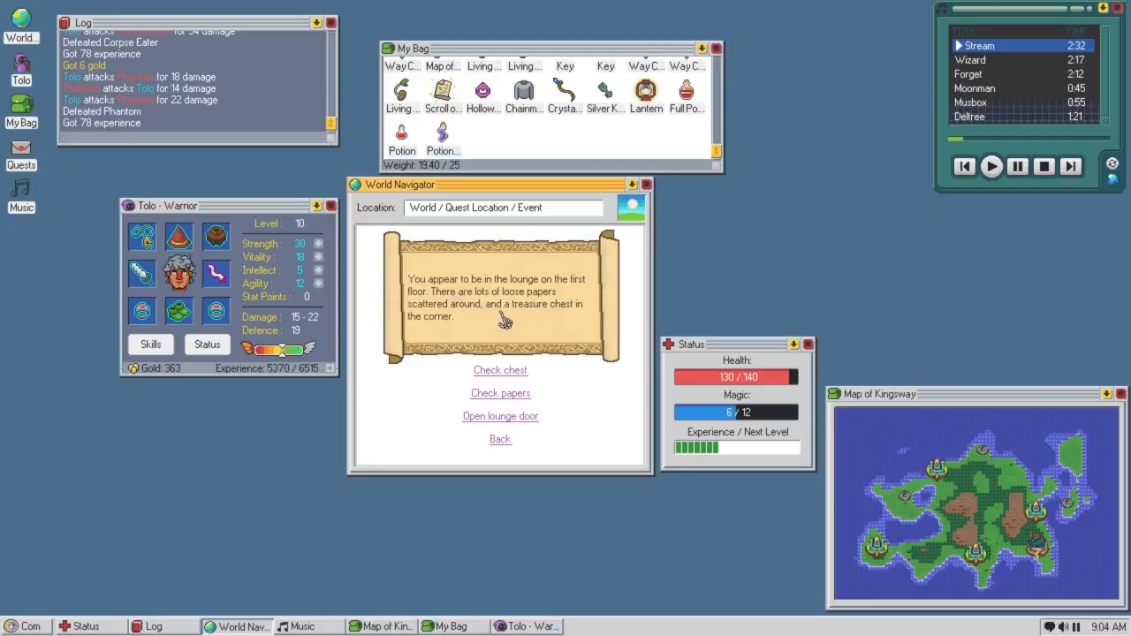
mouse_move(570, 327)
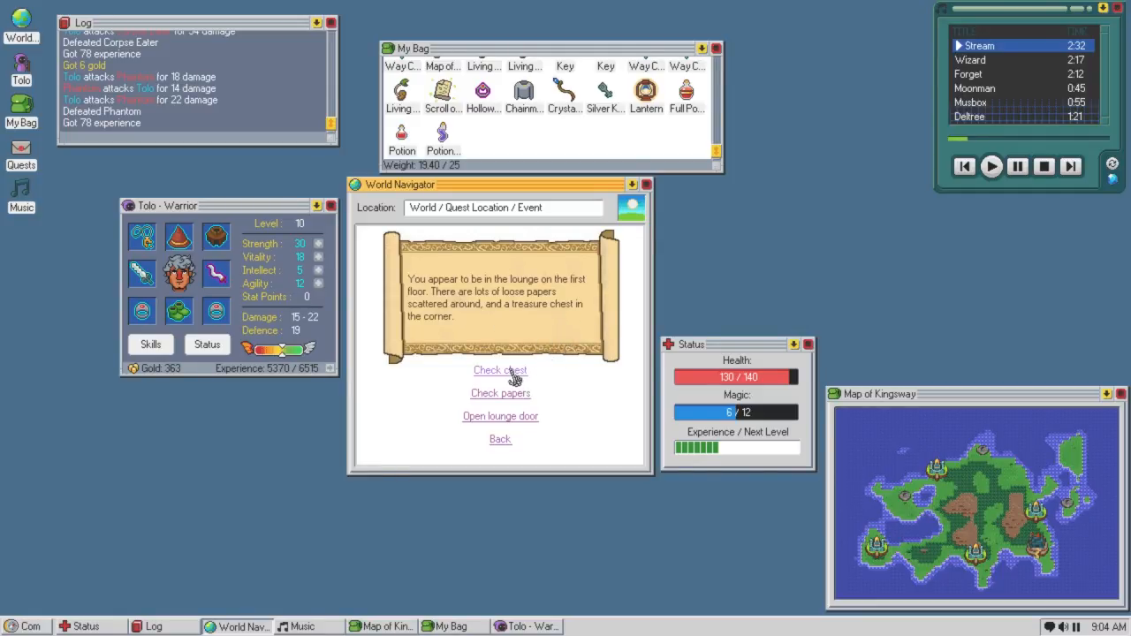
left_click(500, 370)
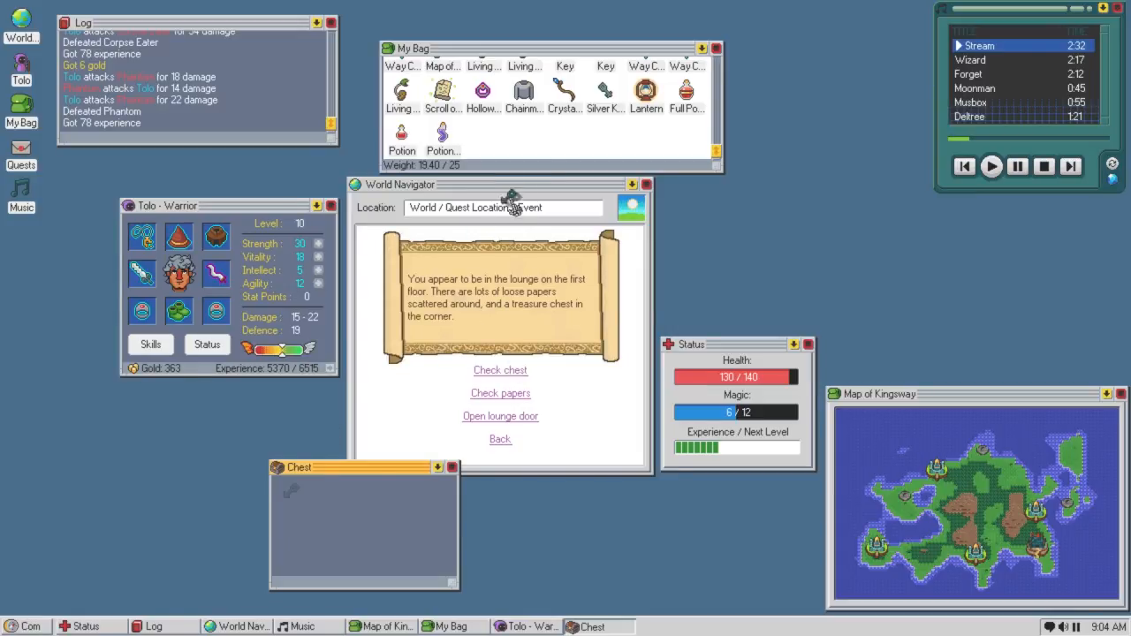
left_click(500, 369)
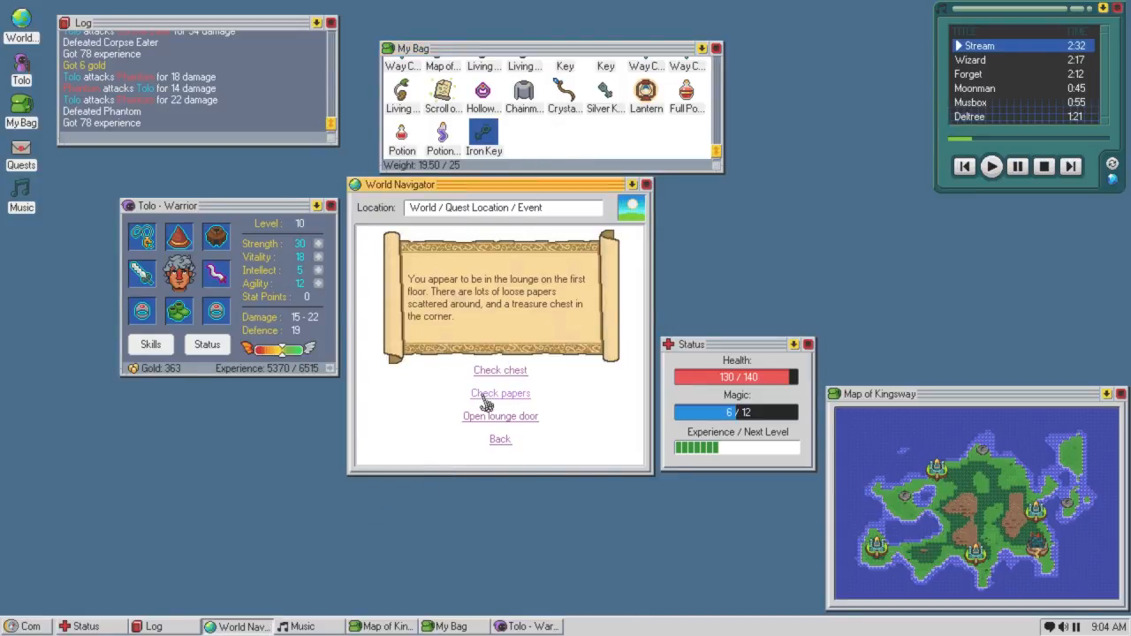
left_click(500, 393)
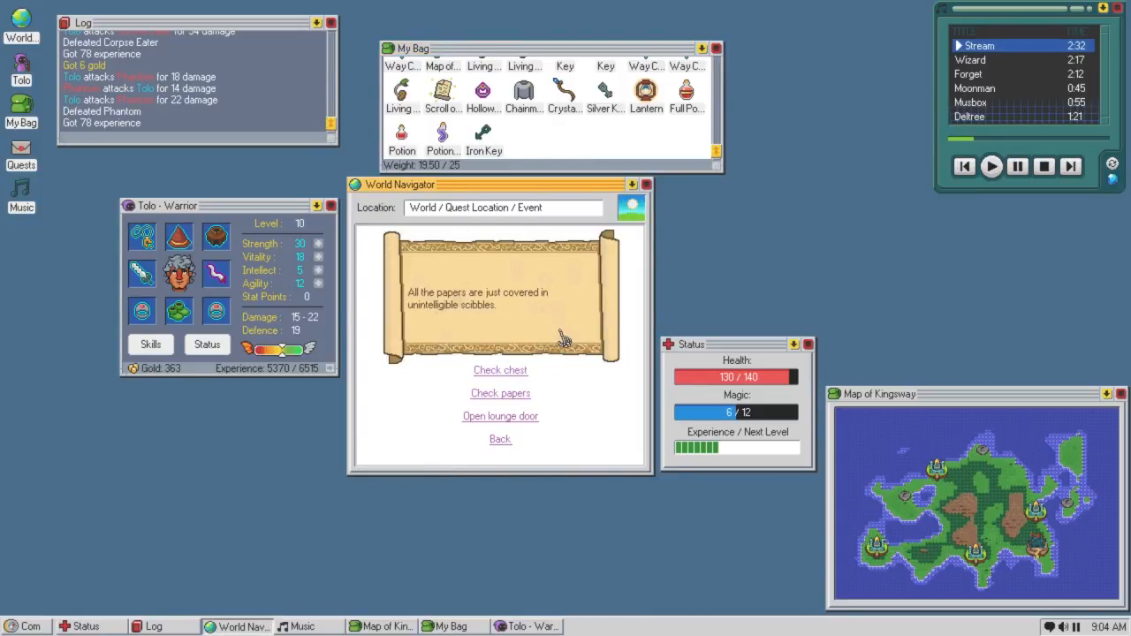
mouse_move(500, 416)
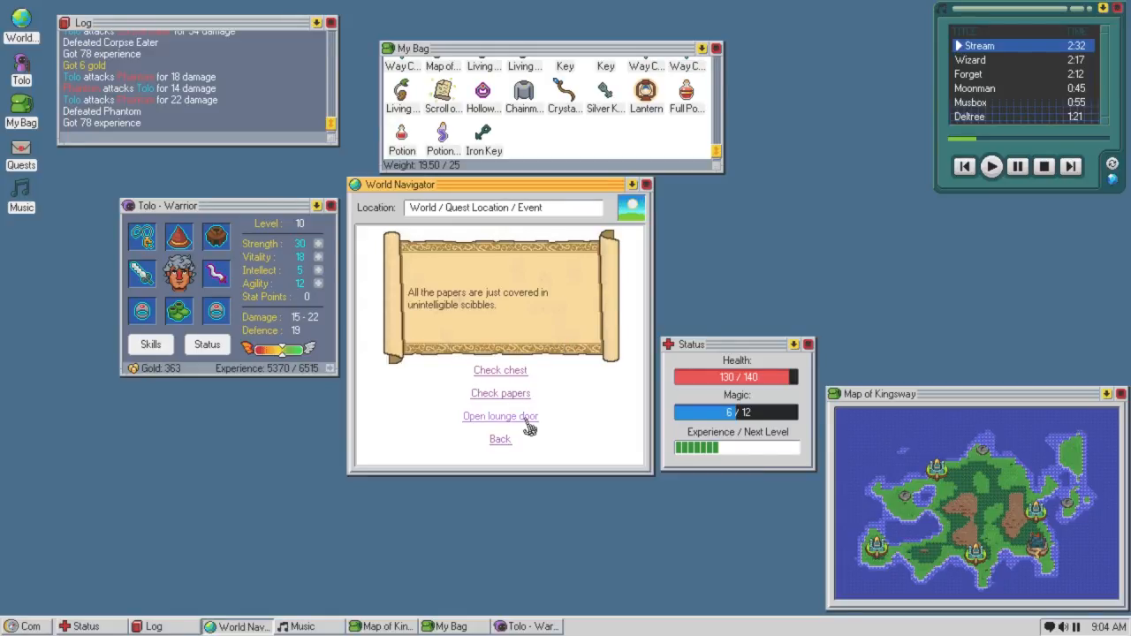
Return to the entrance, unlock the basement door with the Iron Key, and go down.
left_click(500, 416)
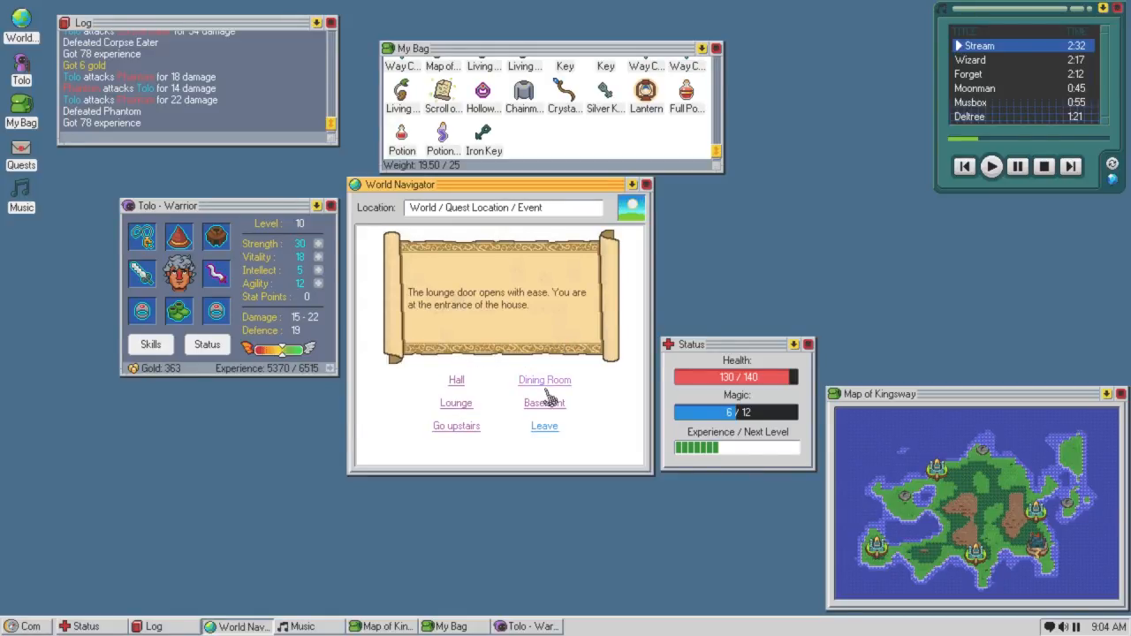
left_click(545, 402)
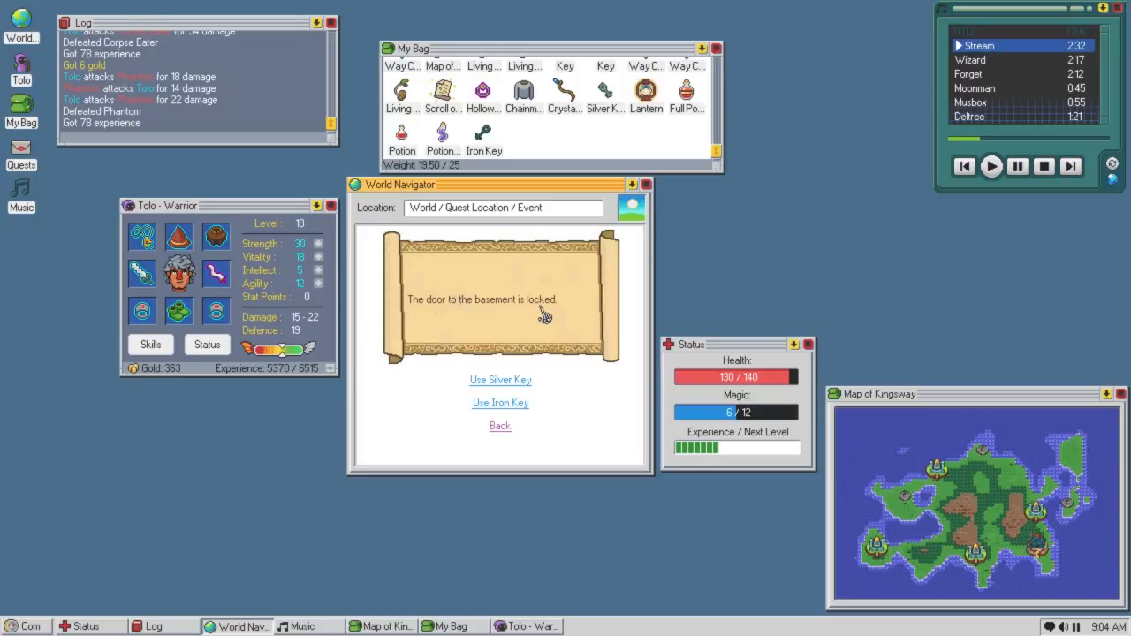
mouse_move(500, 402)
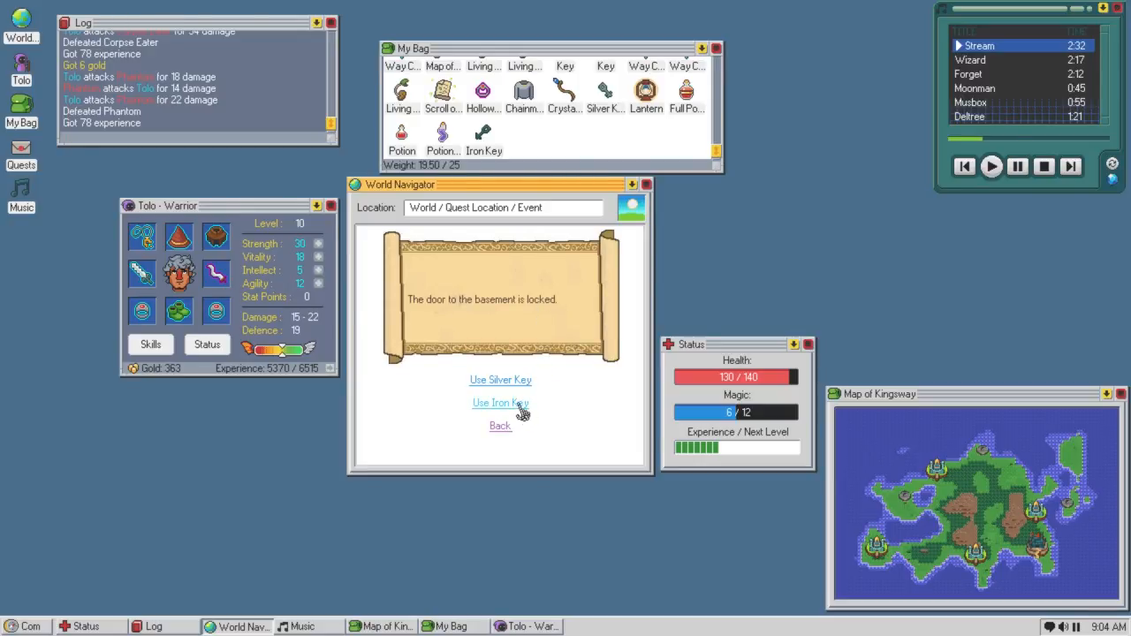
left_click(500, 402)
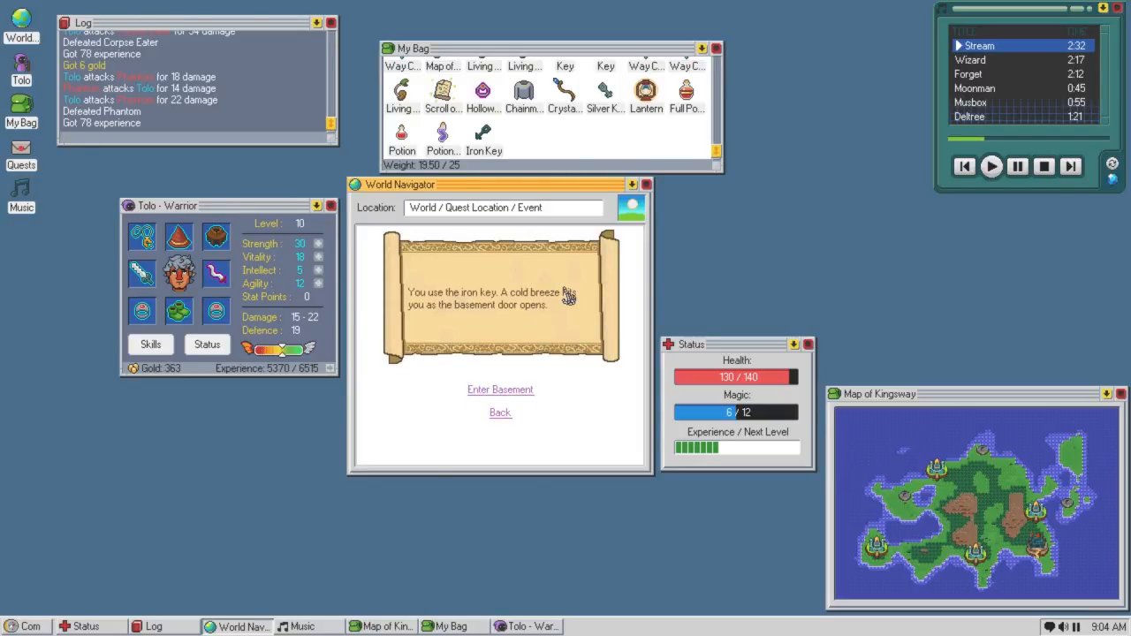
mouse_move(561, 375)
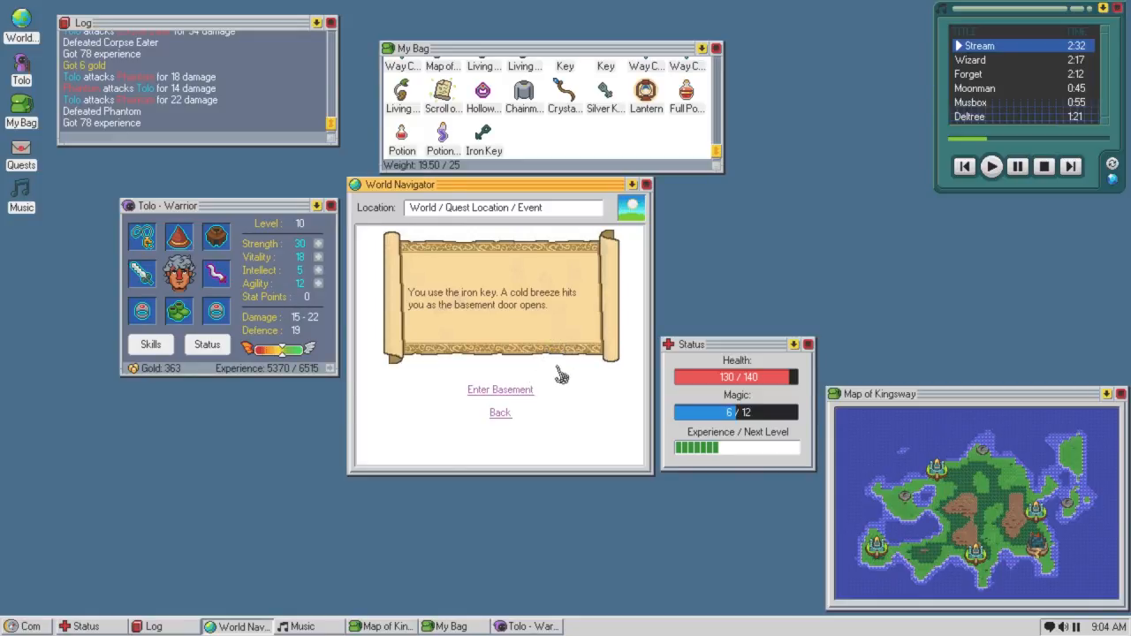
mouse_move(538, 439)
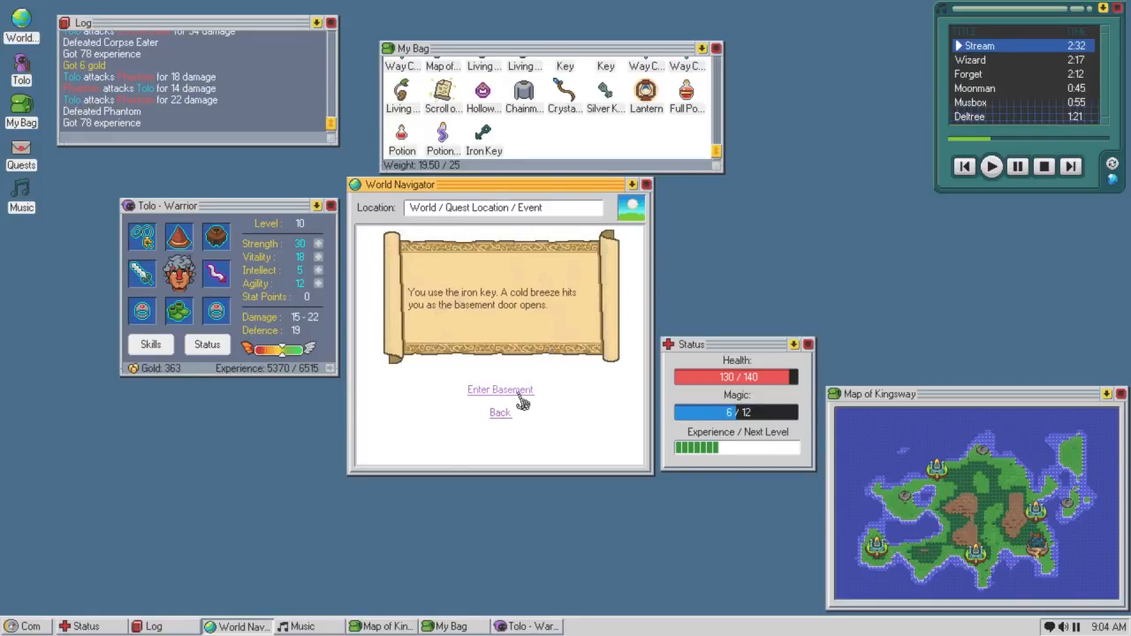
left_click(500, 389)
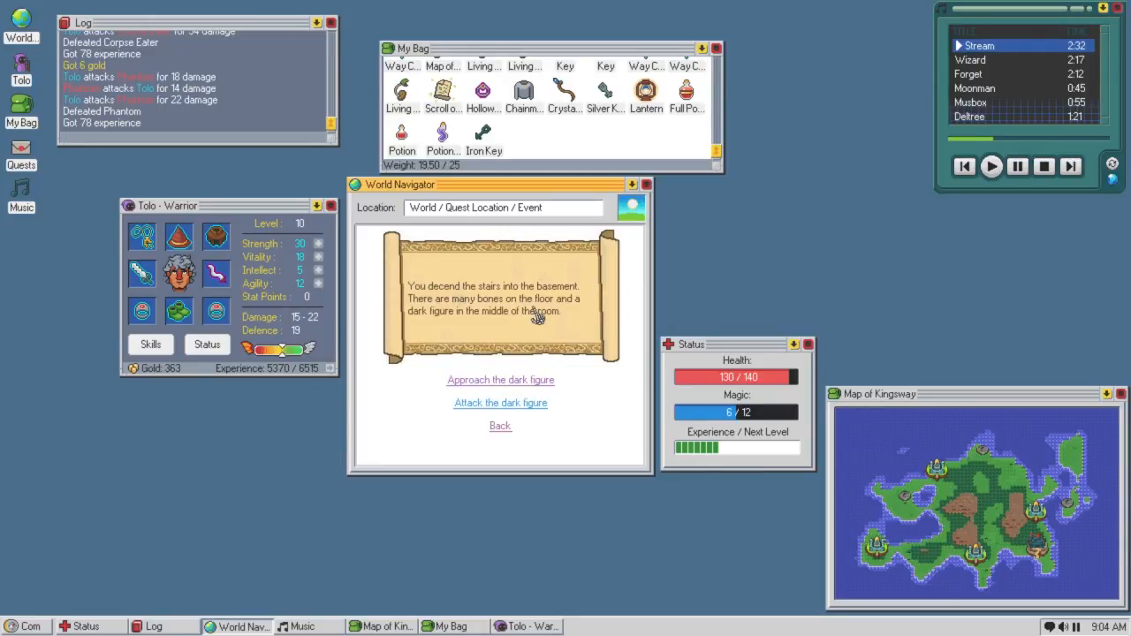
mouse_move(578, 385)
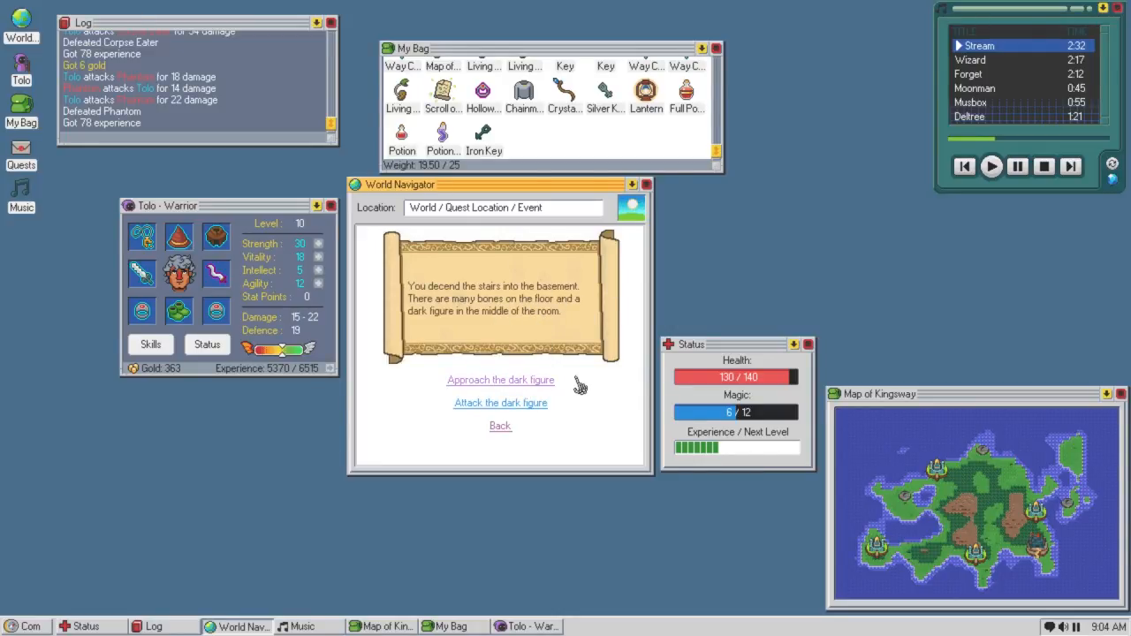
mouse_move(539, 327)
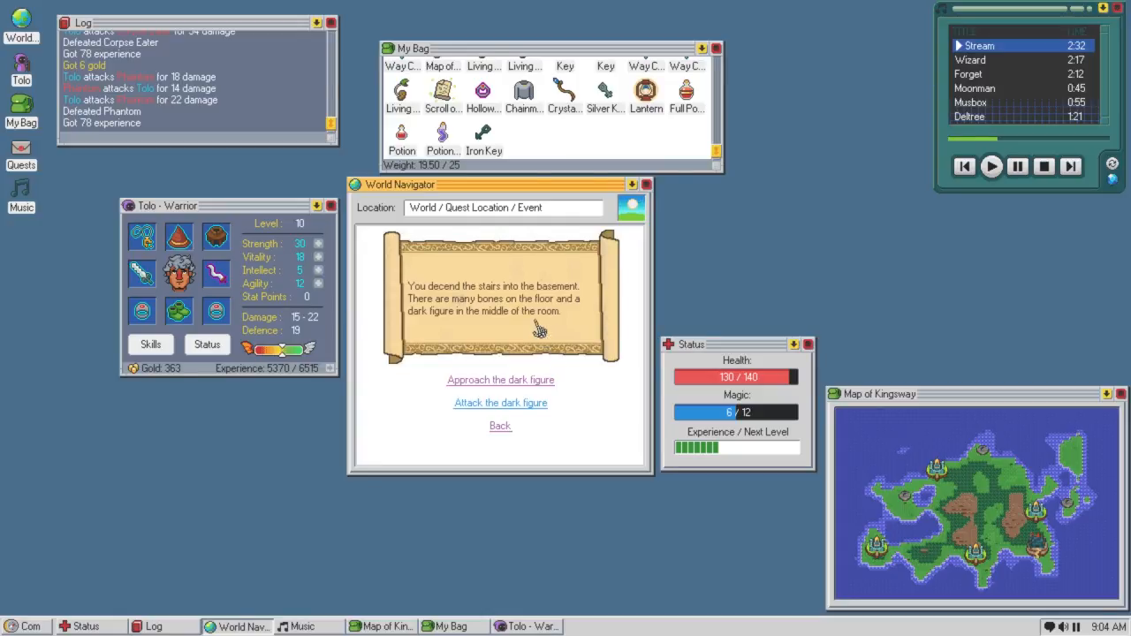
mouse_move(535, 324)
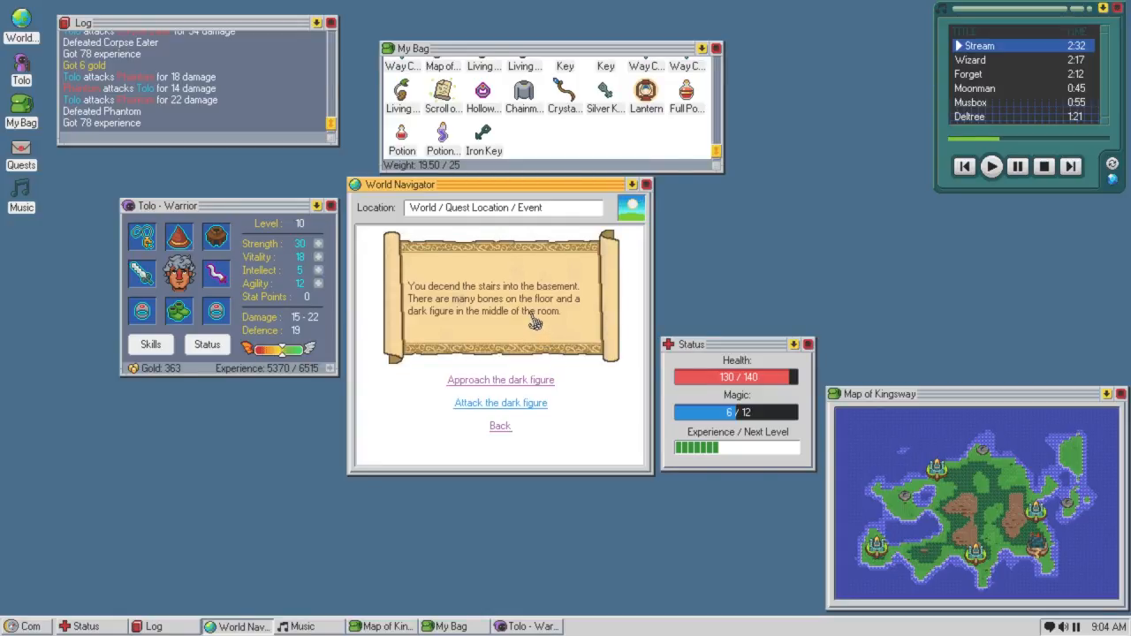
mouse_move(548, 340)
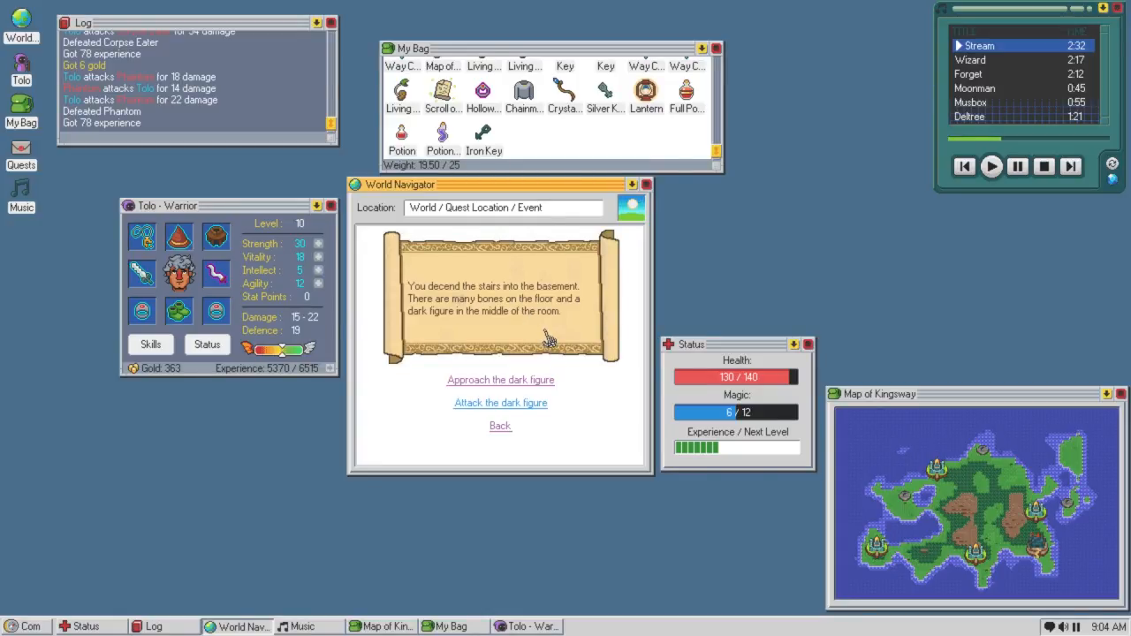
mouse_move(545, 352)
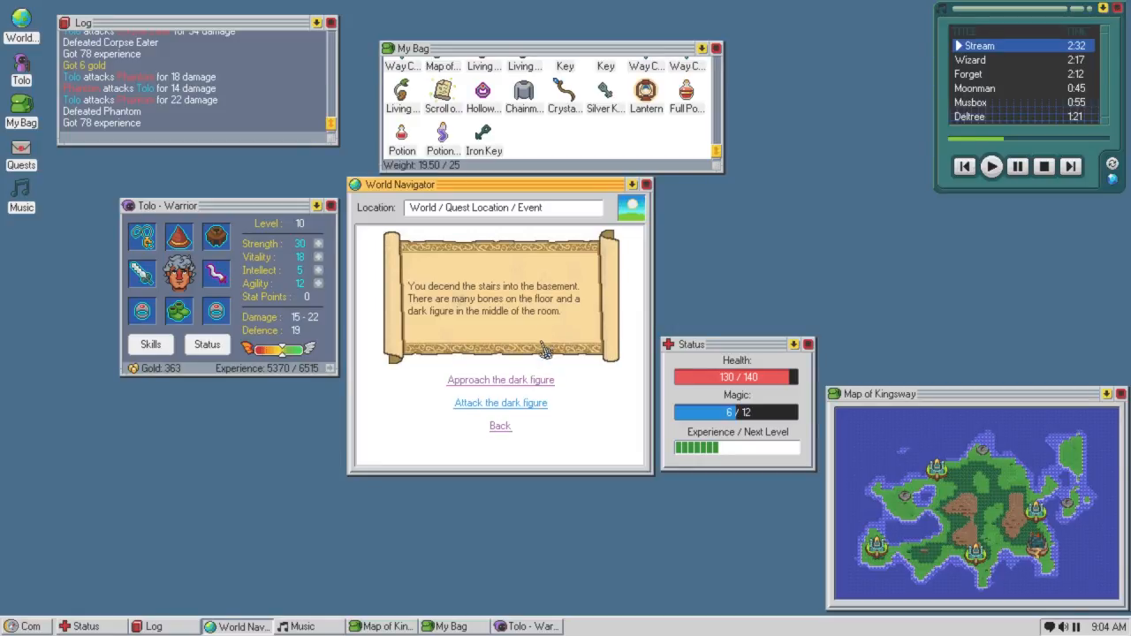
Attack the dark figure and strike the Soul Eater until it dies, cleansing the house.
left_click(500, 403)
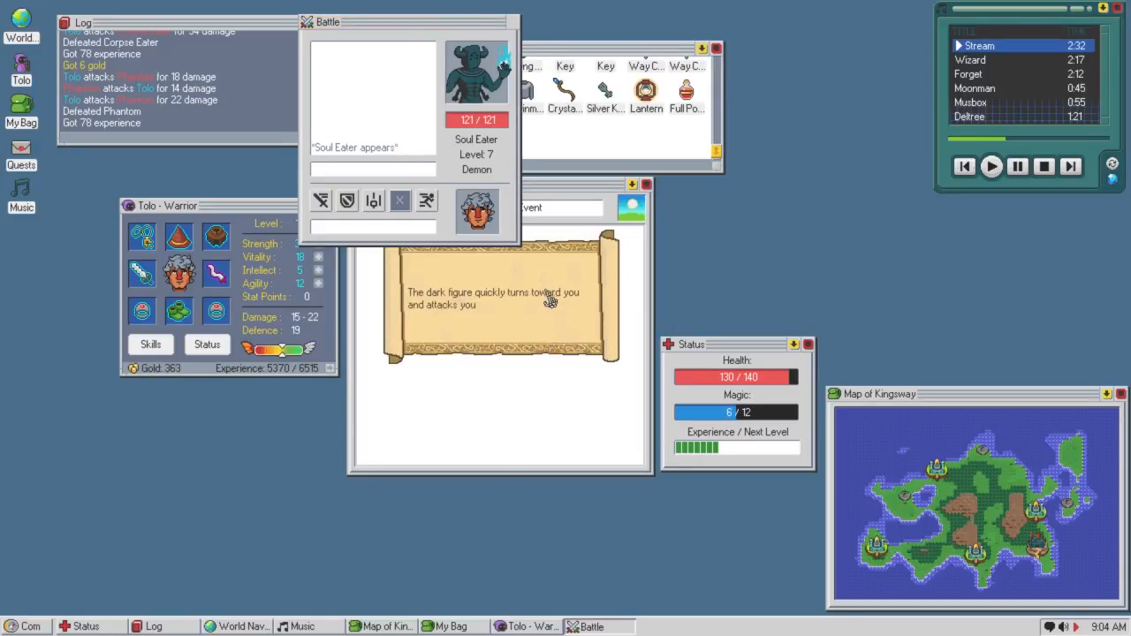
left_click(421, 201)
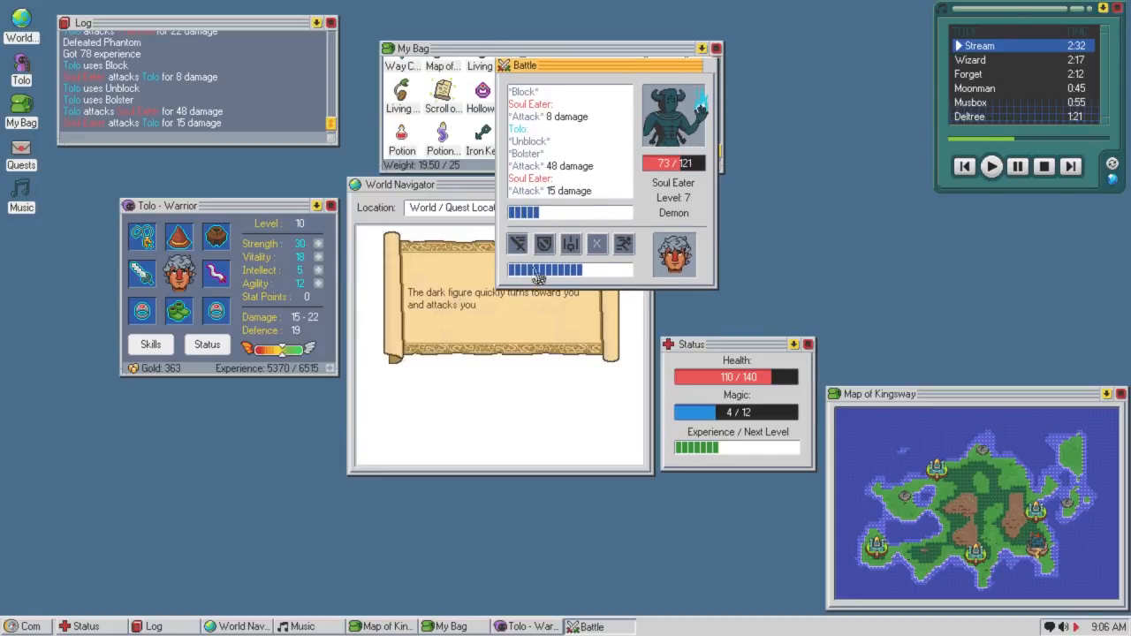
left_click(517, 243)
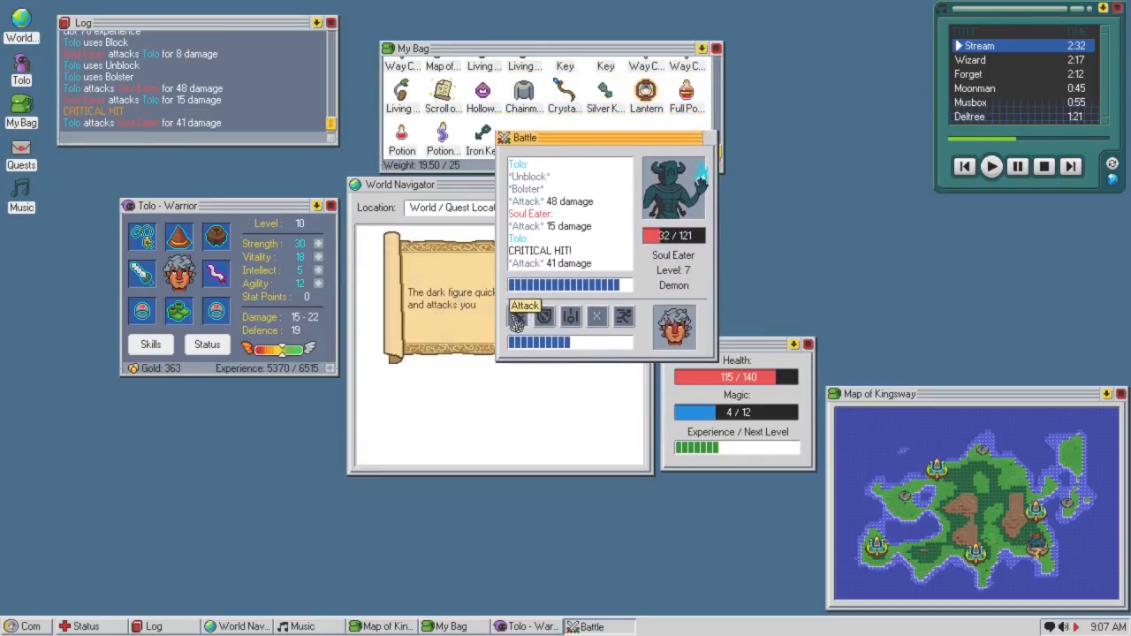
left_click(525, 305)
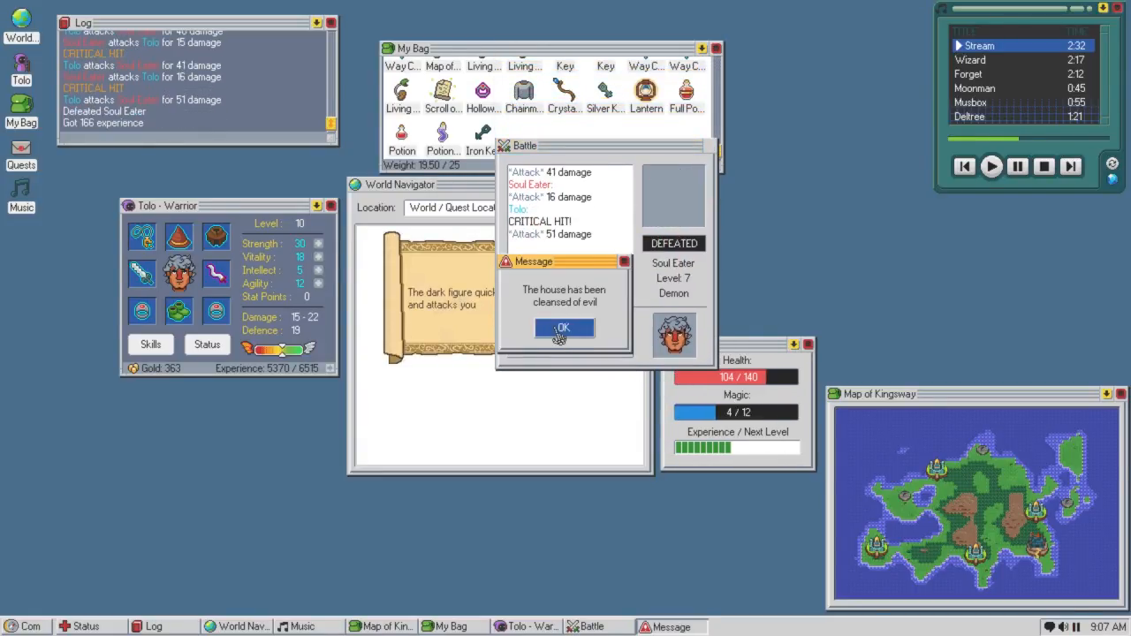
left_click(564, 328)
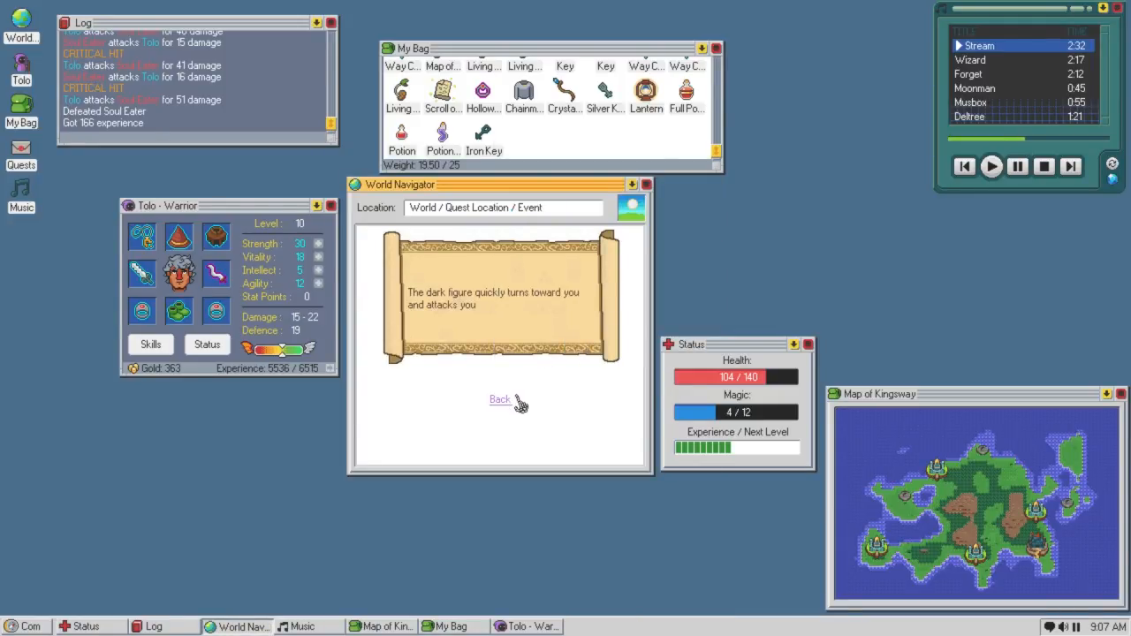
Leave the house, travel to the outpost on the map, and inspect Thogjog Cave's details.
left_click(499, 399)
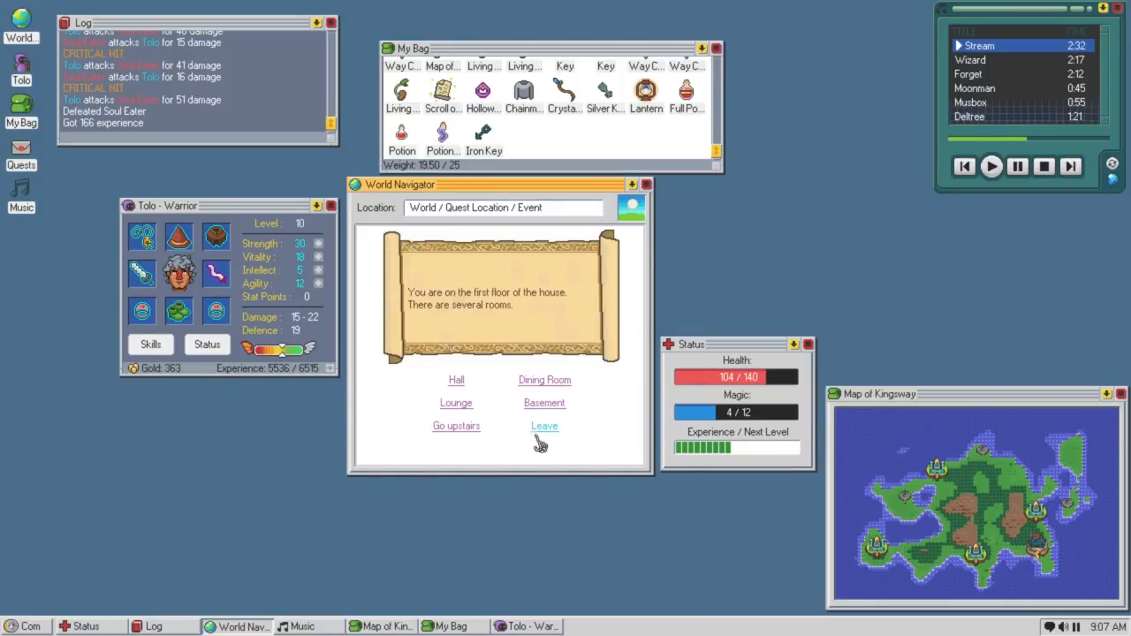
left_click(544, 425)
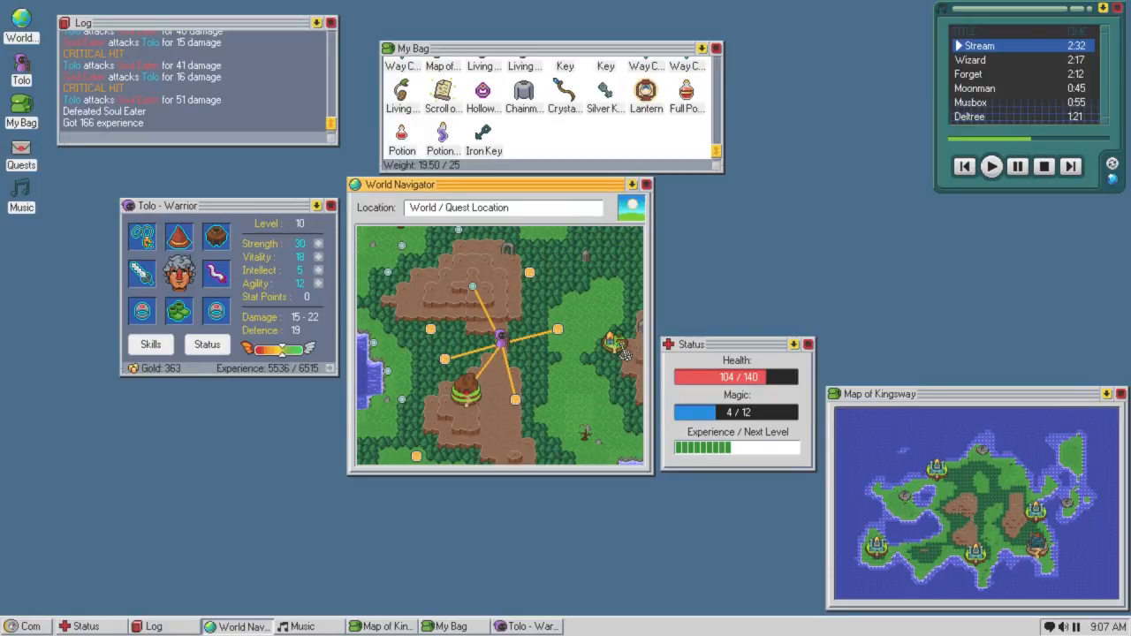
left_click(610, 343)
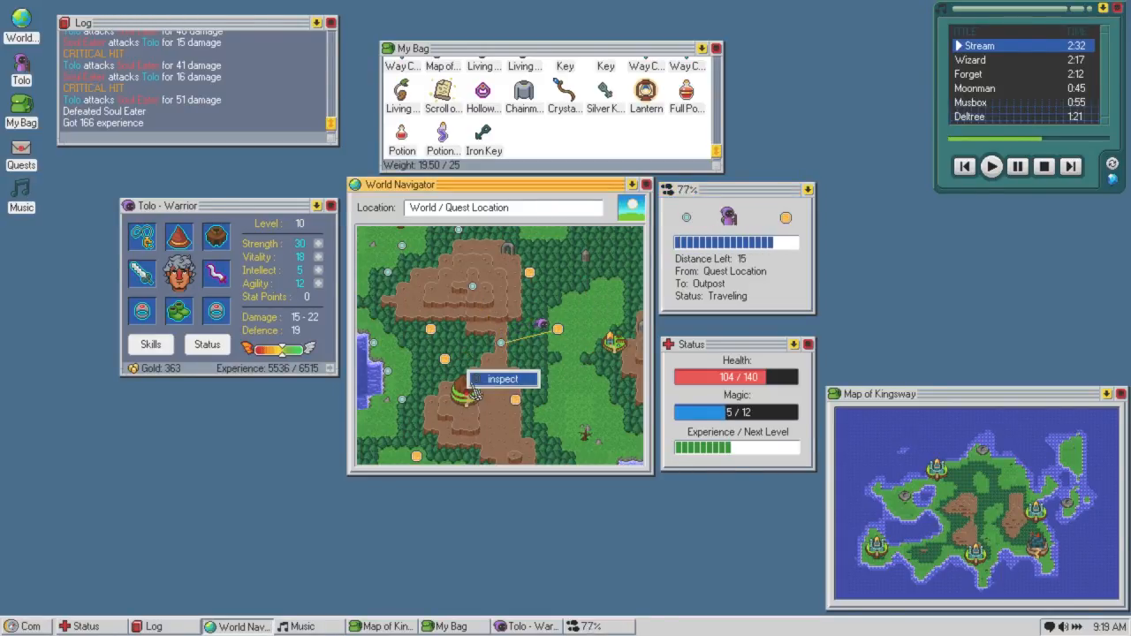
left_click(501, 378)
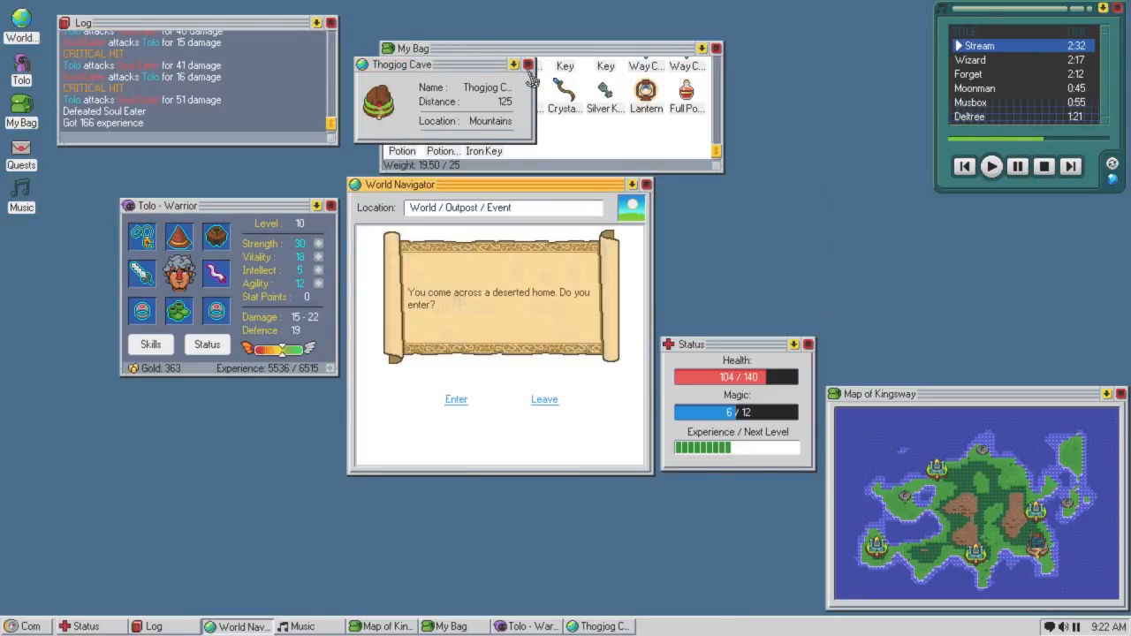
left_click(527, 65)
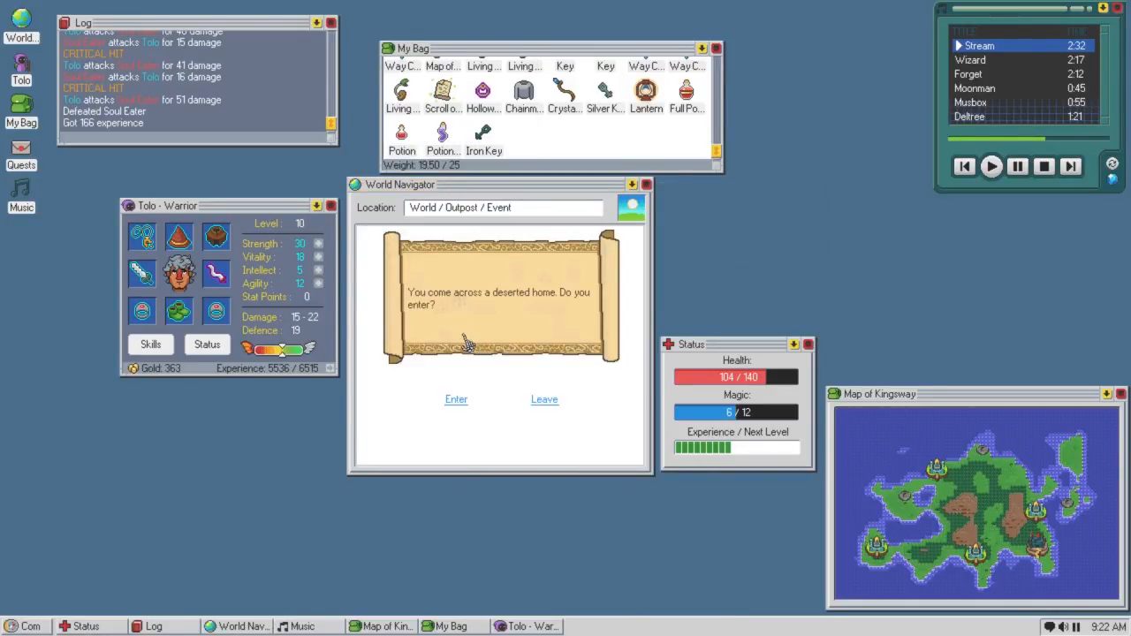
Enter the deserted home, block then fight the basement Skeleton Knight, and dismiss its loot.
left_click(455, 399)
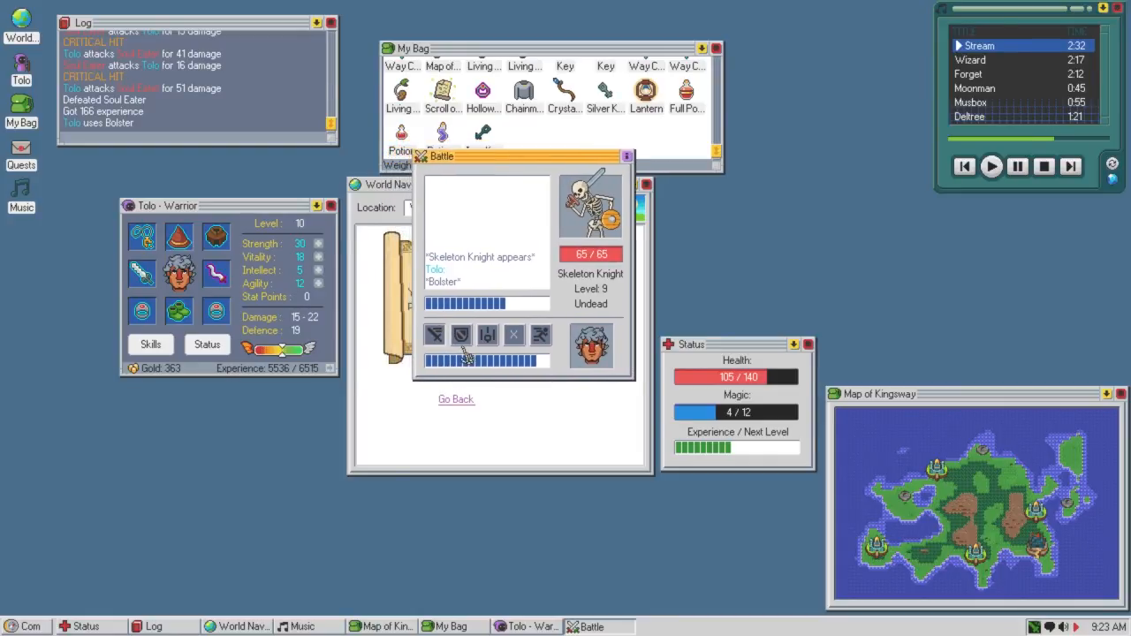
left_click(475, 334)
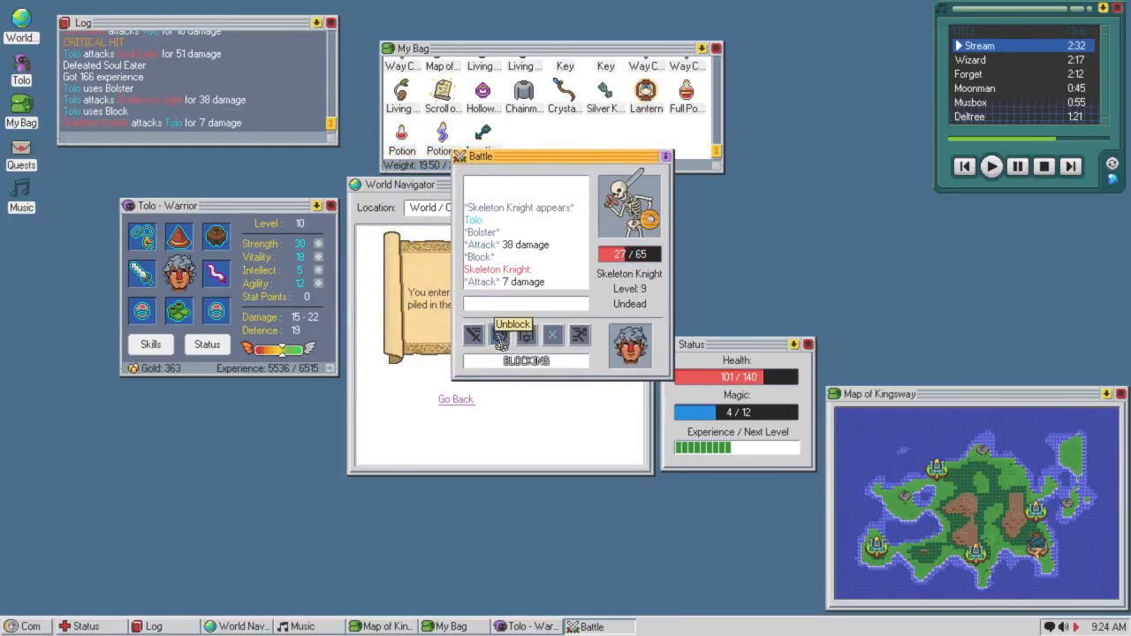
left_click(512, 323)
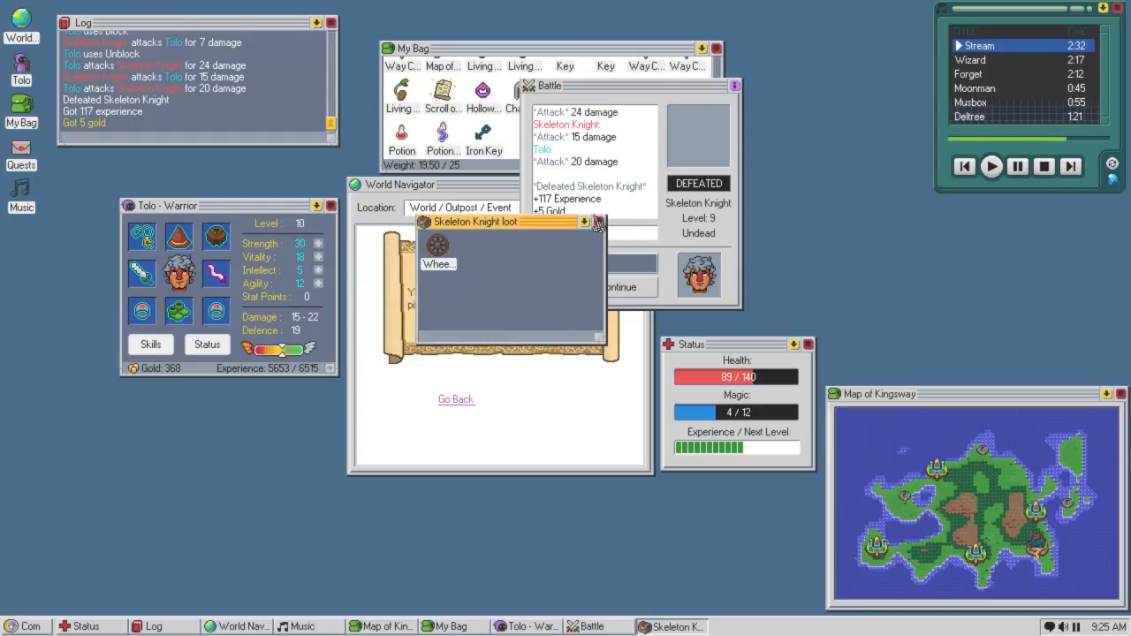
left_click(599, 222)
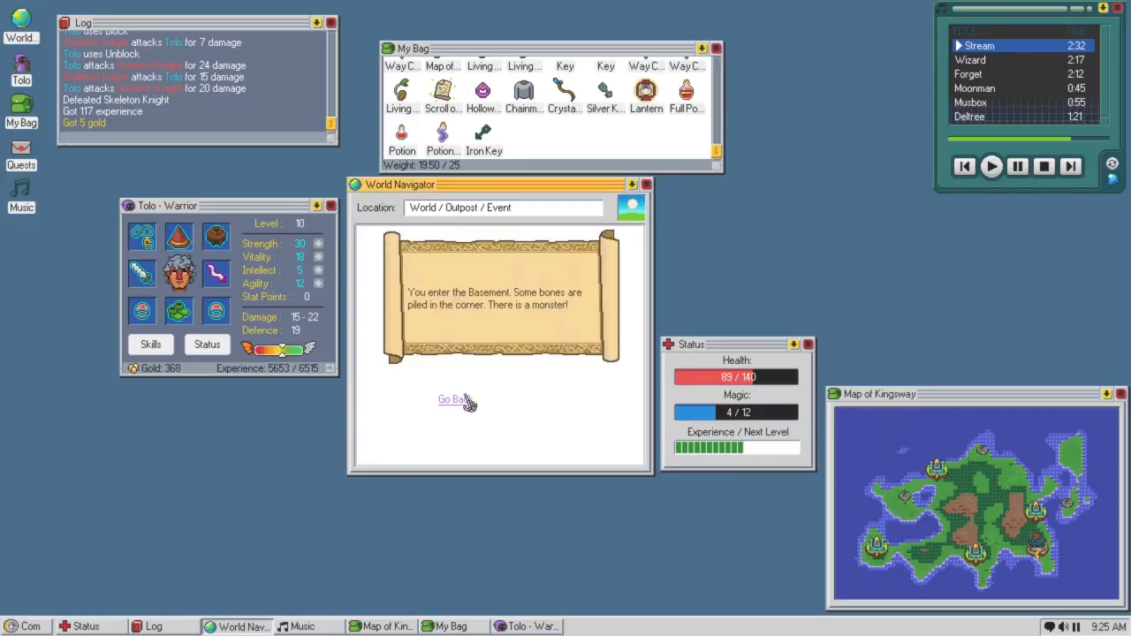
Check the attic, then head back through the entrance into the sideroom.
left_click(453, 400)
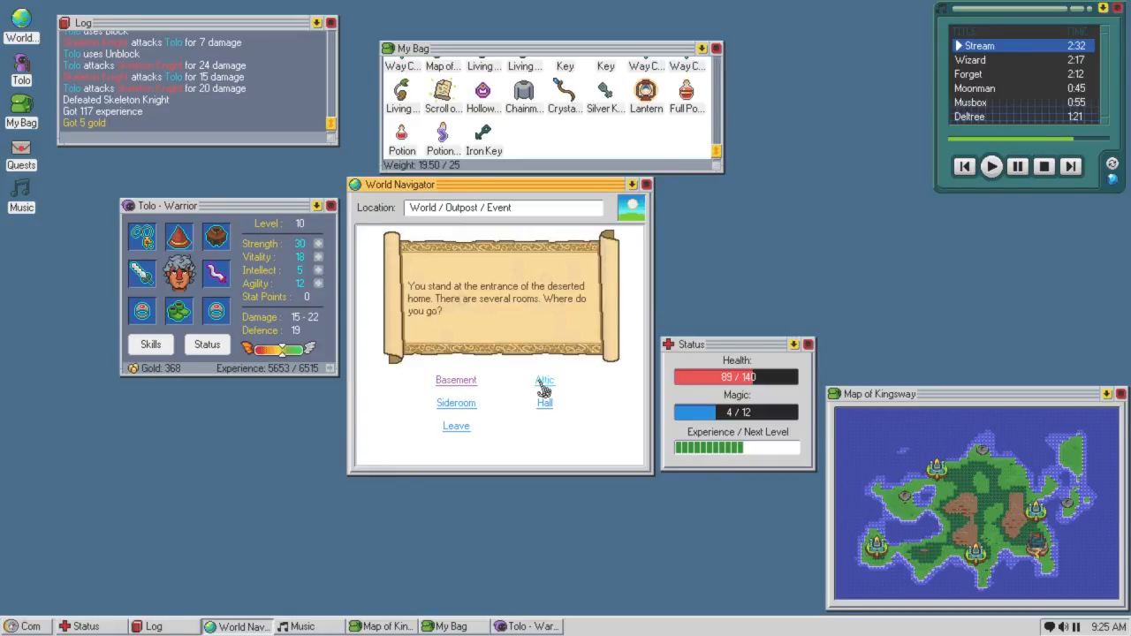
left_click(544, 380)
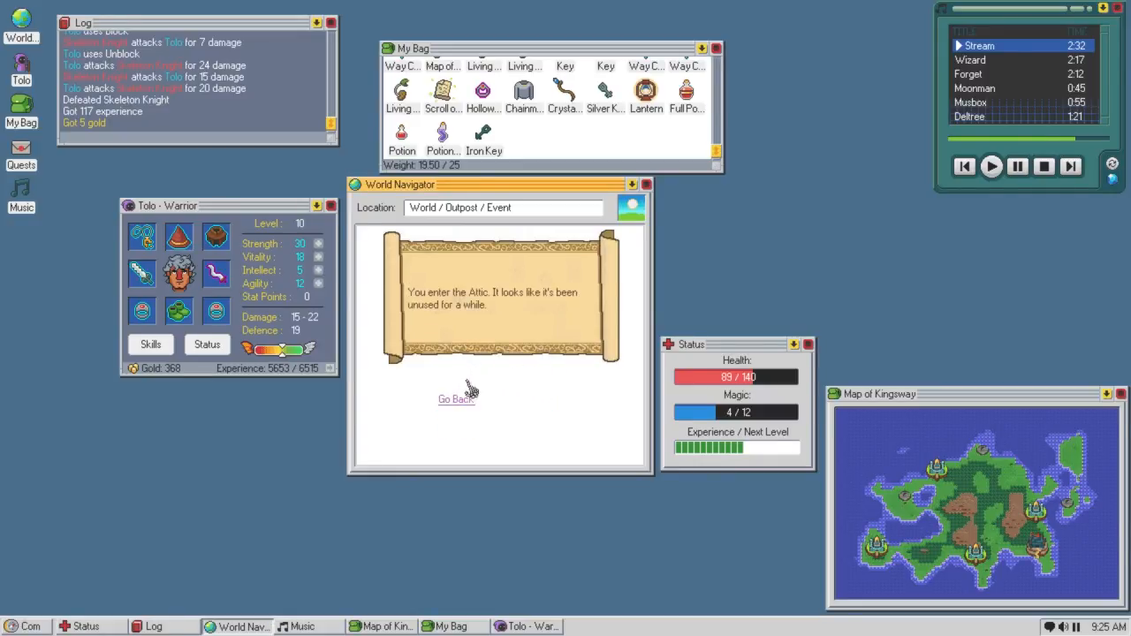
left_click(457, 399)
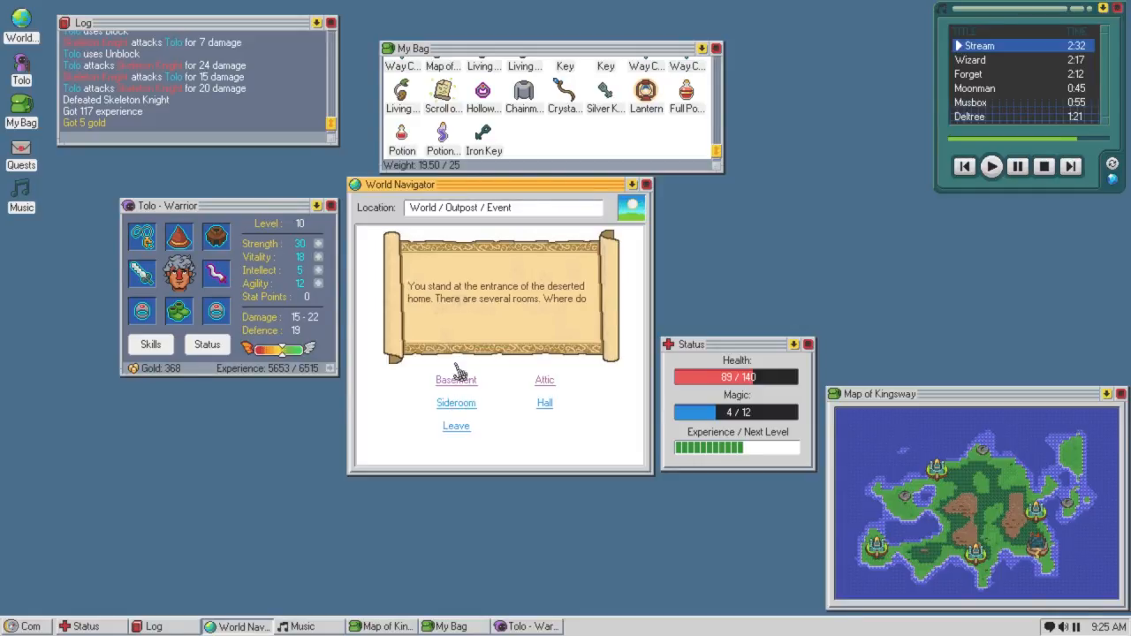
left_click(456, 403)
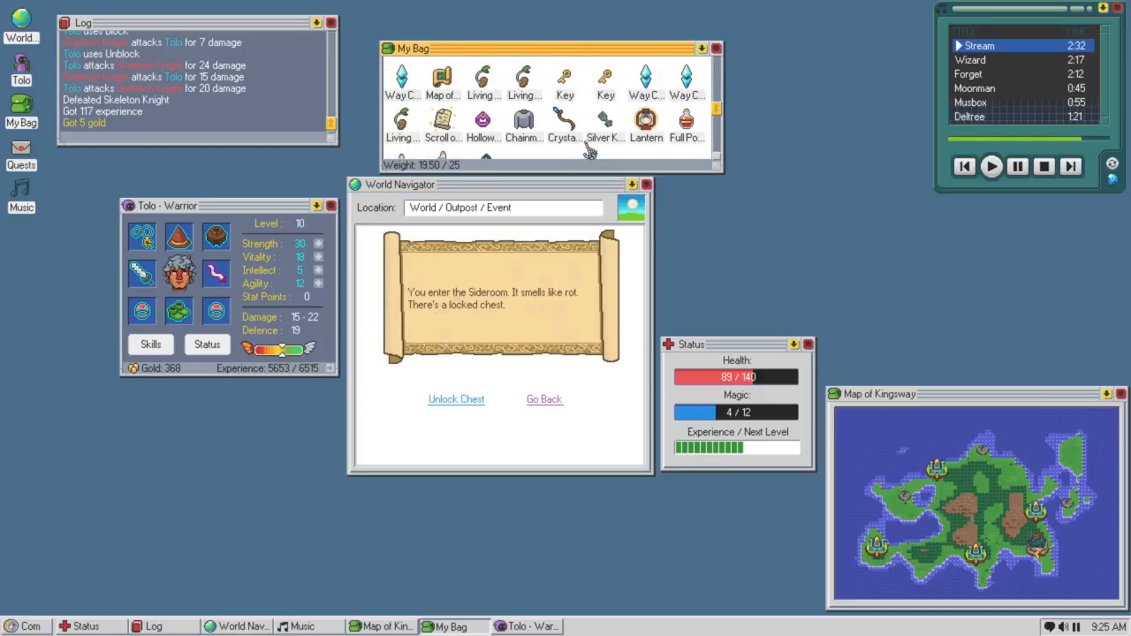
Unlock and open the sideroom chest with a key, take its crystal treasure, and return to the entrance.
left_click(456, 399)
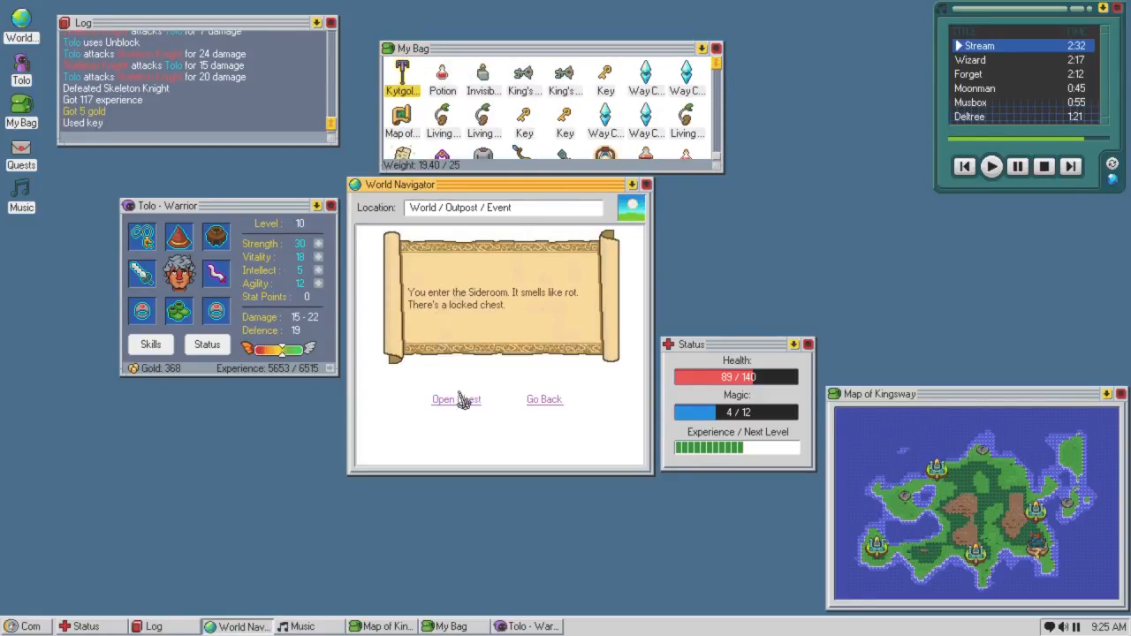
left_click(455, 399)
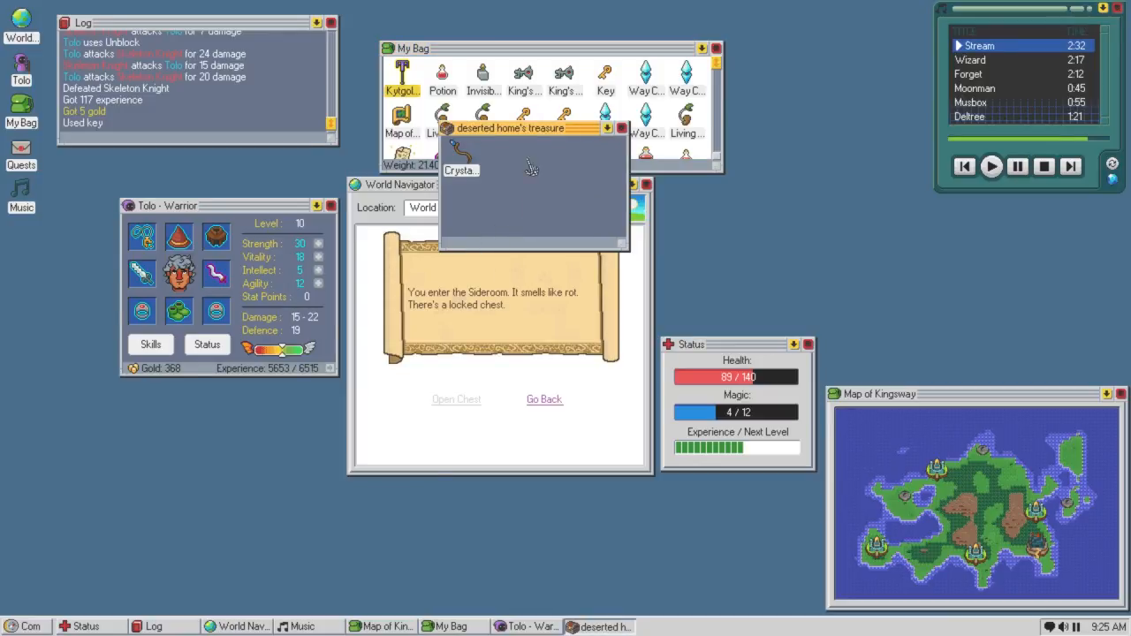
left_click(460, 168)
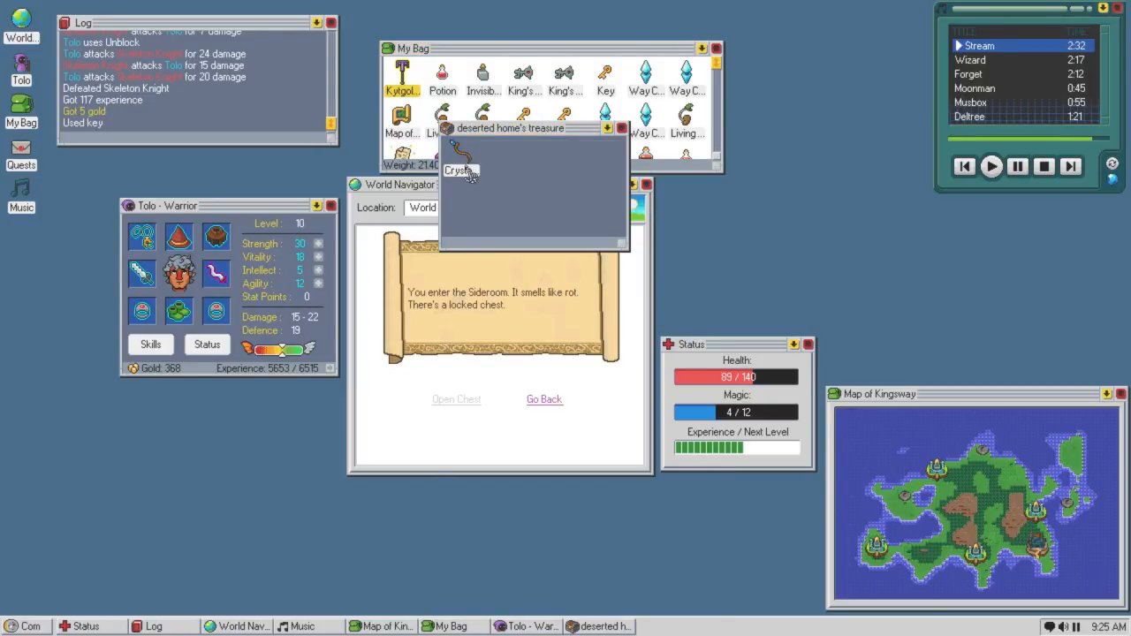
left_click(621, 128)
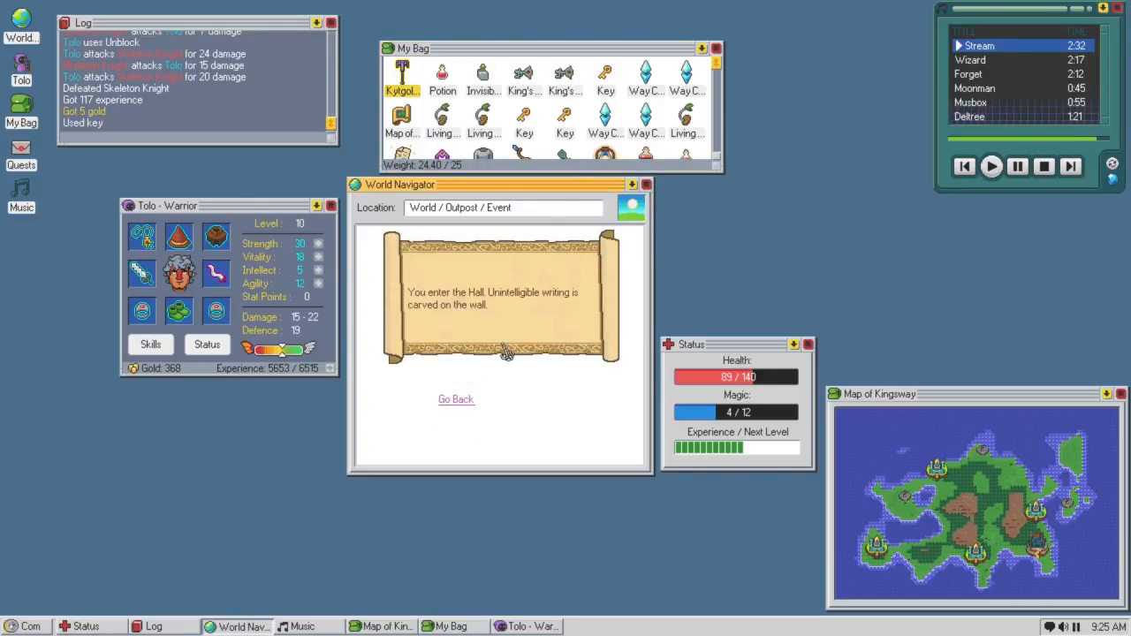
left_click(456, 399)
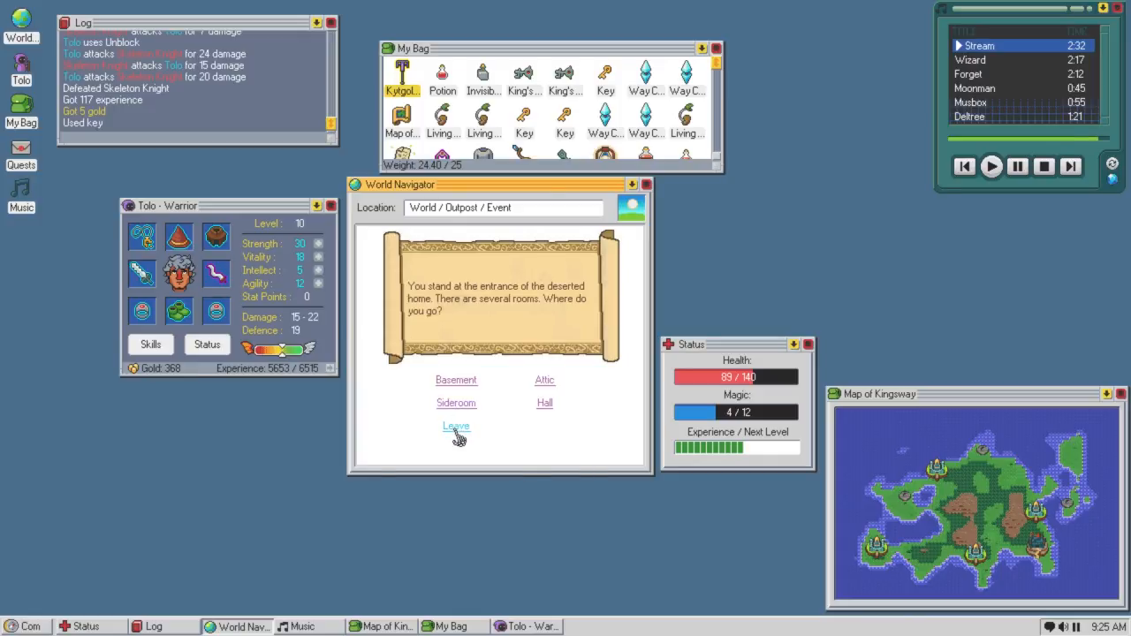
Leave the home, travel toward Nofkoorip Manor, and defeat the Unburied met on the way.
left_click(456, 426)
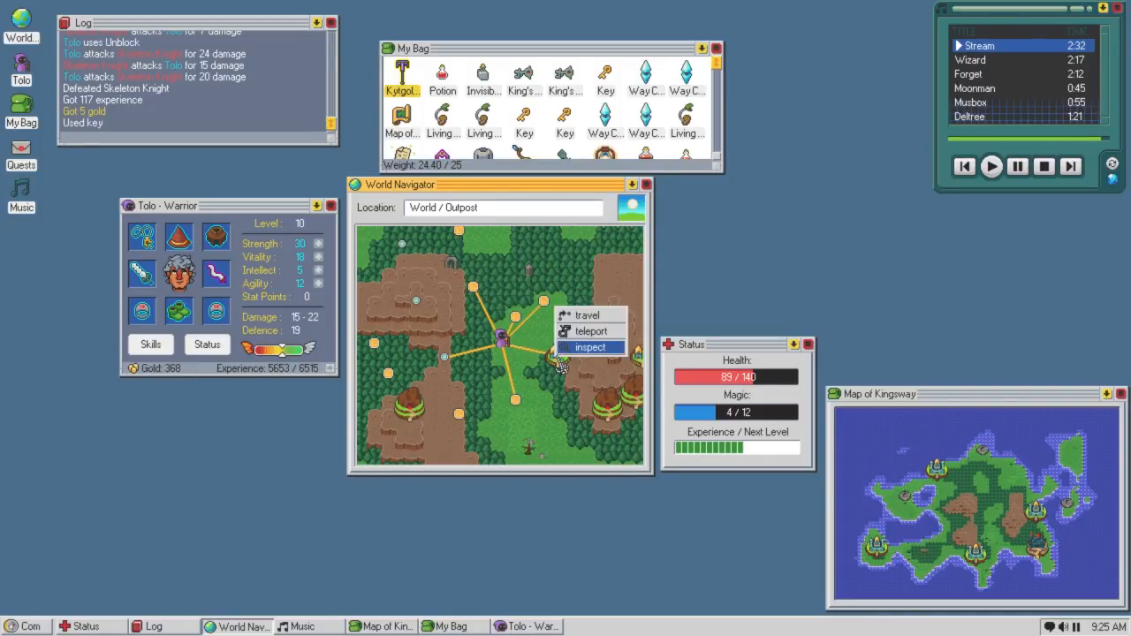
left_click(587, 315)
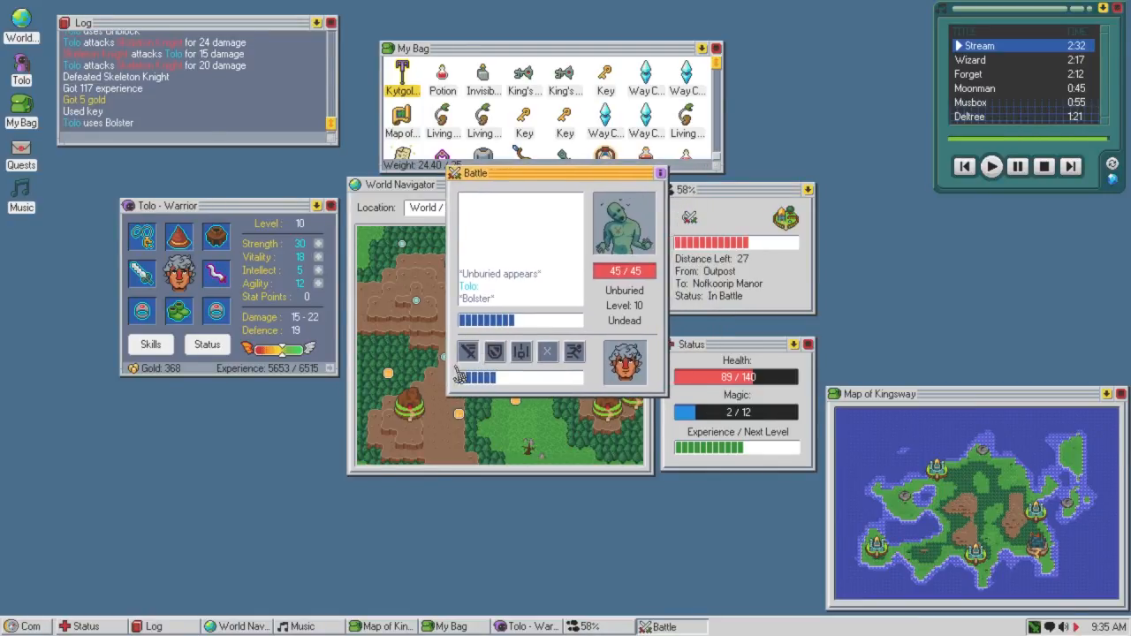
left_click(467, 351)
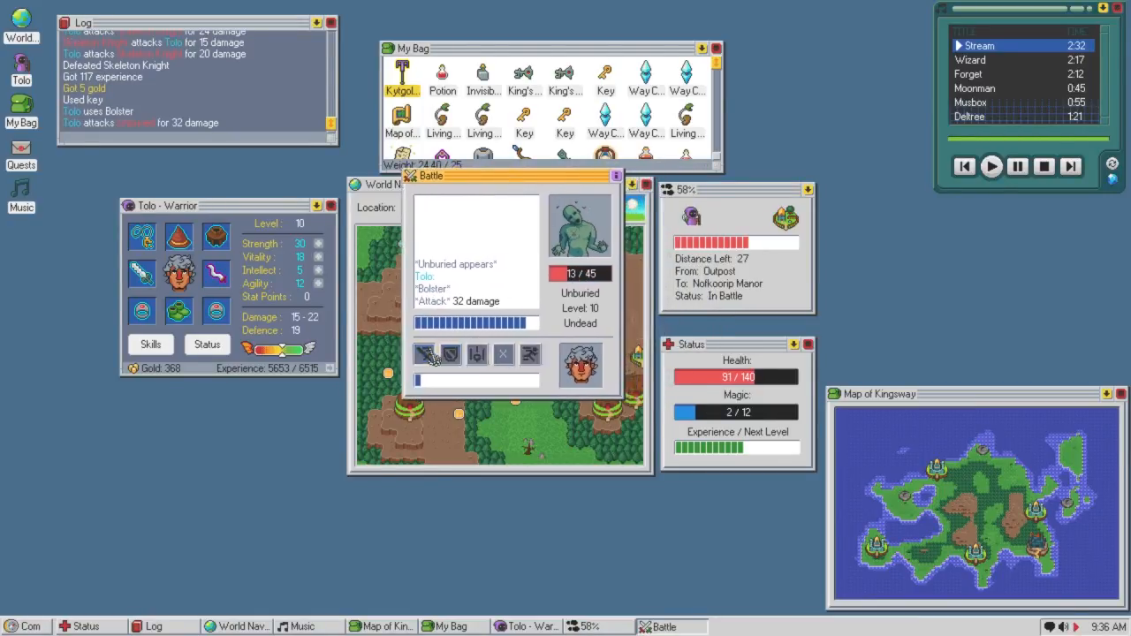
left_click(424, 353)
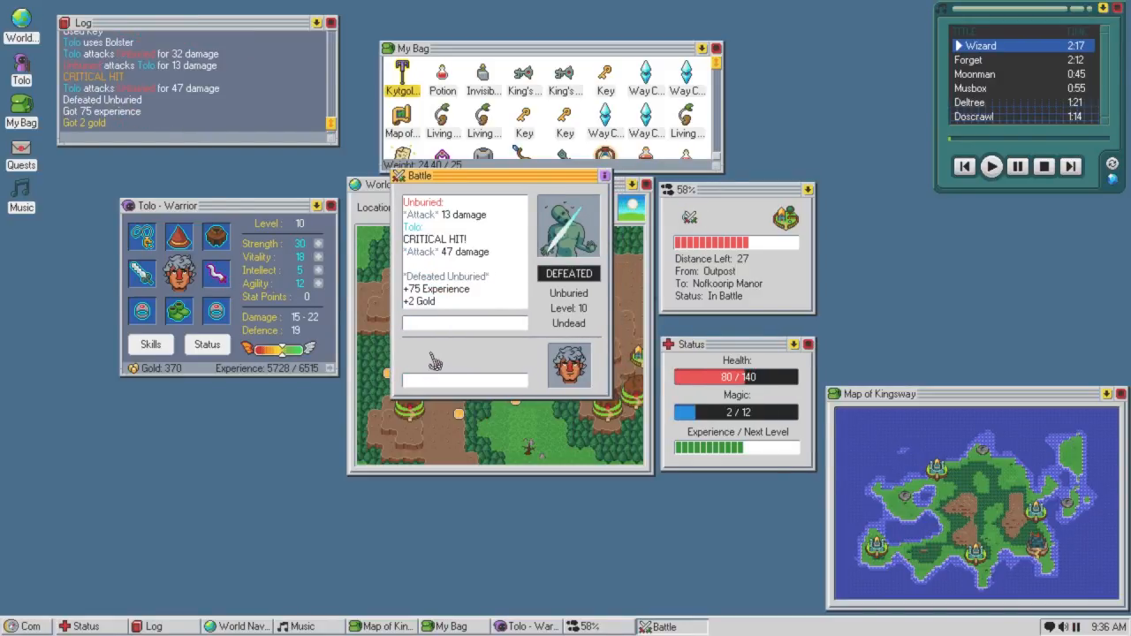
left_click(464, 352)
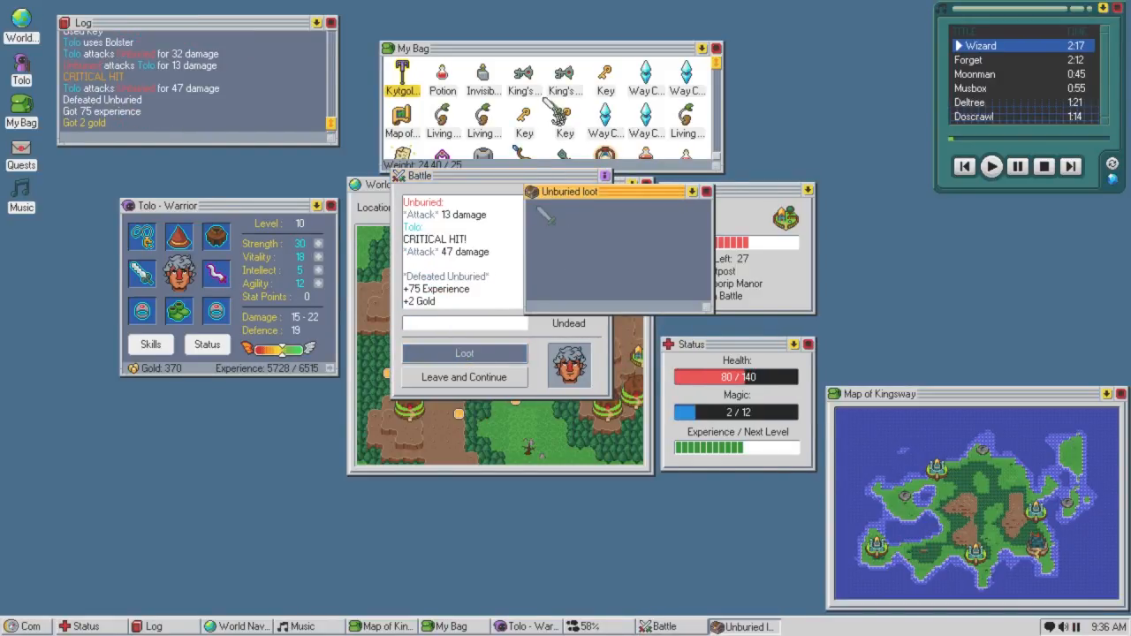
mouse_move(545, 217)
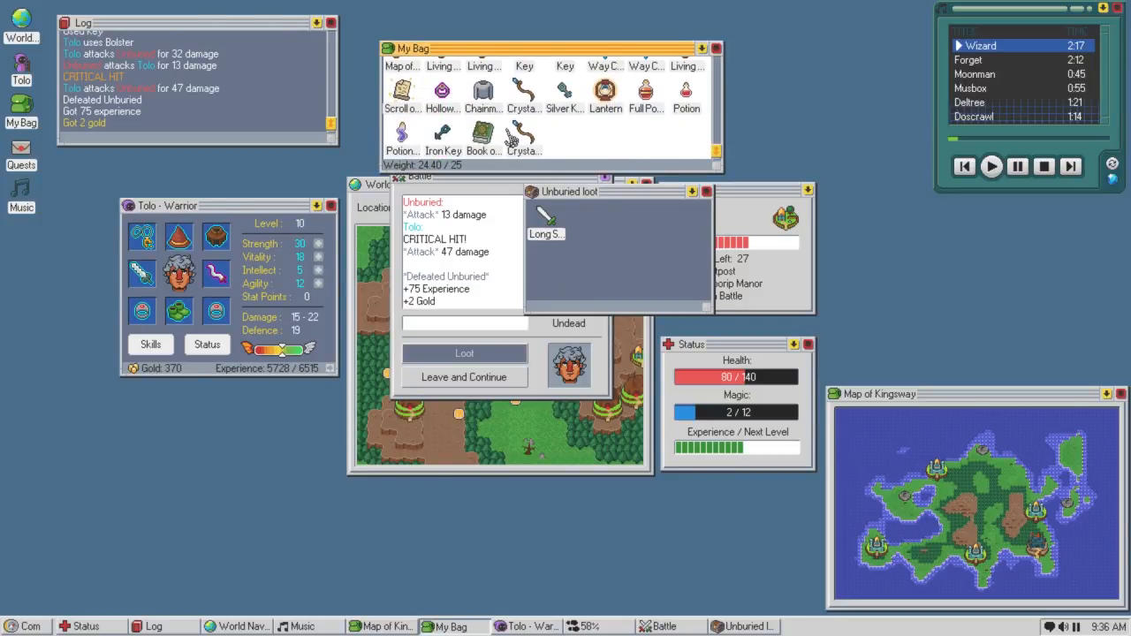
Throw away the Crystal Staff, dismiss the bag-full warning, and leave the battle without the Long Sword +1.
right_click(524, 91)
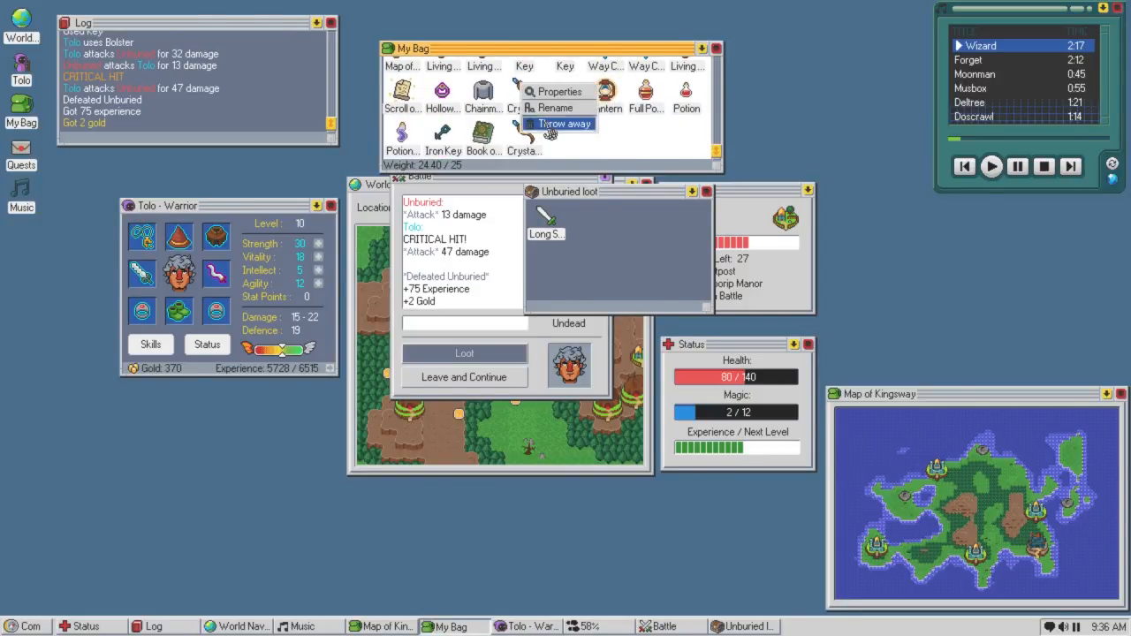
left_click(563, 124)
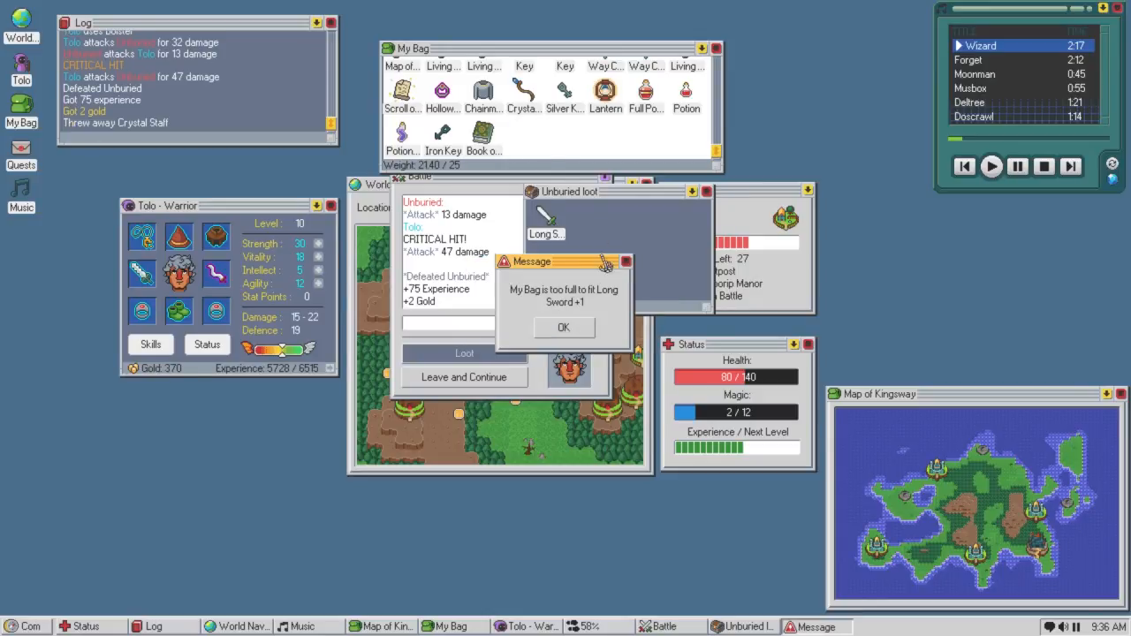
left_click(563, 326)
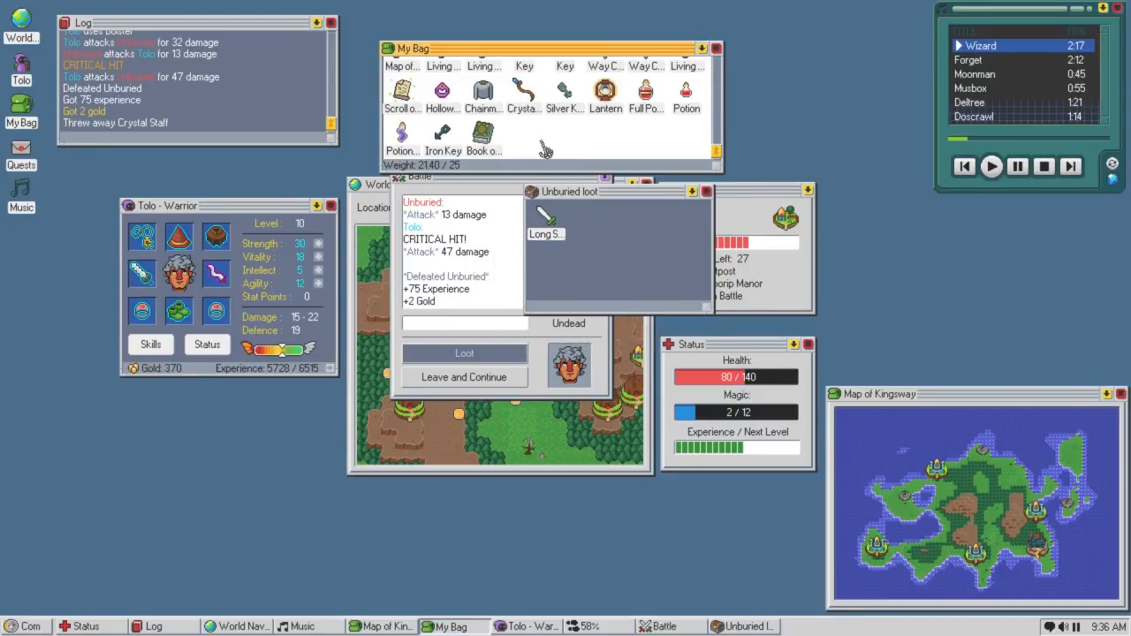
right_click(545, 233)
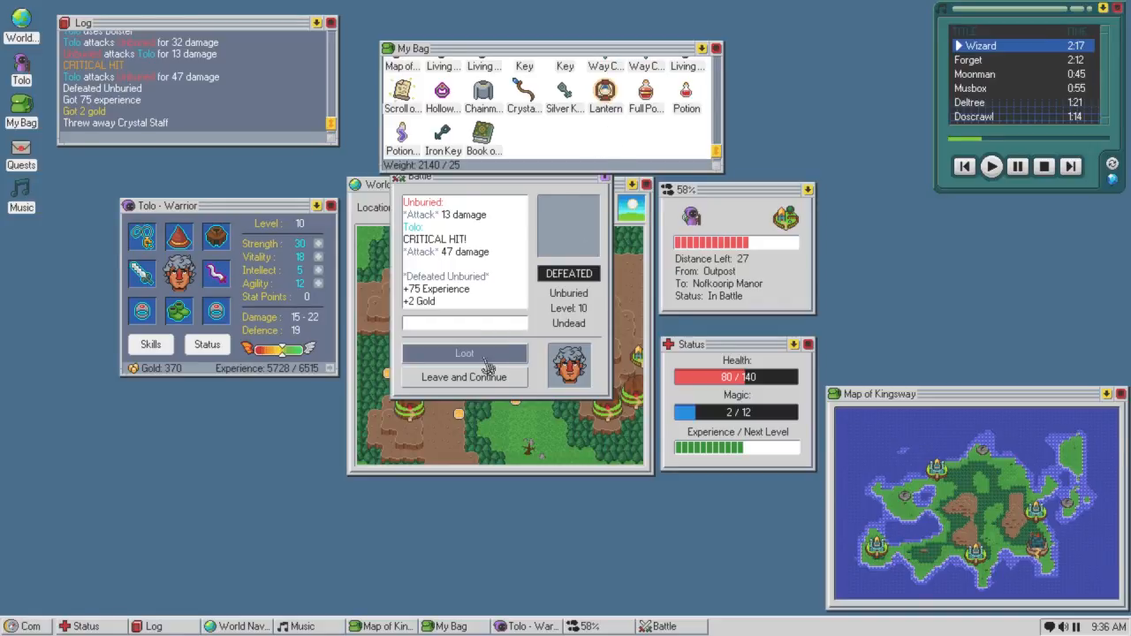
left_click(464, 376)
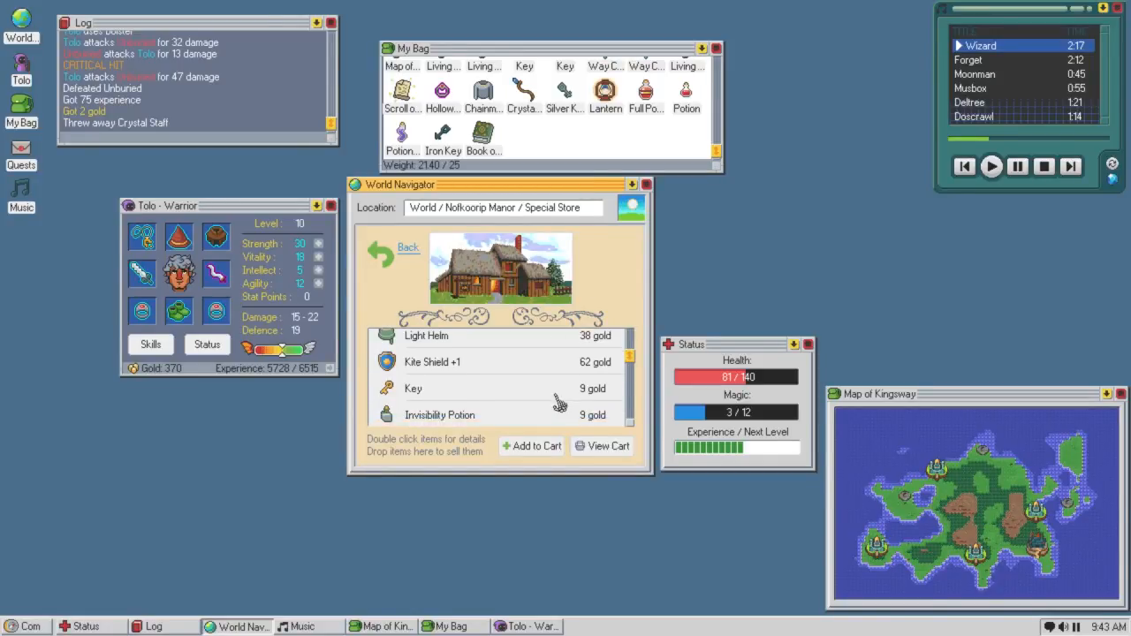
Sell unneeded bag items at the Special Store to reach 407 gold, then head to the guild.
scroll("down", 3)
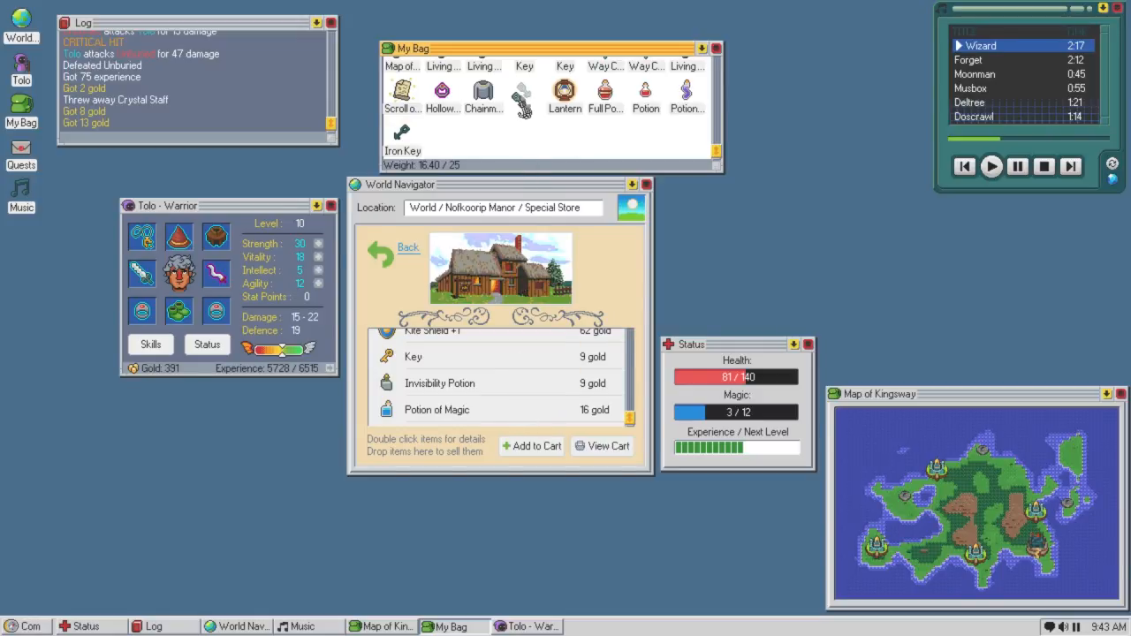
scroll("up", 3)
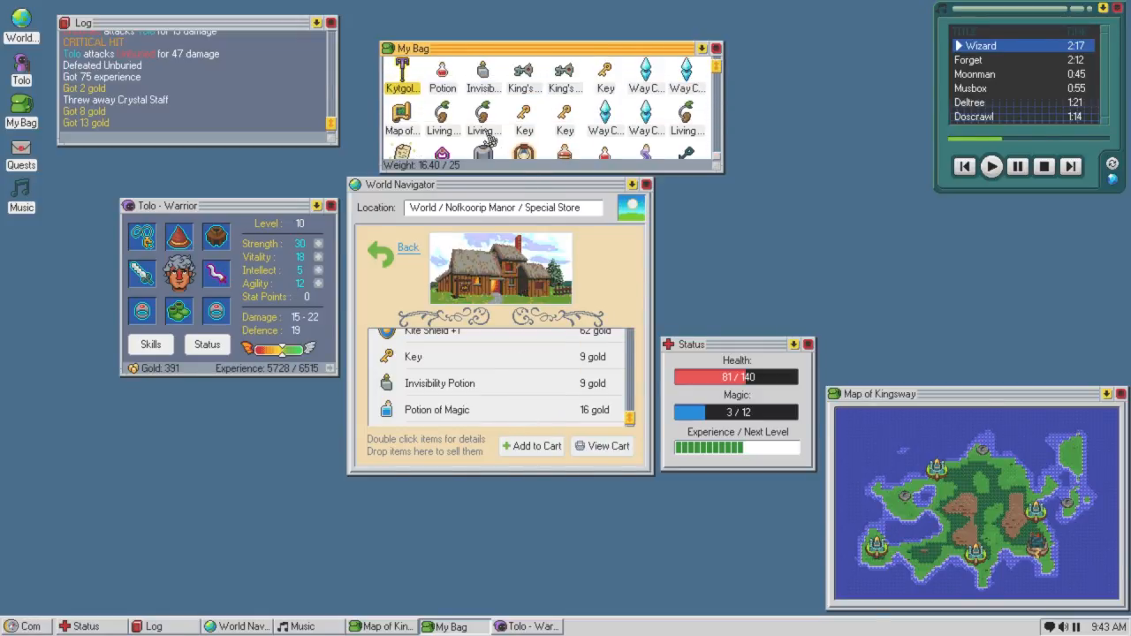
scroll("down", 3)
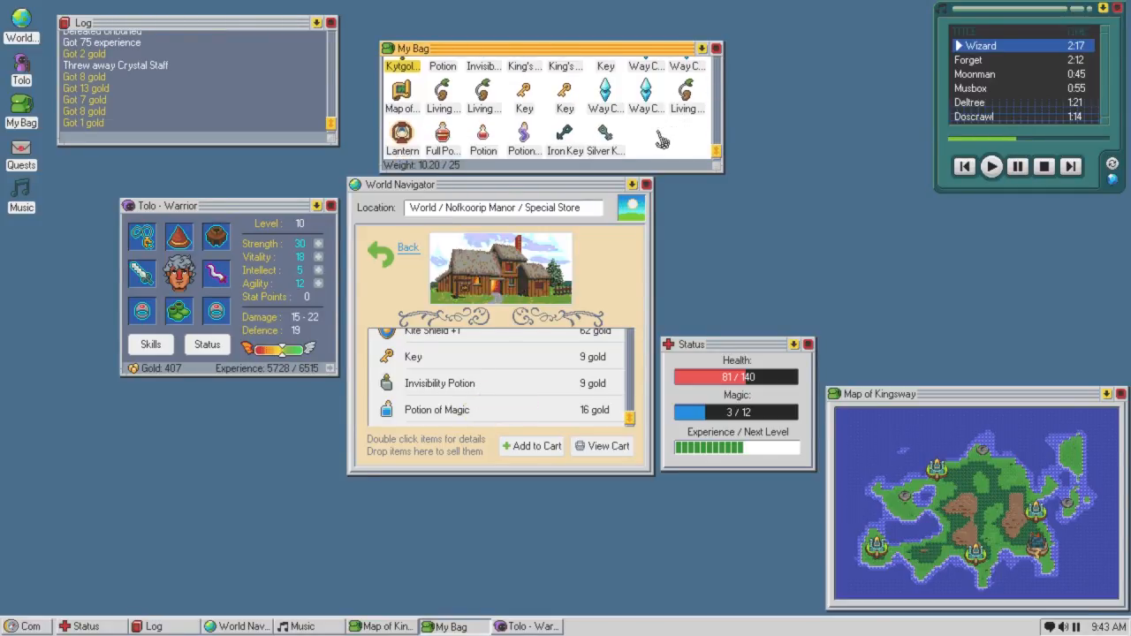
left_click(543, 382)
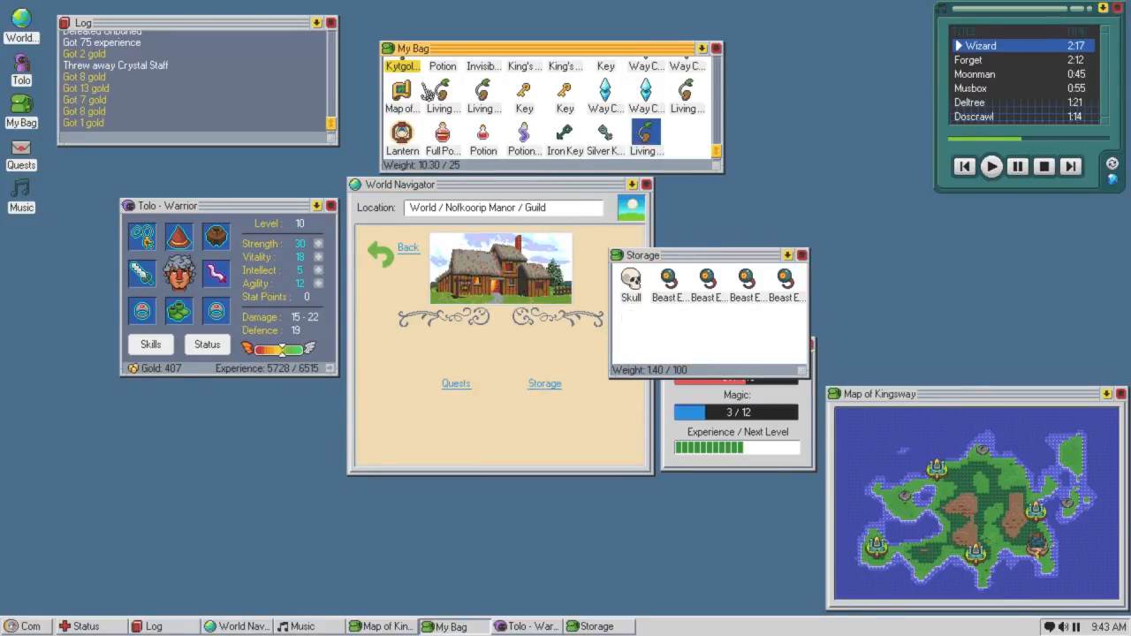
Turn in the Exorcists wanted quest at the guild, reaching level 11, and go to choose a new skill.
left_click(456, 383)
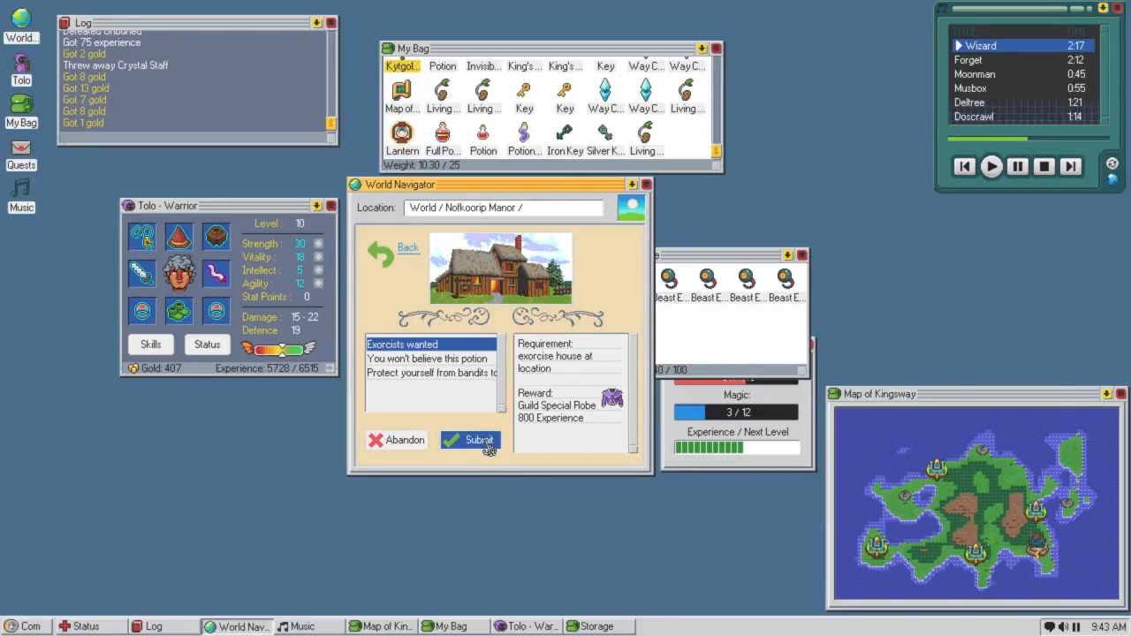
left_click(469, 440)
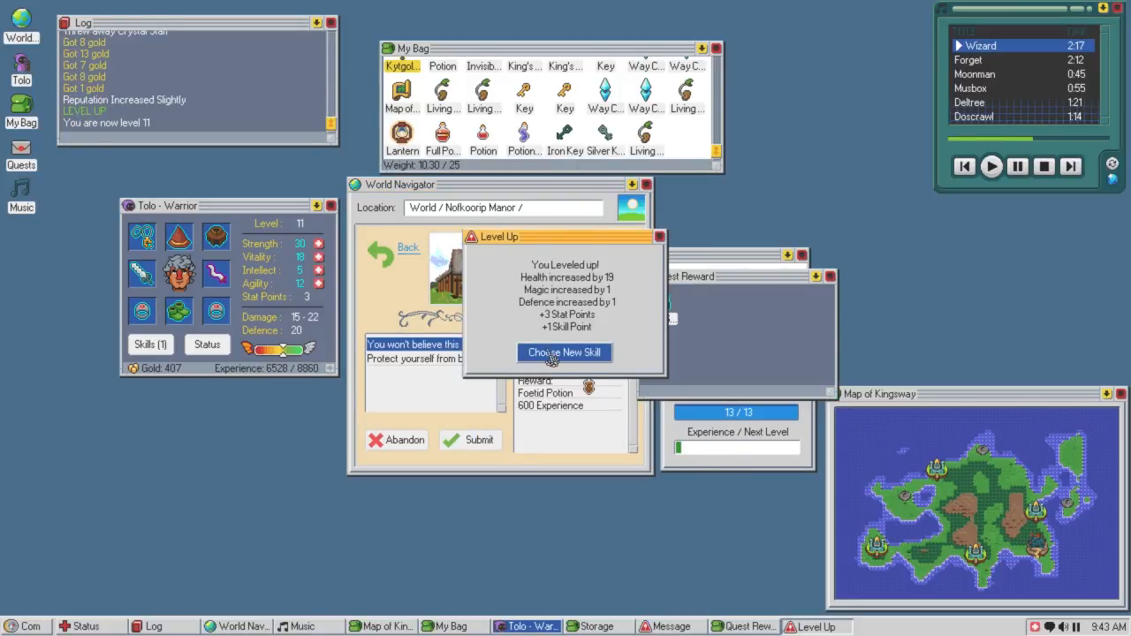
left_click(565, 352)
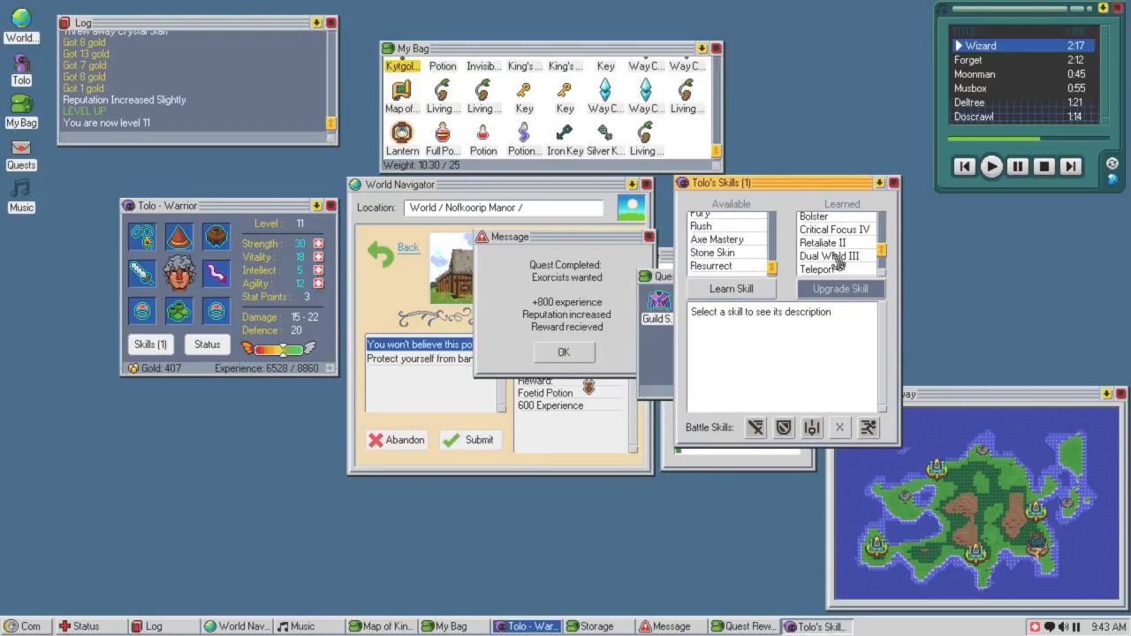
Review Teleport and Critical Focus IV, then upgrade Dual Wield to level IV for 16–23 damage.
left_click(819, 269)
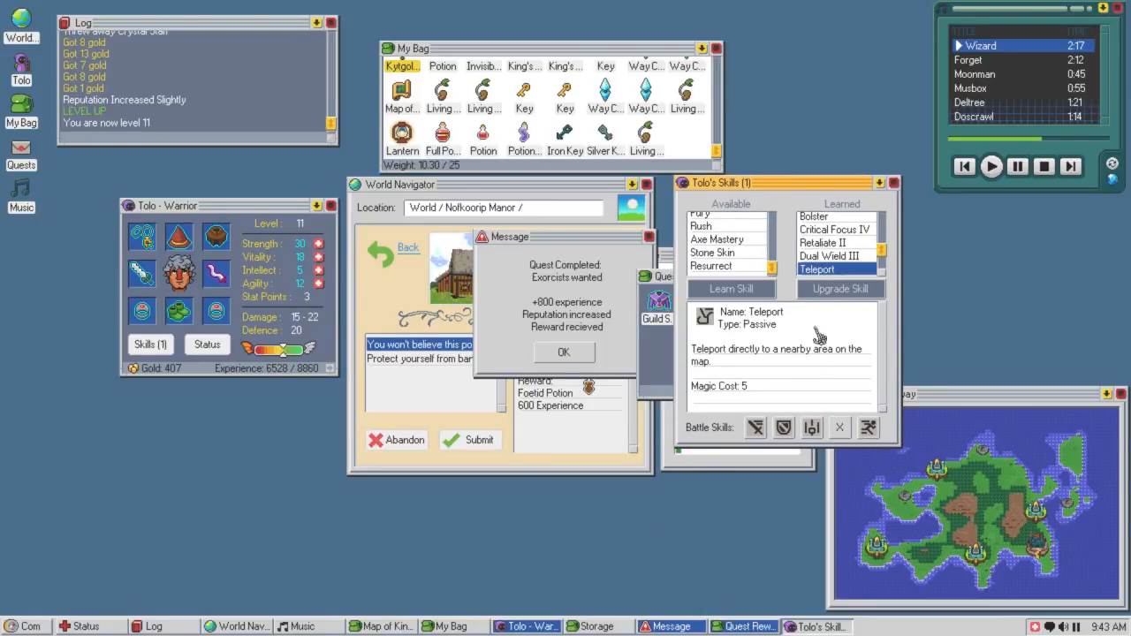
left_click(833, 228)
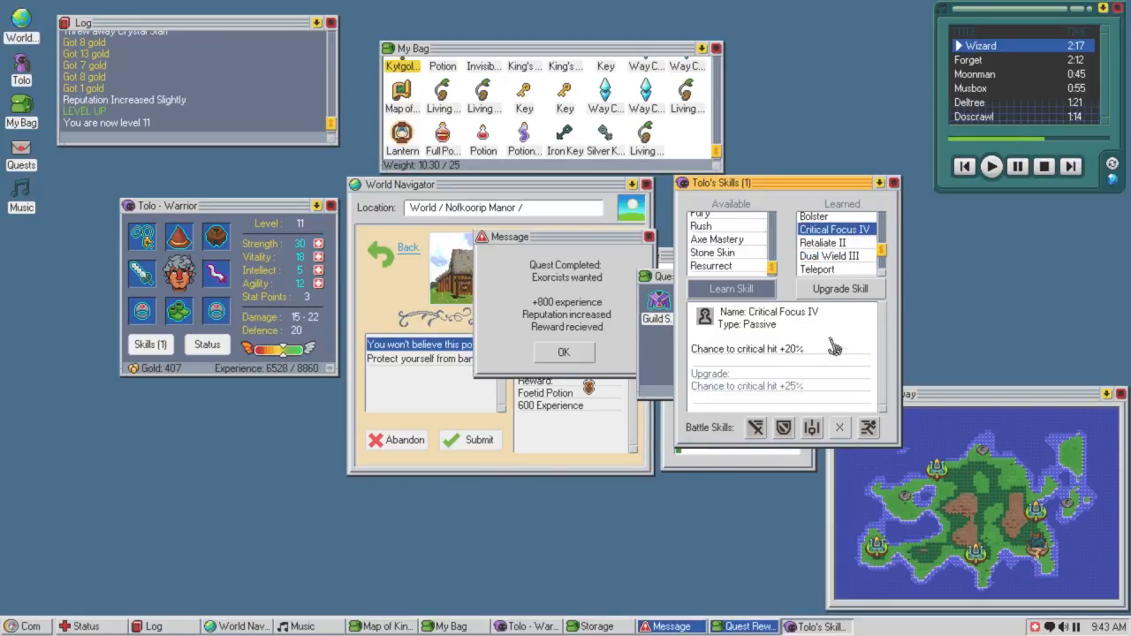
left_click(828, 255)
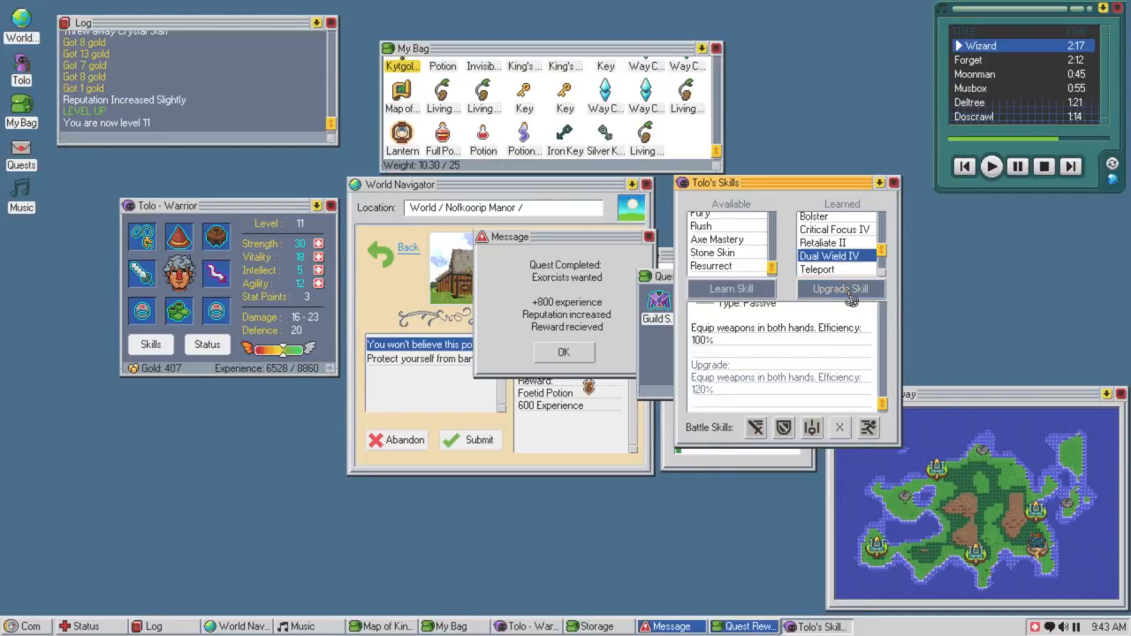
mouse_move(828, 384)
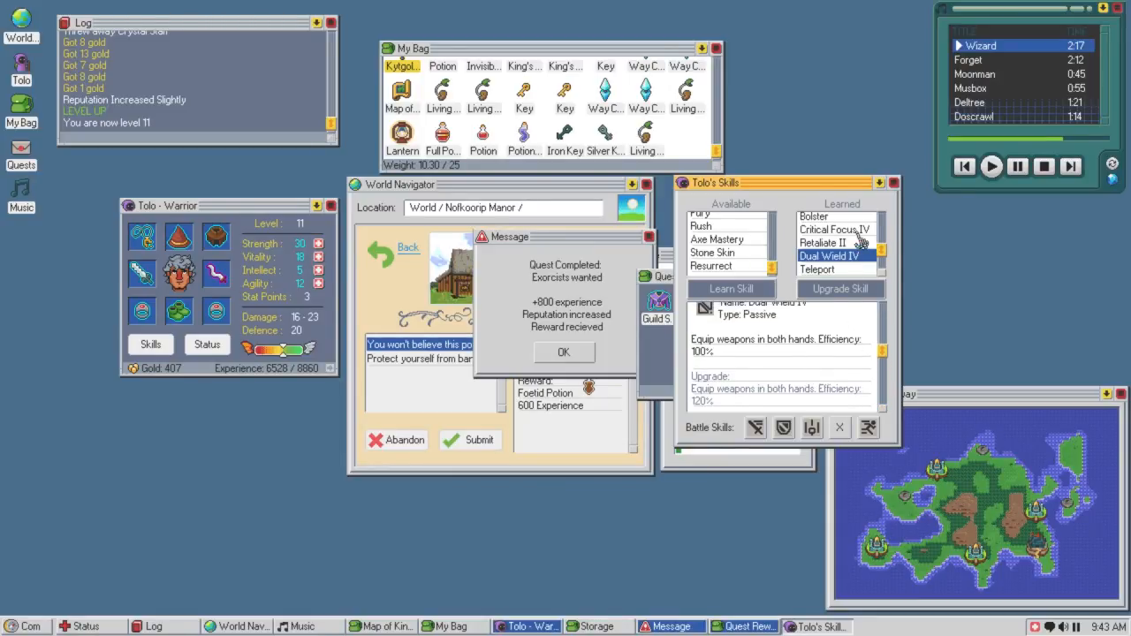
left_click(893, 183)
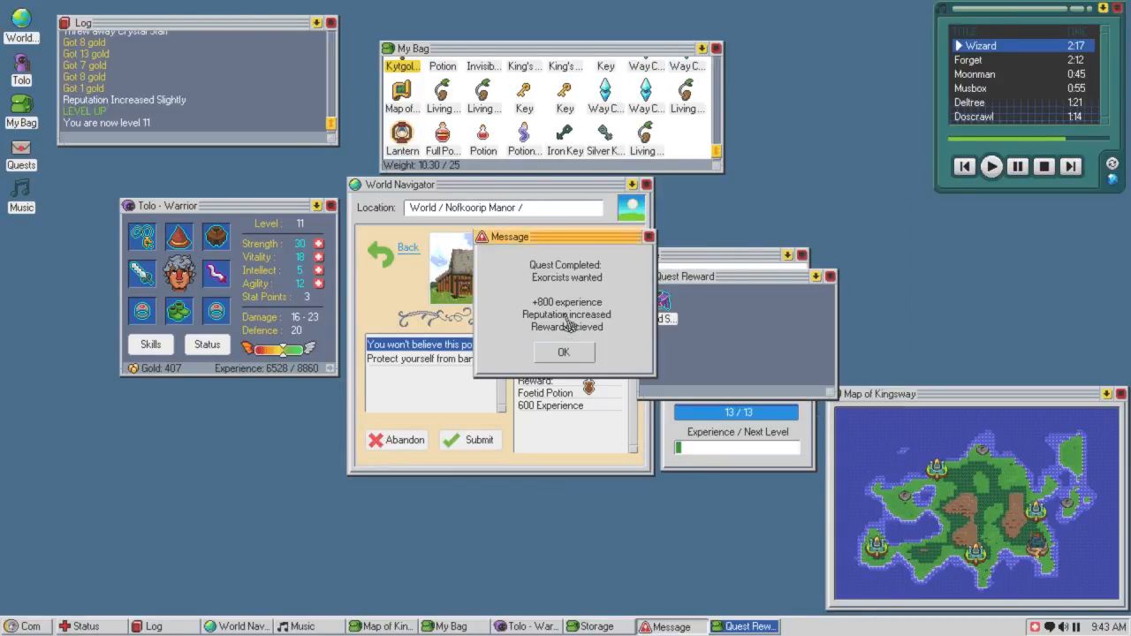
left_click(564, 352)
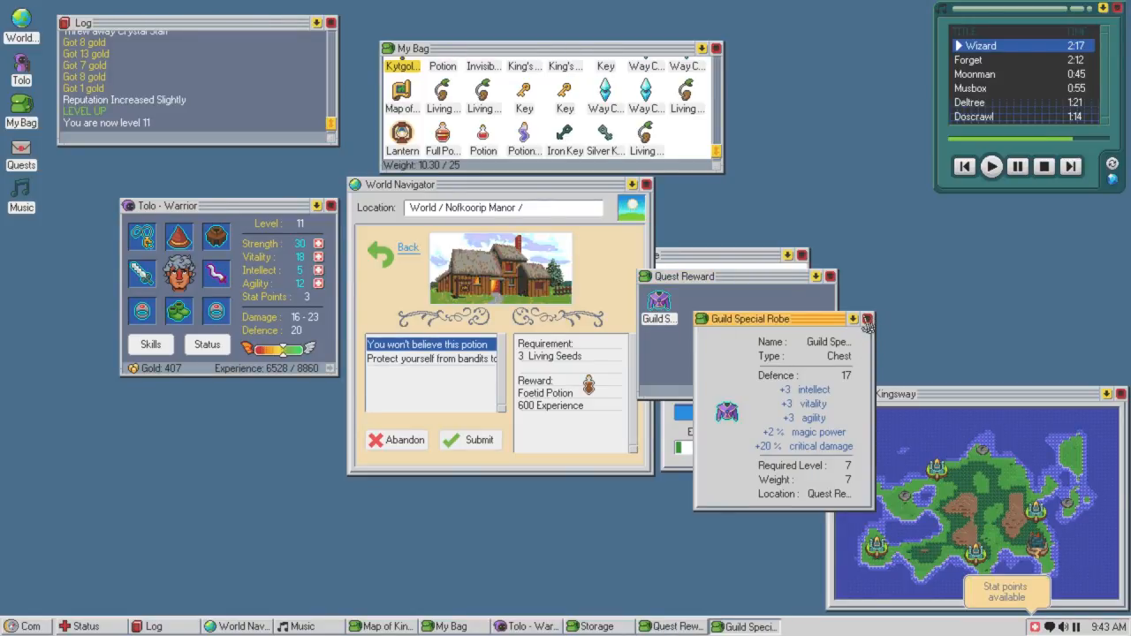
mouse_move(874, 329)
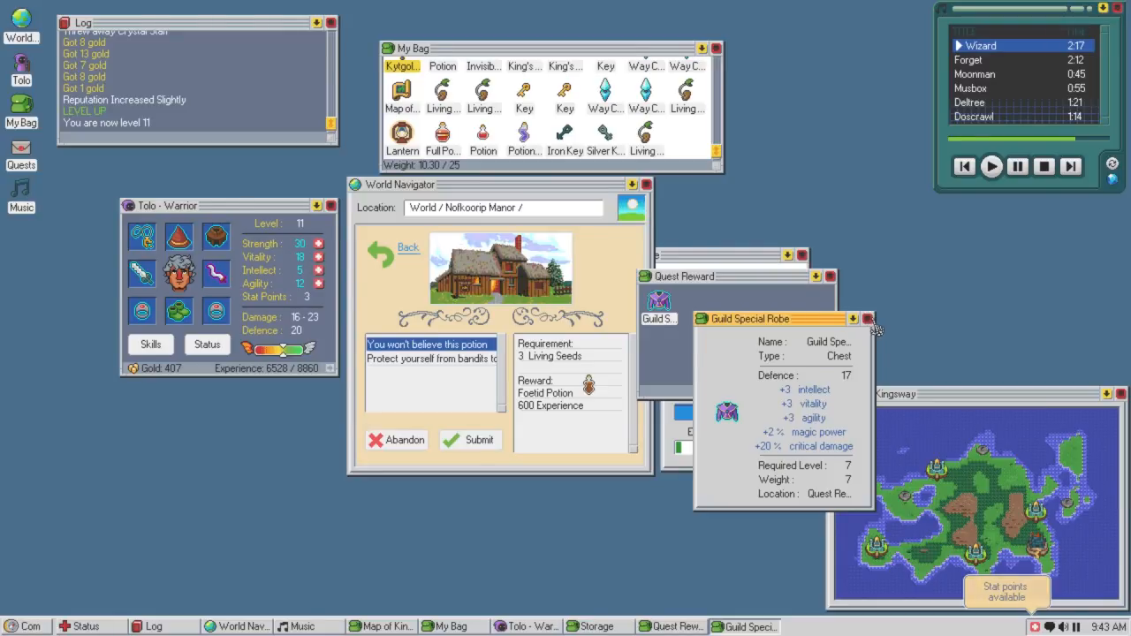
Compare the Guild Special Robe with the Hearty Leather Garb and equip the robe, raising defence to 30.
left_click(866, 318)
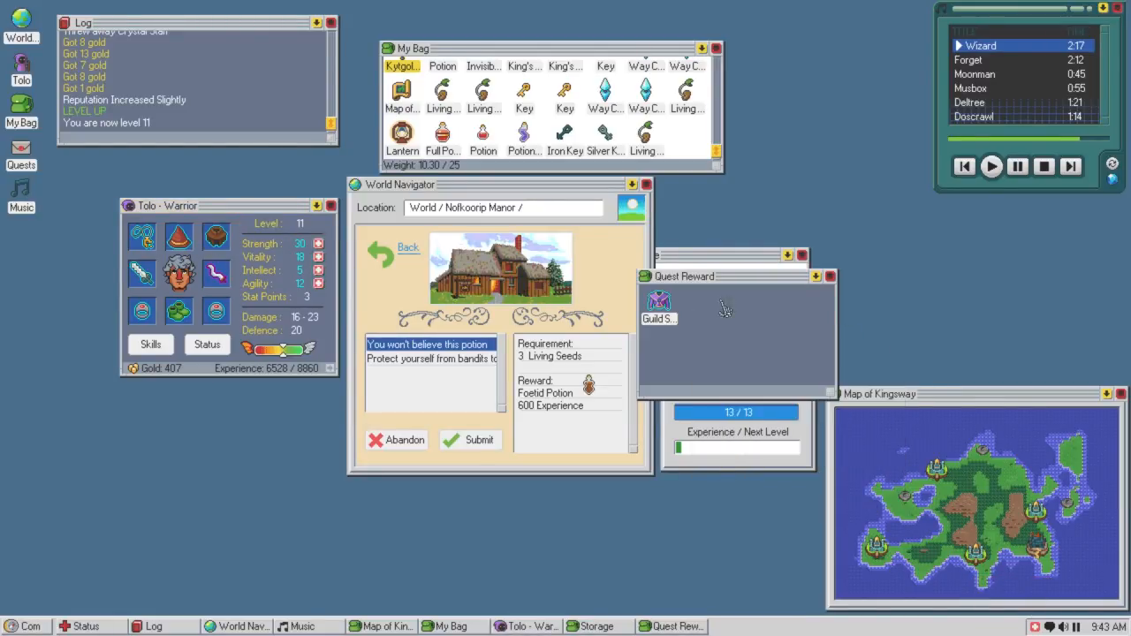
left_click(658, 305)
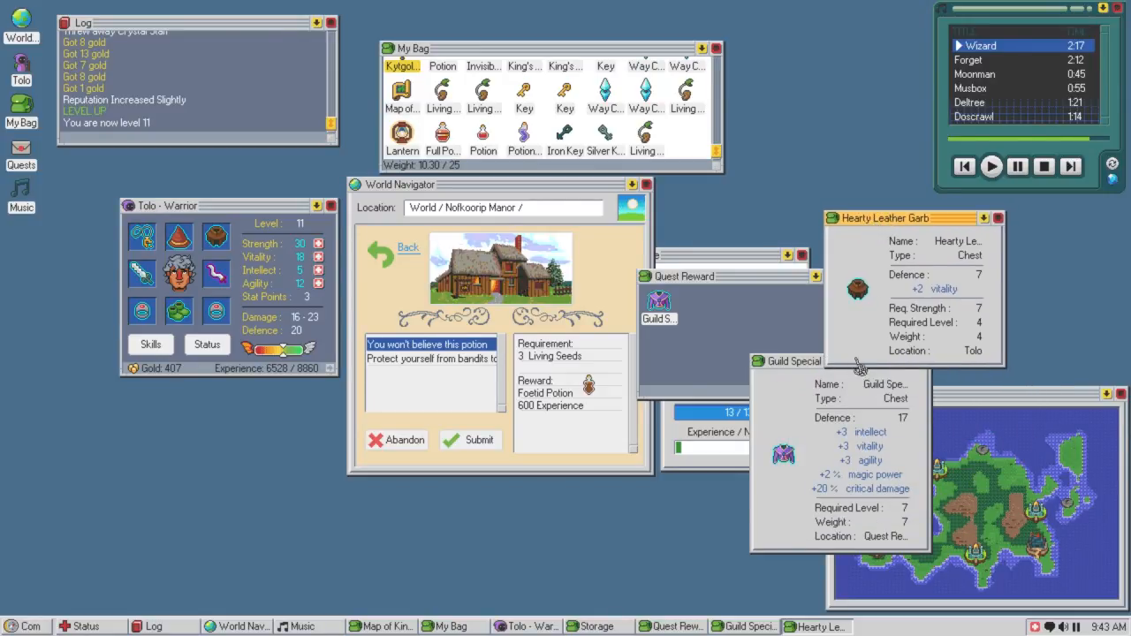
mouse_move(984, 285)
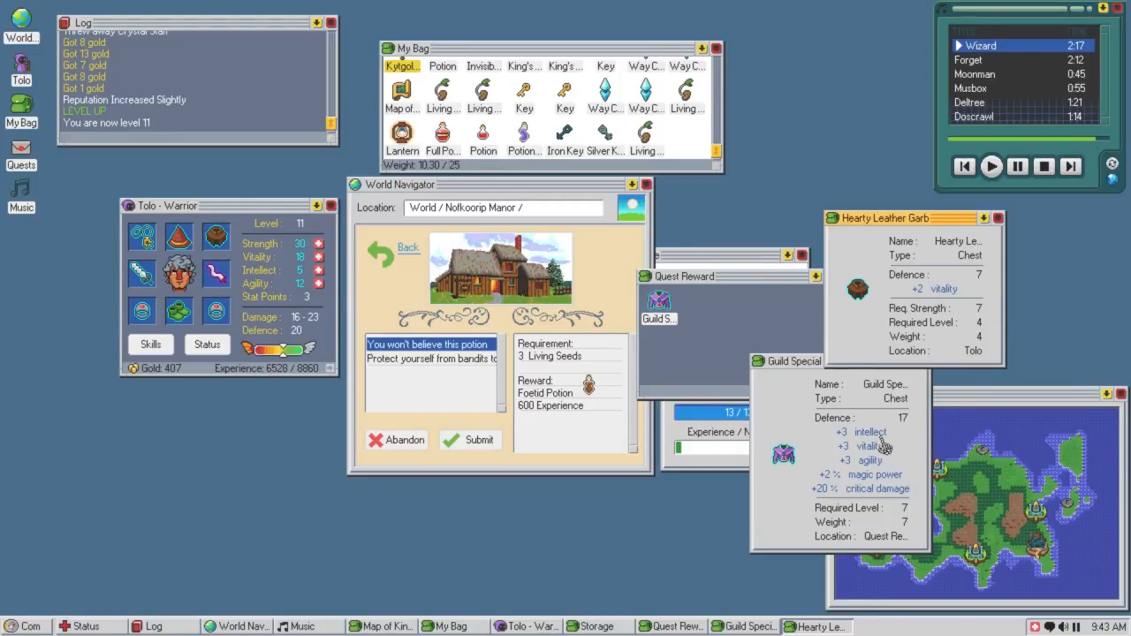
mouse_move(893, 451)
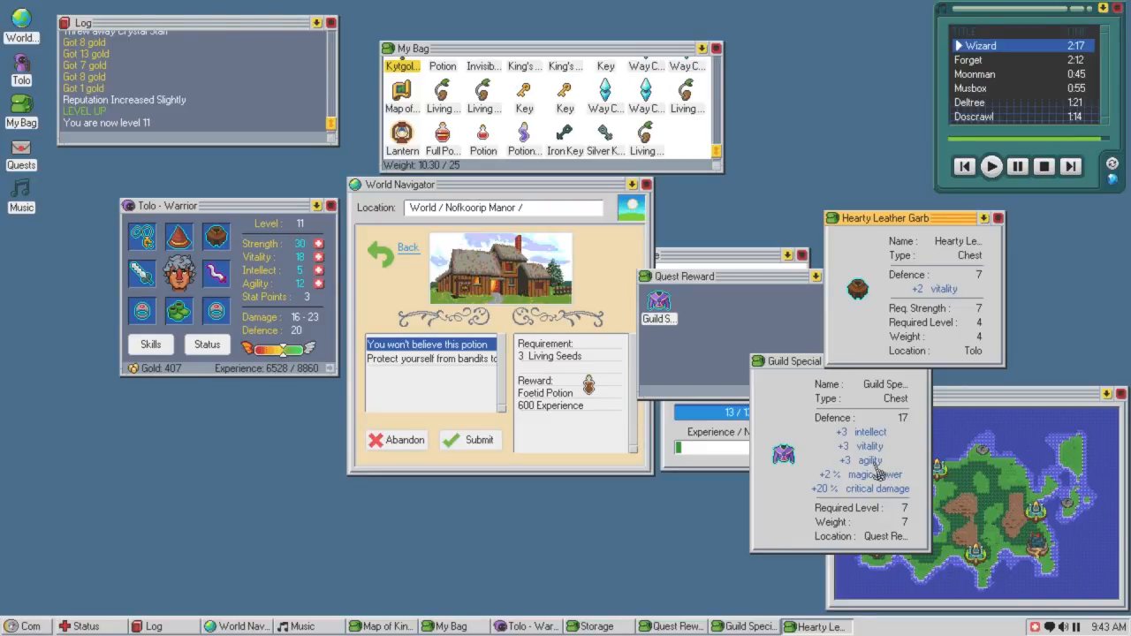
mouse_move(881, 492)
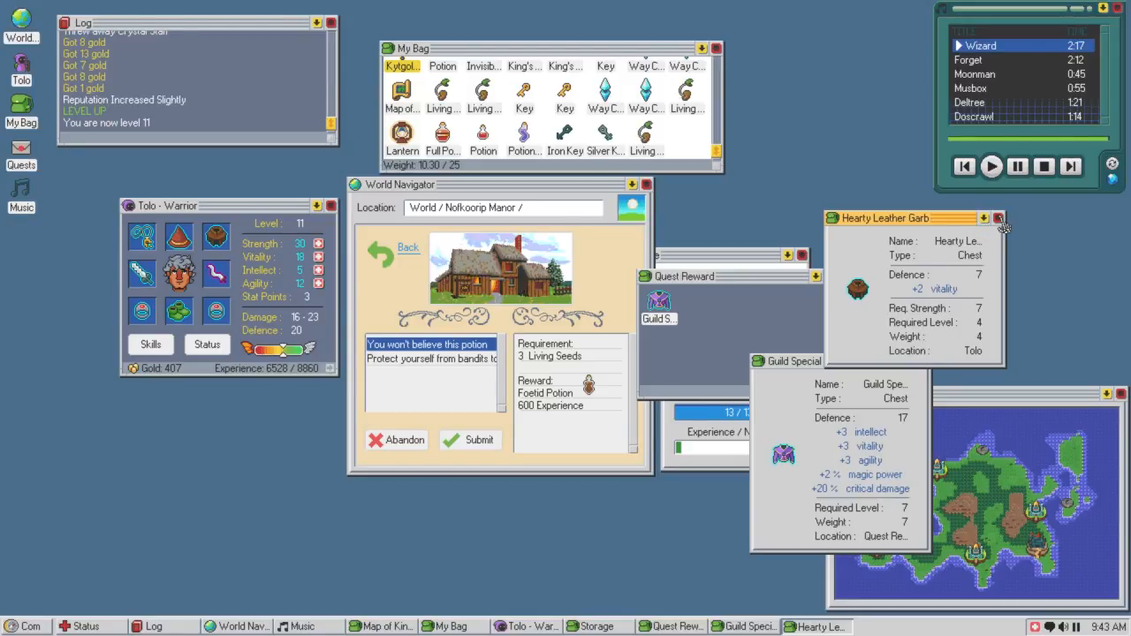
left_click(997, 219)
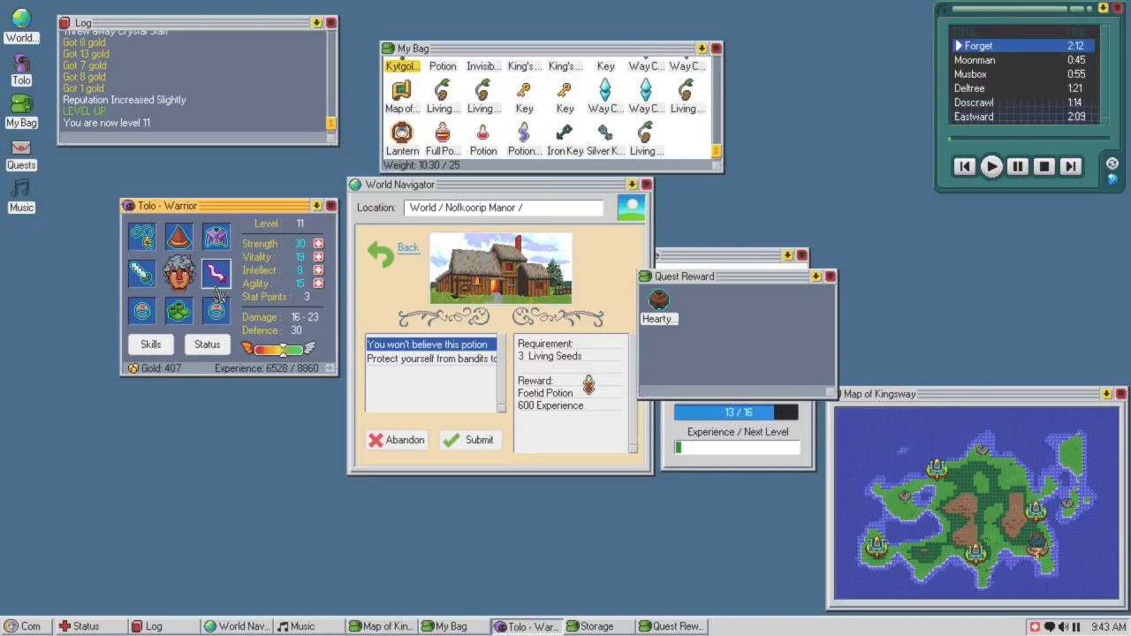
mouse_move(216, 238)
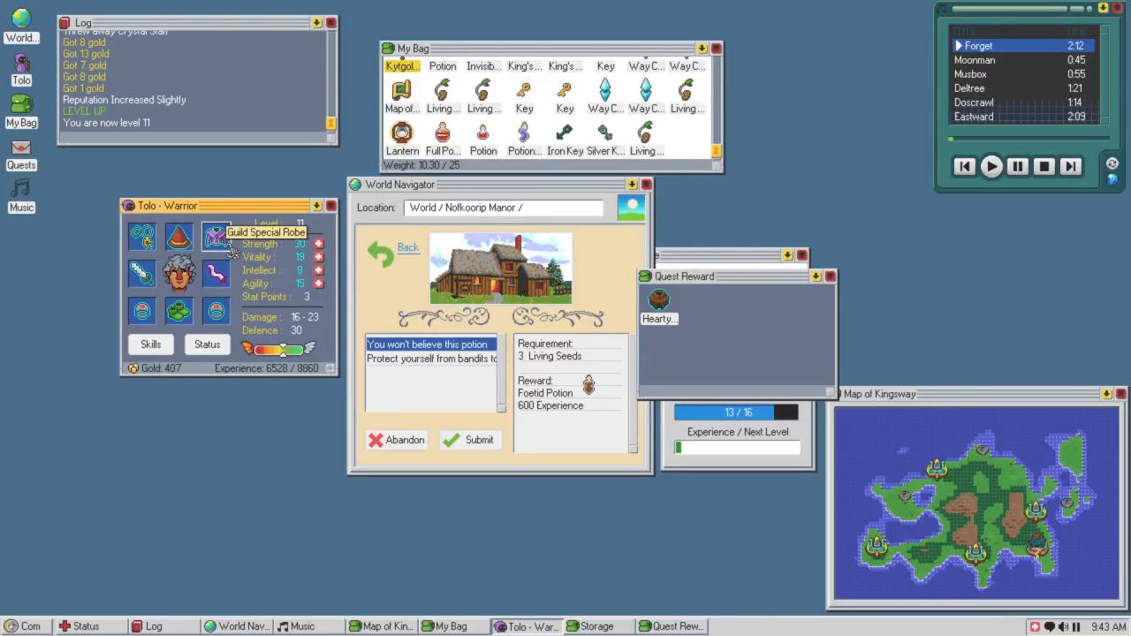
mouse_move(659, 303)
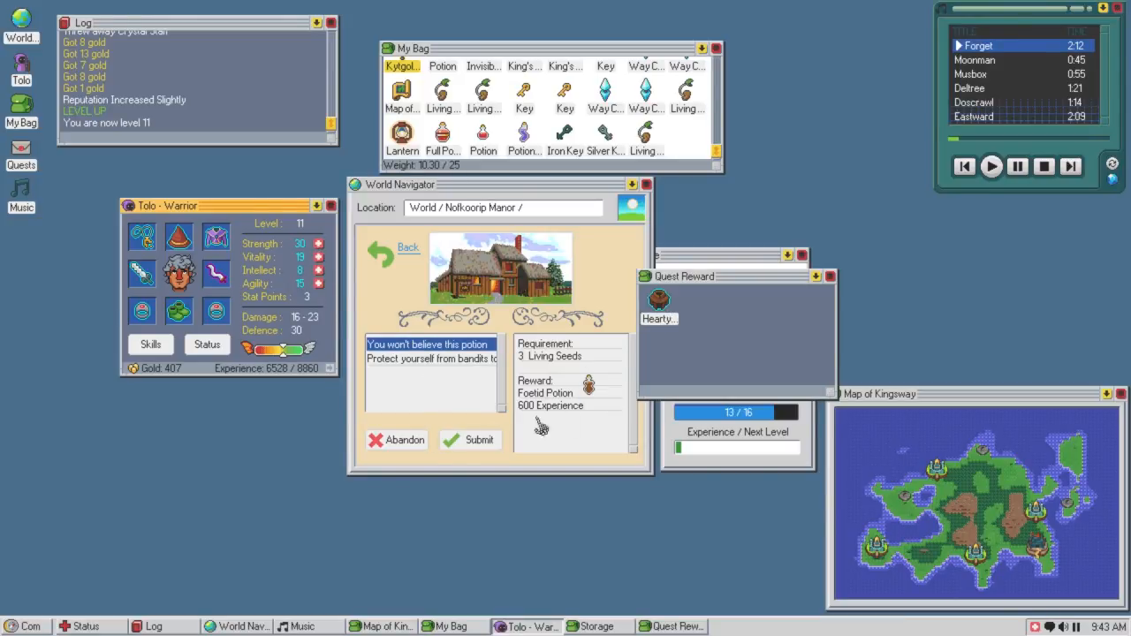
Turn in 'You won't believe this potion', spend stat points on Strength 32 and Vitality 20, and close storage.
left_click(470, 439)
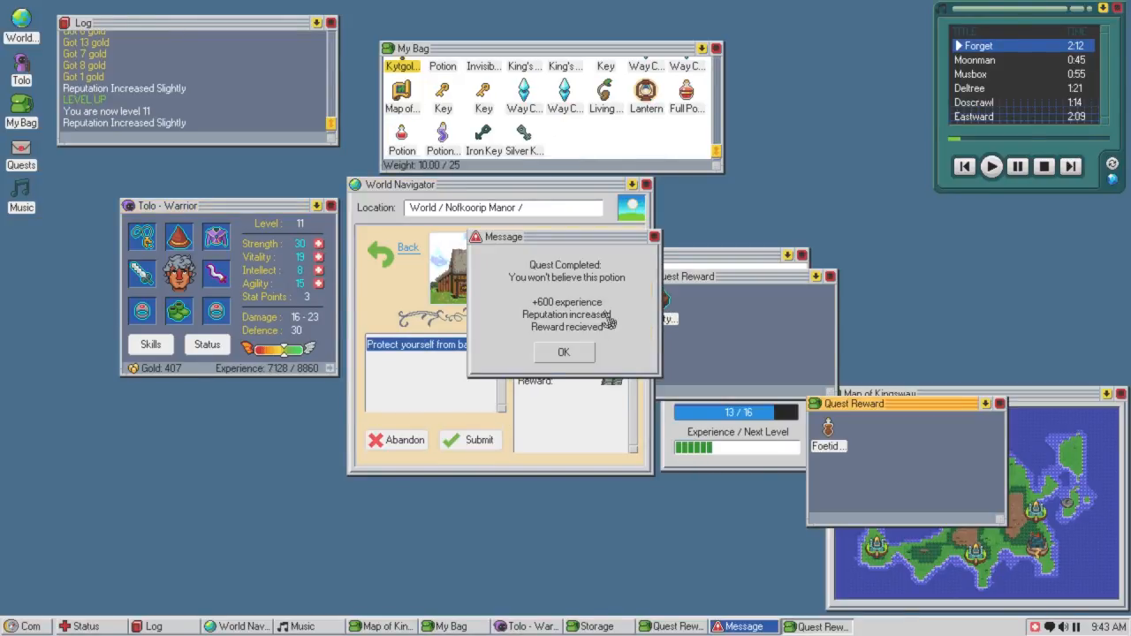
left_click(563, 352)
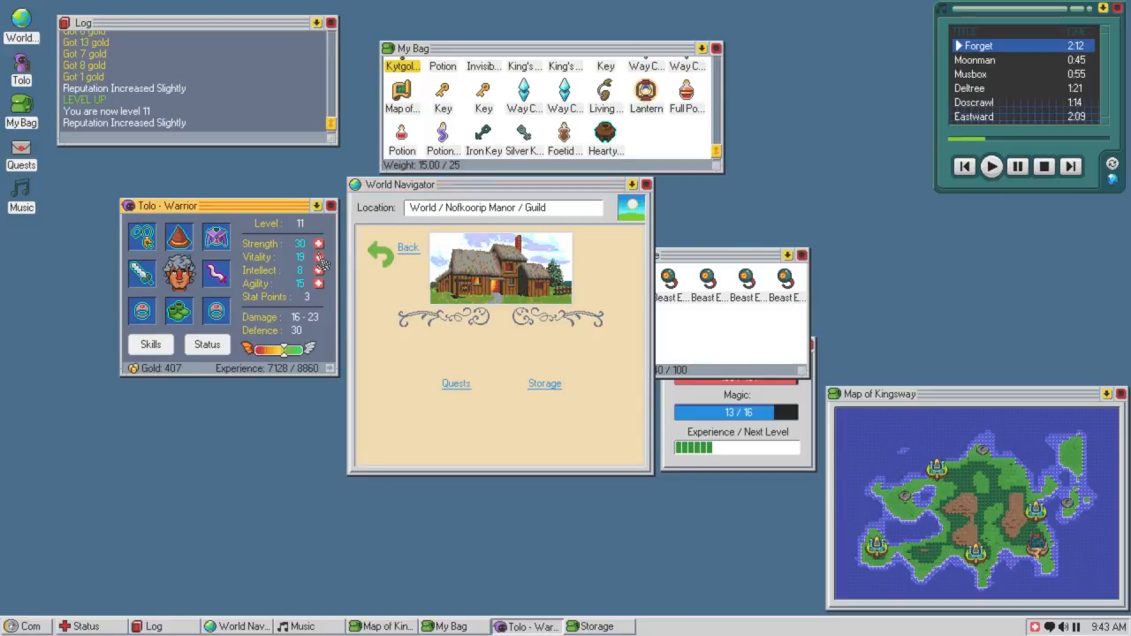
left_click(320, 257)
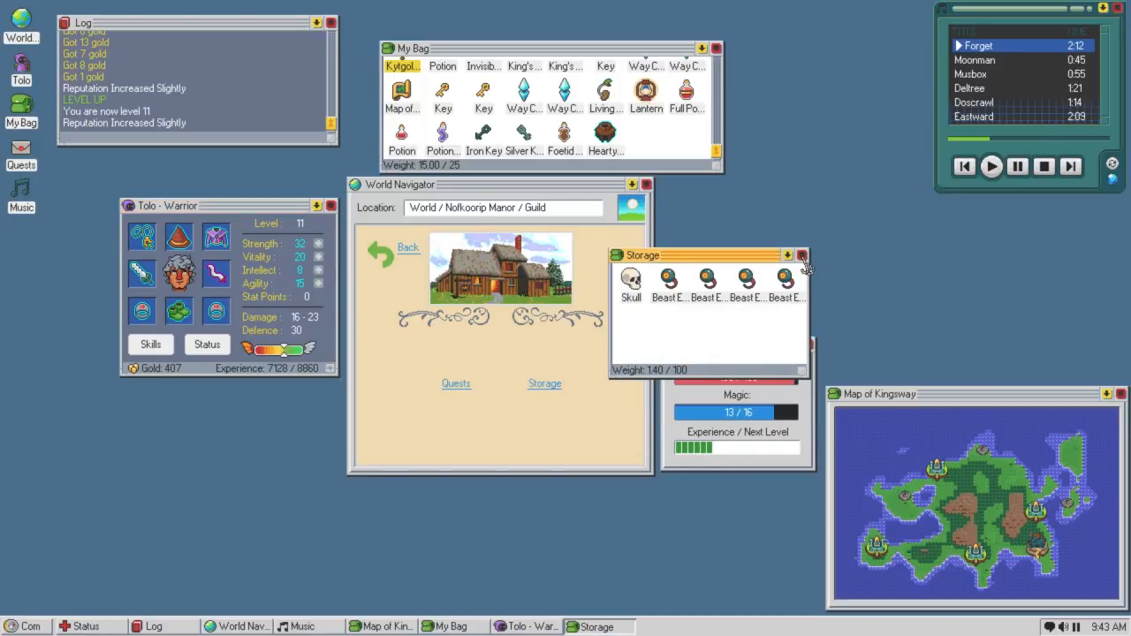
left_click(801, 256)
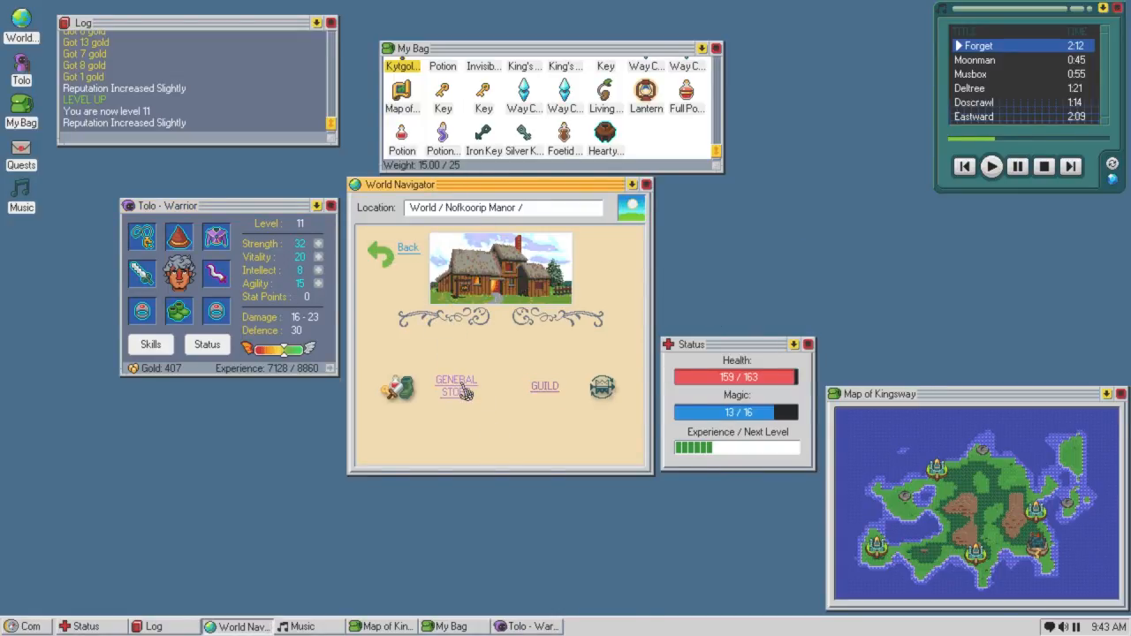
Buy a Key for 9 gold at the manor's store, leaving 398 gold.
left_click(456, 386)
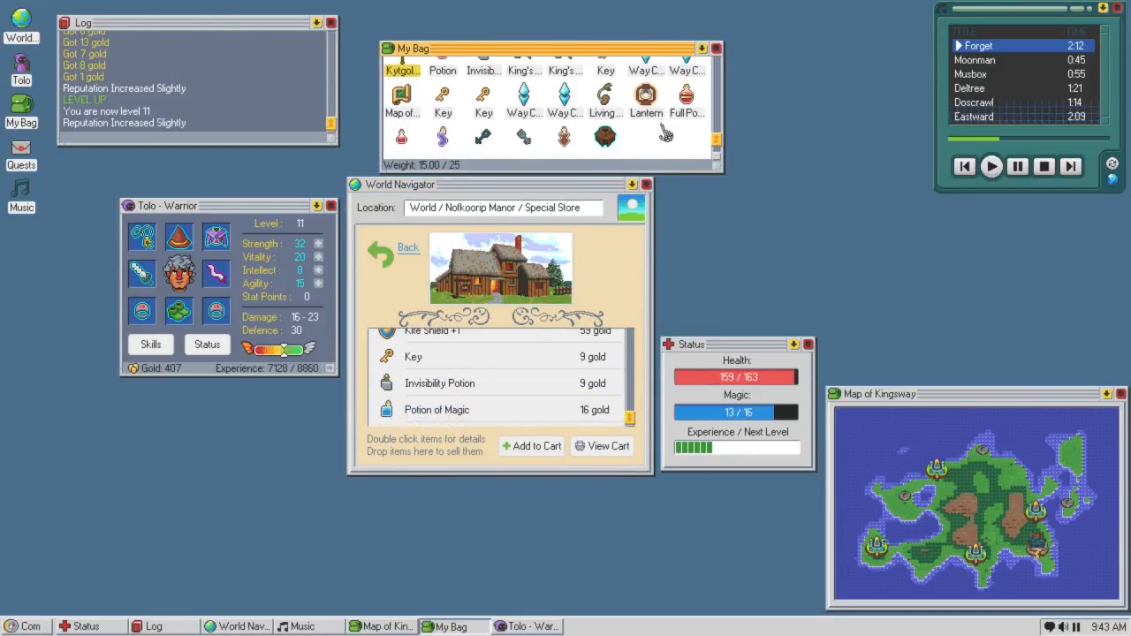
left_click(499, 356)
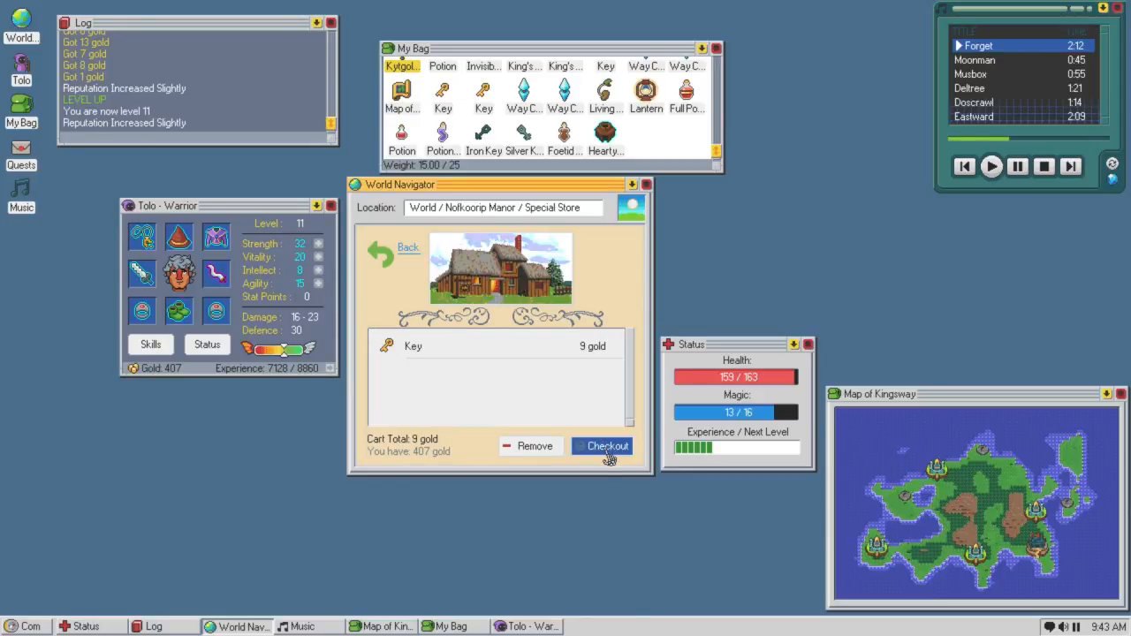
left_click(602, 446)
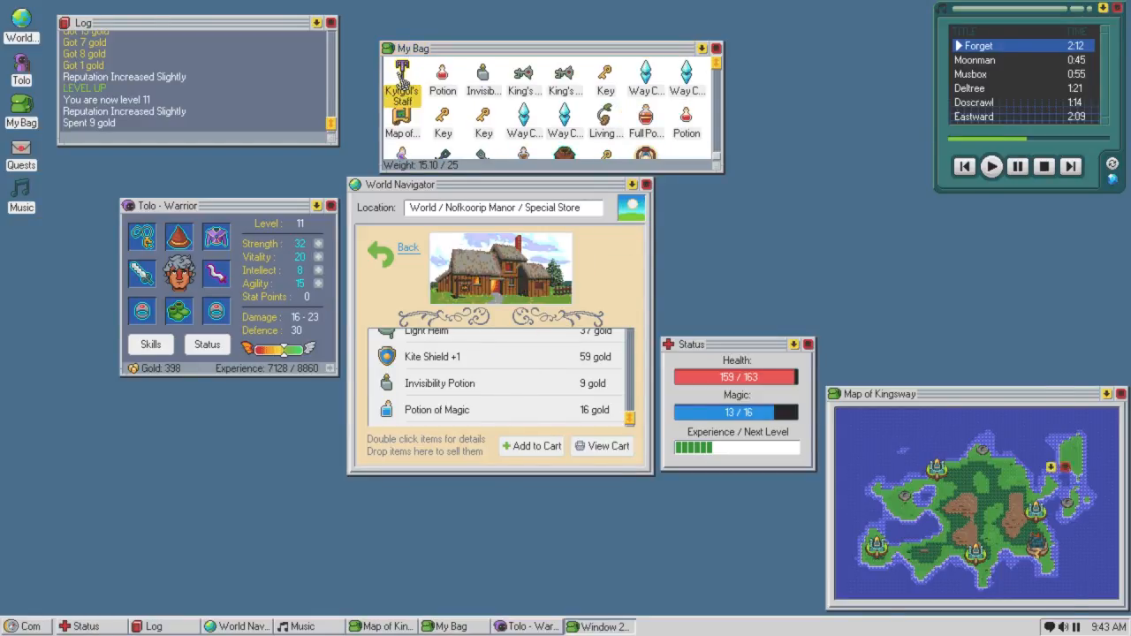
Inspect Kytgol's Staff, then leave the store for the Nofkoorip Manor map.
double_click(402, 78)
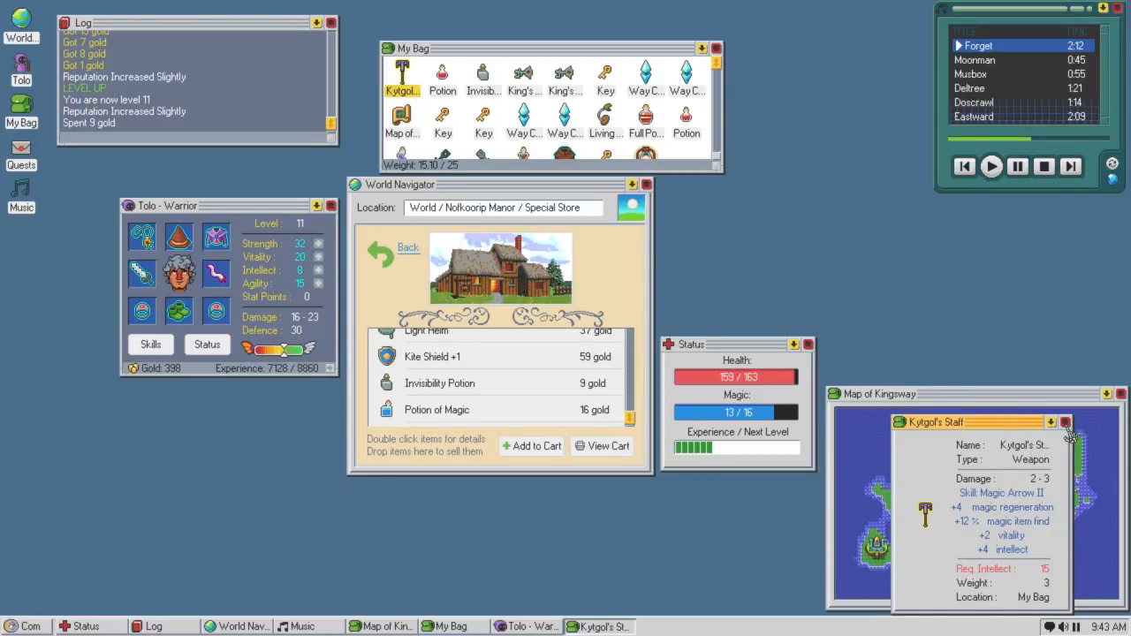
left_click(1064, 421)
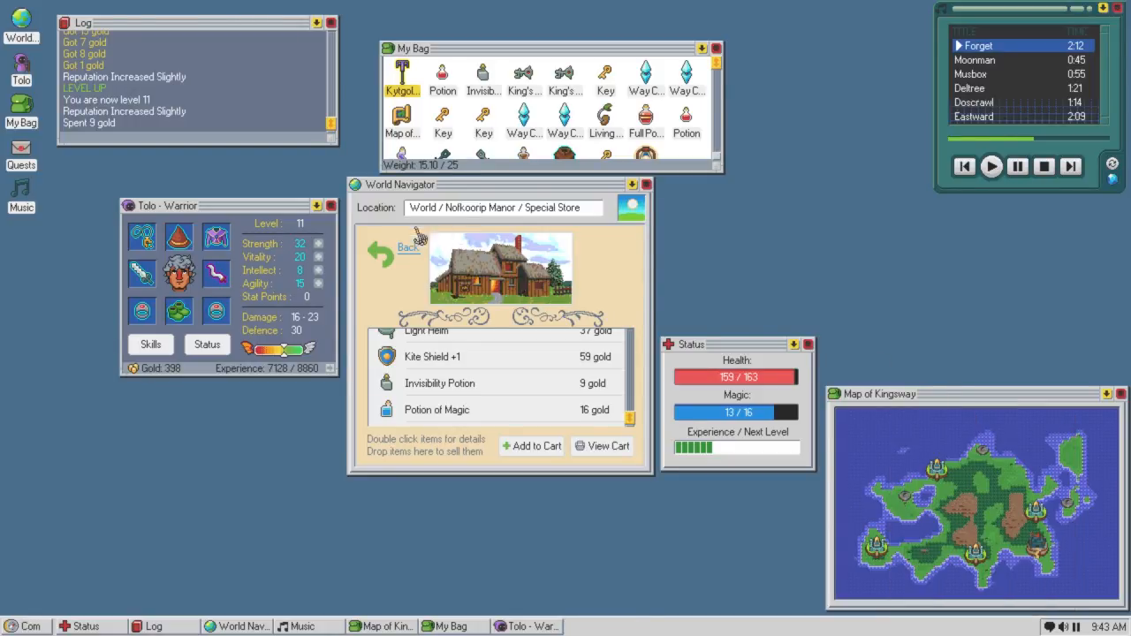
left_click(406, 253)
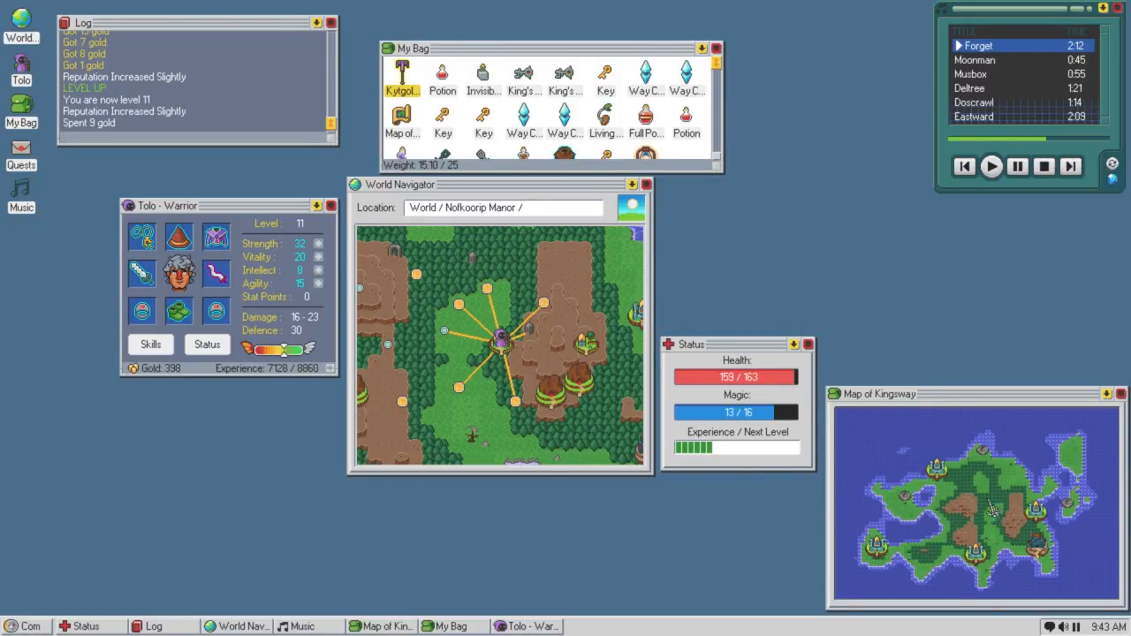
Set off toward the Outpost and dodge the poison vine on the road.
right_click(499, 261)
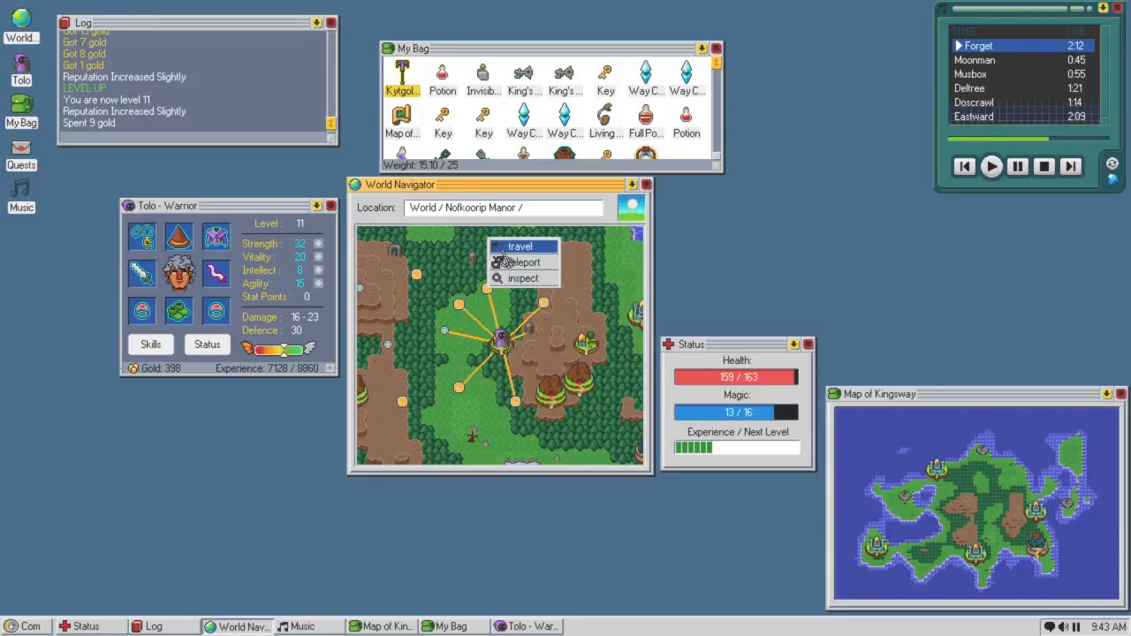
left_click(519, 246)
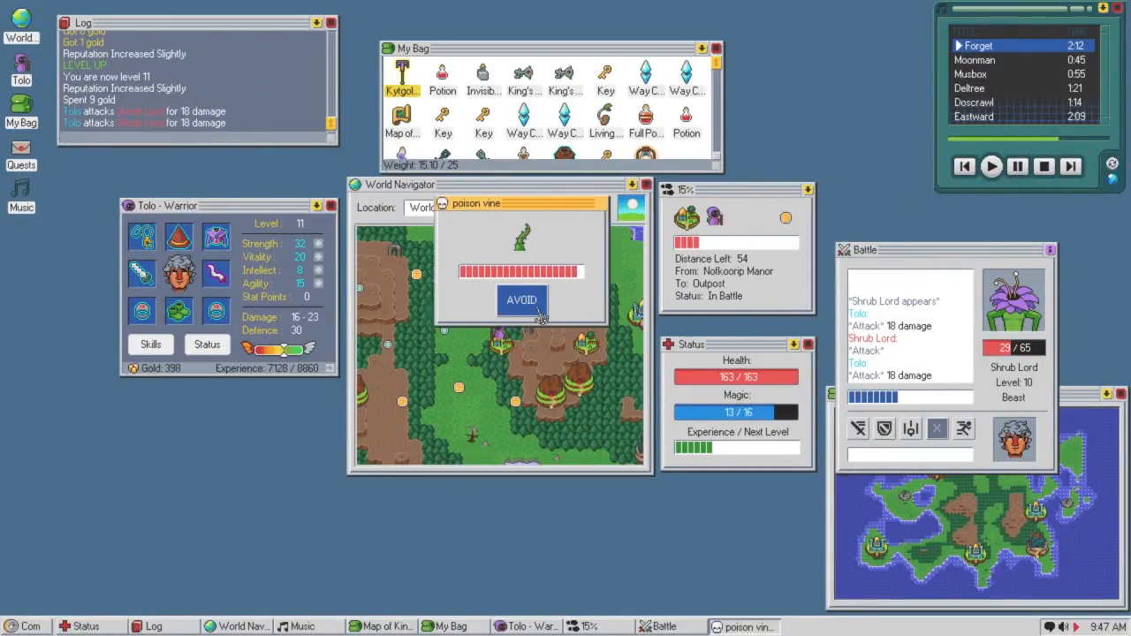
left_click(521, 300)
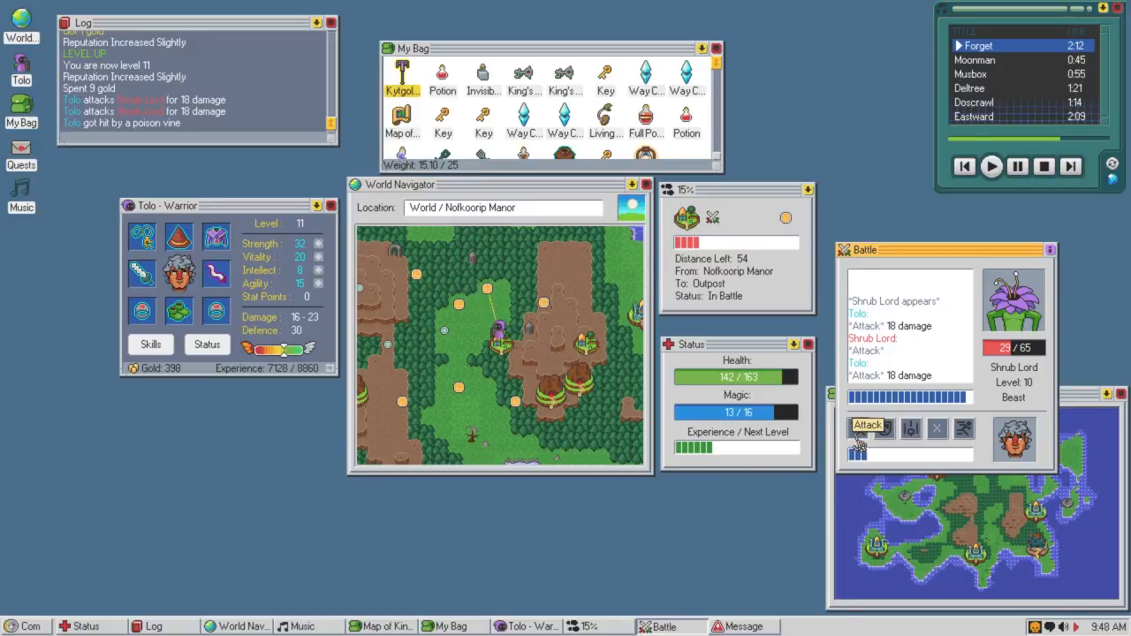
Defeat the Shrub Lord and continue the journey, experience now 7370.
left_click(866, 424)
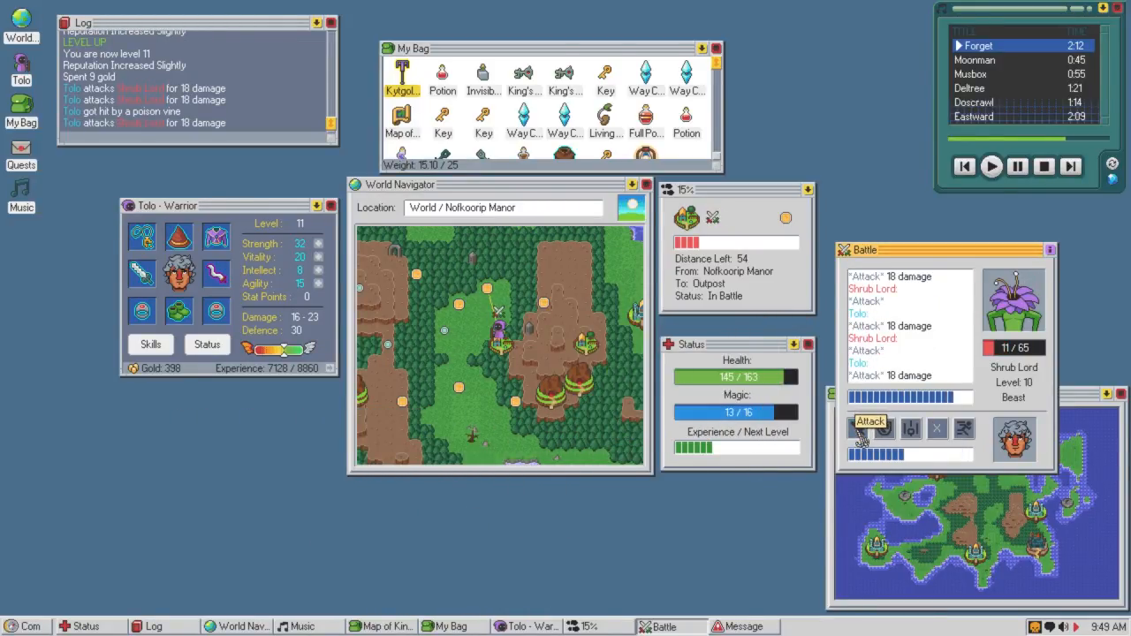
left_click(870, 428)
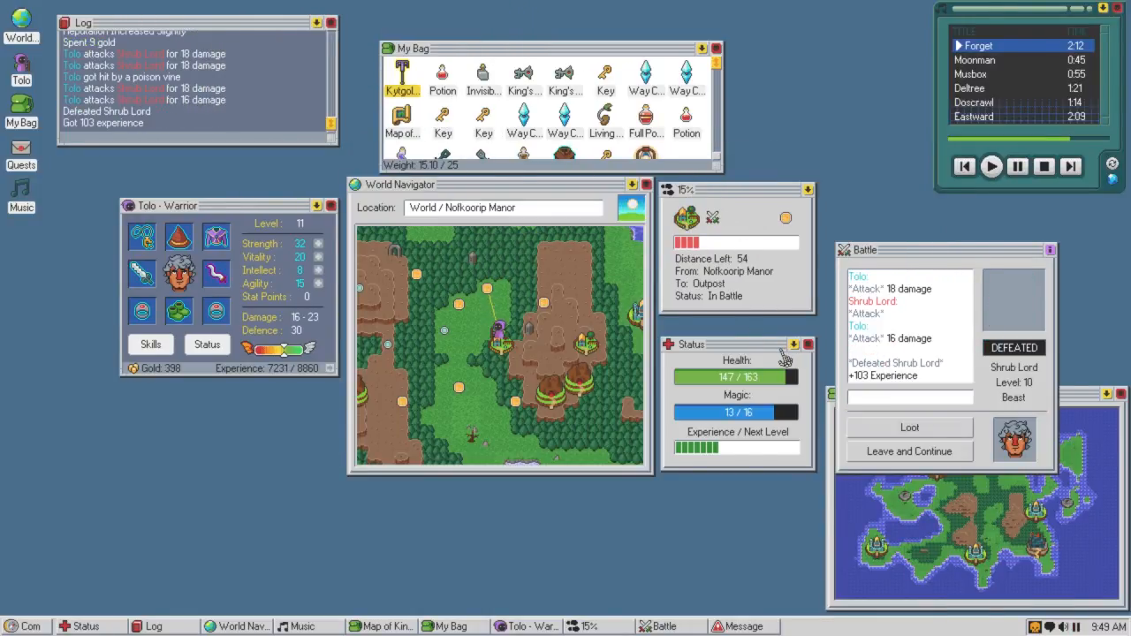
left_click(908, 452)
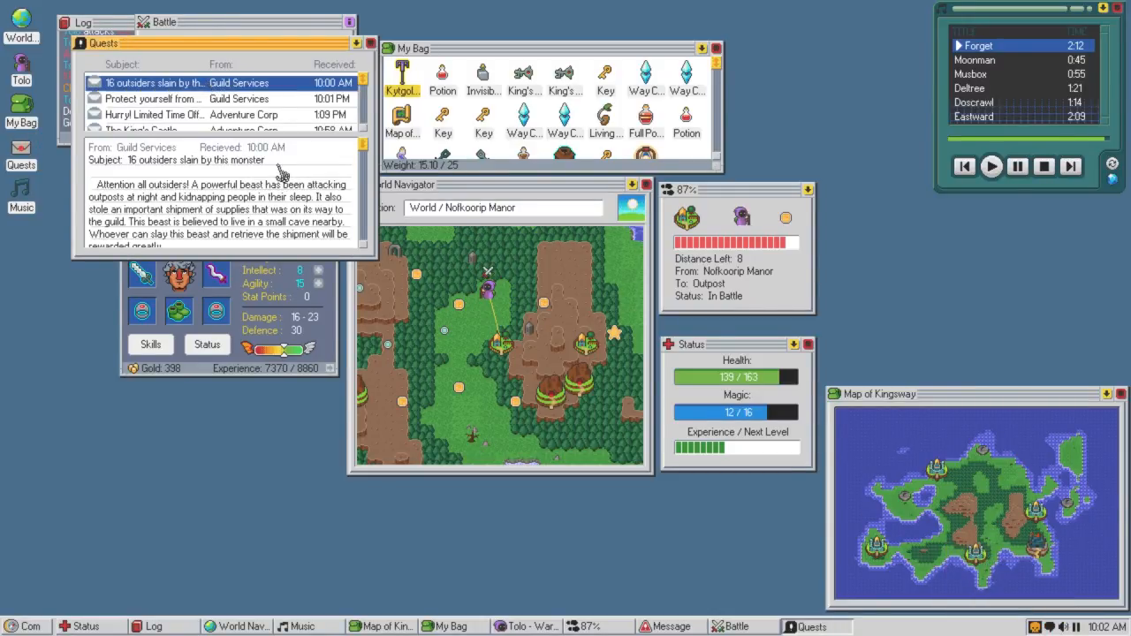
Scroll through the '16 outsiders slain' Guild Services message to read it fully.
scroll("down", 3)
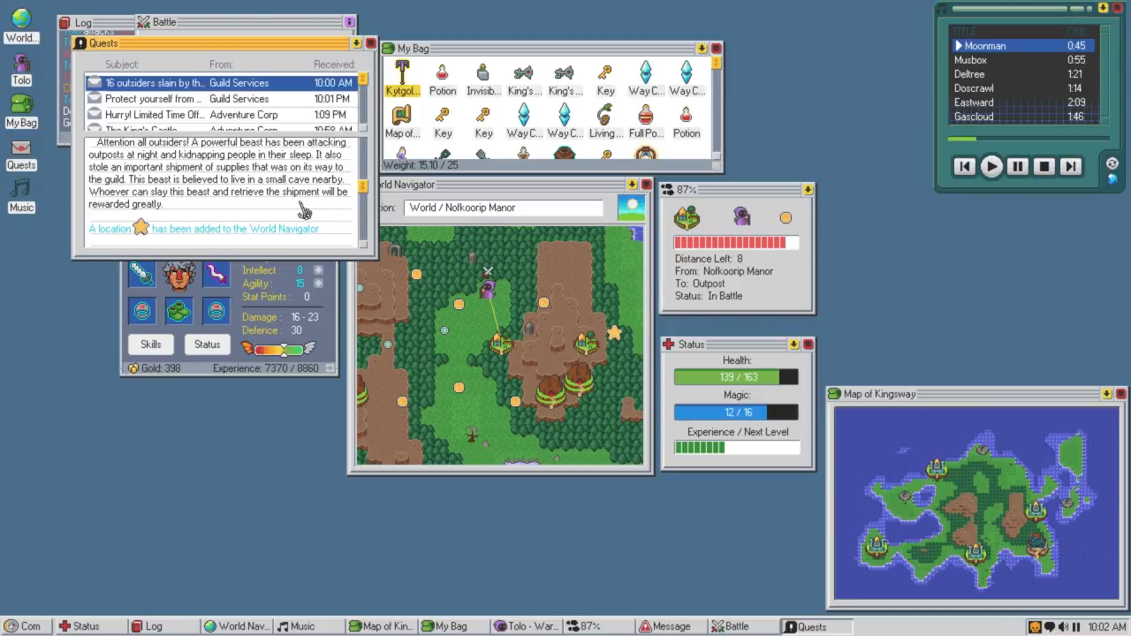
scroll("down", 3)
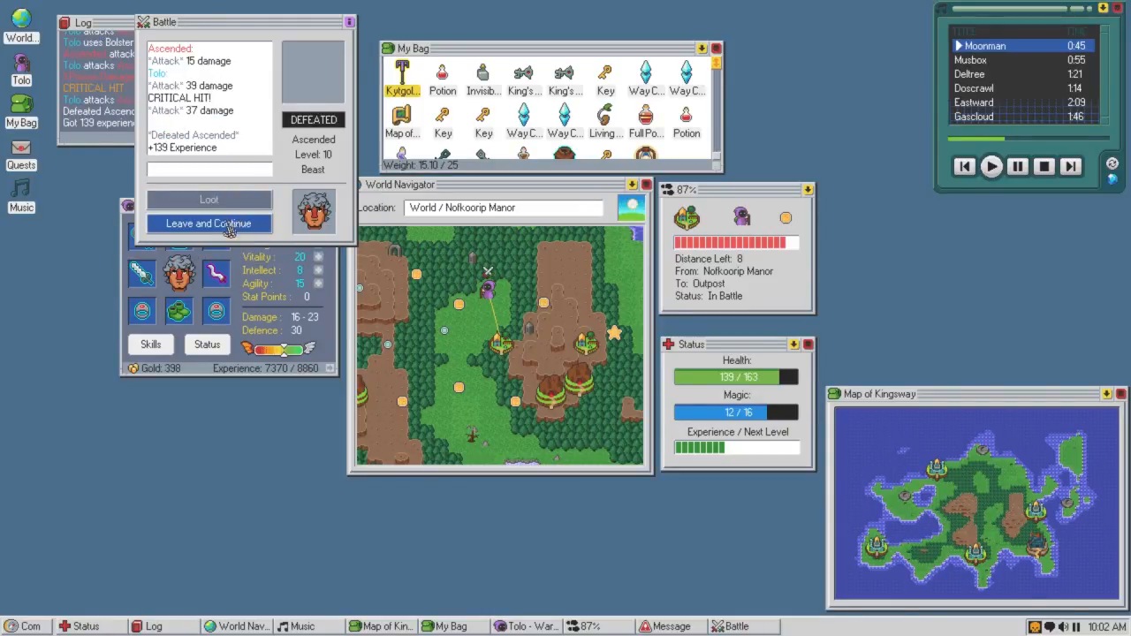
Continue past the first Ascended, attack and defeat the next one, and loot it finding nothing.
left_click(209, 223)
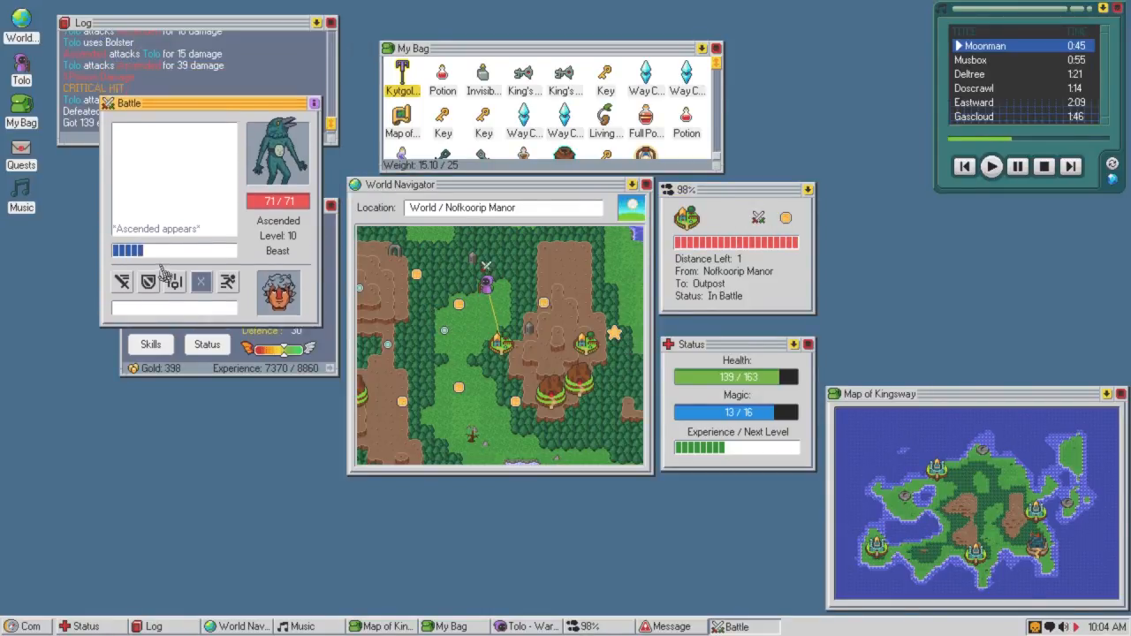
left_click(173, 281)
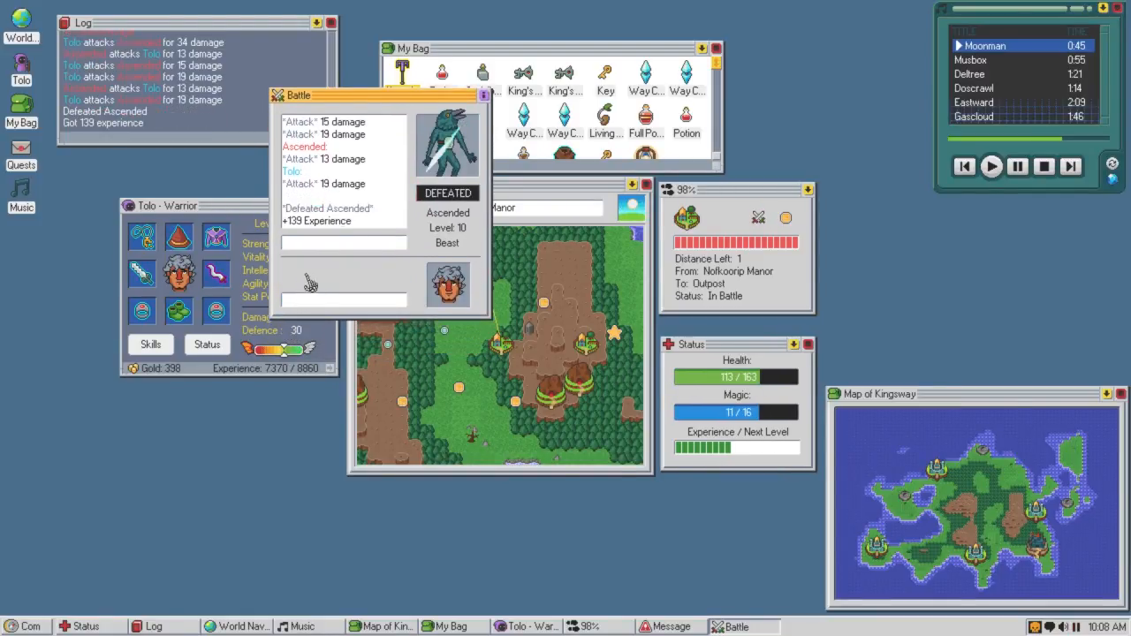
left_click(342, 272)
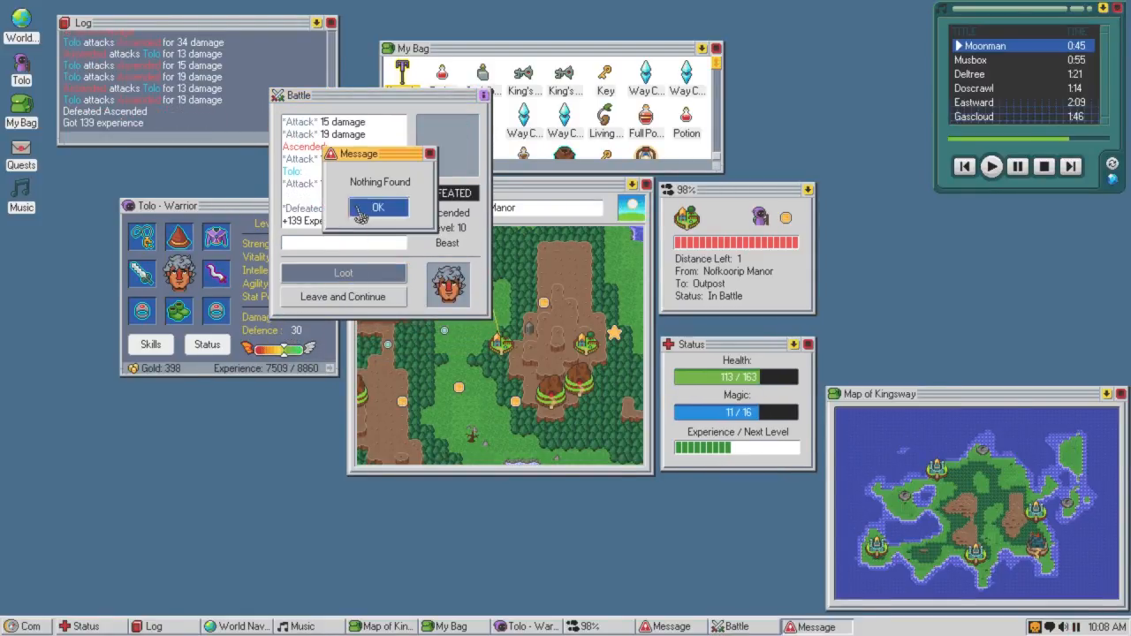
left_click(379, 207)
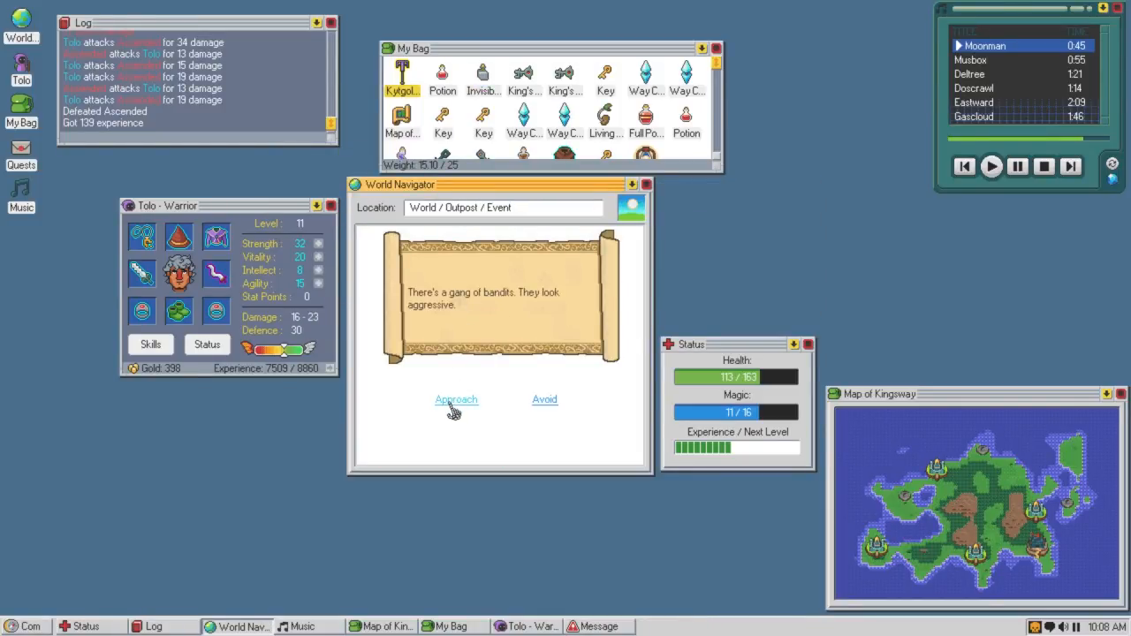
Approach the bandits, intimidate them with Strength, and leave back to the Outpost map.
left_click(455, 399)
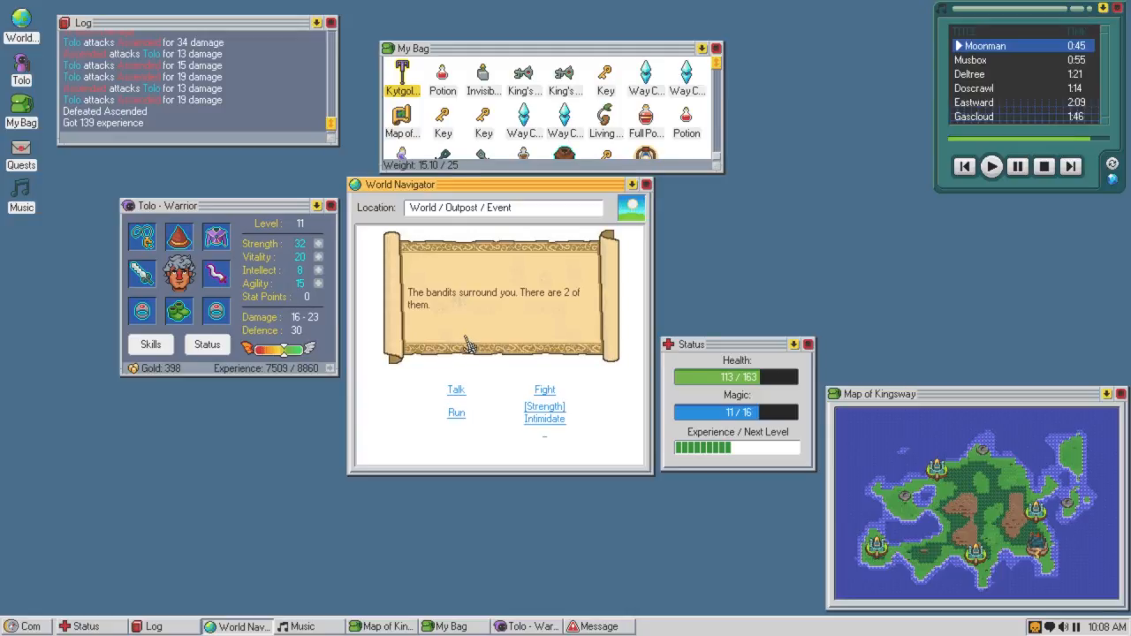
mouse_move(544, 419)
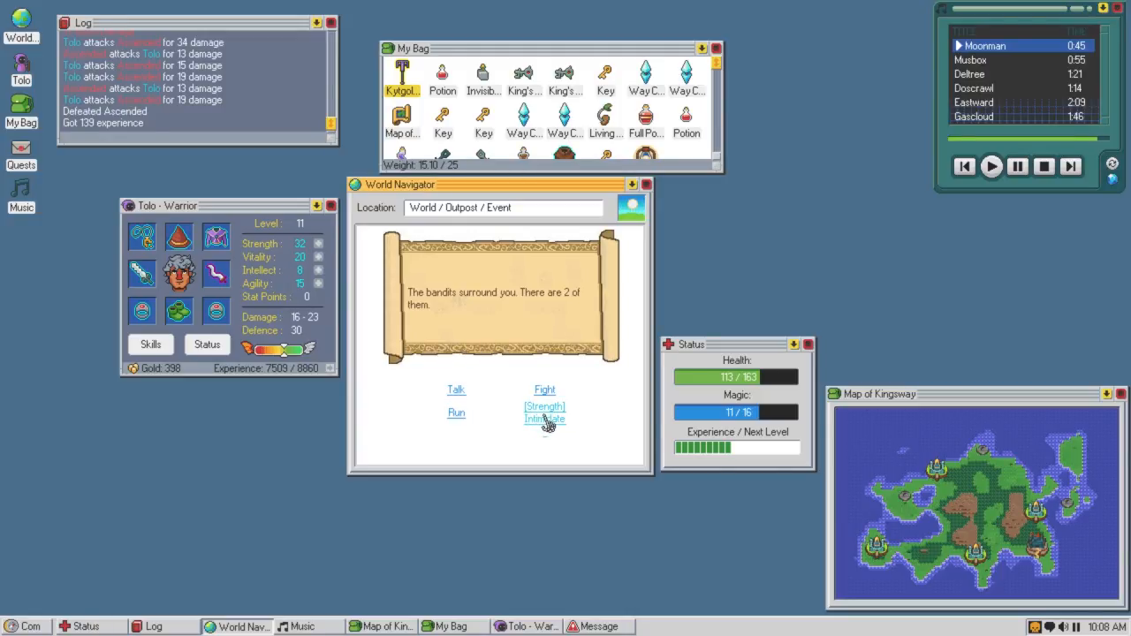
mouse_move(555, 423)
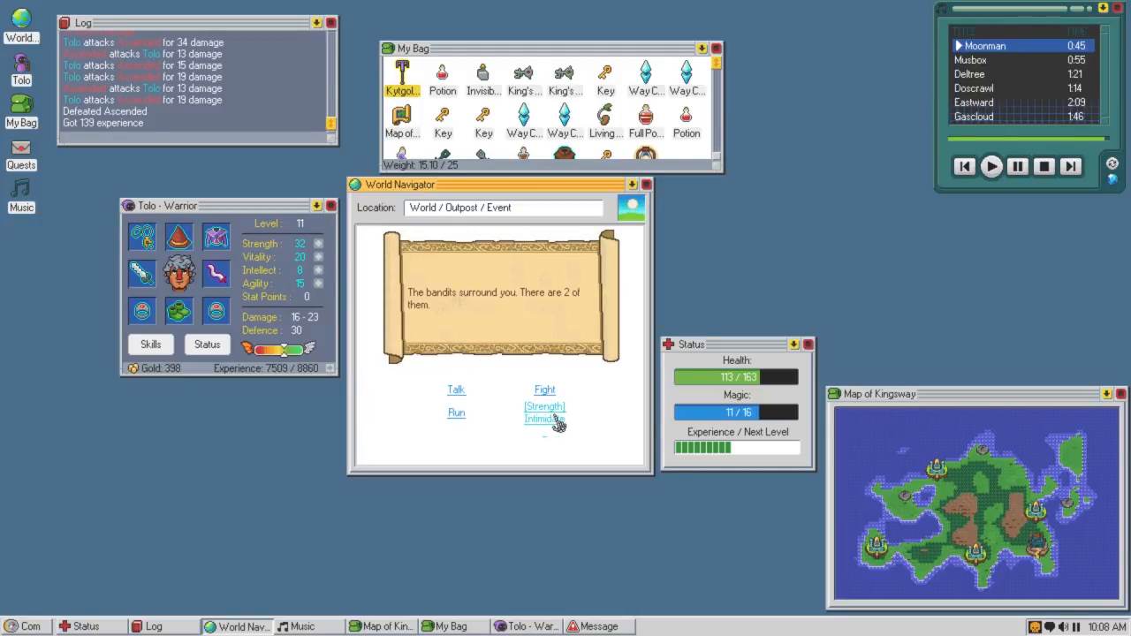
left_click(543, 418)
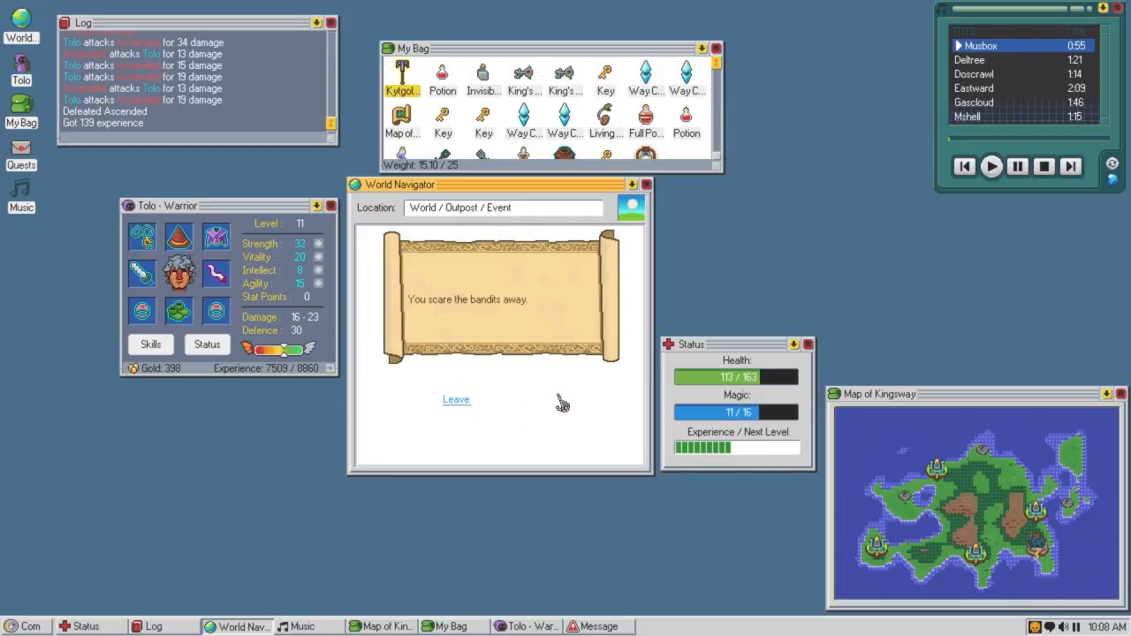
mouse_move(456, 404)
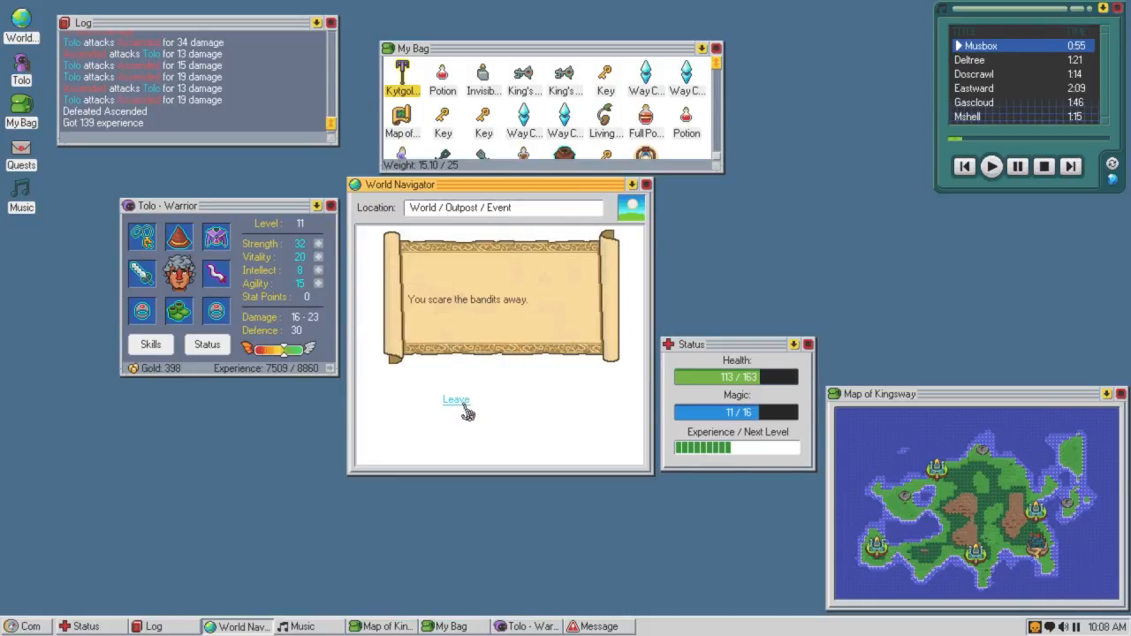
left_click(456, 400)
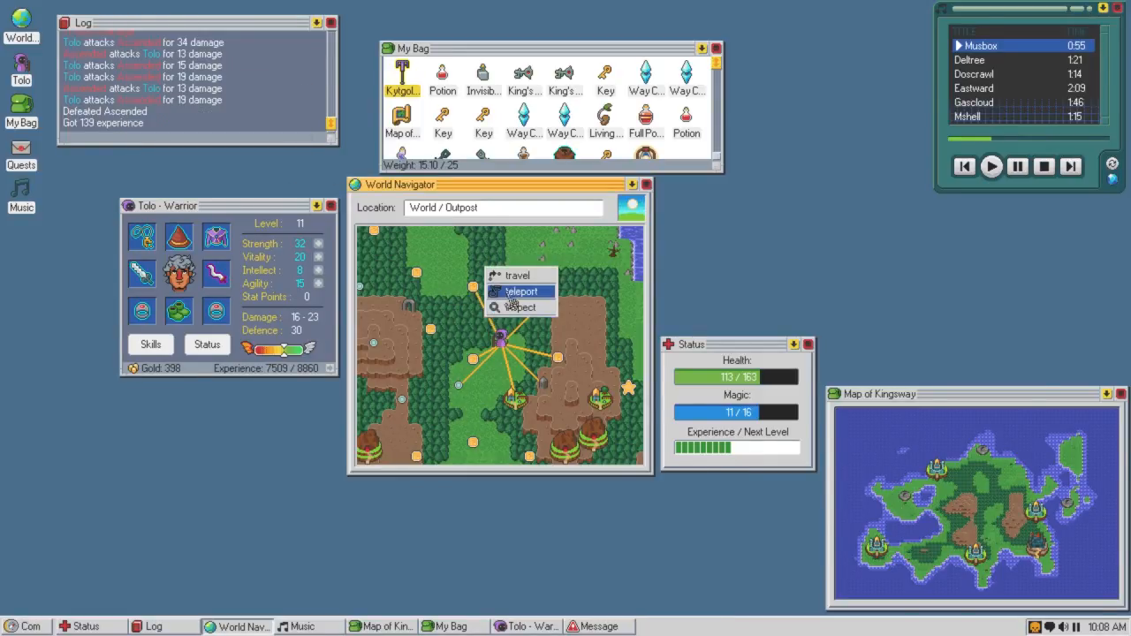
Teleport to the Dark Monolith, offer a bag item to make it glow, and leave.
left_click(515, 275)
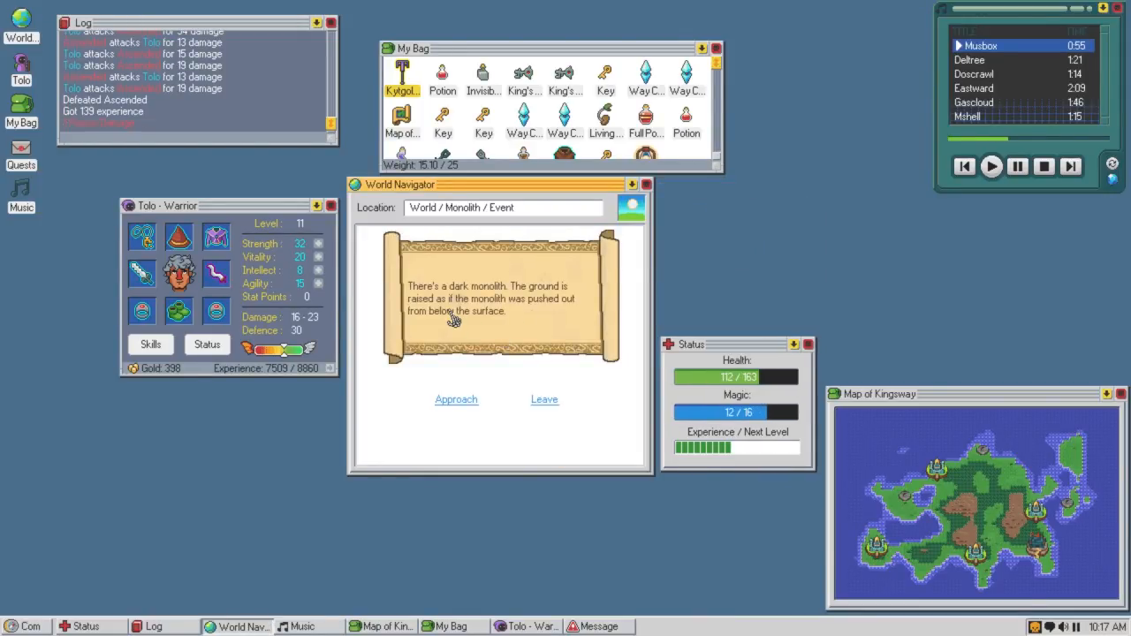
left_click(456, 398)
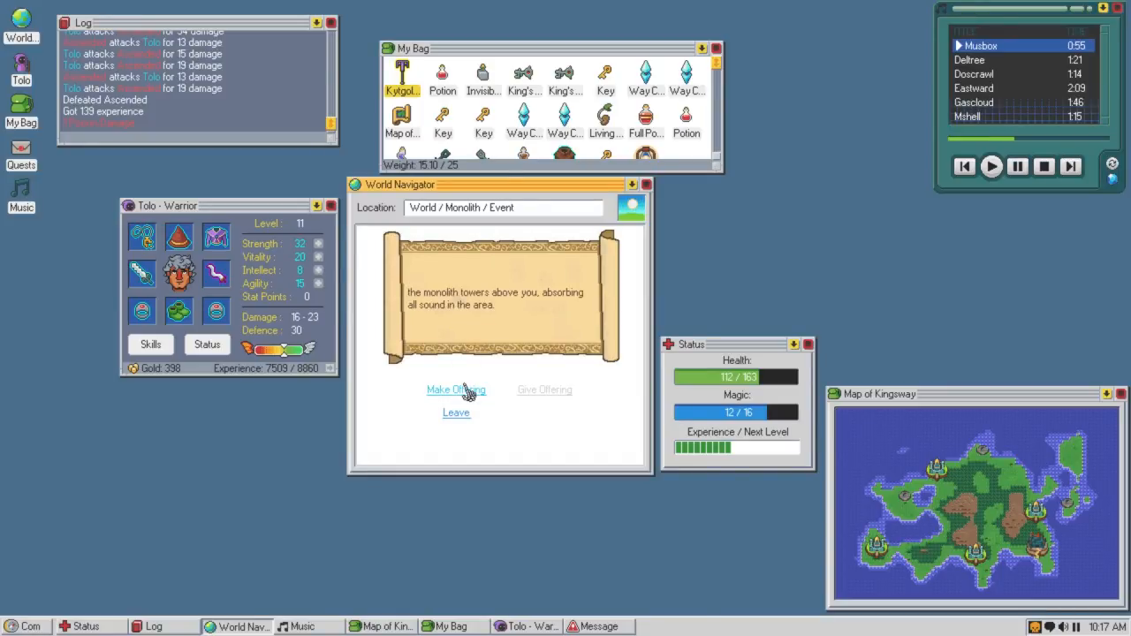
left_click(456, 390)
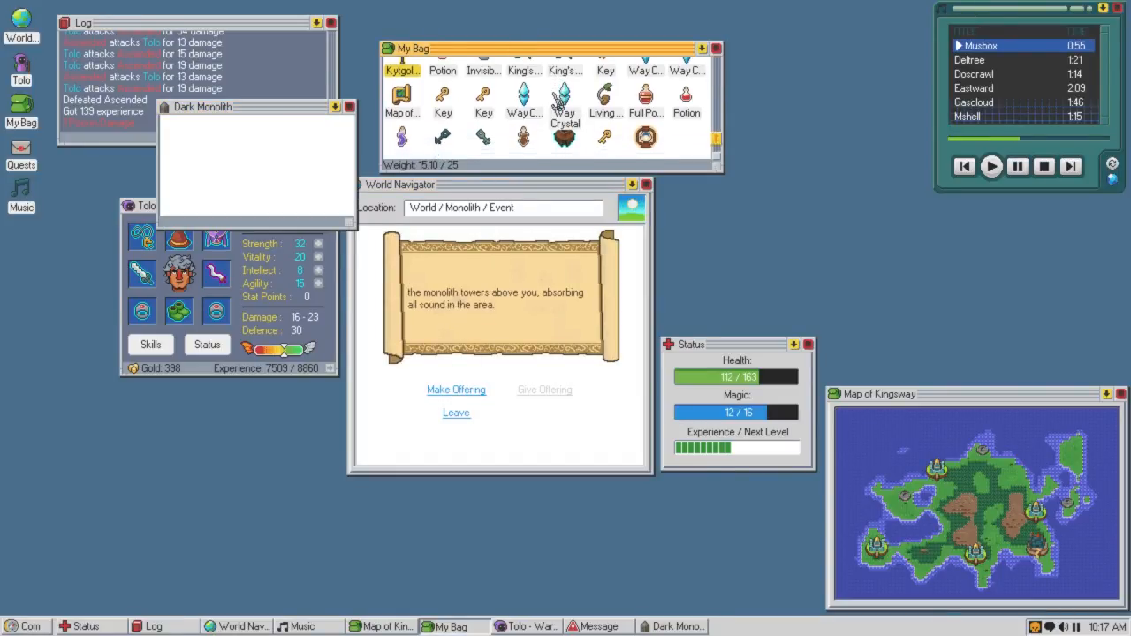
left_click(456, 389)
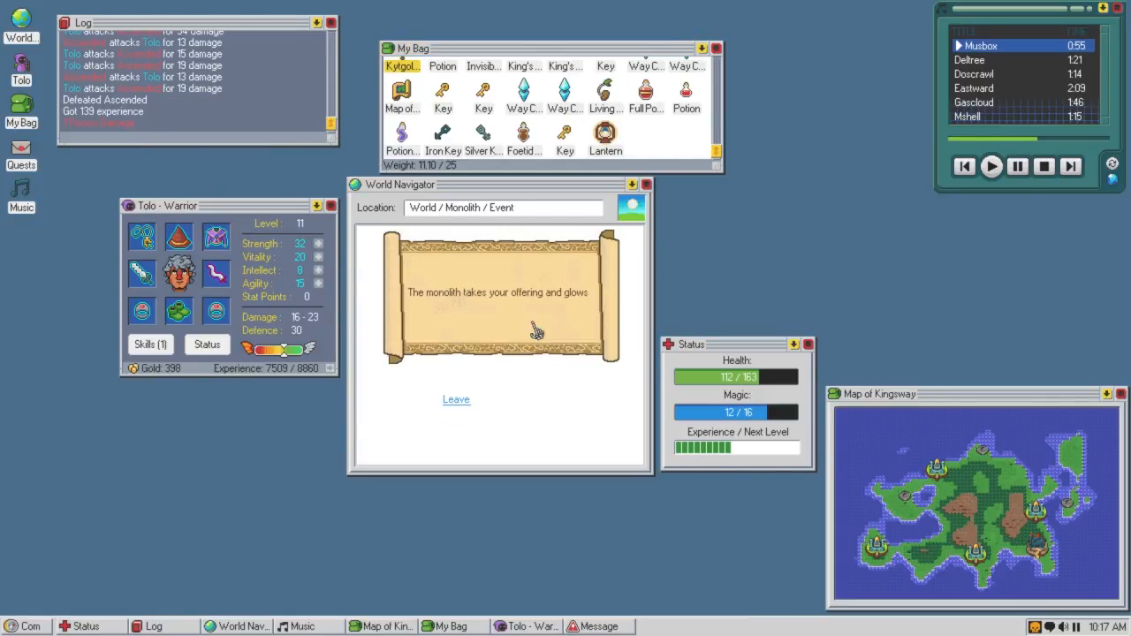
left_click(456, 399)
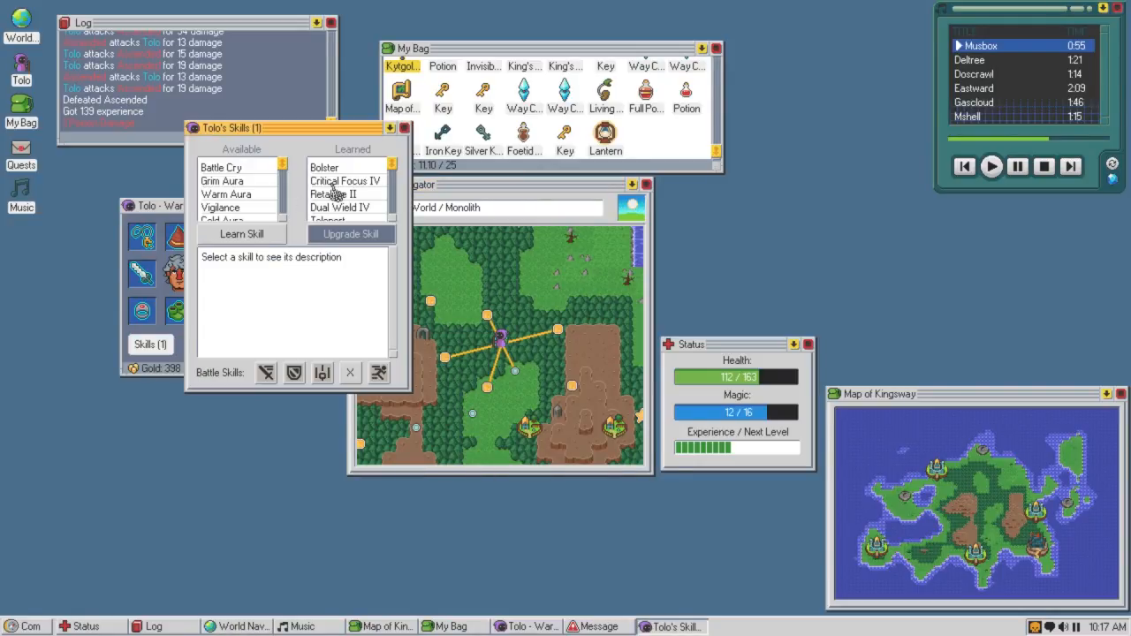
Upgrade Critical Focus from IV to V for 25% critical chance and close the Skills window.
scroll("down", 3)
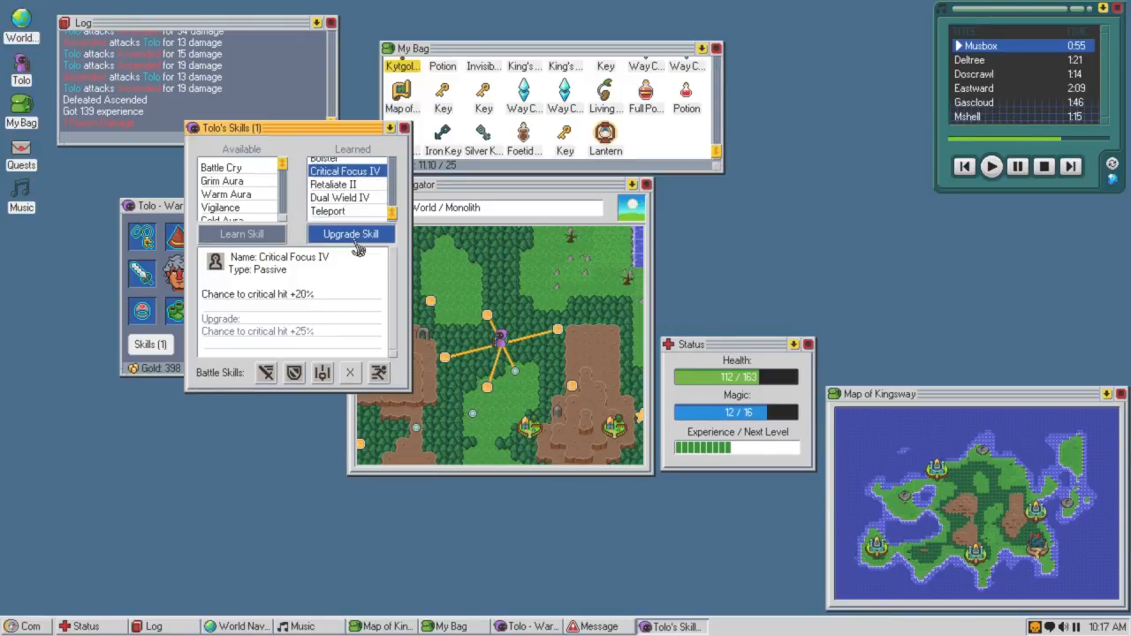
left_click(350, 234)
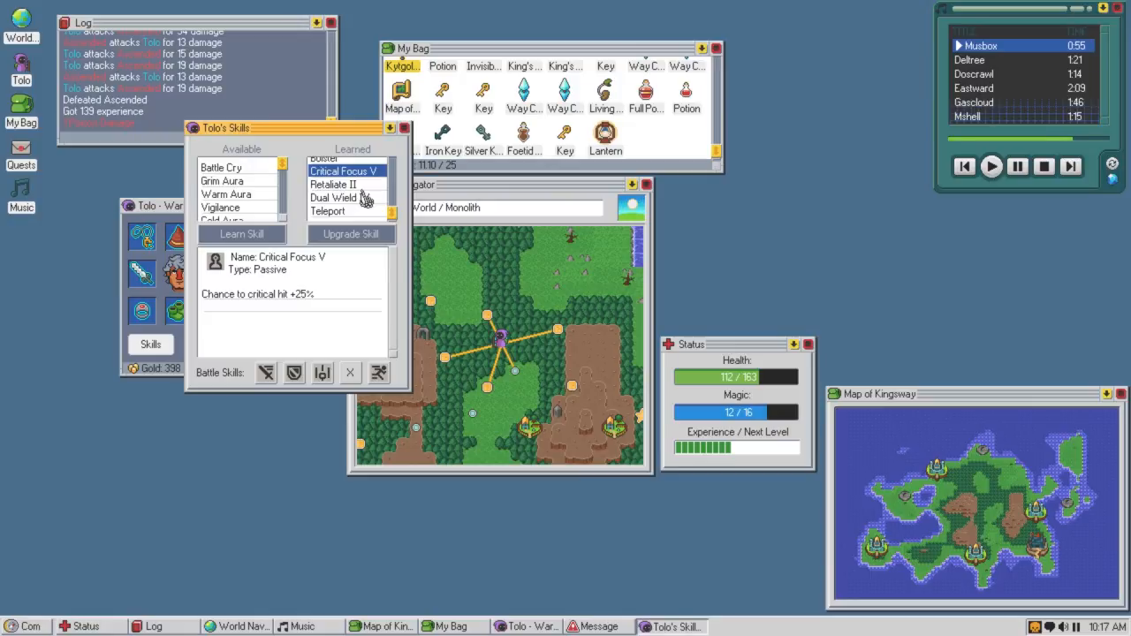
left_click(404, 128)
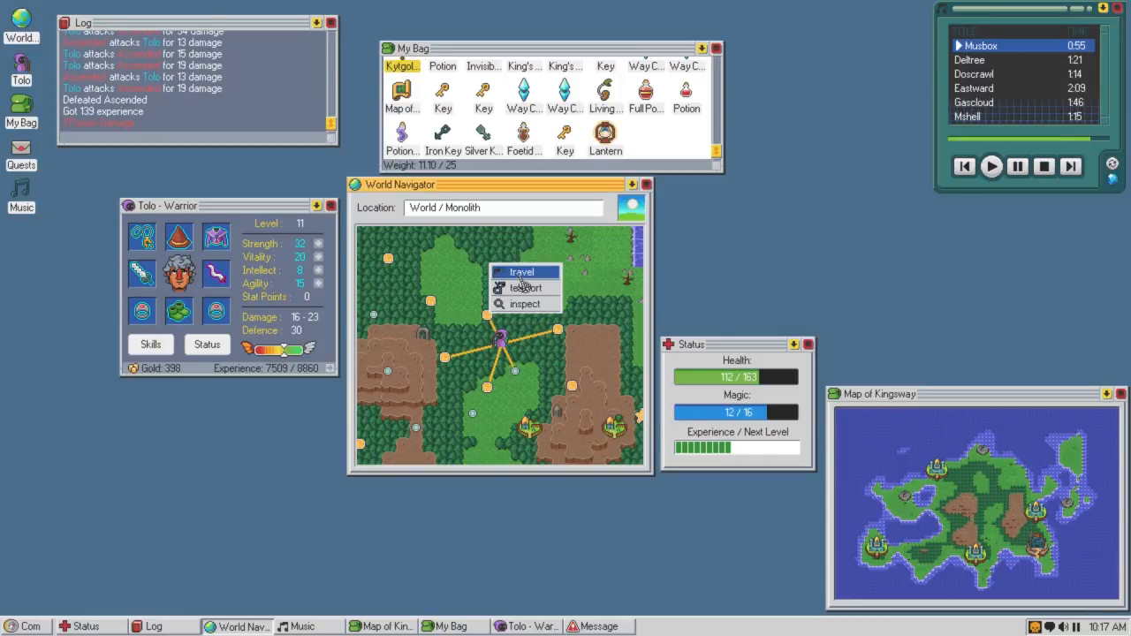
Travel to the healing fountain, drink four times until health is 163 and the well is dry, then leave.
left_click(521, 271)
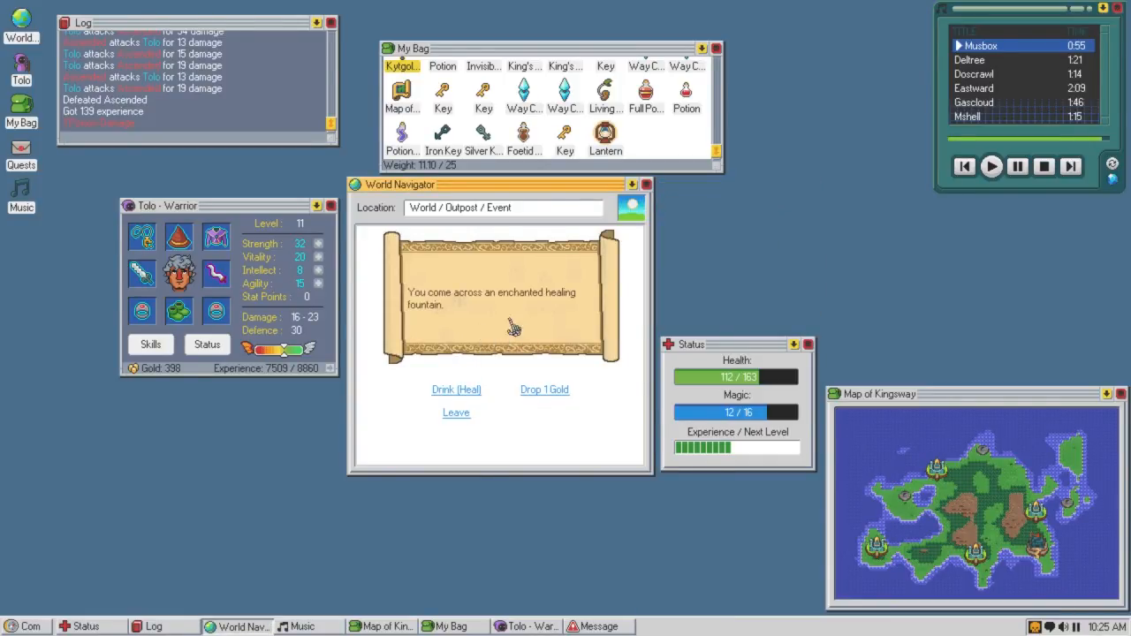
left_click(456, 389)
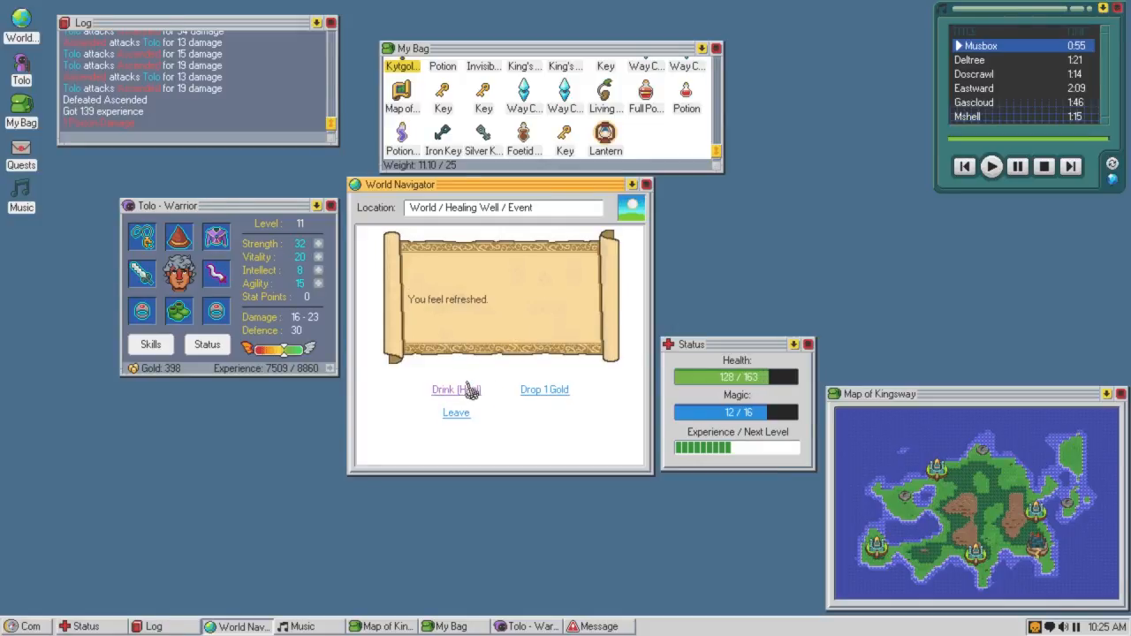
left_click(452, 390)
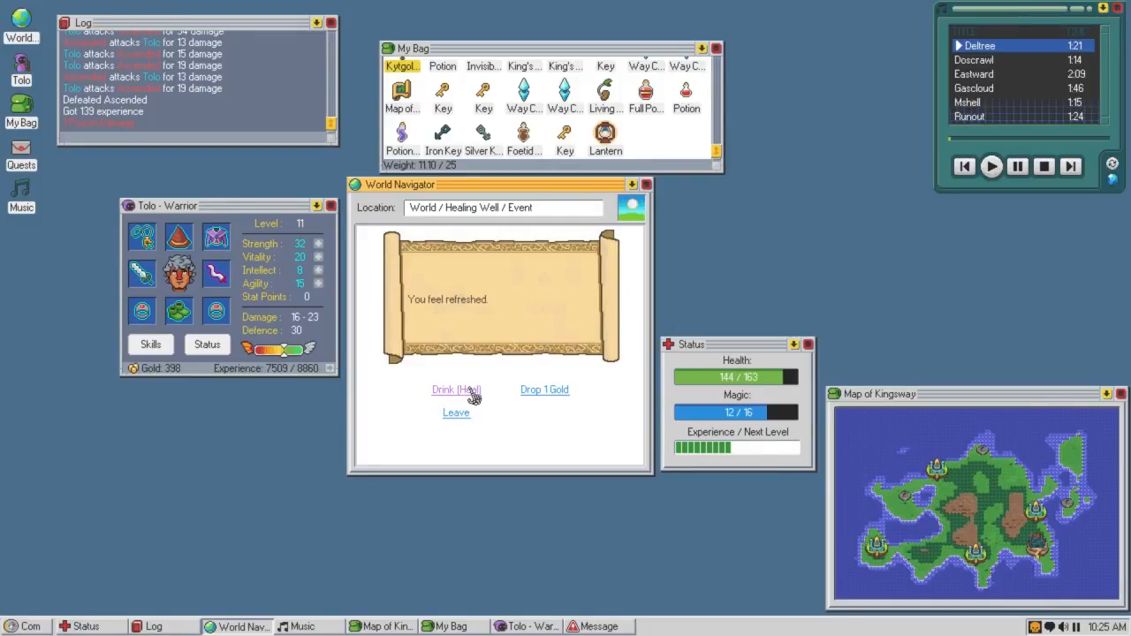
left_click(456, 389)
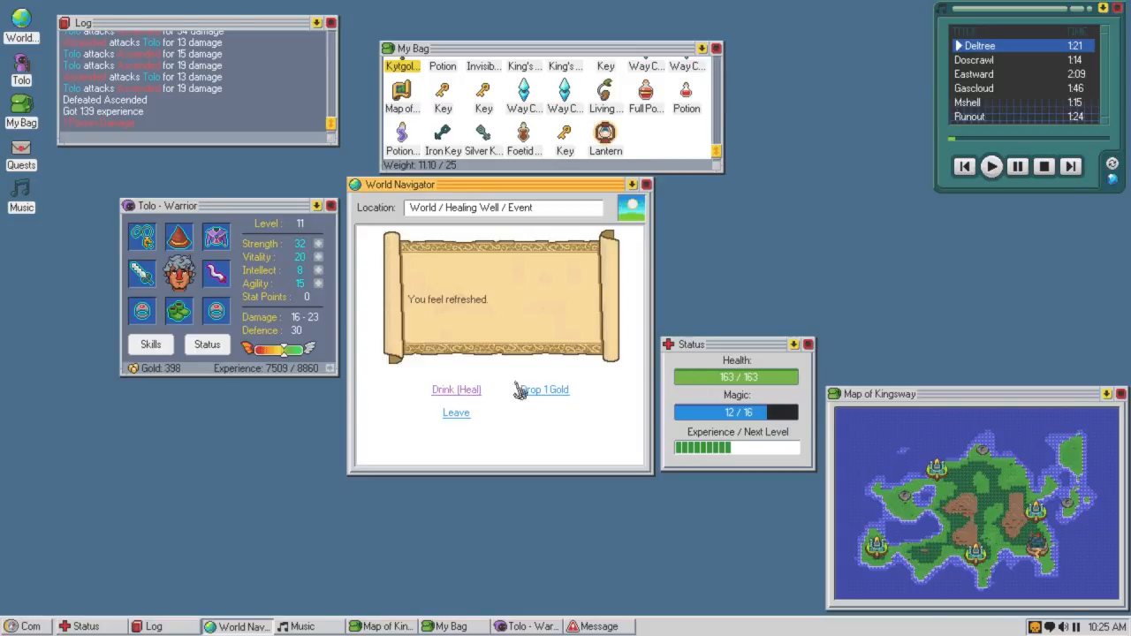
left_click(456, 390)
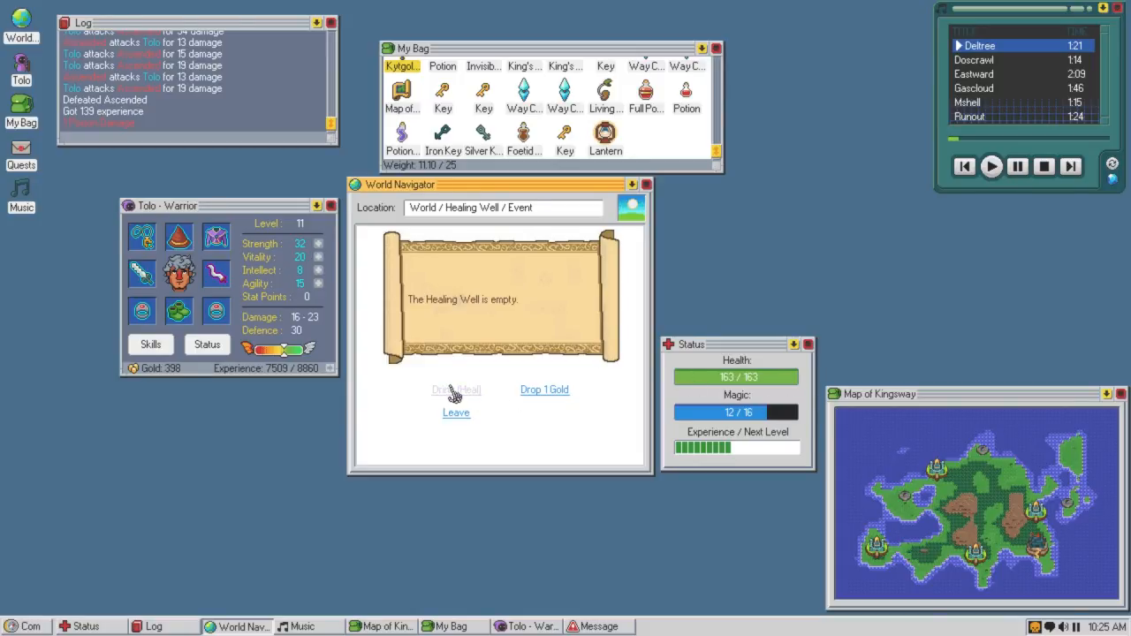
mouse_move(419, 239)
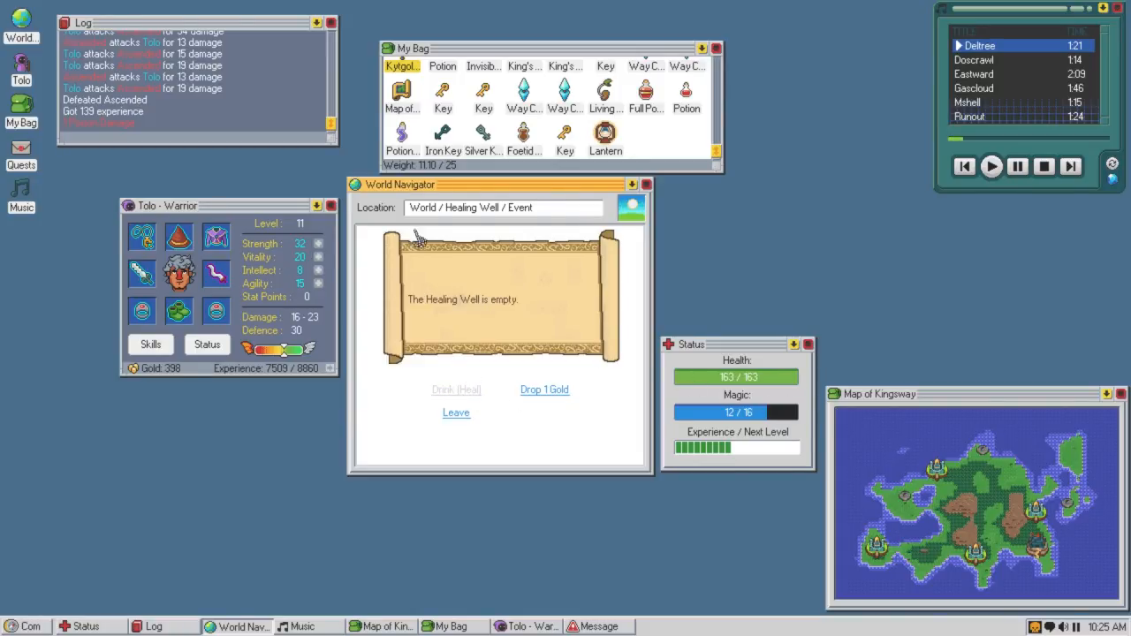
left_click(456, 412)
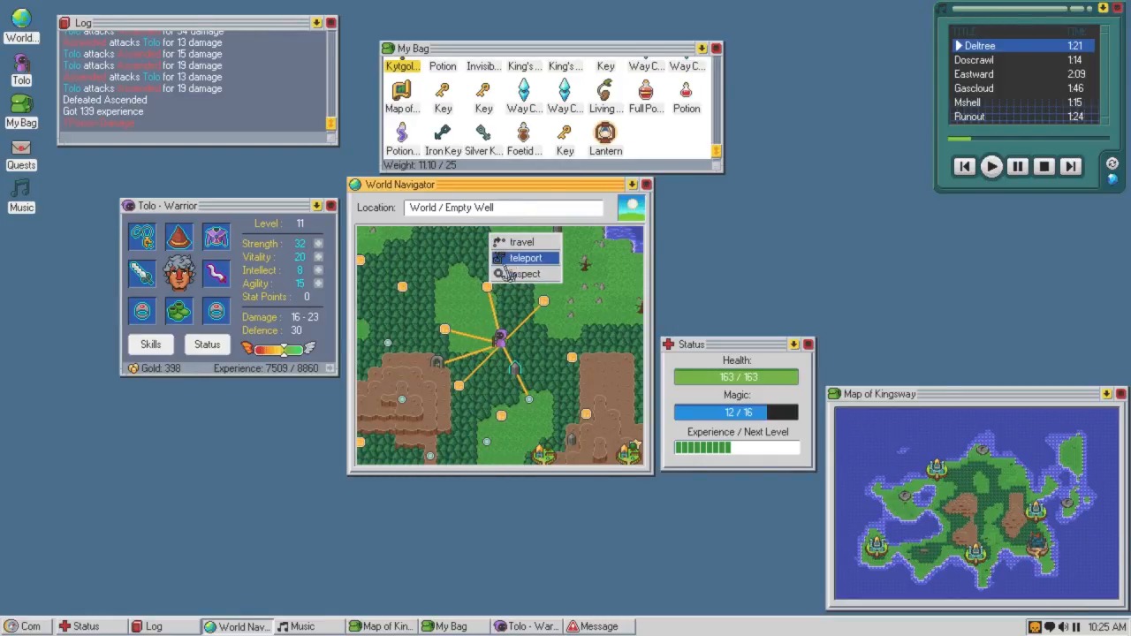
Teleport to the hooded figure, leave without giving a potion, and inspect nearby Outpost map locations.
left_click(520, 241)
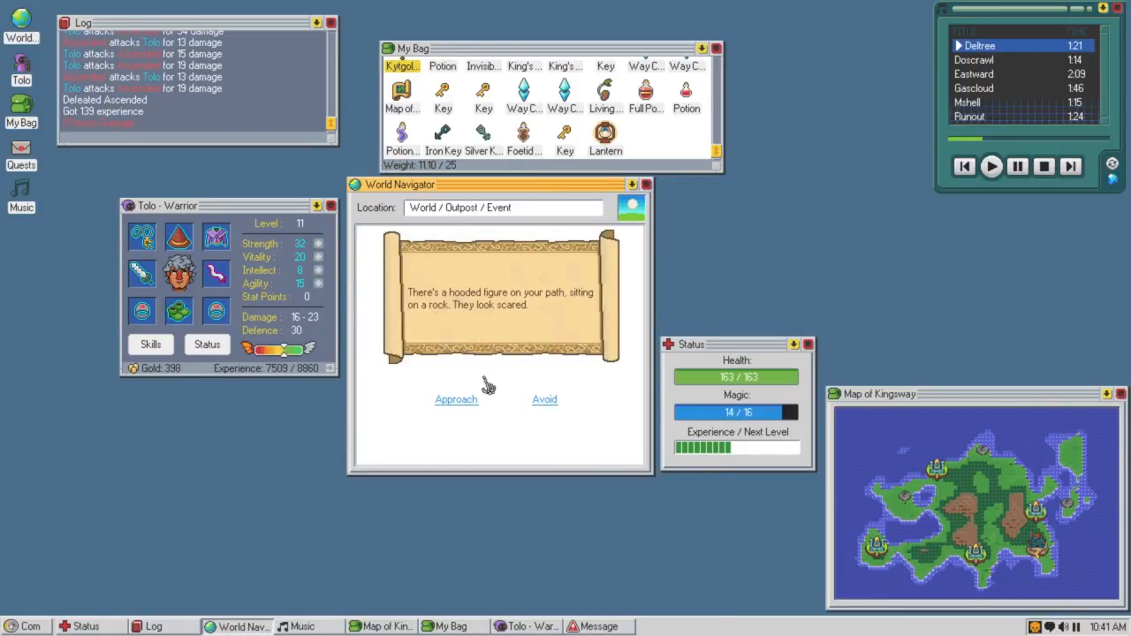
left_click(456, 399)
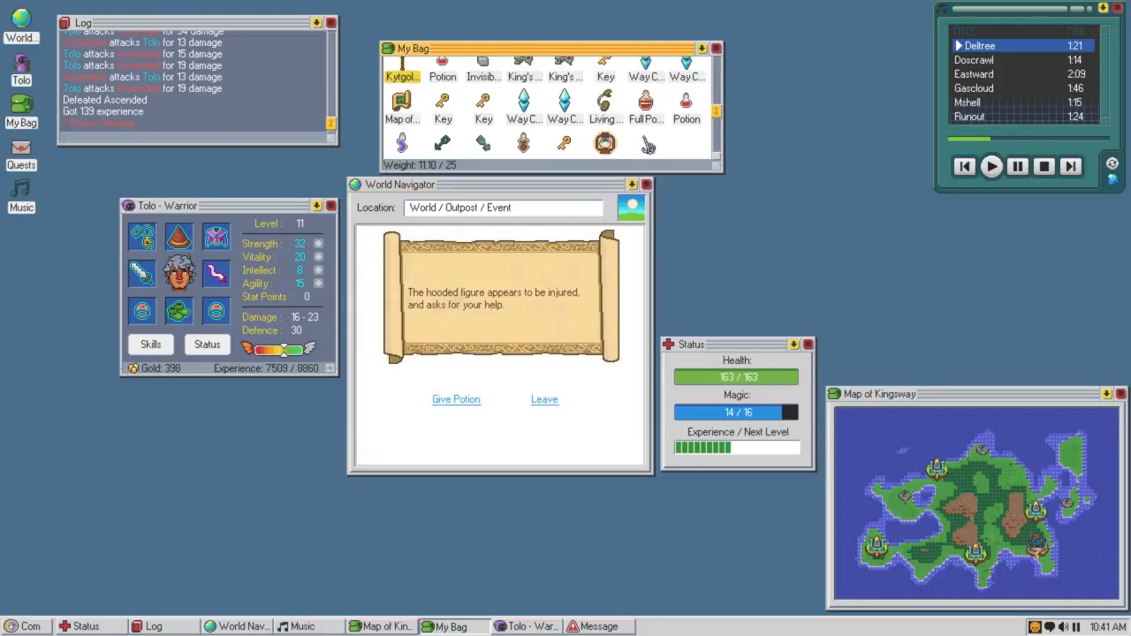
scroll("down", 3)
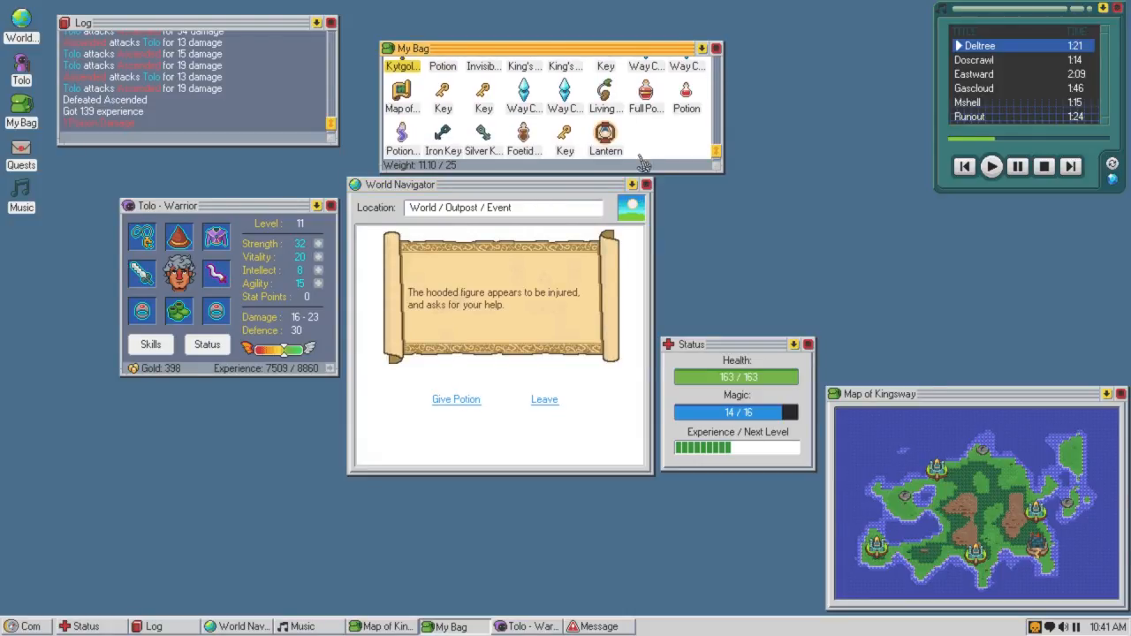
left_click(544, 398)
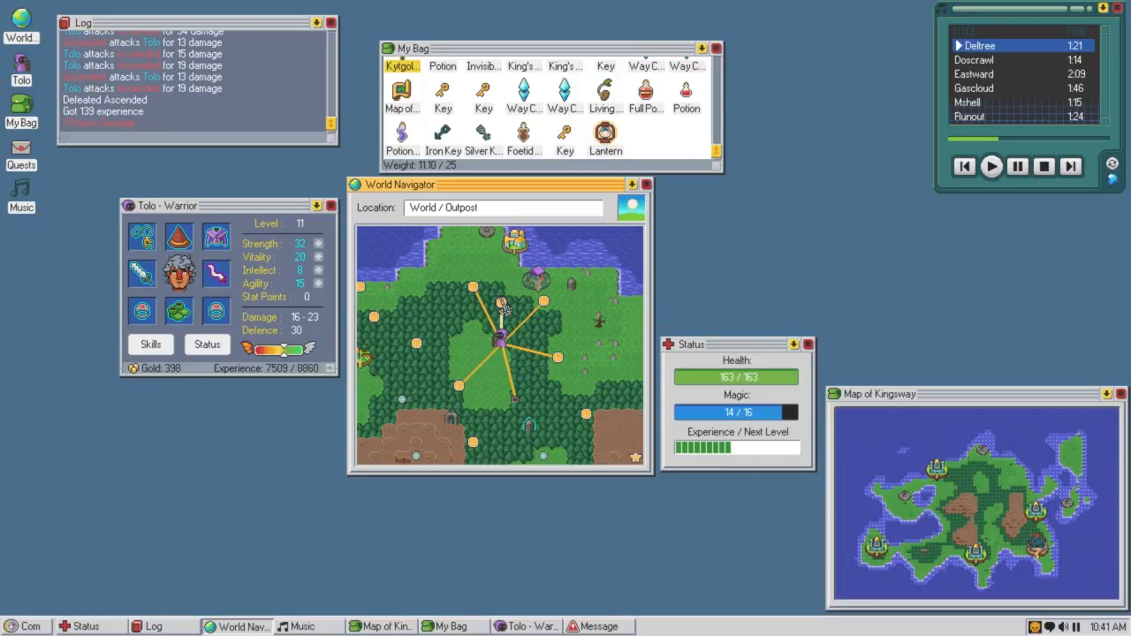
mouse_move(514, 238)
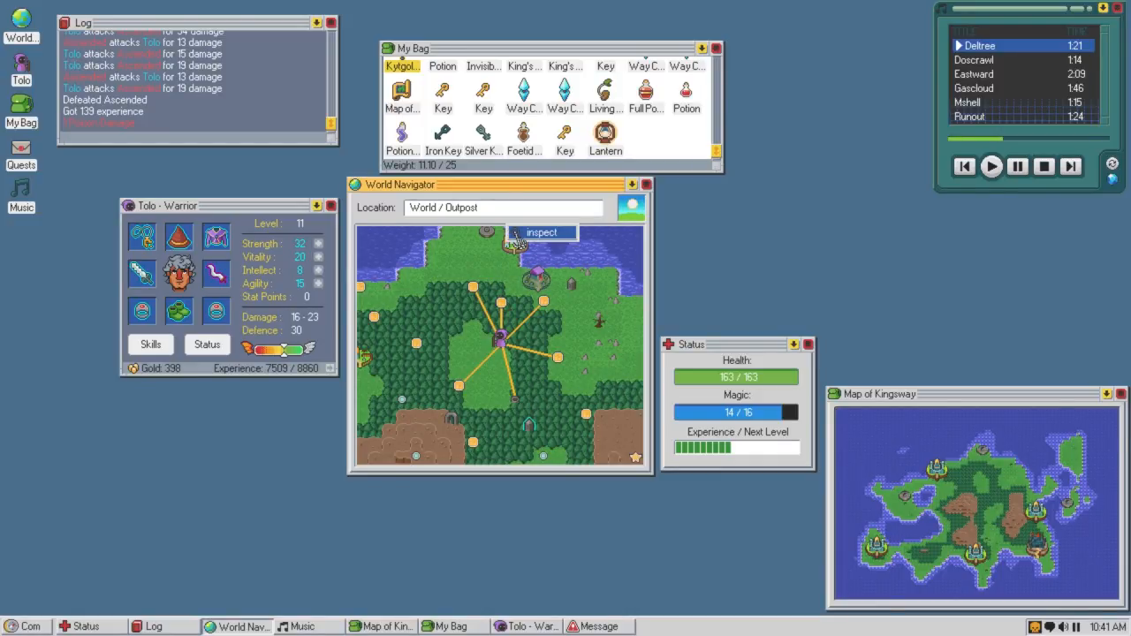
left_click(513, 241)
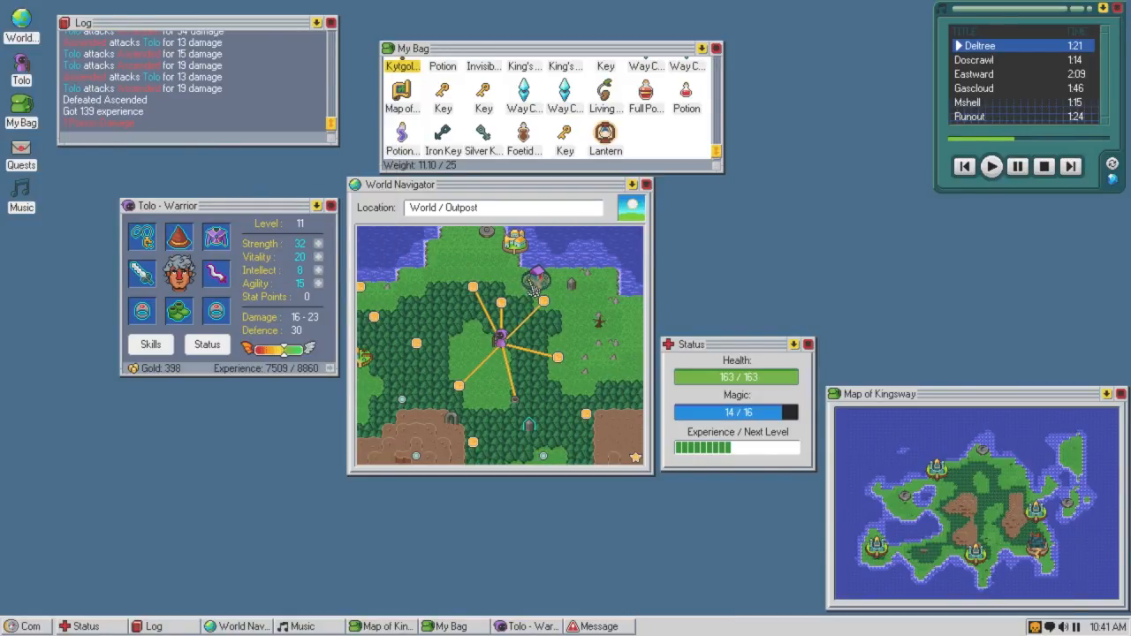
left_click(530, 283)
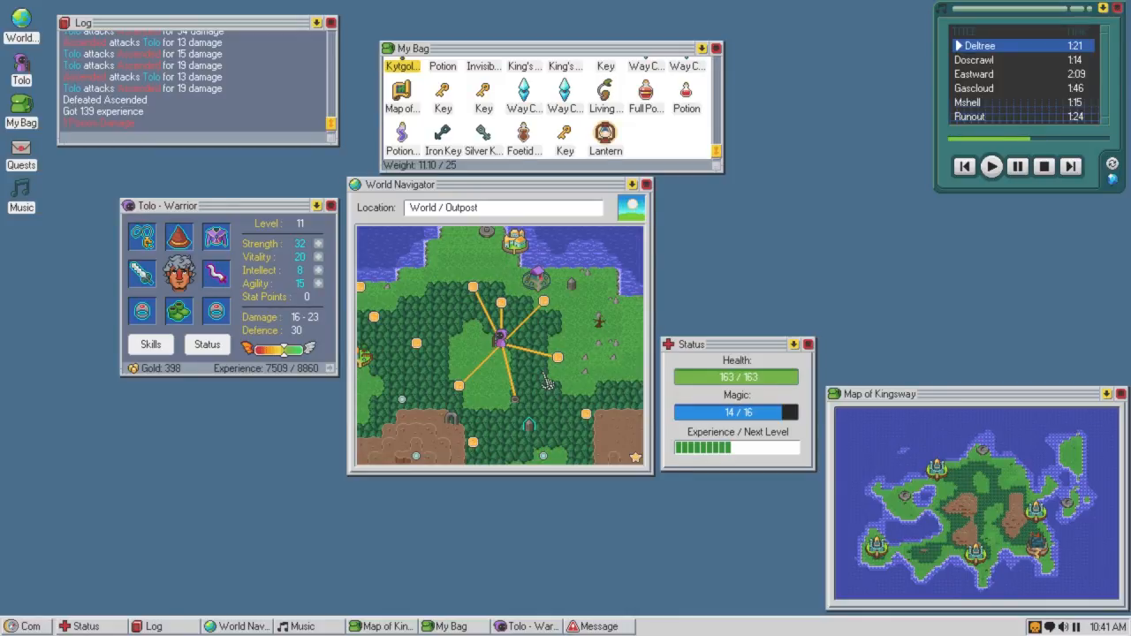
mouse_move(457, 314)
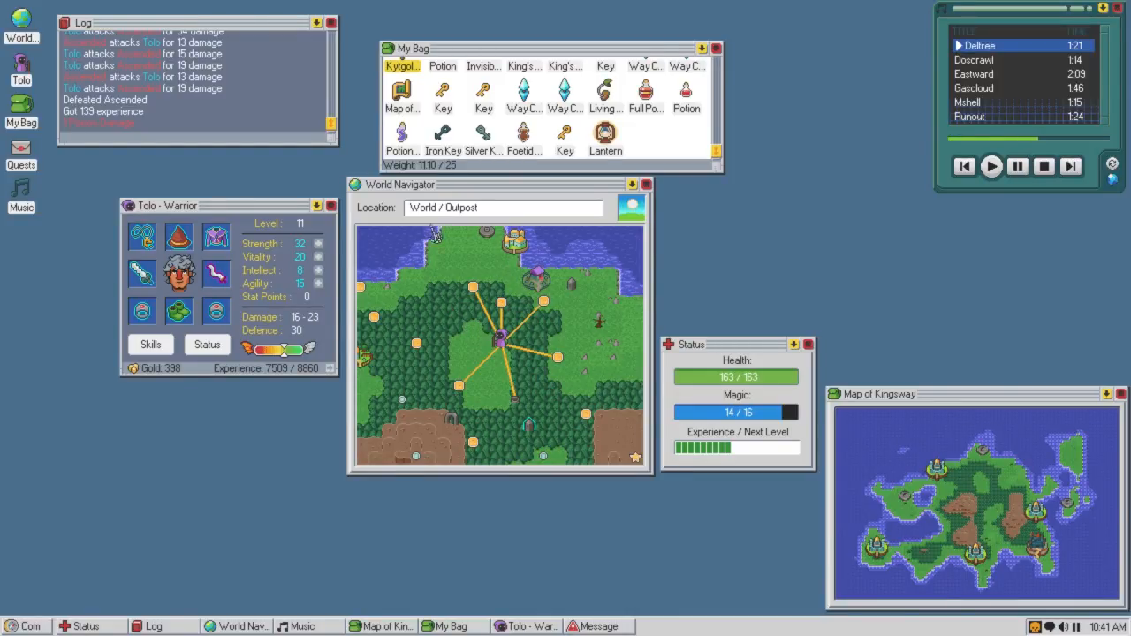
mouse_move(512, 306)
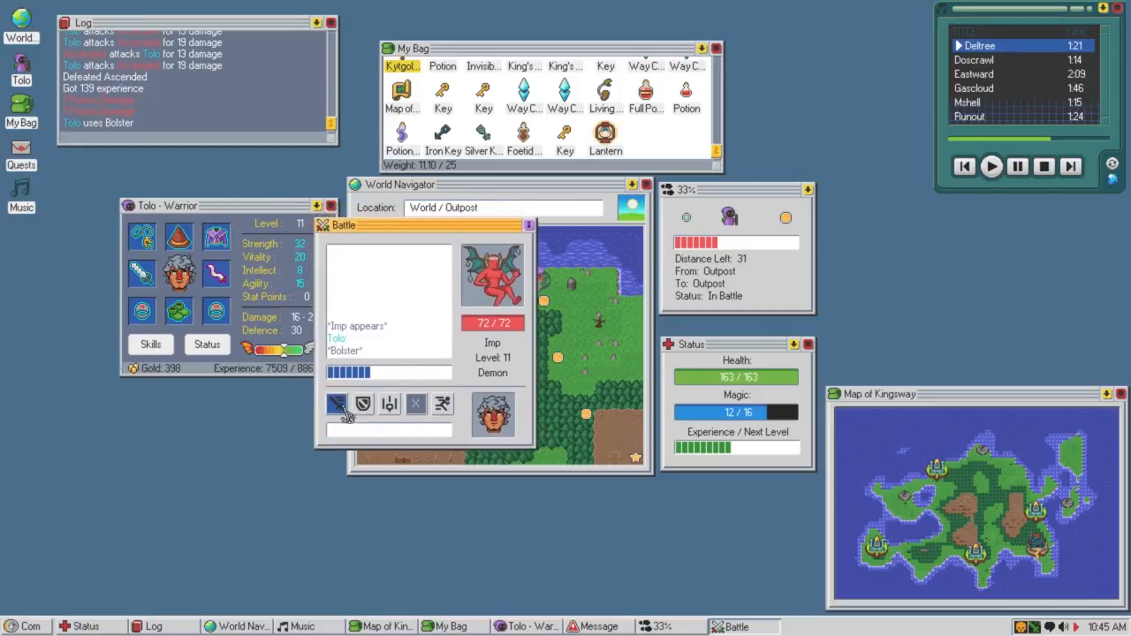
Attack the Imp until defeated, take the Demon item from its loot, and continue the journey.
left_click(337, 403)
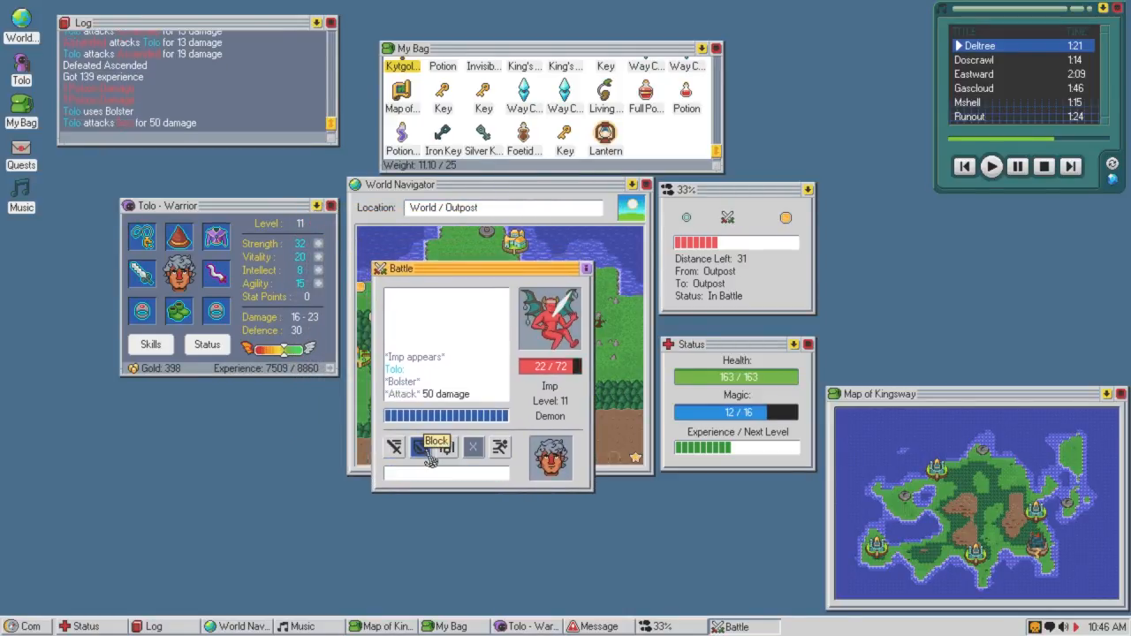
left_click(437, 446)
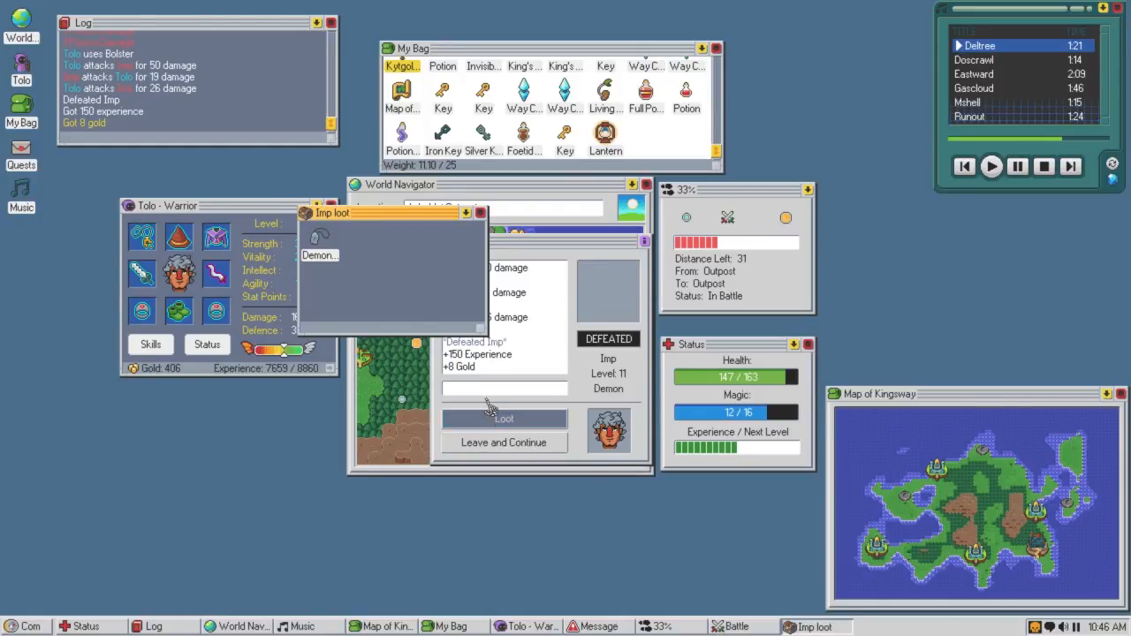
left_click(320, 239)
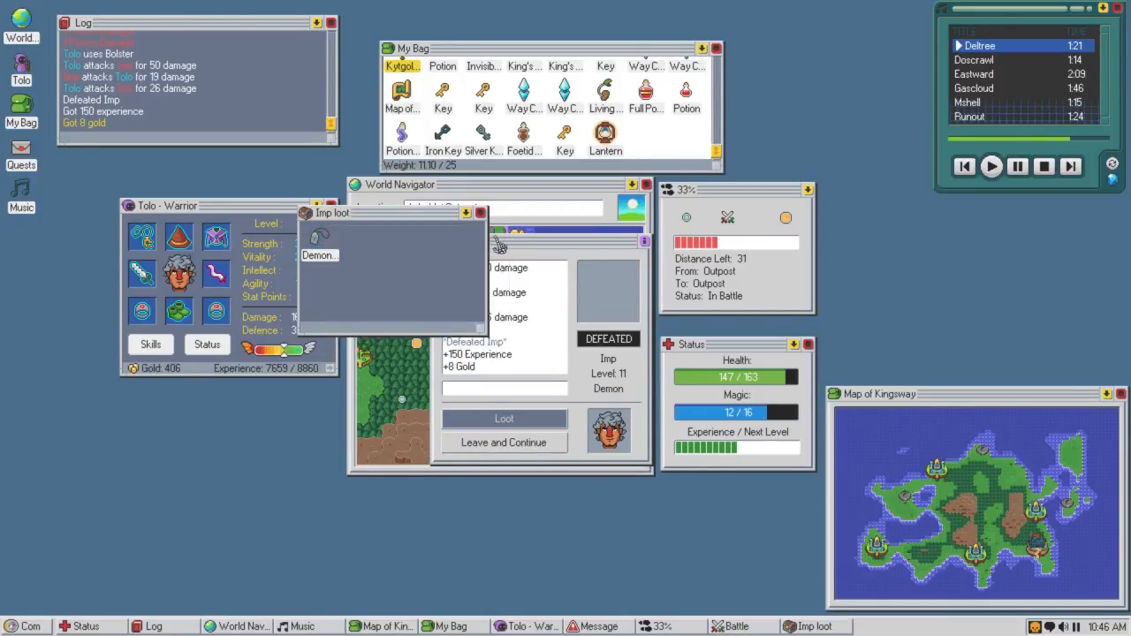
left_click(503, 418)
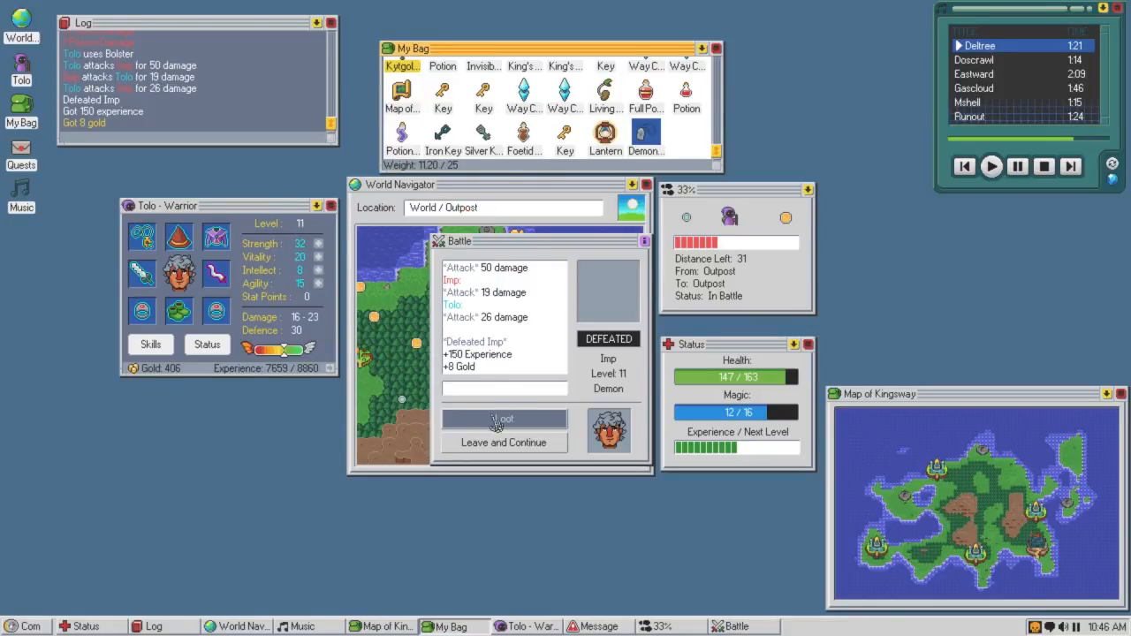
left_click(501, 442)
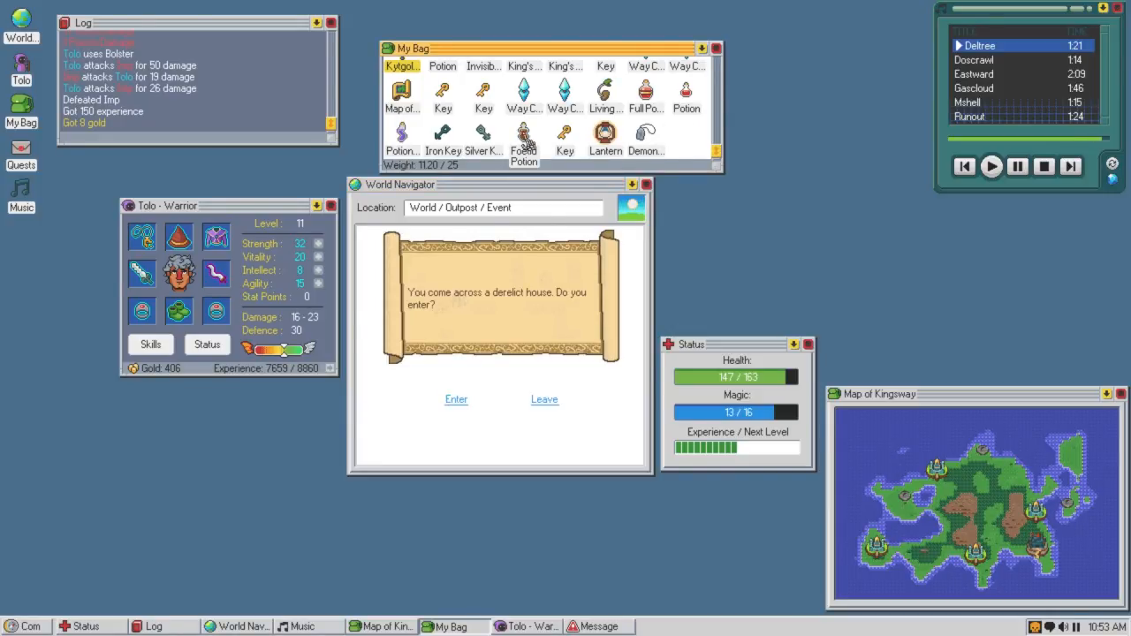
Enter the derelict house's Hall and defeat the Shrub Lord with Bolster and attacks, finding no loot.
left_click(456, 398)
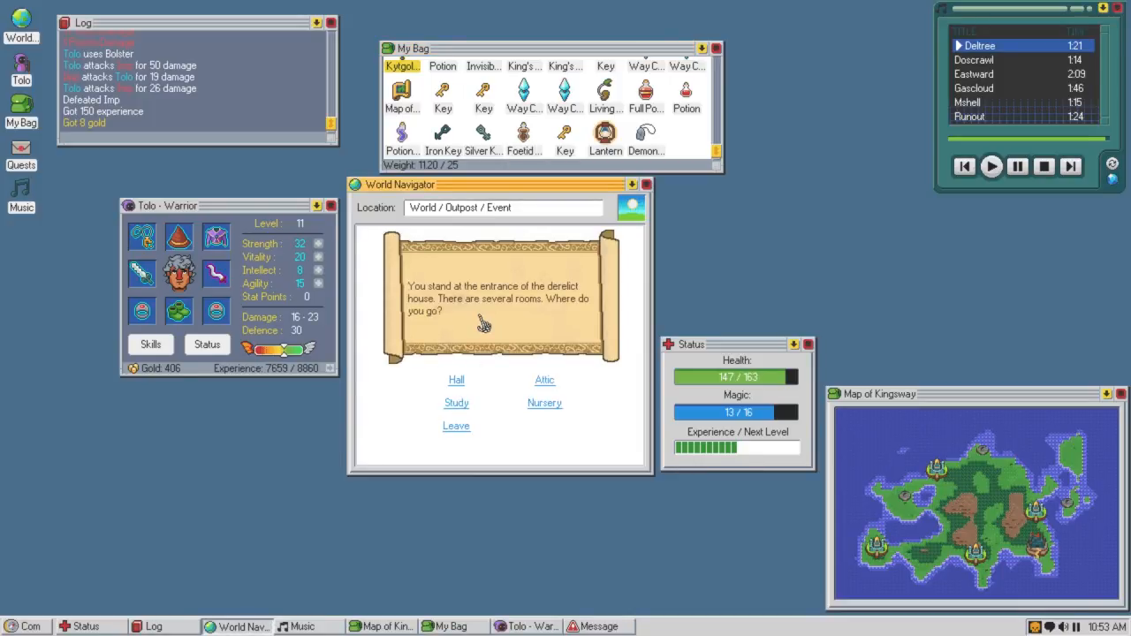
left_click(455, 403)
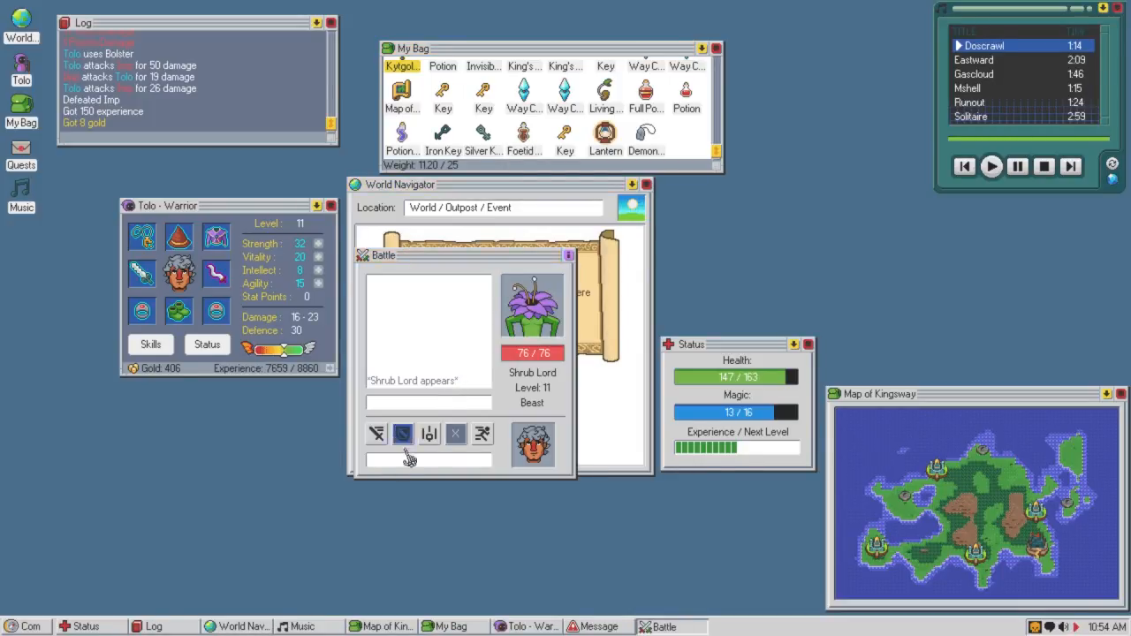
left_click(389, 433)
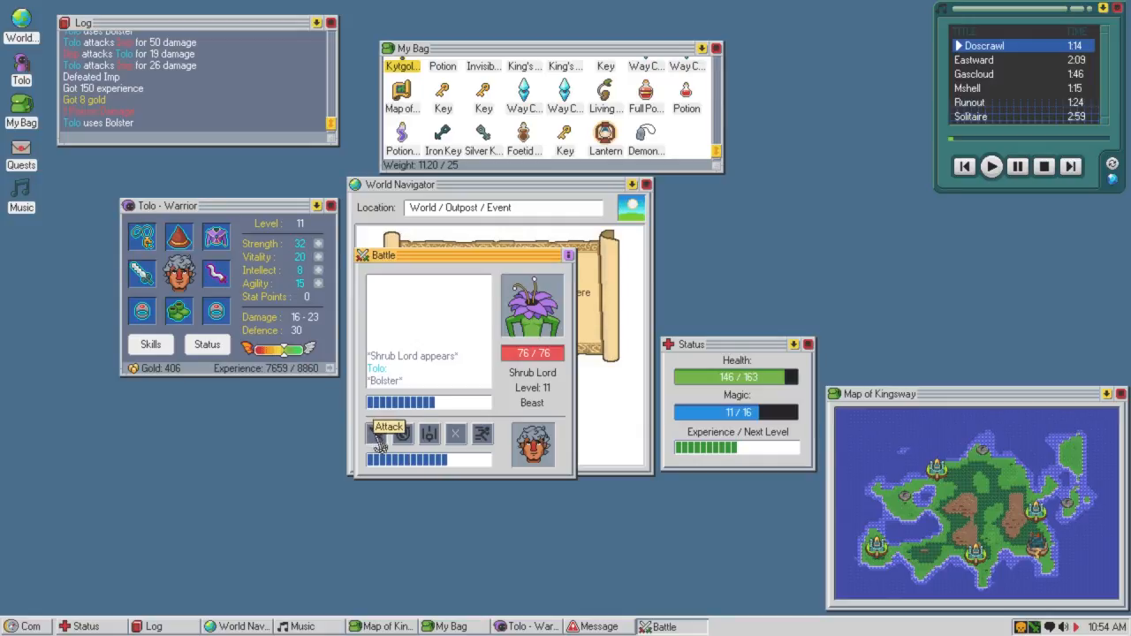
left_click(389, 433)
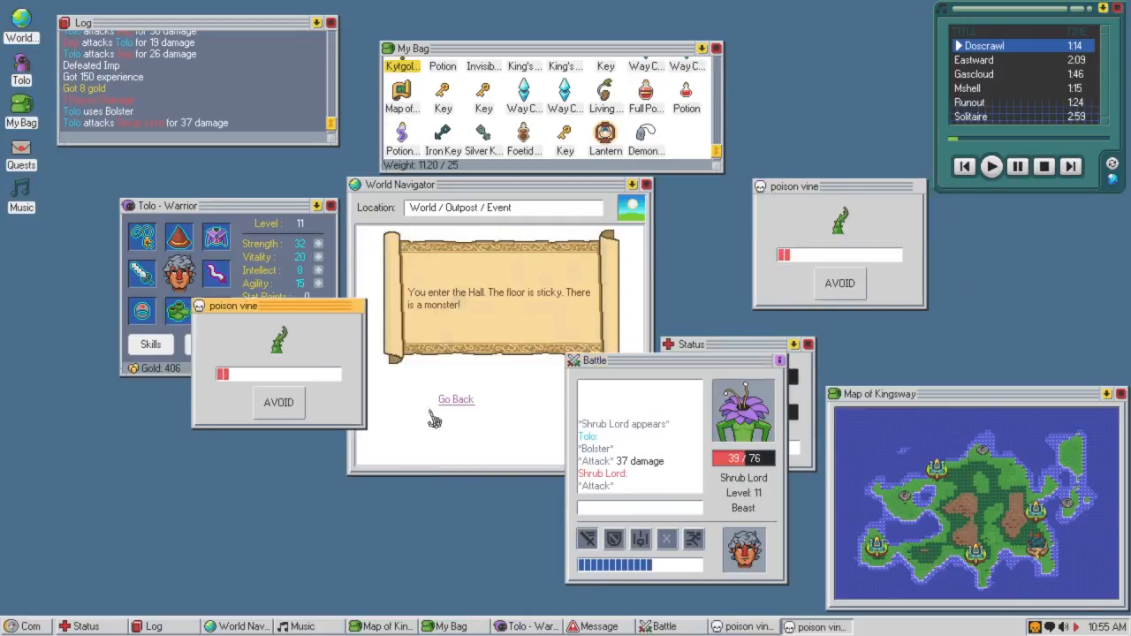
left_click(586, 538)
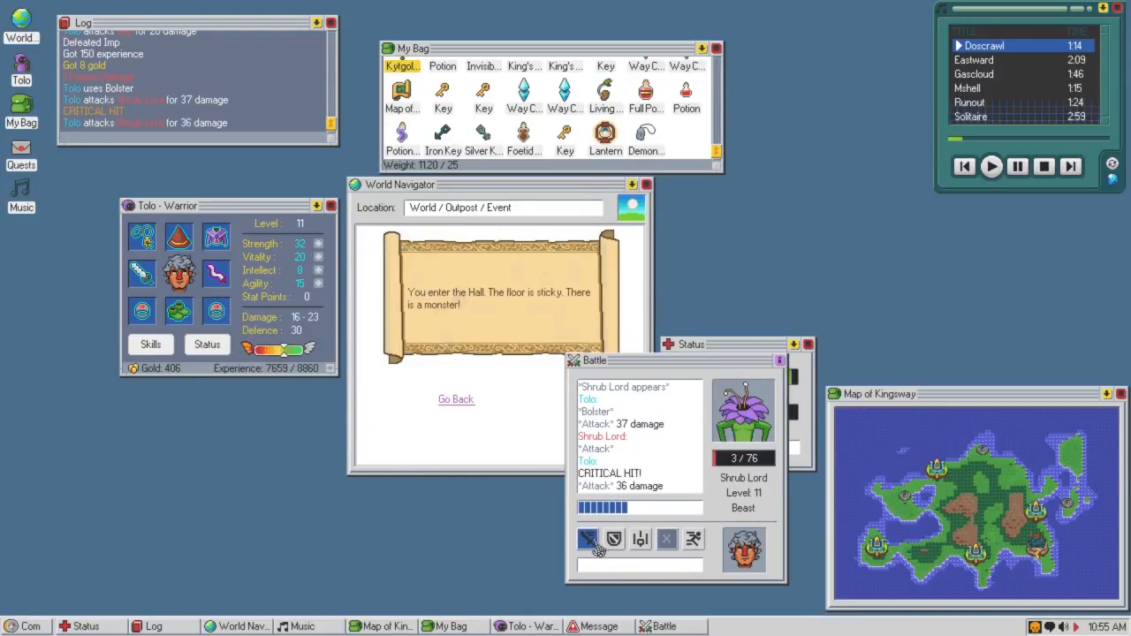
left_click(587, 539)
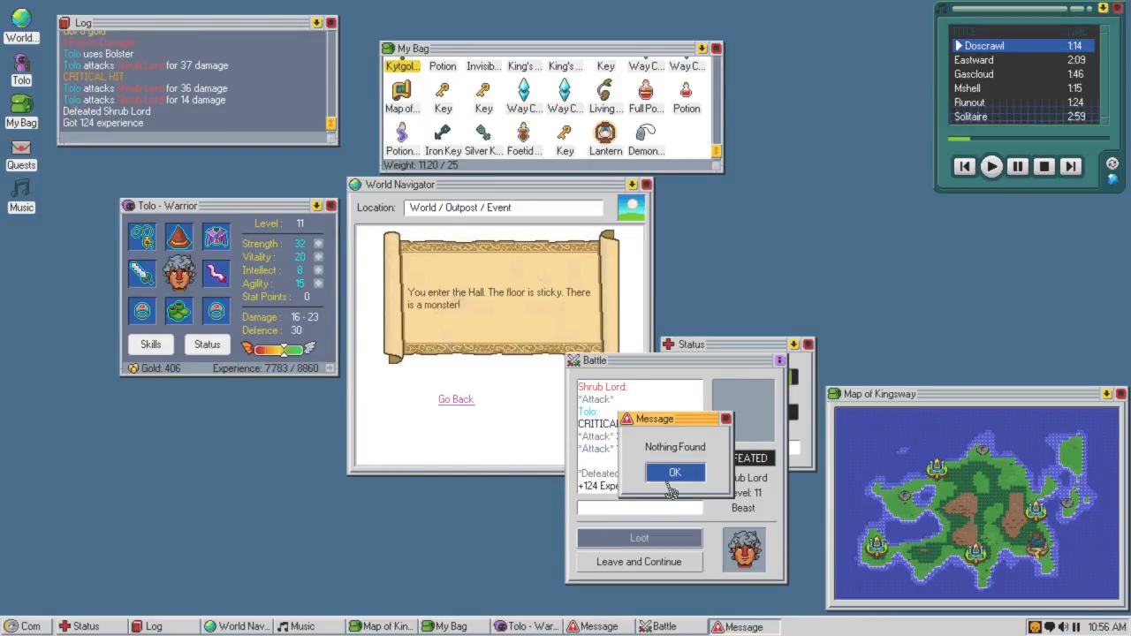
left_click(674, 472)
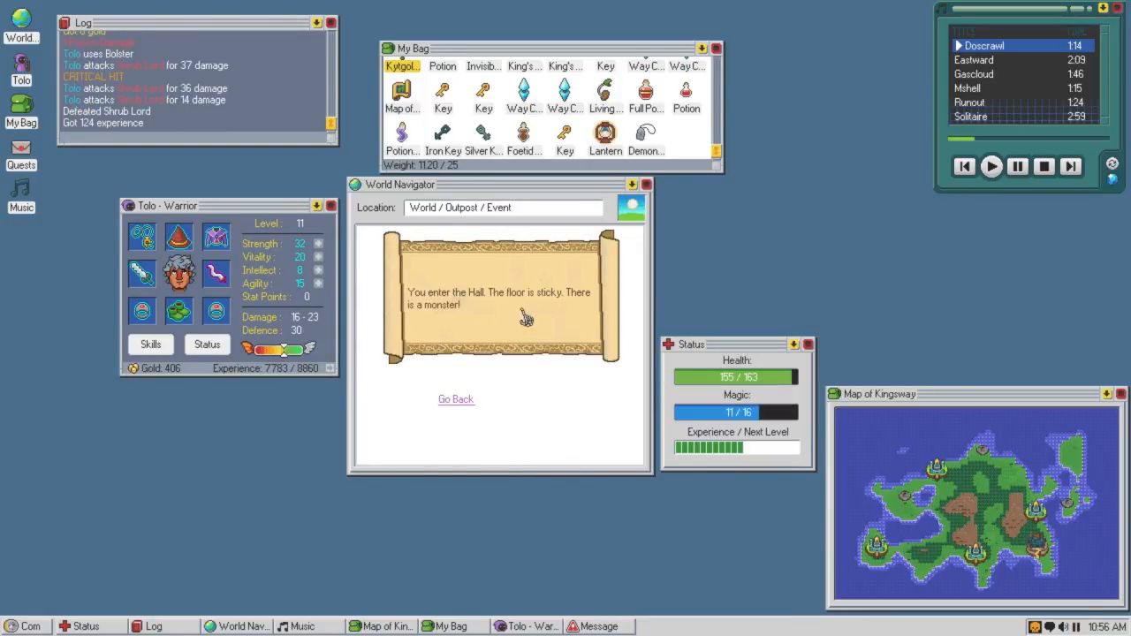
Explore the house rooms, unlock and open the Nursery chest for the Silver Wand and Mighty item, then leave.
left_click(456, 399)
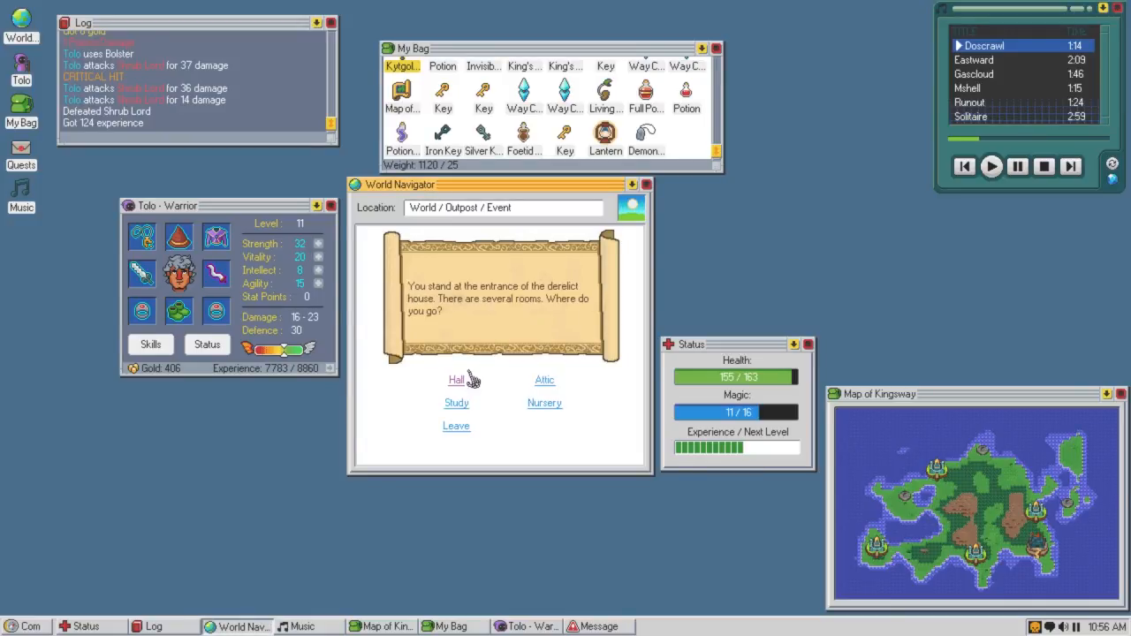
left_click(544, 379)
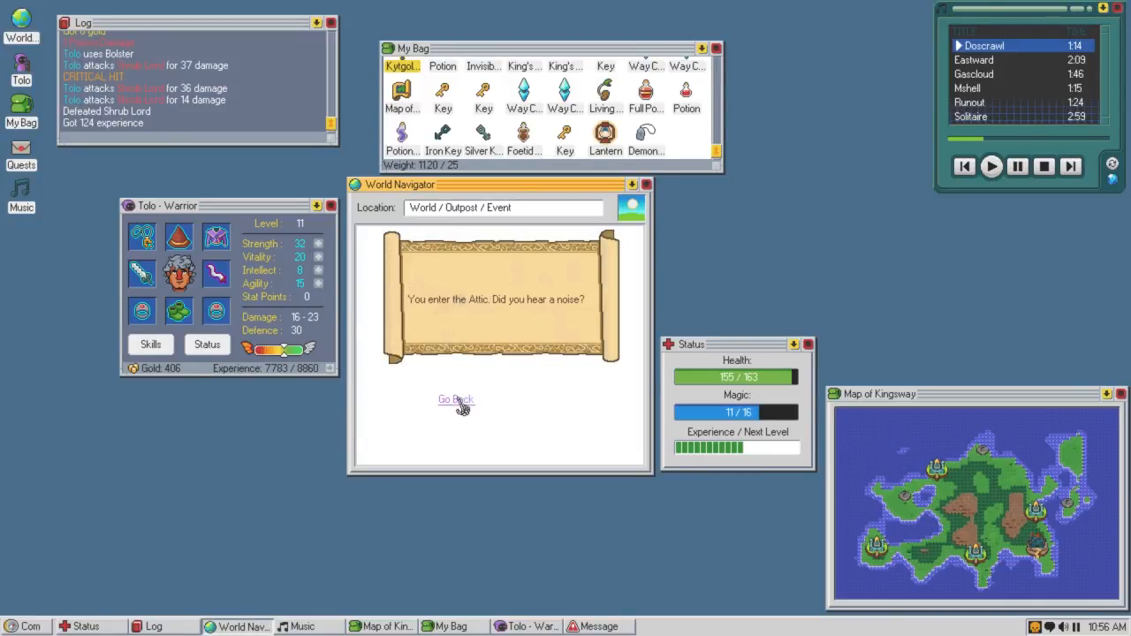
left_click(455, 399)
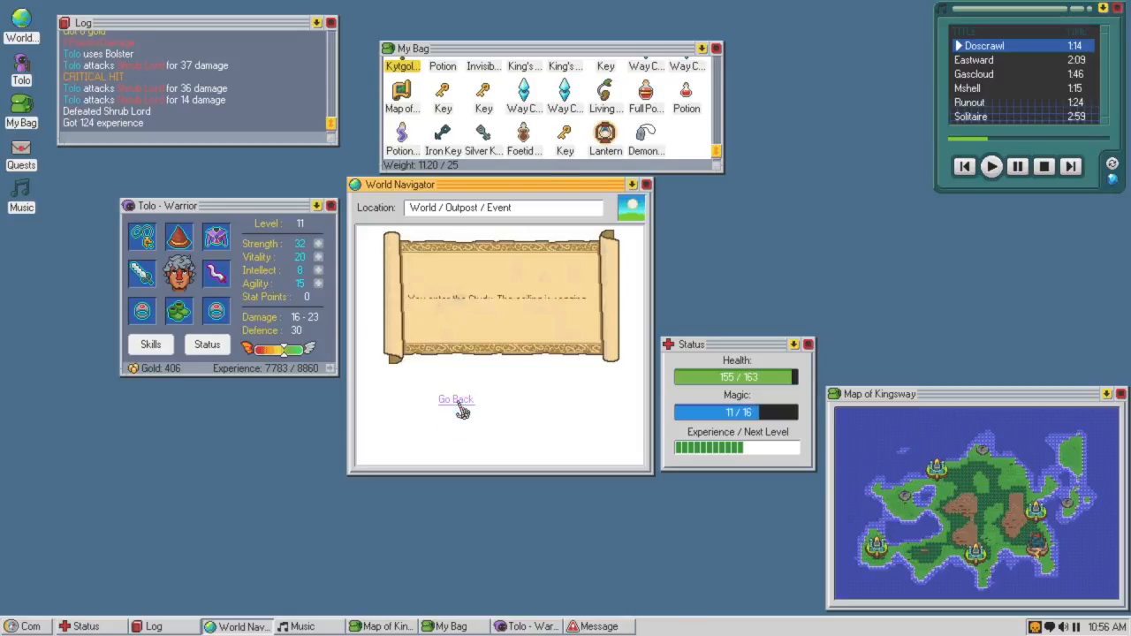
left_click(455, 399)
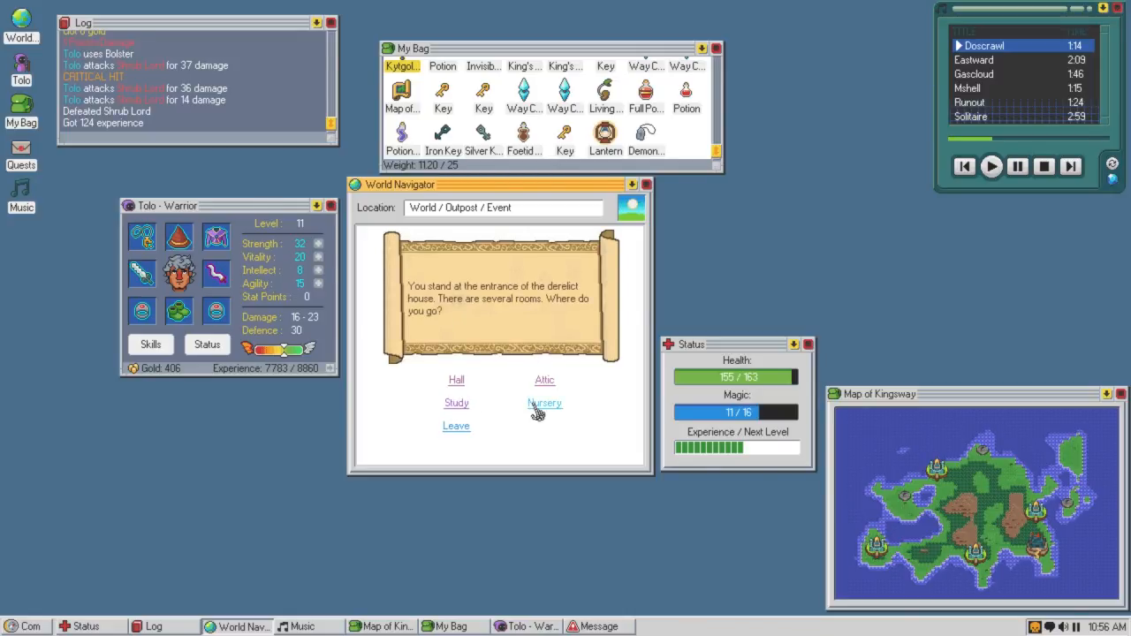
left_click(544, 403)
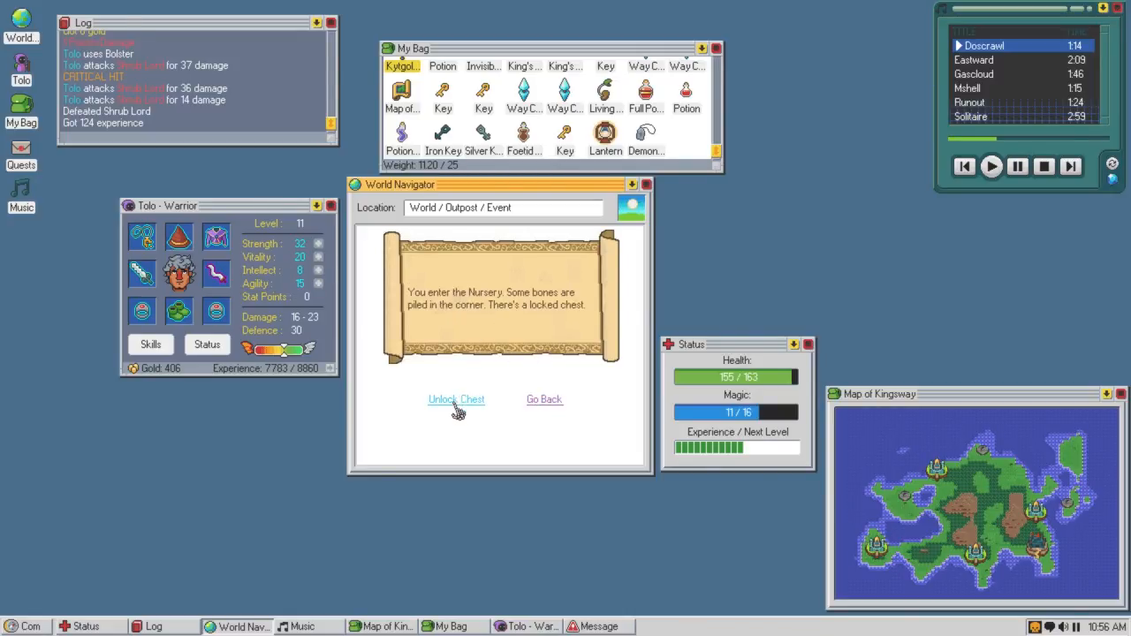
left_click(456, 399)
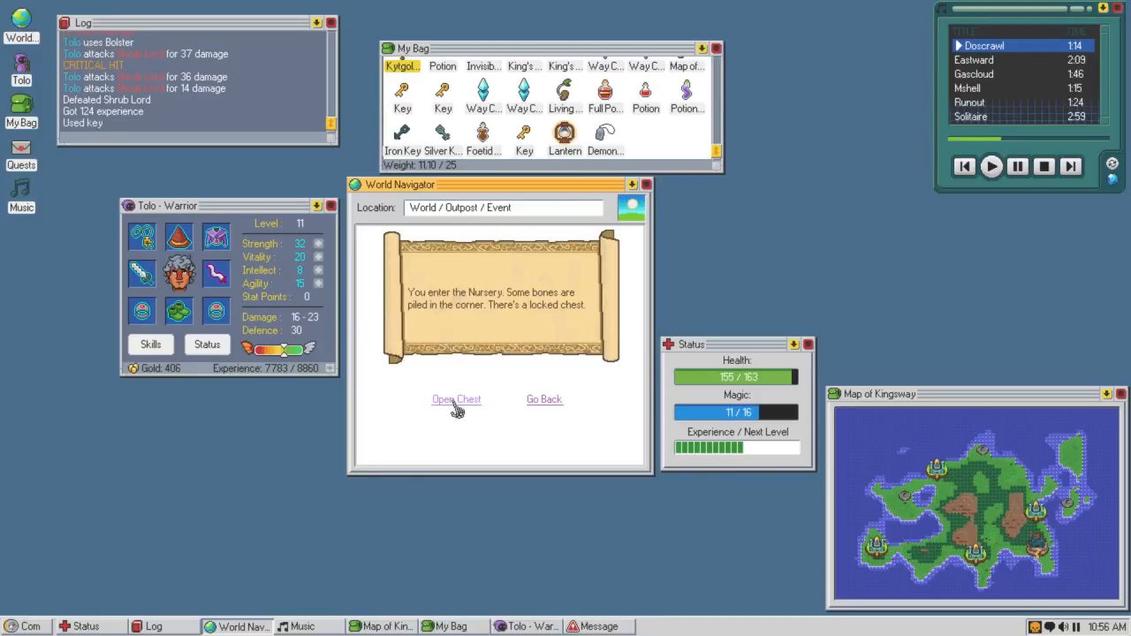
left_click(456, 400)
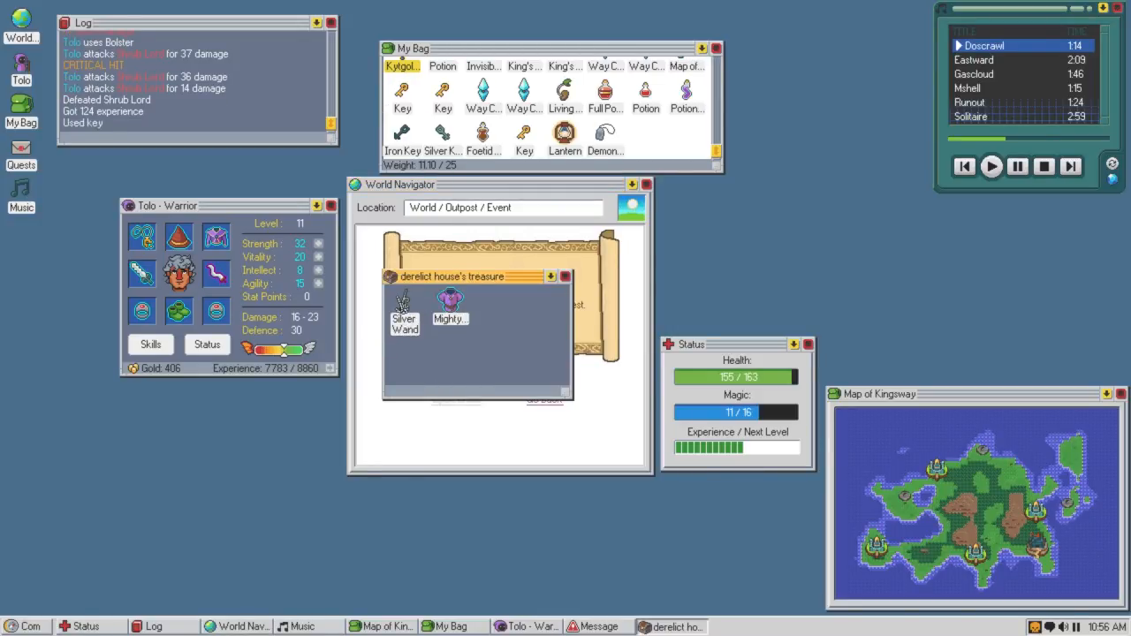
mouse_move(450, 308)
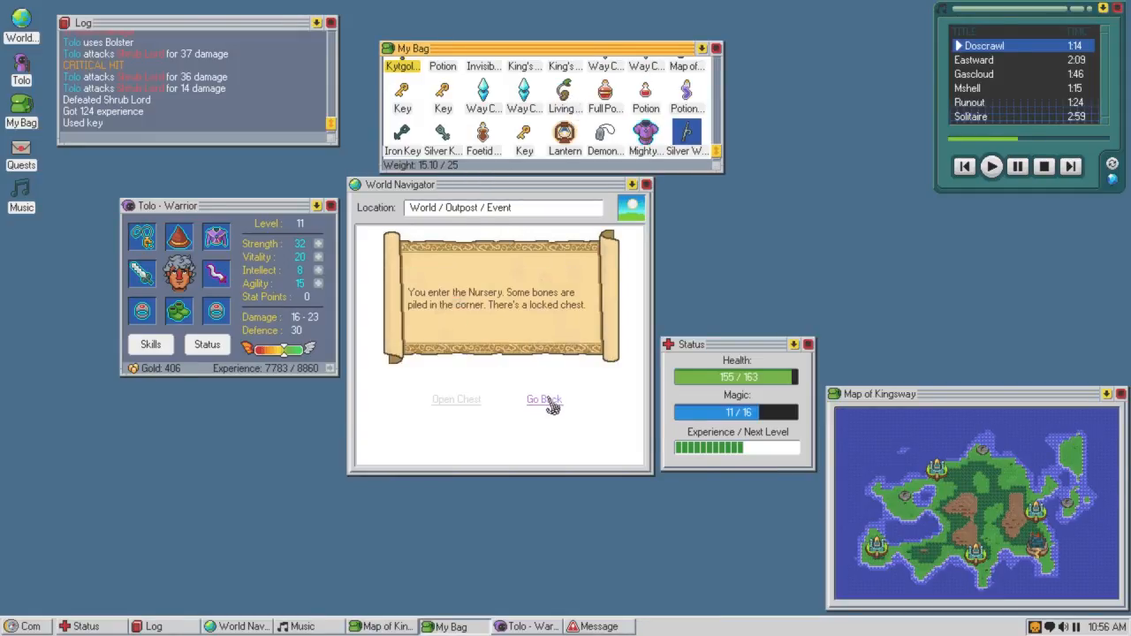
left_click(543, 399)
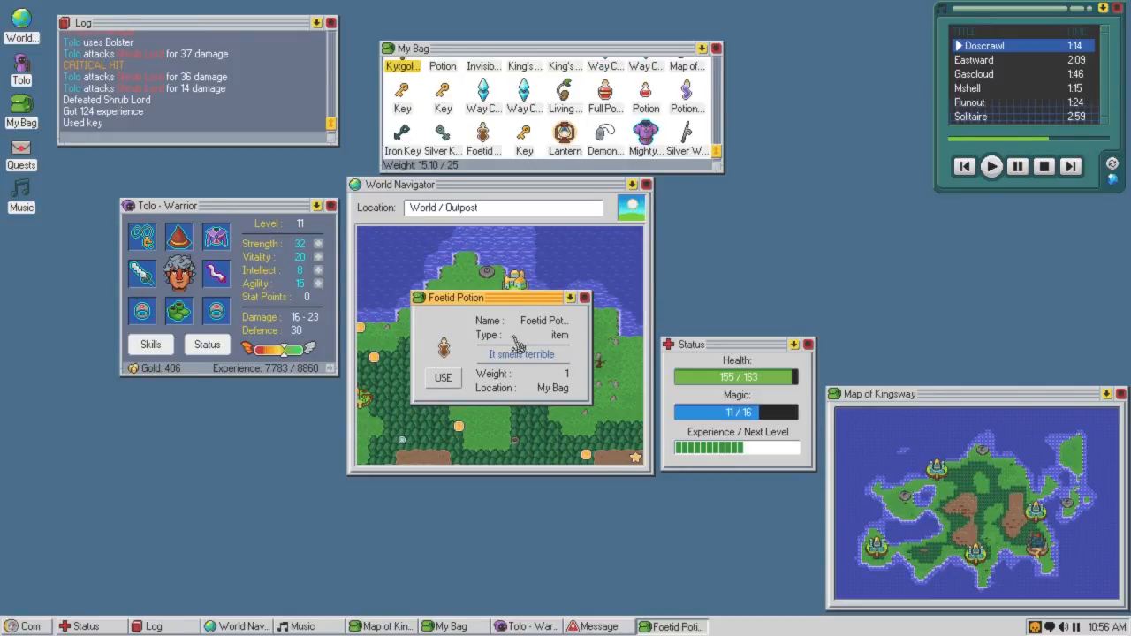
mouse_move(570, 358)
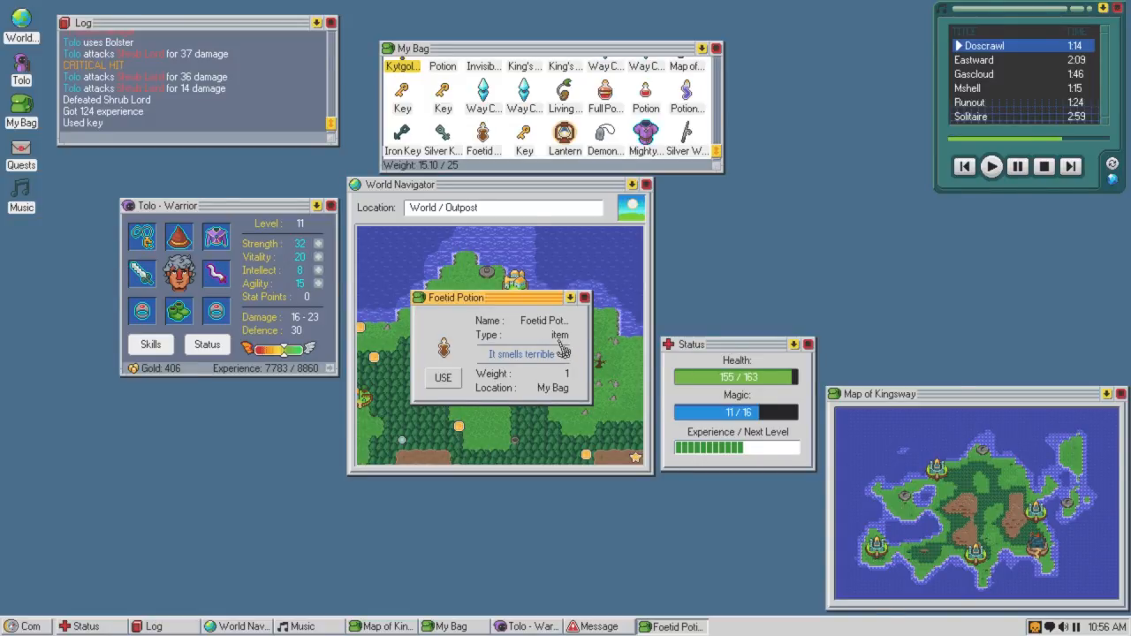
Use the Foetid Potion and dismiss the 'You feel more skillful' message.
left_click(443, 379)
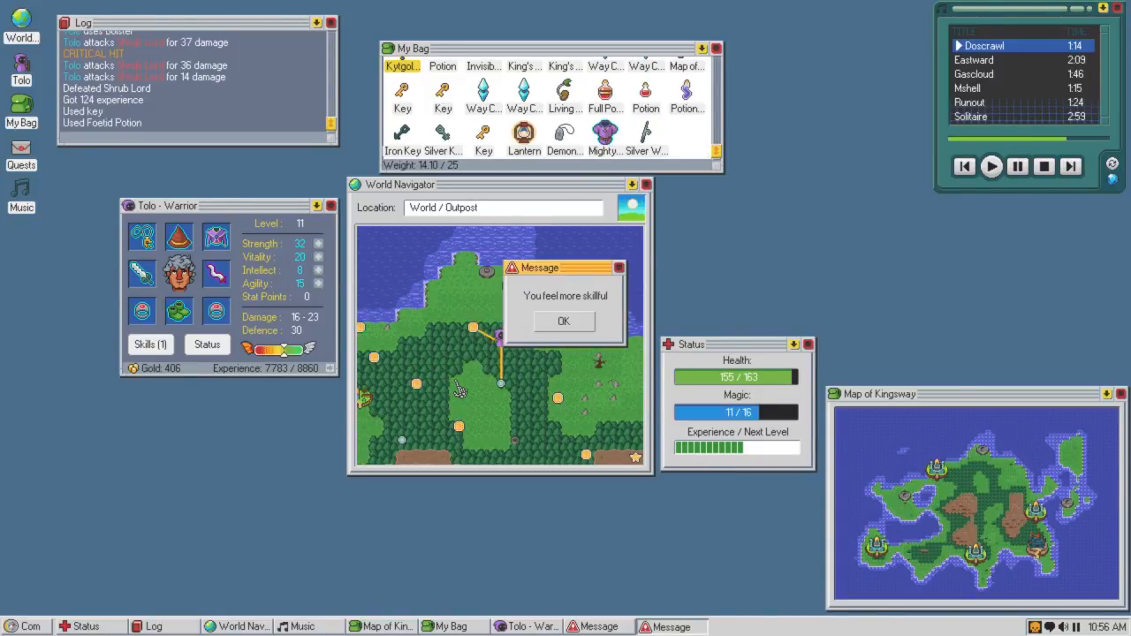
left_click(562, 321)
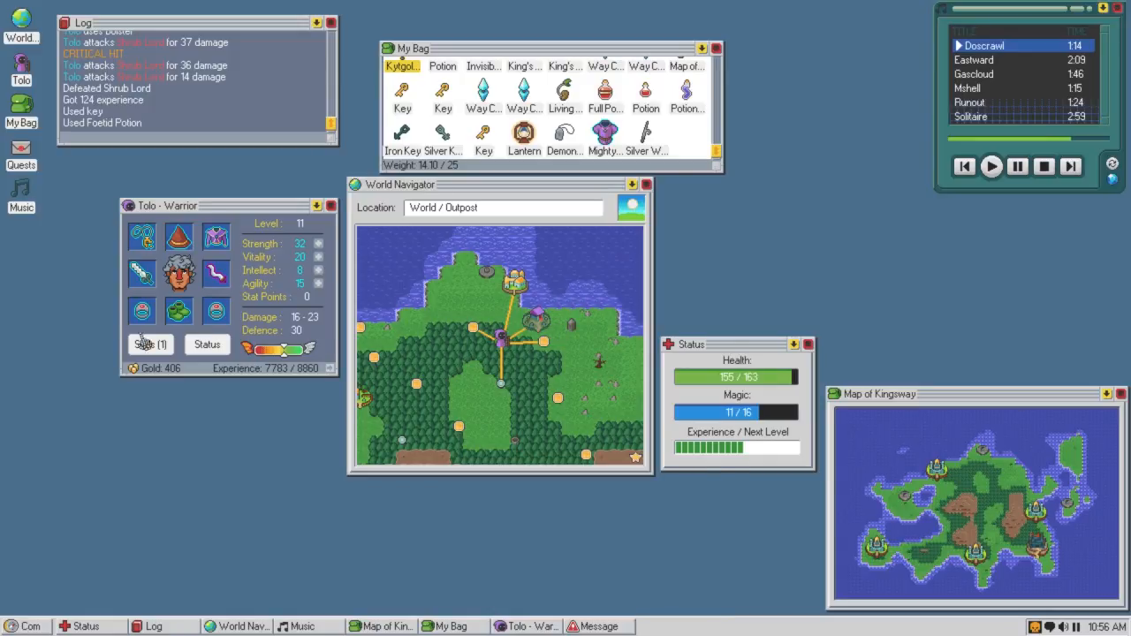
Upgrade Tolo's Dual Wield from IV to V, raising weapon efficiency to 120%.
left_click(151, 345)
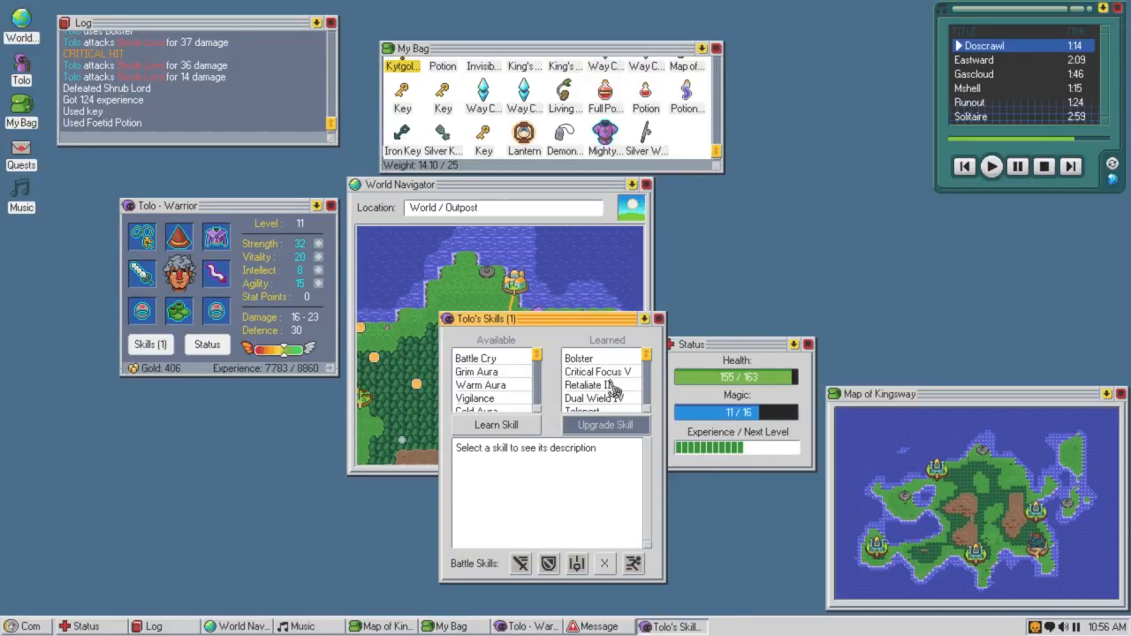
left_click(594, 387)
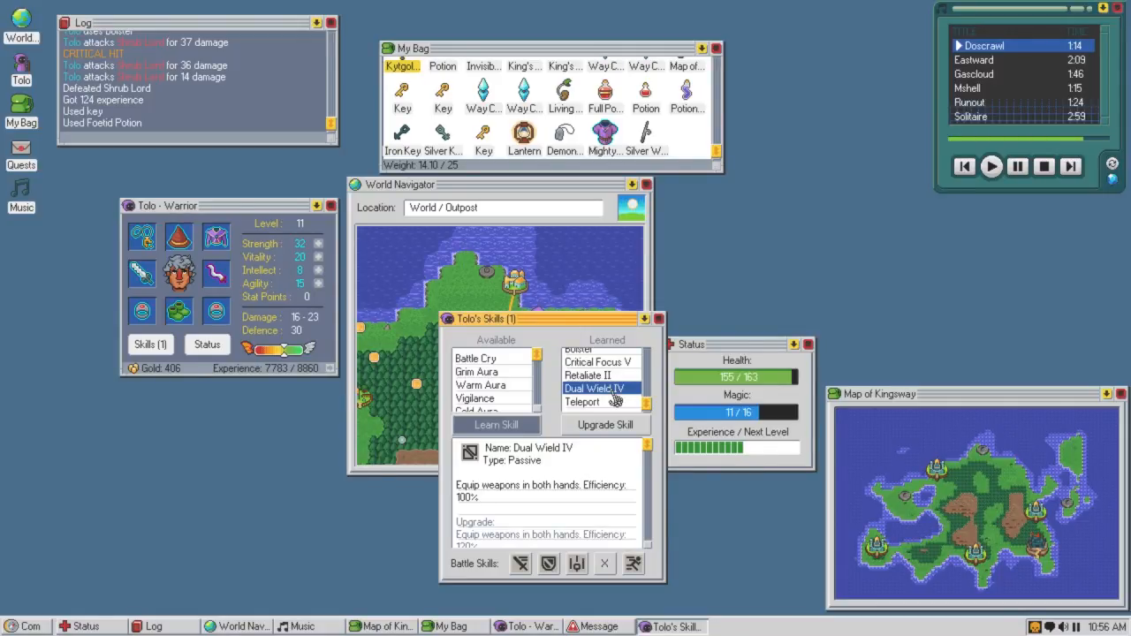
scroll("down", 3)
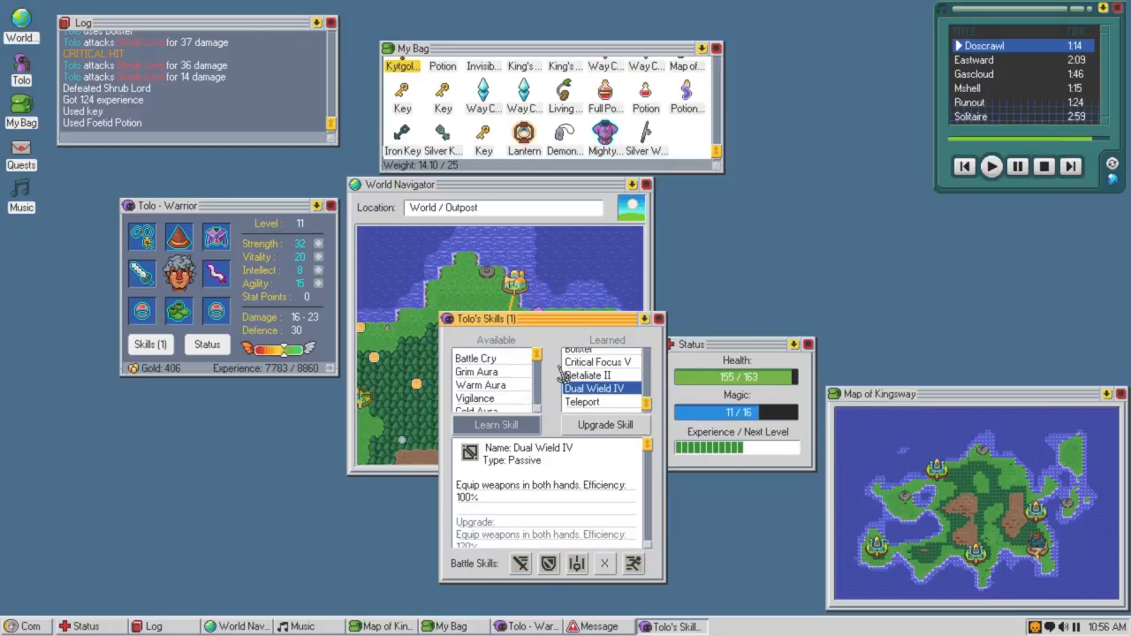
mouse_move(600, 398)
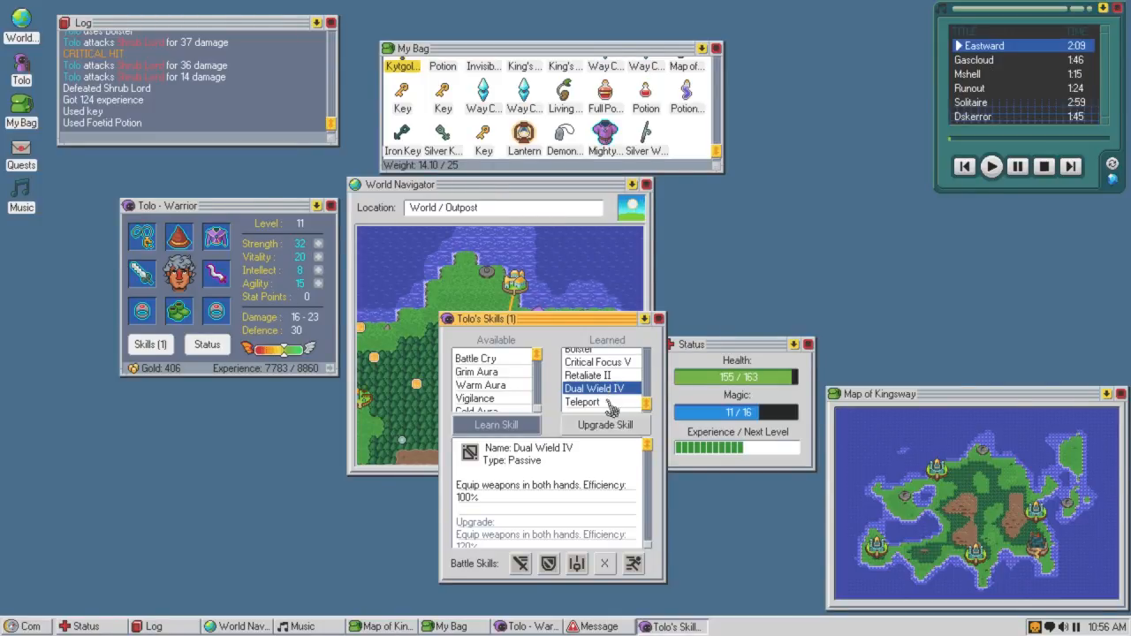
left_click(604, 425)
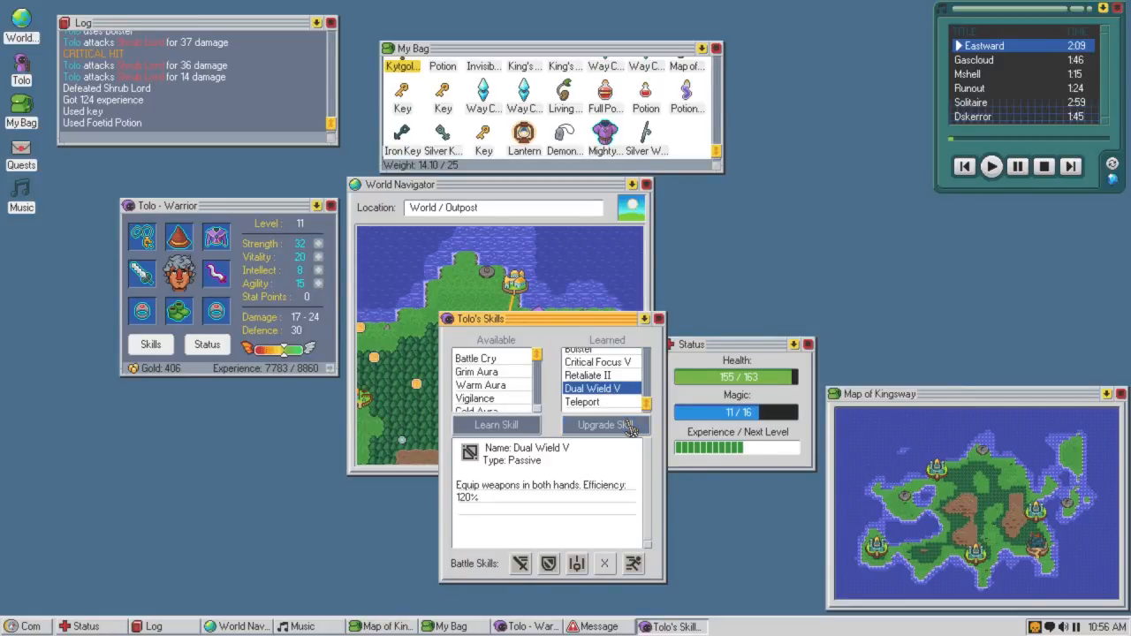
mouse_move(607, 428)
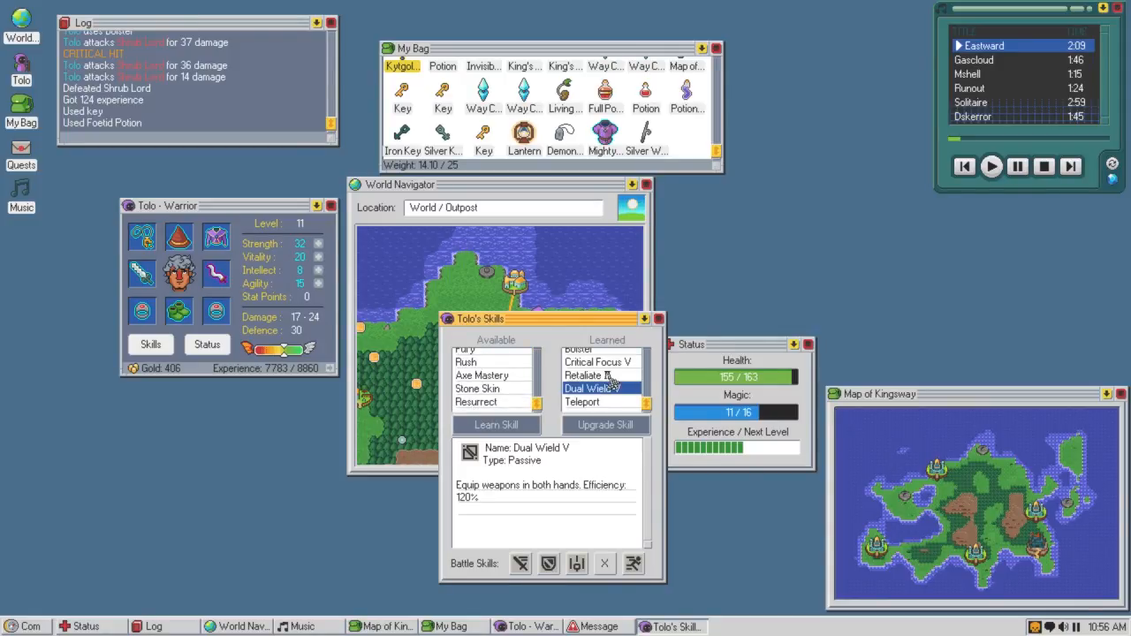
left_click(579, 356)
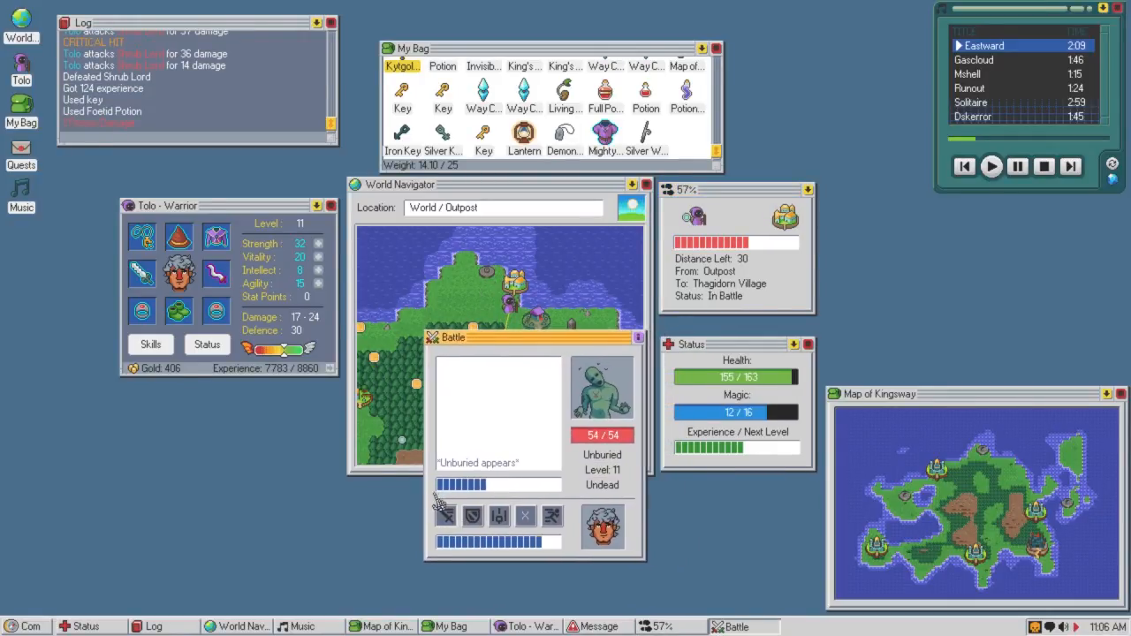
Attack and defeat the Unburied for 91 experience and 2 gold, then continue to Thagidorn Village.
left_click(491, 514)
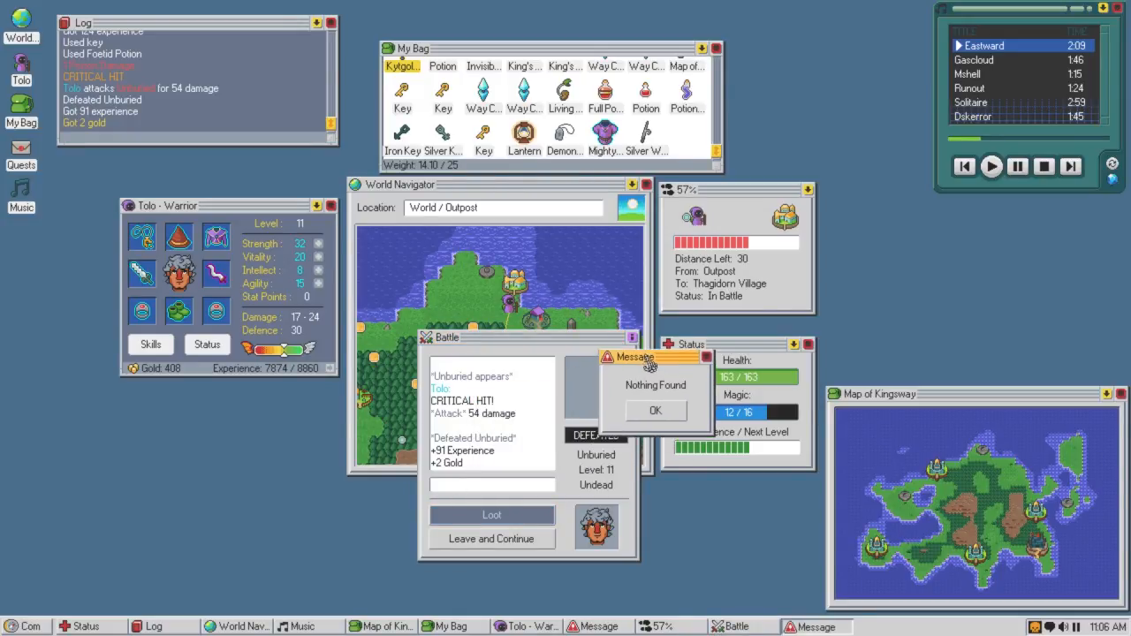
left_click(655, 411)
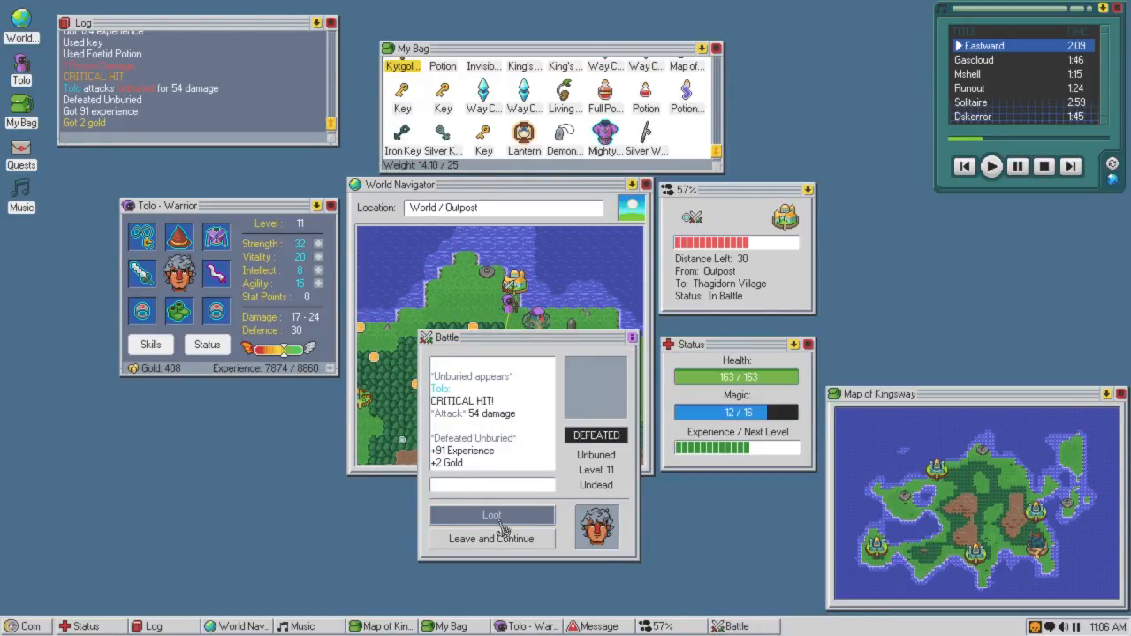
left_click(491, 538)
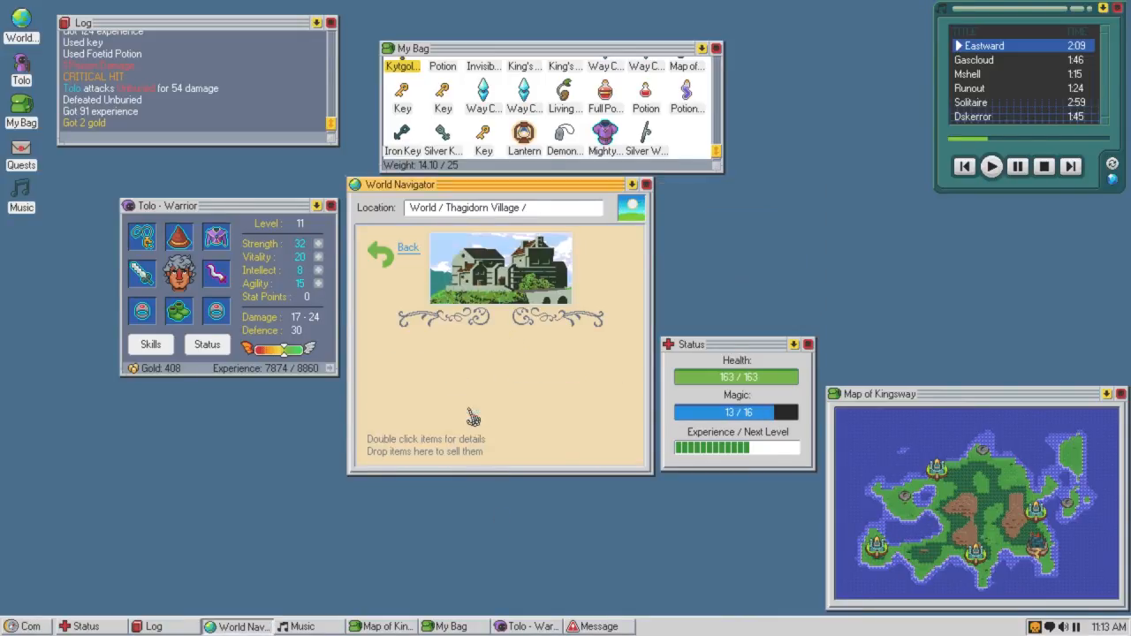
Enter the Thagidorn armor shop and compare the Greaves, Deft Wizard Shirt and equipped boots.
left_click(499, 265)
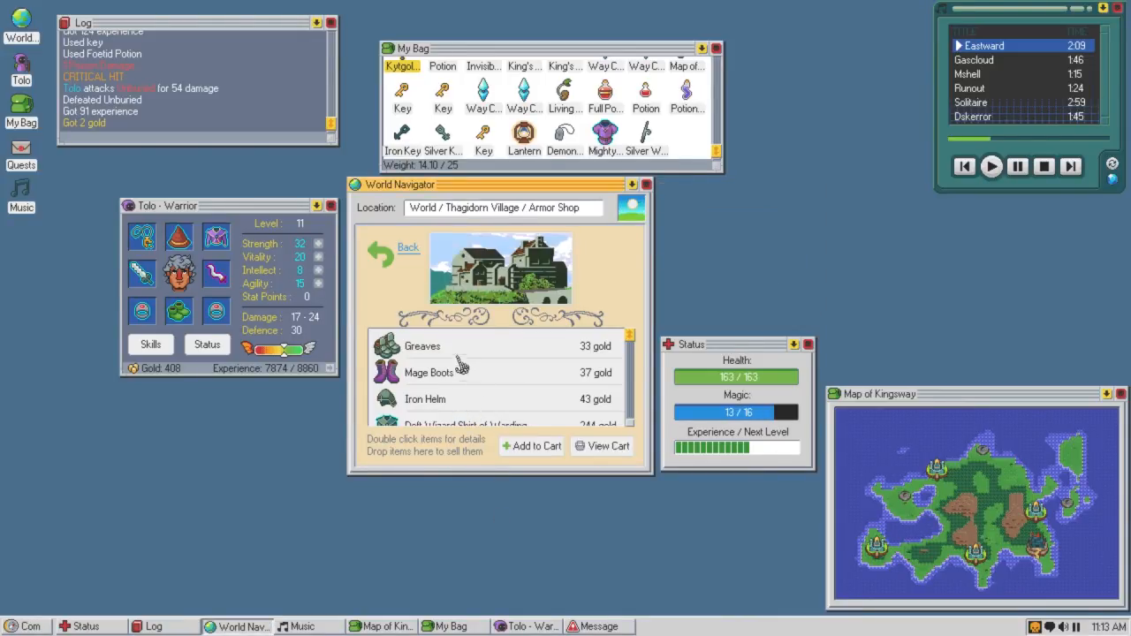
left_click(423, 346)
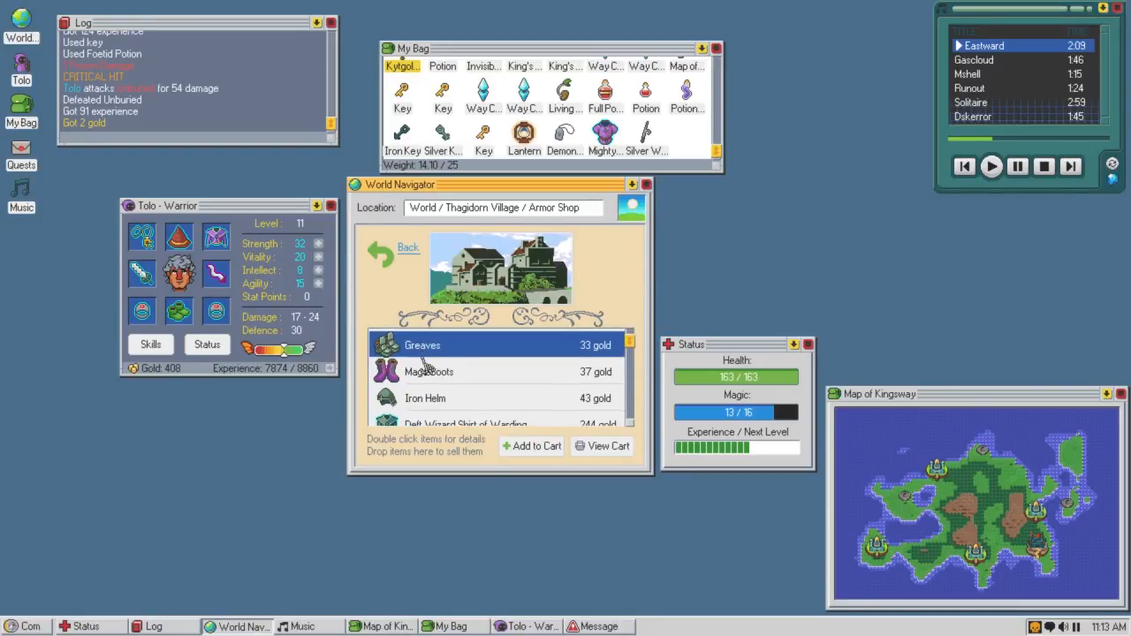
scroll("down", 3)
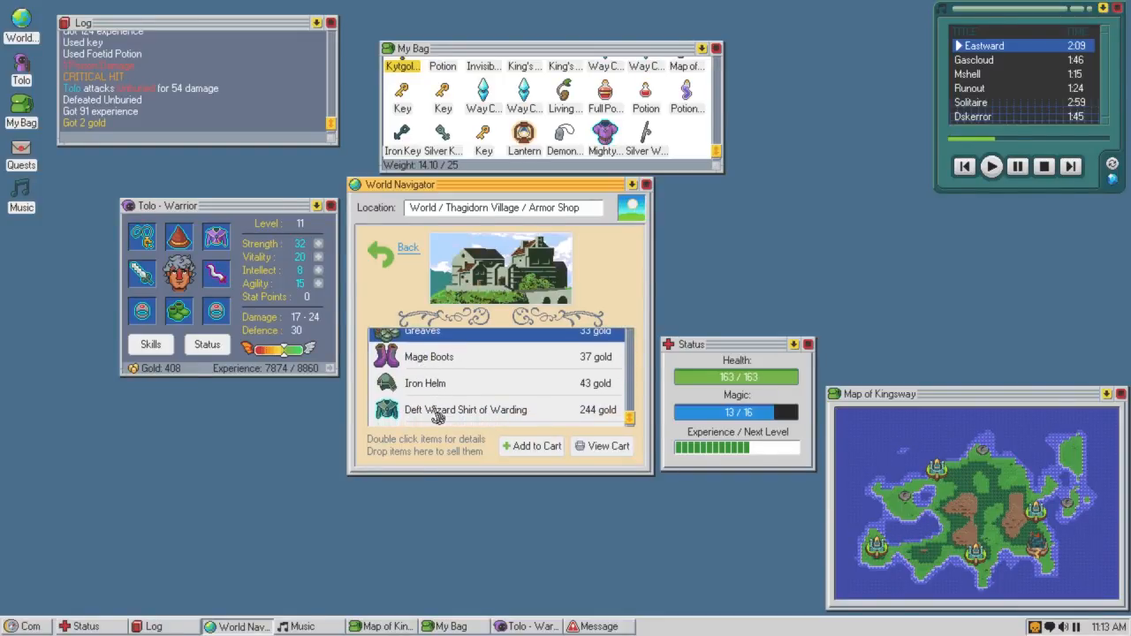
double_click(465, 409)
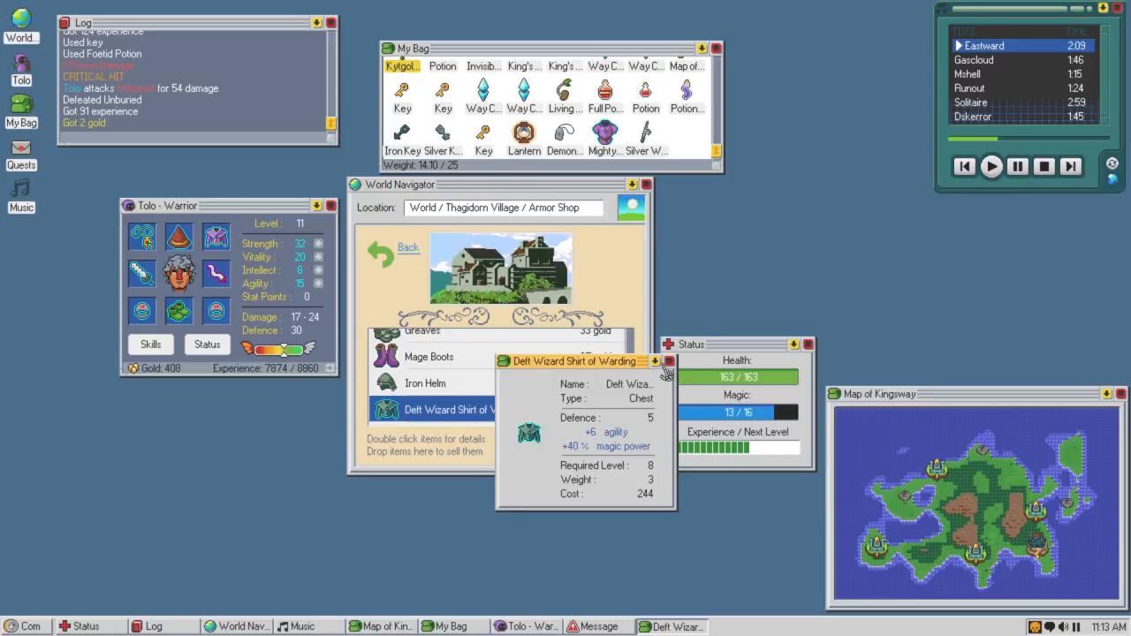
left_click(668, 361)
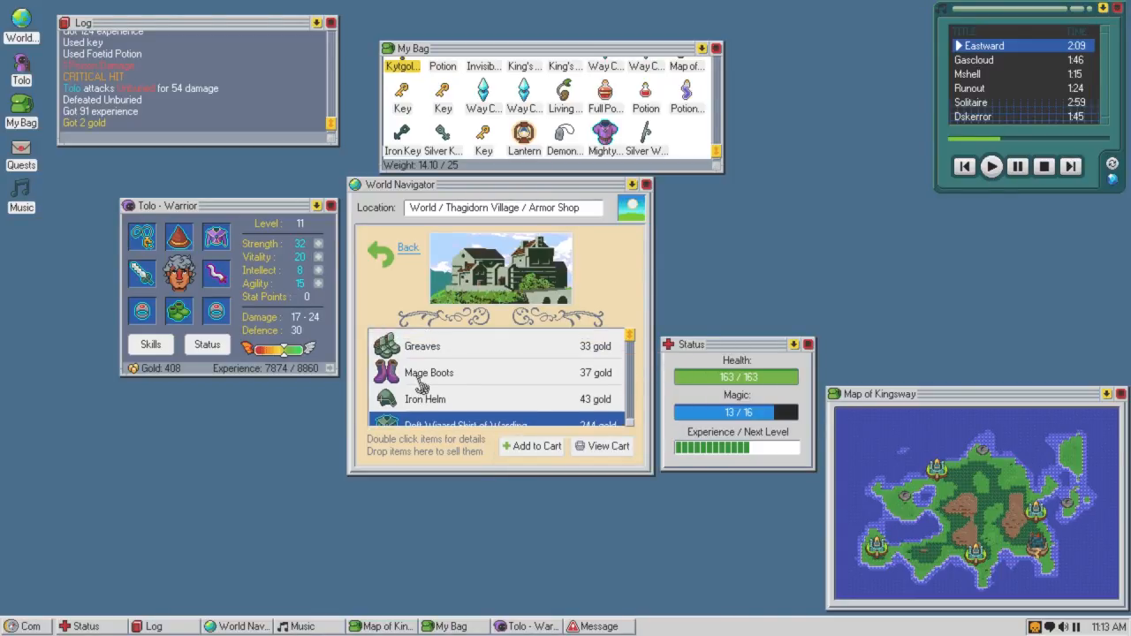
double_click(422, 345)
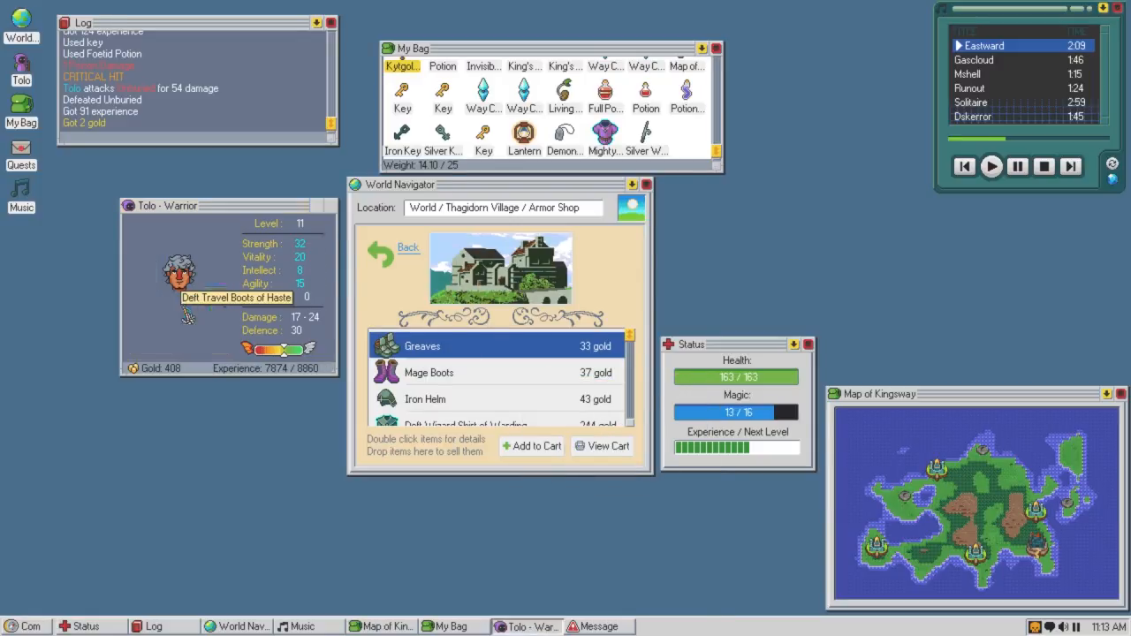
double_click(190, 296)
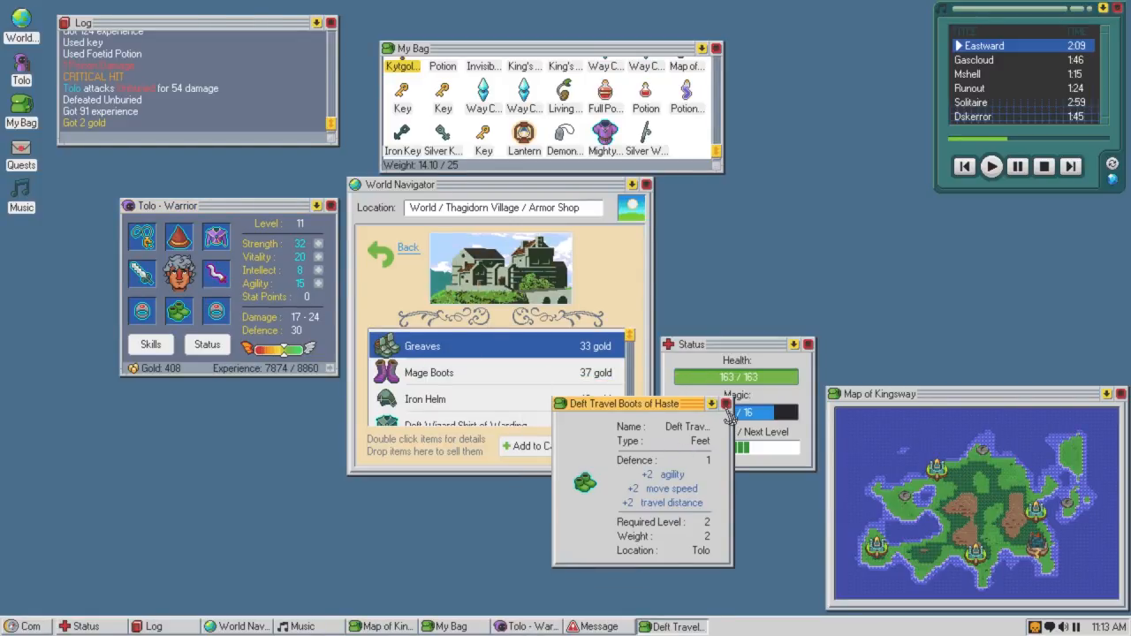
left_click(725, 403)
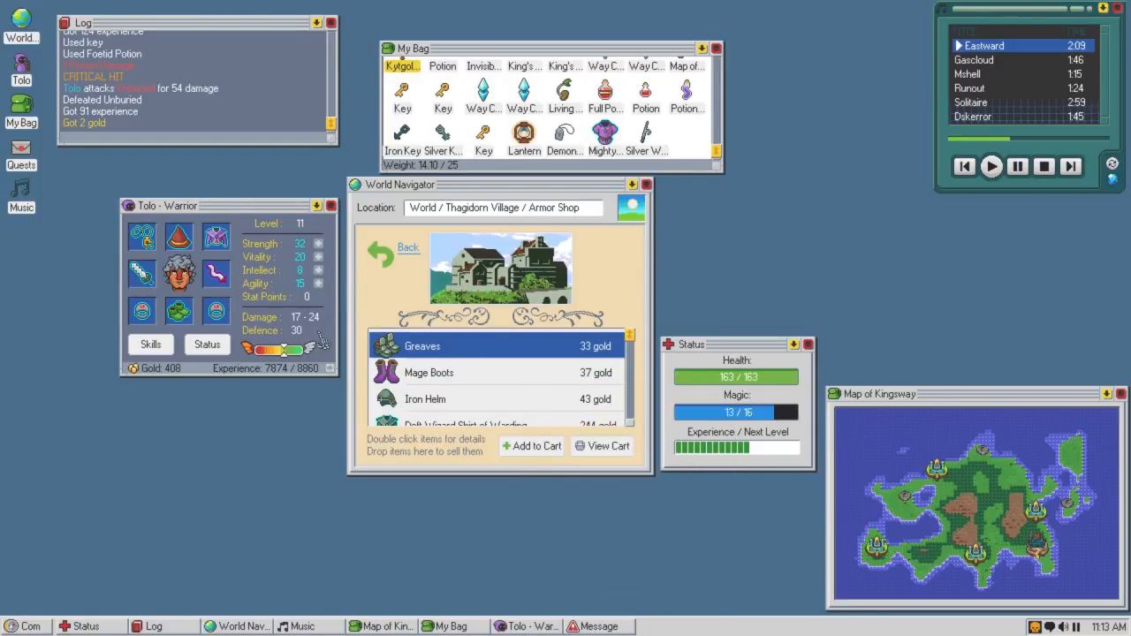
mouse_move(180, 311)
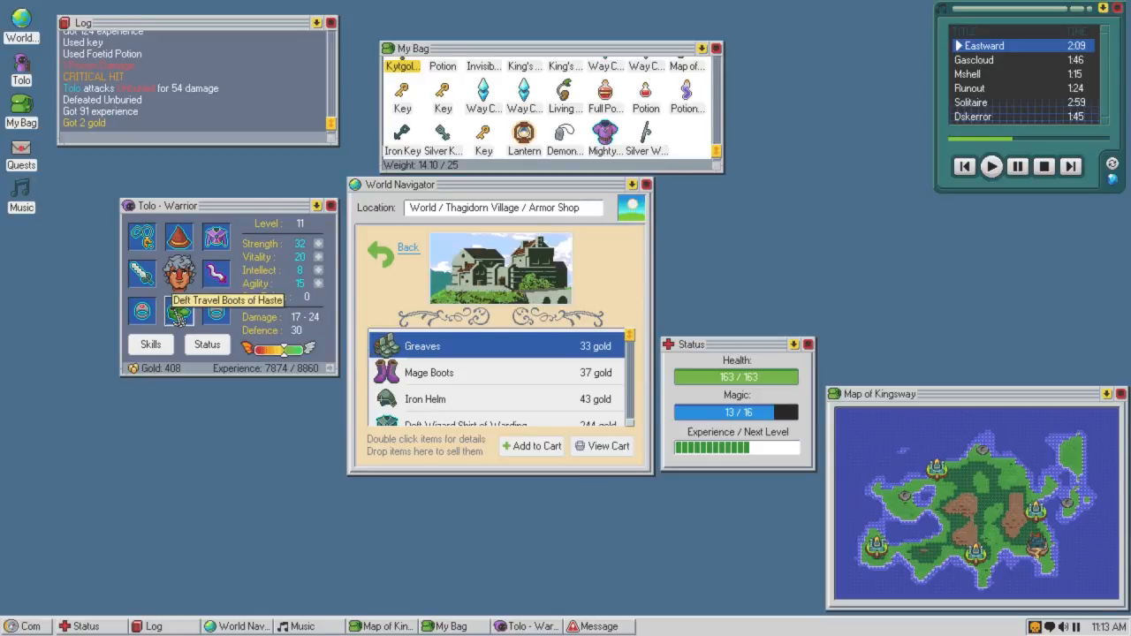
Buy the Greaves for 33 gold after checking the Iron Helm, raising Defence to 37.
double_click(178, 312)
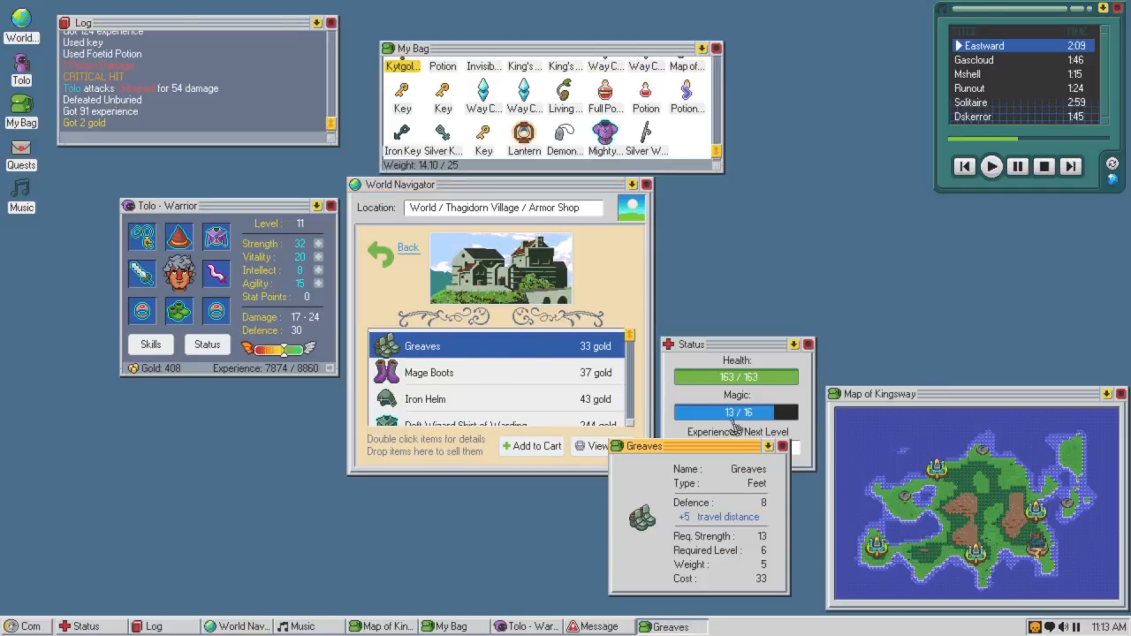
left_click(779, 446)
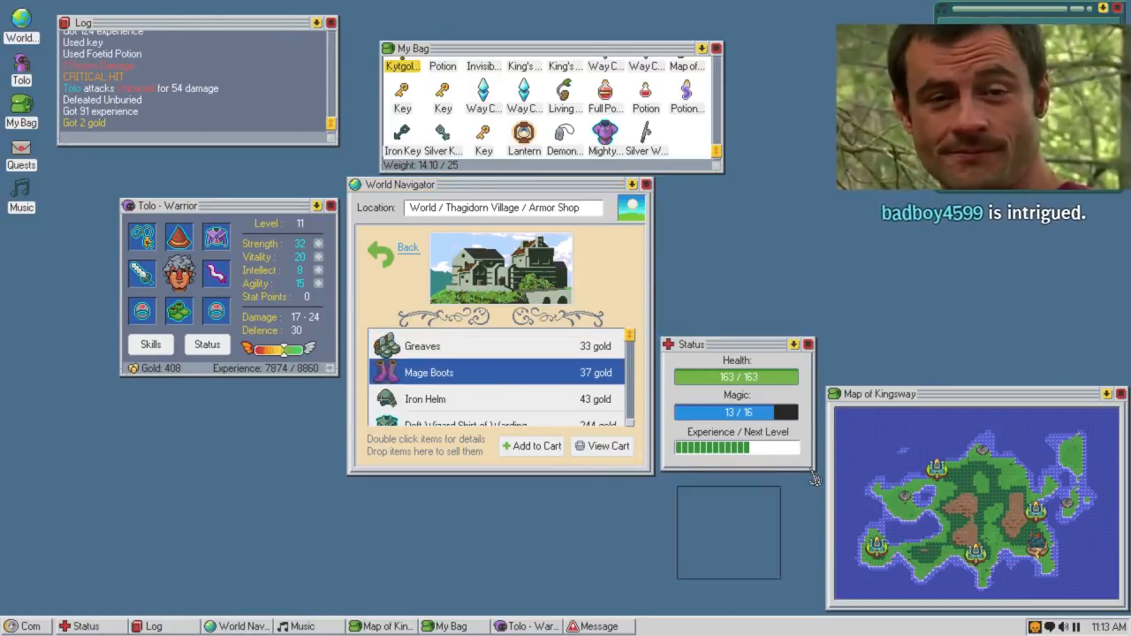
left_click(423, 345)
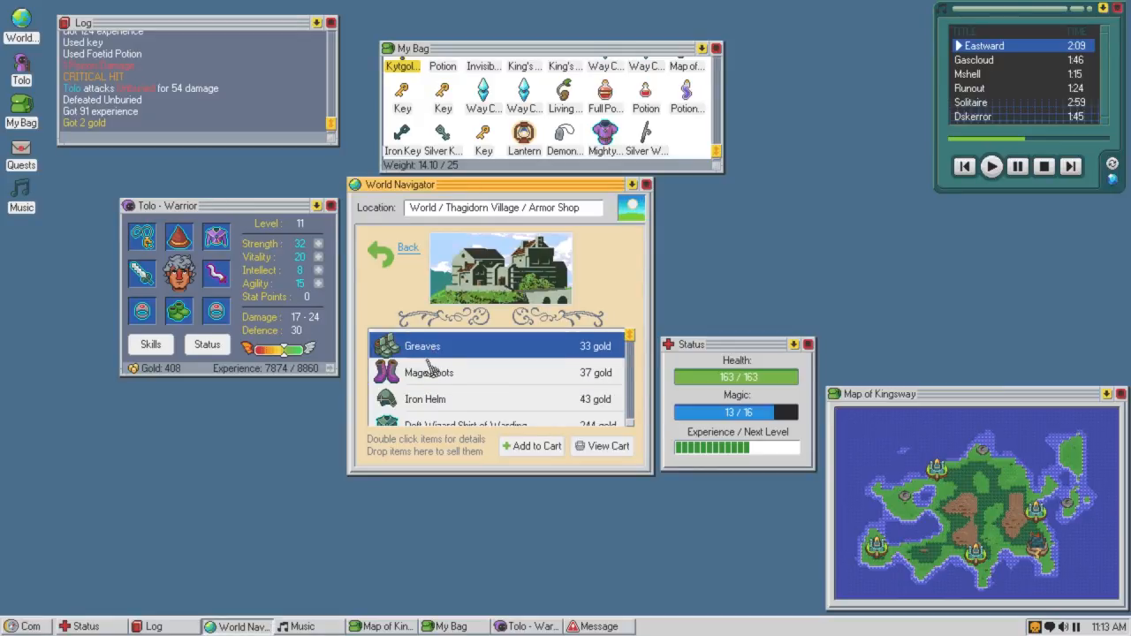
double_click(425, 398)
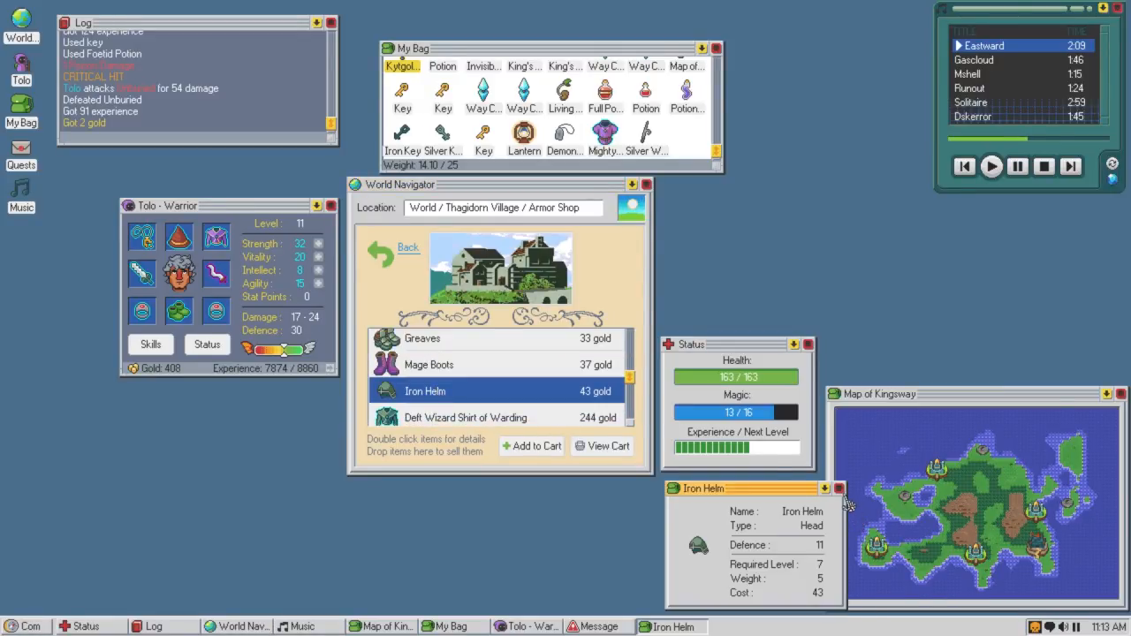
left_click(838, 489)
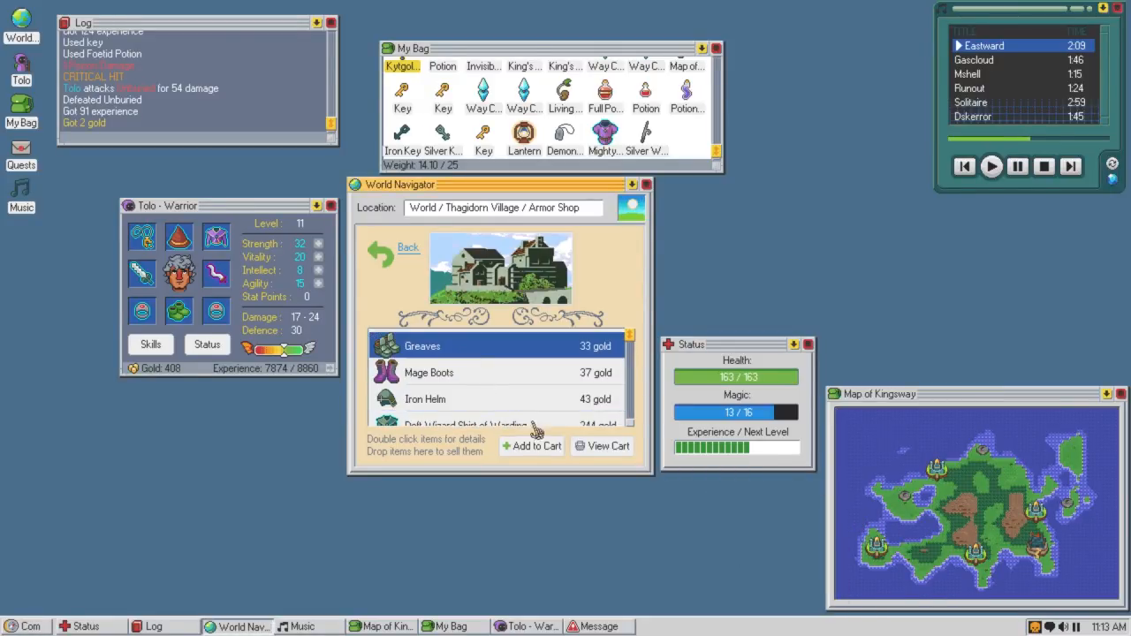
left_click(531, 445)
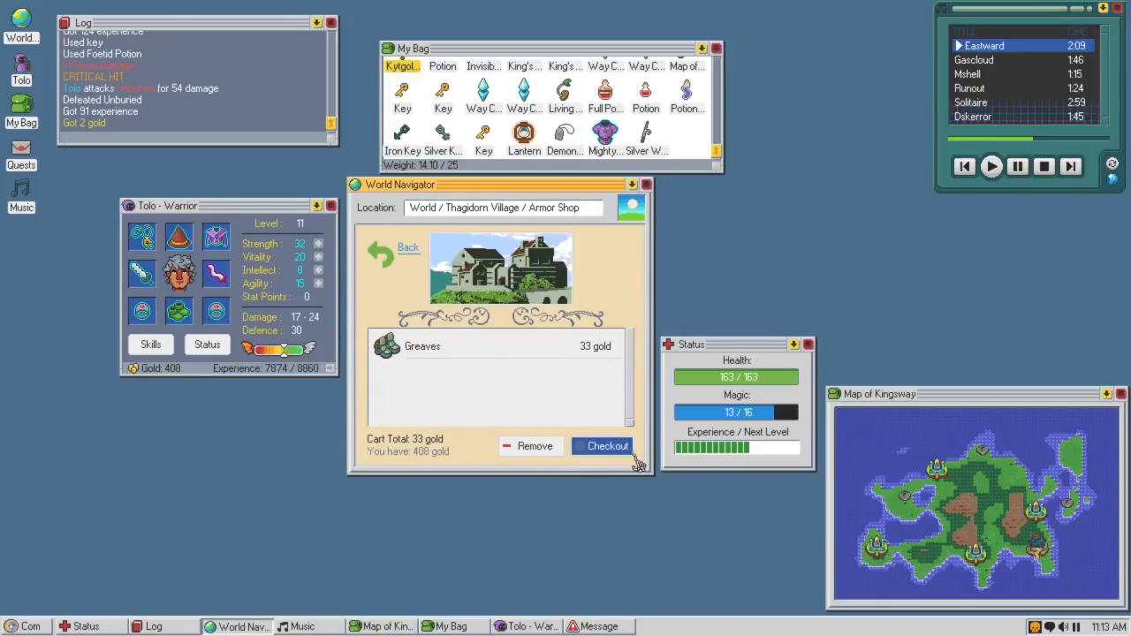
left_click(608, 445)
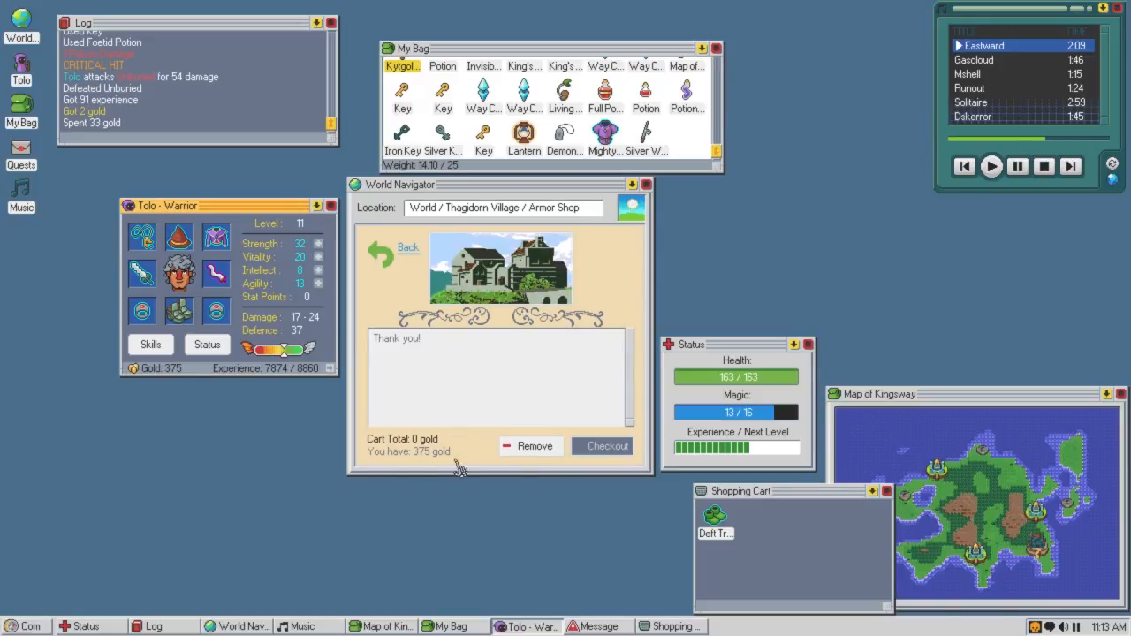
mouse_move(247, 123)
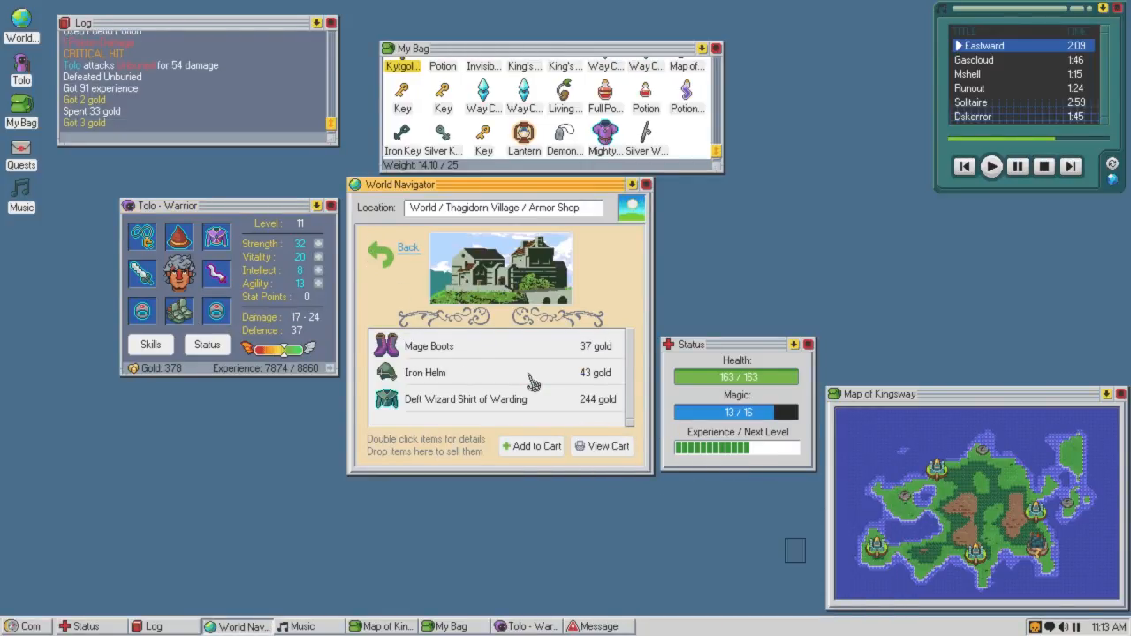
Enter the Thagidorn potion shop and buy two Potions.
left_click(393, 253)
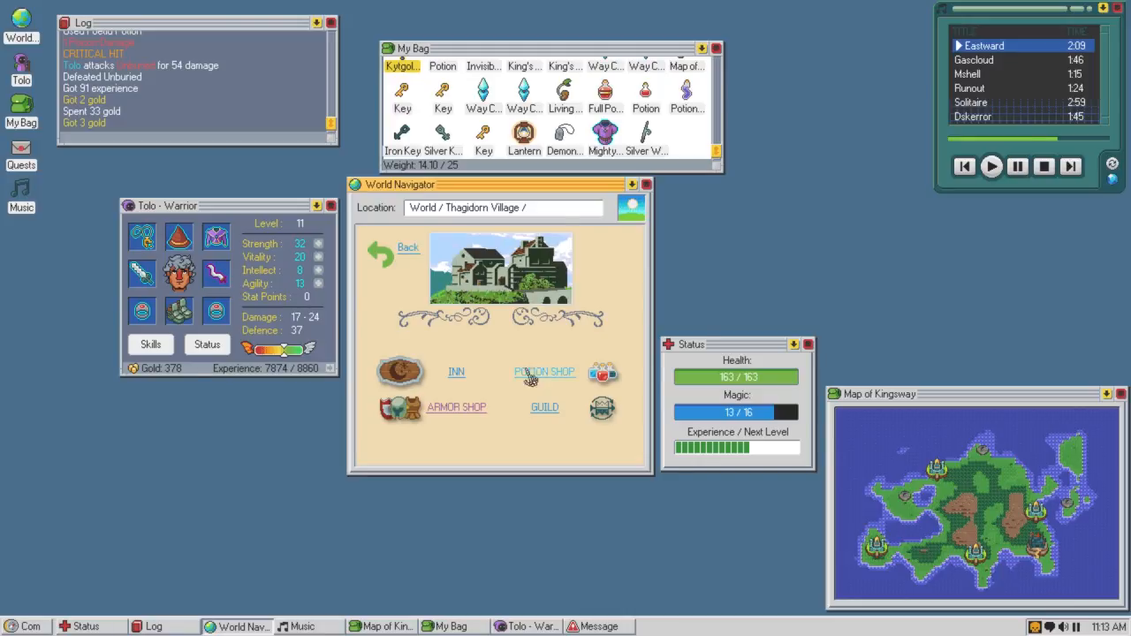
left_click(544, 371)
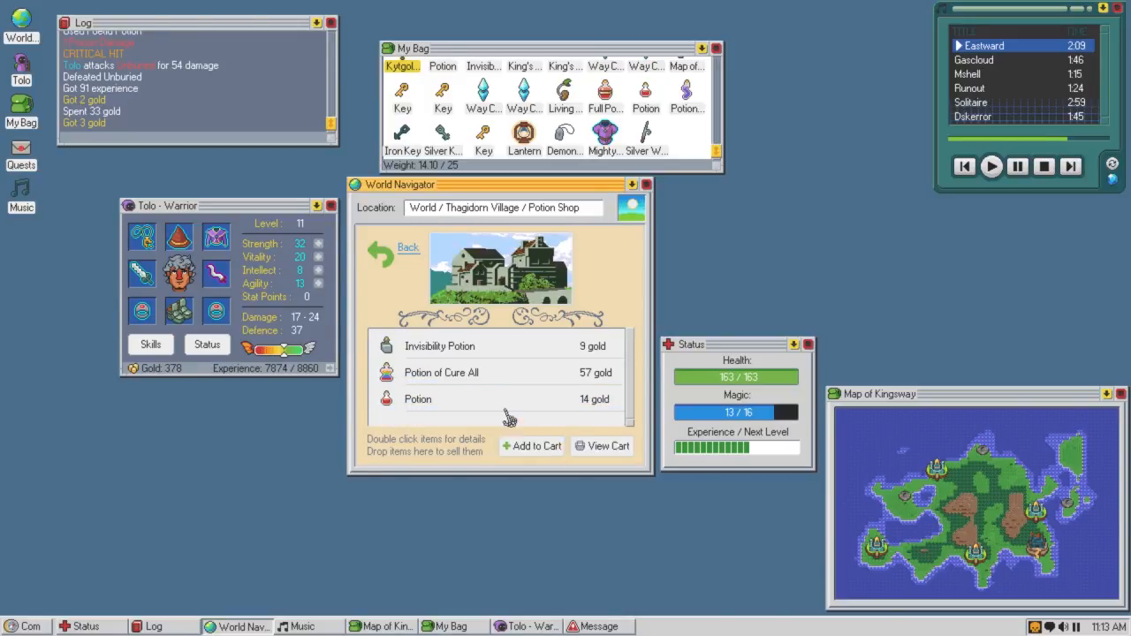
left_click(607, 445)
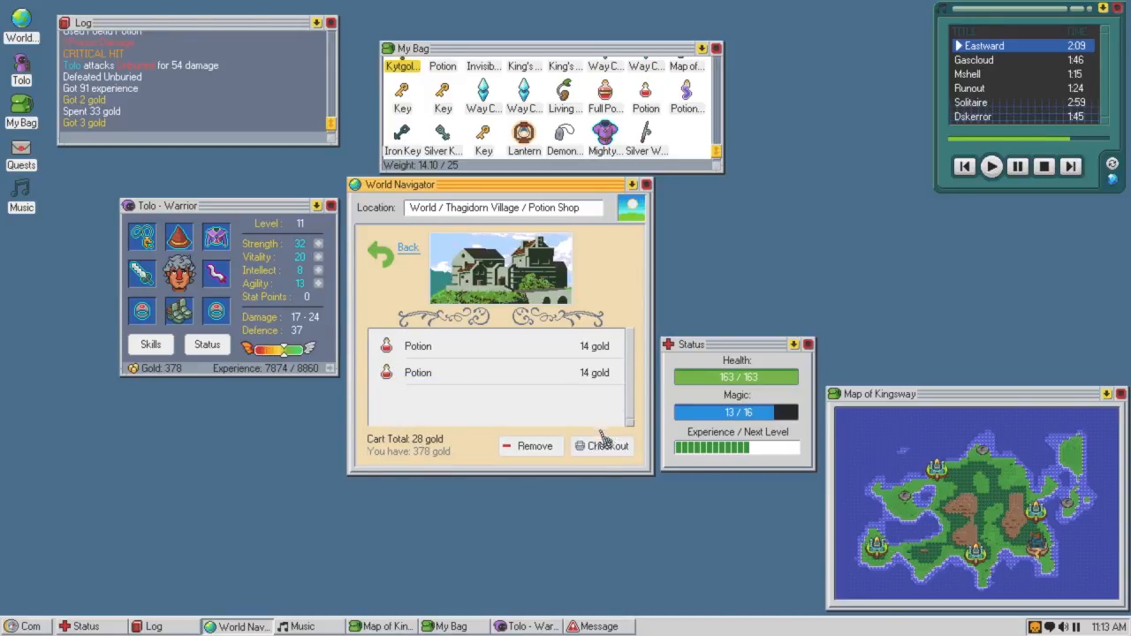
left_click(602, 445)
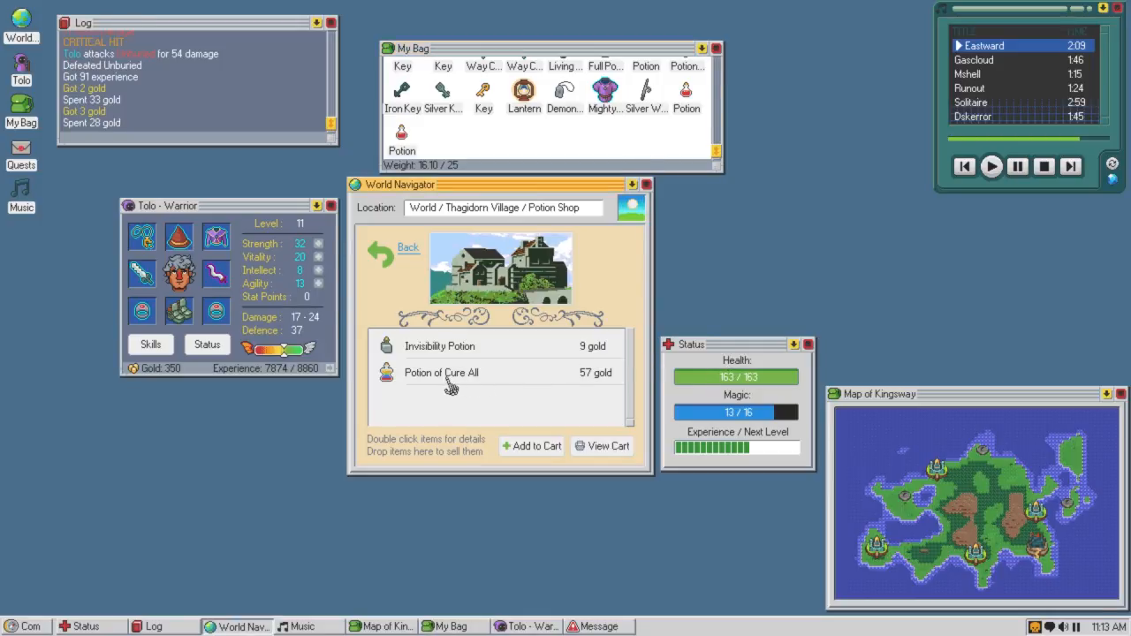
Buy a Potion of Cure All for 57 gold, leaving 299 gold.
double_click(442, 372)
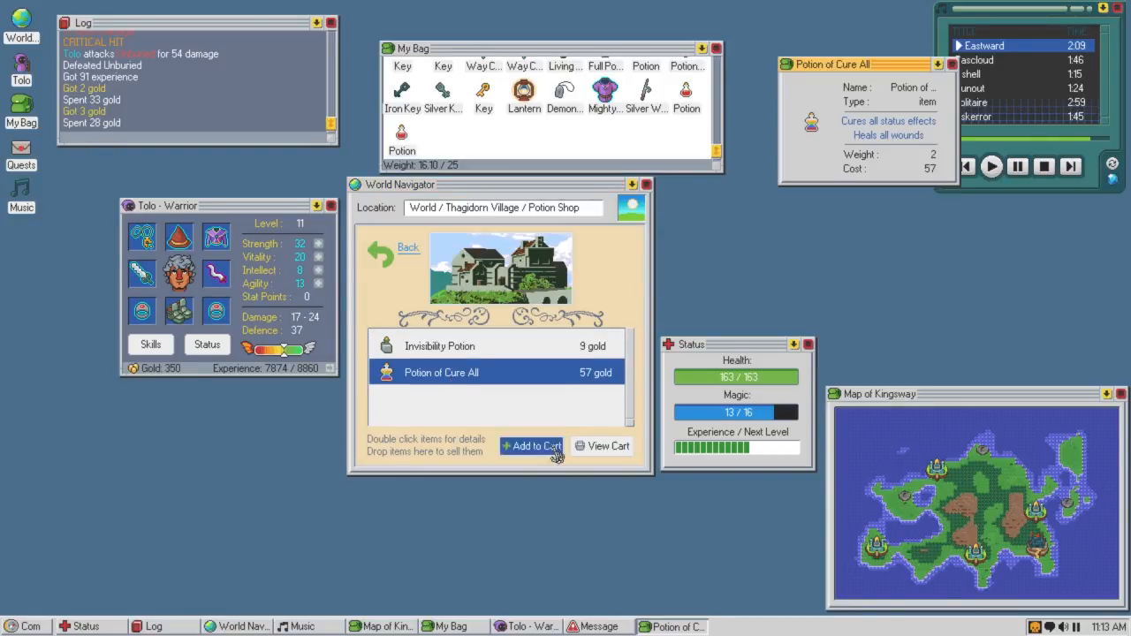
left_click(531, 445)
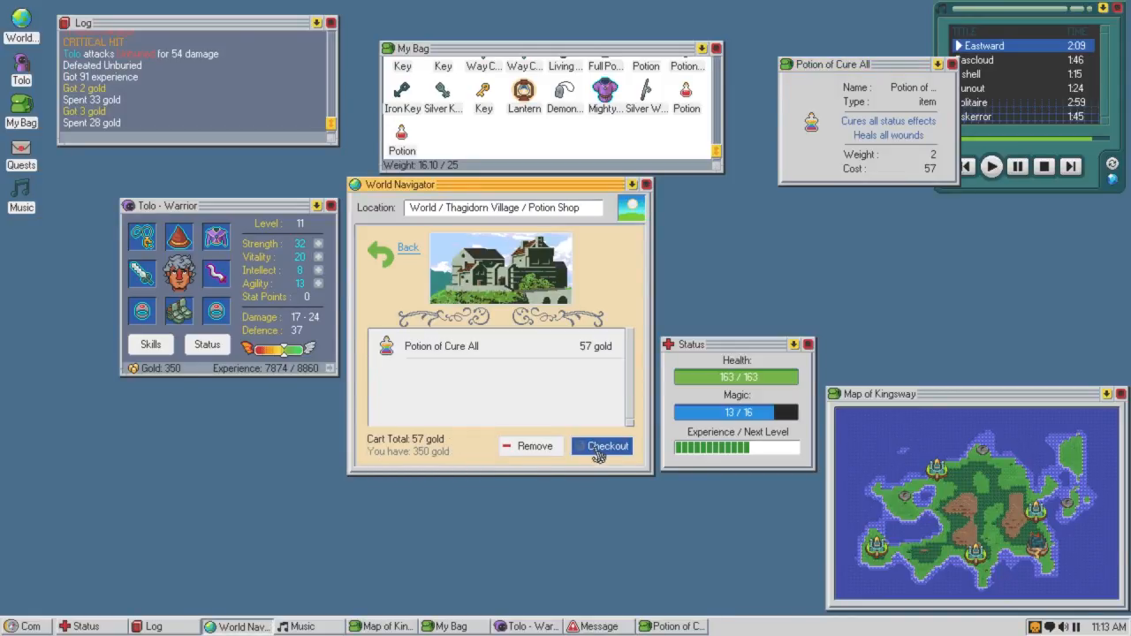
left_click(608, 445)
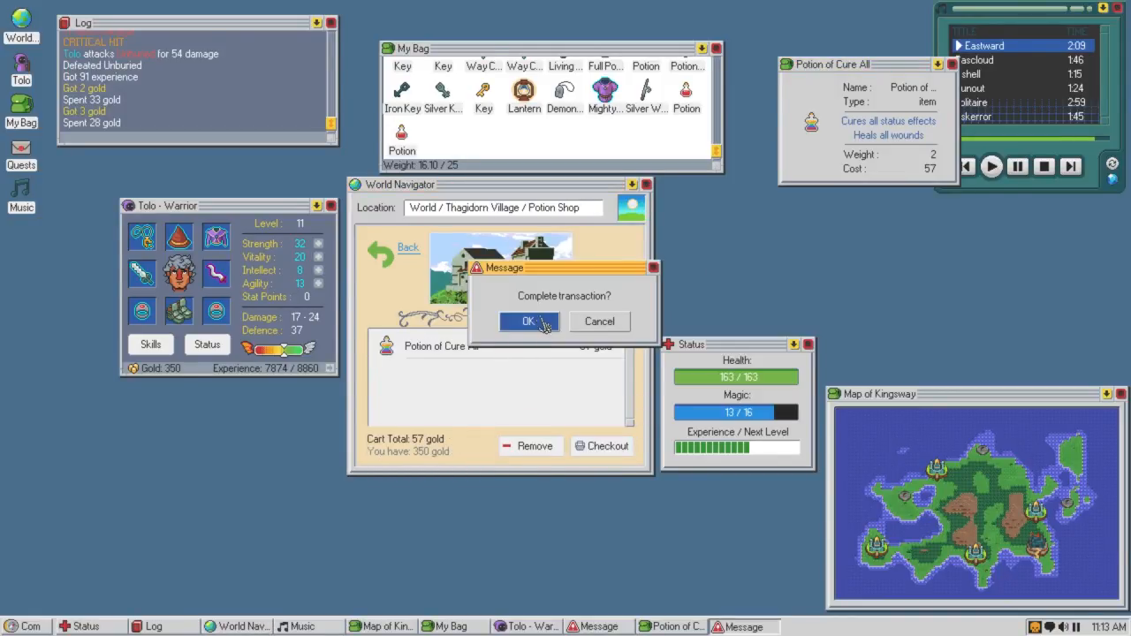
left_click(527, 321)
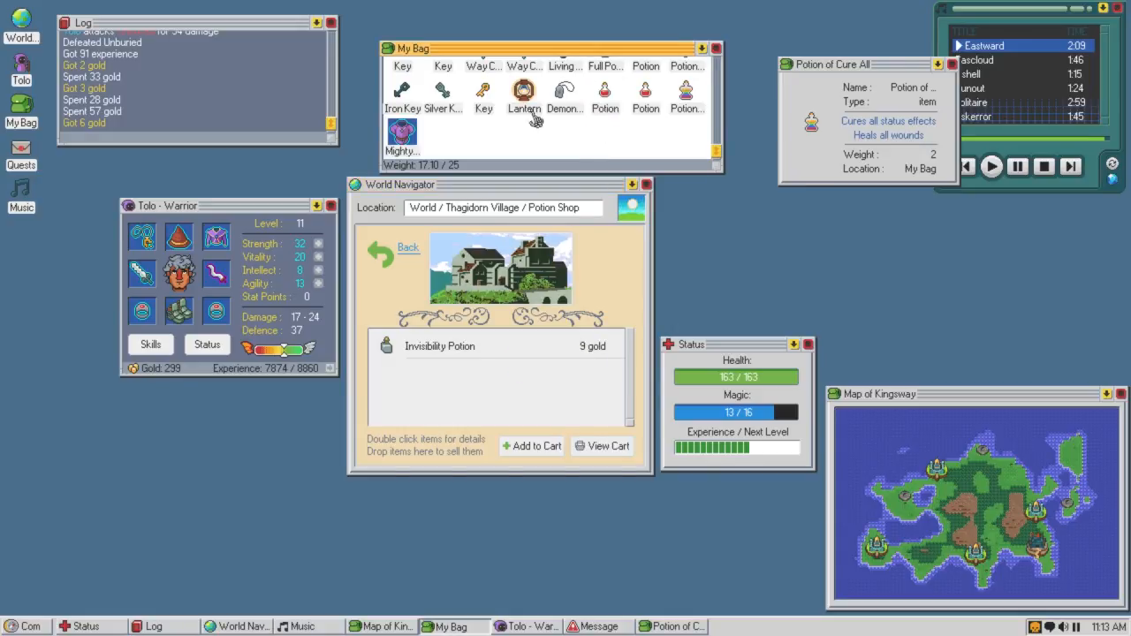
scroll("up", 3)
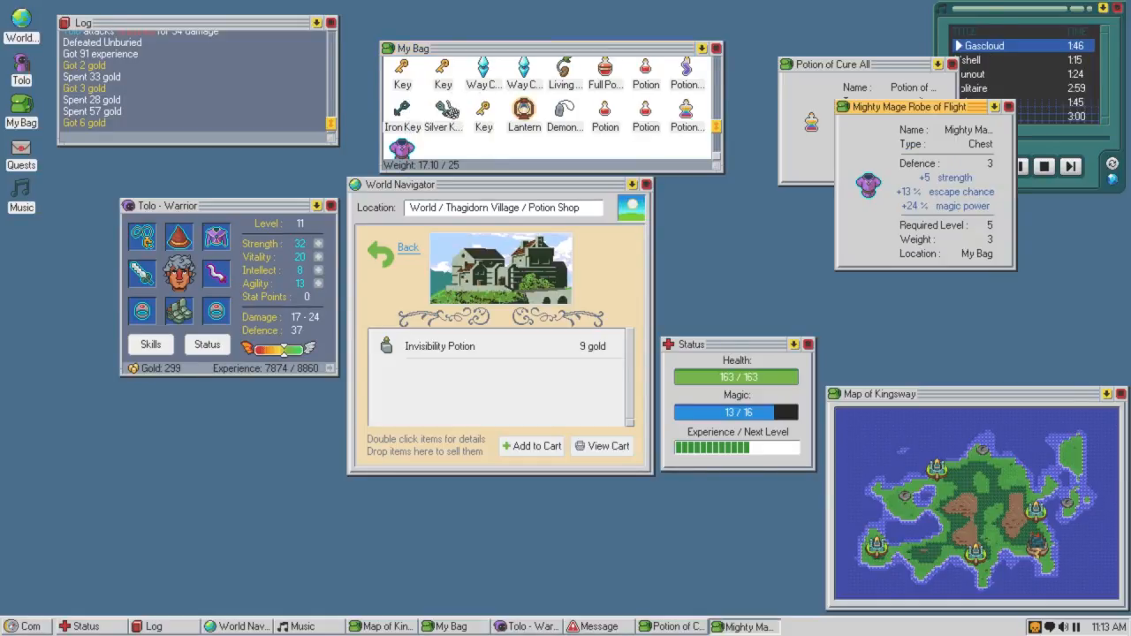
left_click(1007, 106)
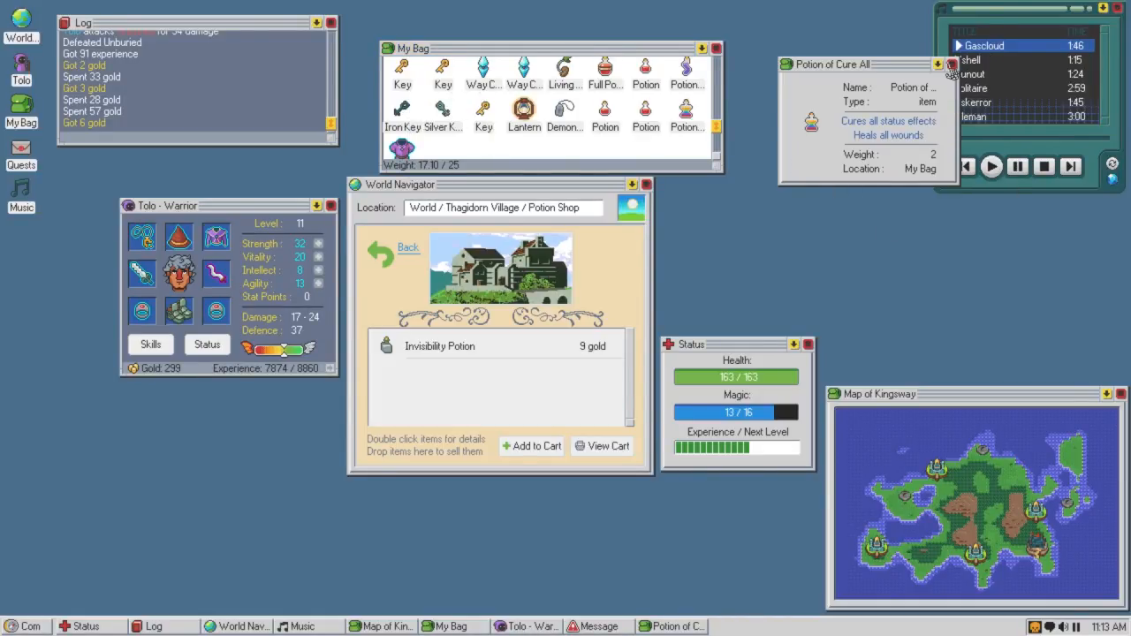
left_click(951, 63)
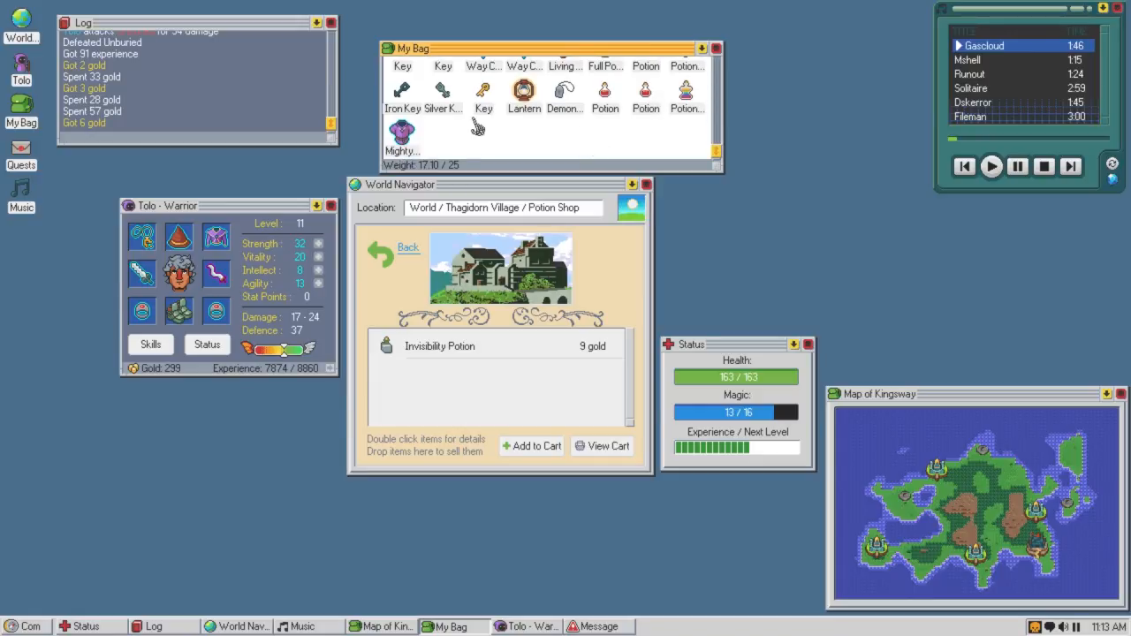
mouse_move(472, 131)
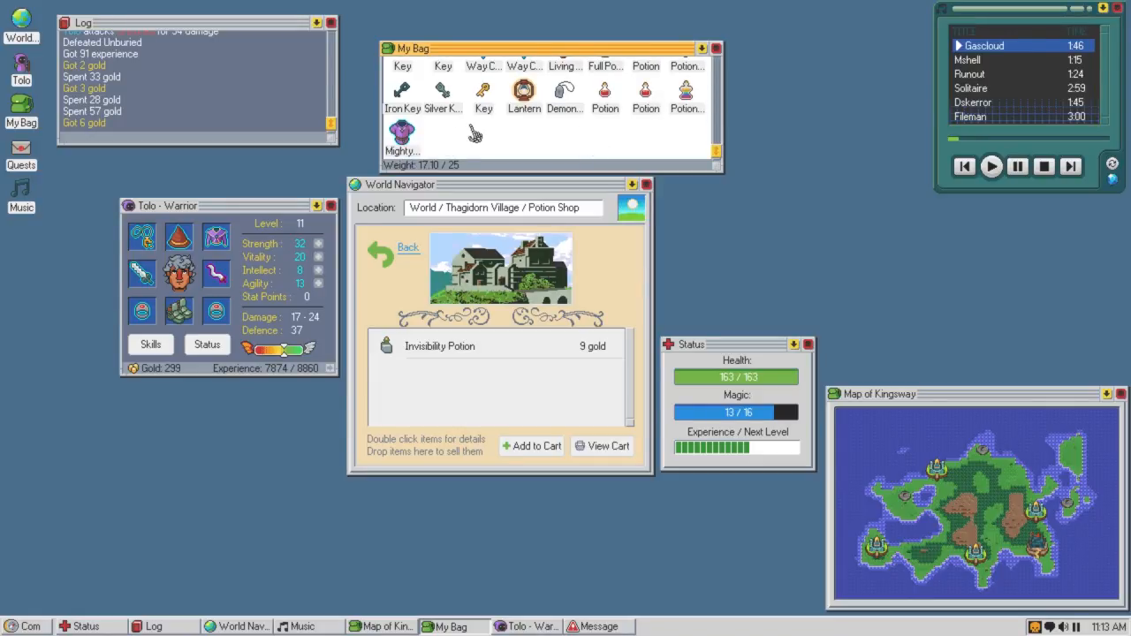